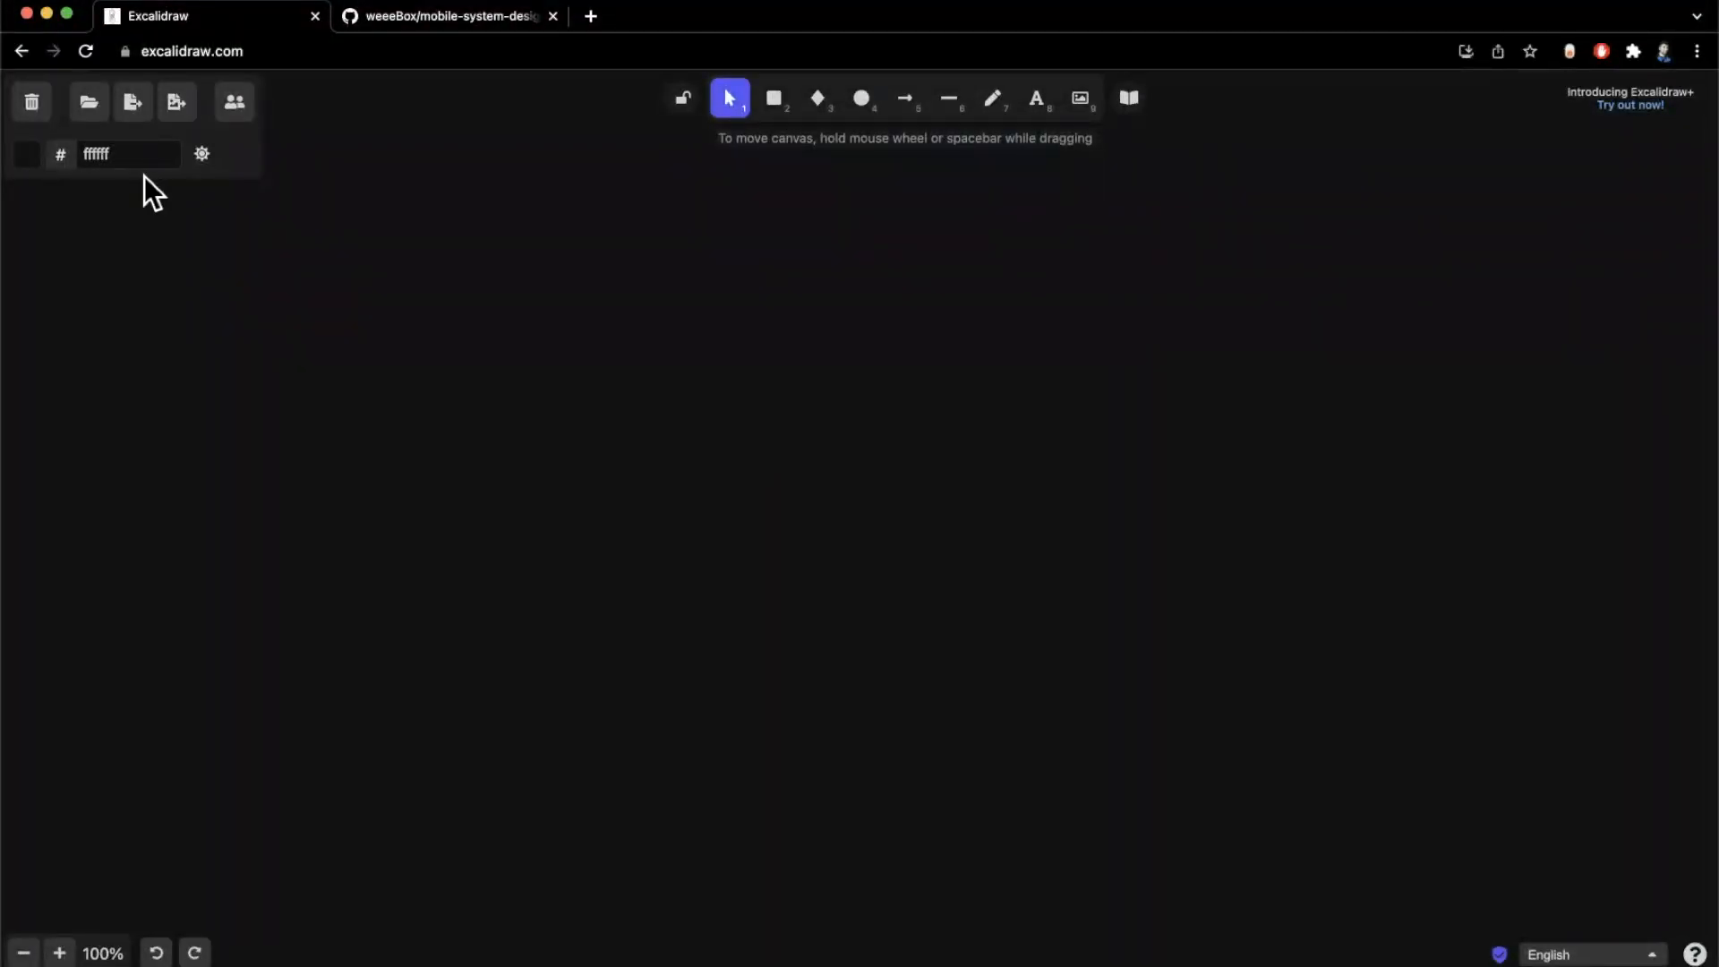
pyautogui.moveTo(163, 197)
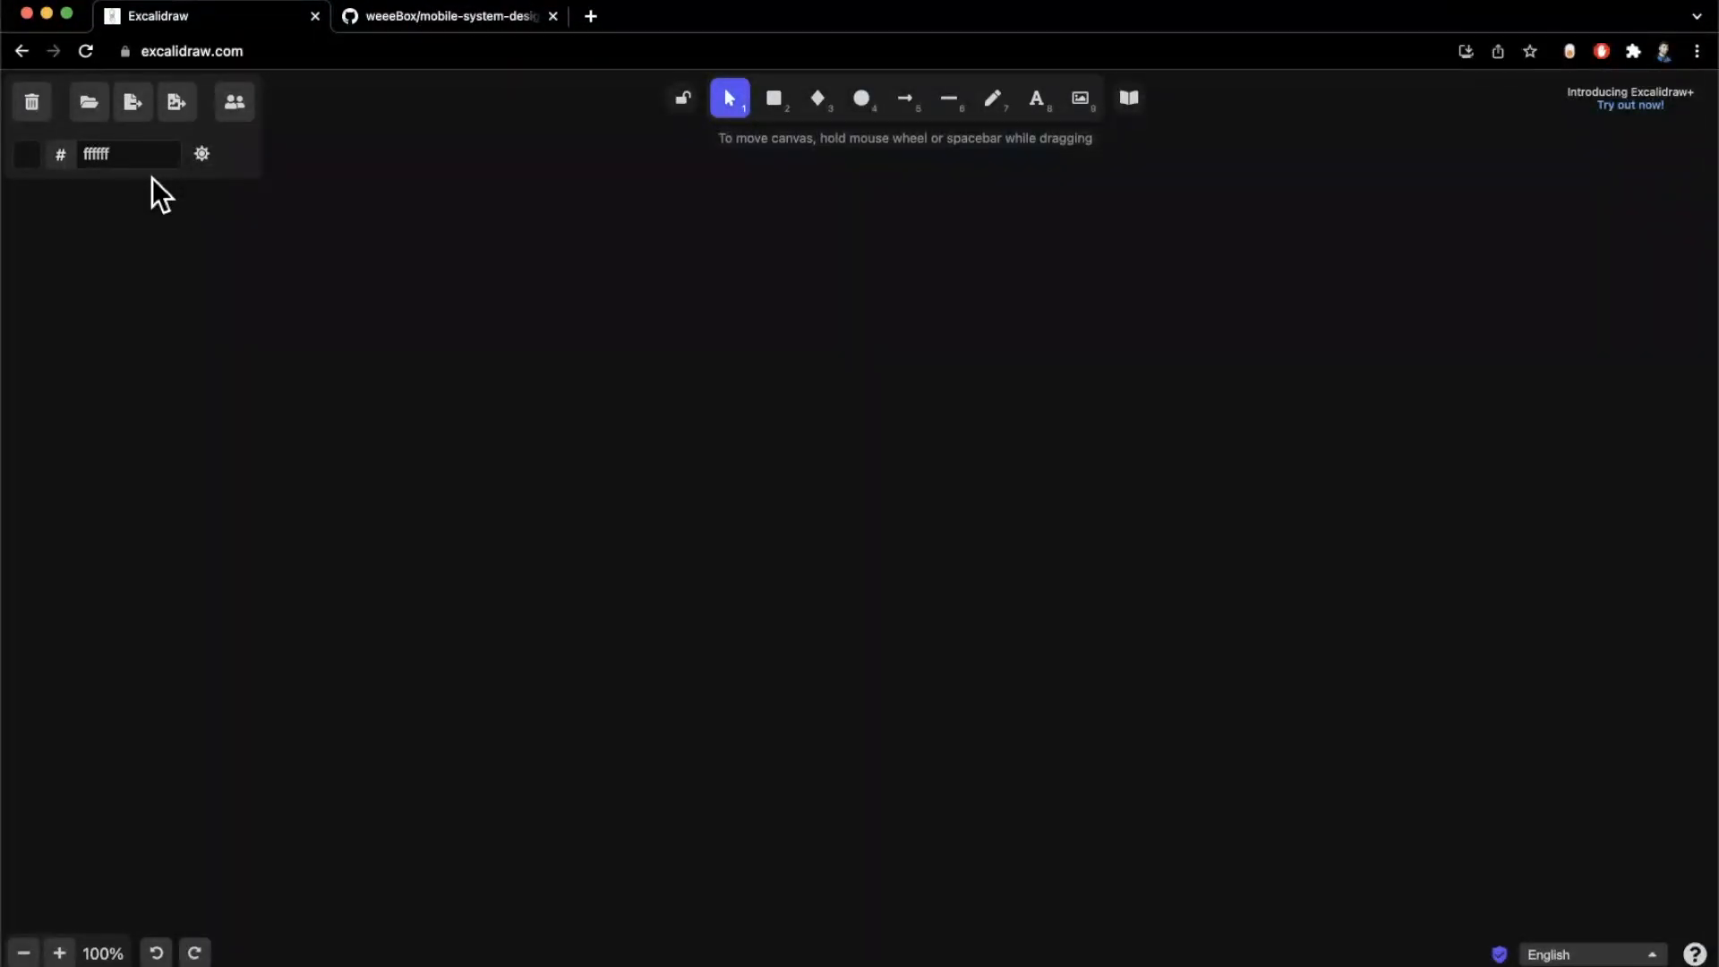
pyautogui.moveTo(560, 279)
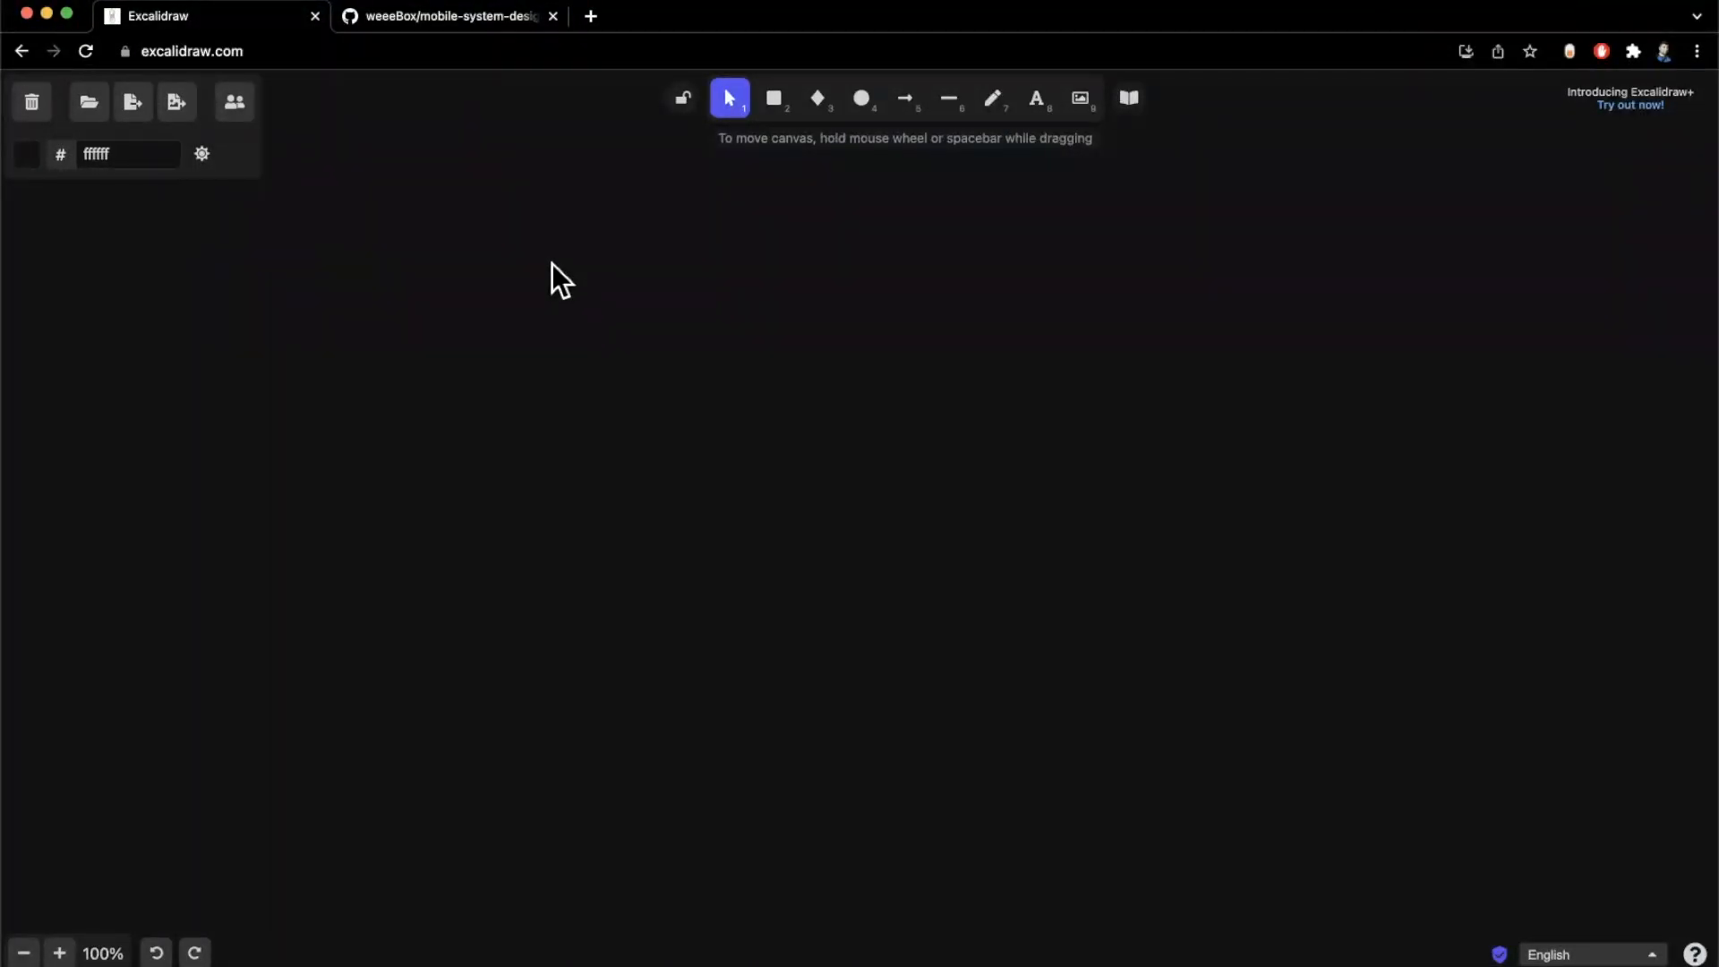
pyautogui.moveTo(587, 252)
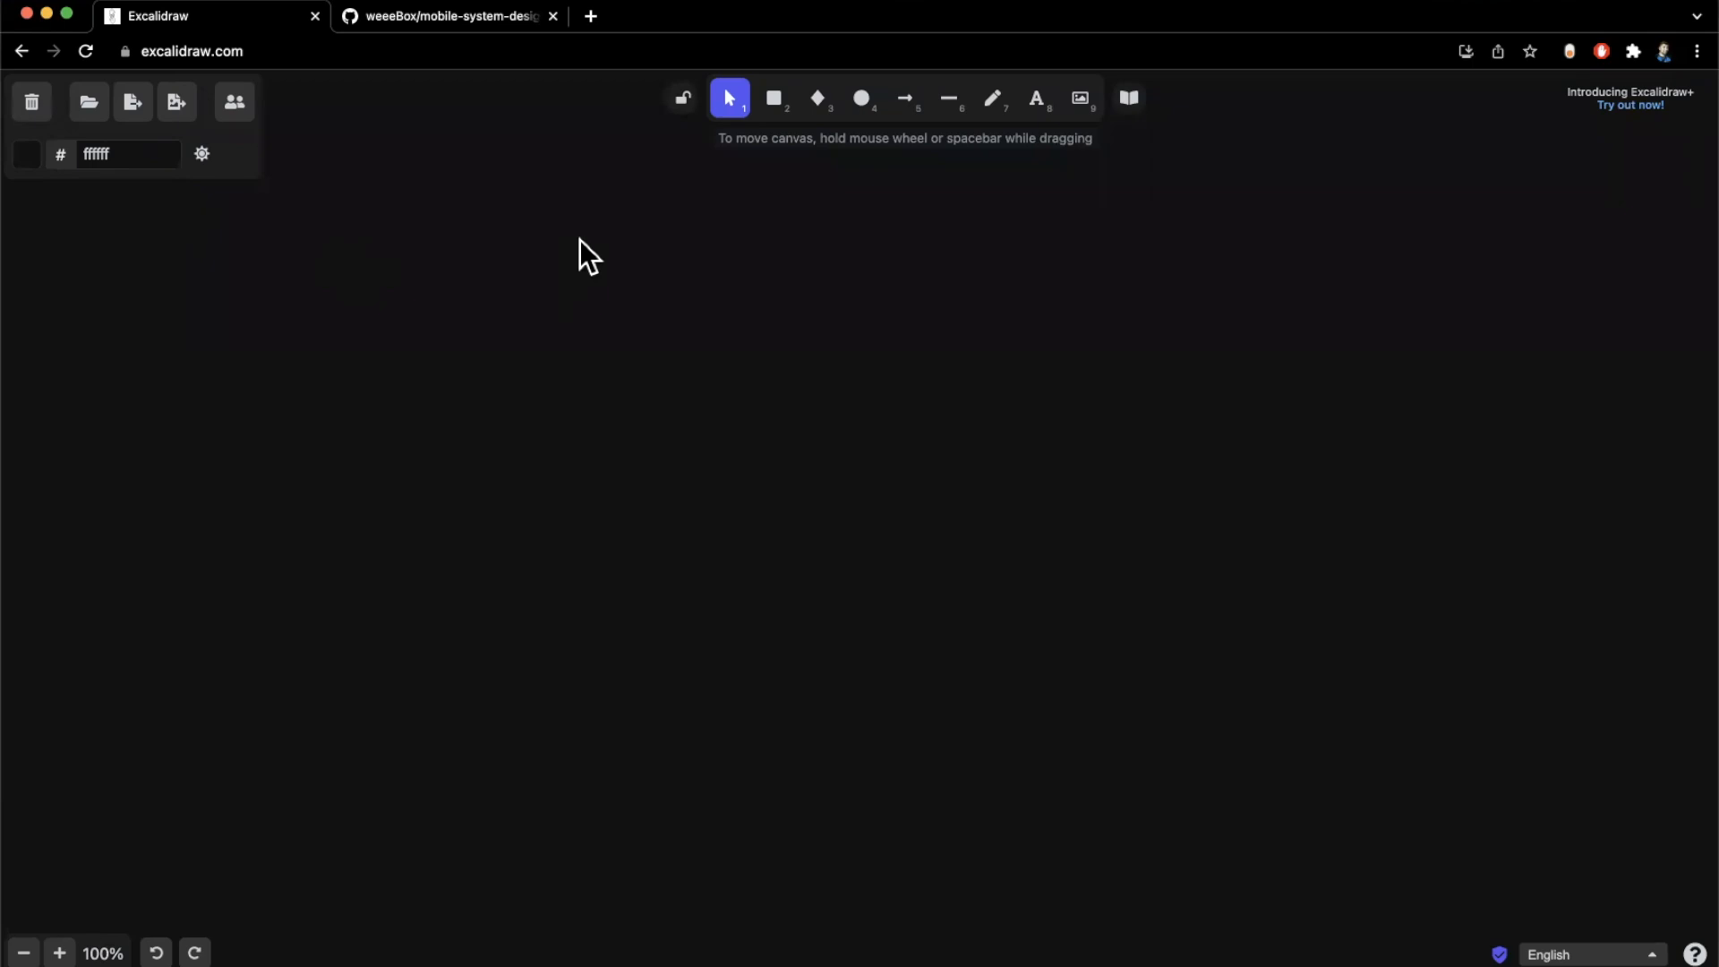
pyautogui.moveTo(668, 195)
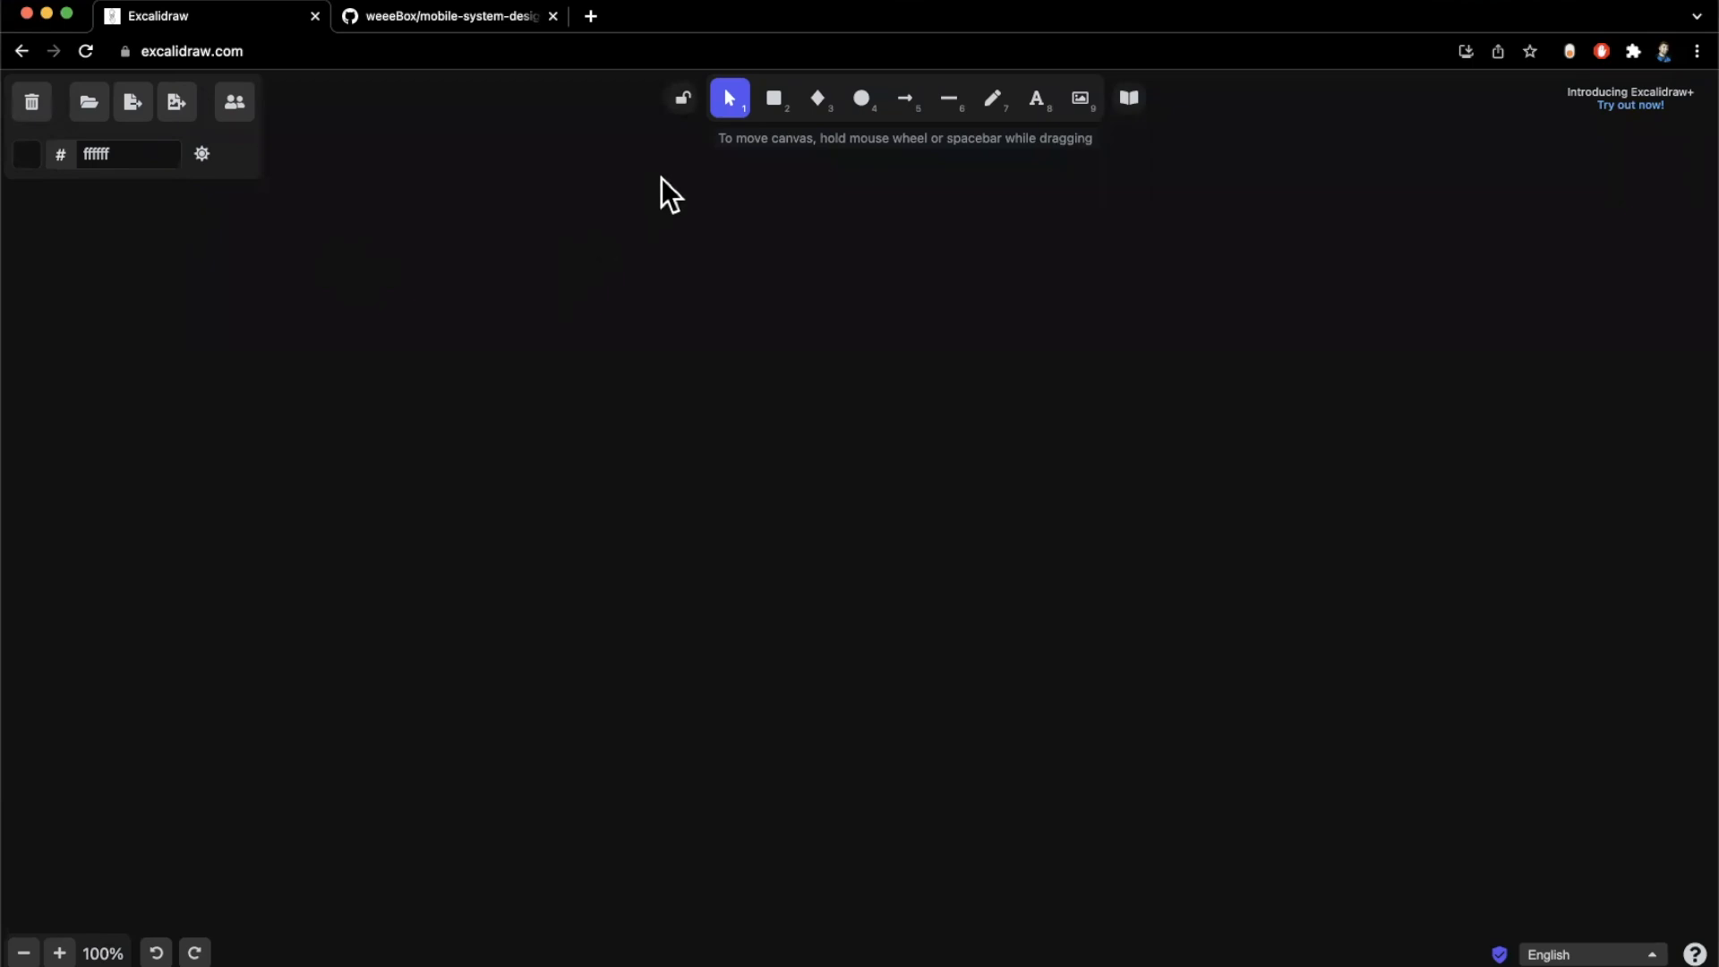
pyautogui.moveTo(702, 179)
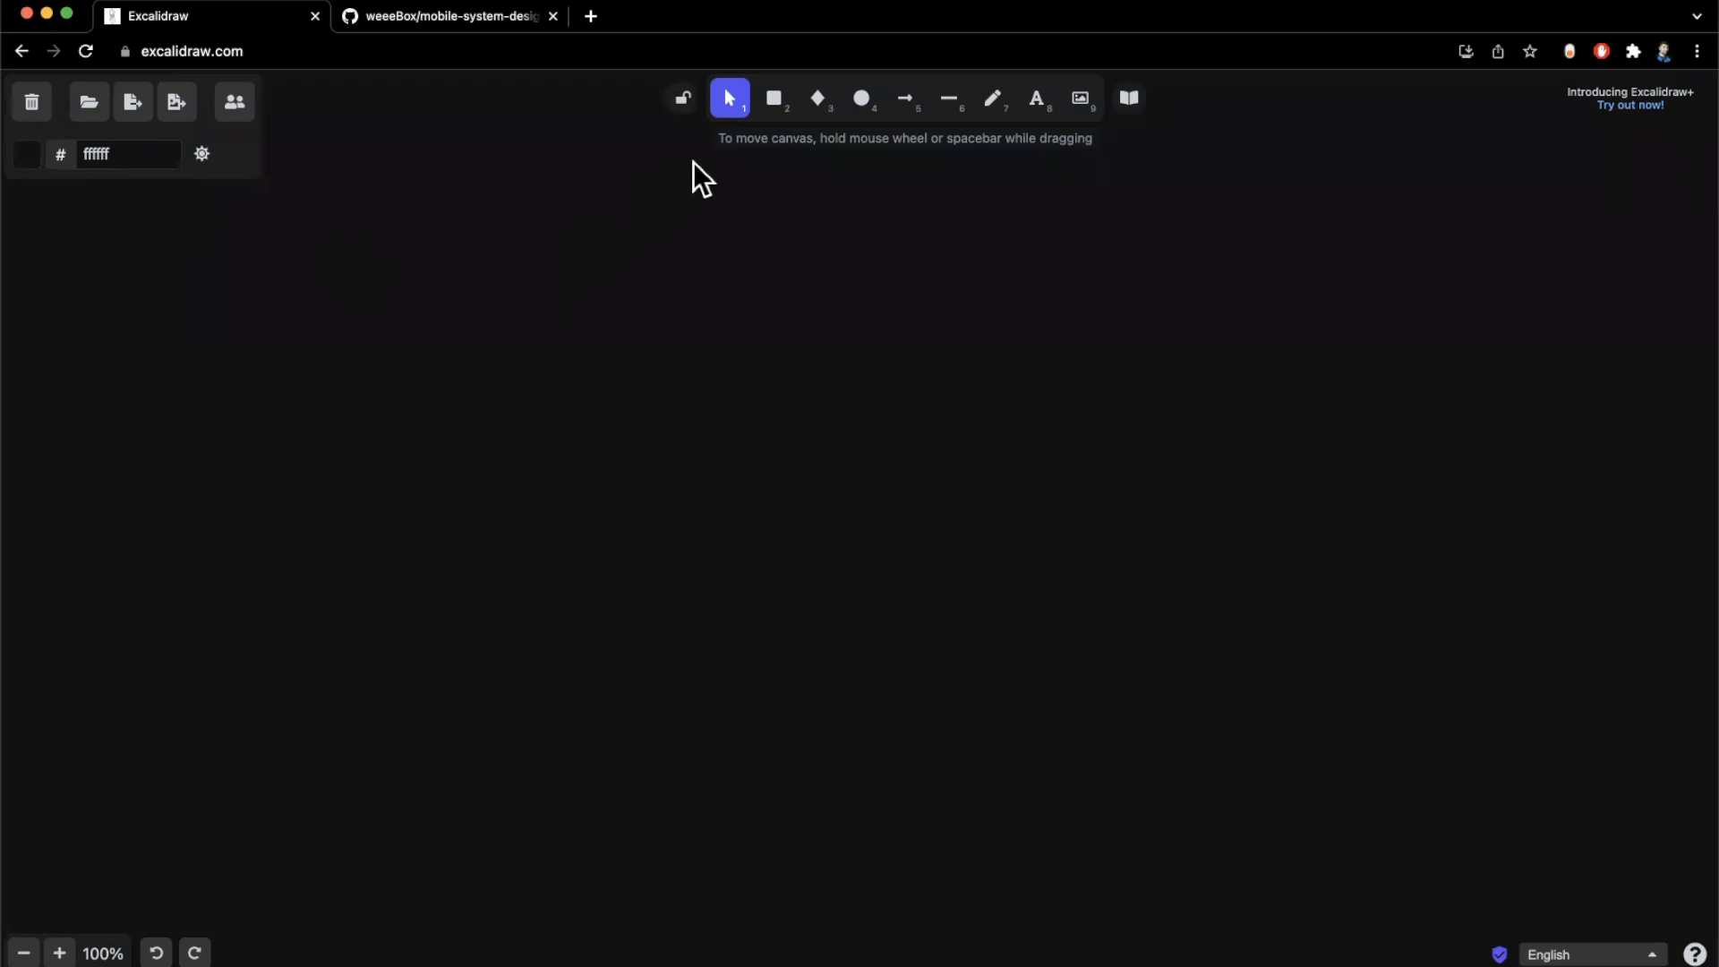
pyautogui.moveTo(747, 148)
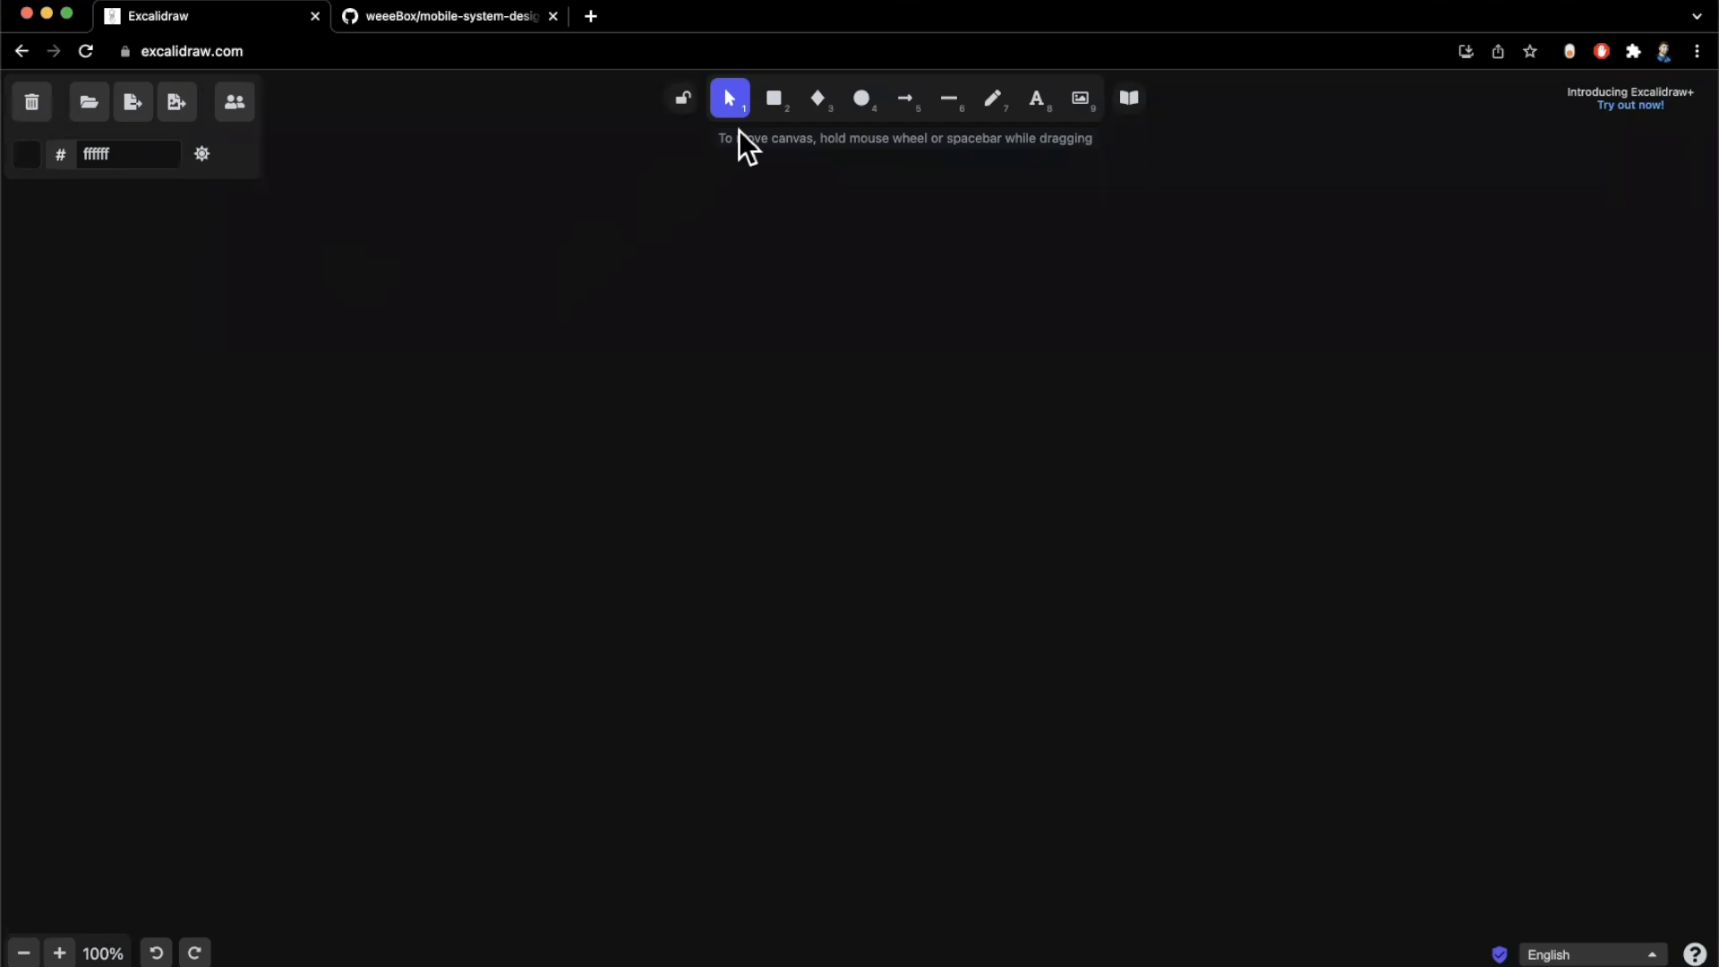
pyautogui.moveTo(749, 188)
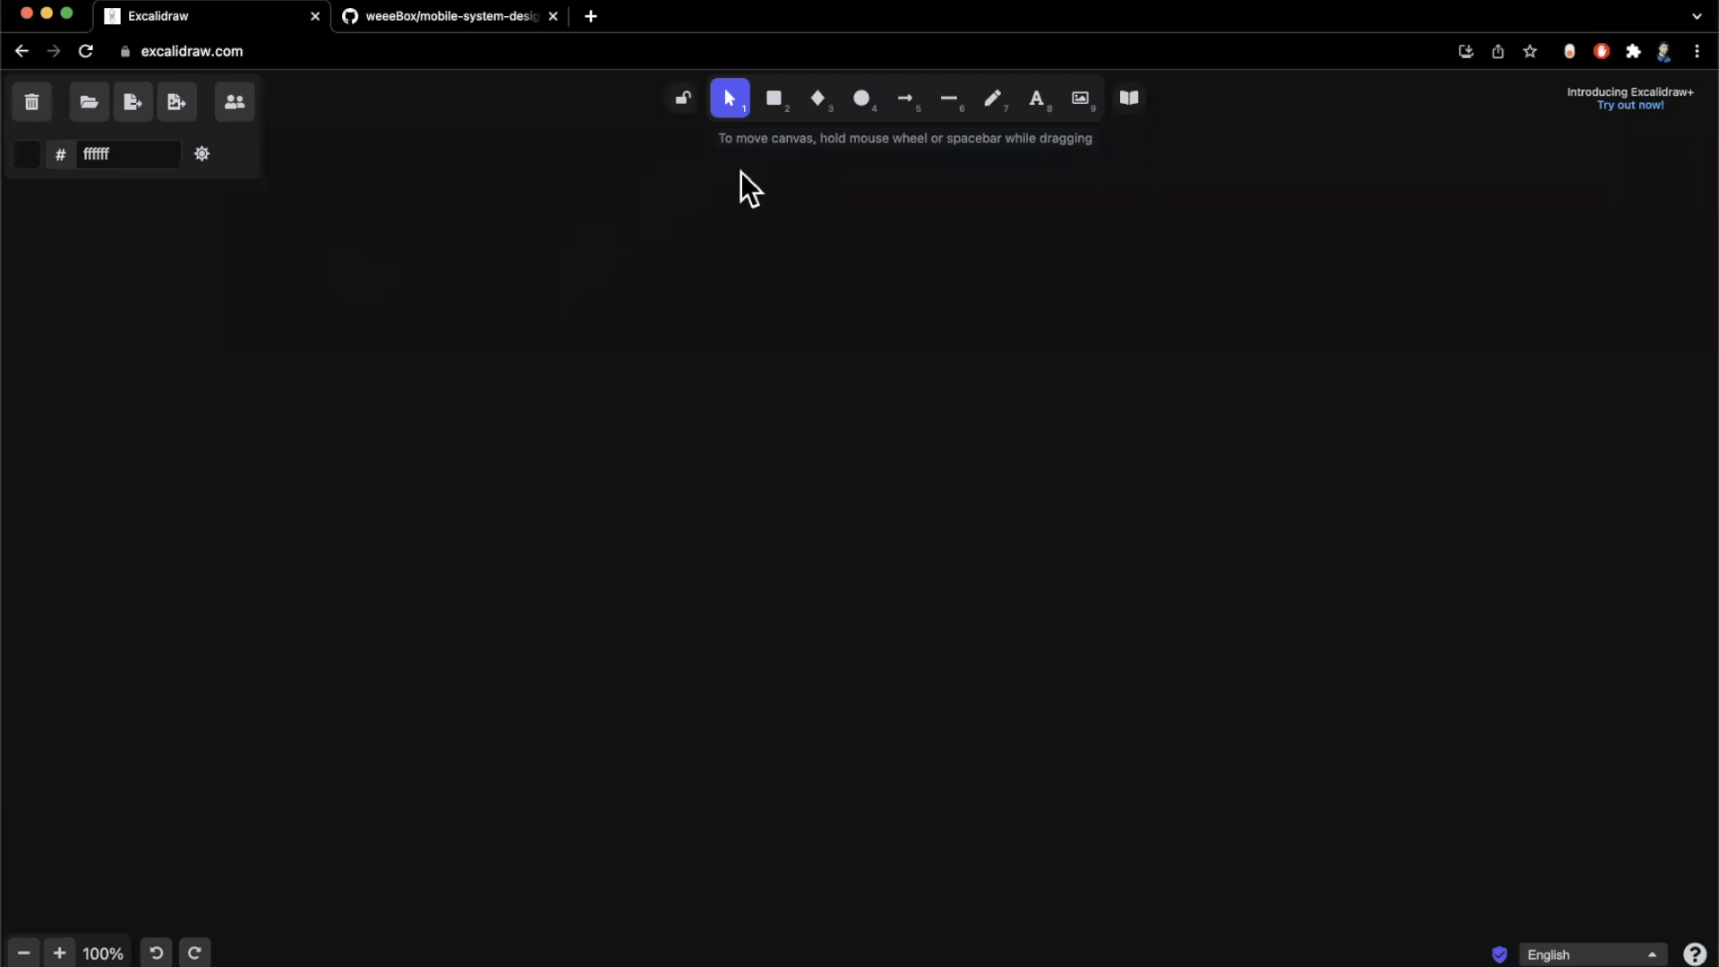
pyautogui.moveTo(727, 118)
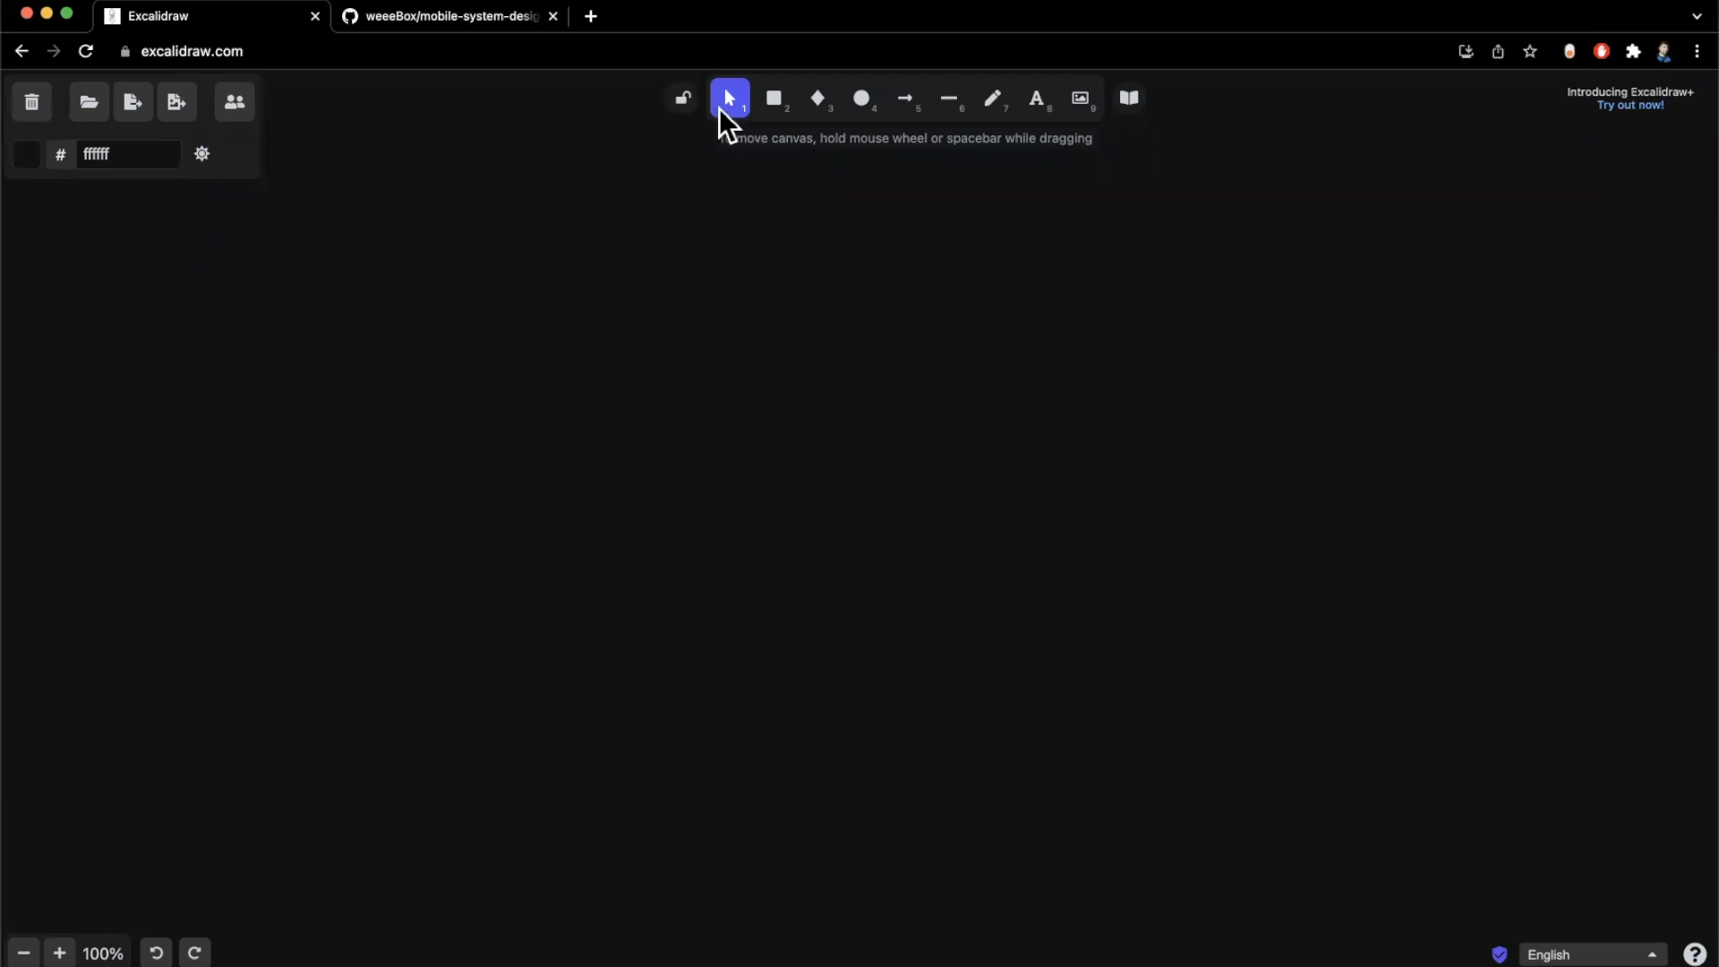
# Draw a square box near the canvas centre labelled ViewModel
pyautogui.click(773, 99)
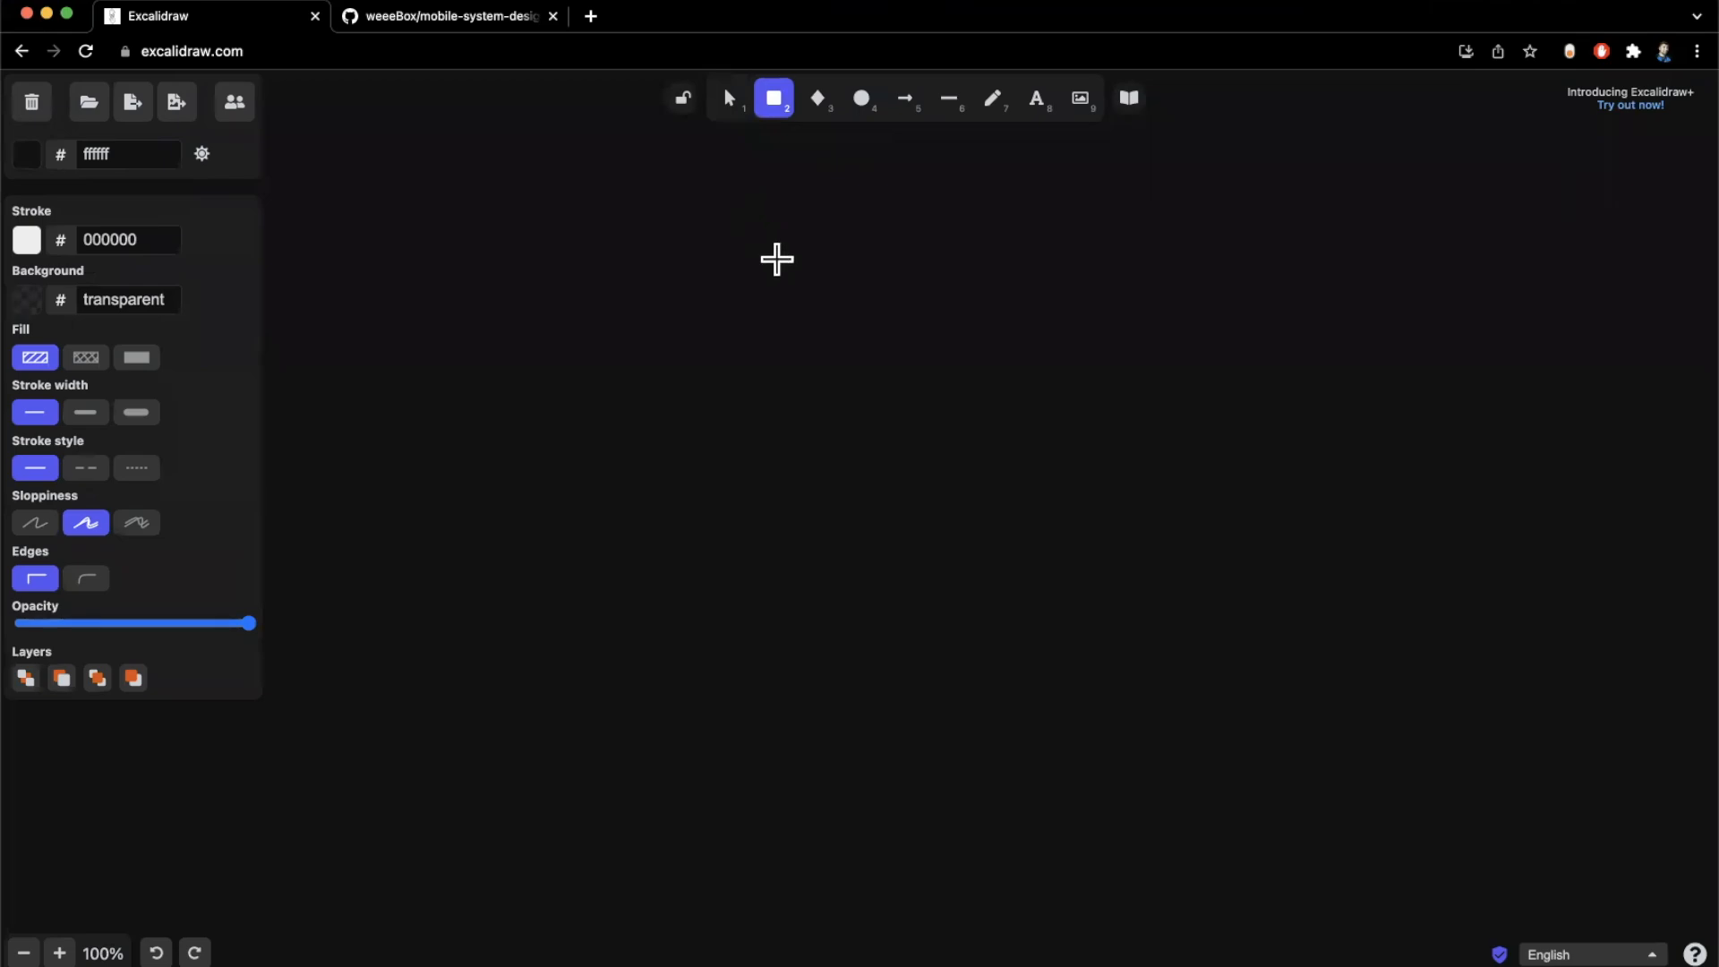
pyautogui.moveTo(775, 259); pyautogui.dragTo(1130, 490)
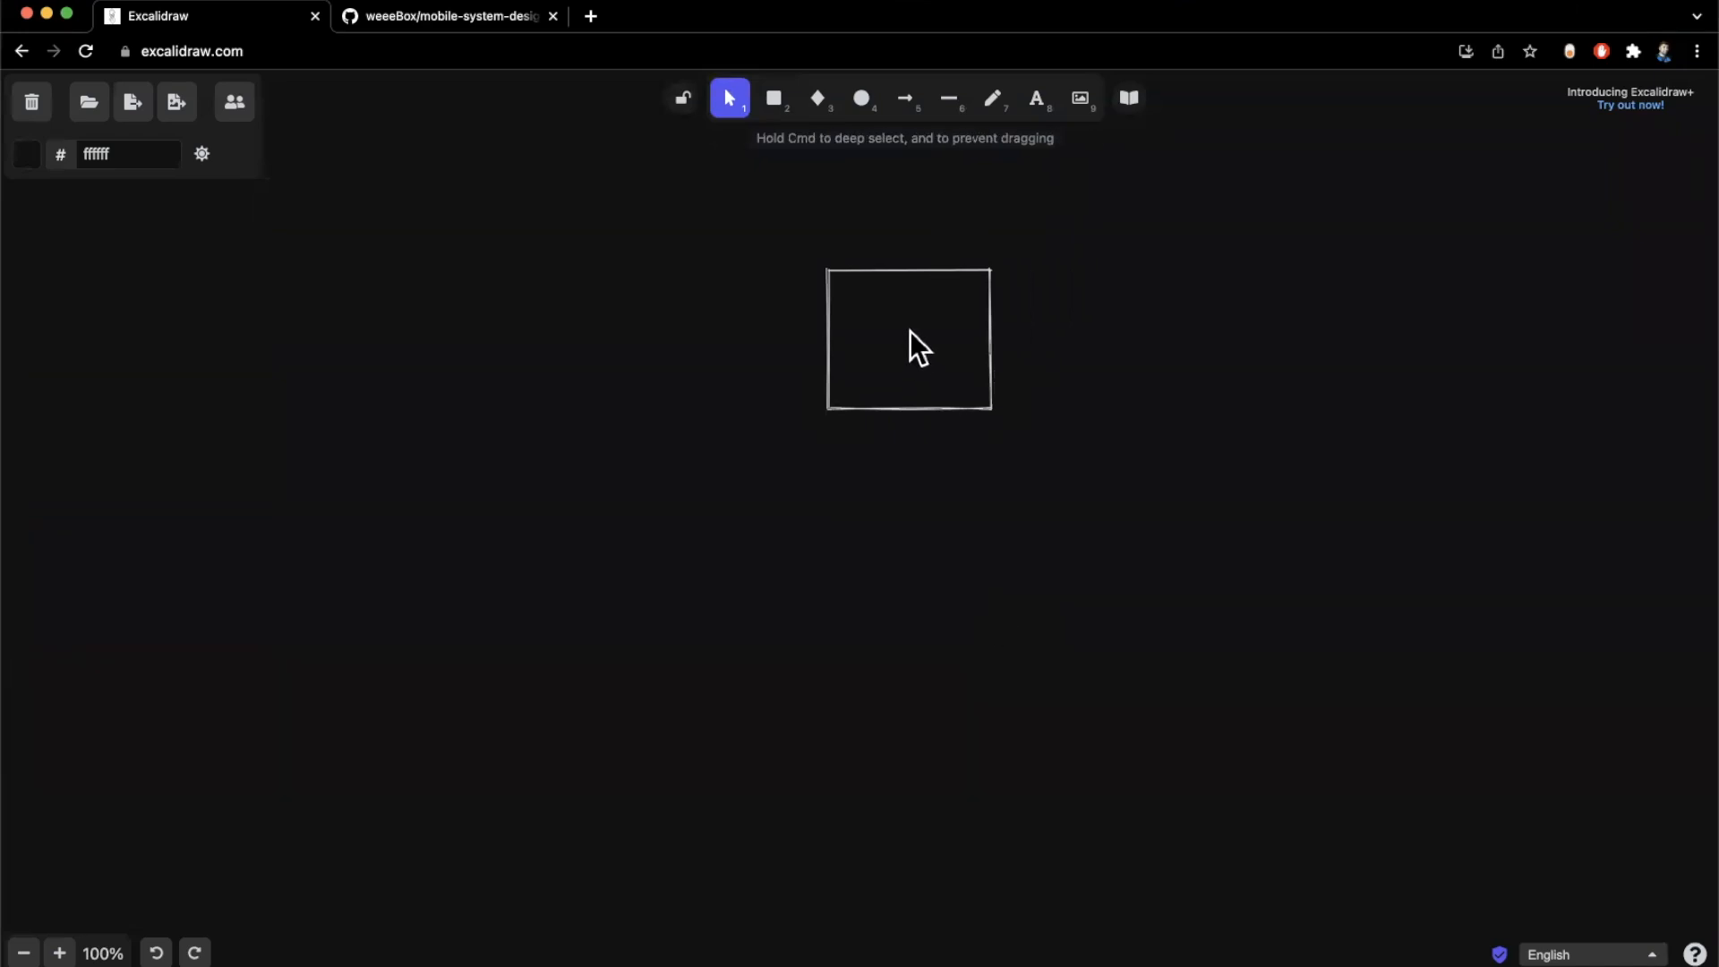
pyautogui.write('ViewModel')
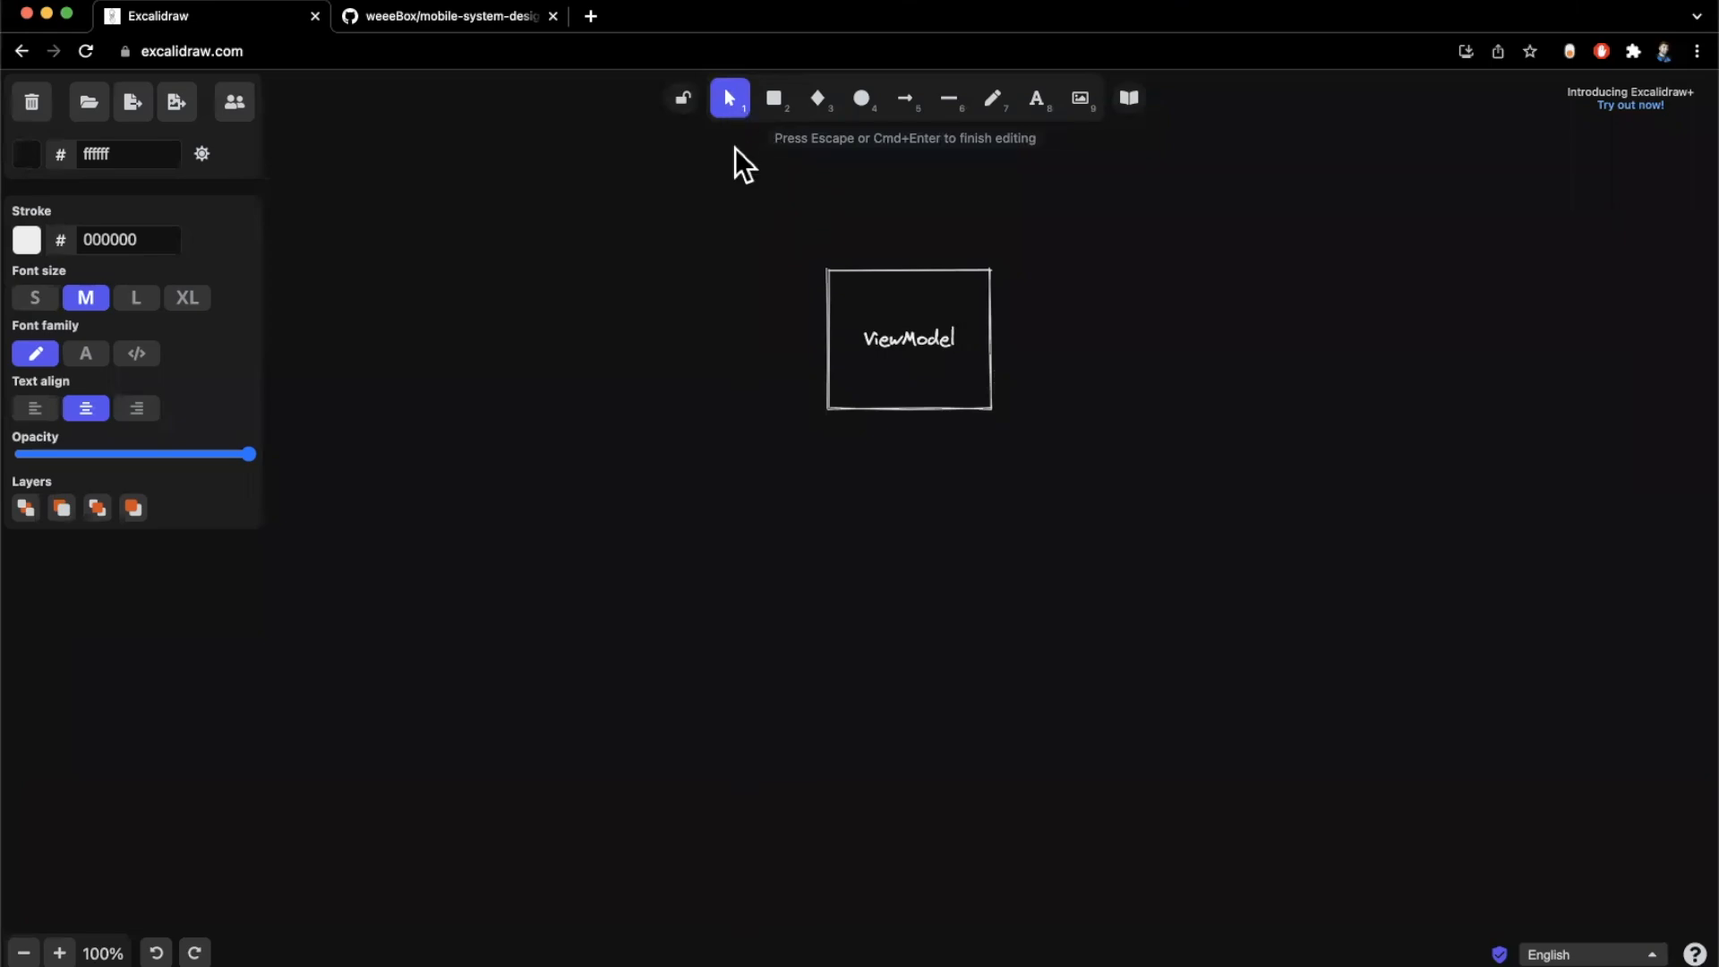
# Draw a tall box to the right of ViewModel and label it Controller
pyautogui.click(774, 97)
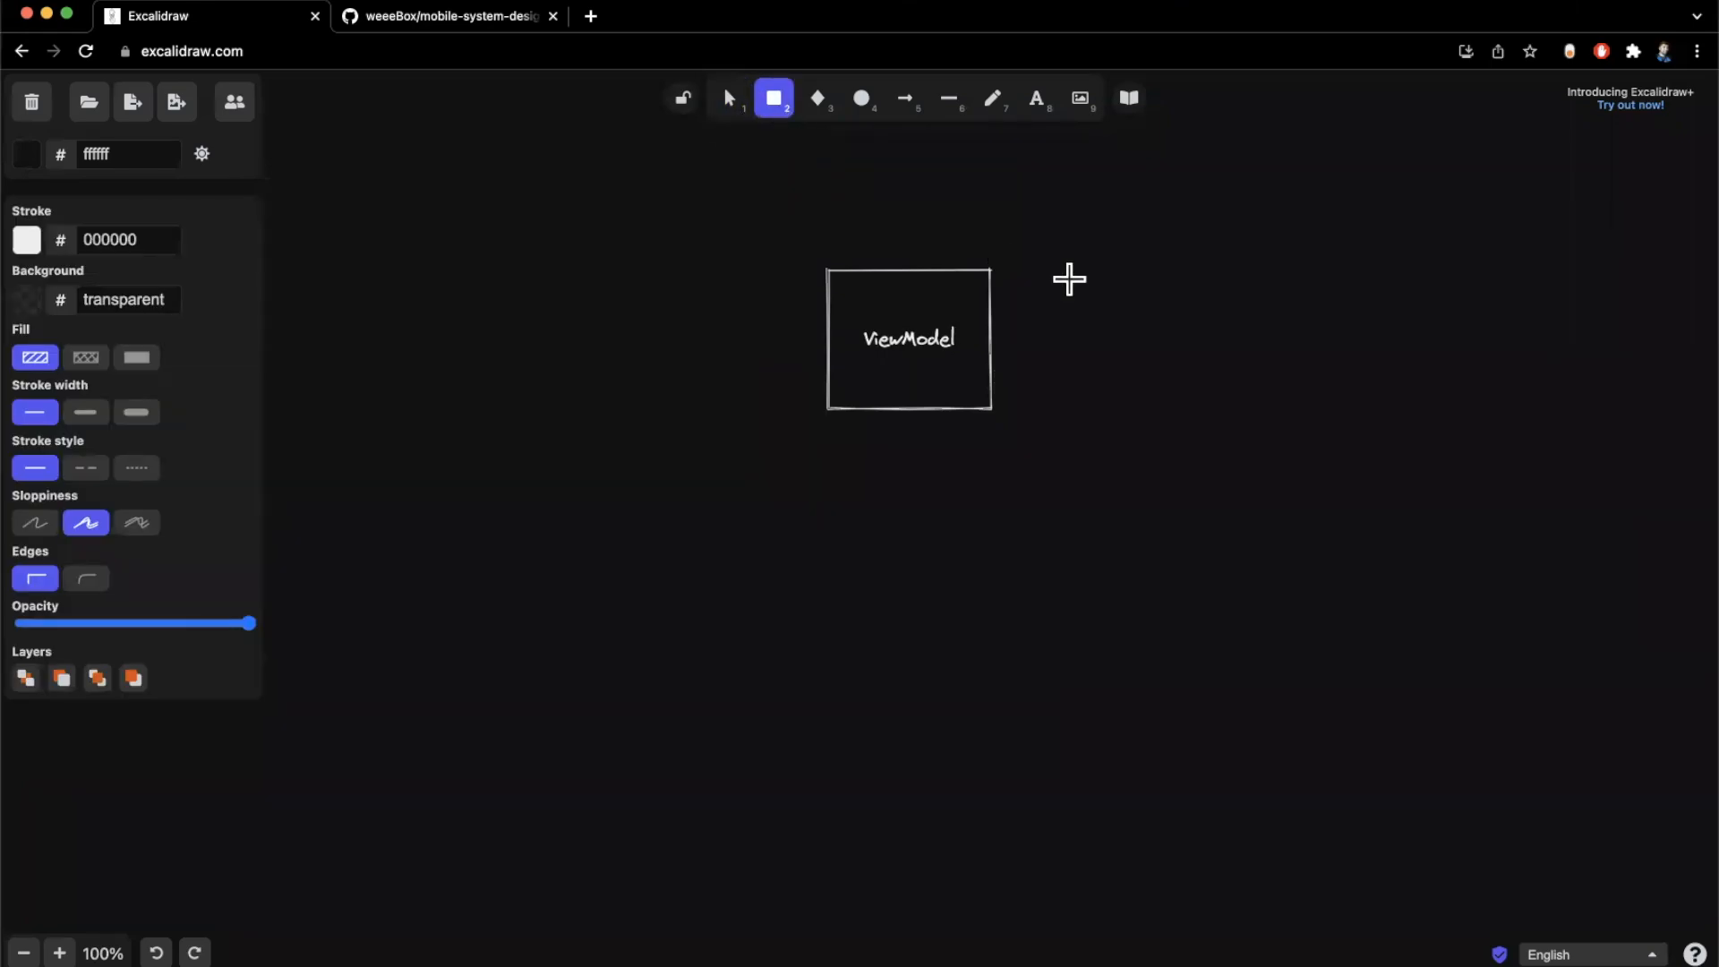
pyautogui.moveTo(1076, 230); pyautogui.dragTo(1266, 624)
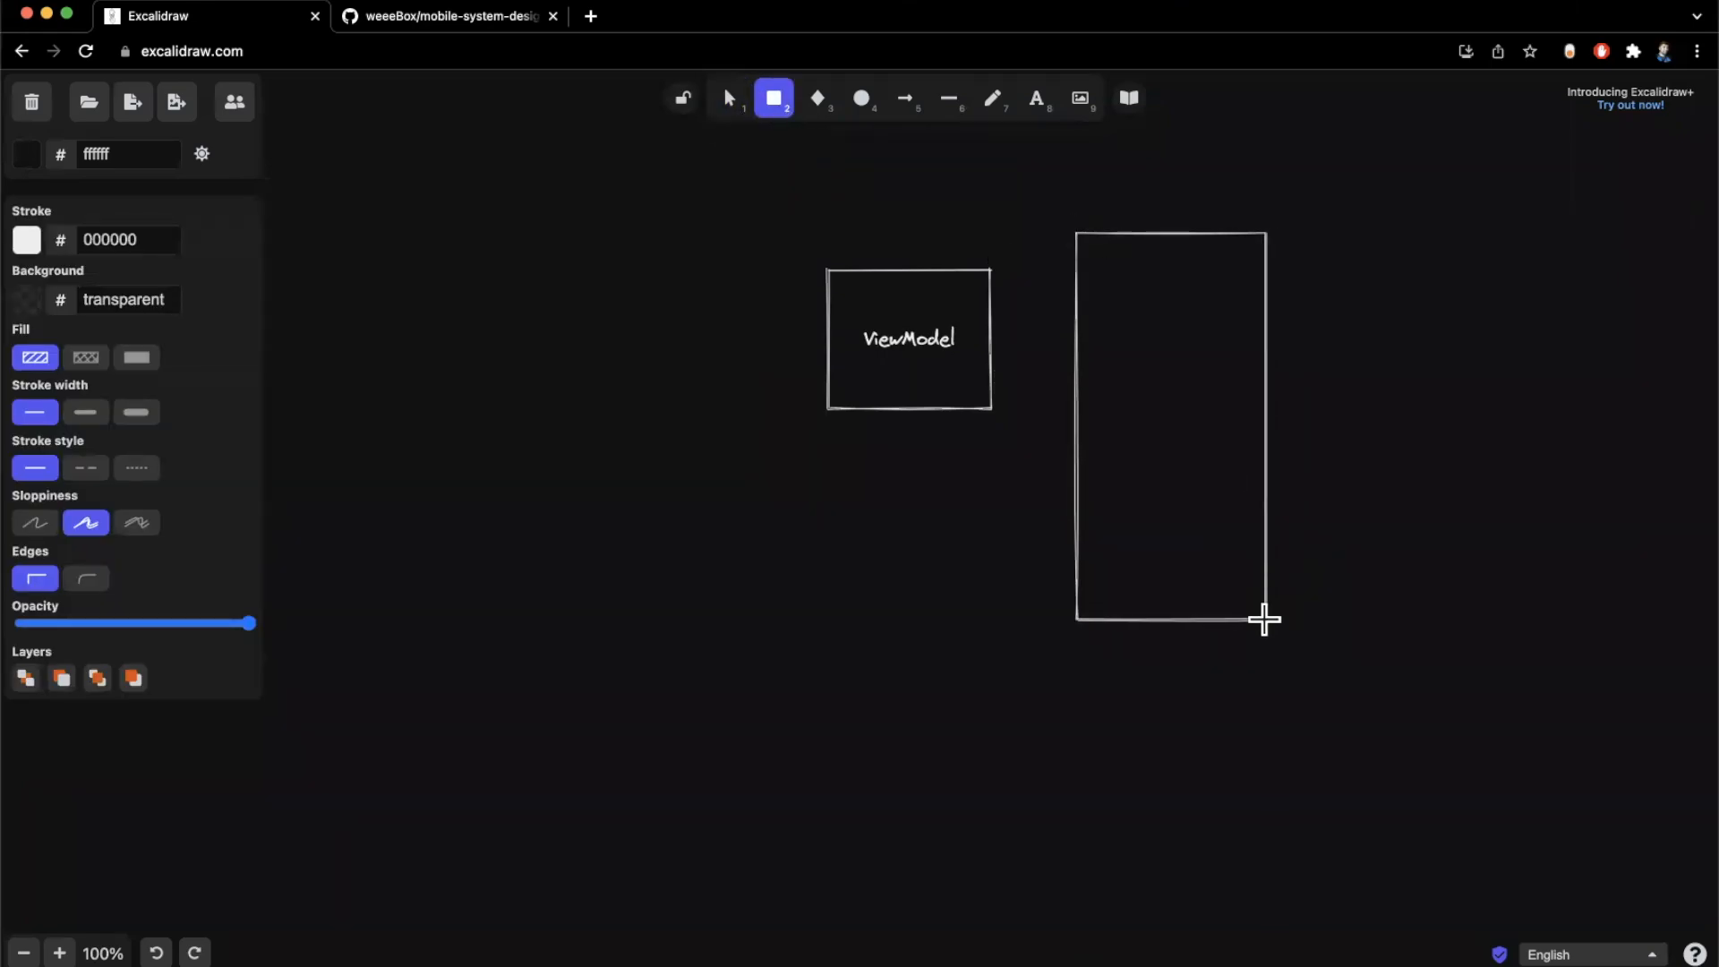
pyautogui.doubleClick(1171, 426)
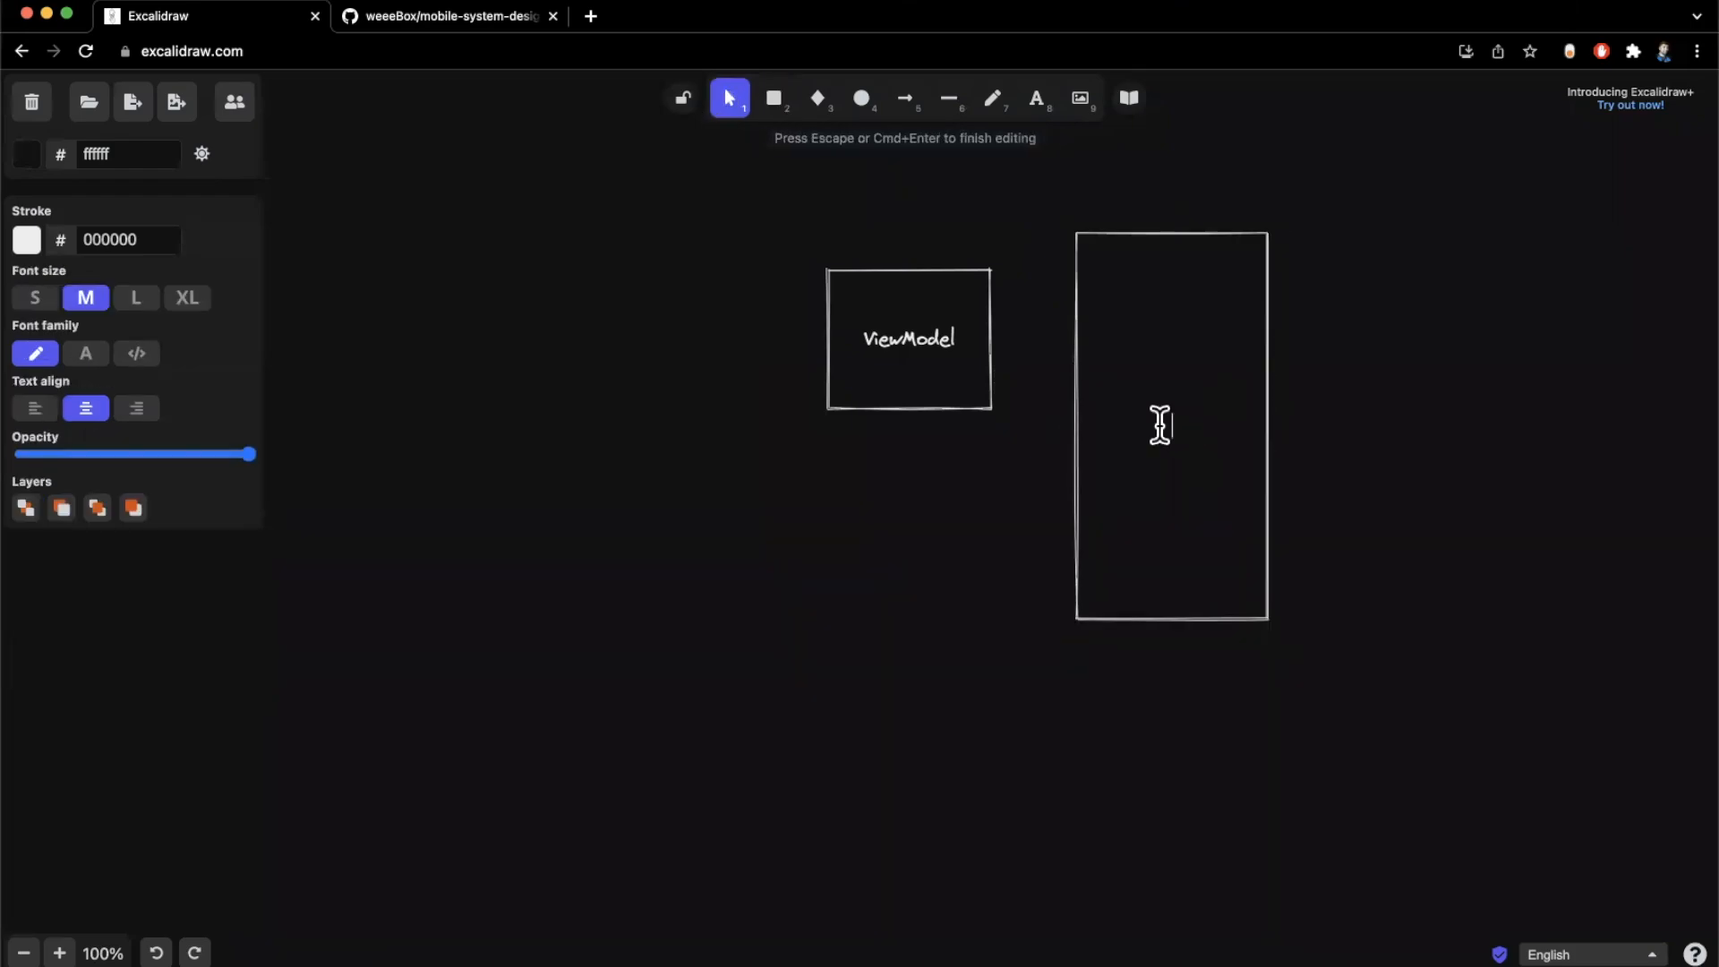
pyautogui.write('Controller')
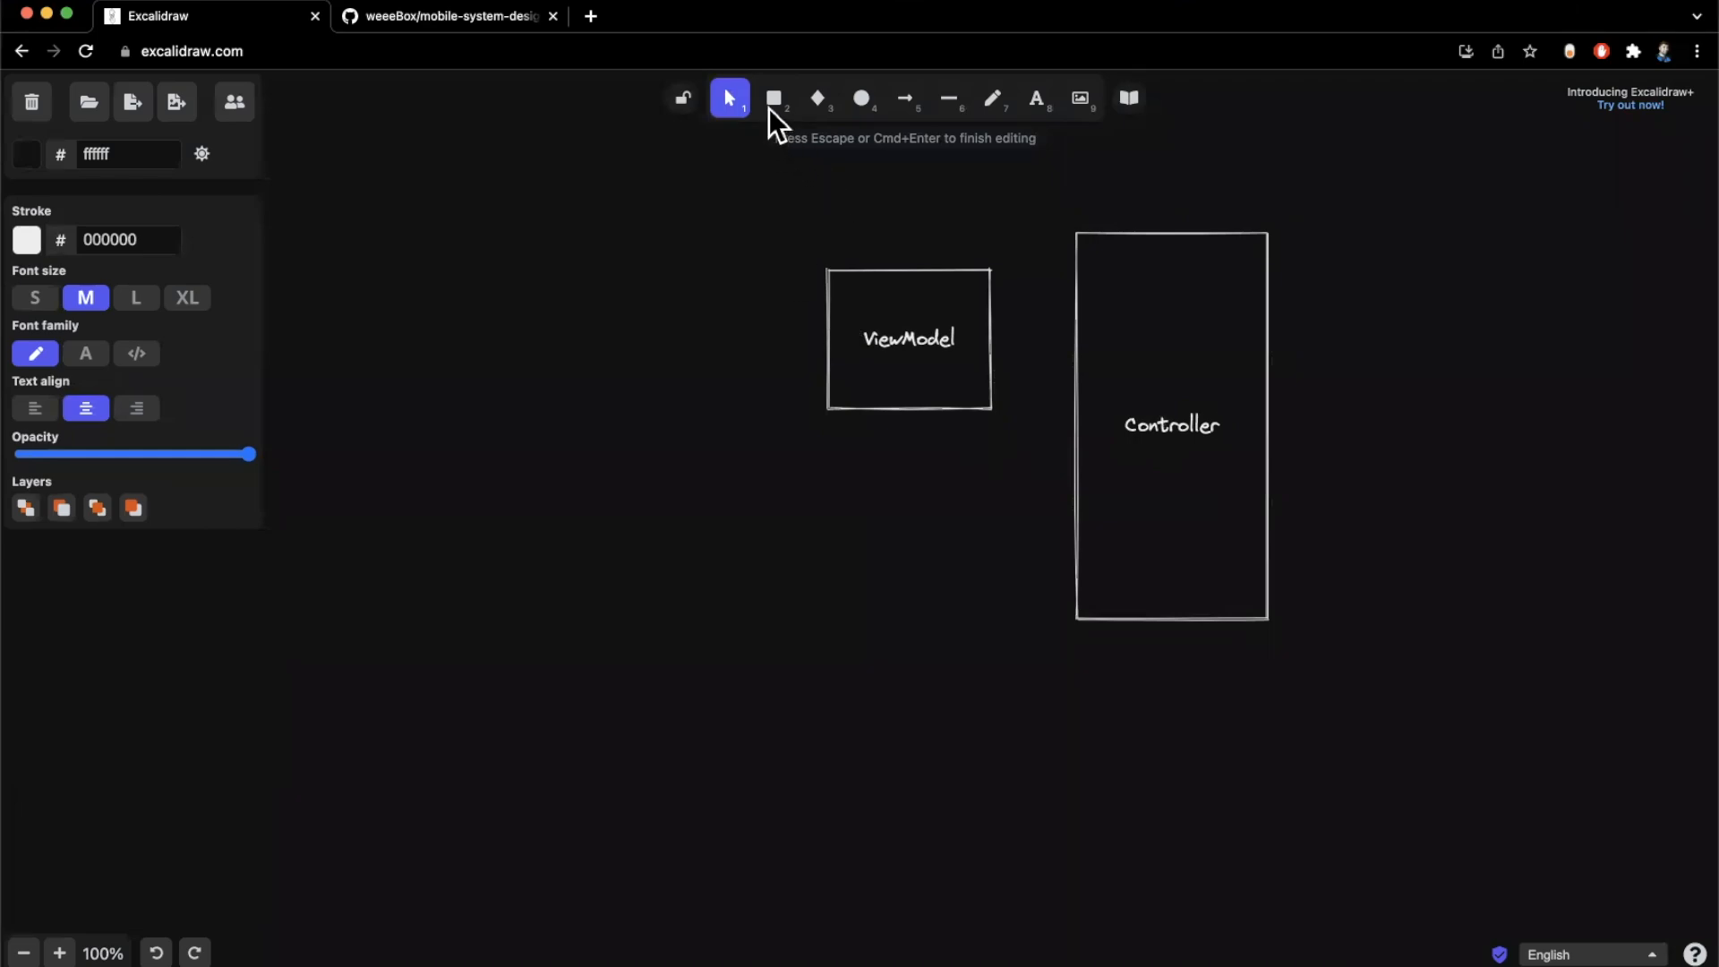
# Draw a wide box below ViewModel and label it View
pyautogui.click(773, 99)
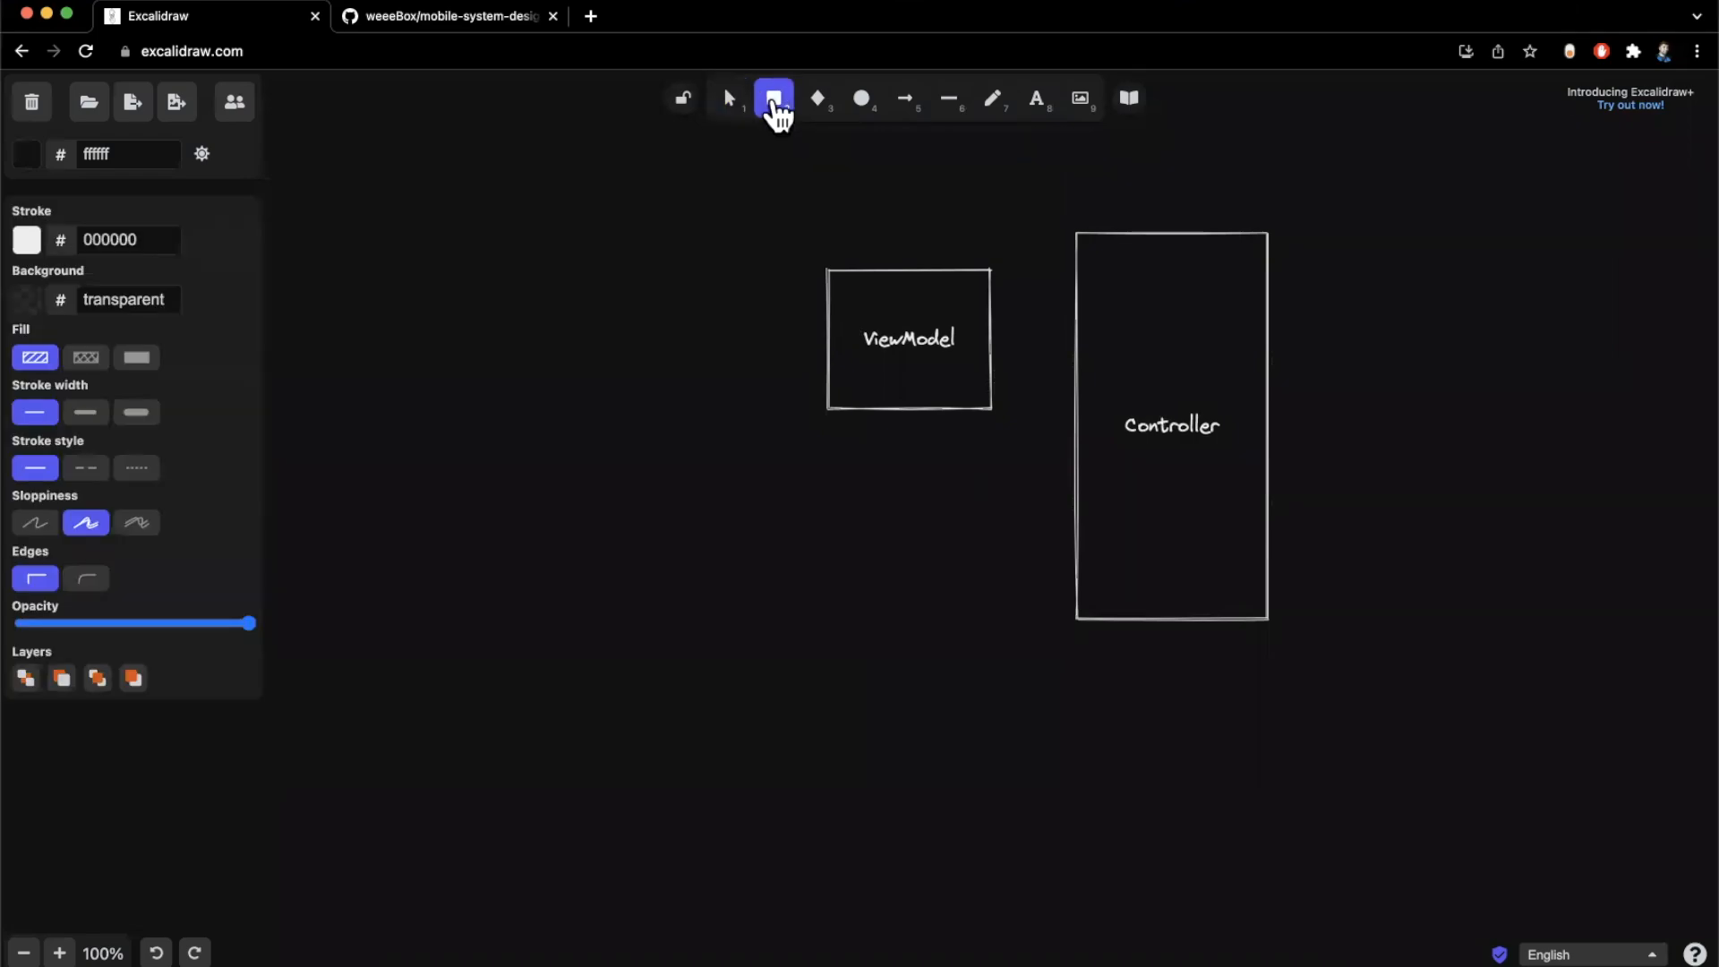
pyautogui.click(774, 97)
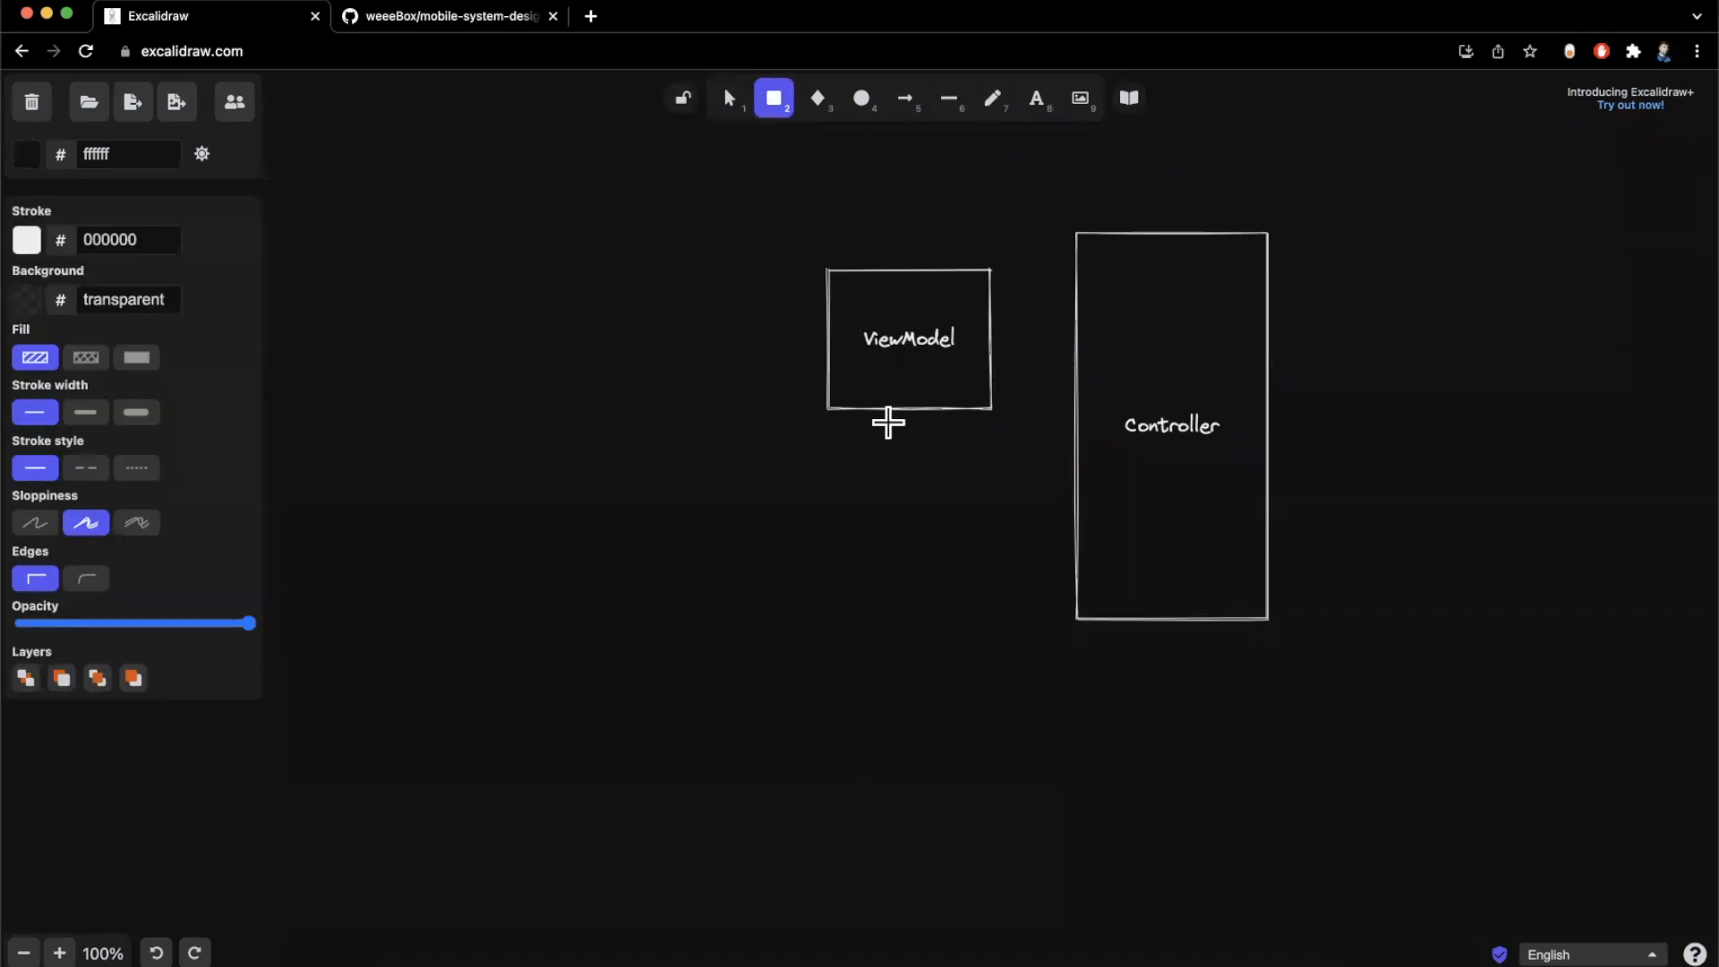
pyautogui.moveTo(926, 587)
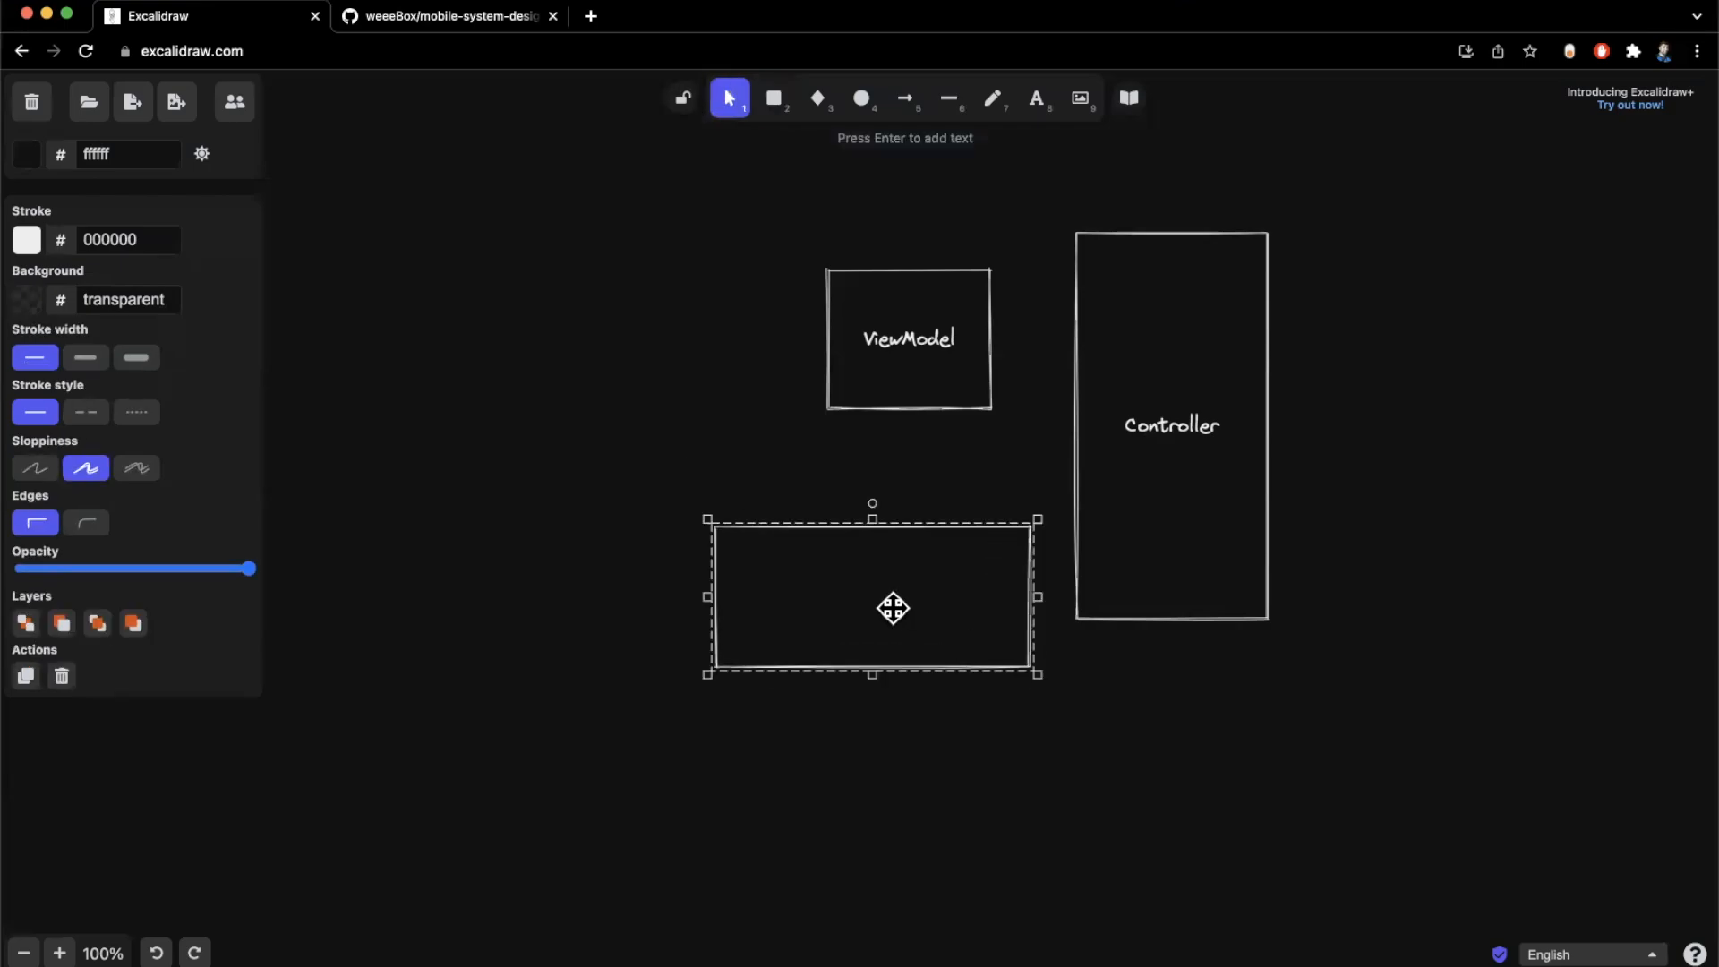
pyautogui.write('View')
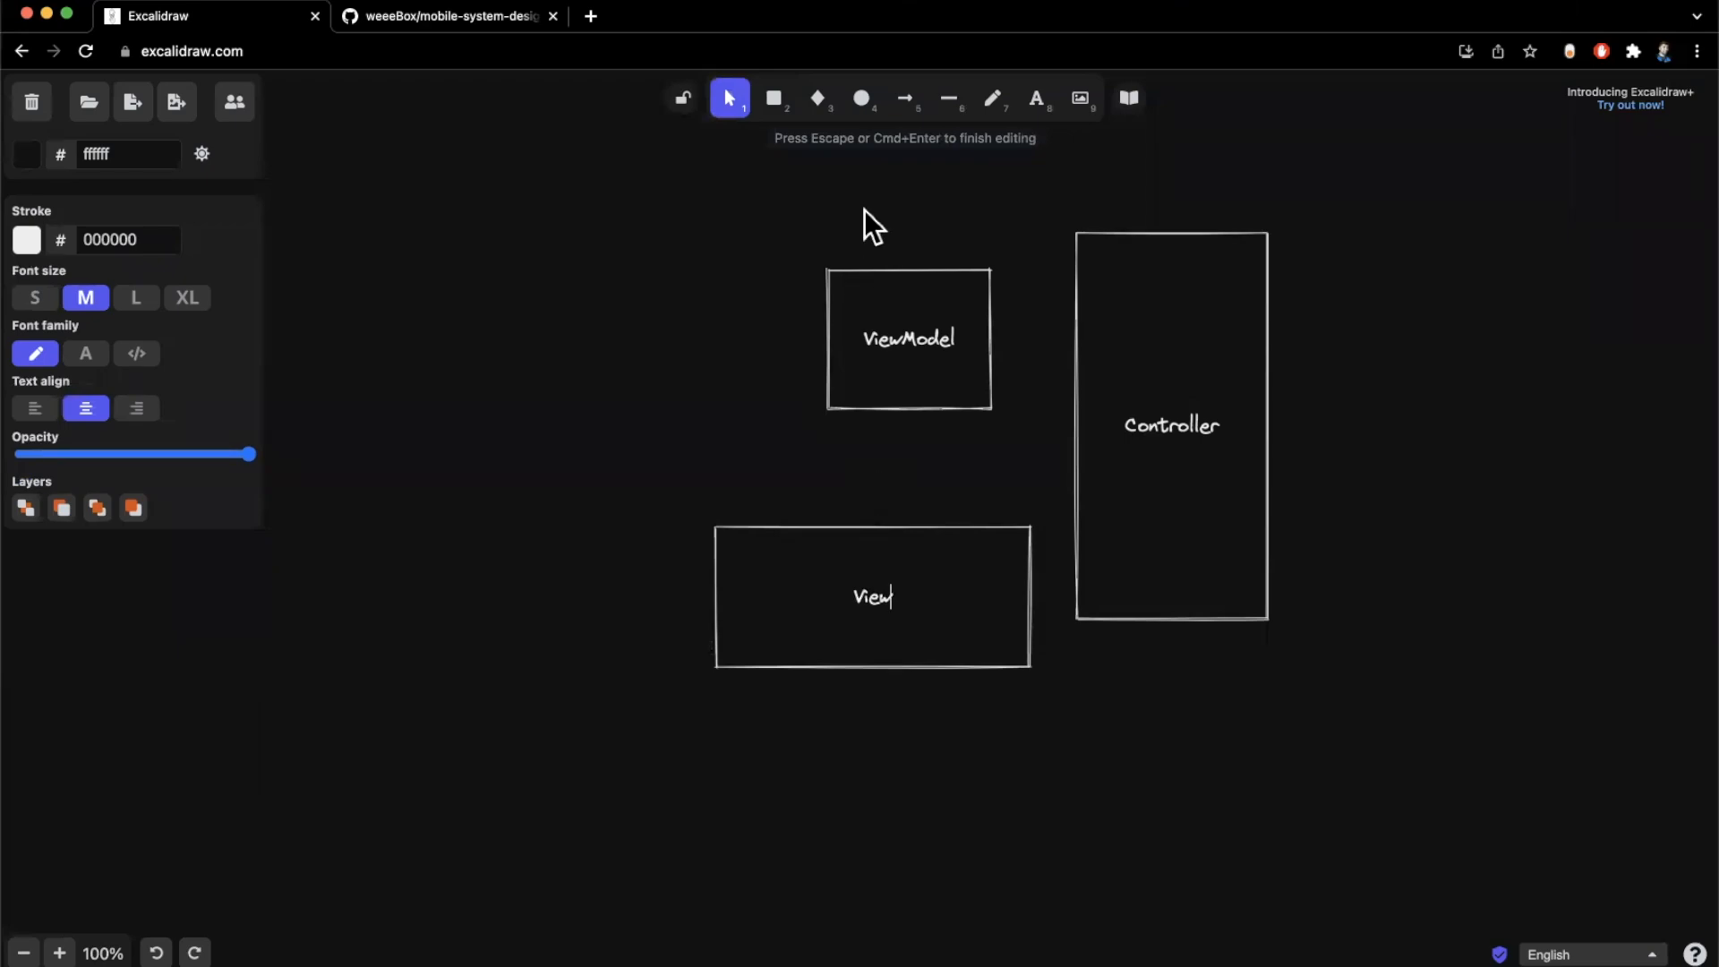
pyautogui.moveTo(836, 150)
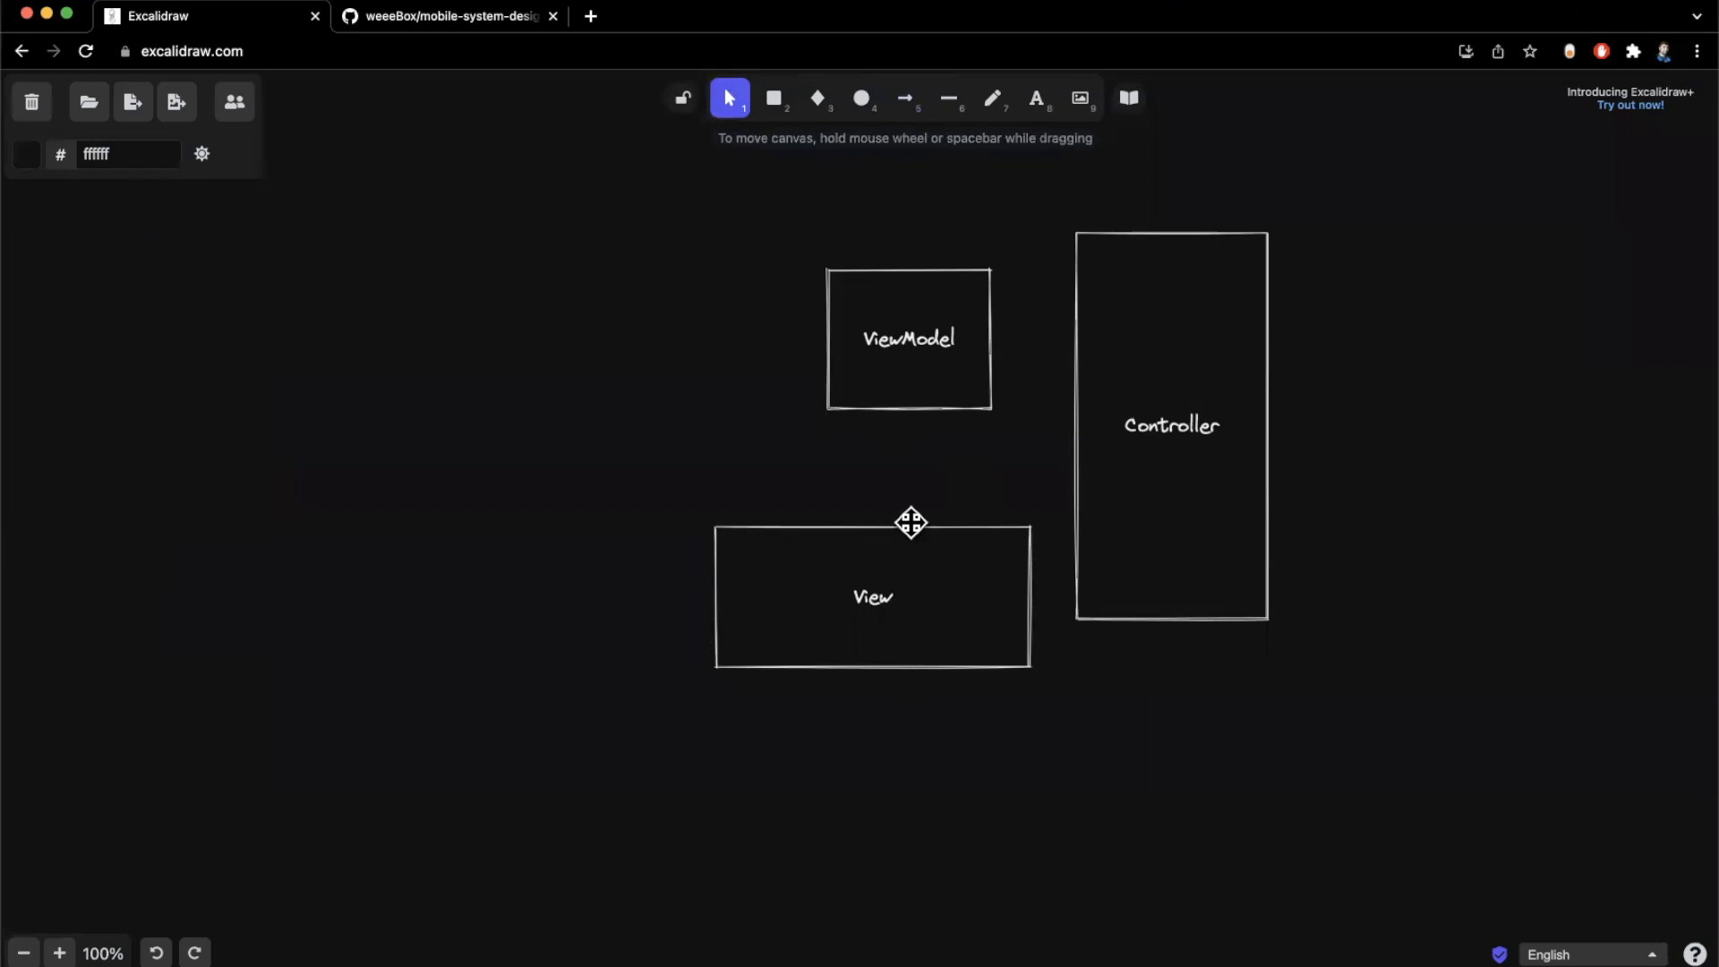
# Reselect the View box, revisit its label and finish editing
pyautogui.click(871, 597)
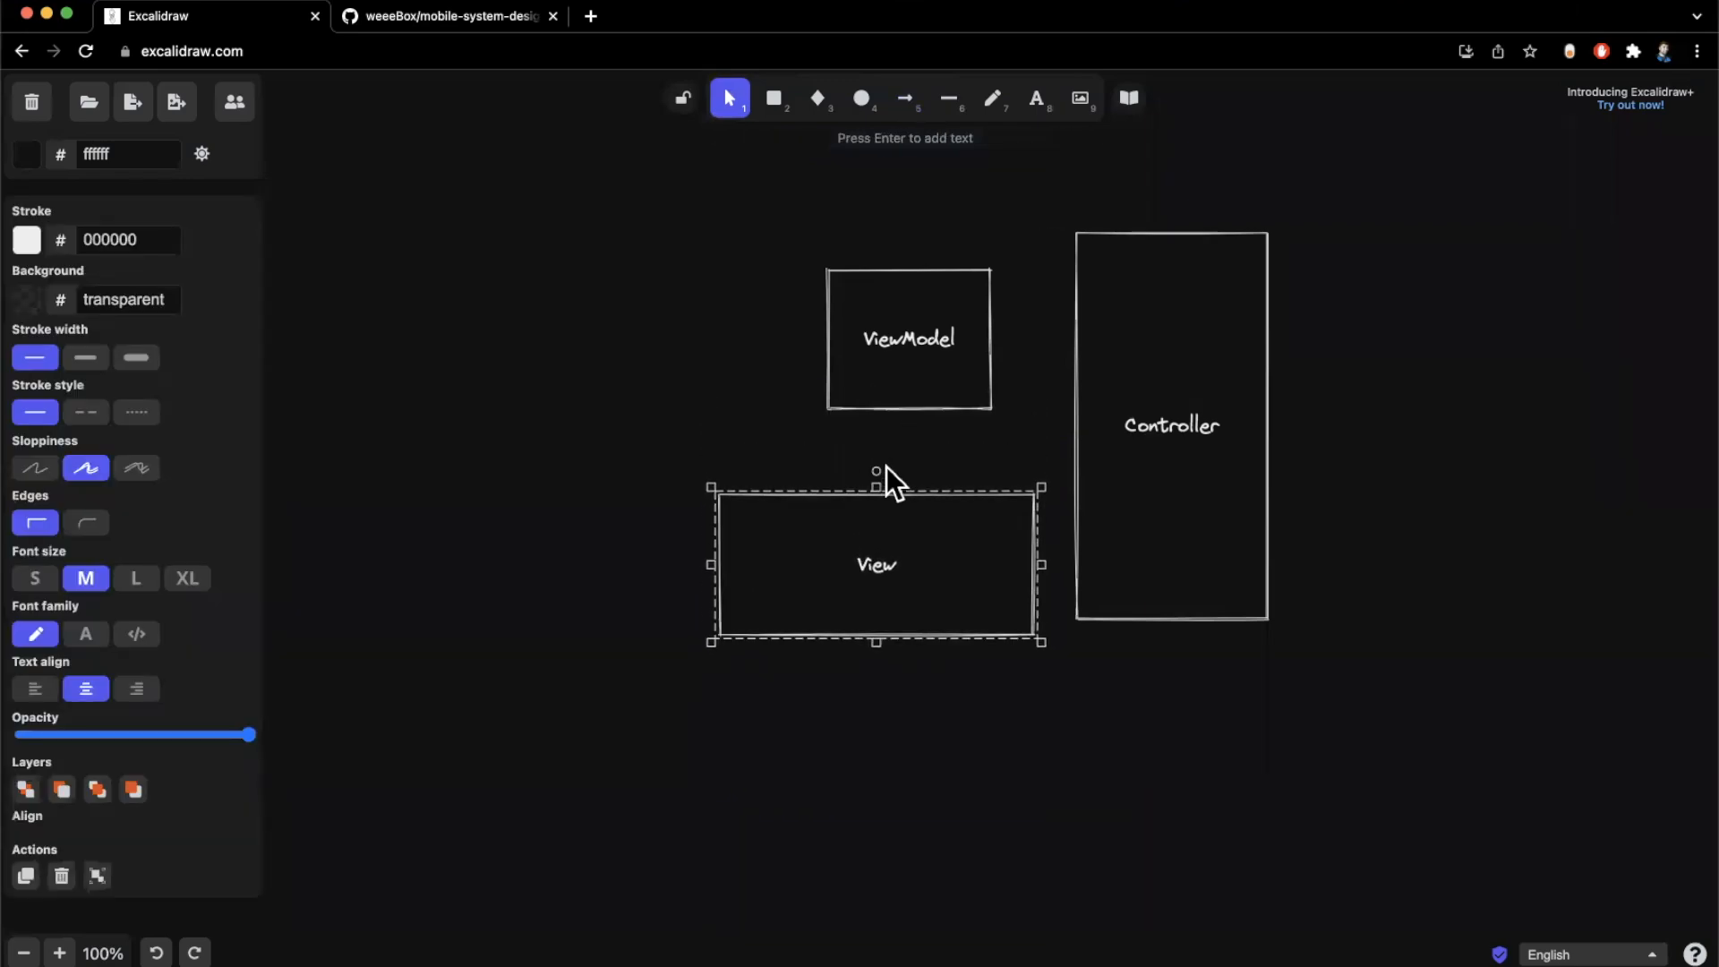
pyautogui.doubleClick(875, 564)
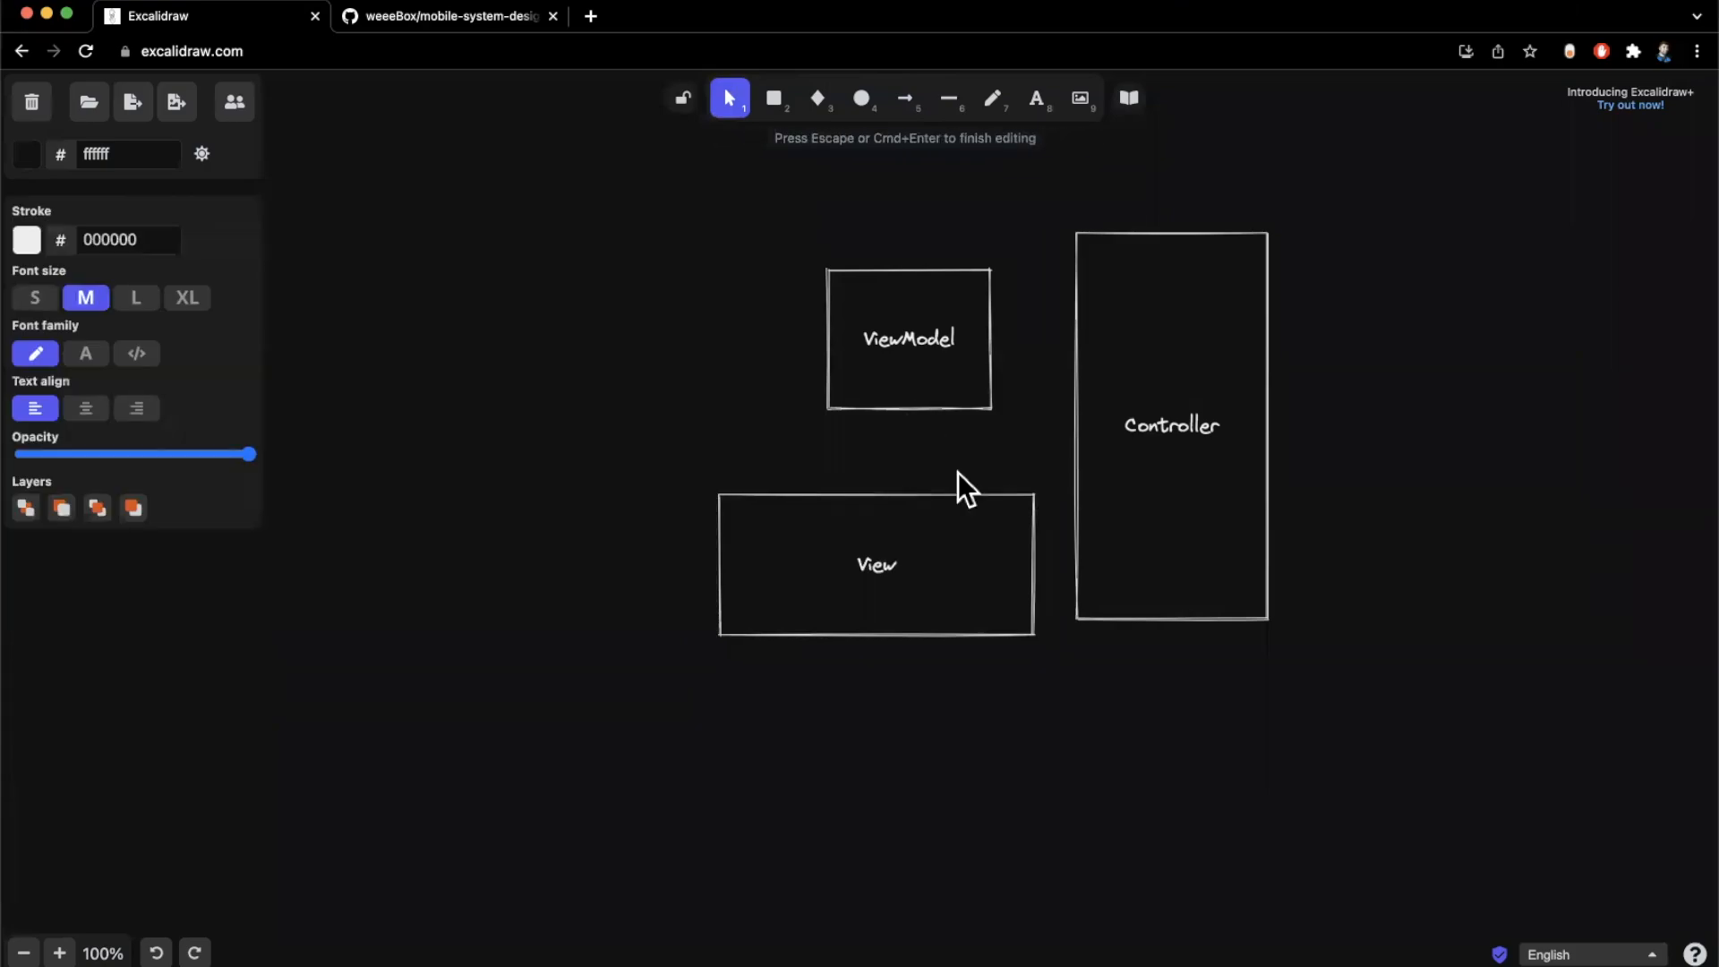
pyautogui.click(965, 485)
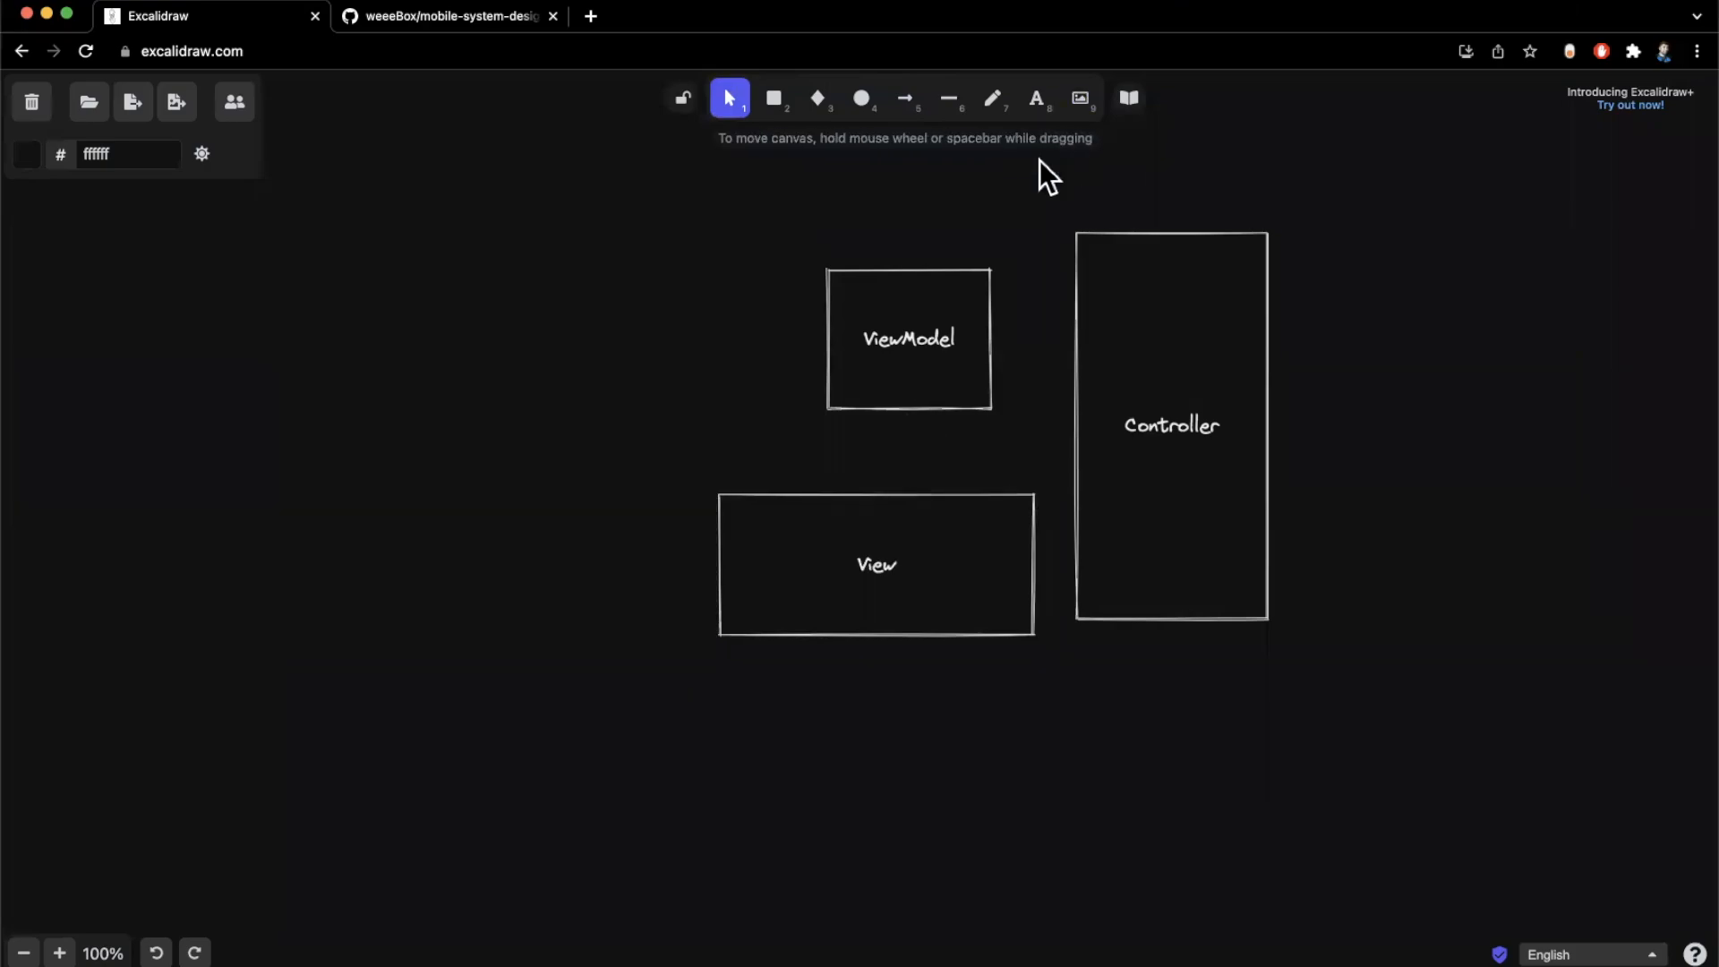
# Draw an arrow from the top of View up to the bottom of ViewModel
pyautogui.click(904, 98)
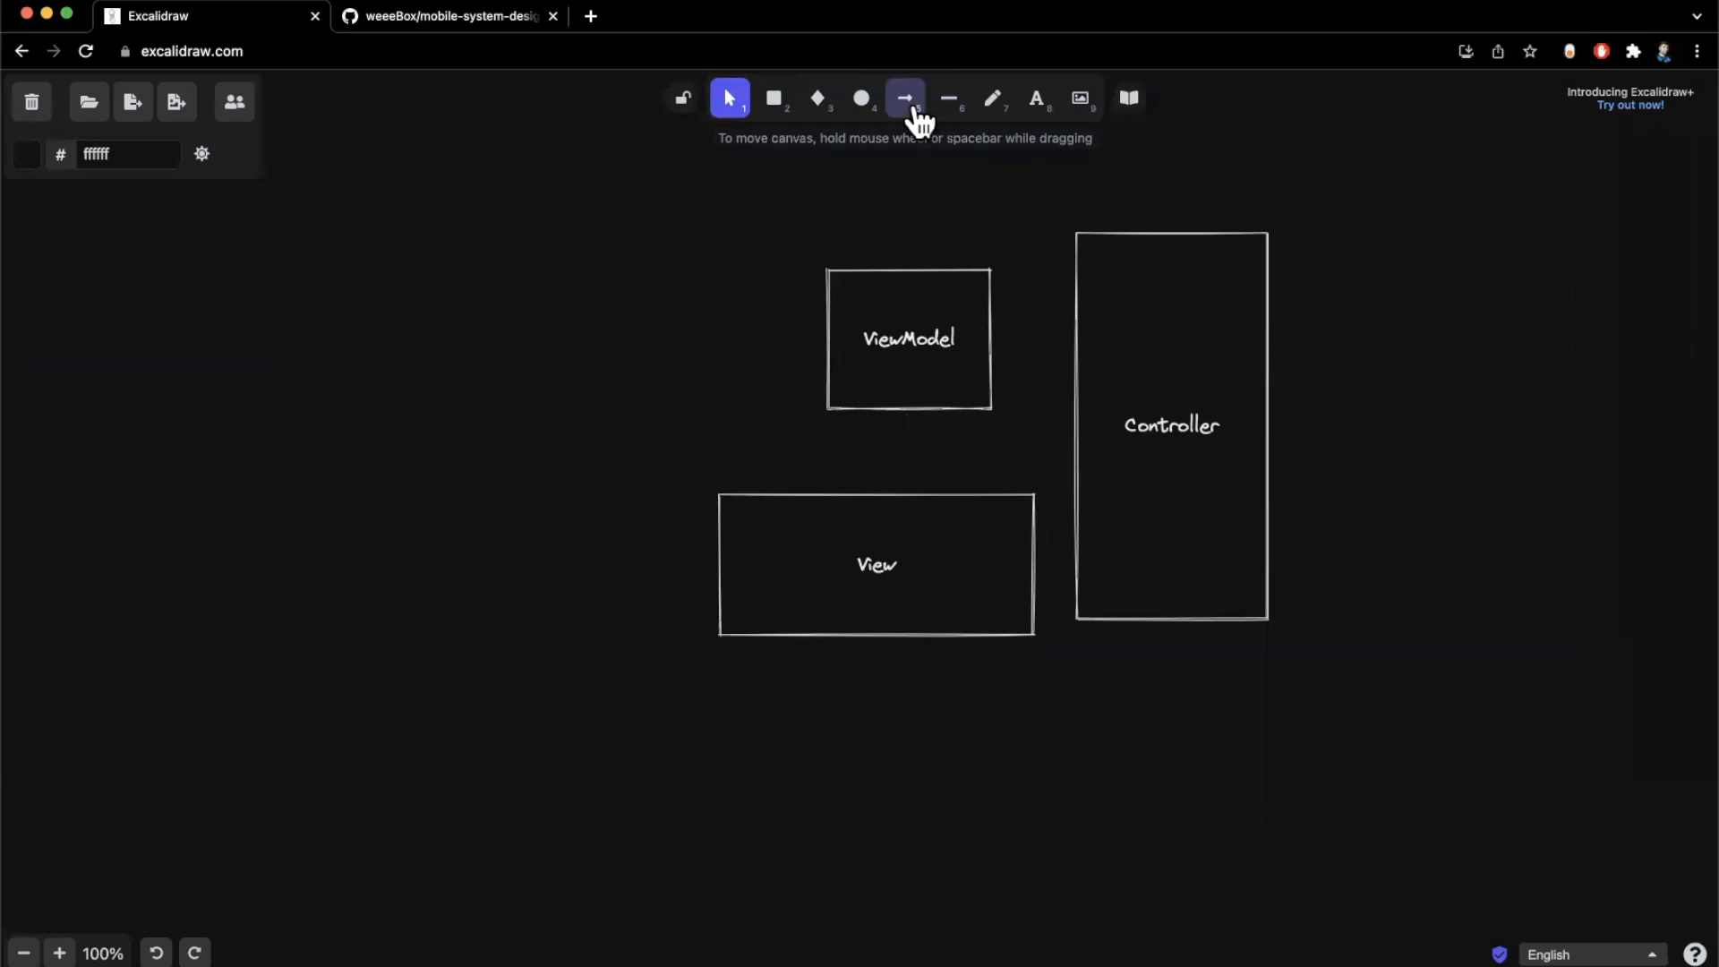
pyautogui.click(905, 97)
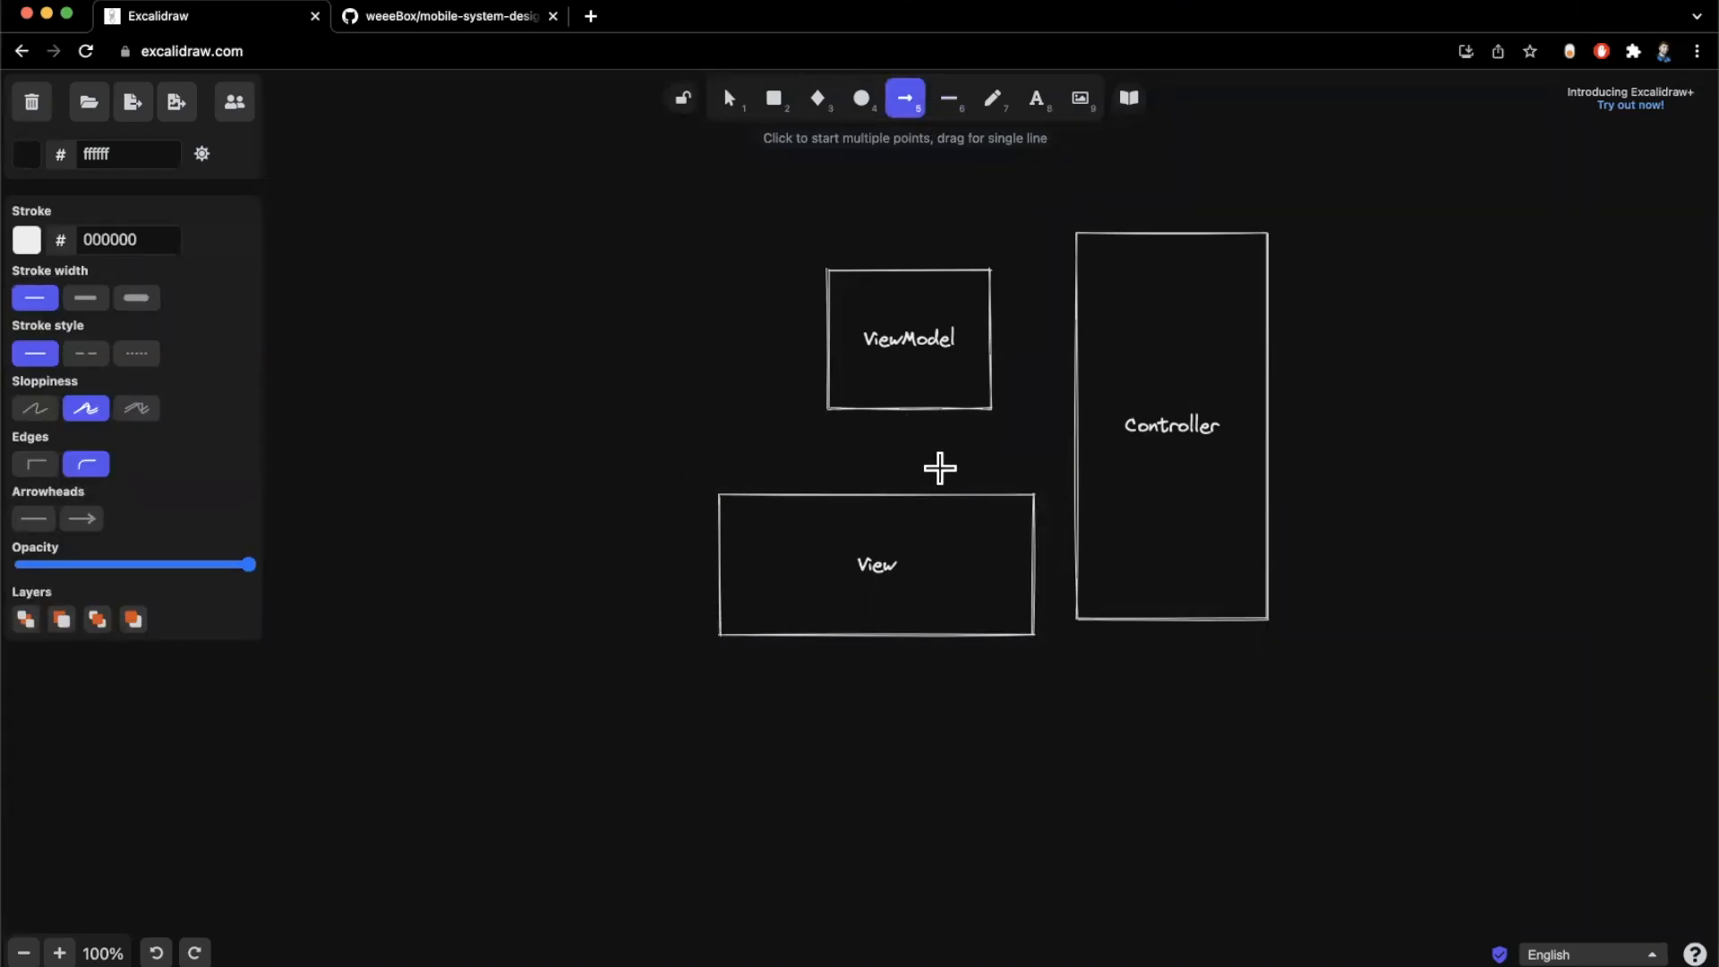
pyautogui.moveTo(940, 491); pyautogui.dragTo(940, 423)
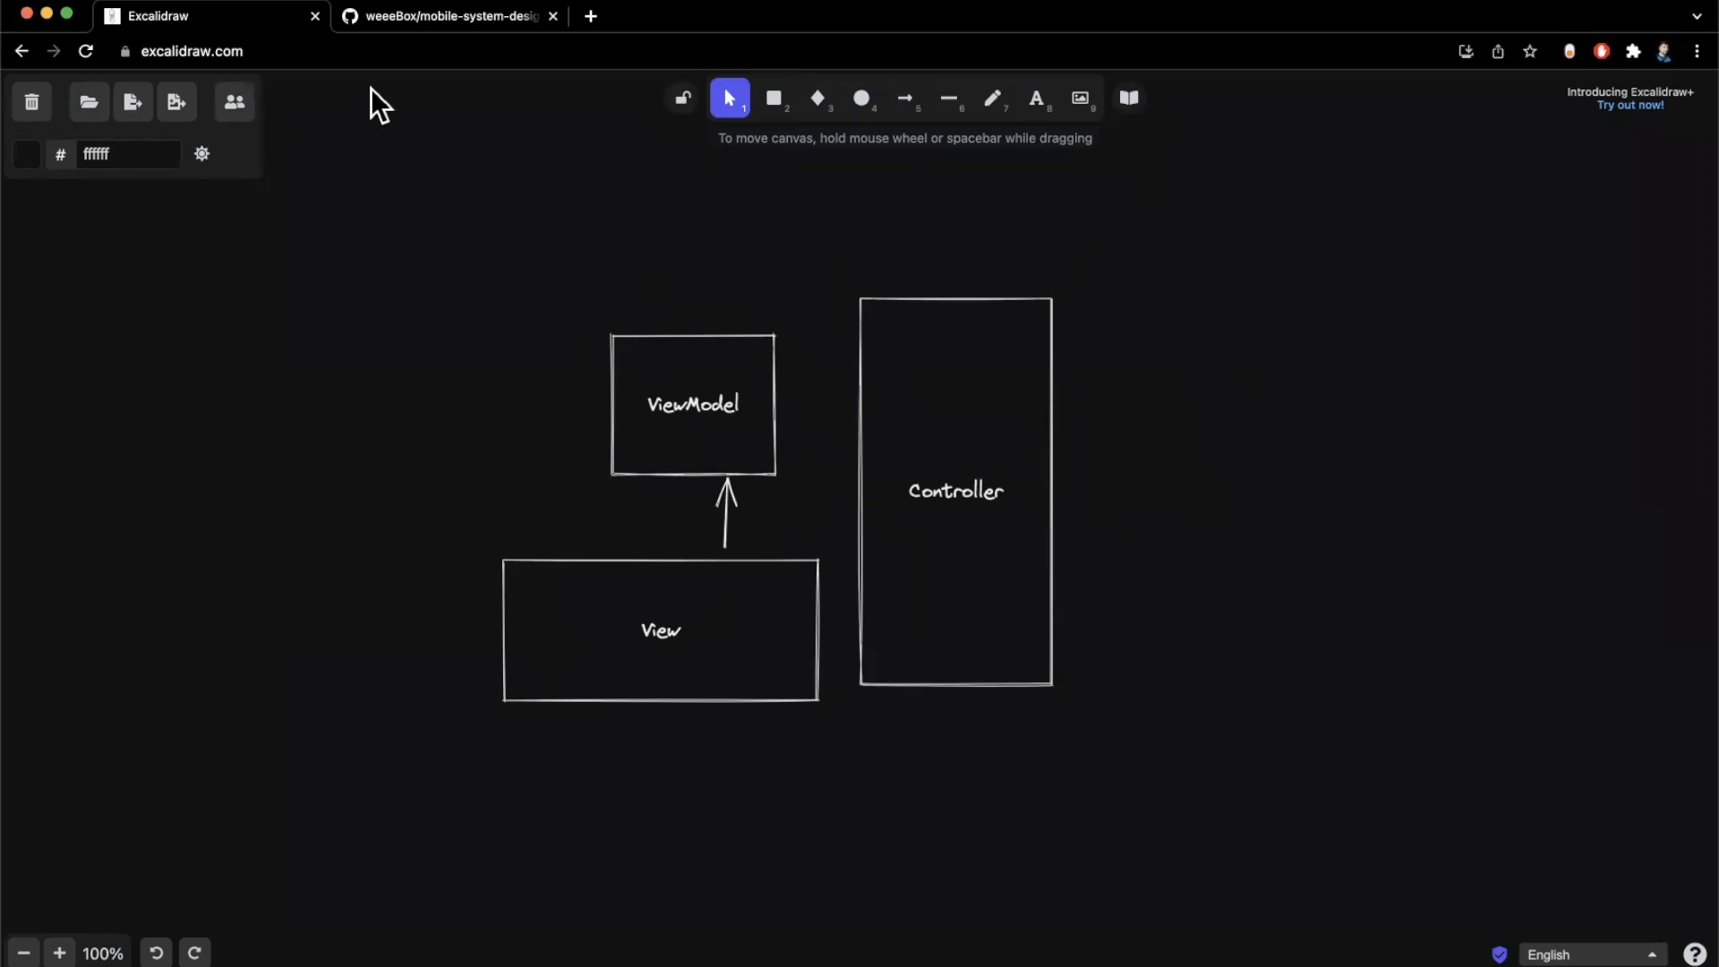
# Switch to the weeeBox/mobile-system-design GitHub page and skim the README down to the diagram and back up
pyautogui.click(450, 16)
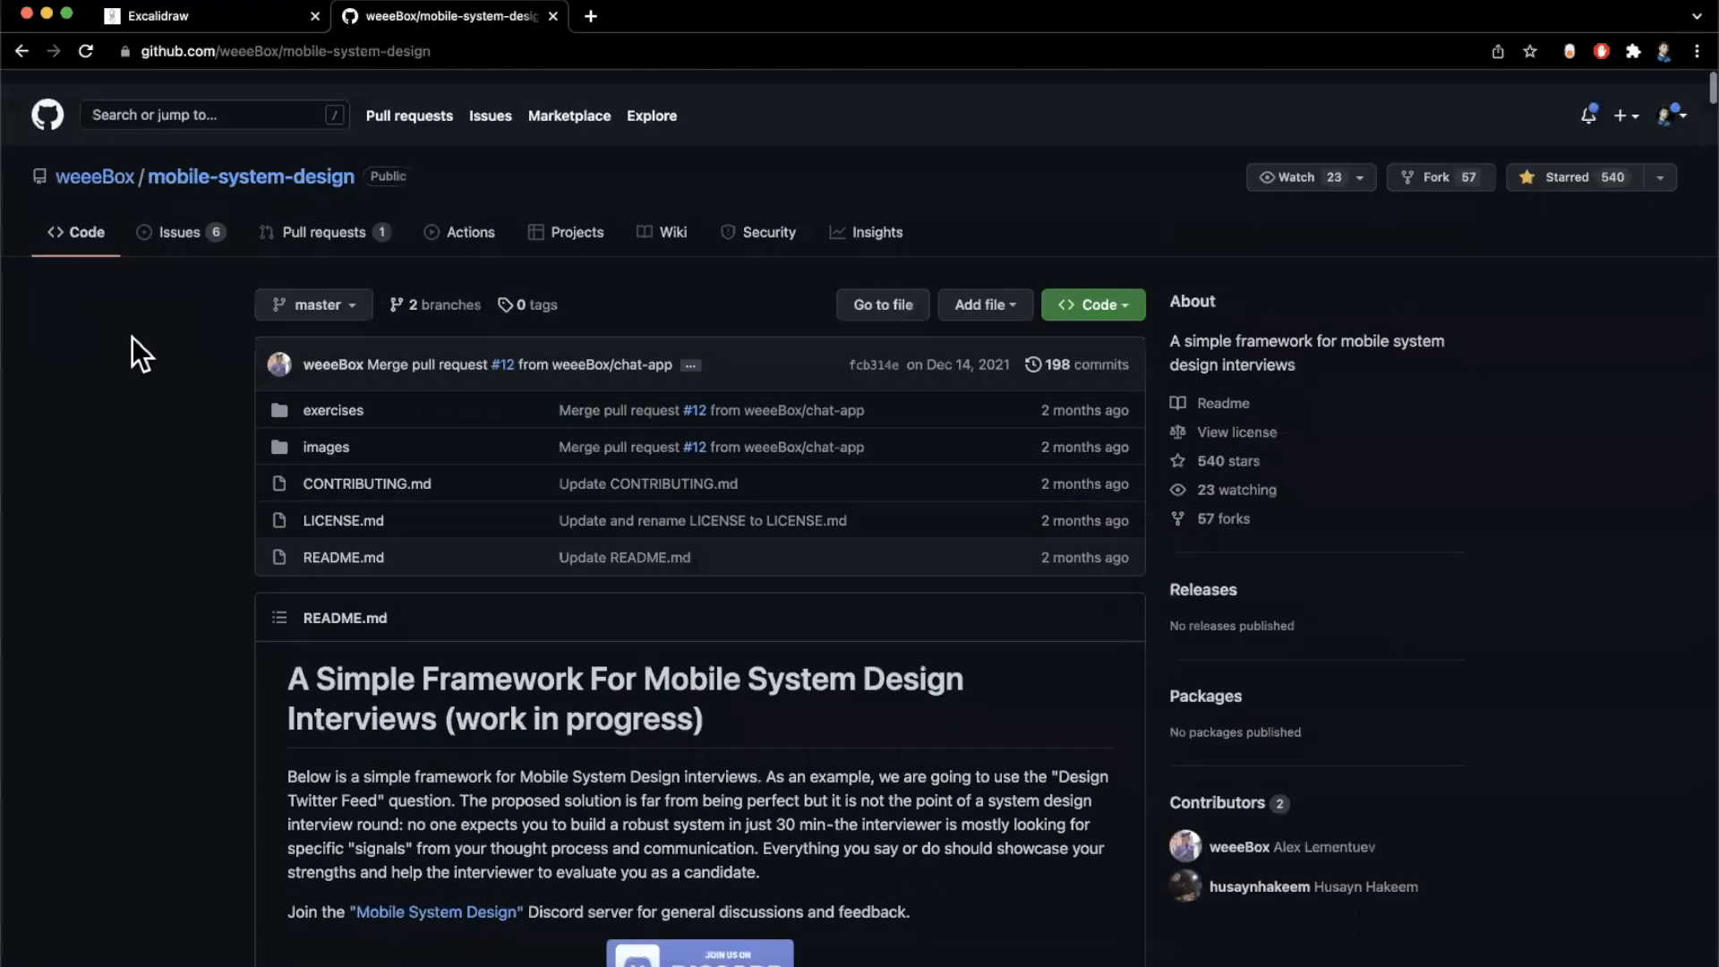
pyautogui.scroll(-3)
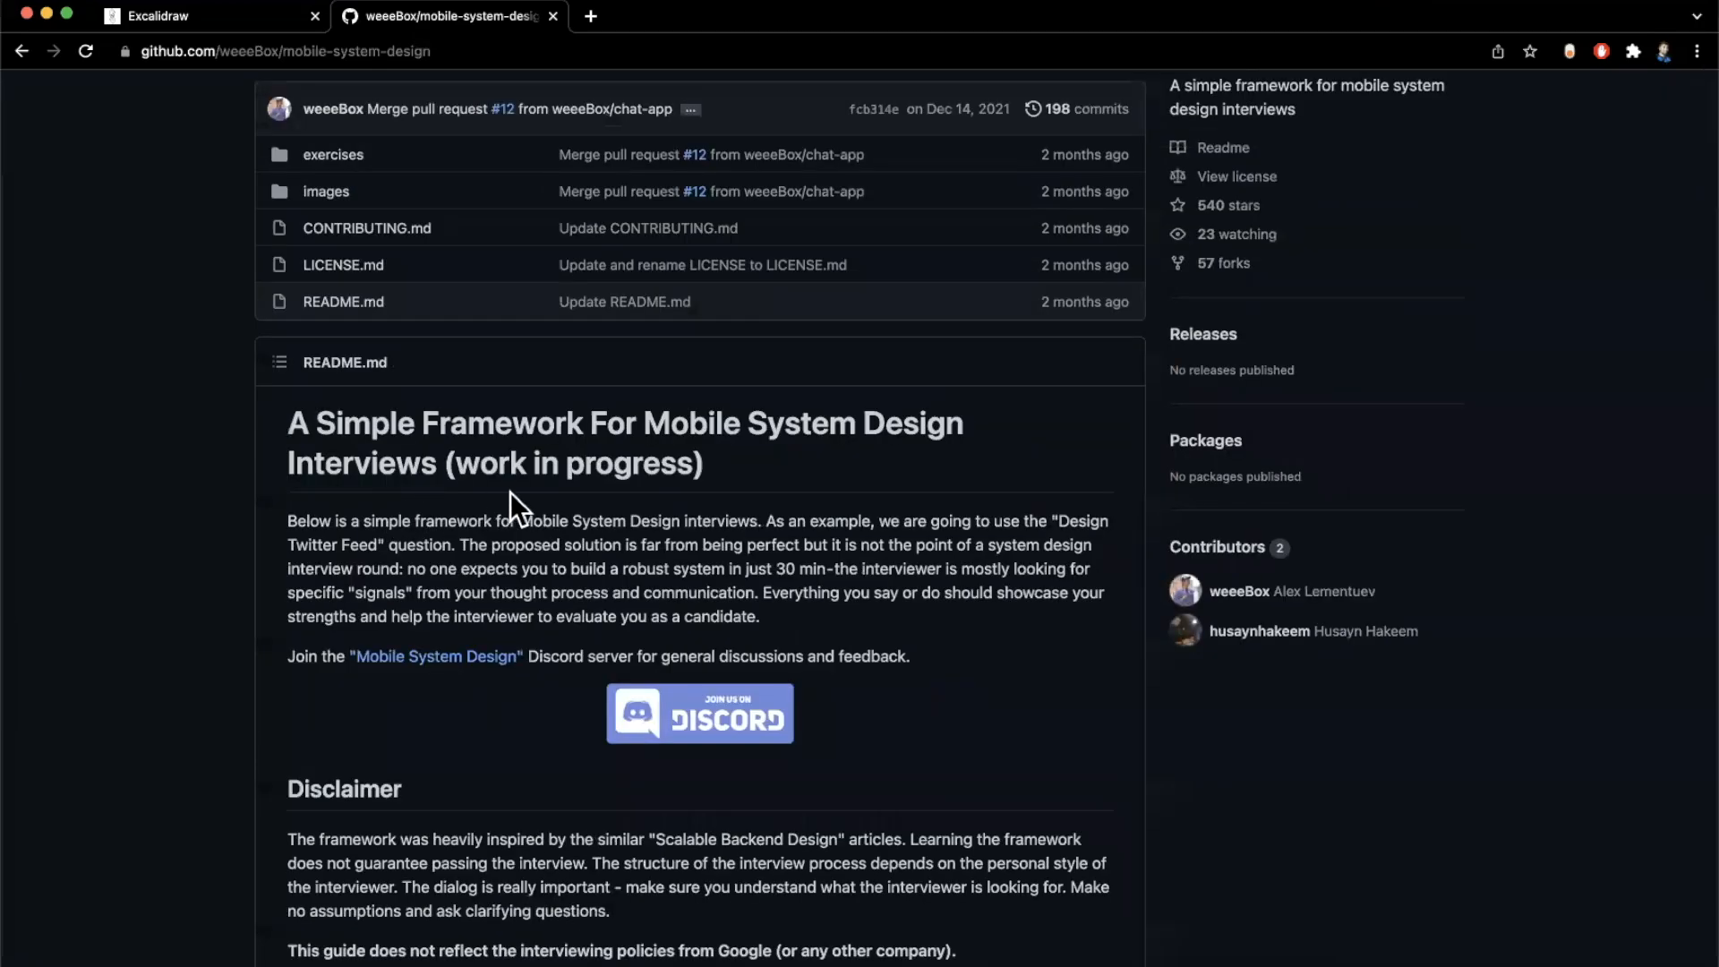
pyautogui.moveTo(629, 511)
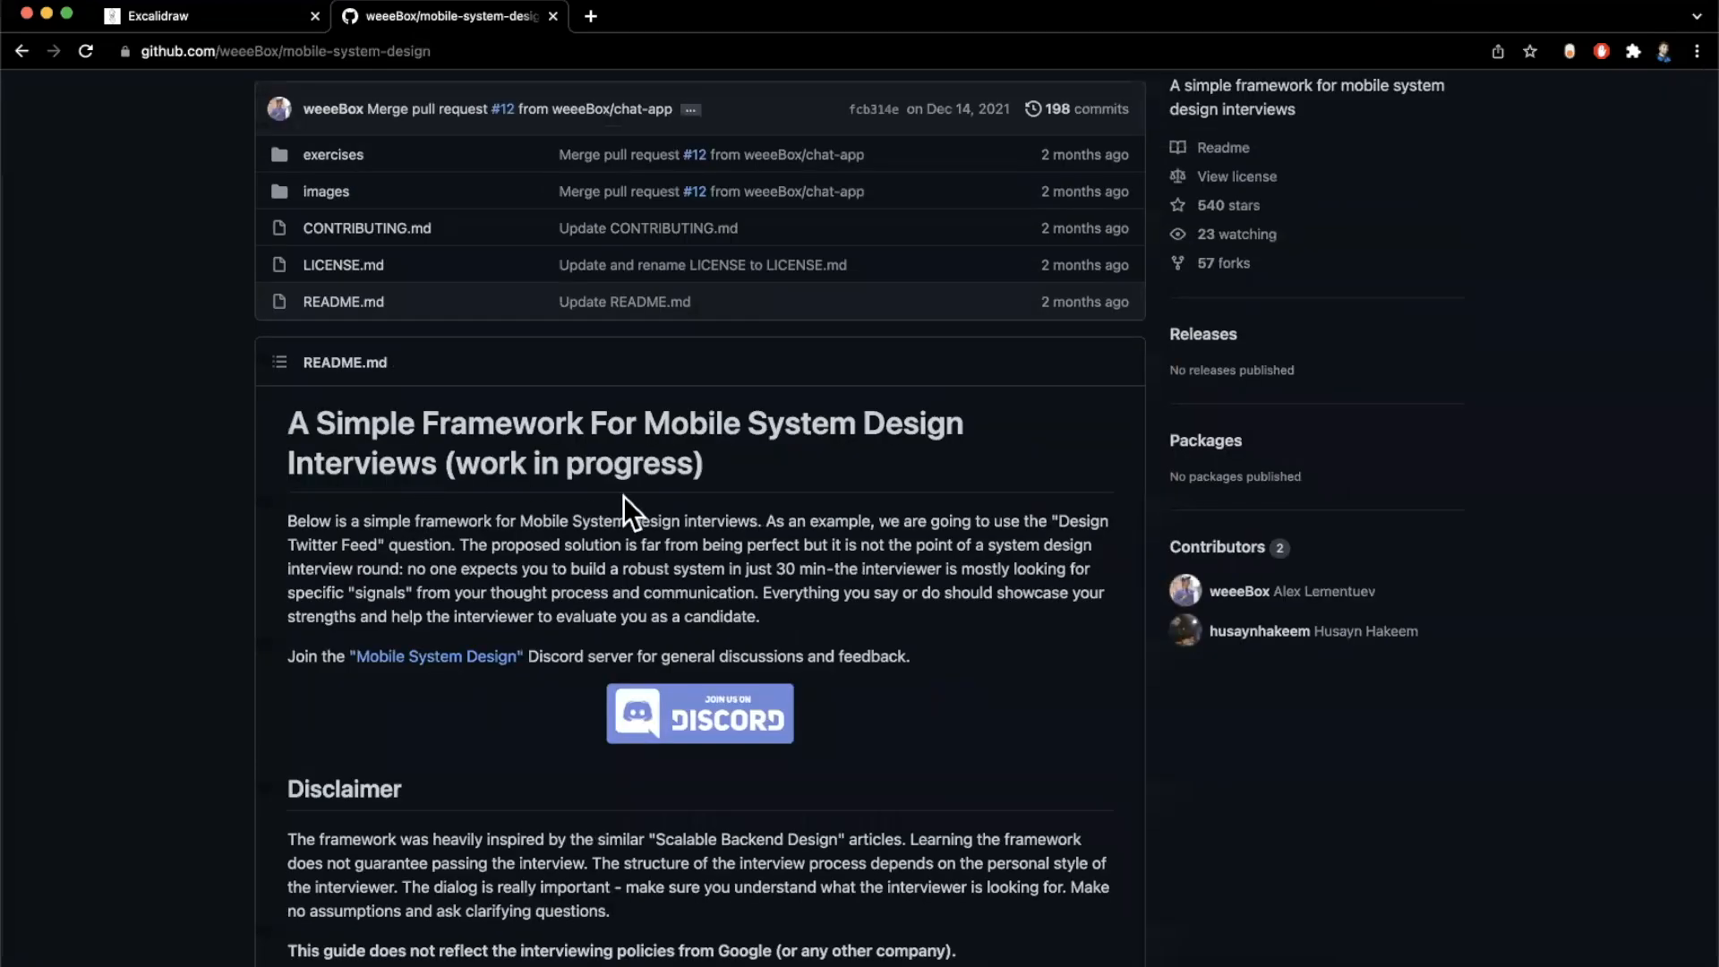
pyautogui.moveTo(471, 516)
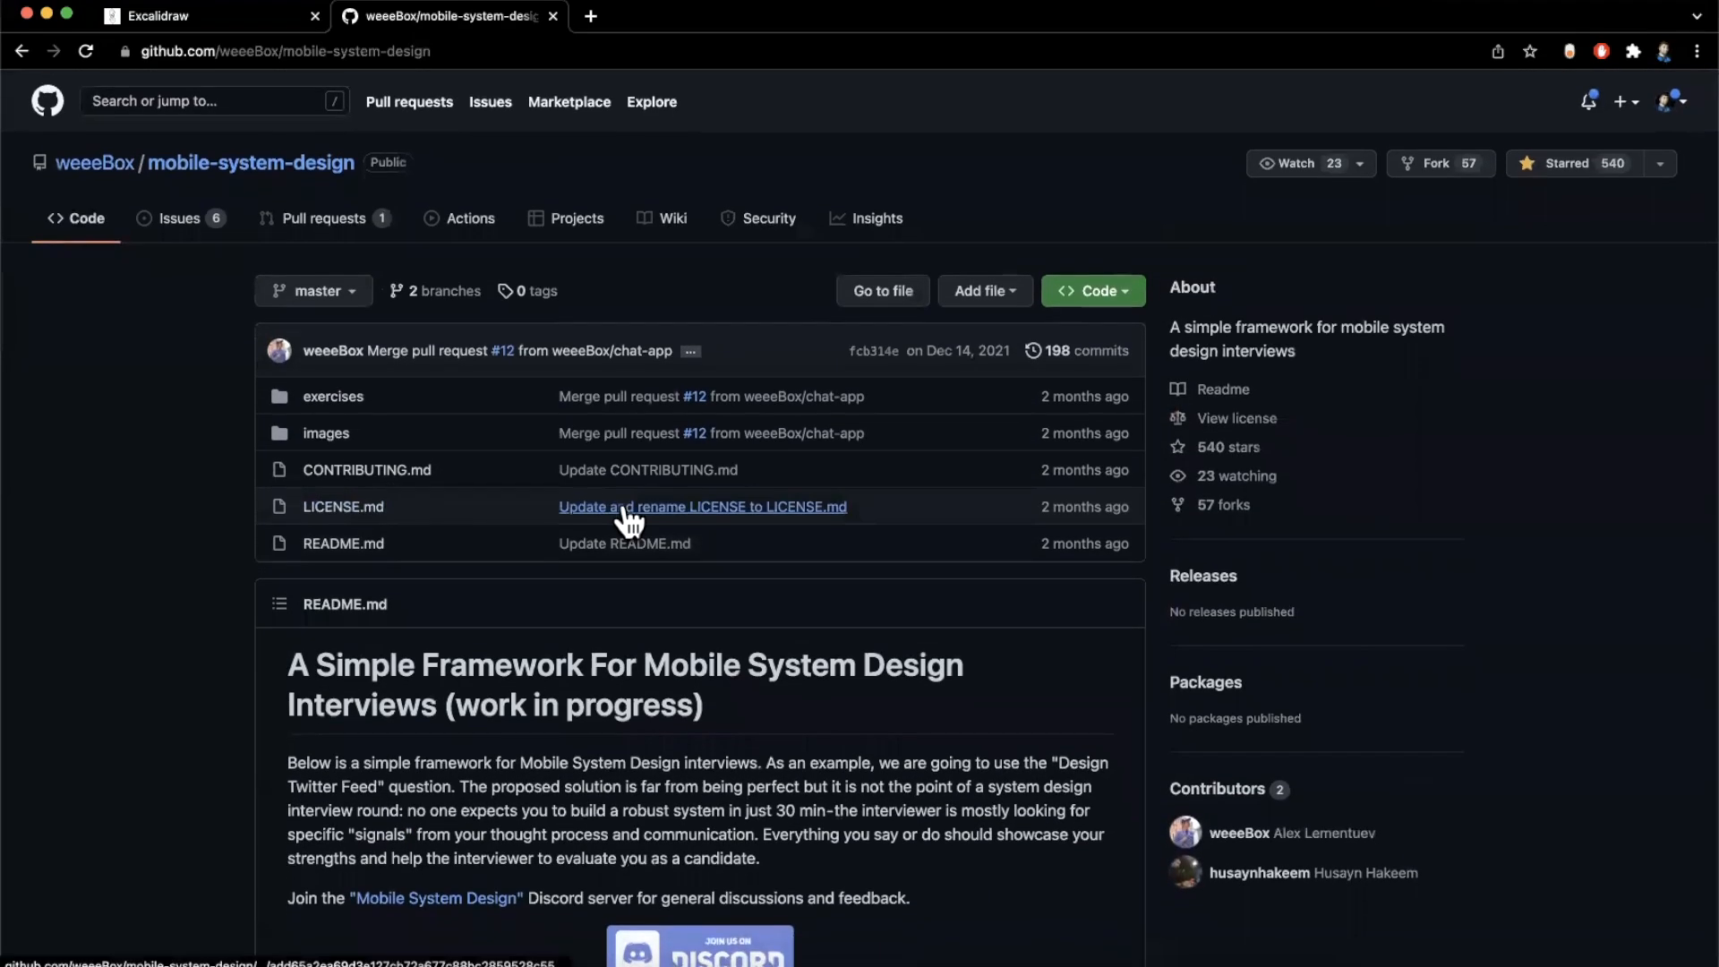
pyautogui.scroll(-3)
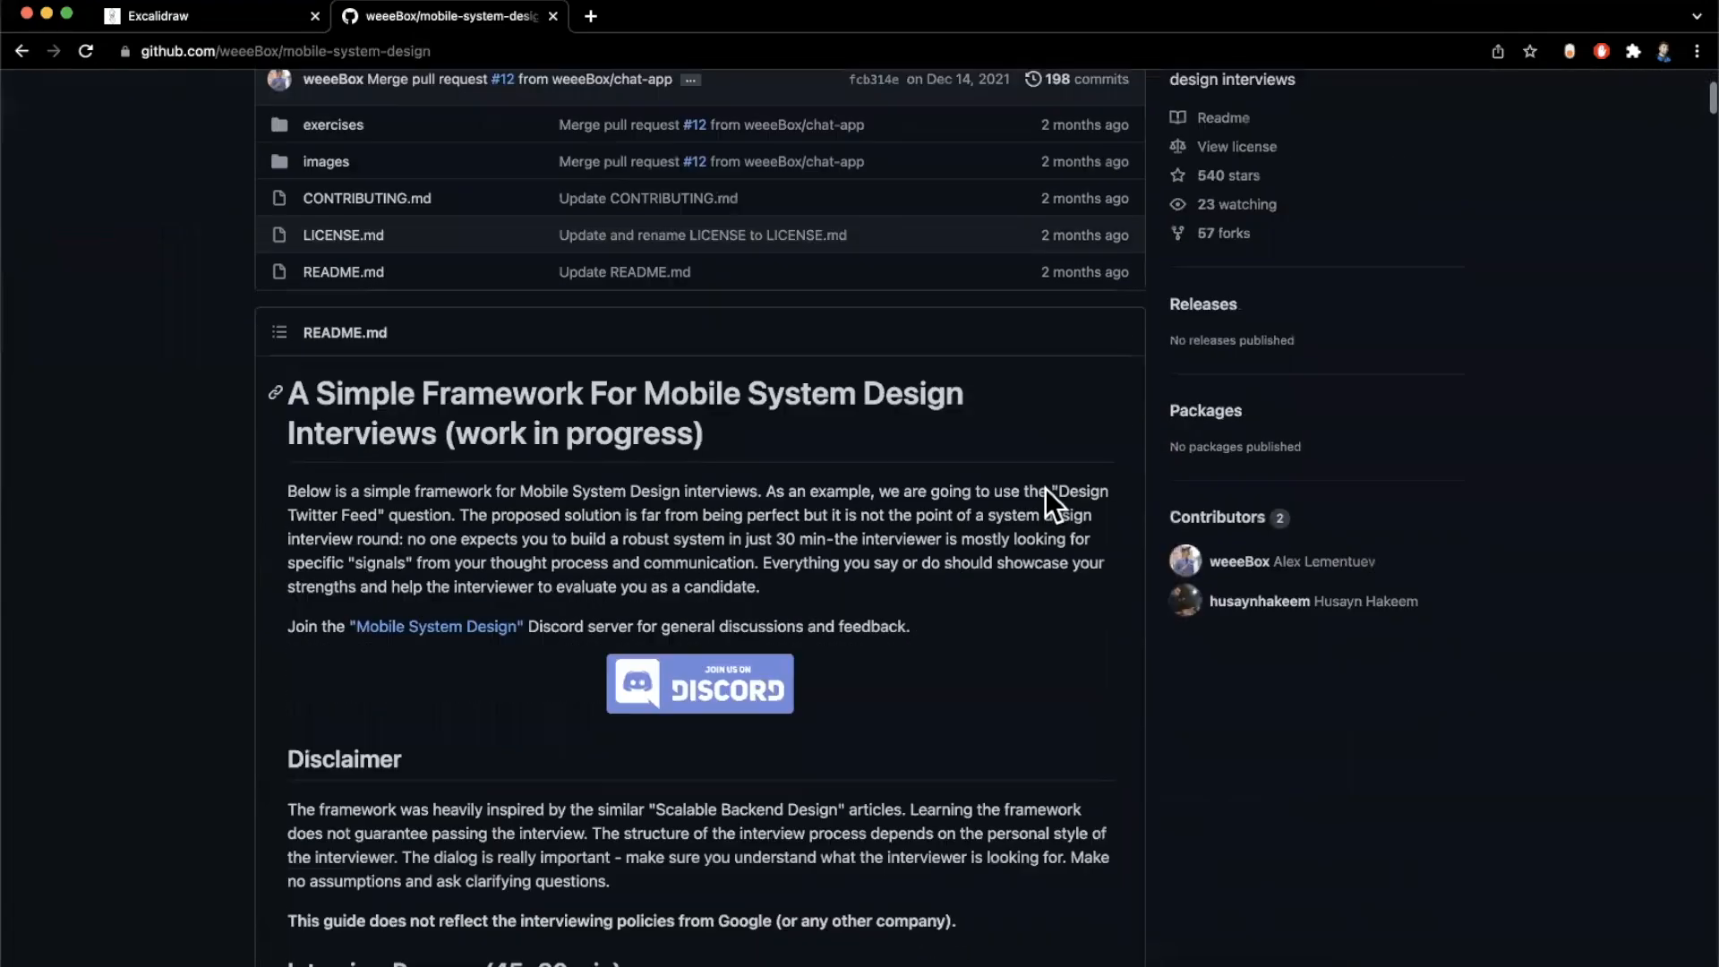
pyautogui.scroll(-3)
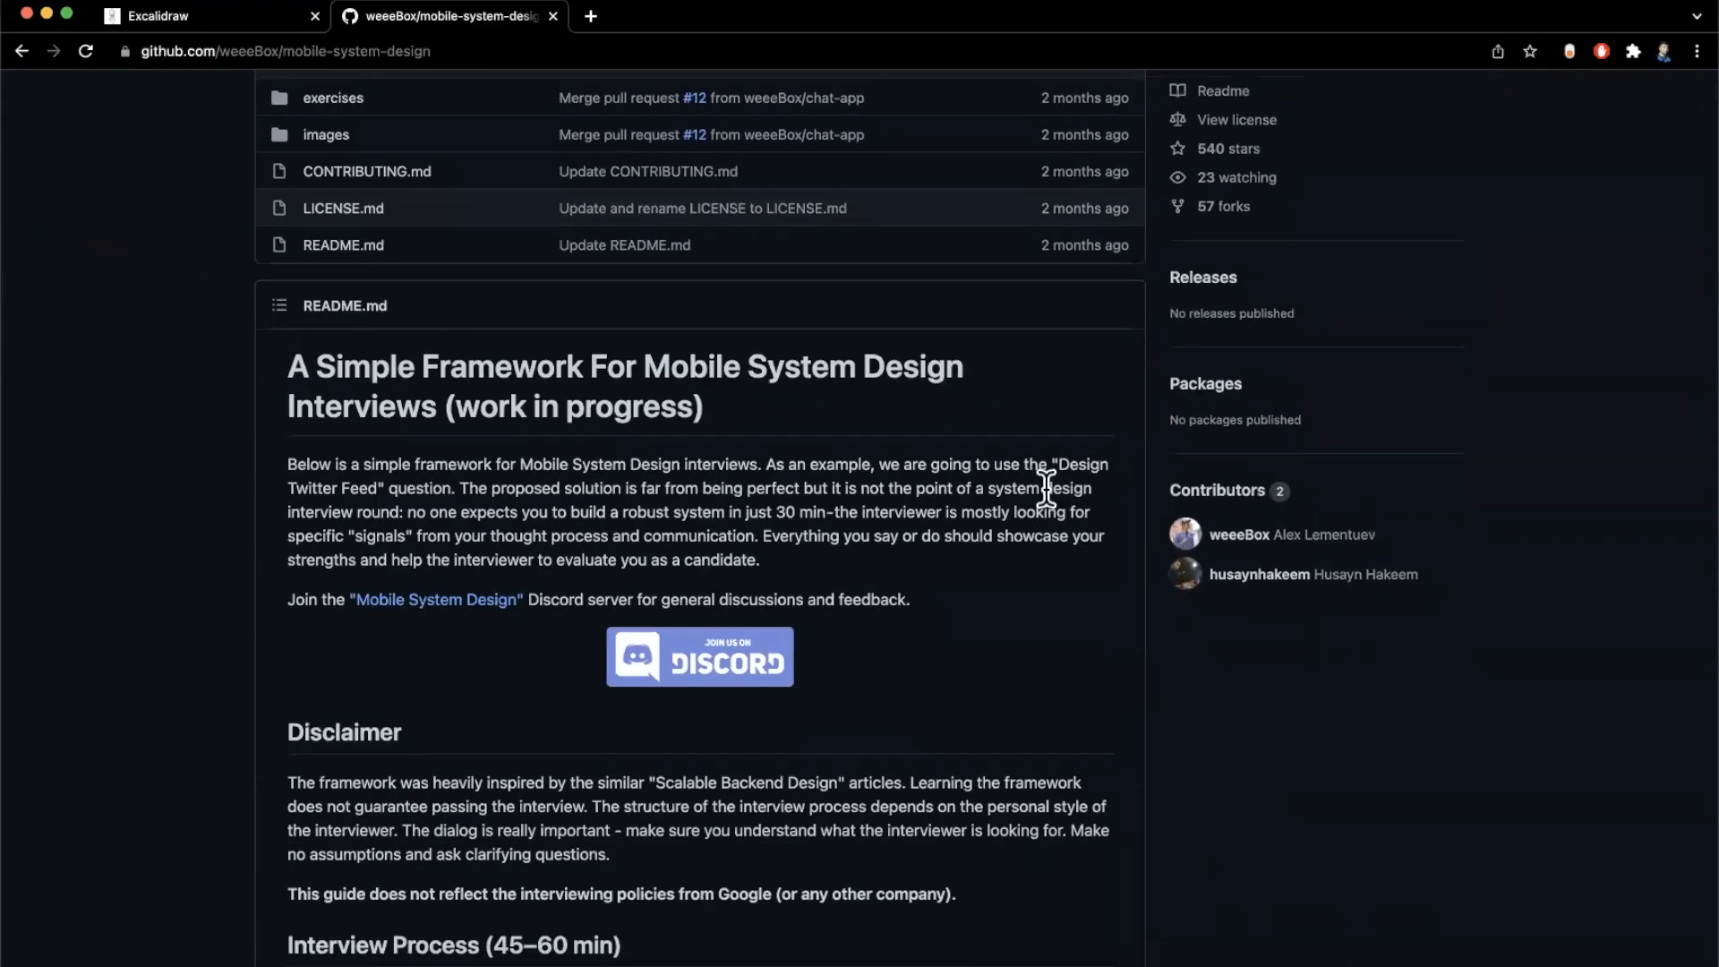
pyautogui.scroll(-3)
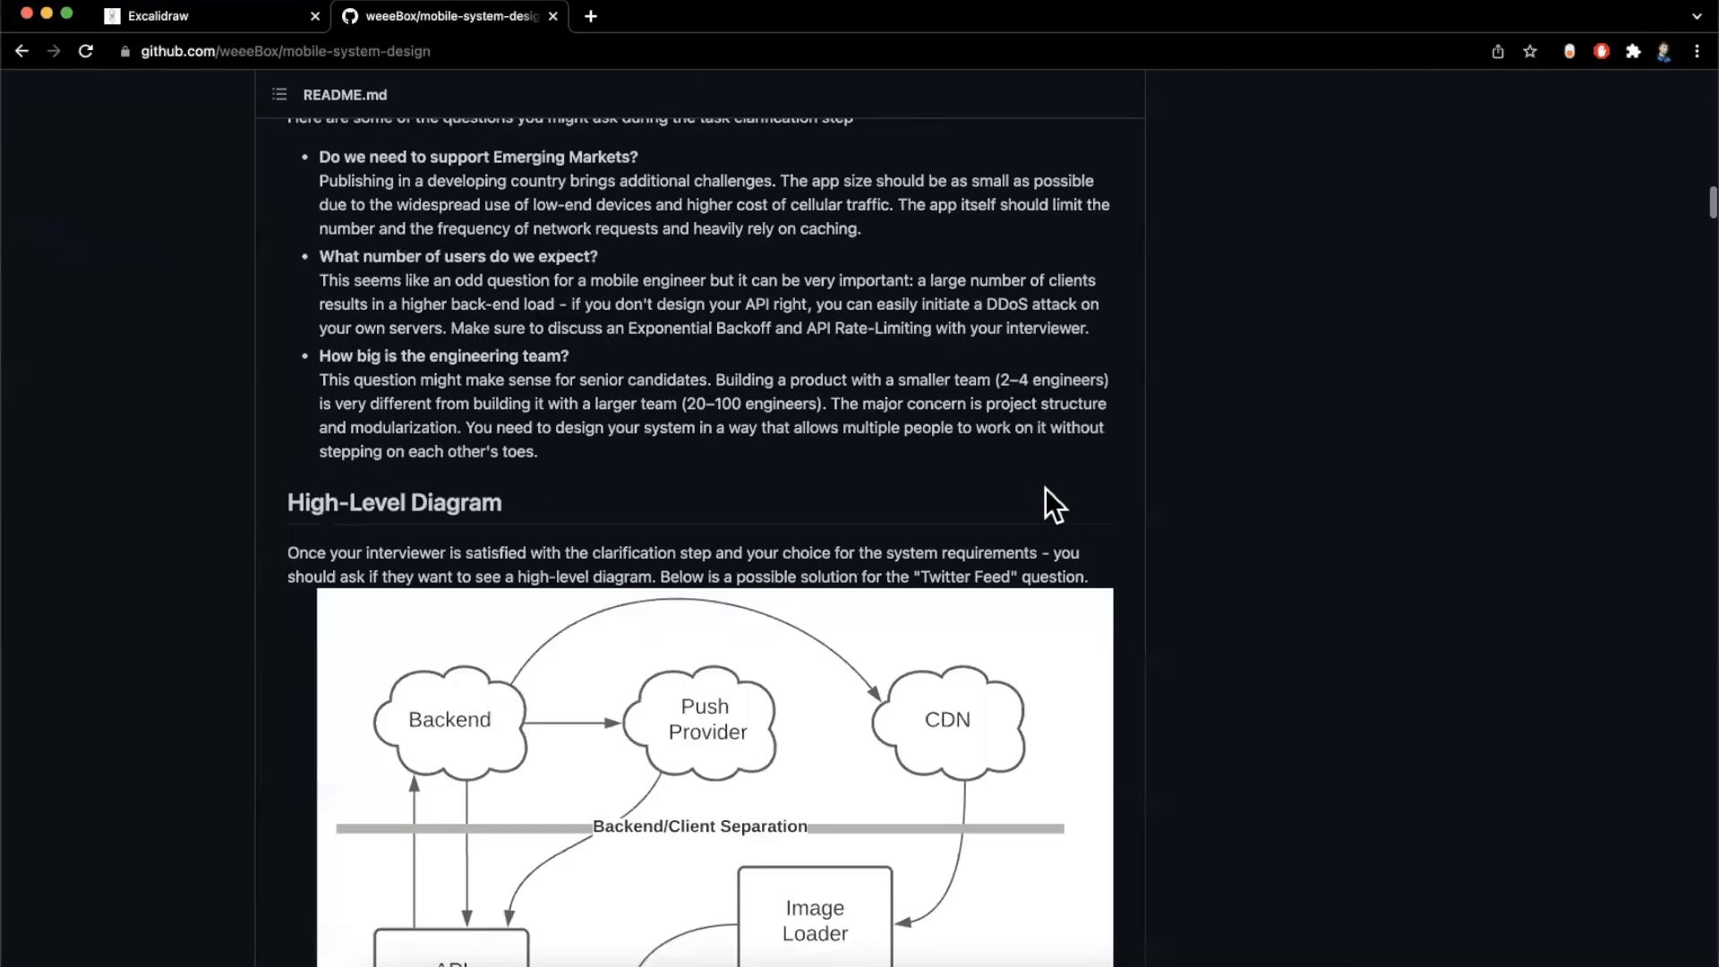
pyautogui.scroll(3)
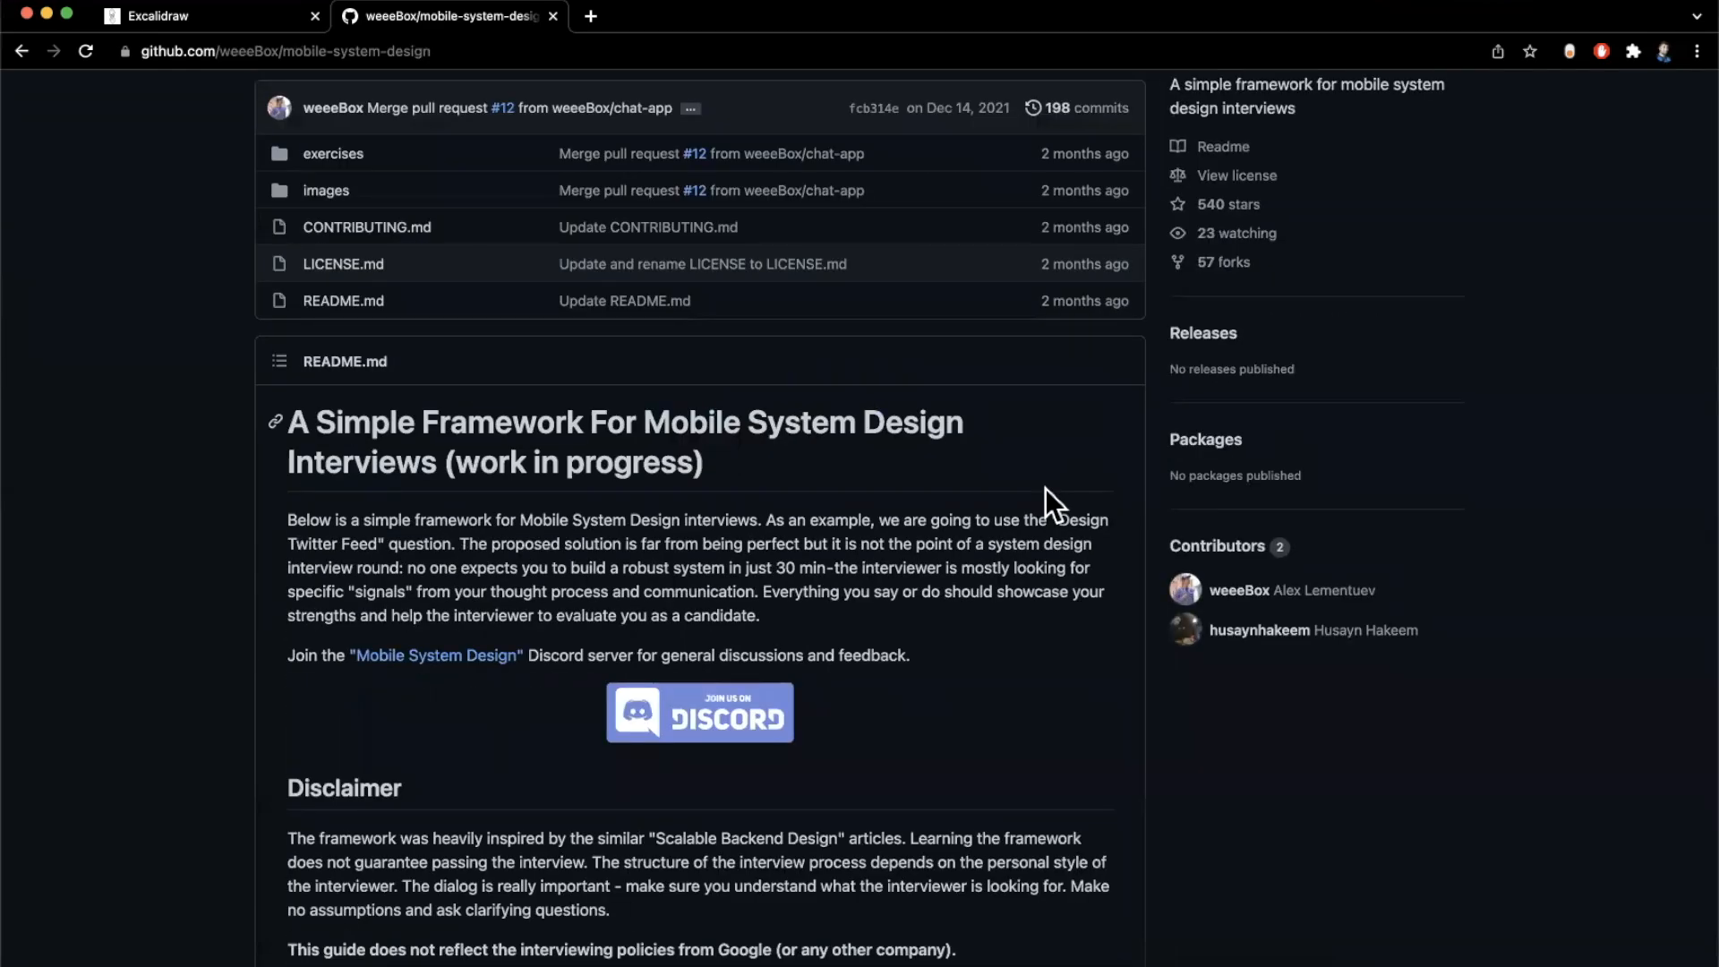
# Read down the README through Disclaimer, Interview Process and Acquaintances
pyautogui.scroll(-3)
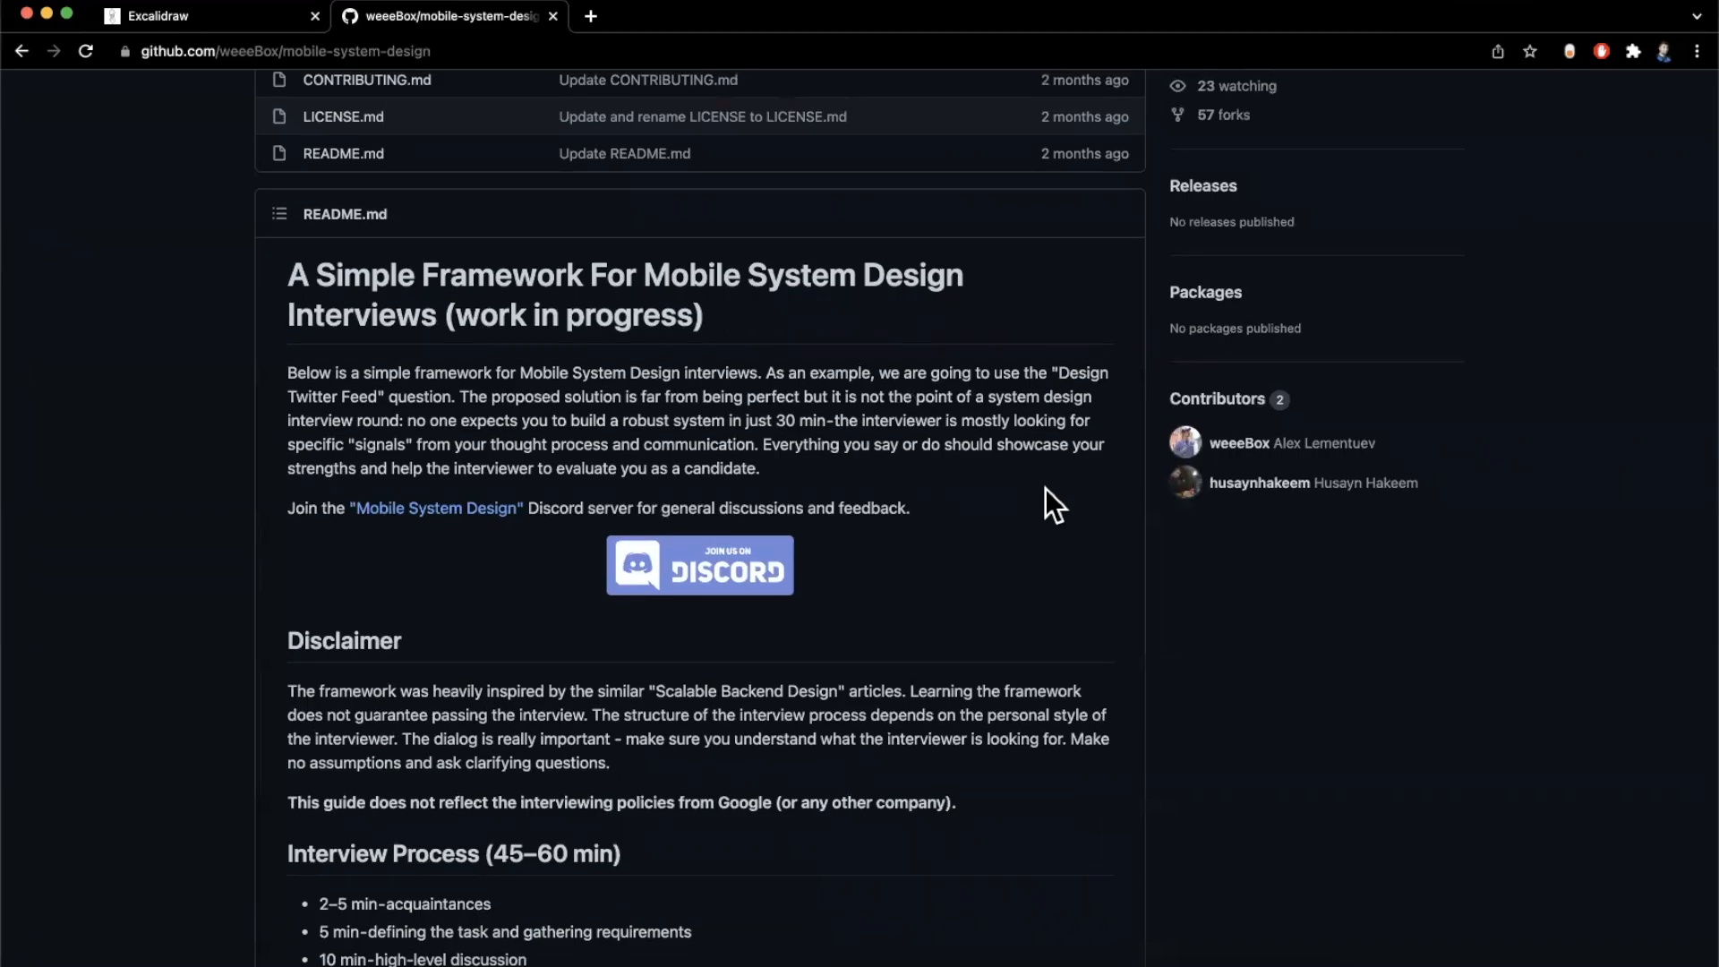
pyautogui.moveTo(254, 747)
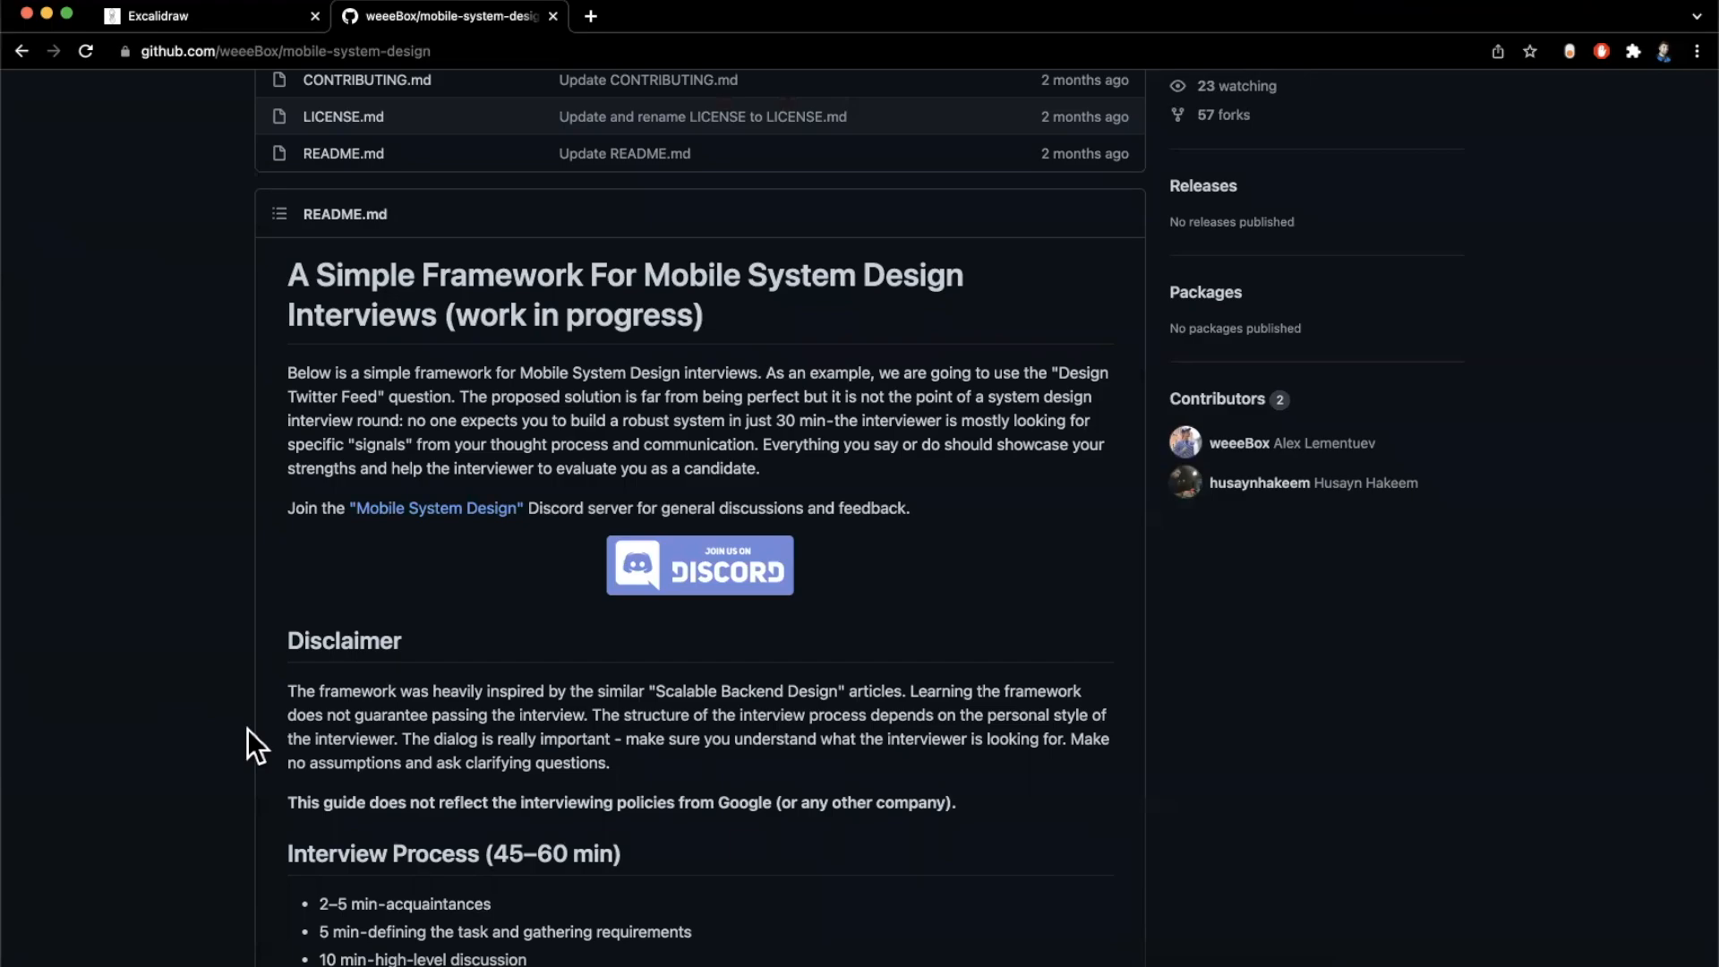
pyautogui.scroll(-3)
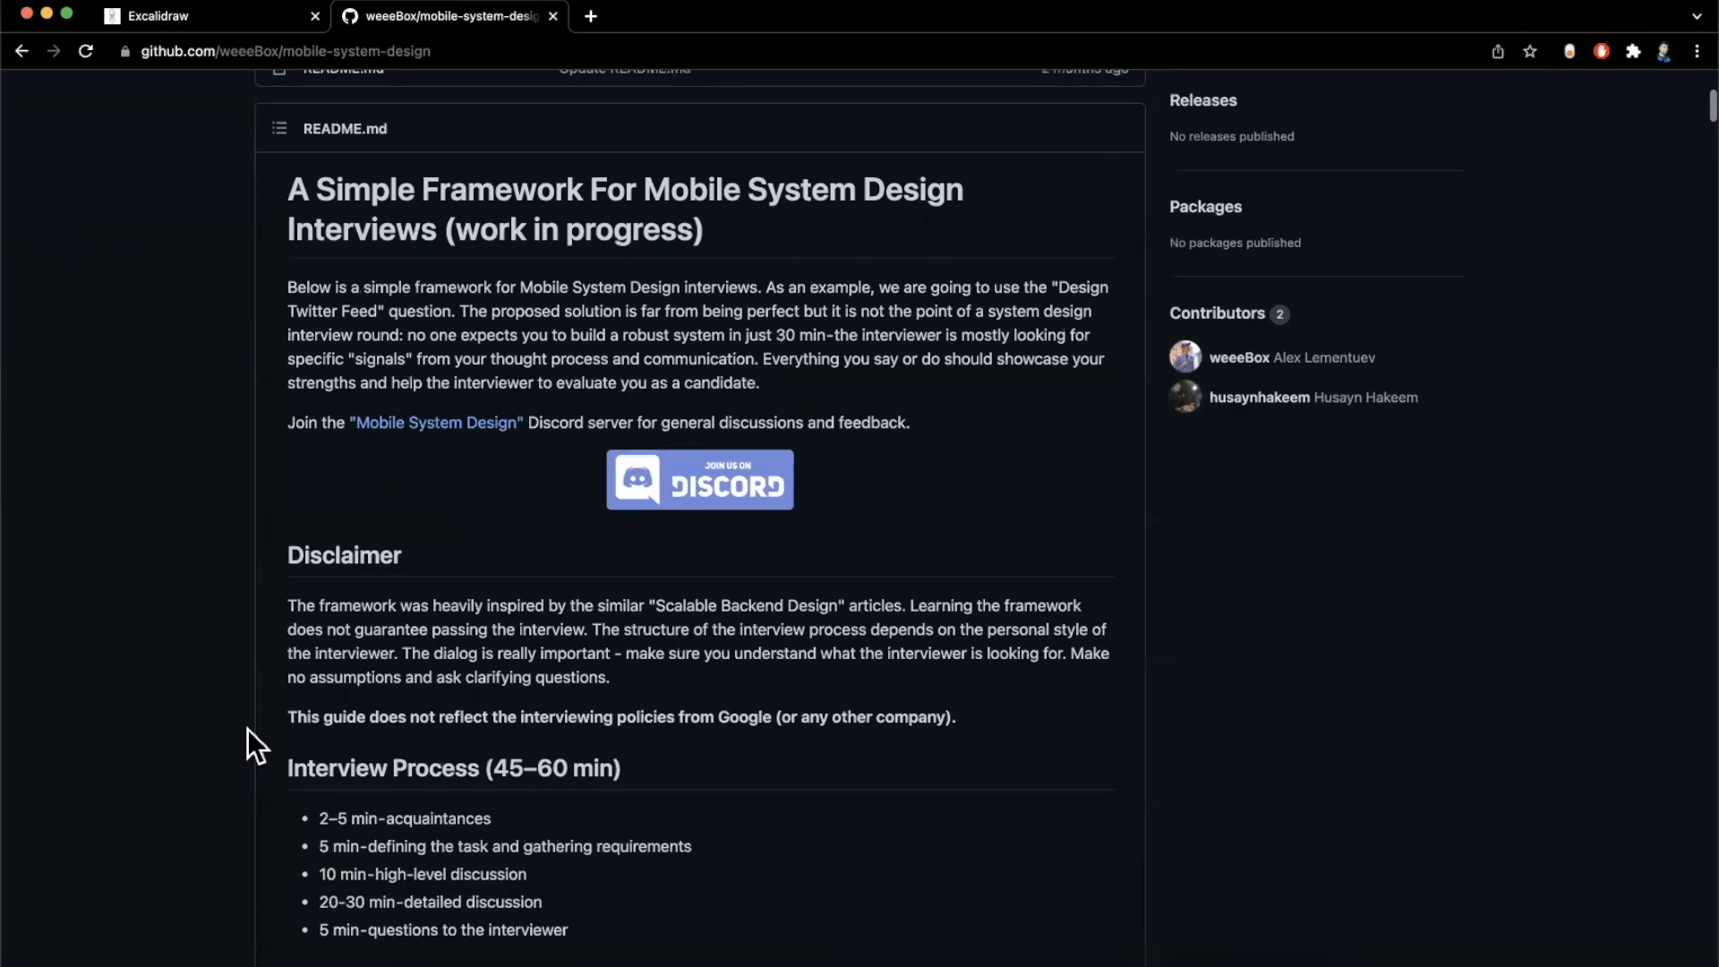
pyautogui.scroll(-3)
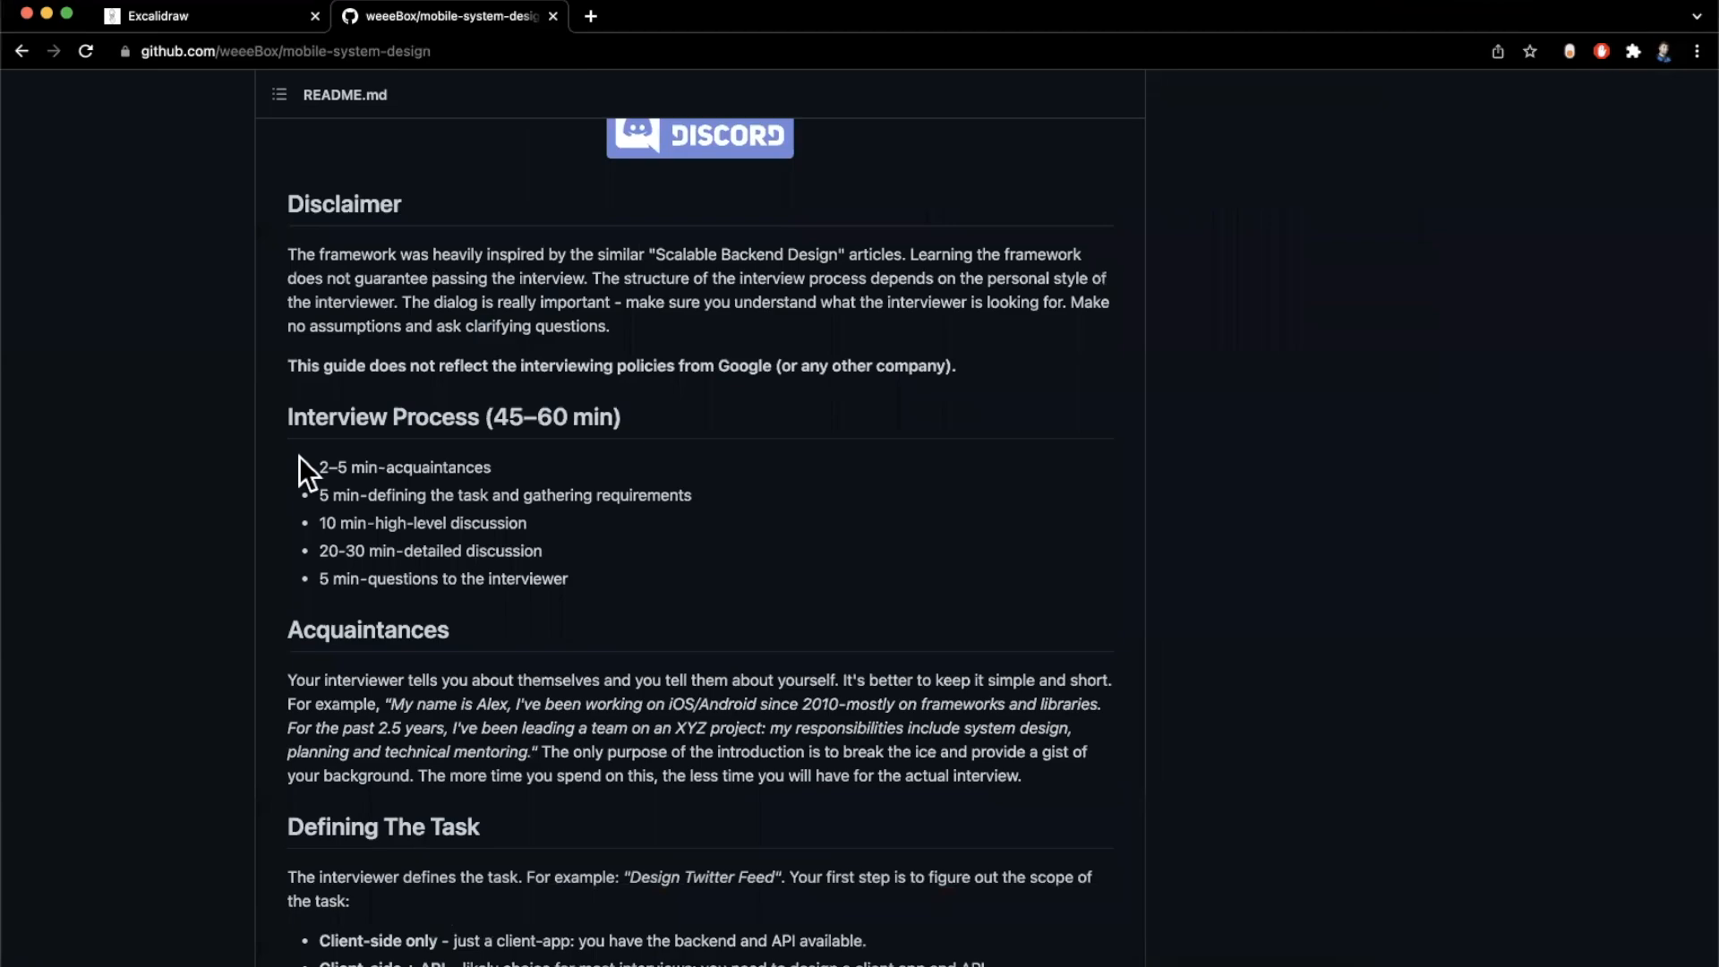
pyautogui.scroll(-3)
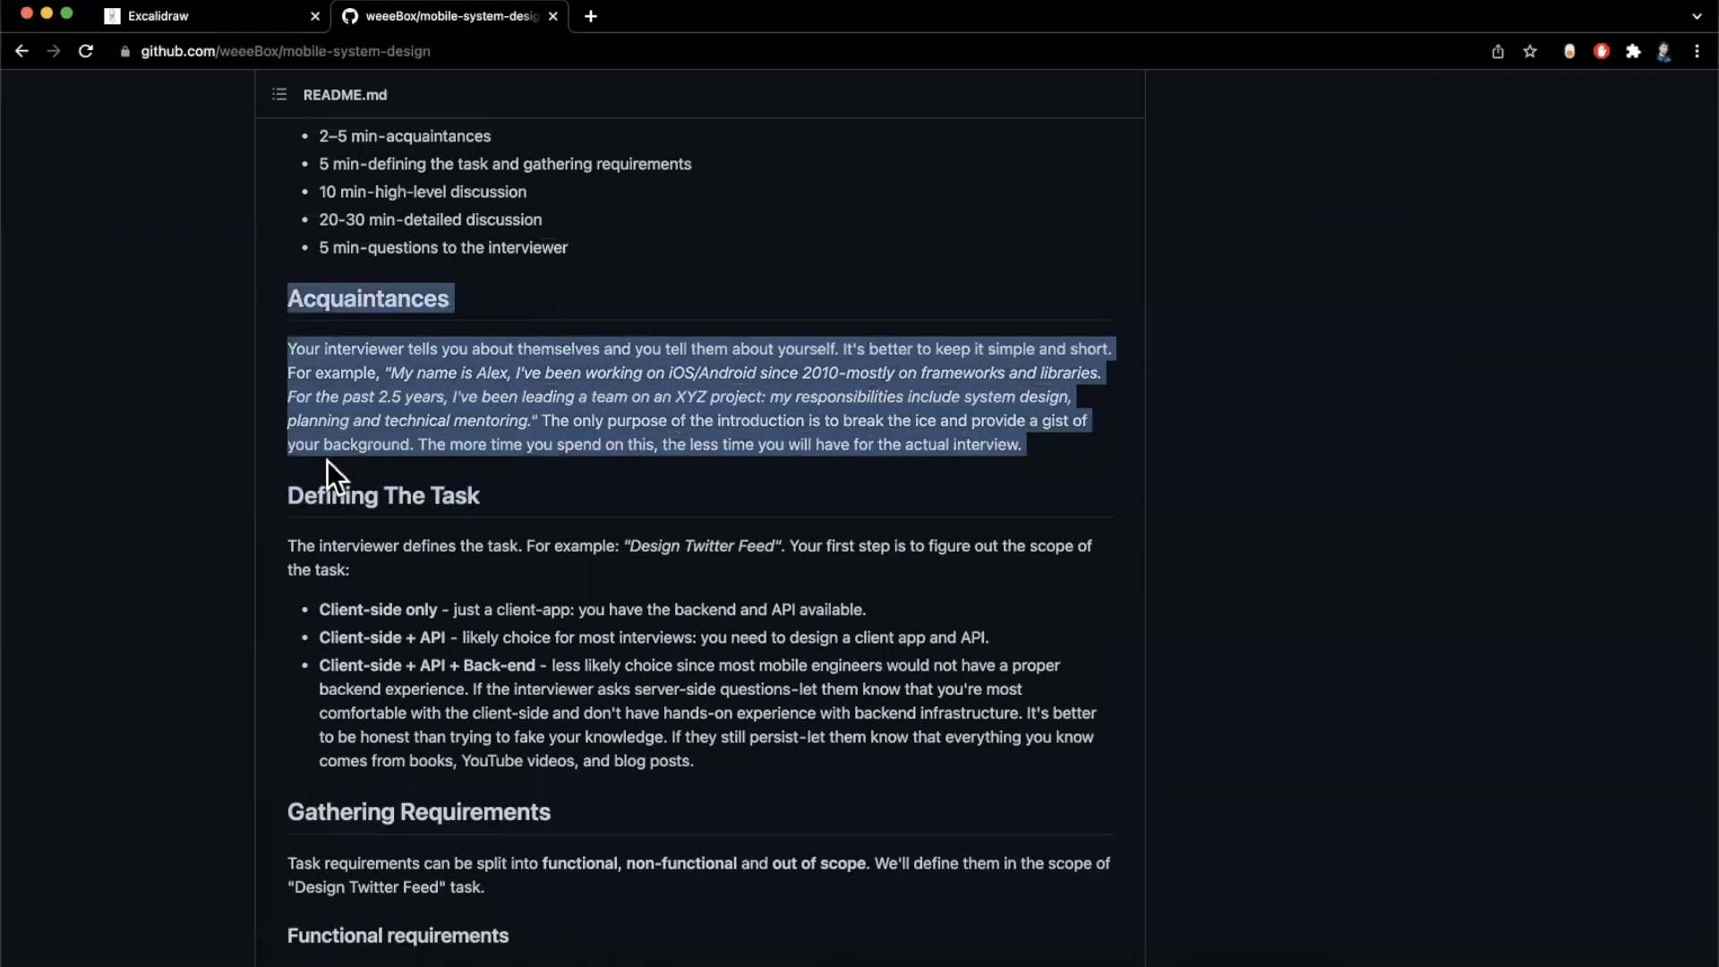
pyautogui.scroll(-3)
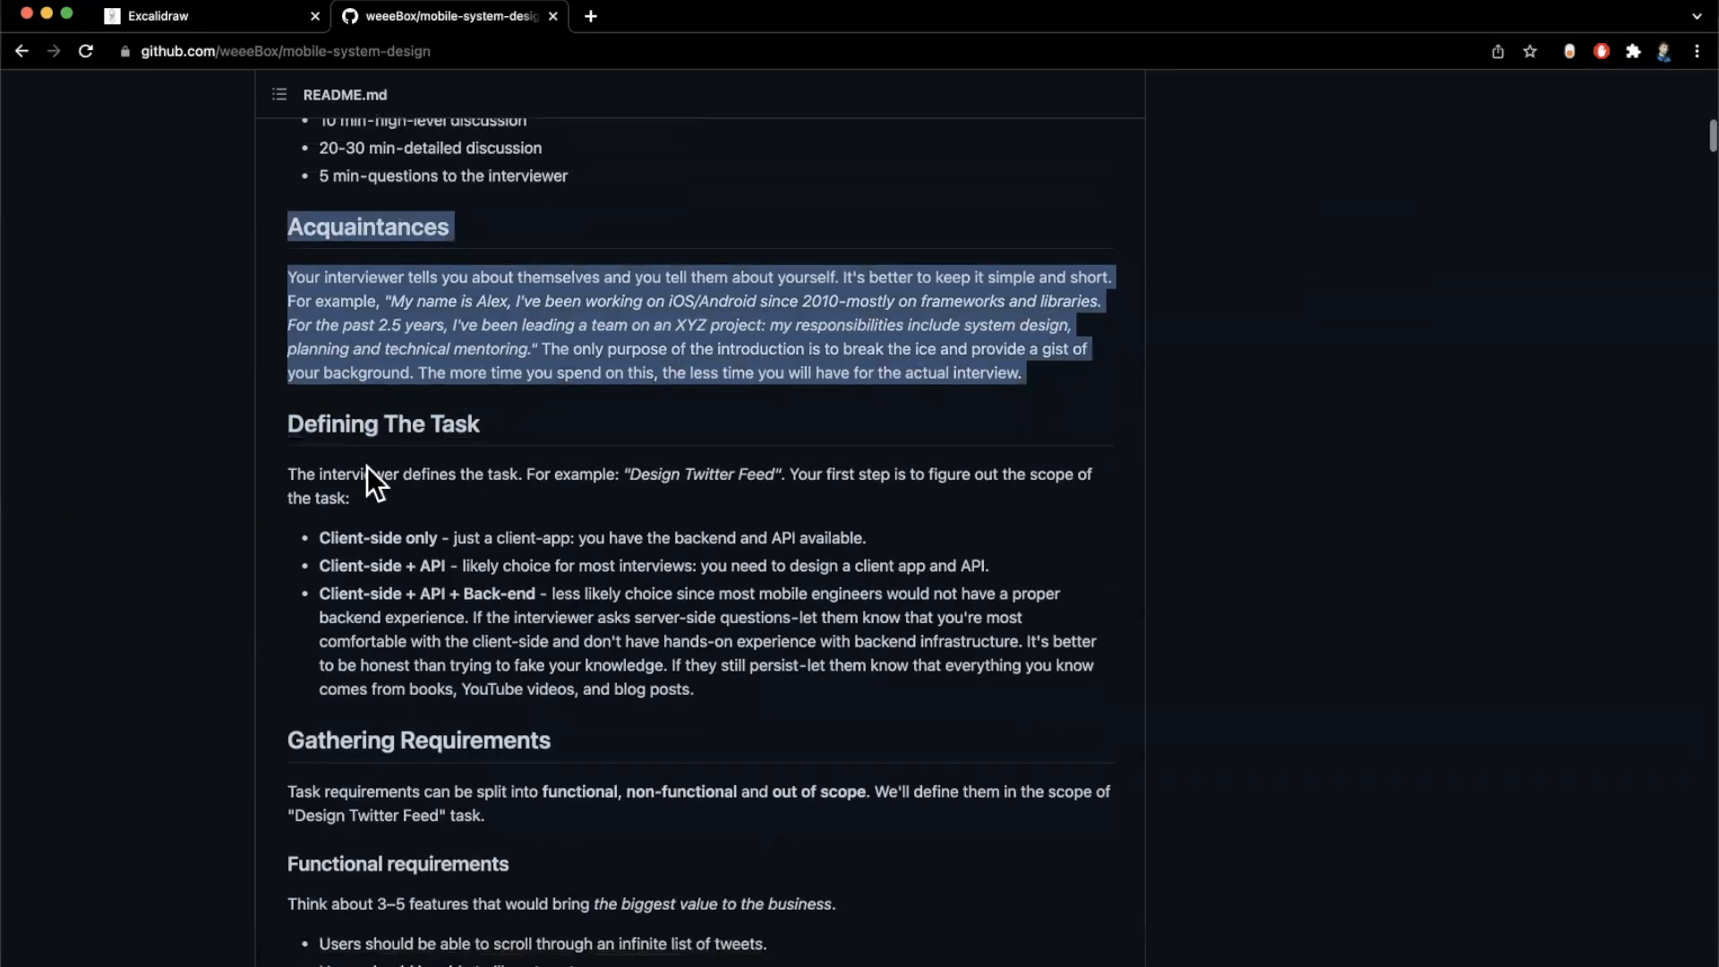
pyautogui.scroll(-3)
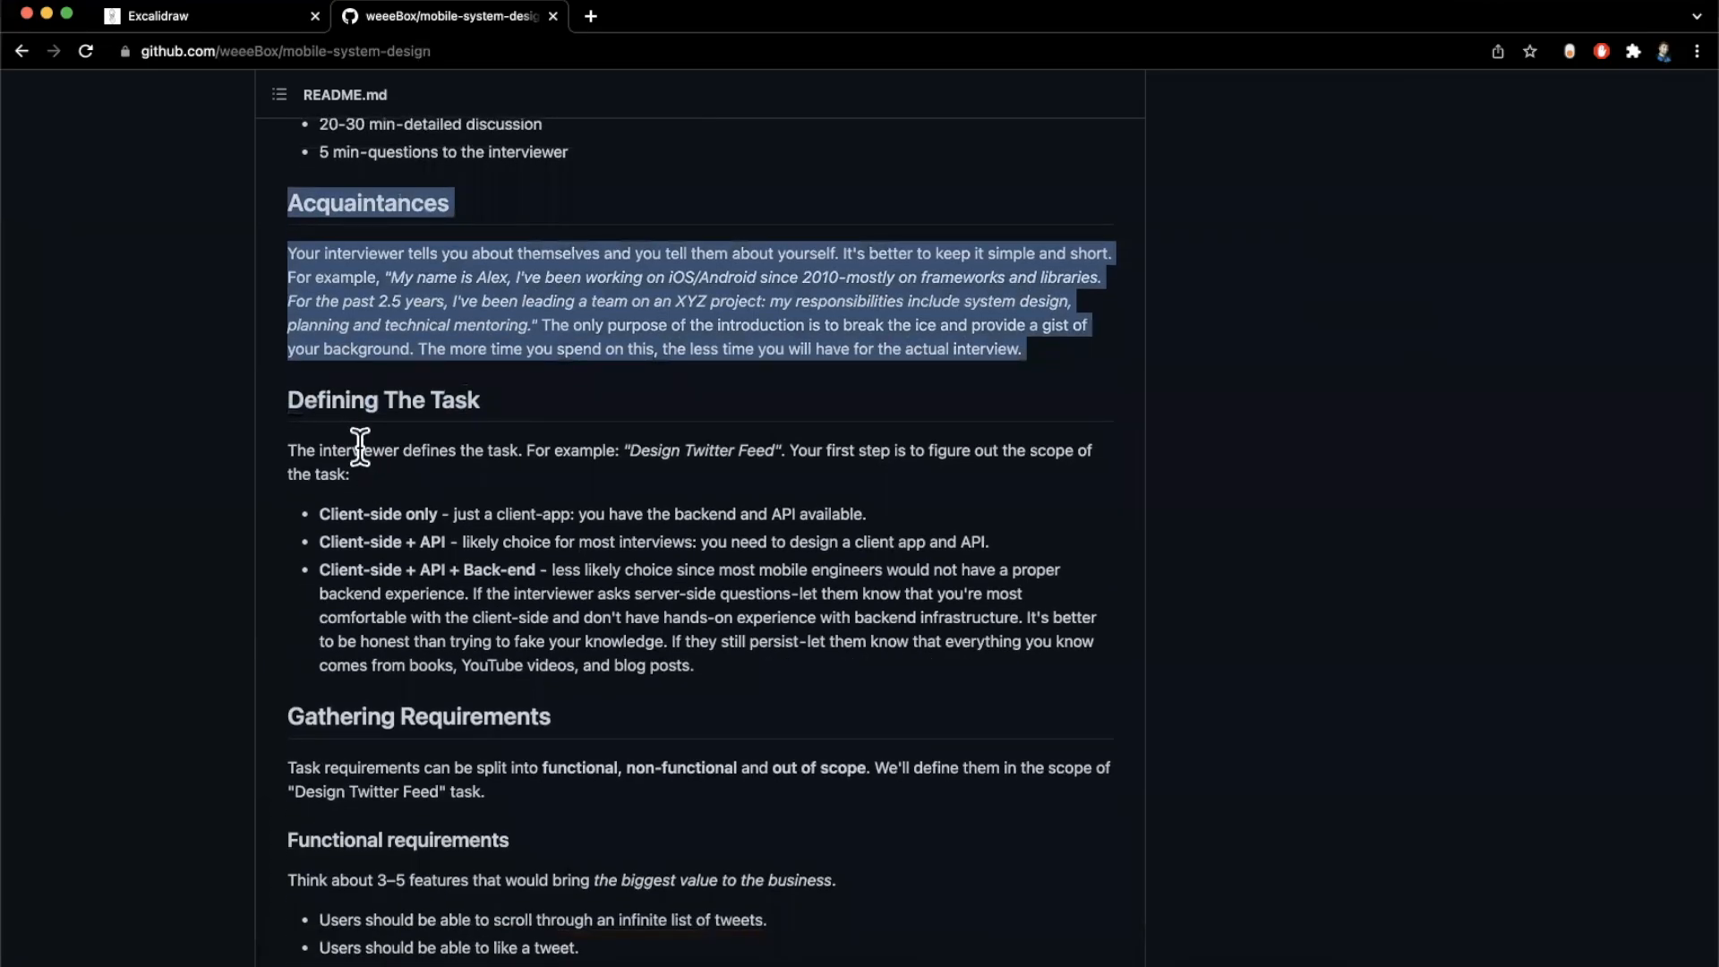
# Continue past Defining The Task into the functional and non-functional requirements lists
pyautogui.scroll(-3)
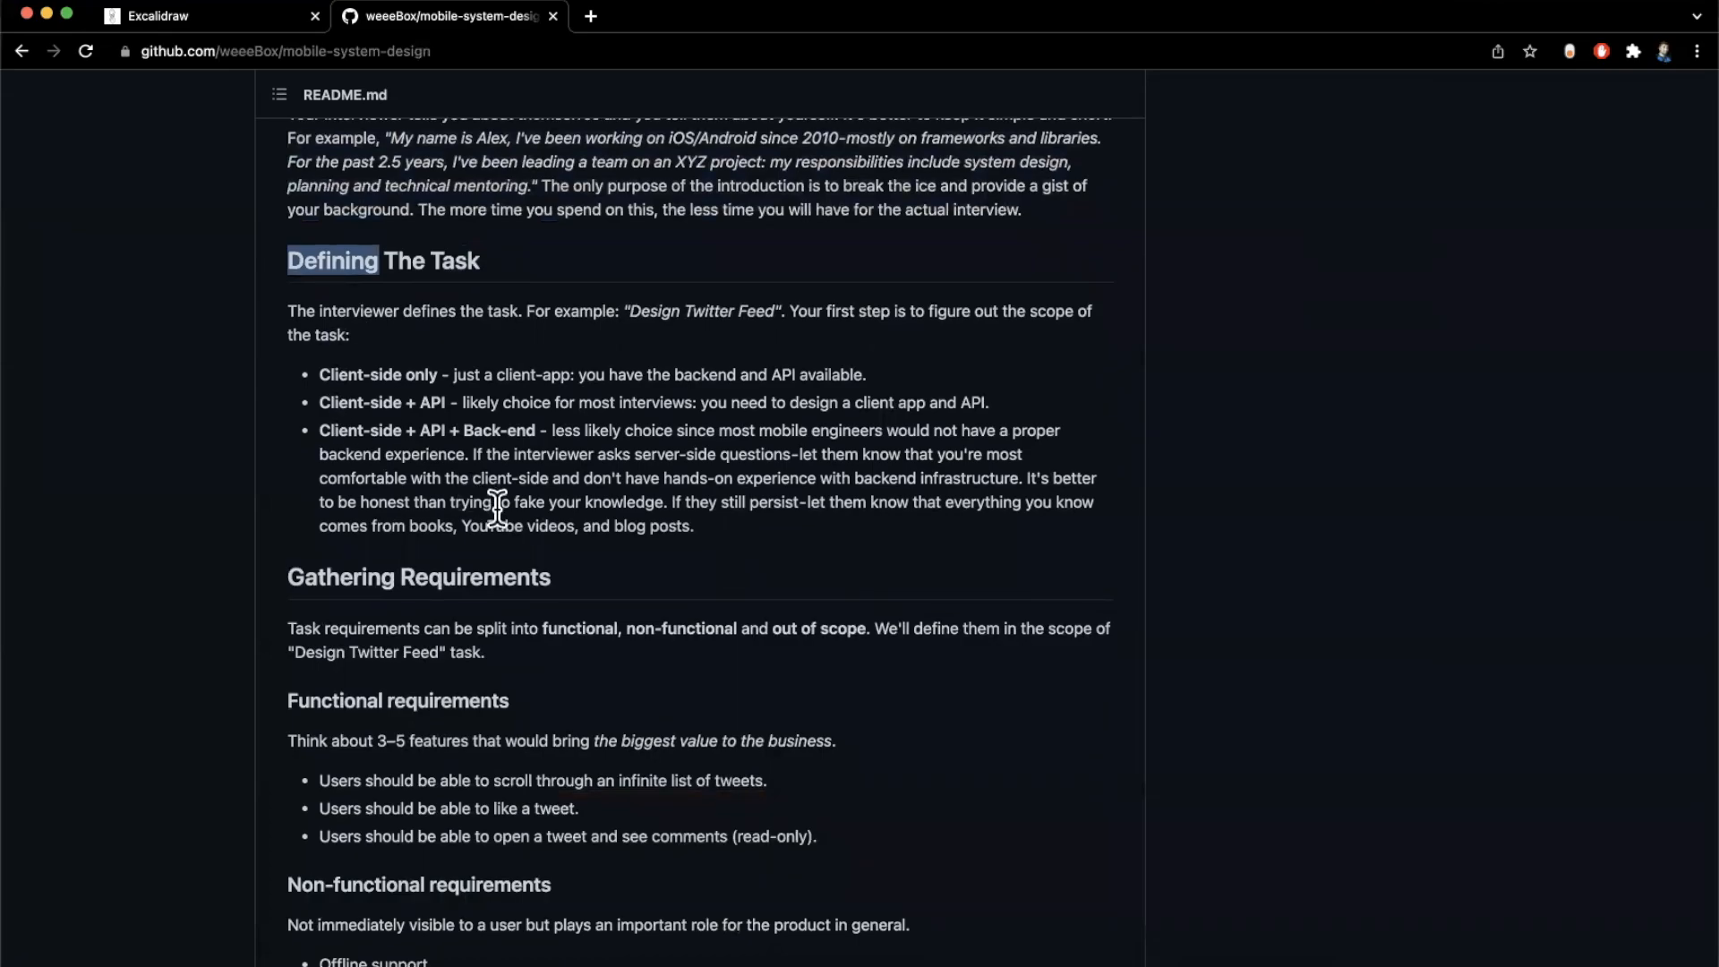
pyautogui.moveTo(257, 321)
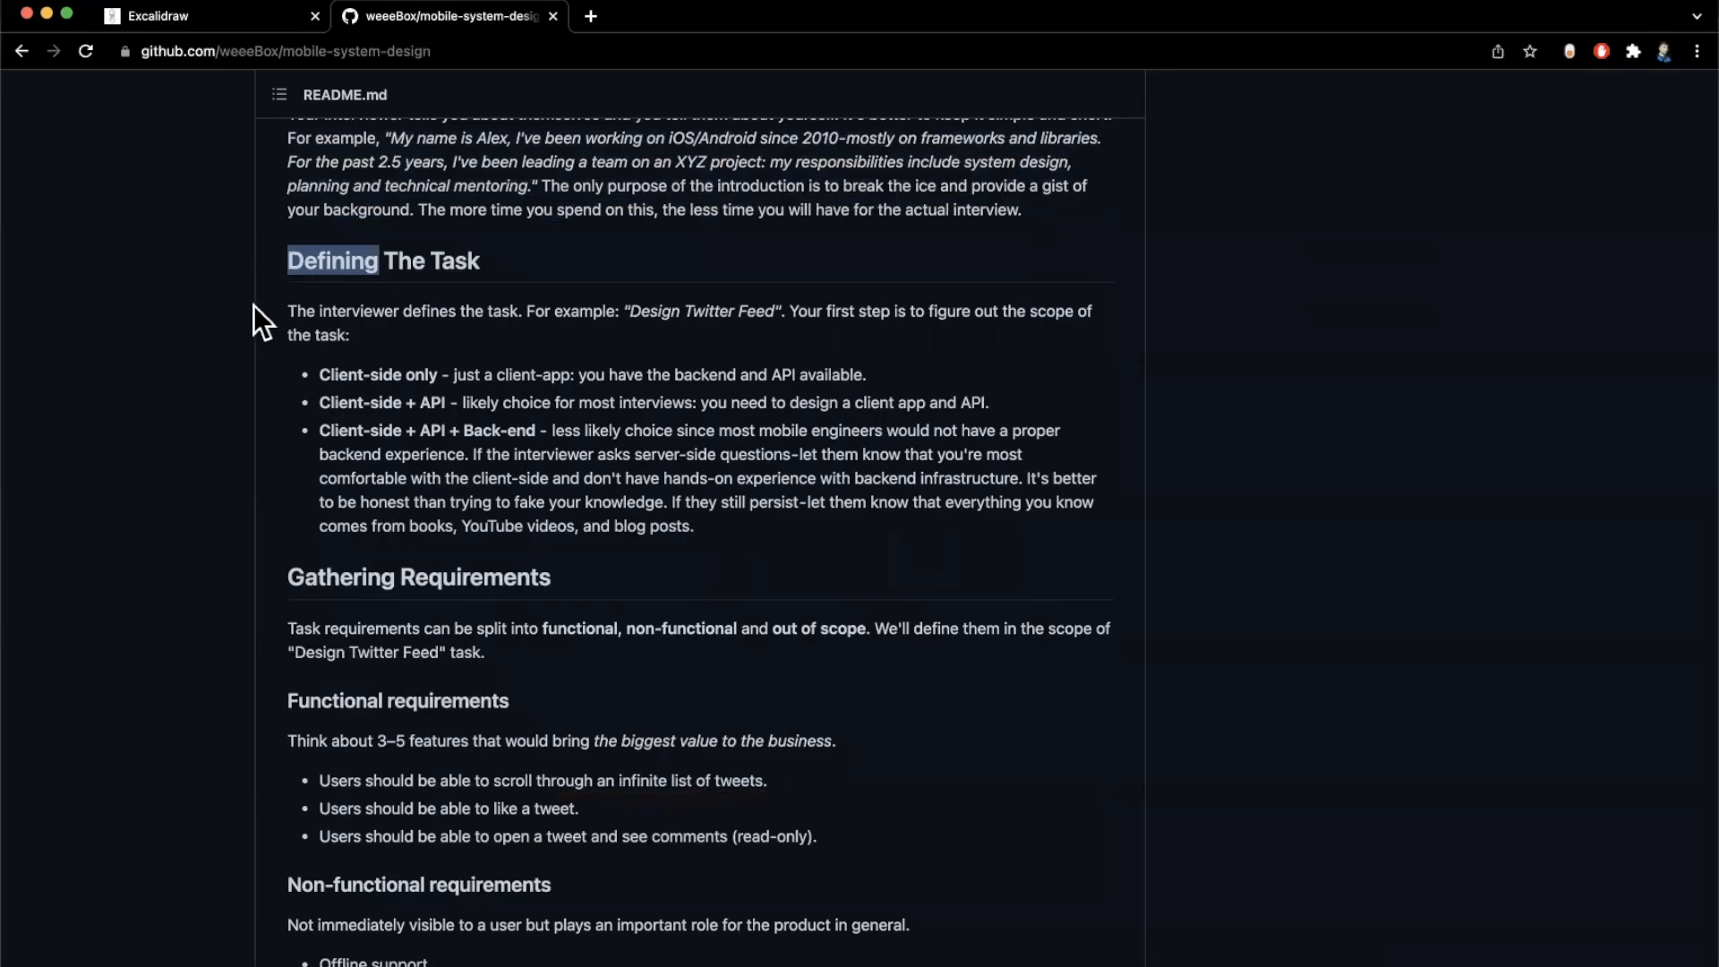
pyautogui.scroll(-3)
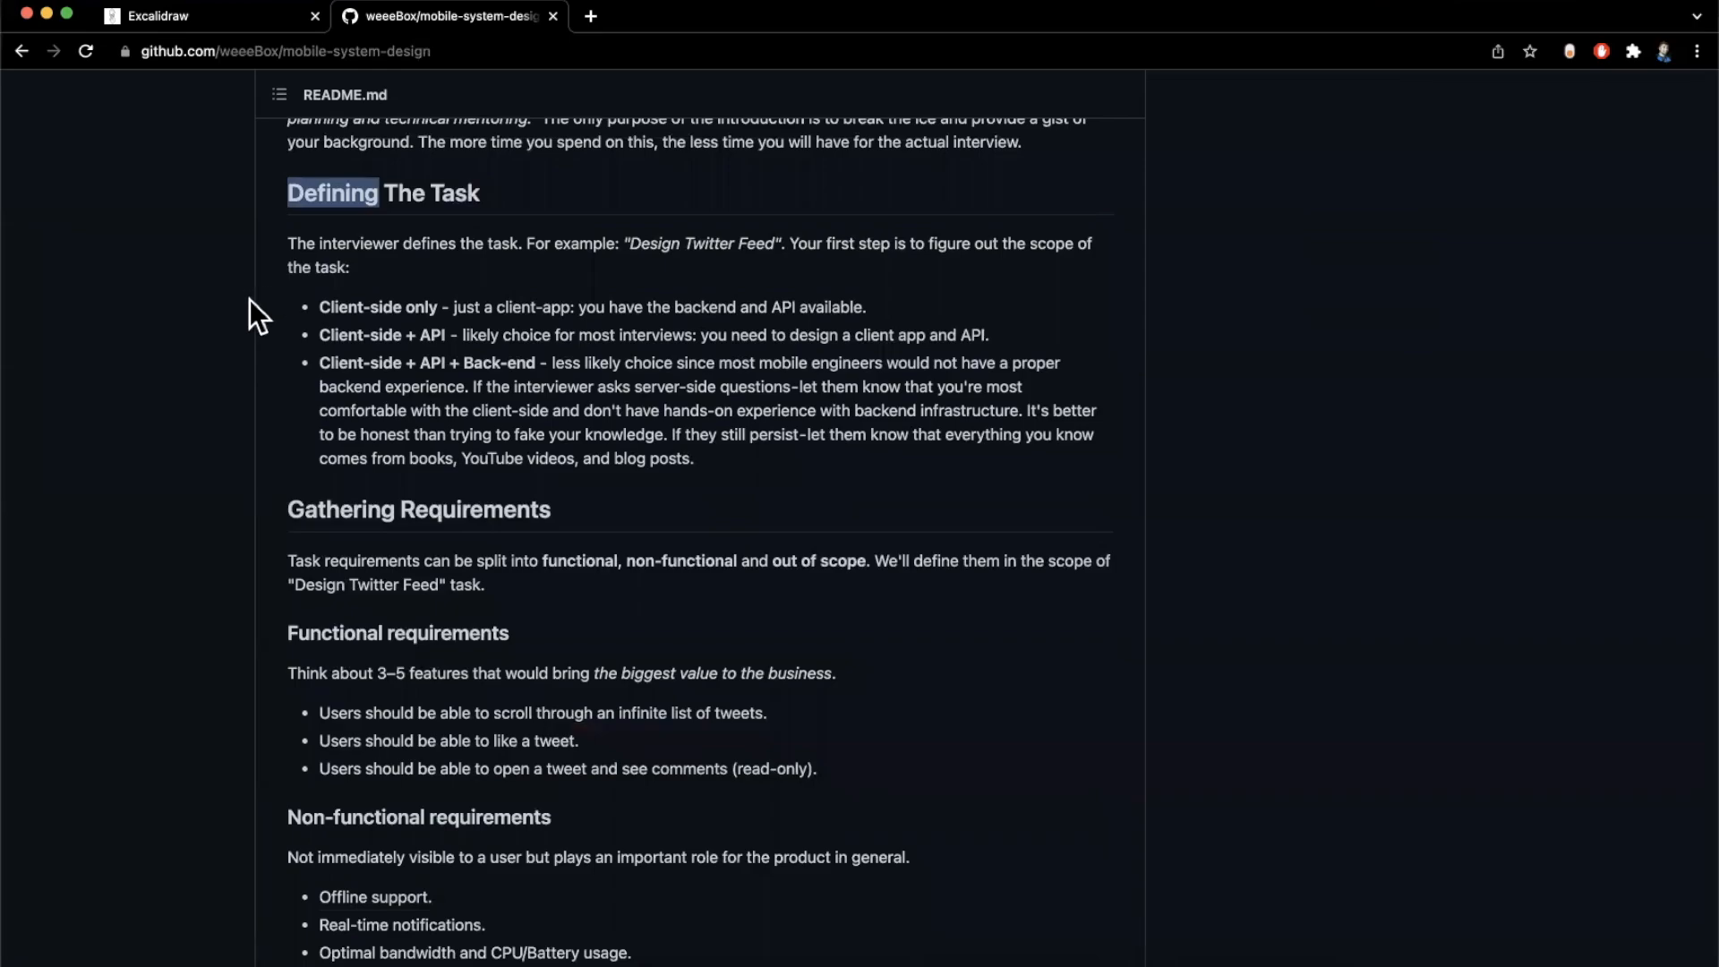
pyautogui.scroll(-3)
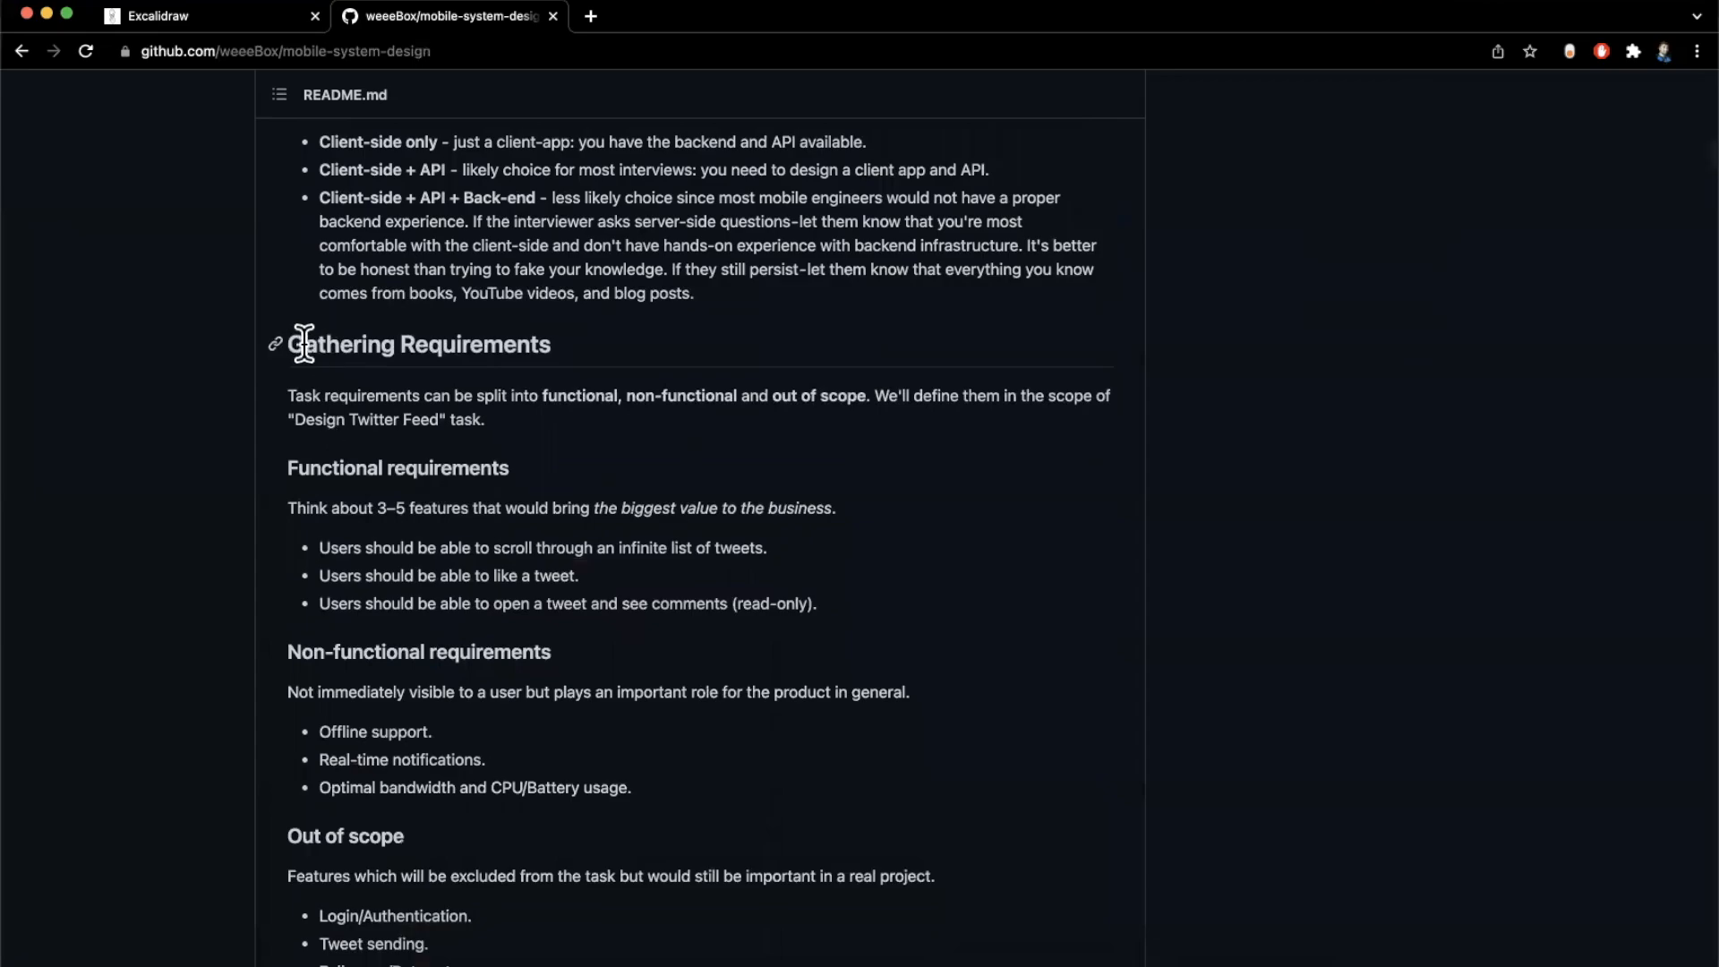
pyautogui.scroll(-3)
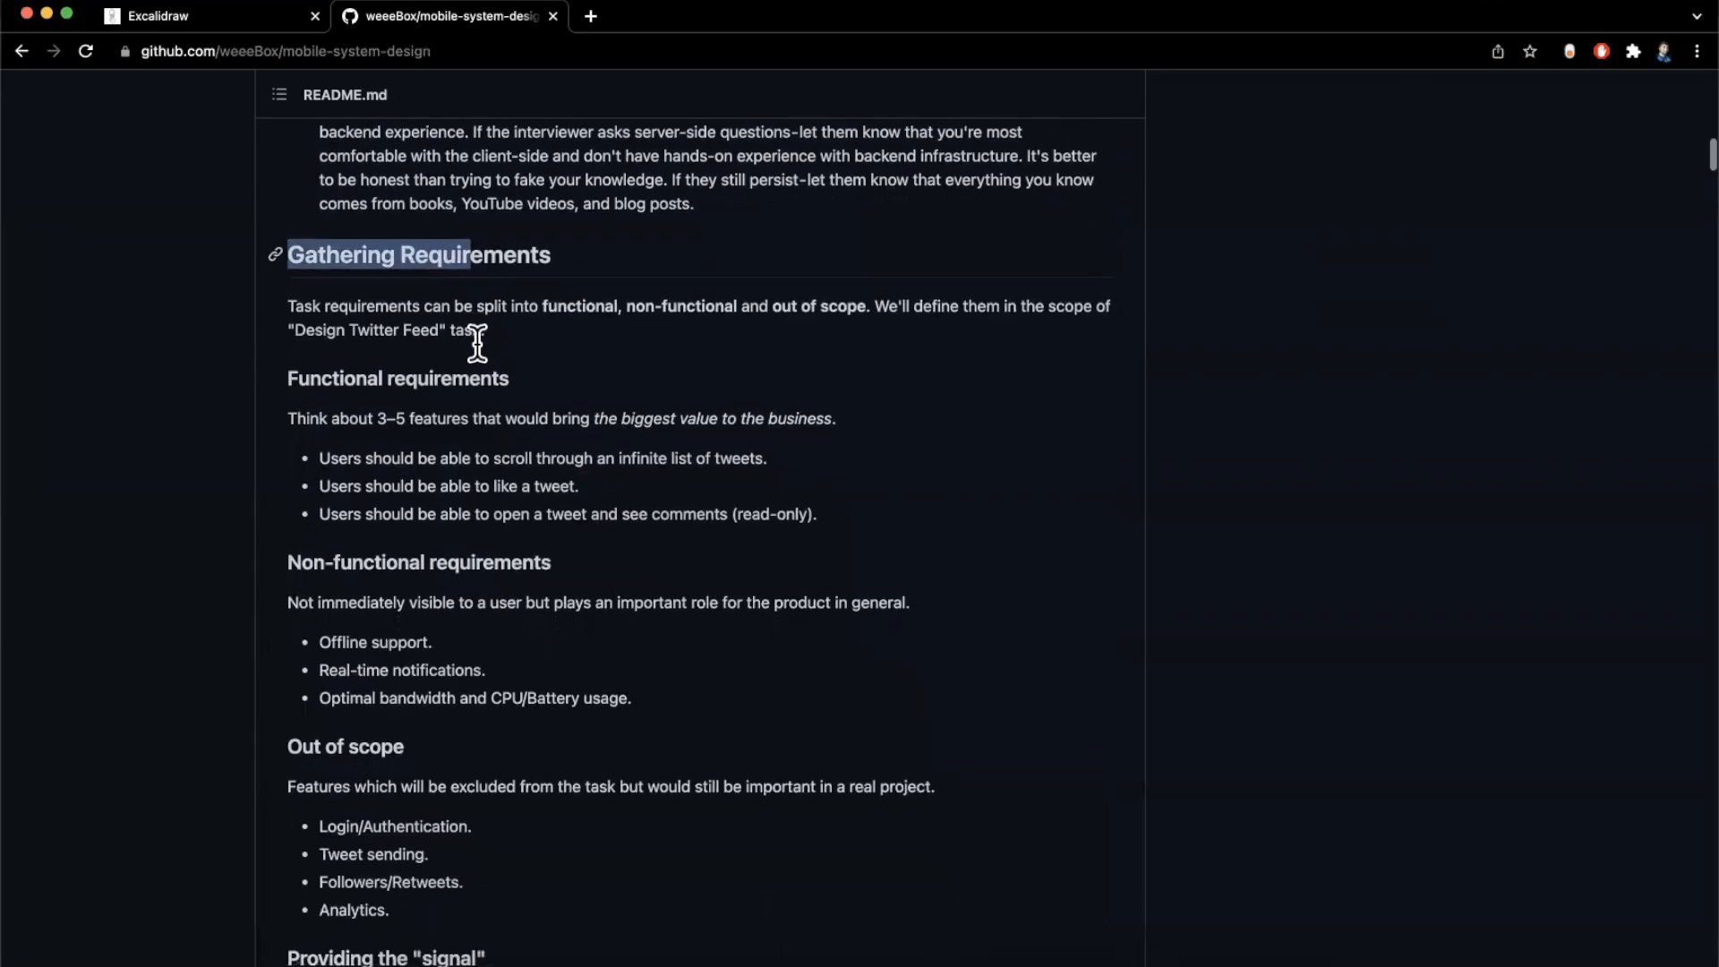
pyautogui.moveTo(476, 362)
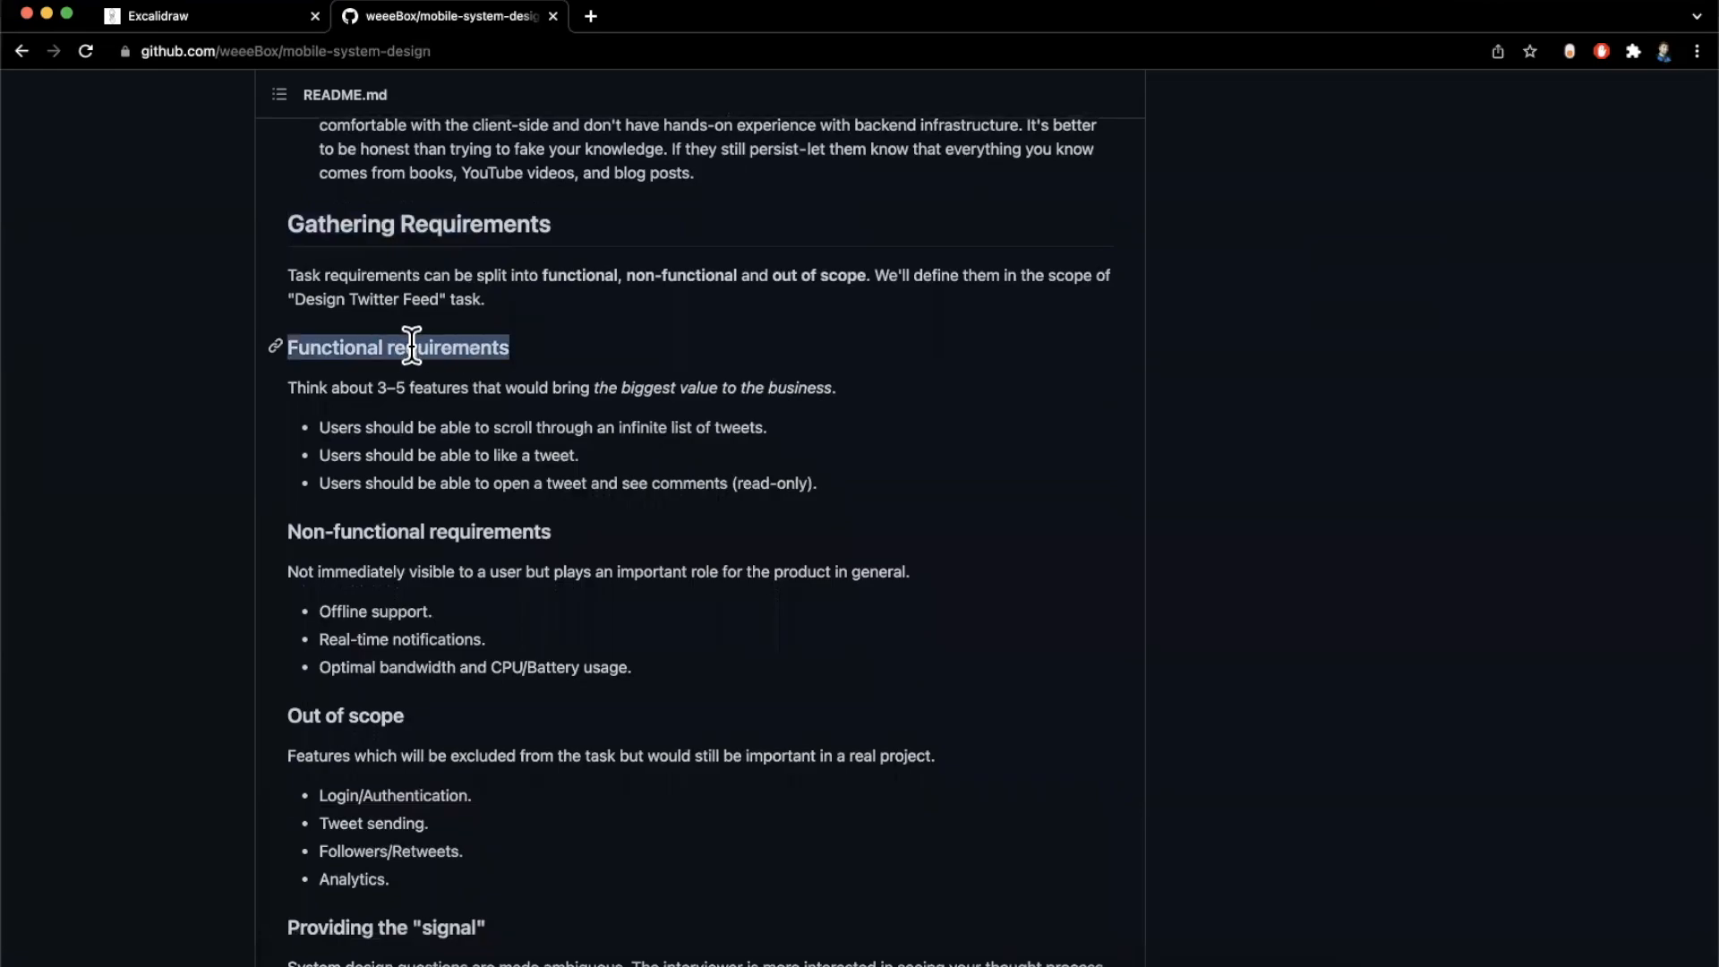
pyautogui.scroll(-3)
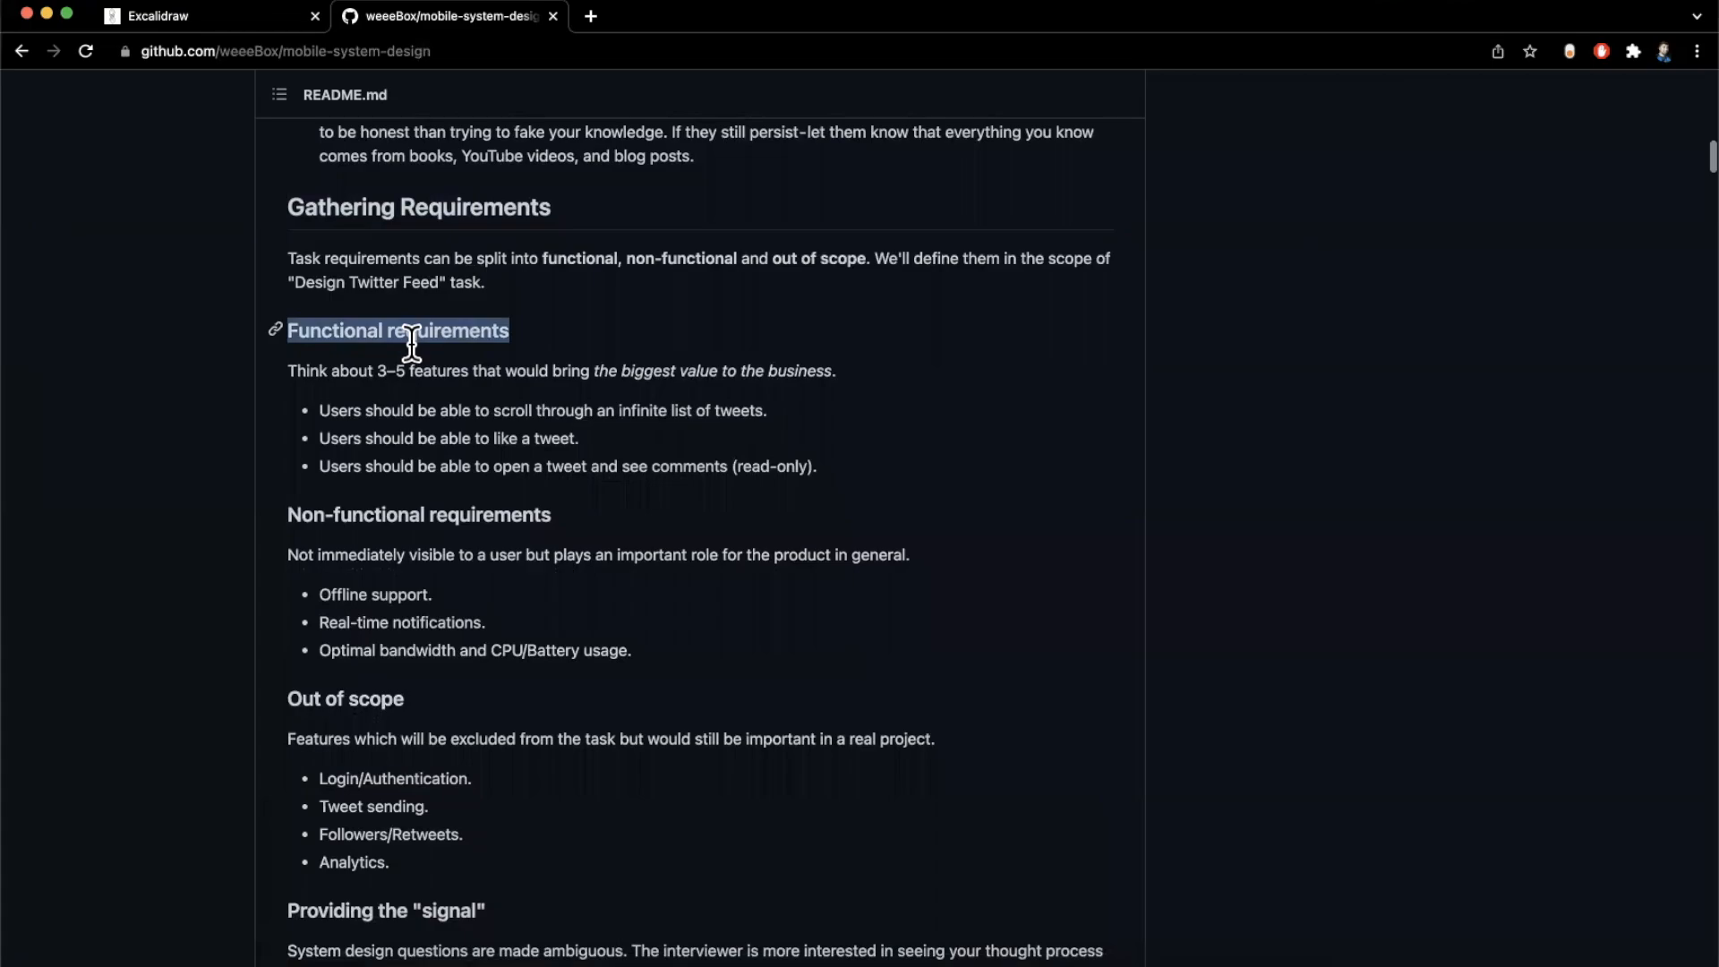
pyautogui.scroll(-3)
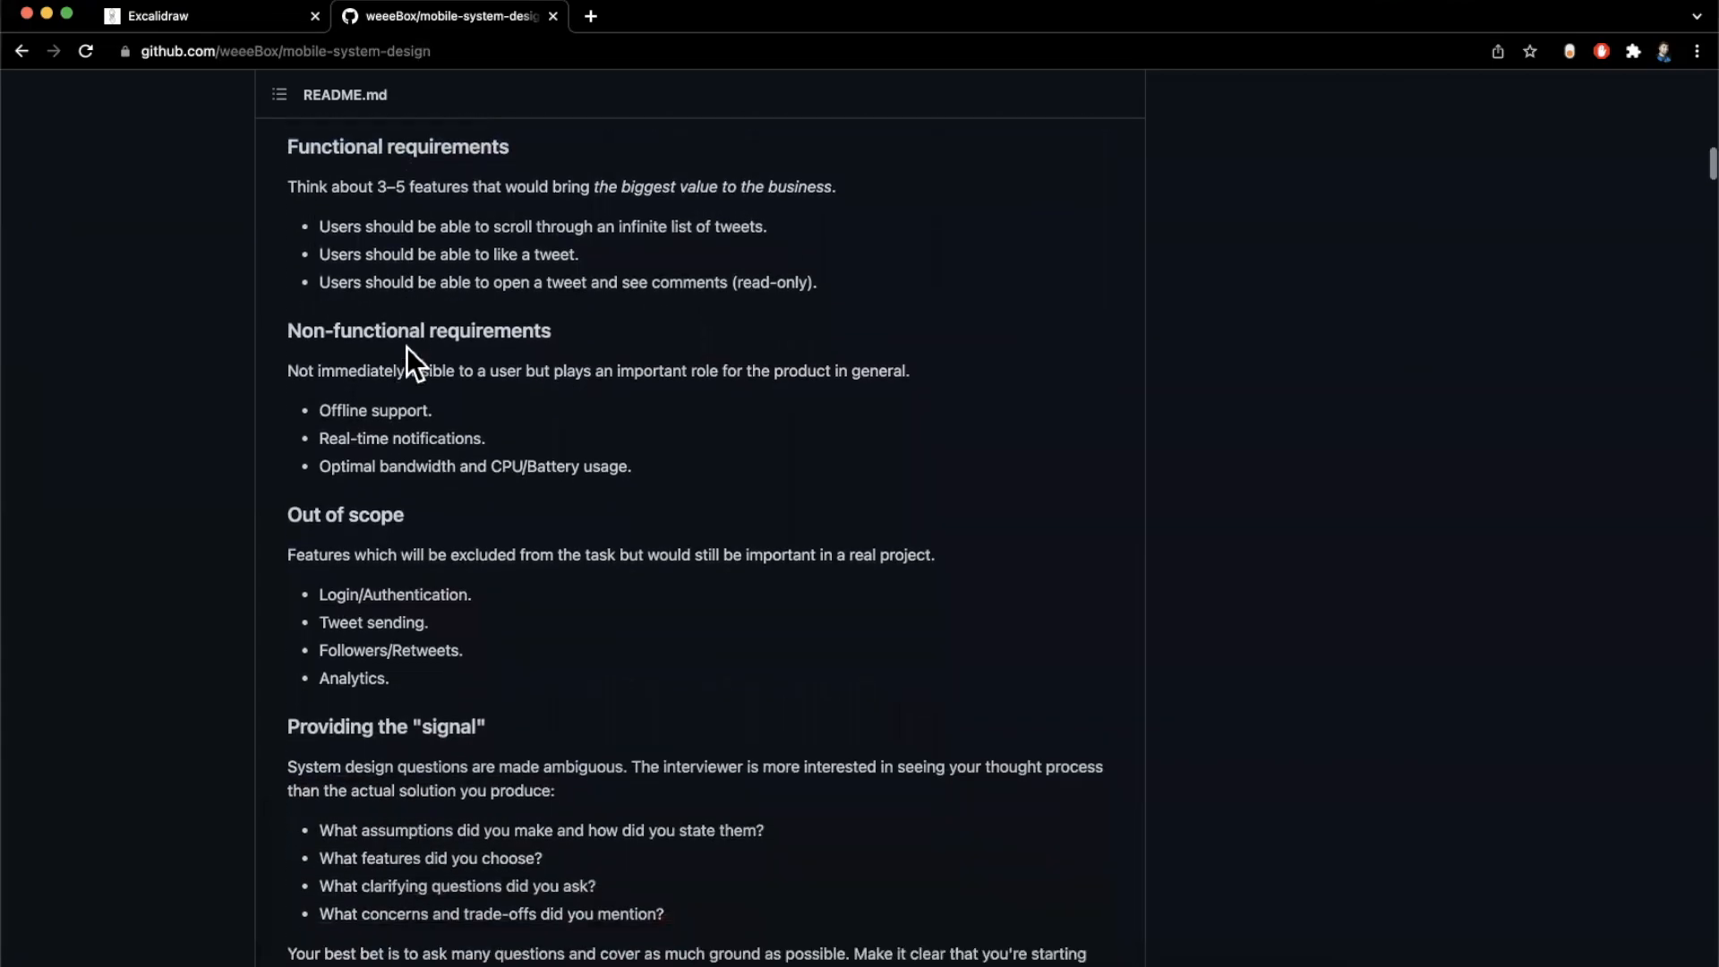
# Scroll the README down to the Out of scope and Providing the "signal" sections
pyautogui.scroll(-3)
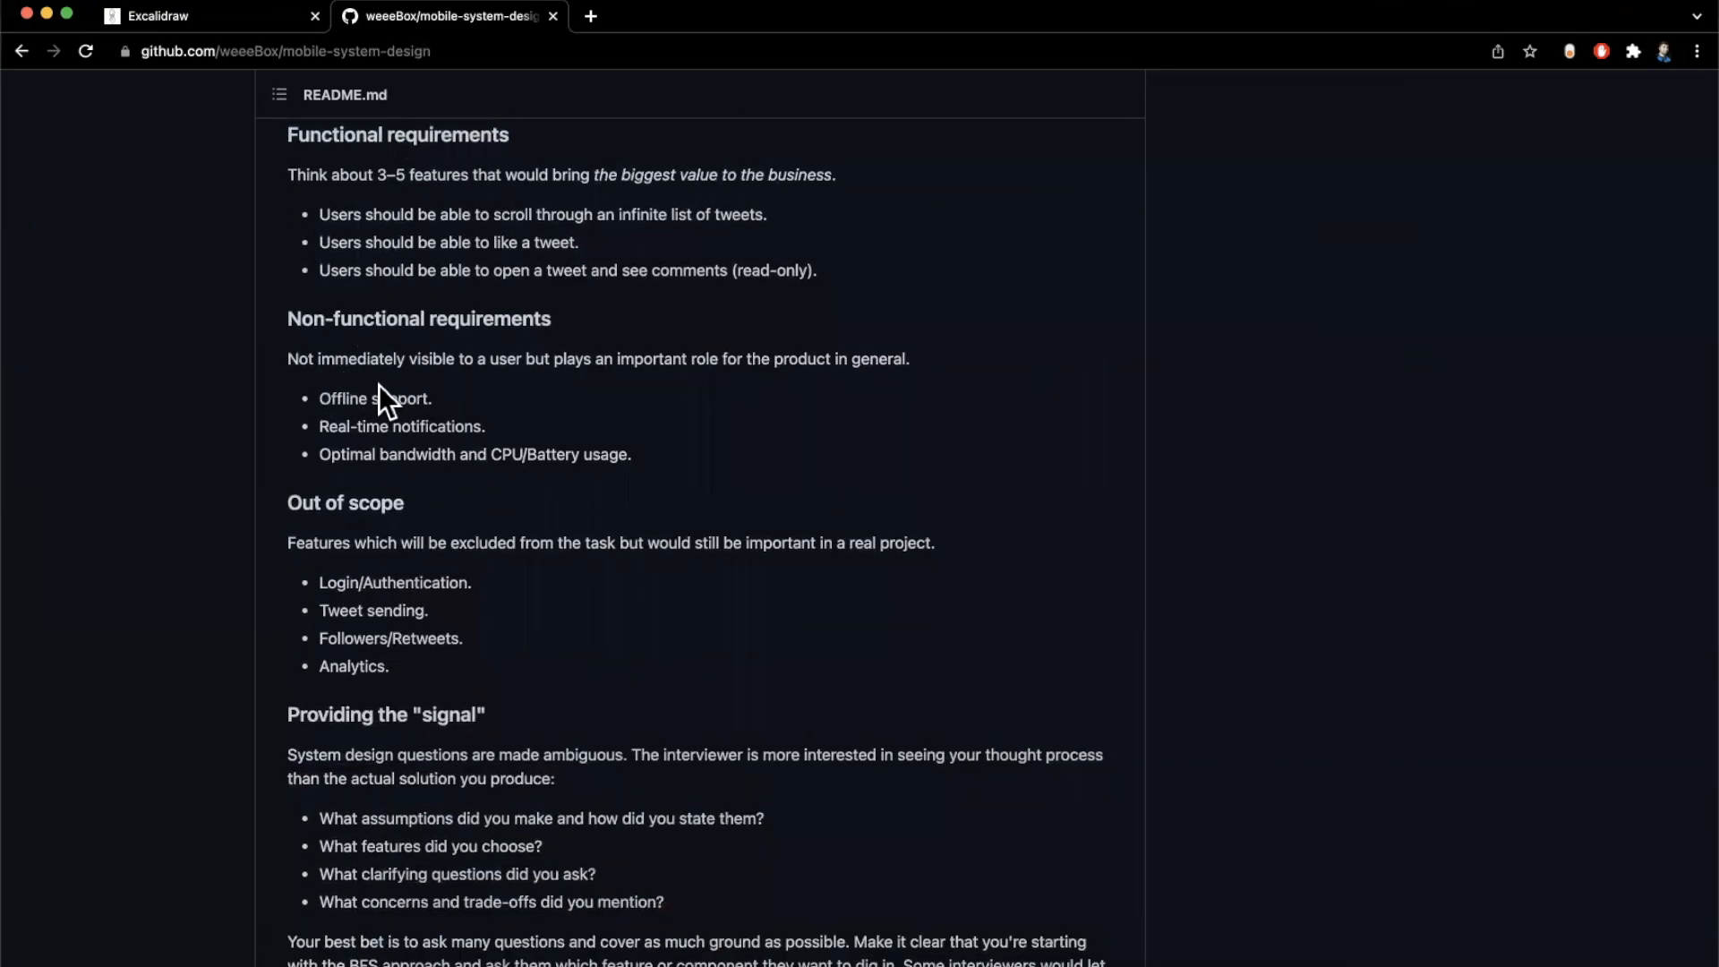
pyautogui.scroll(-3)
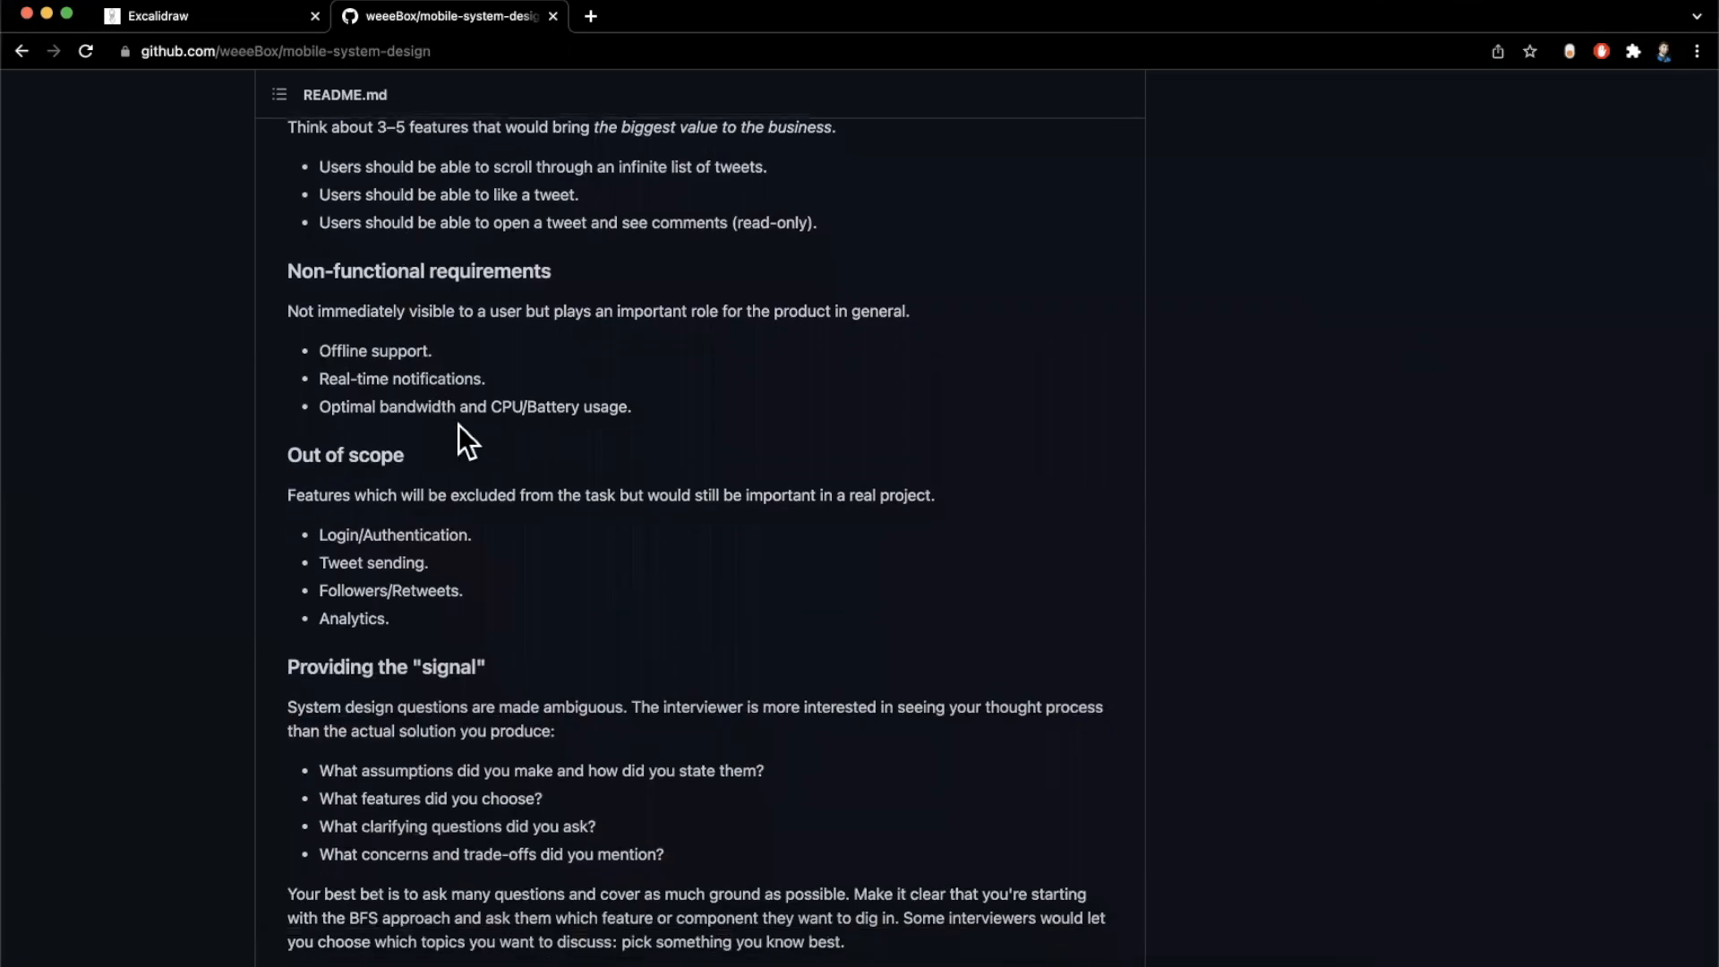
pyautogui.moveTo(588, 442)
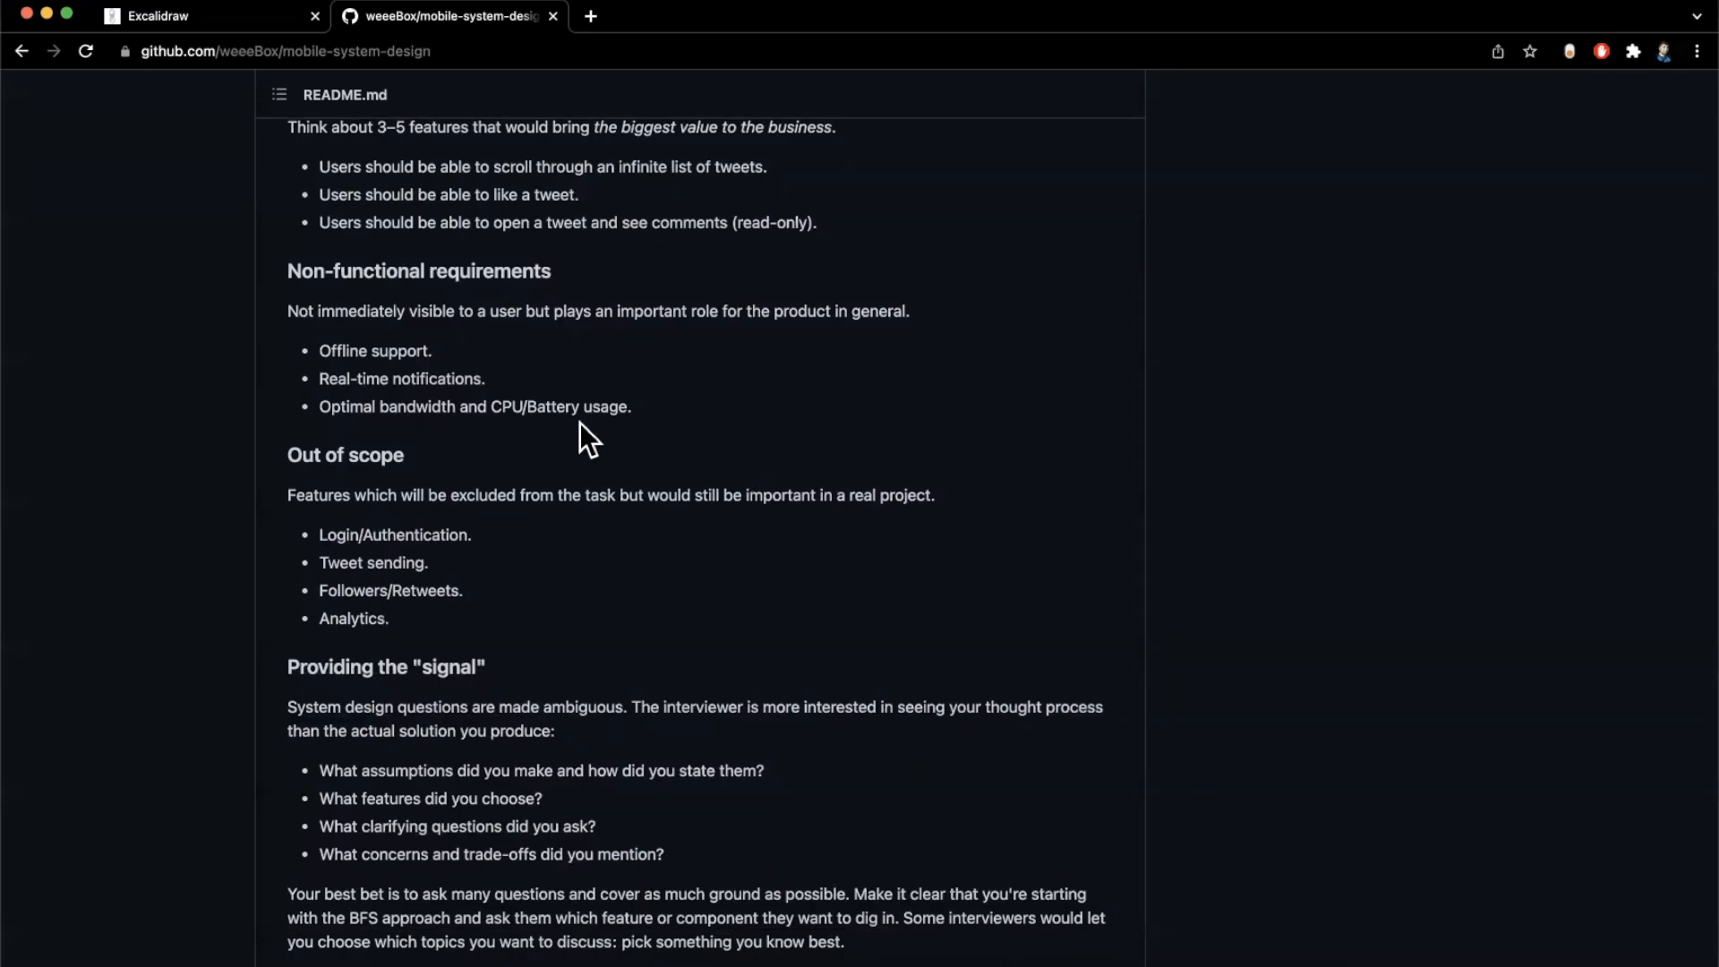
pyautogui.moveTo(427, 458)
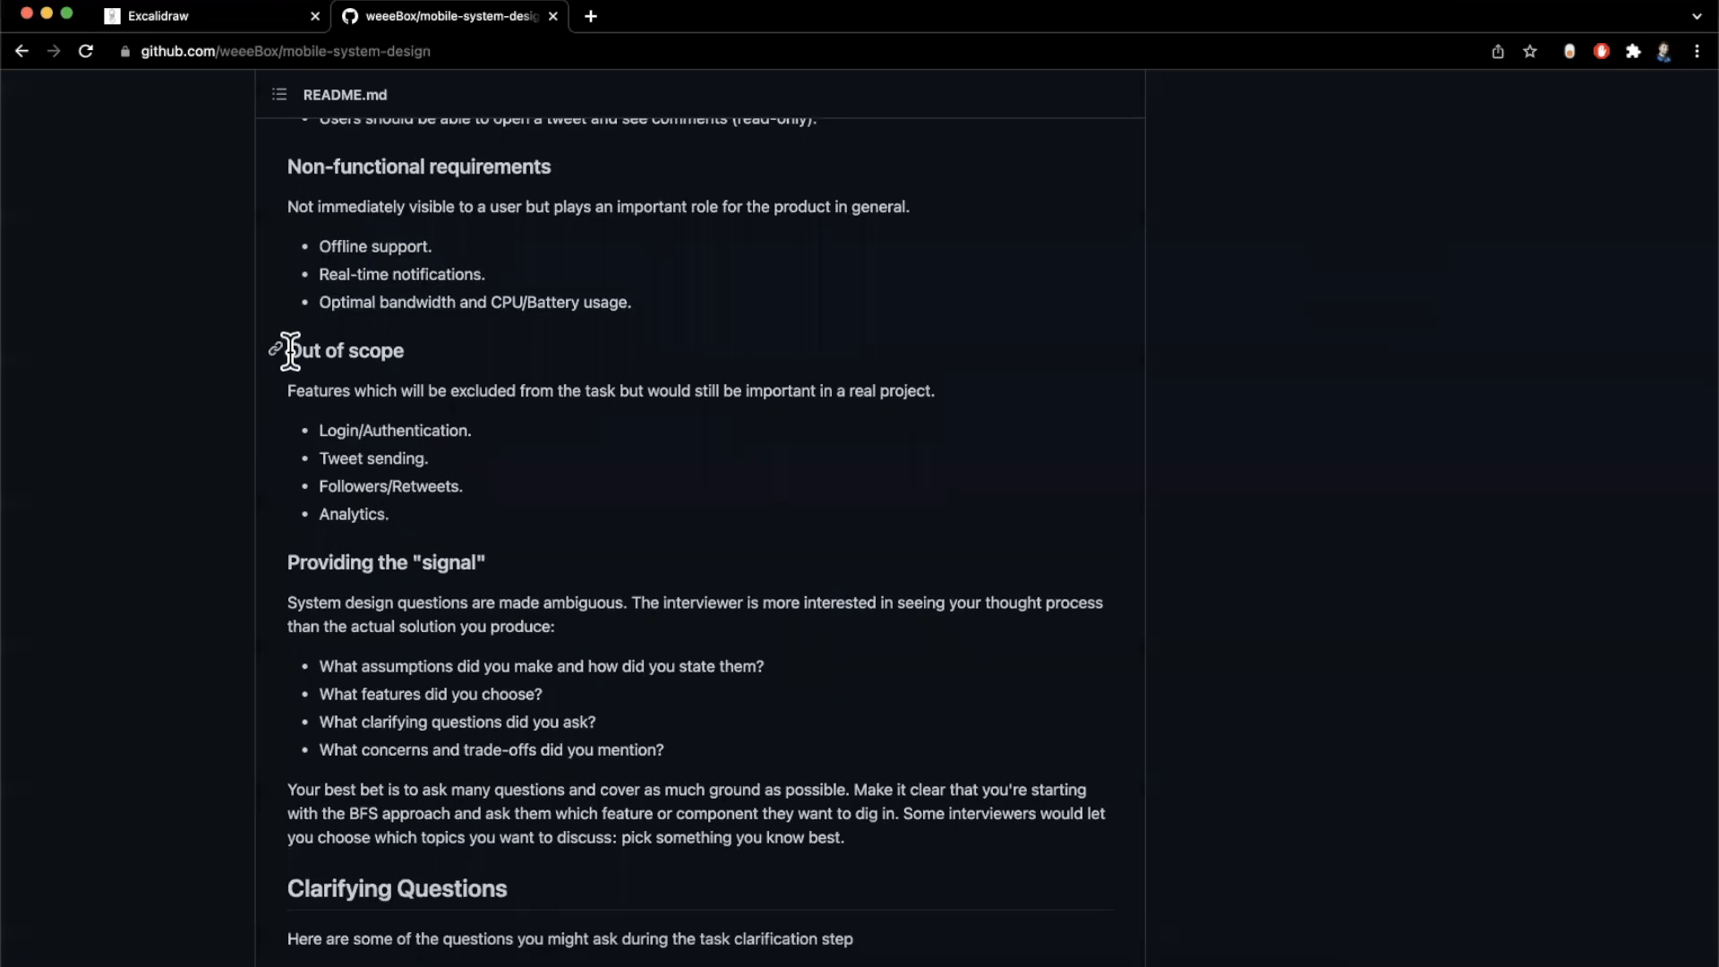
pyautogui.scroll(-3)
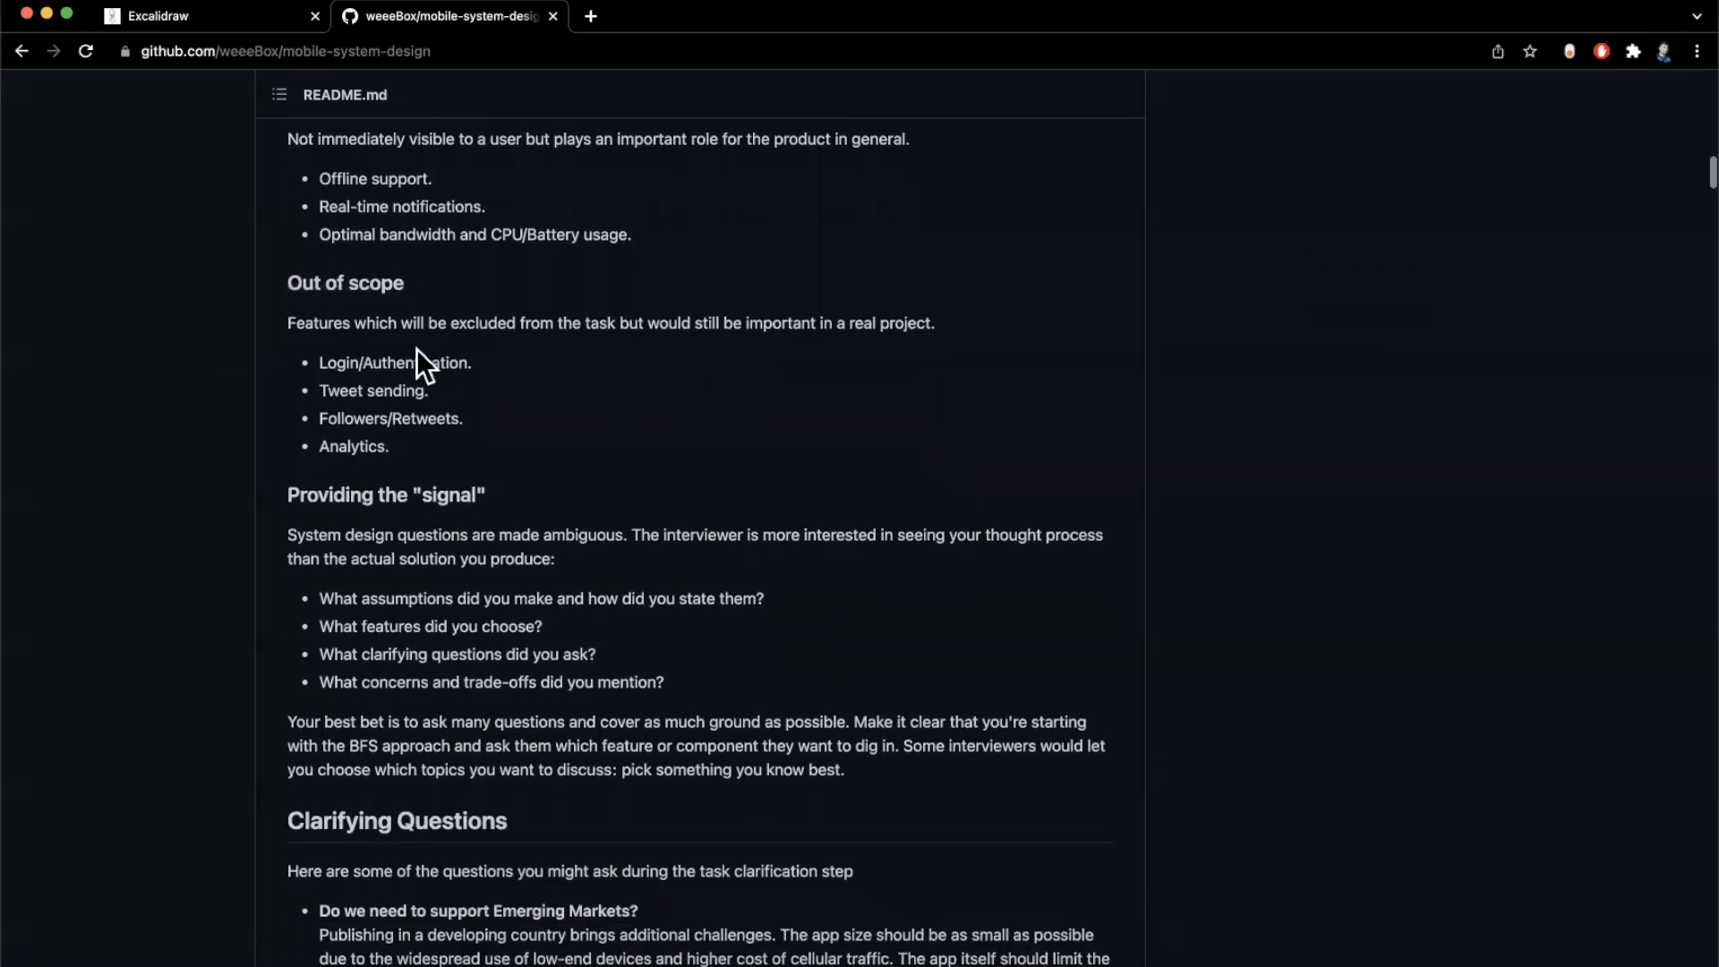
pyautogui.moveTo(448, 413)
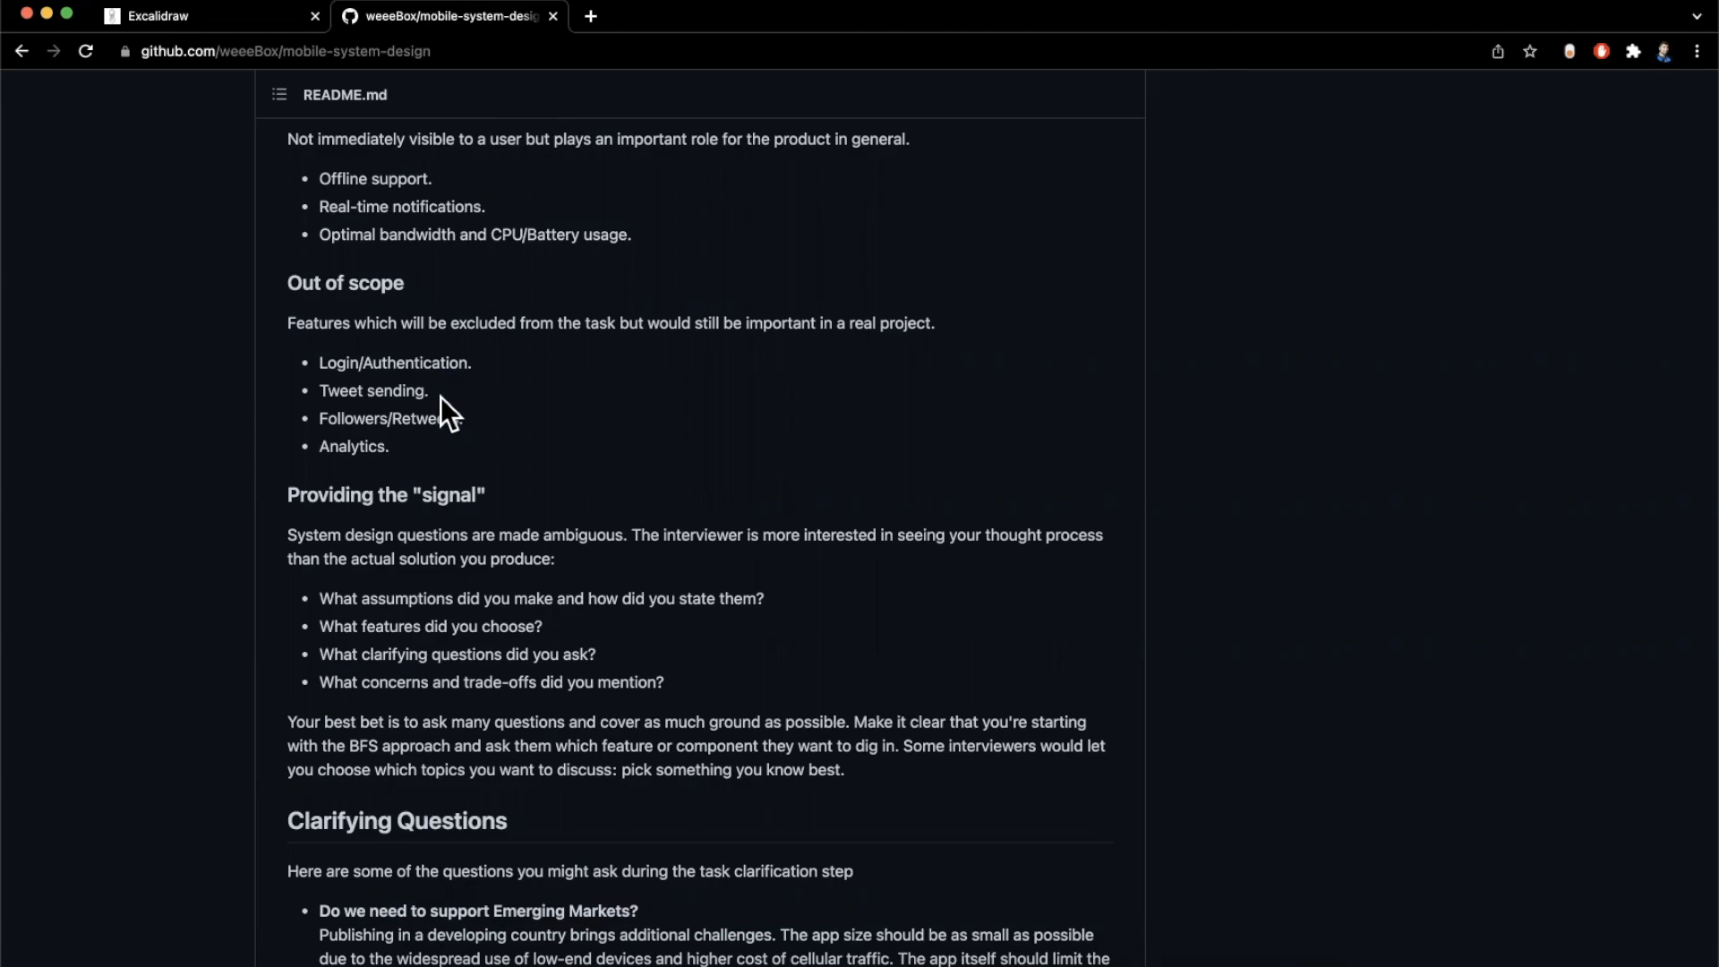
pyautogui.moveTo(510, 428)
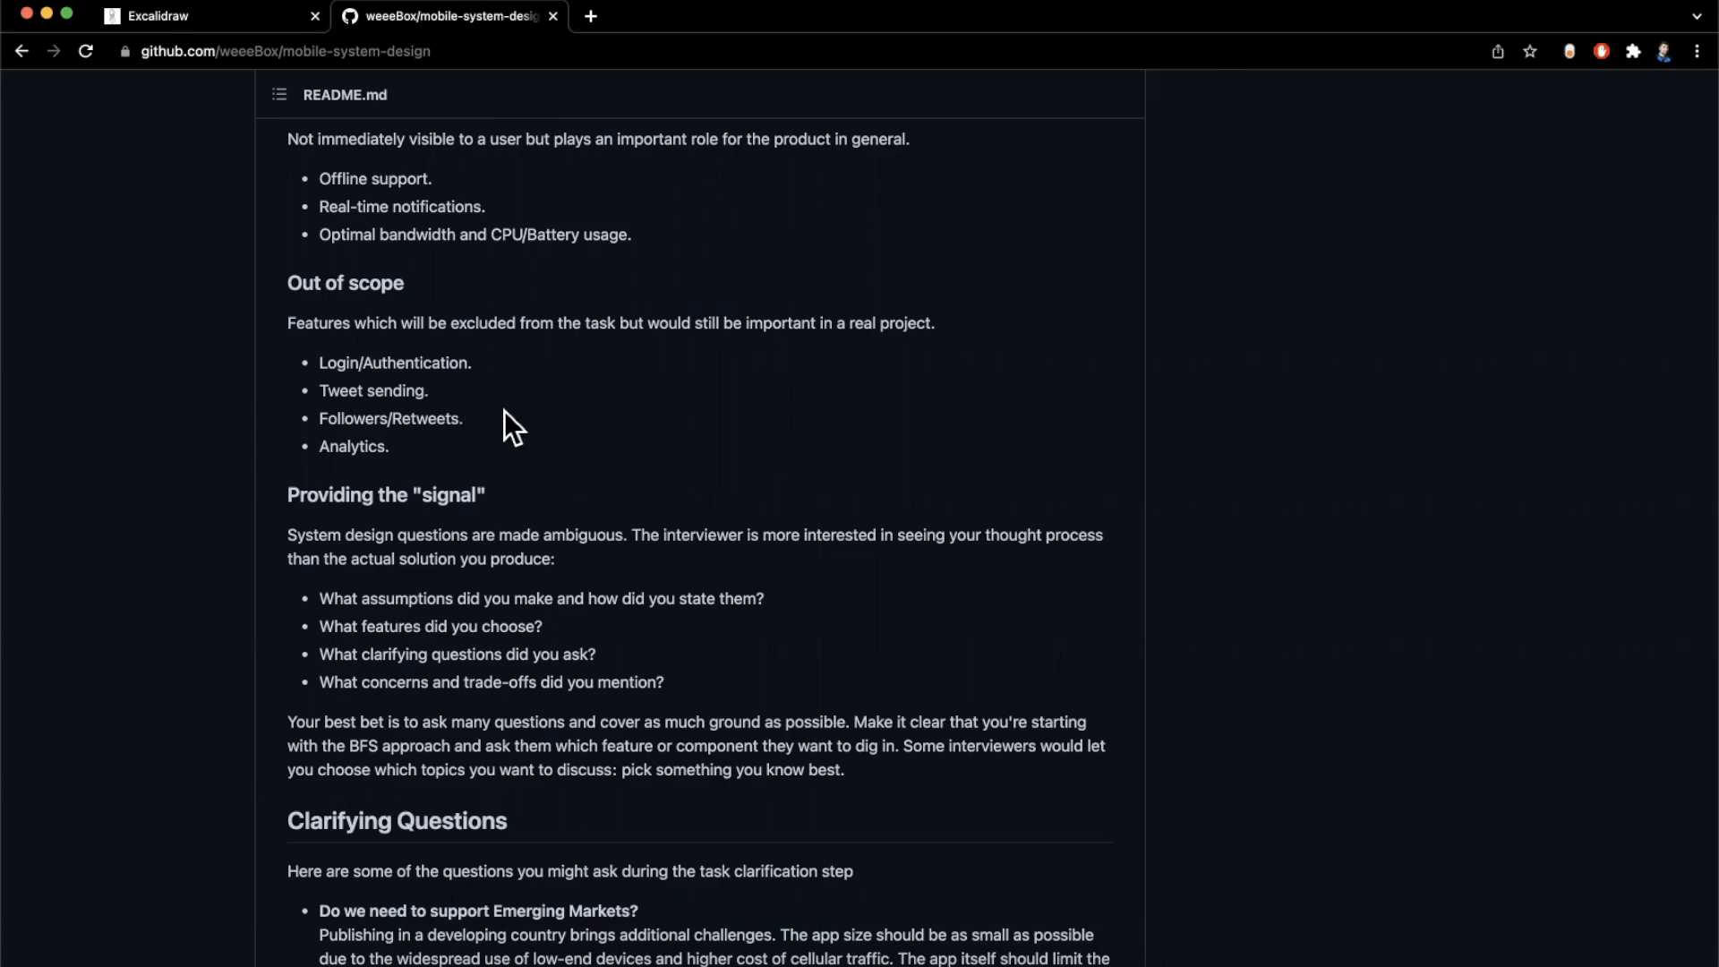
pyautogui.moveTo(499, 291)
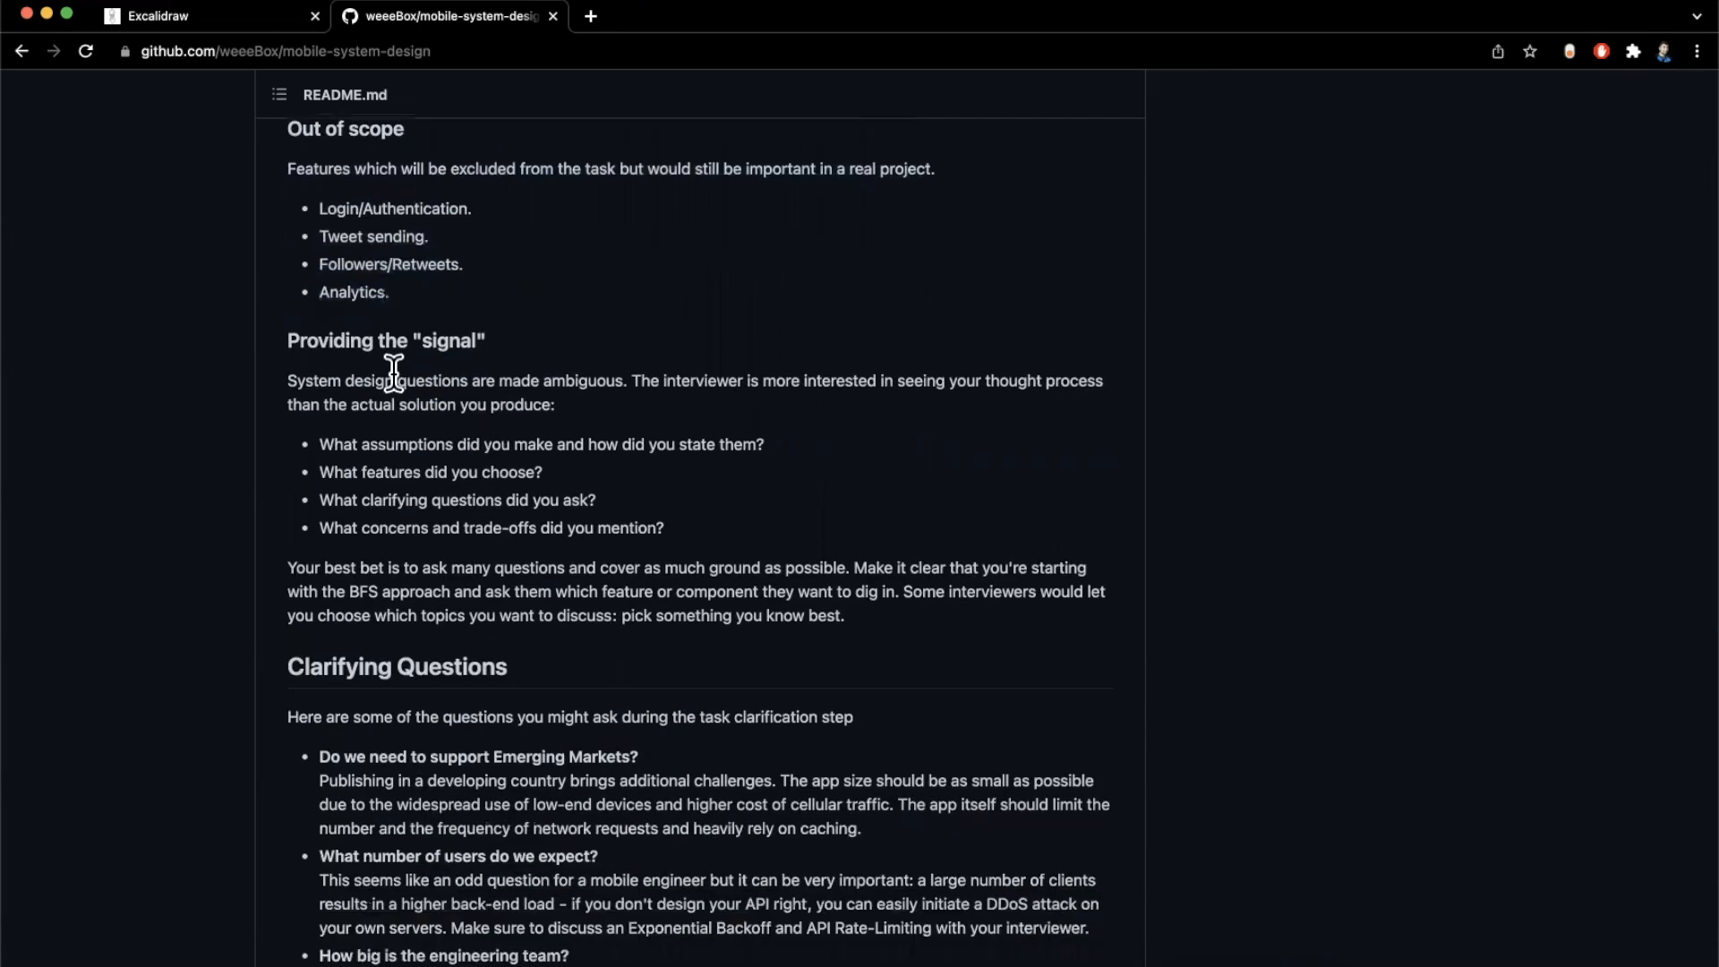
pyautogui.moveTo(412, 378)
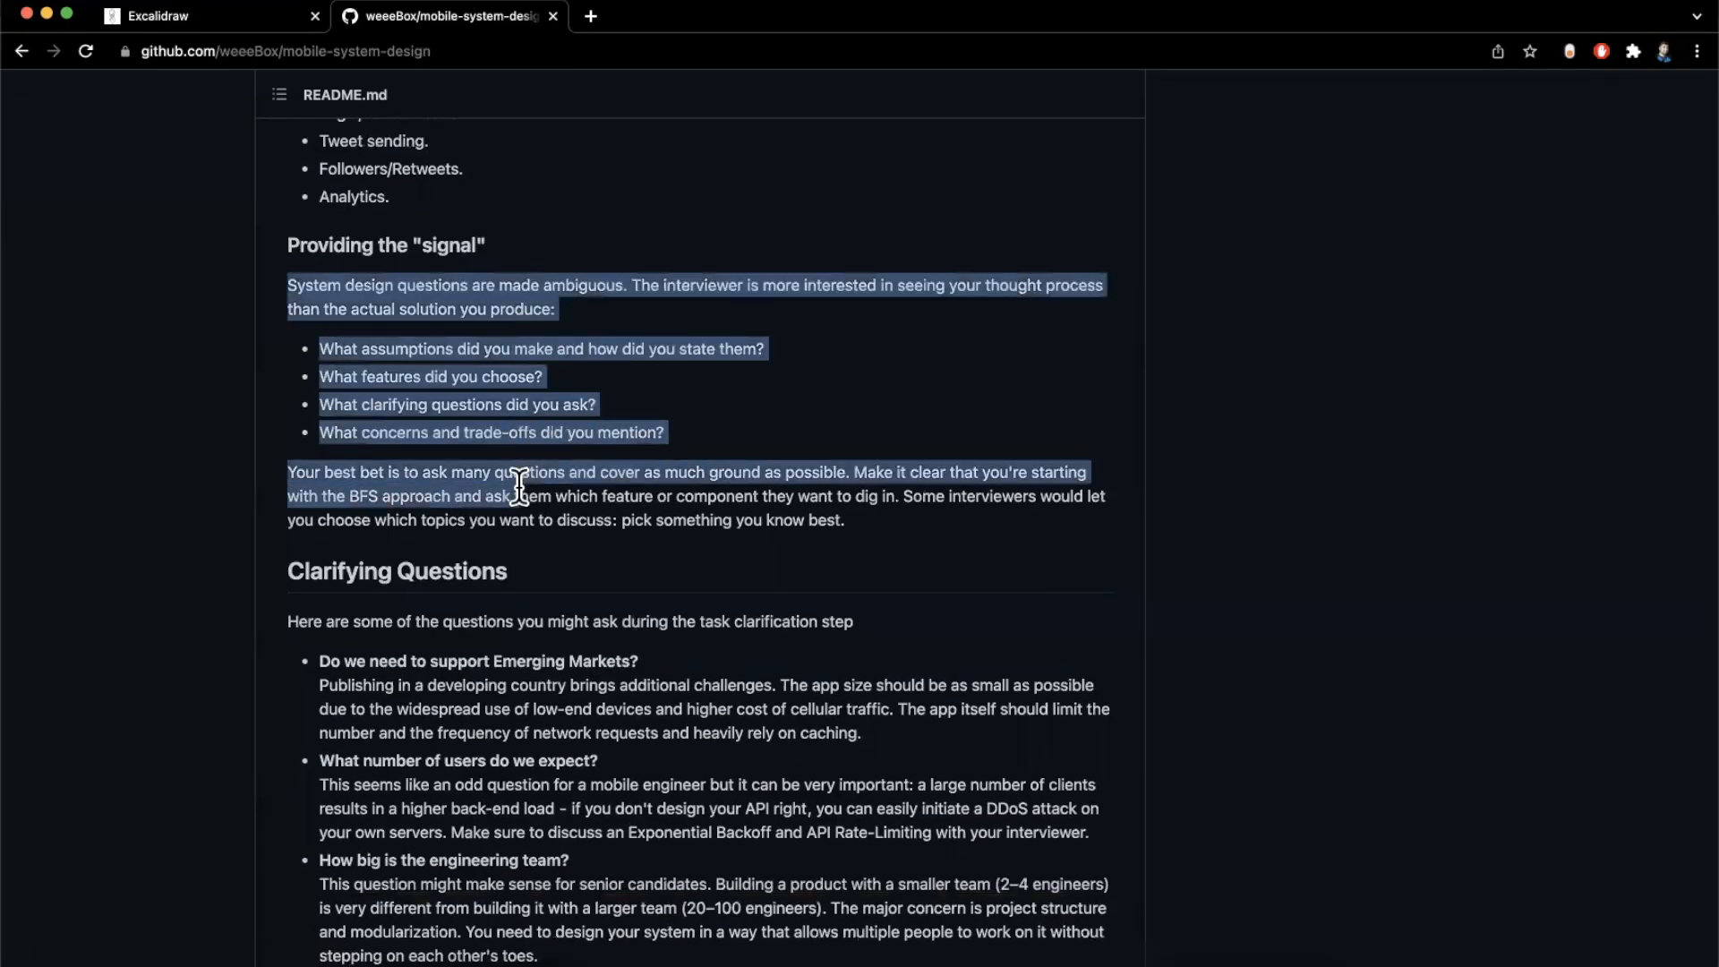
# Deselect the signal passage and scroll on to the Clarifying Questions heading
pyautogui.click(523, 546)
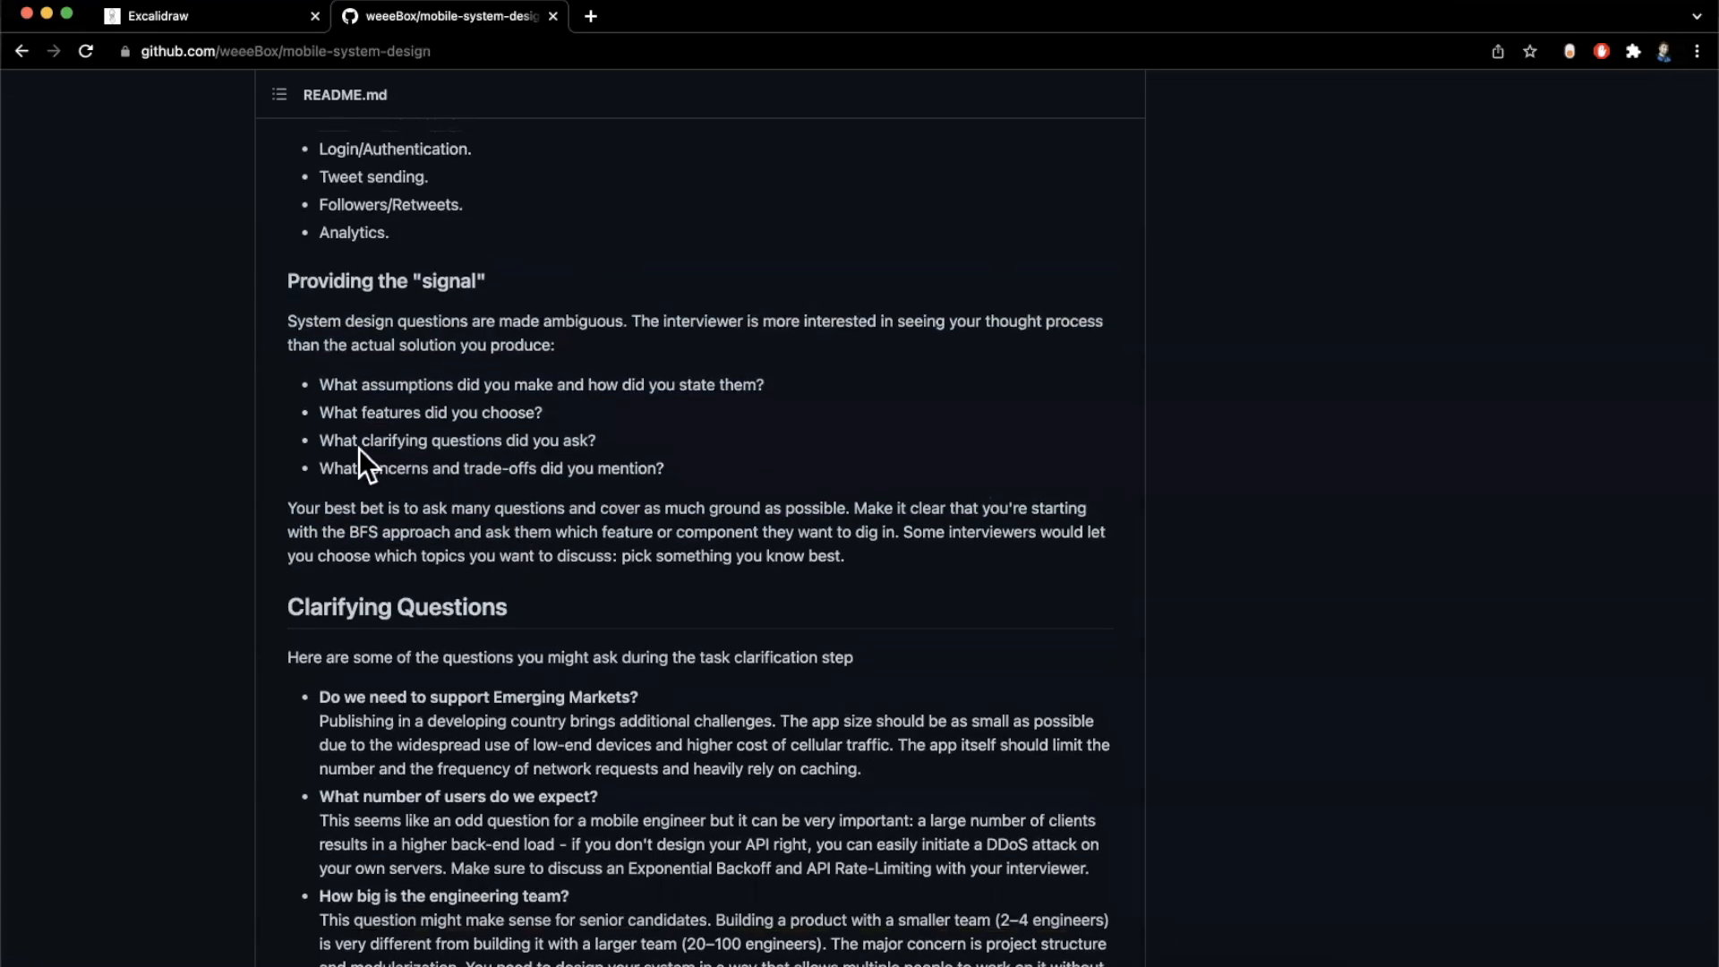
pyautogui.moveTo(502, 408)
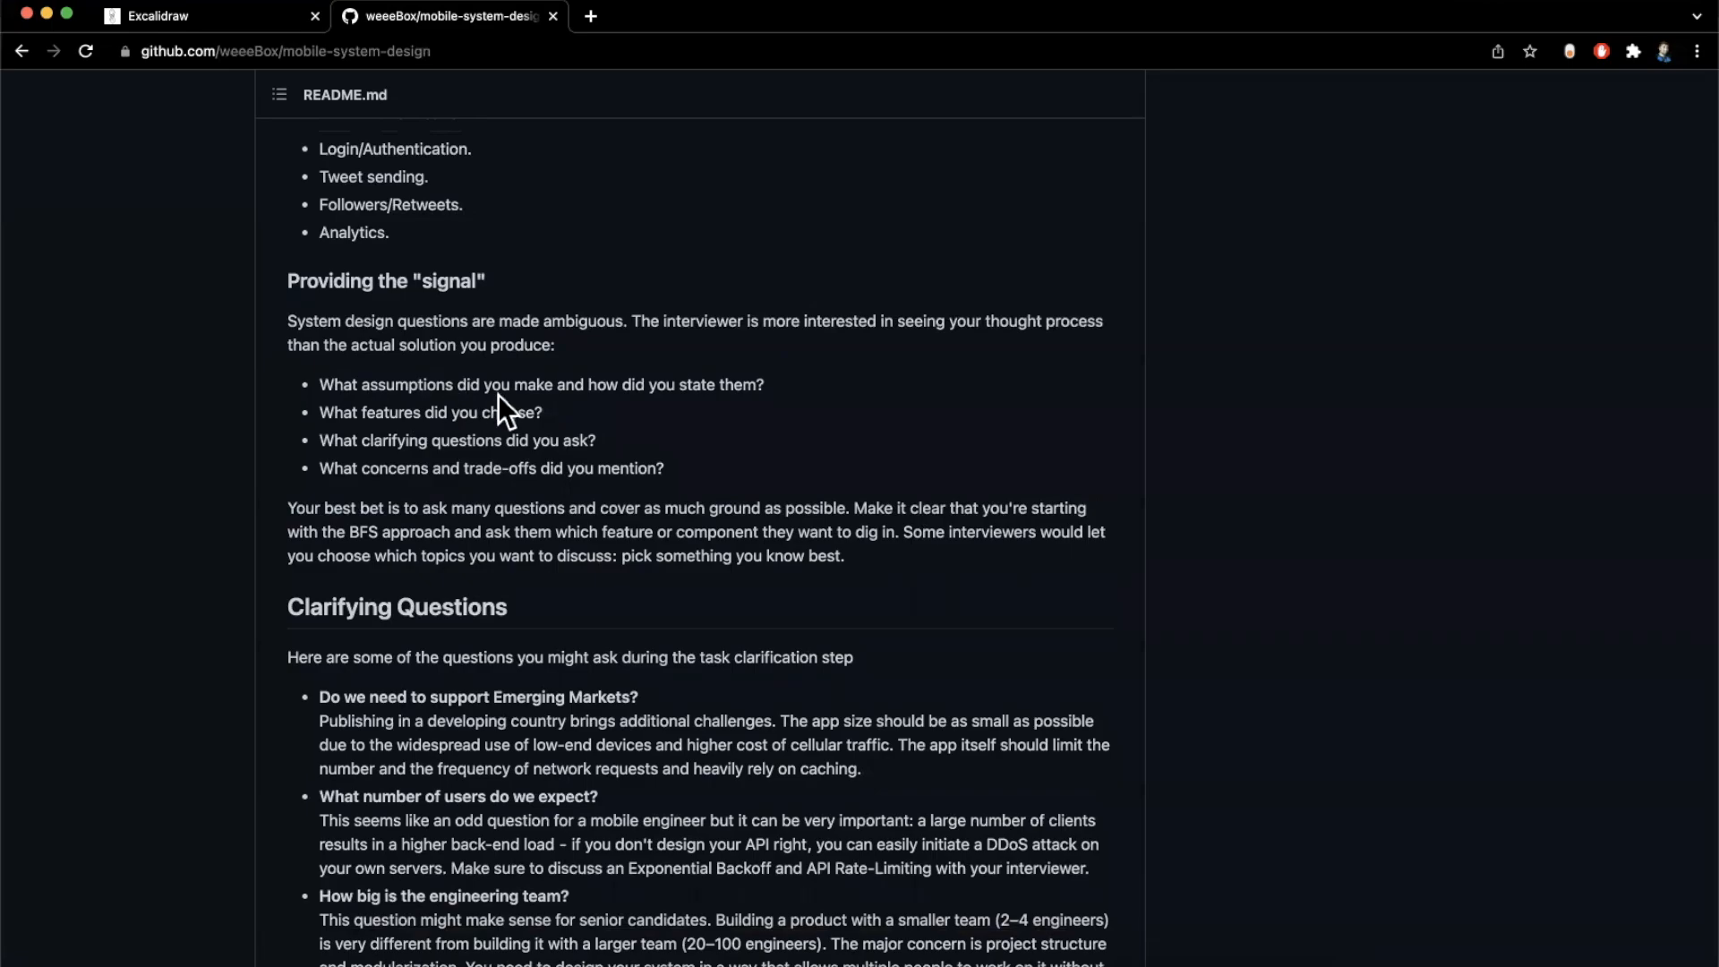
pyautogui.moveTo(428, 444)
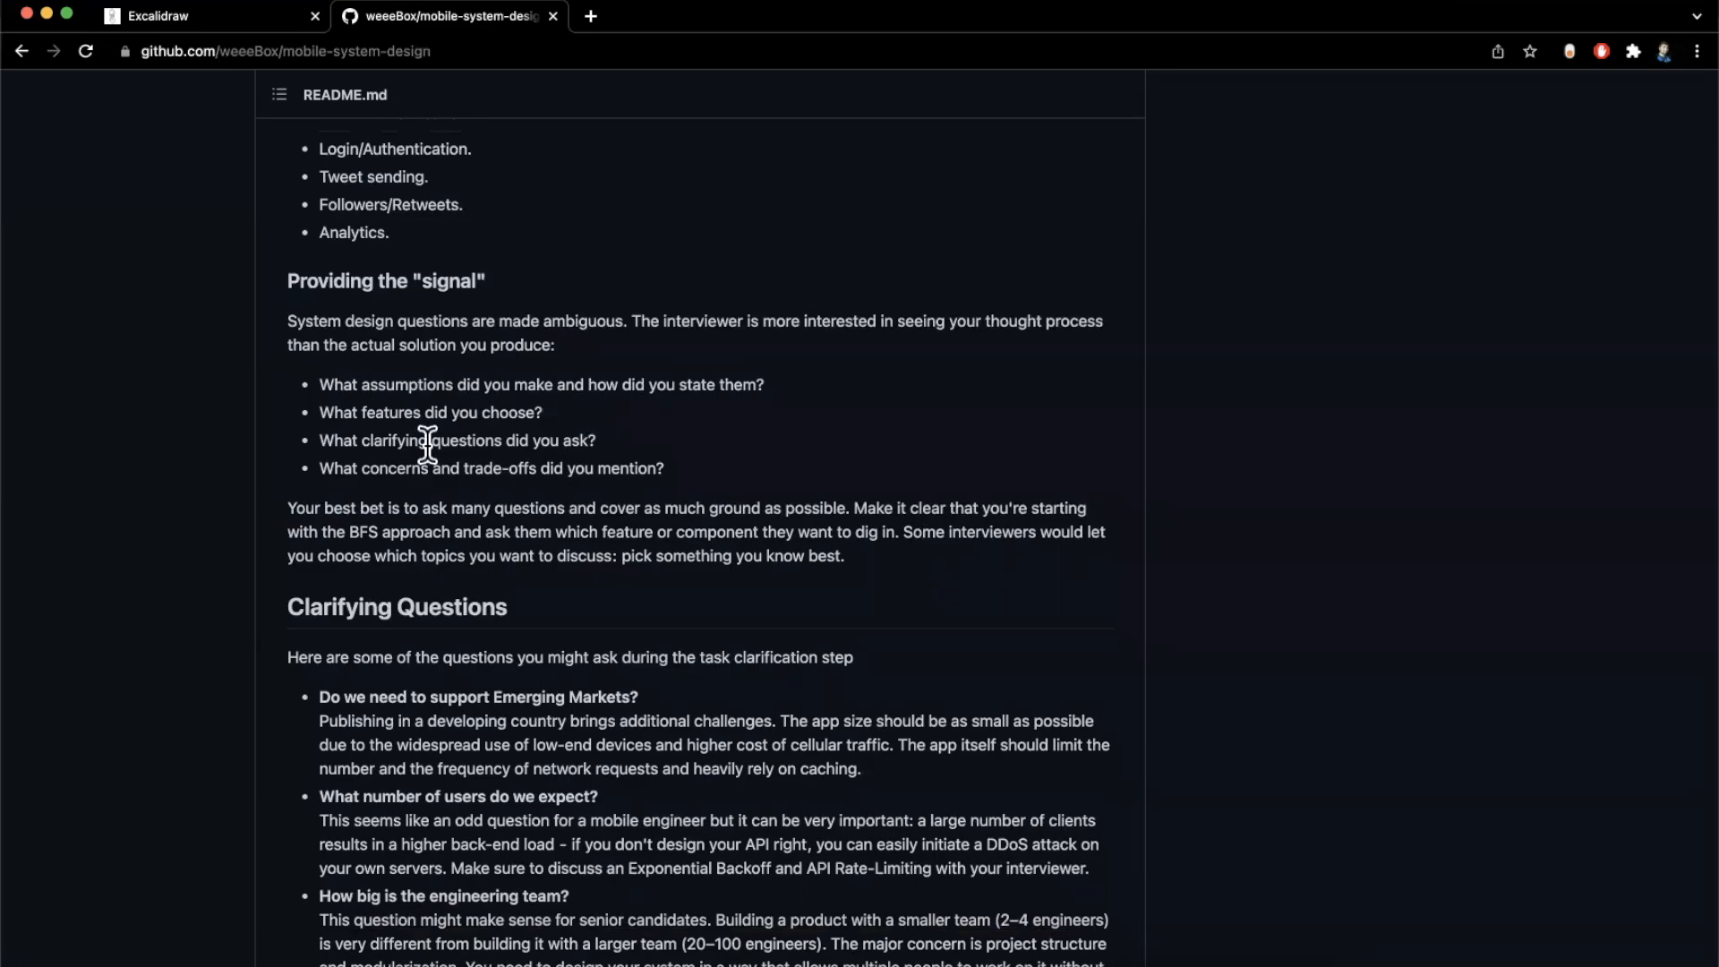
pyautogui.moveTo(494, 499)
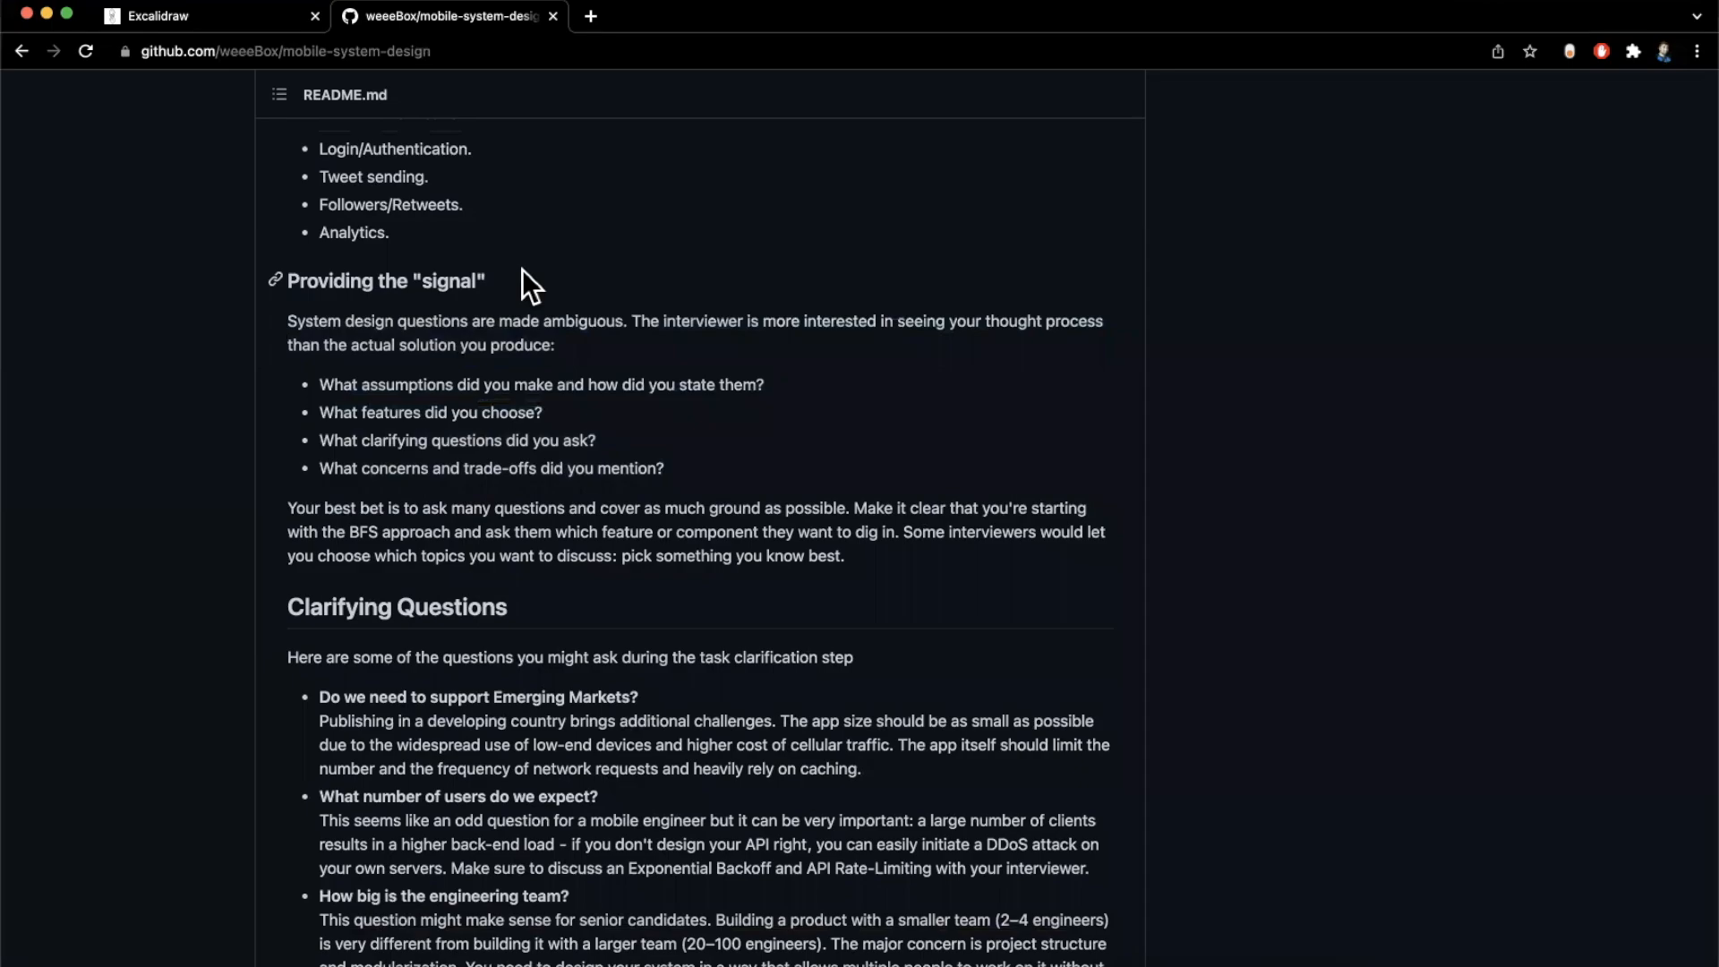
pyautogui.scroll(-3)
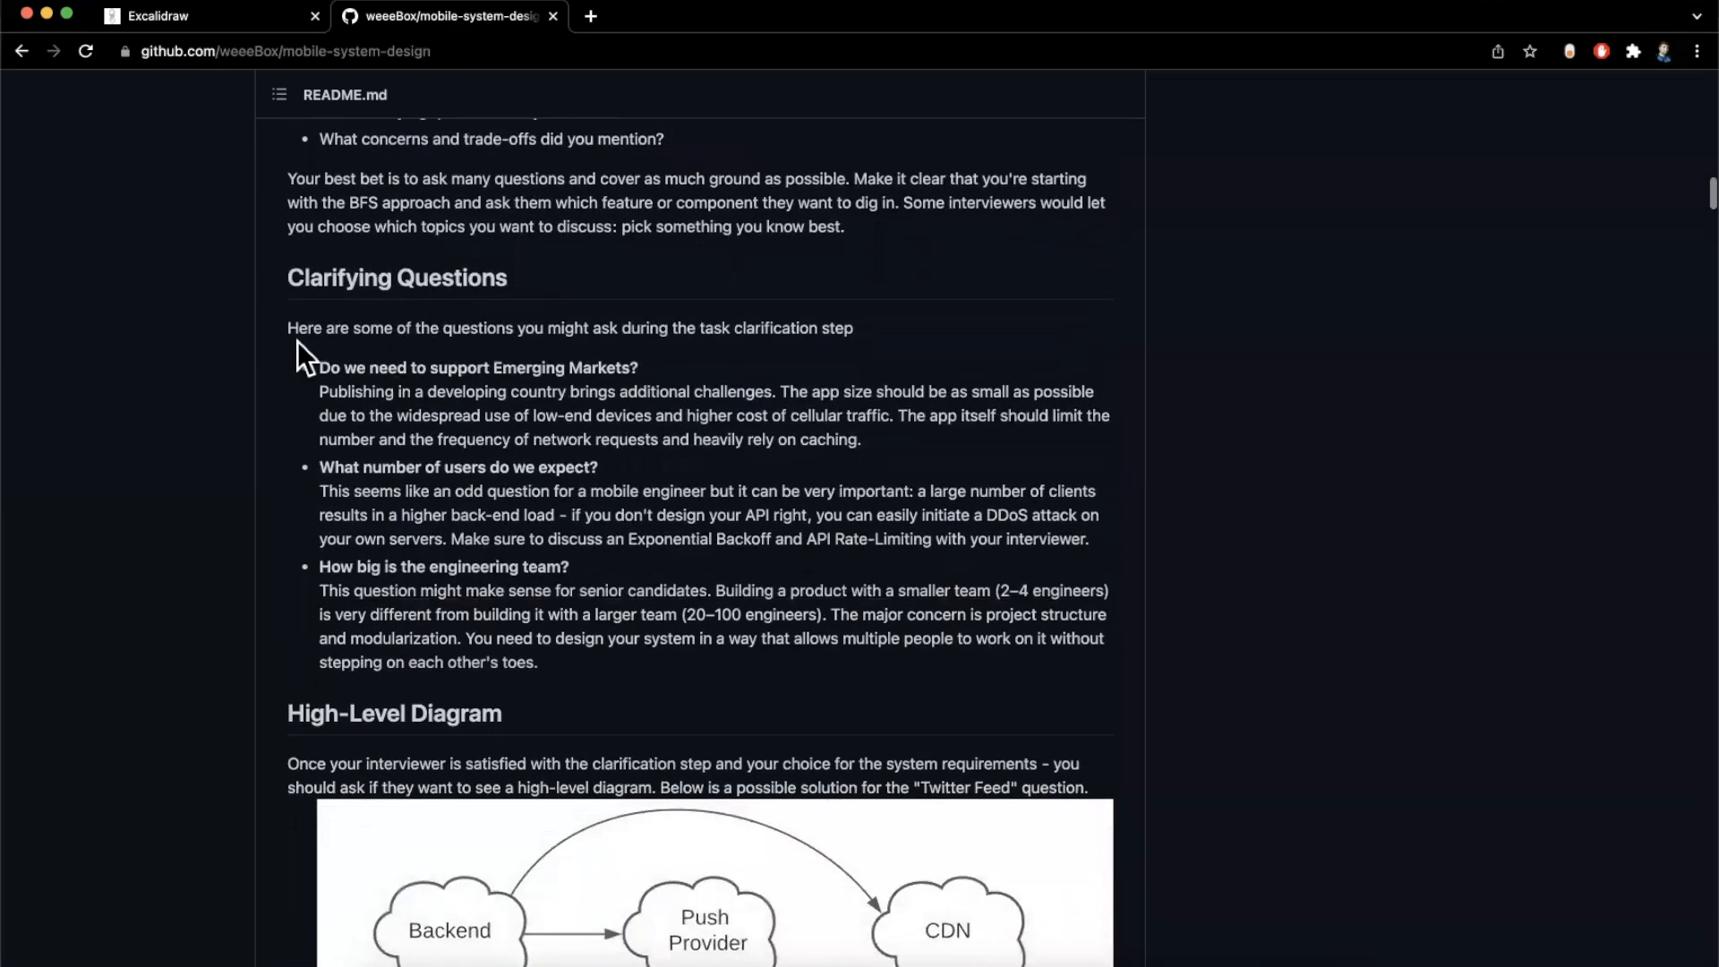
# Scroll through Clarifying Questions and frame the Twitter Feed high-level diagram fully in view
pyautogui.scroll(-3)
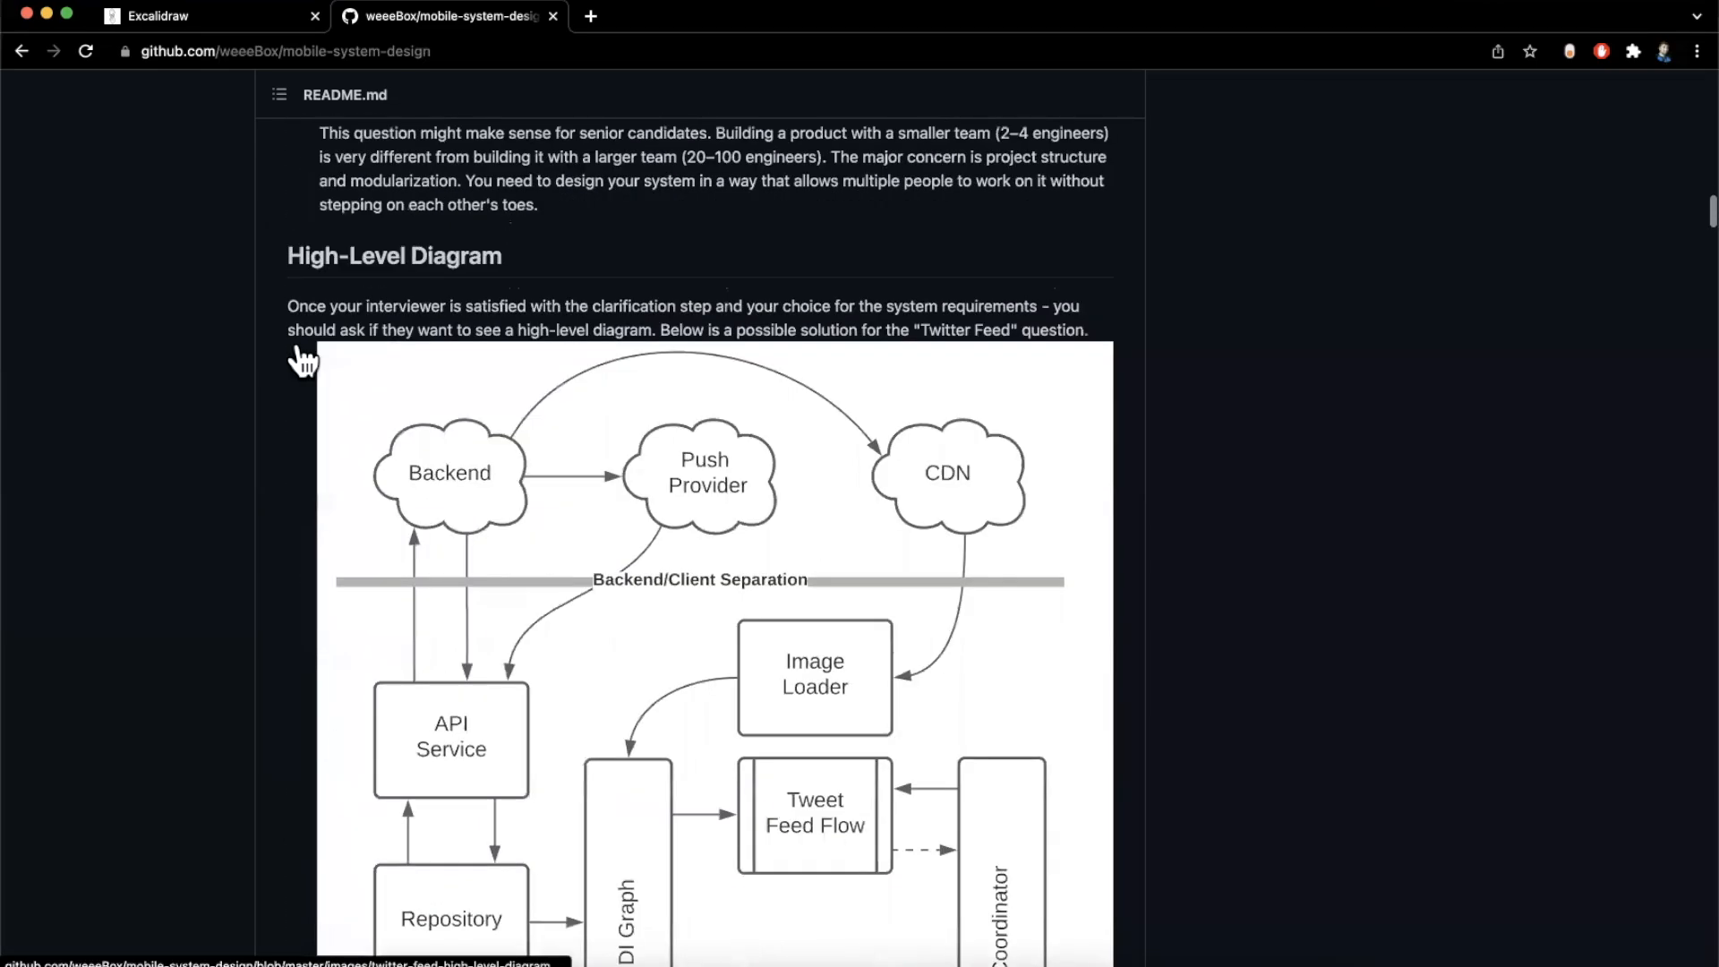
pyautogui.scroll(-3)
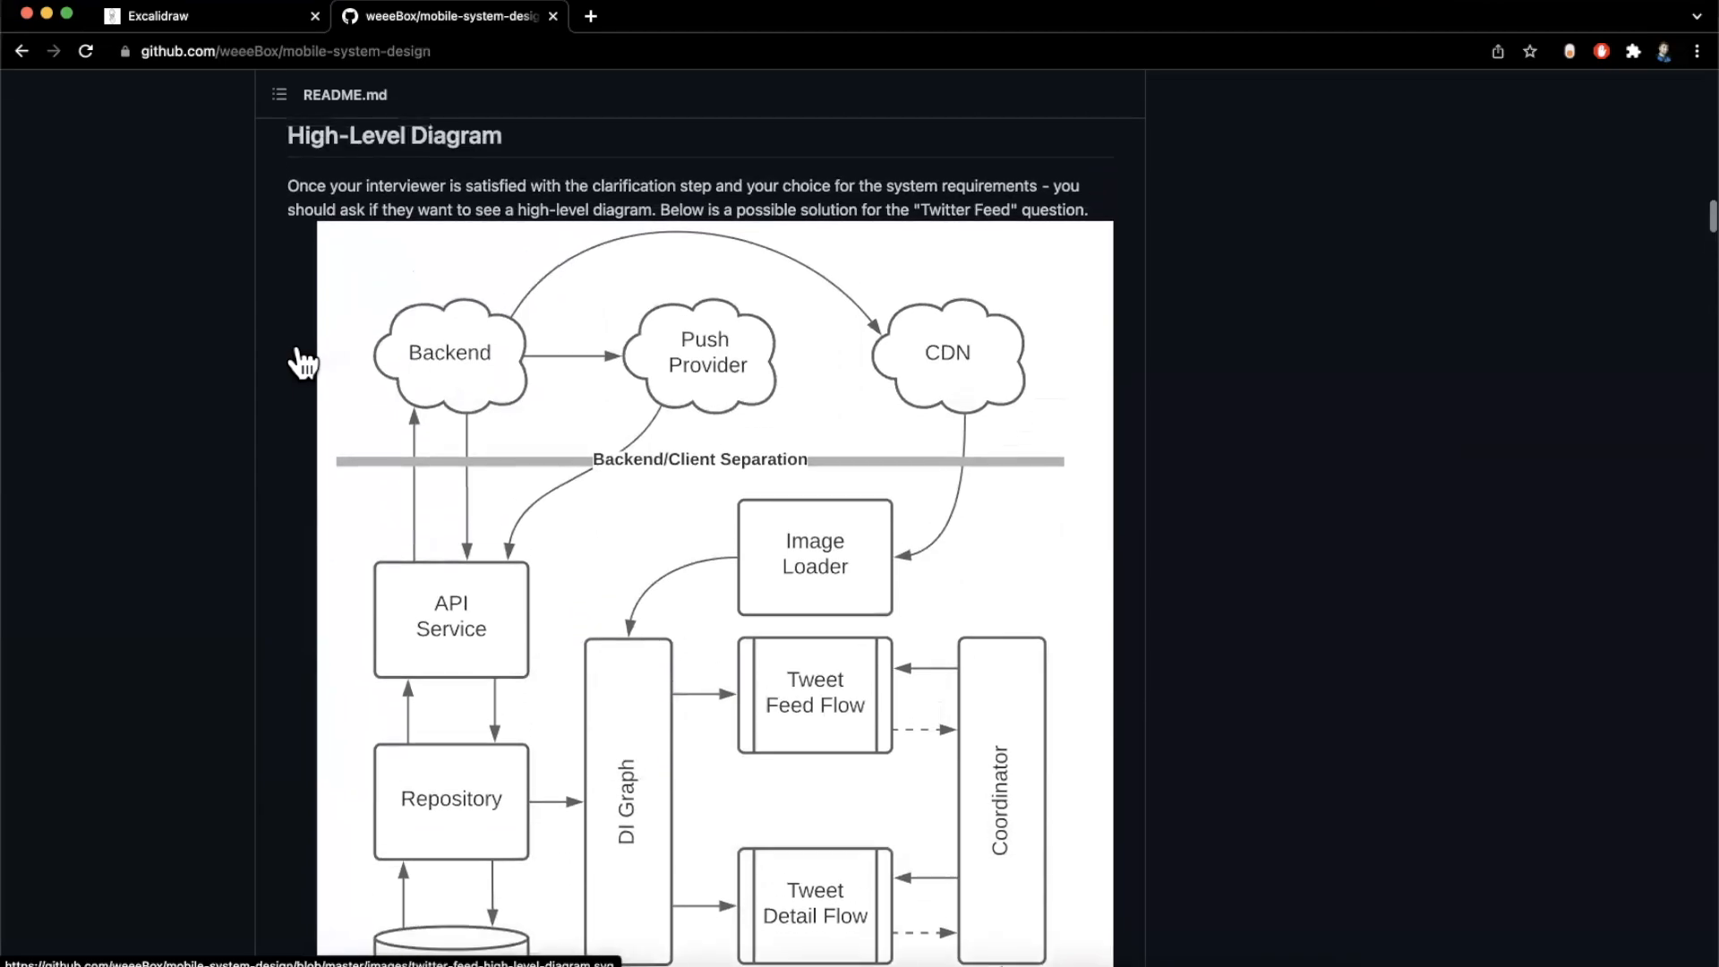
pyautogui.scroll(-3)
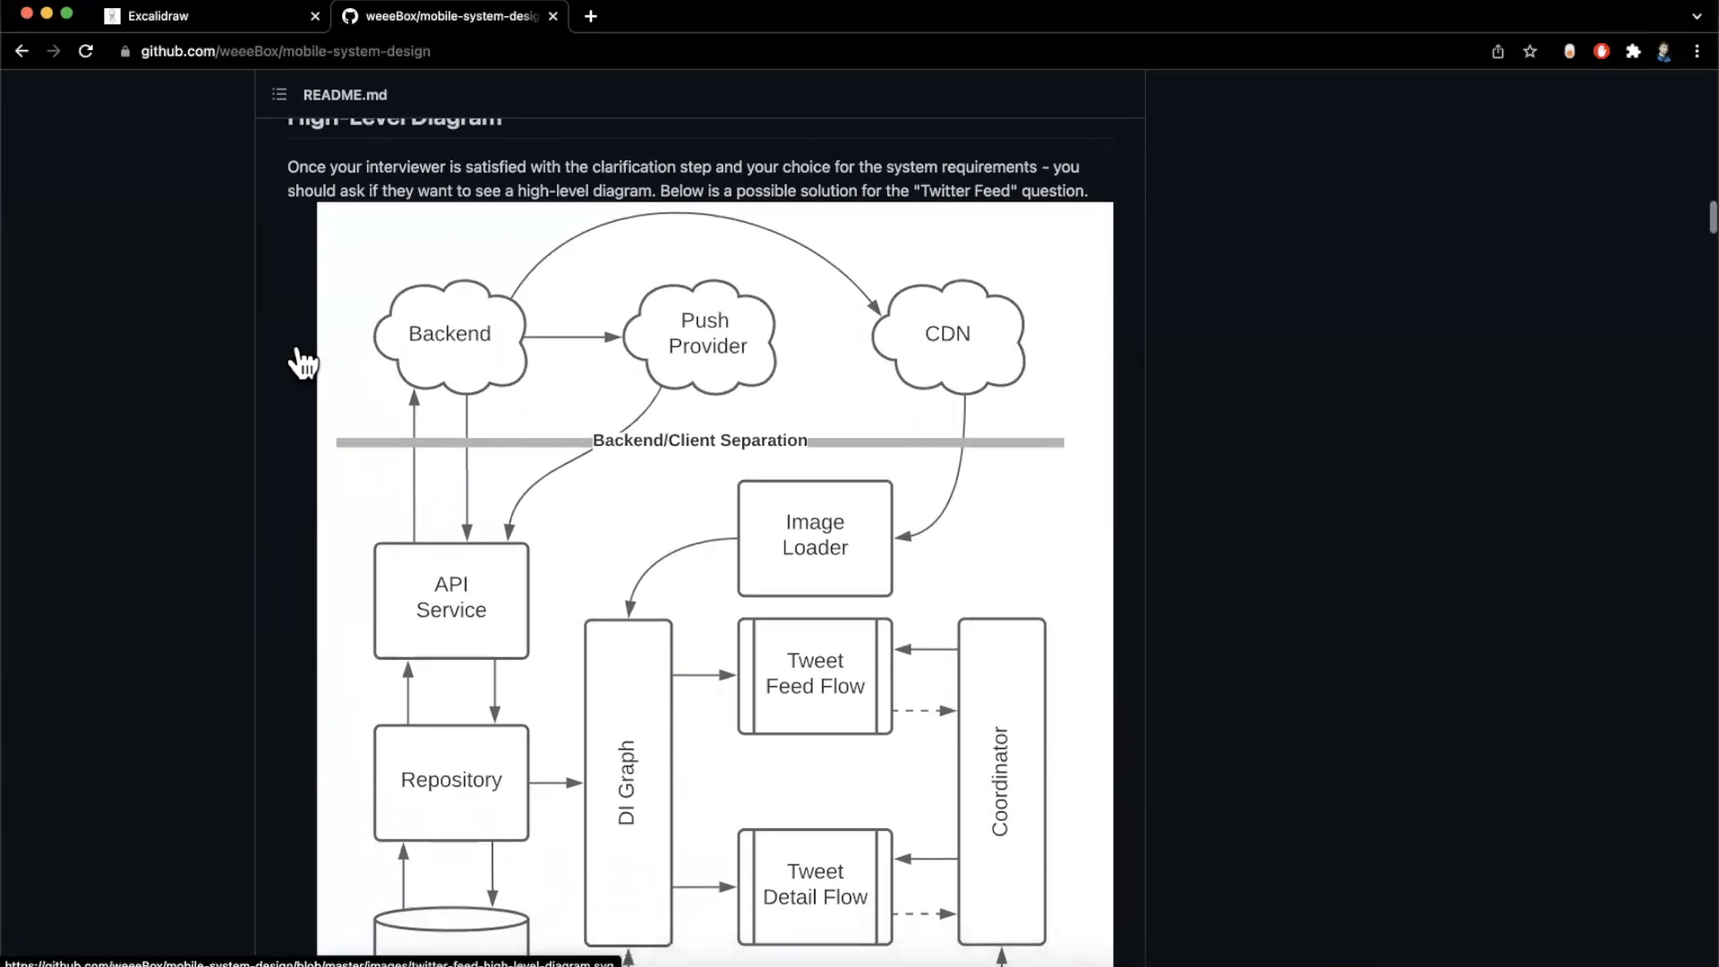
pyautogui.scroll(-3)
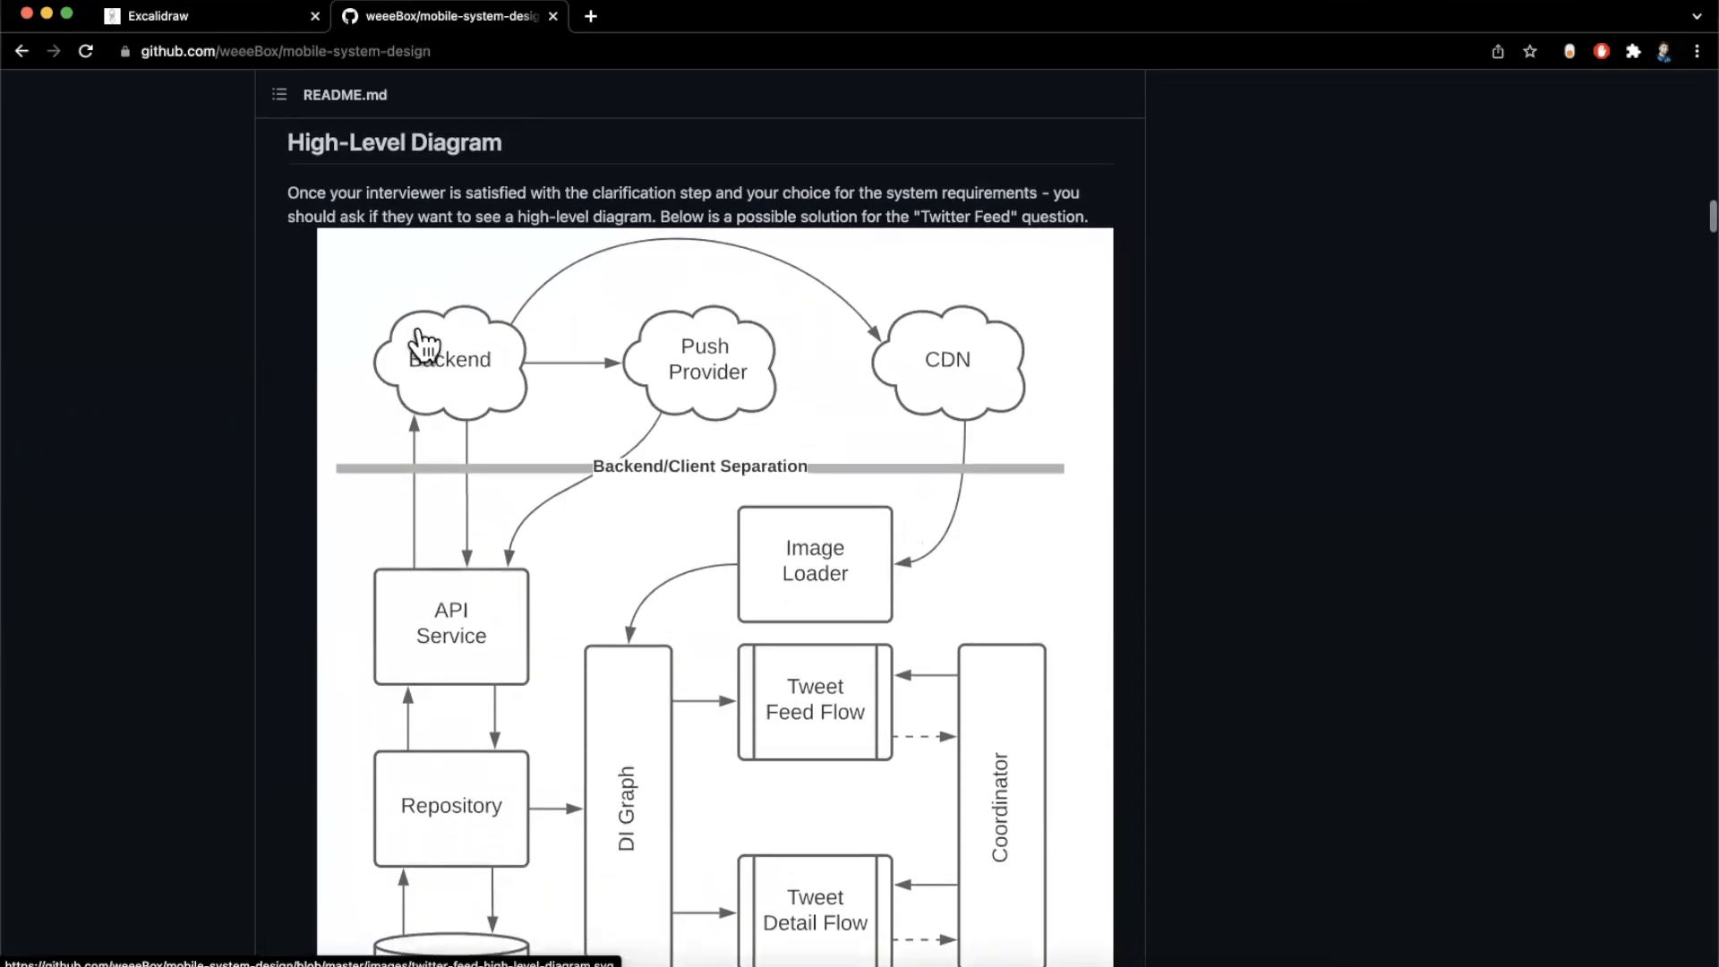
pyautogui.scroll(-3)
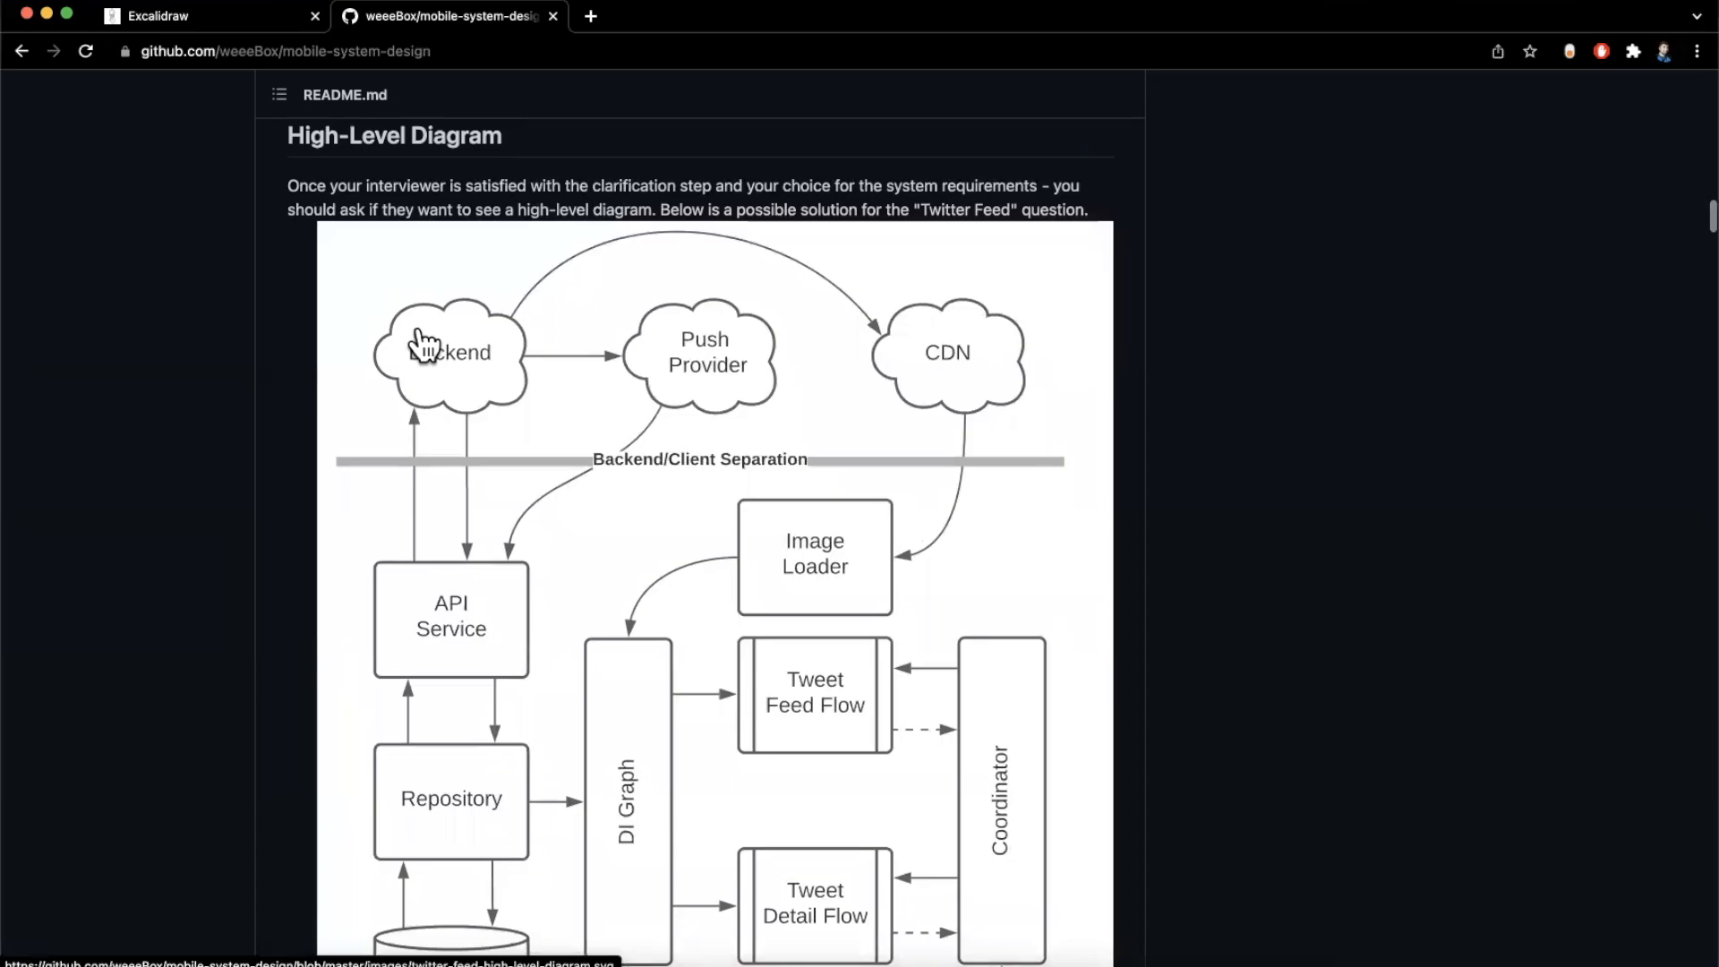
pyautogui.scroll(-3)
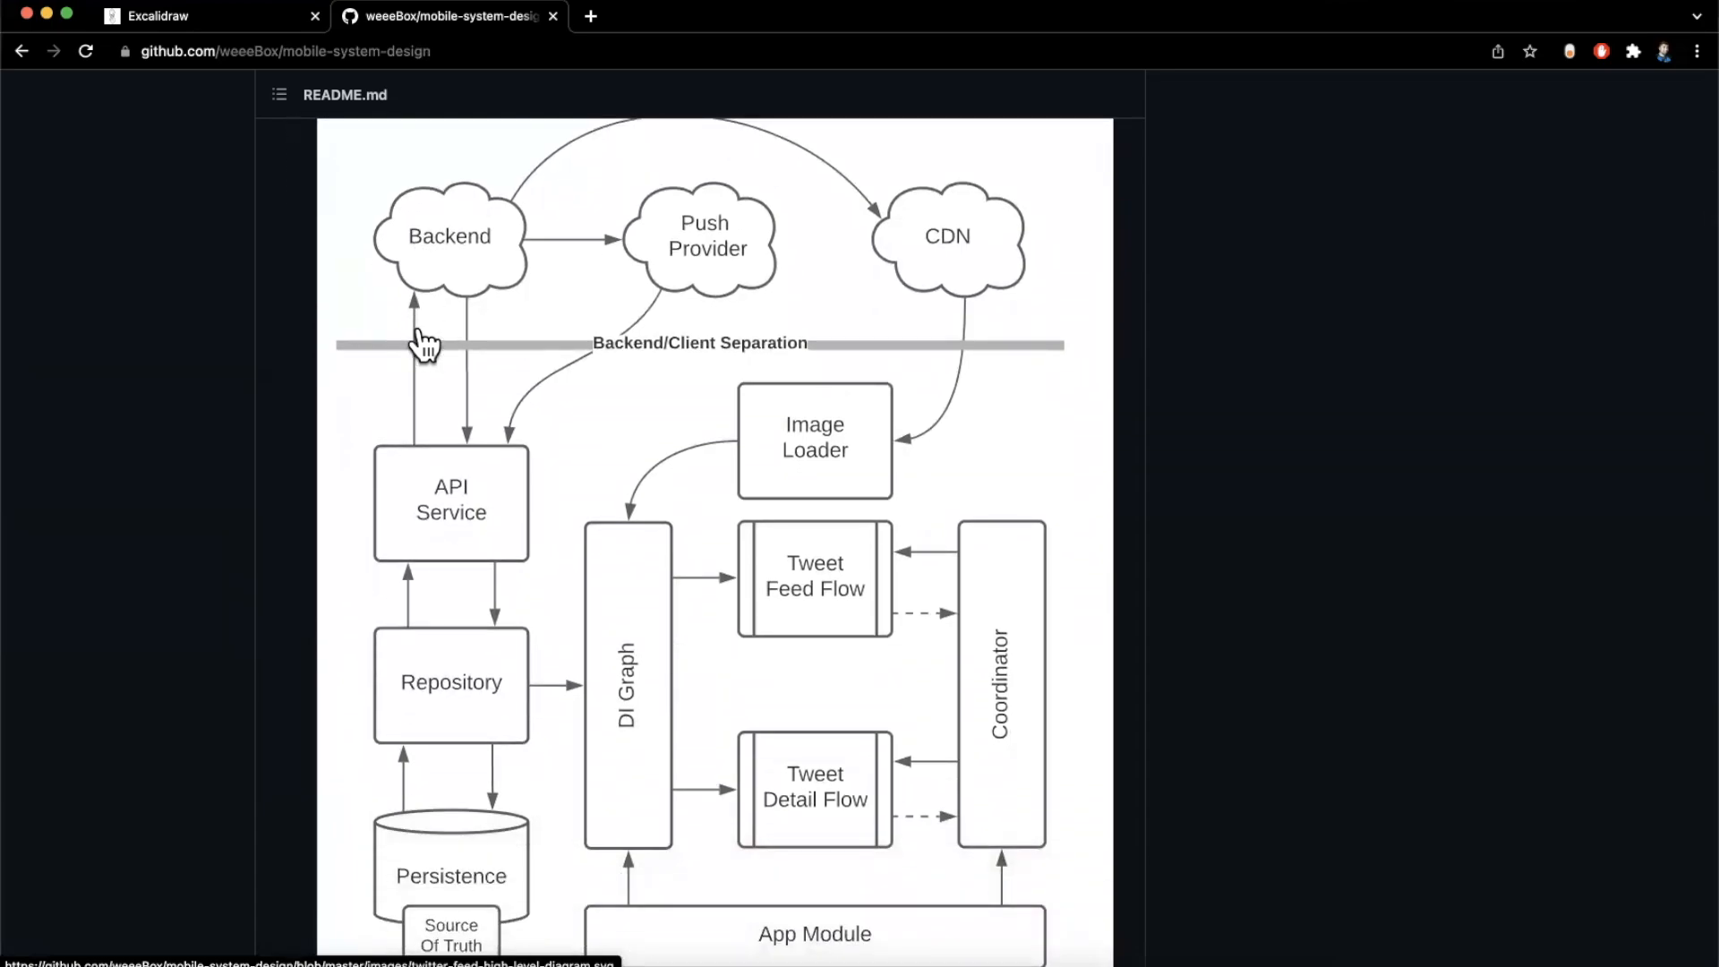
pyautogui.scroll(-3)
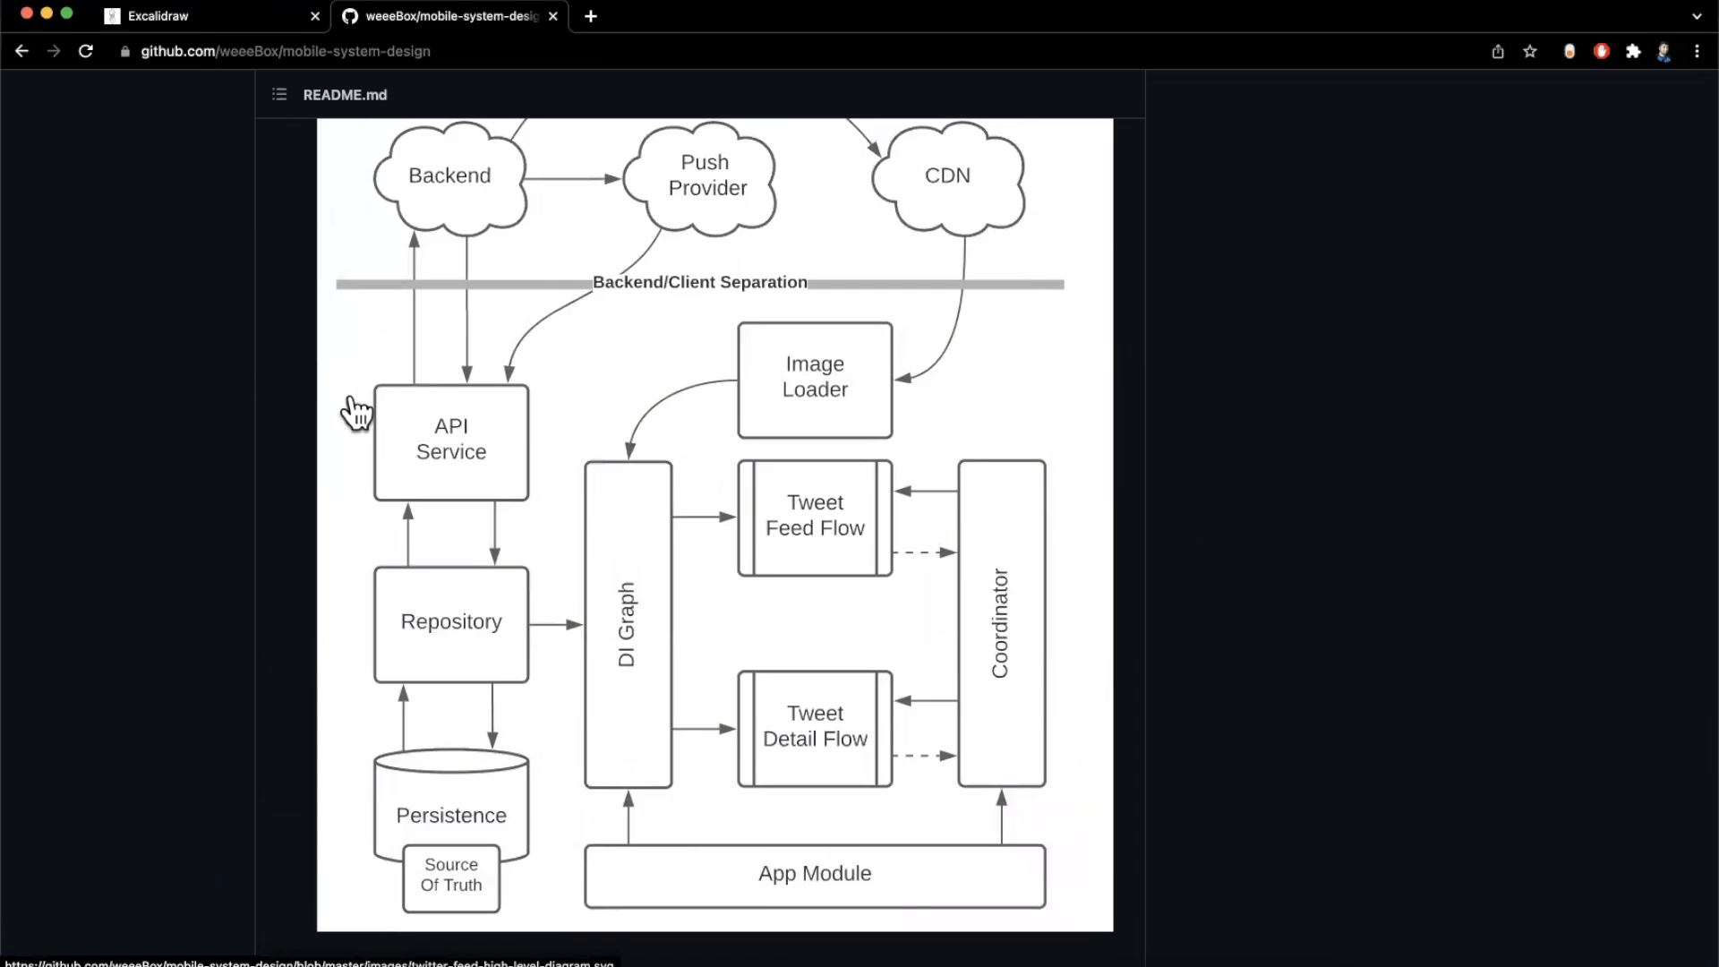
pyautogui.moveTo(165, 427)
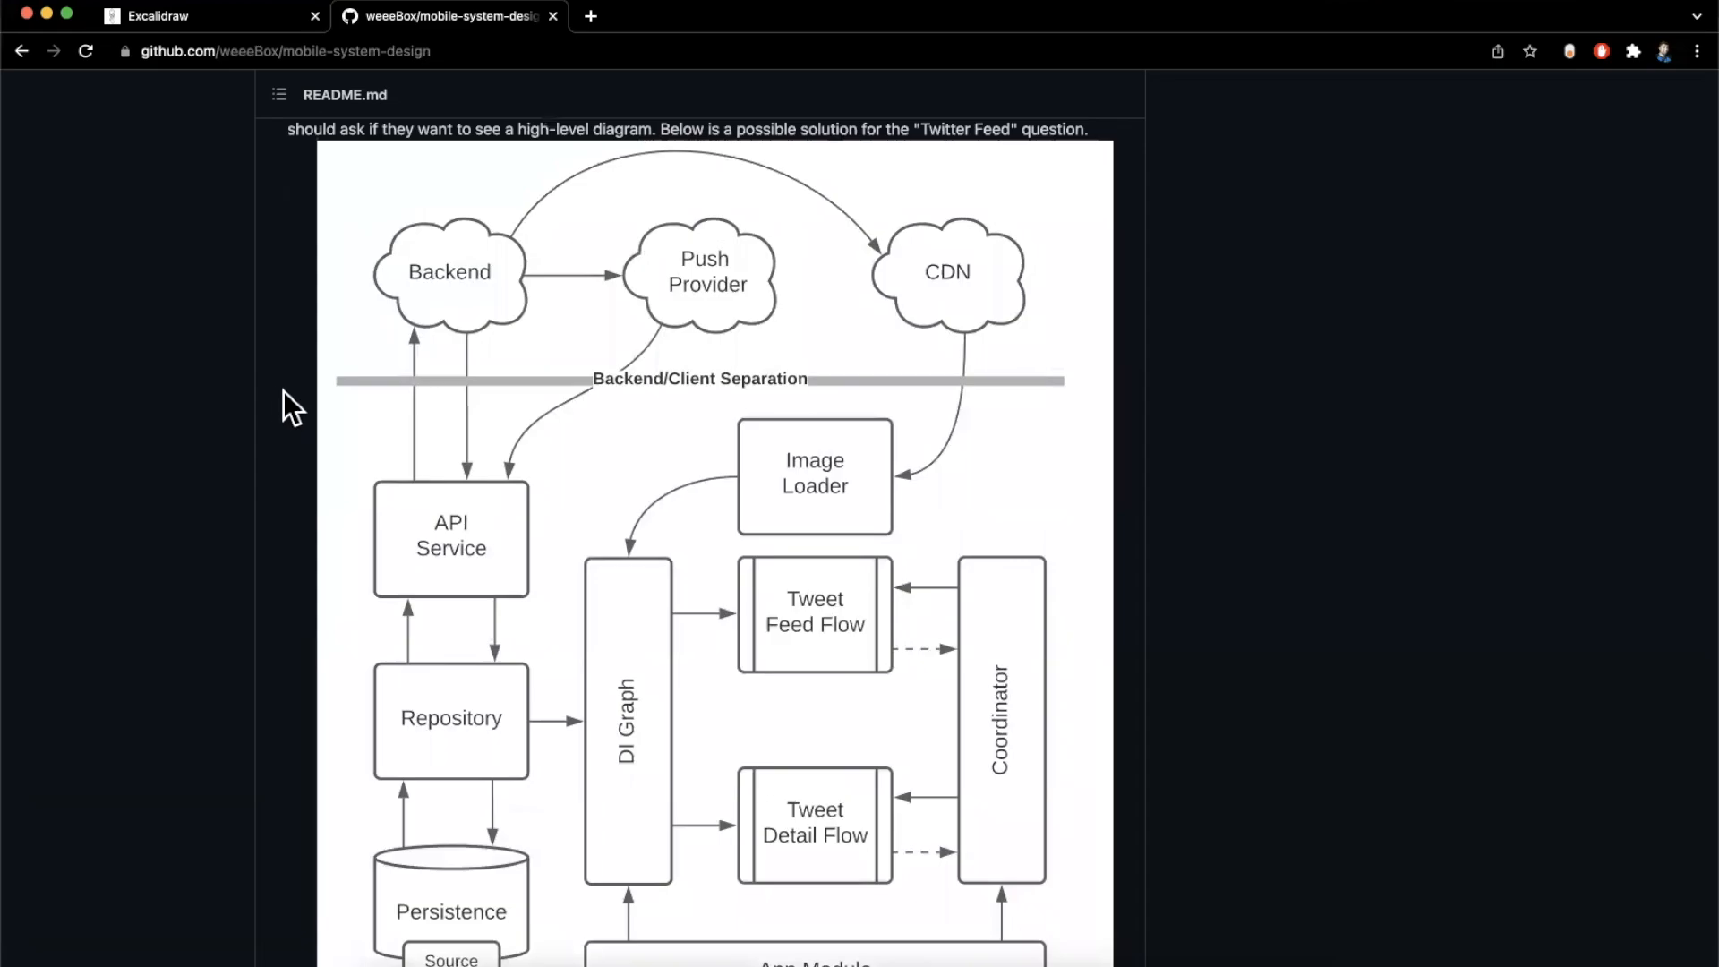
pyautogui.moveTo(297, 402)
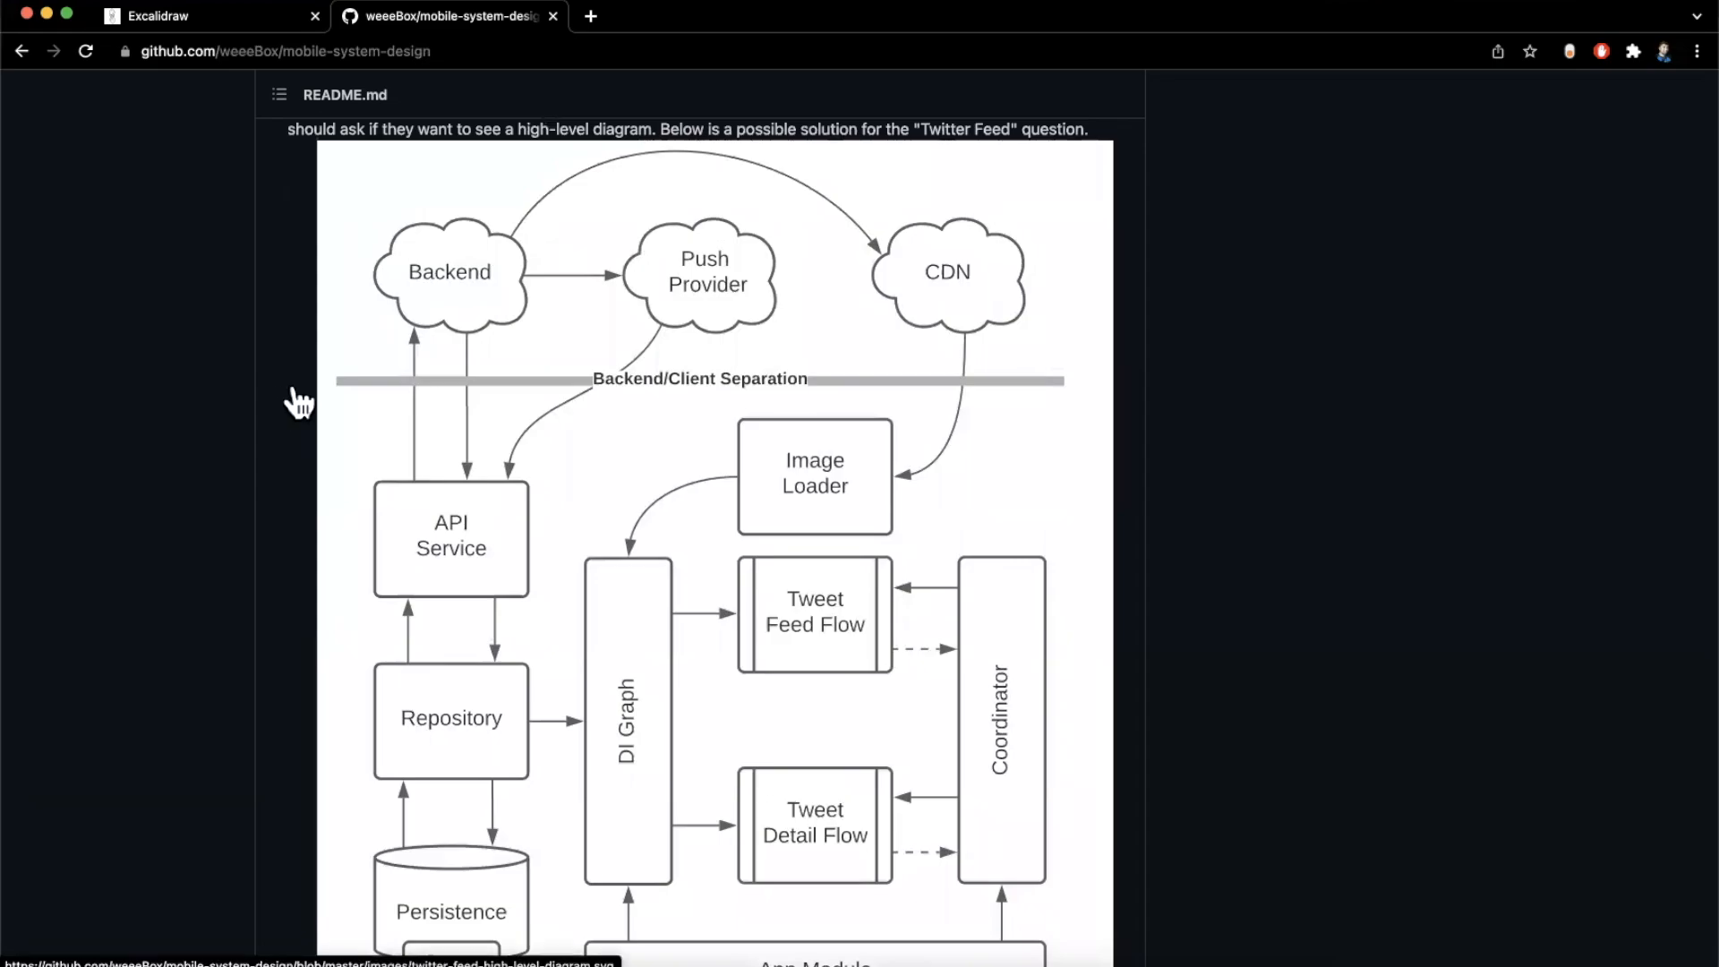
pyautogui.moveTo(434, 349)
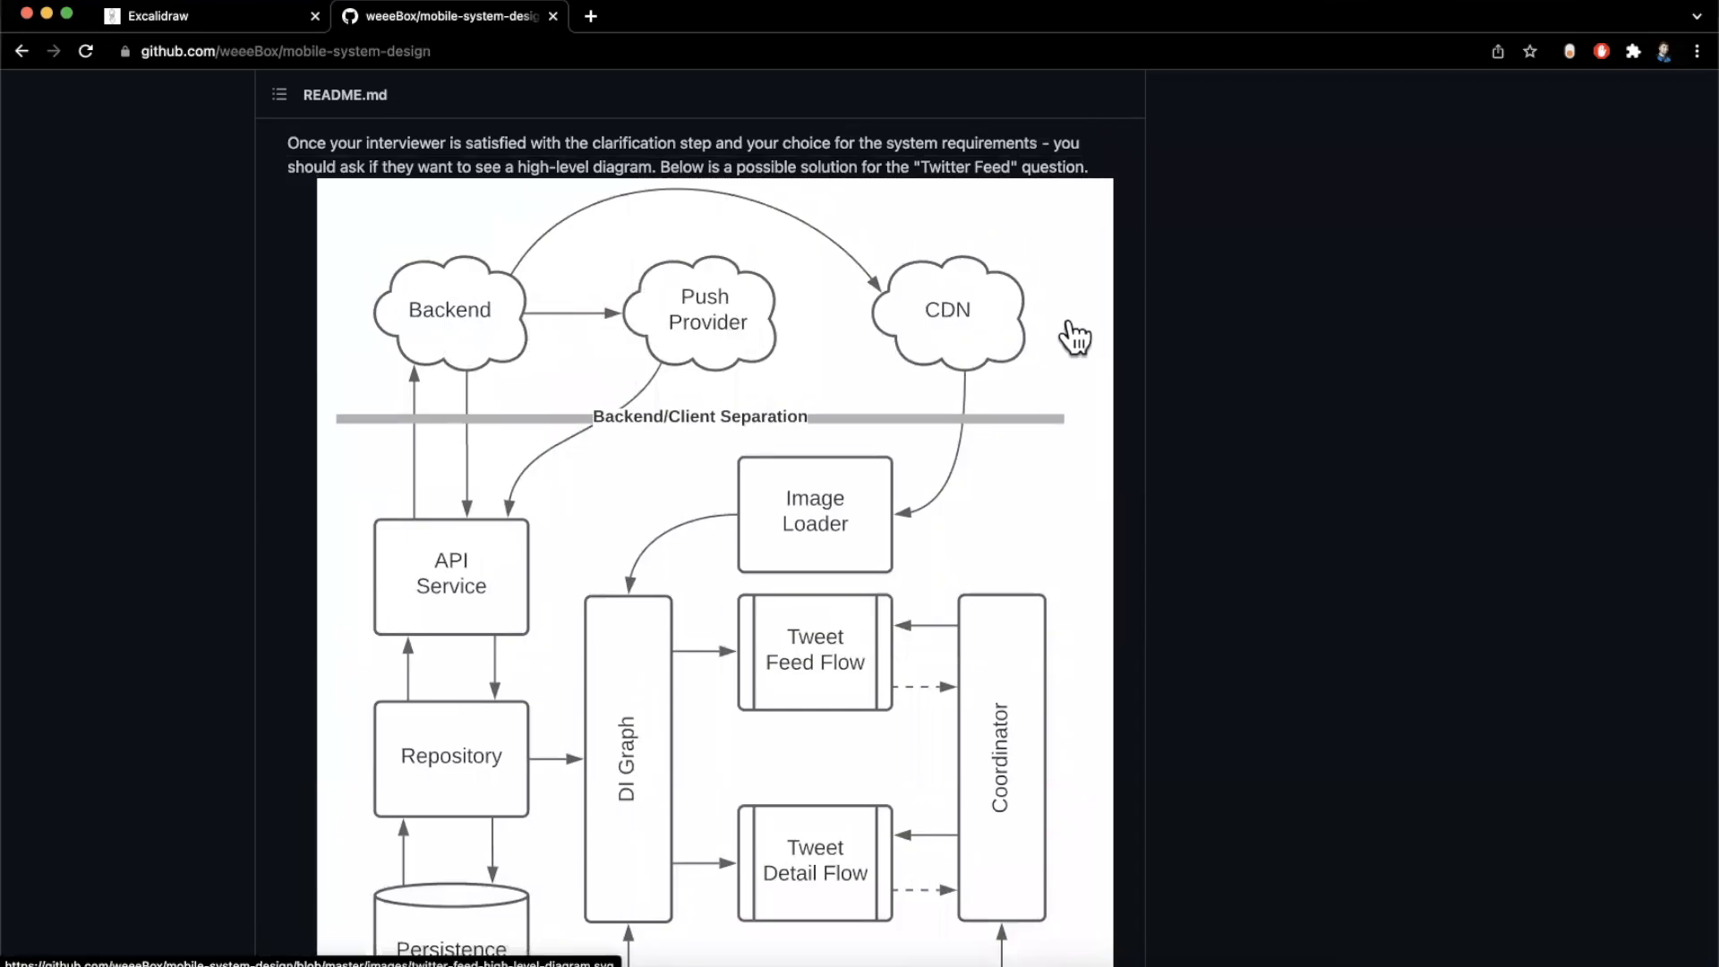
pyautogui.moveTo(1065, 338)
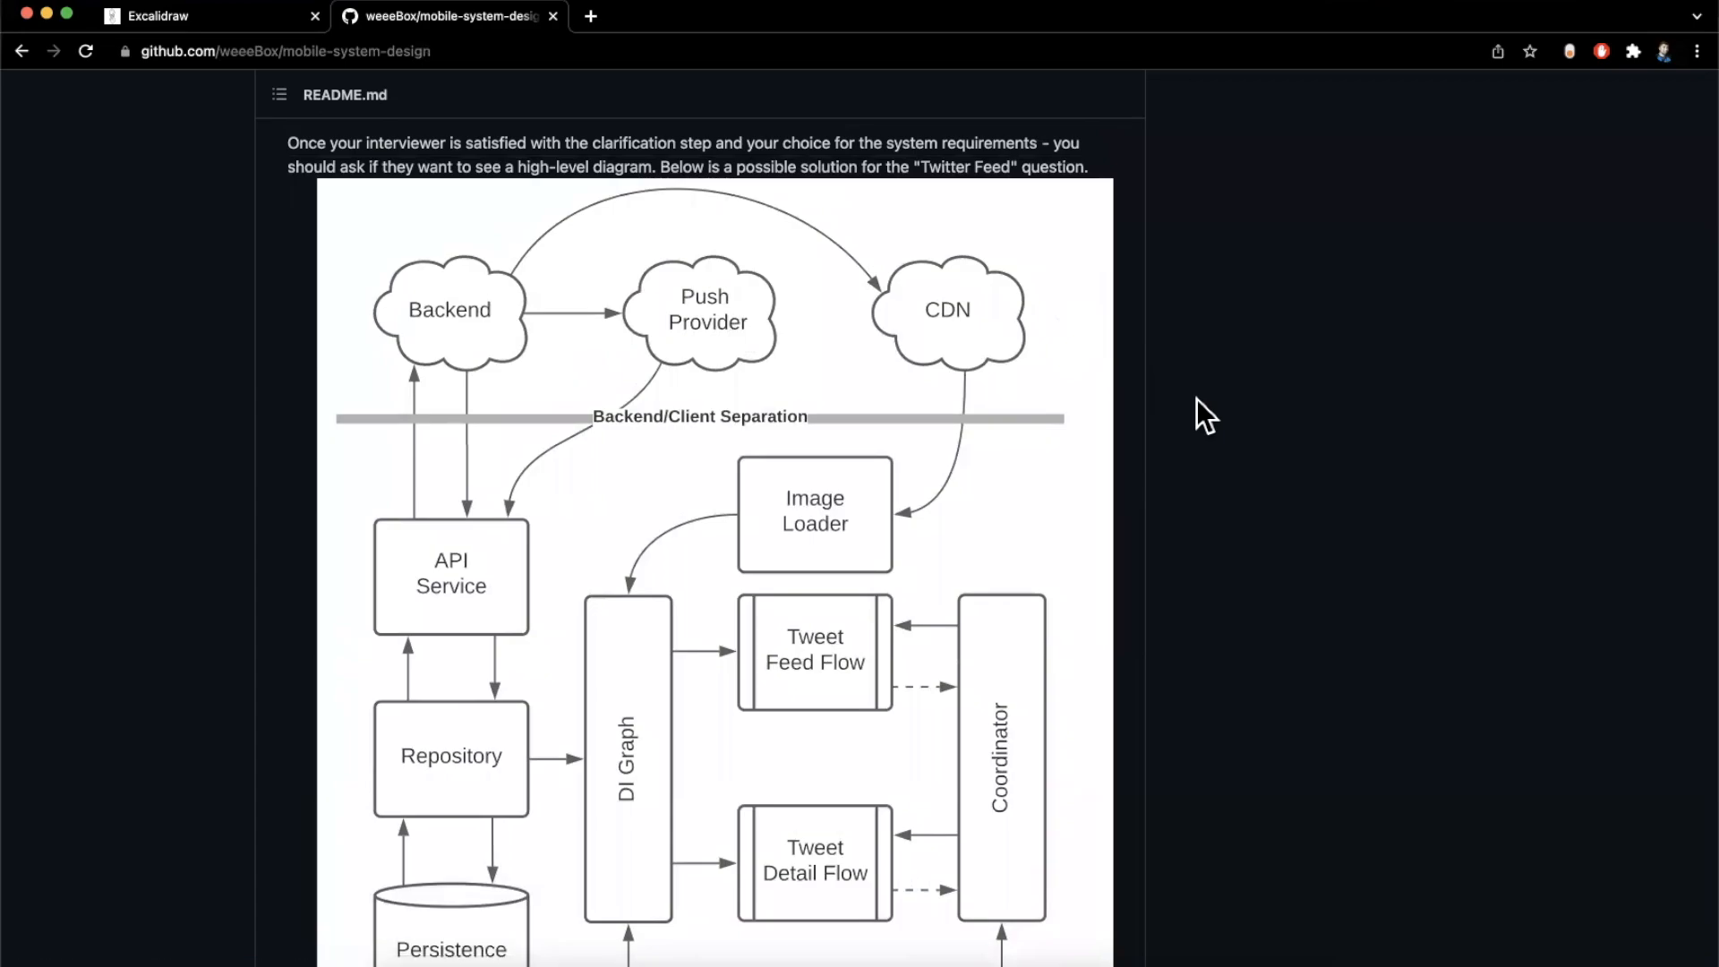
pyautogui.scroll(-3)
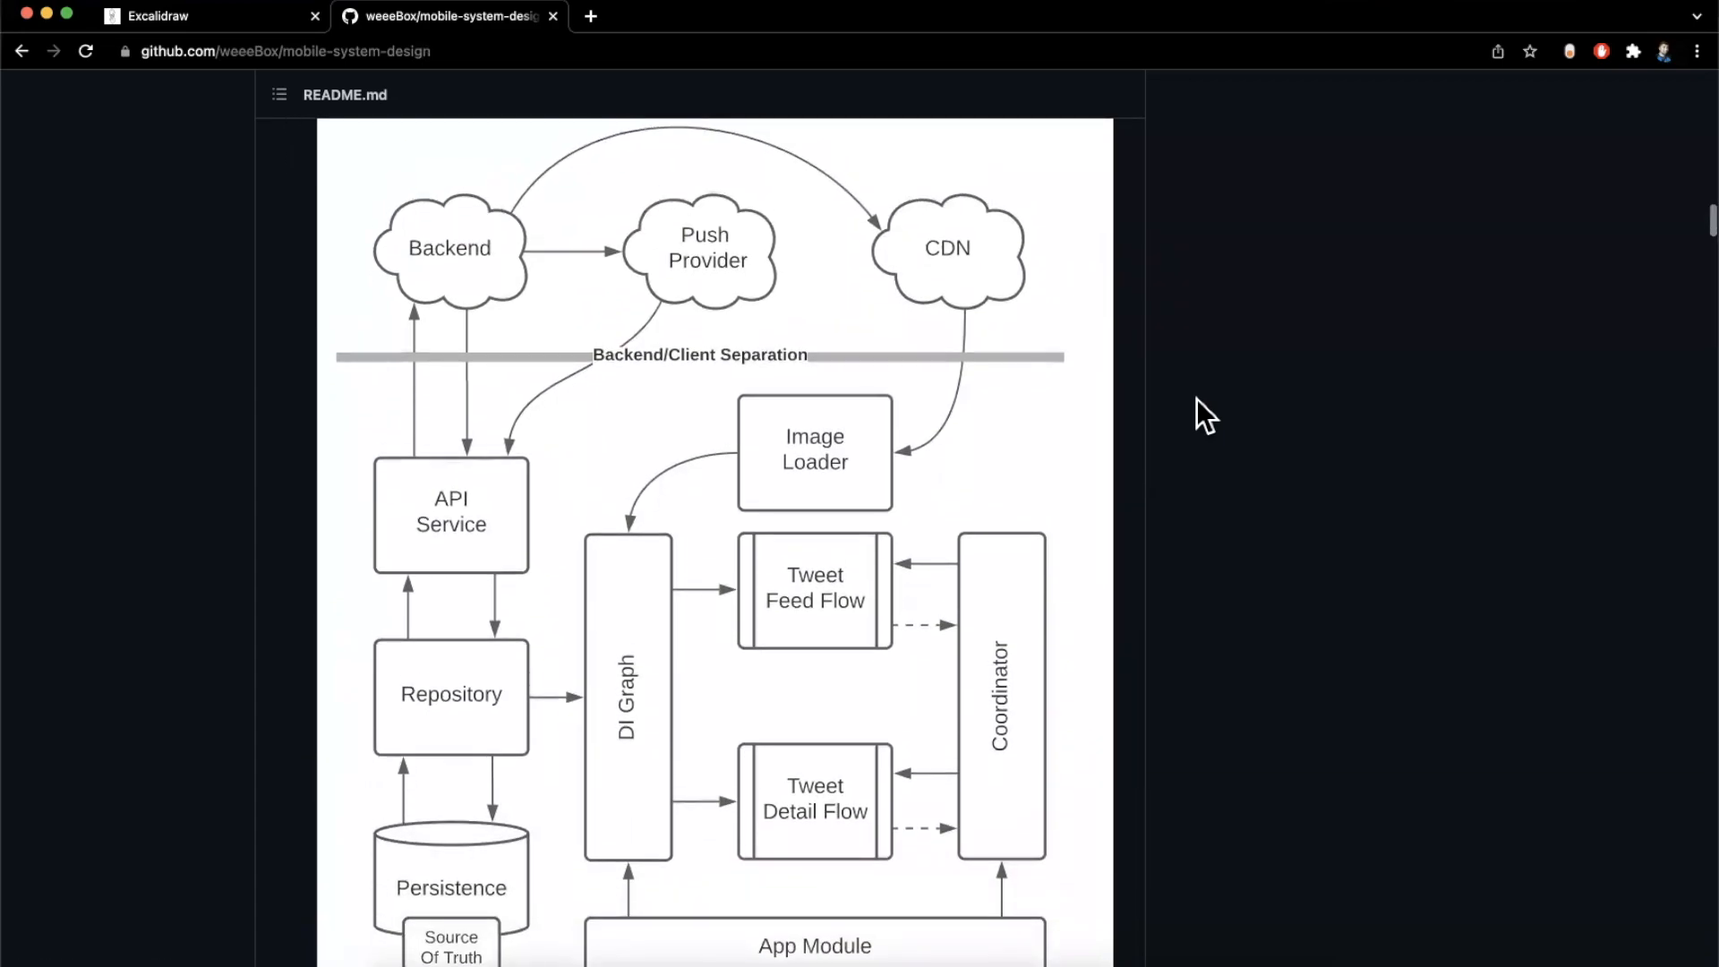
pyautogui.scroll(-3)
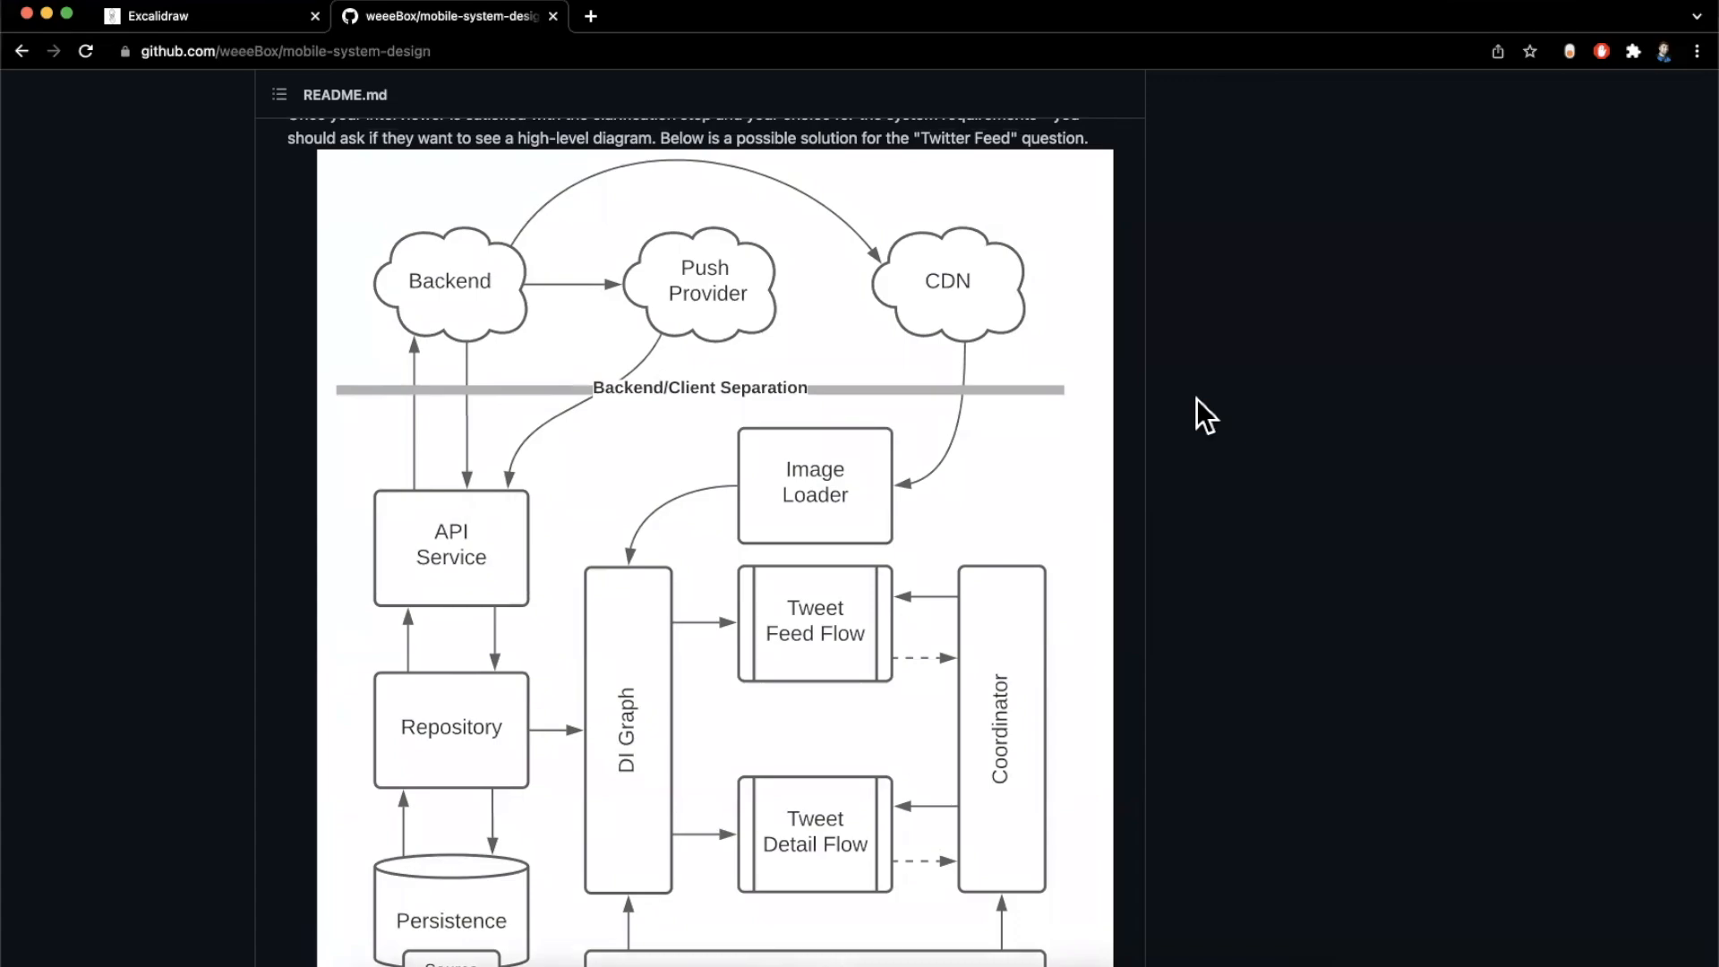
pyautogui.moveTo(598, 324)
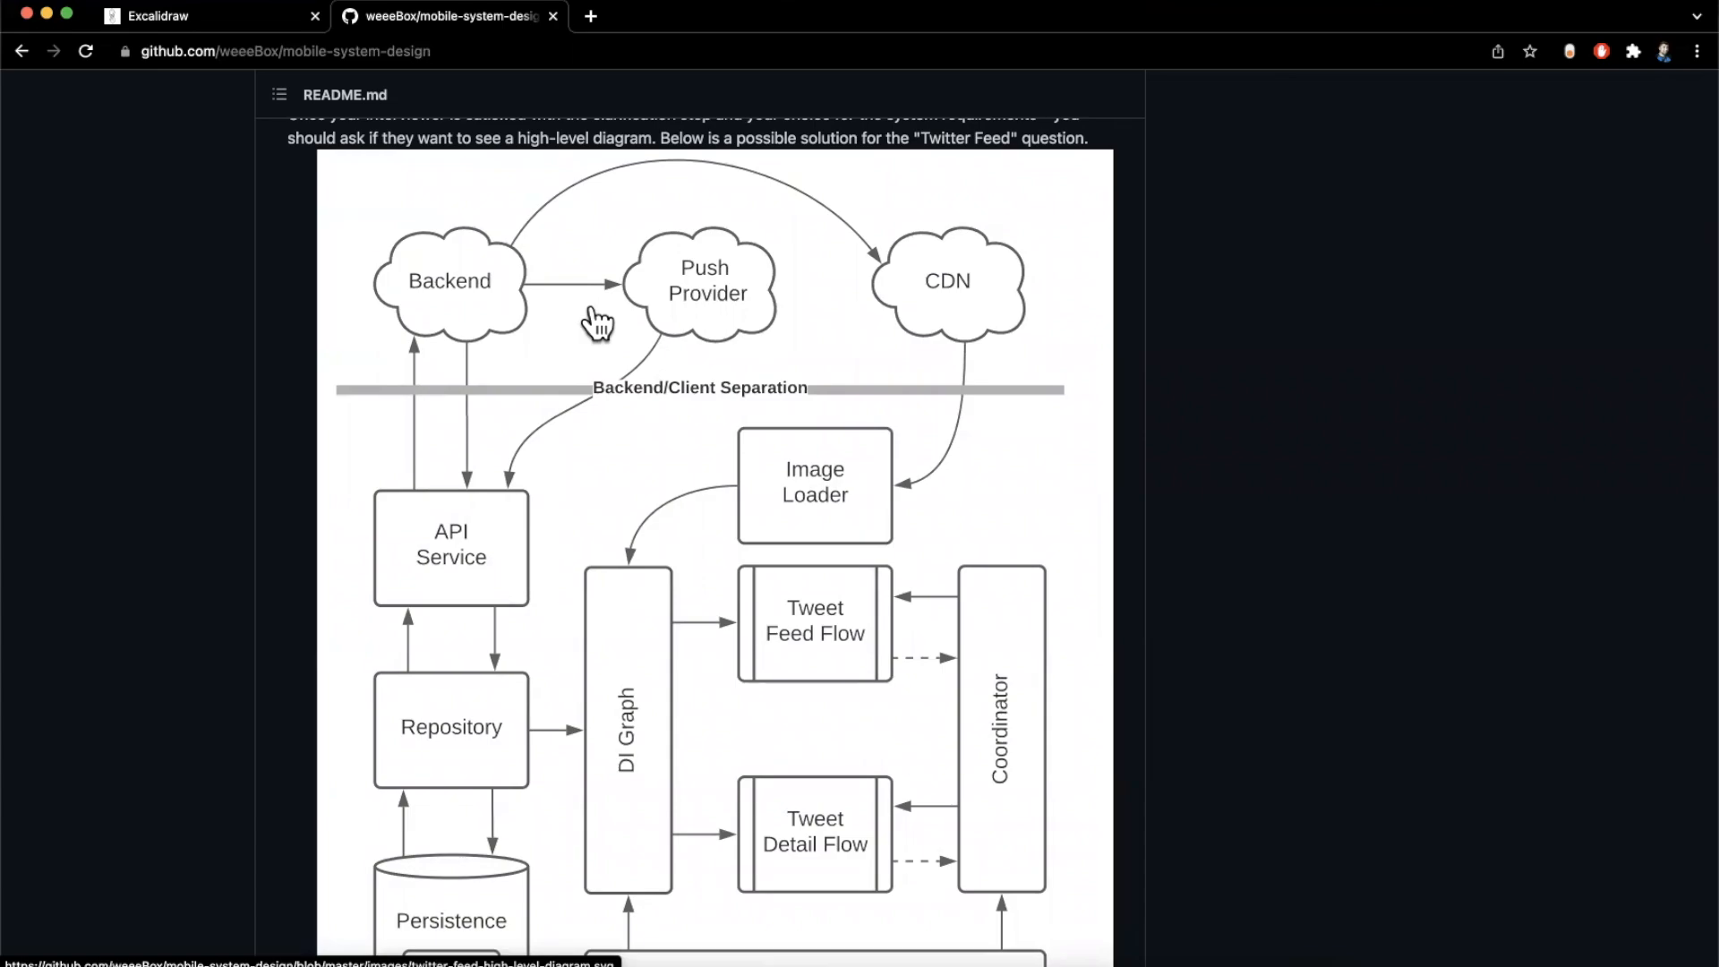
pyautogui.moveTo(253, 394)
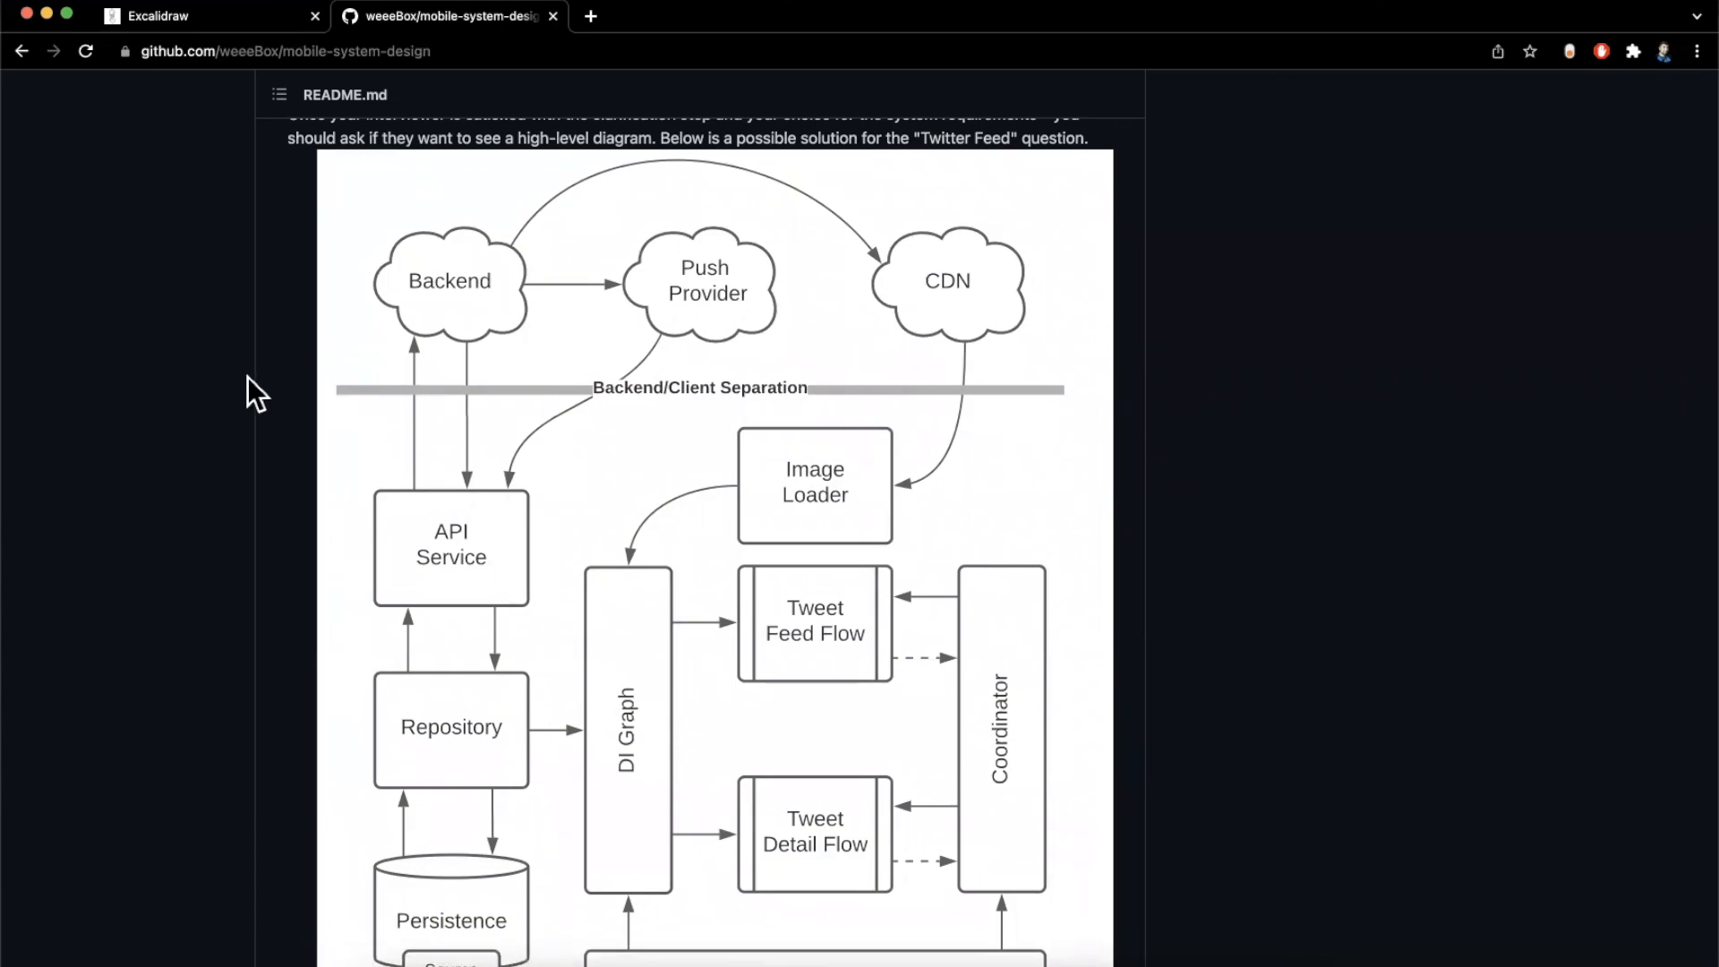
pyautogui.moveTo(531, 354)
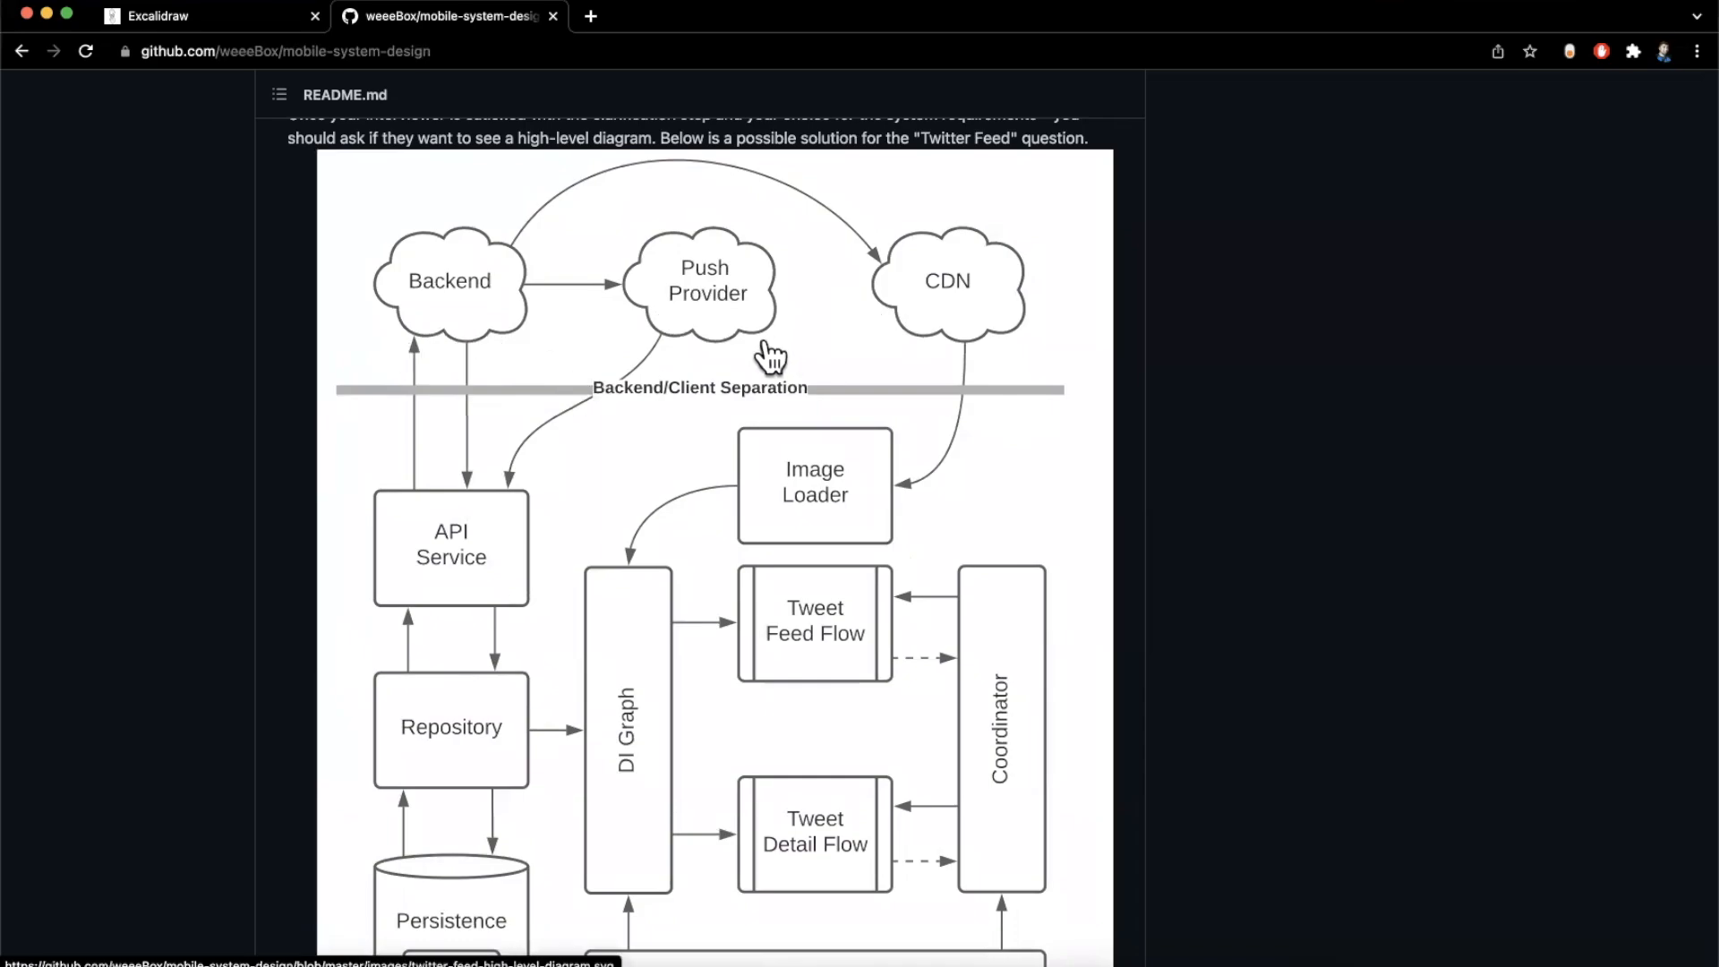
# Read the Server-side and Client-side component lists below the diagram
pyautogui.scroll(-3)
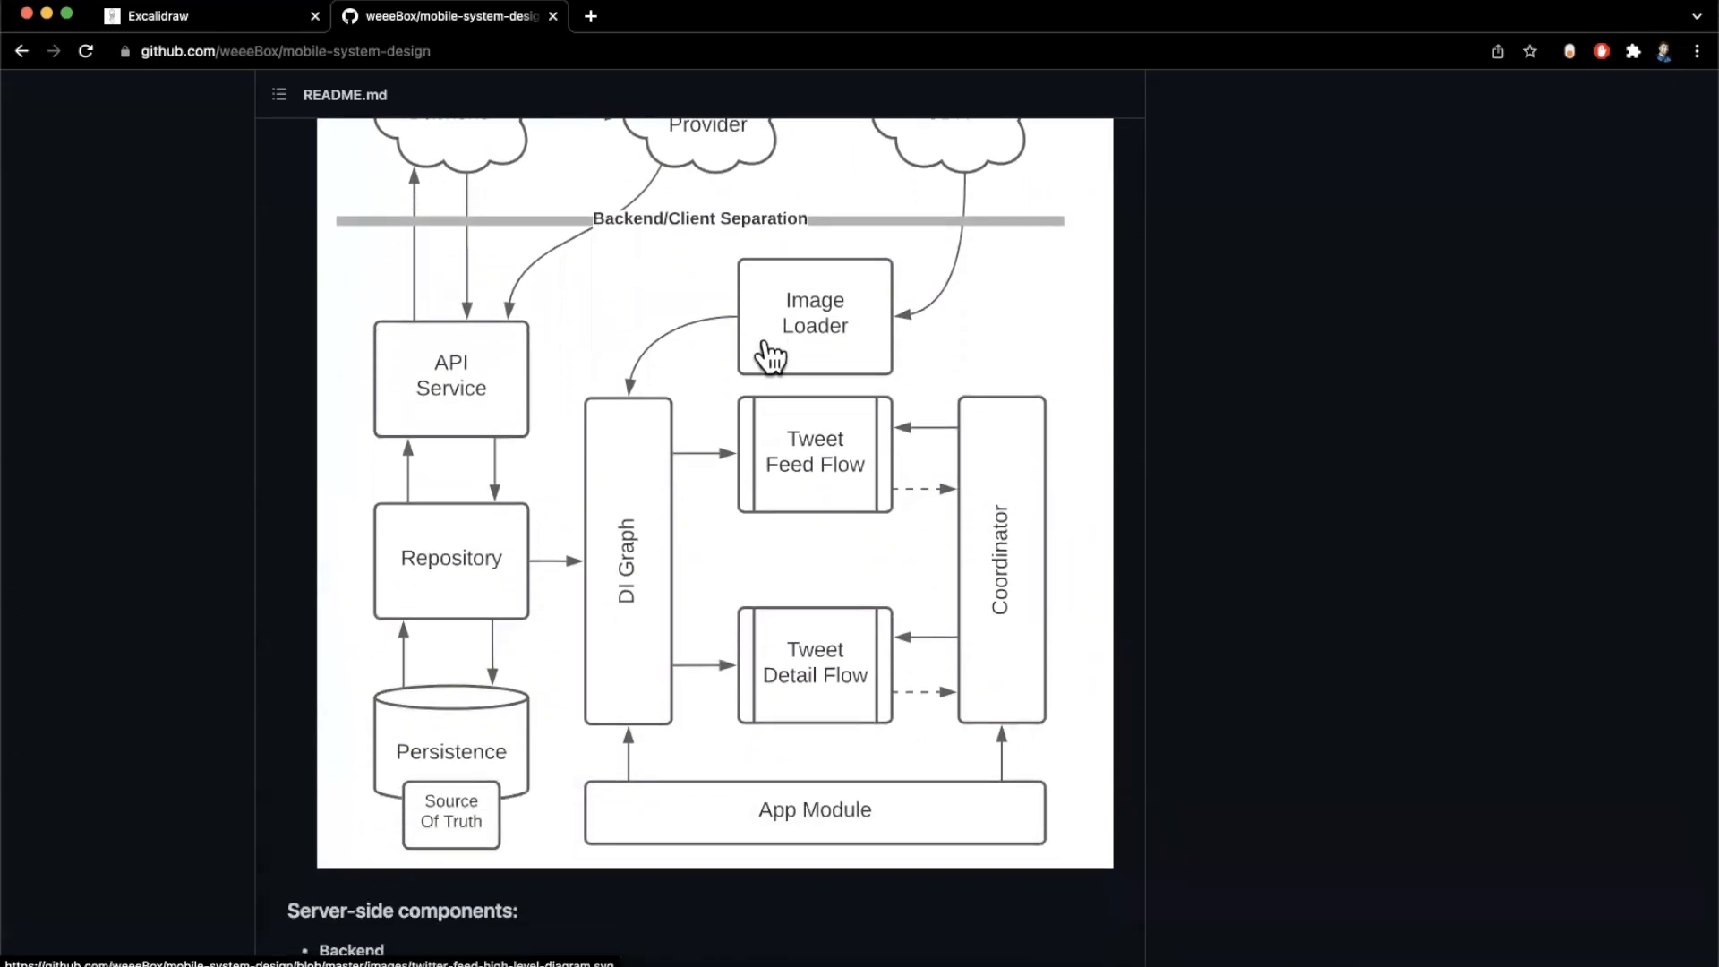
pyautogui.moveTo(686, 542)
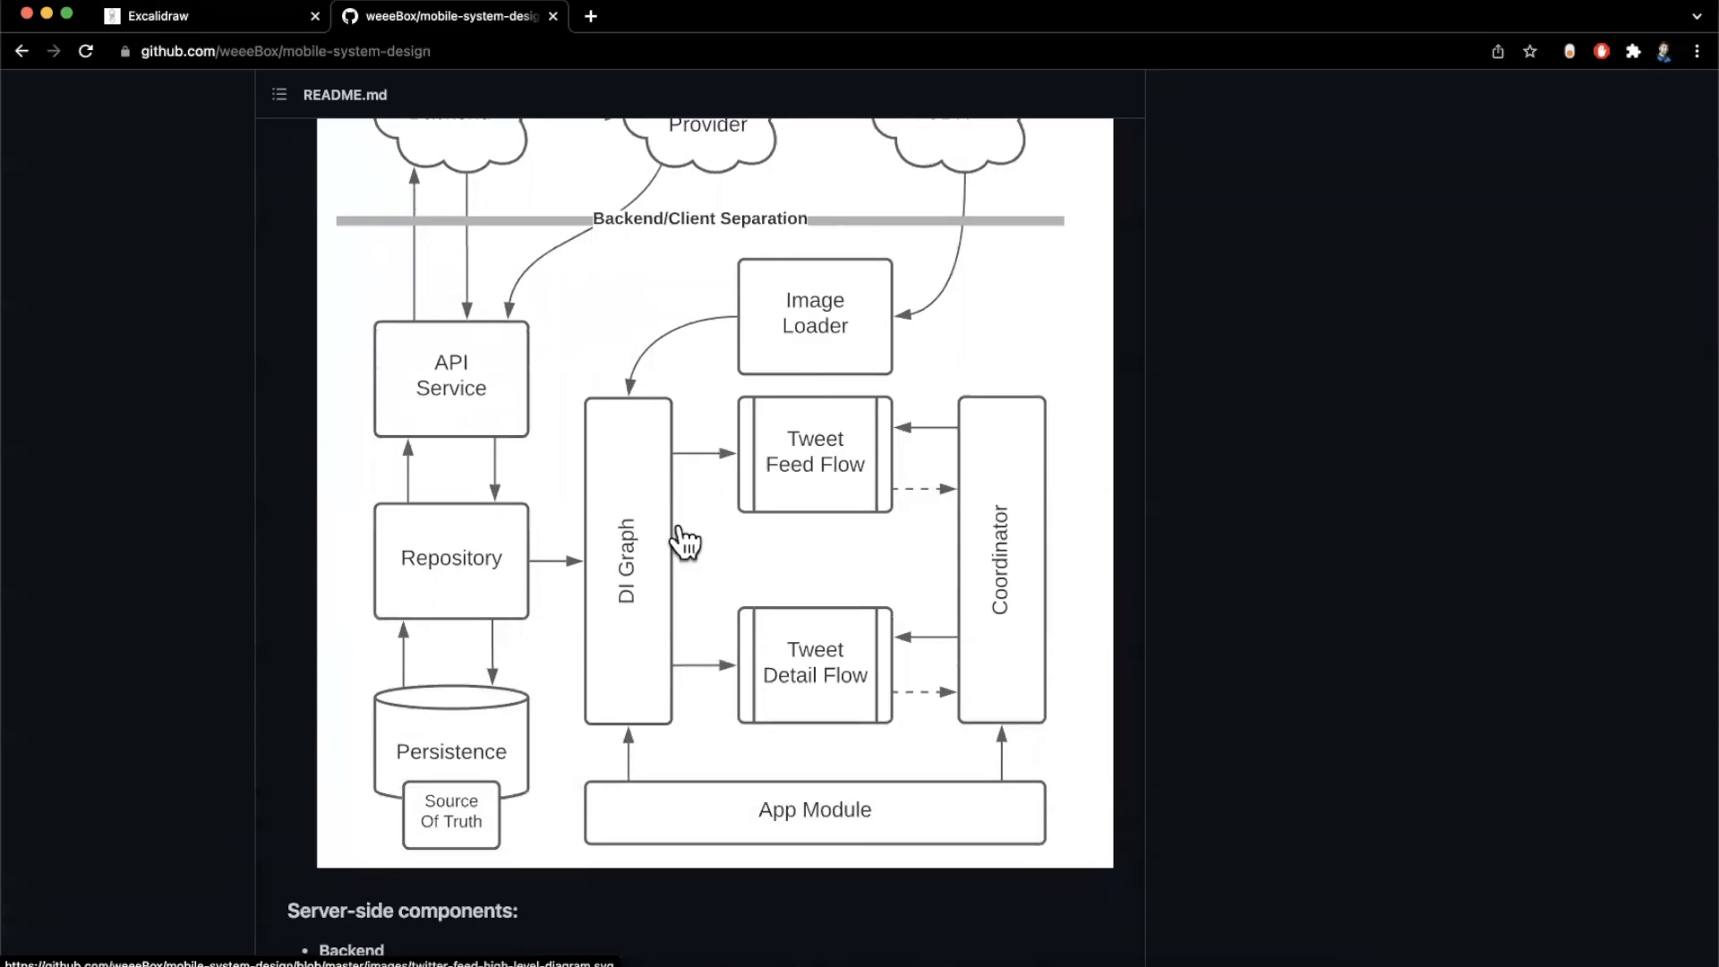
pyautogui.scroll(-3)
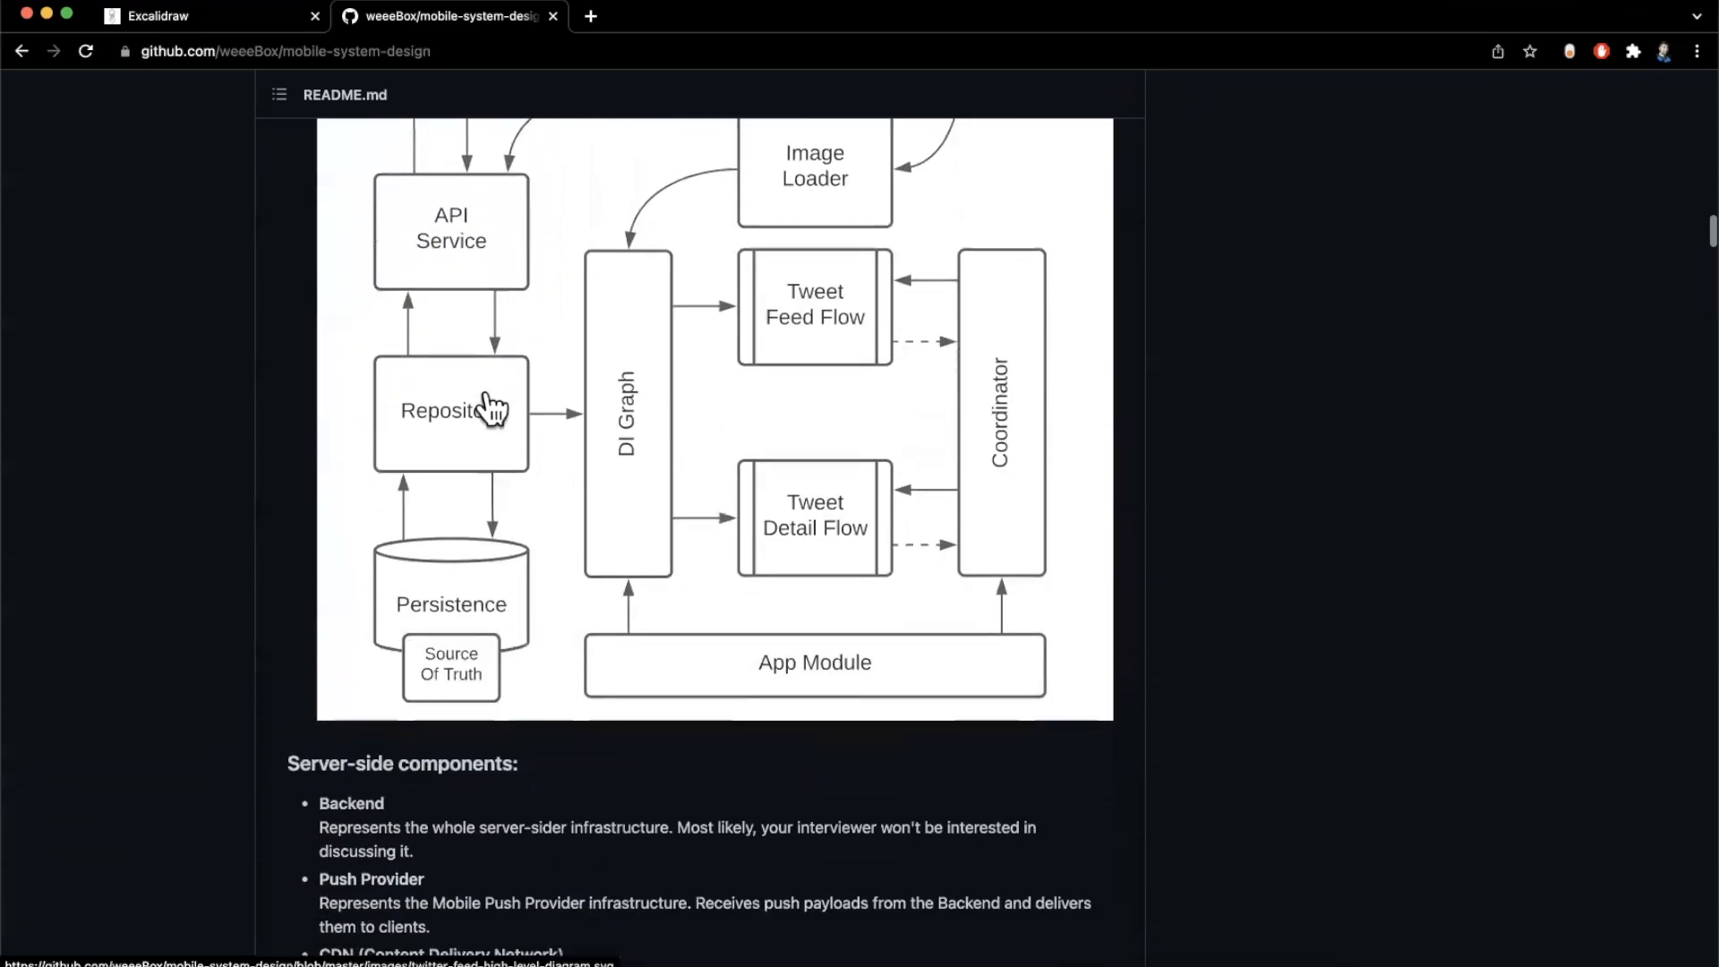
pyautogui.scroll(-3)
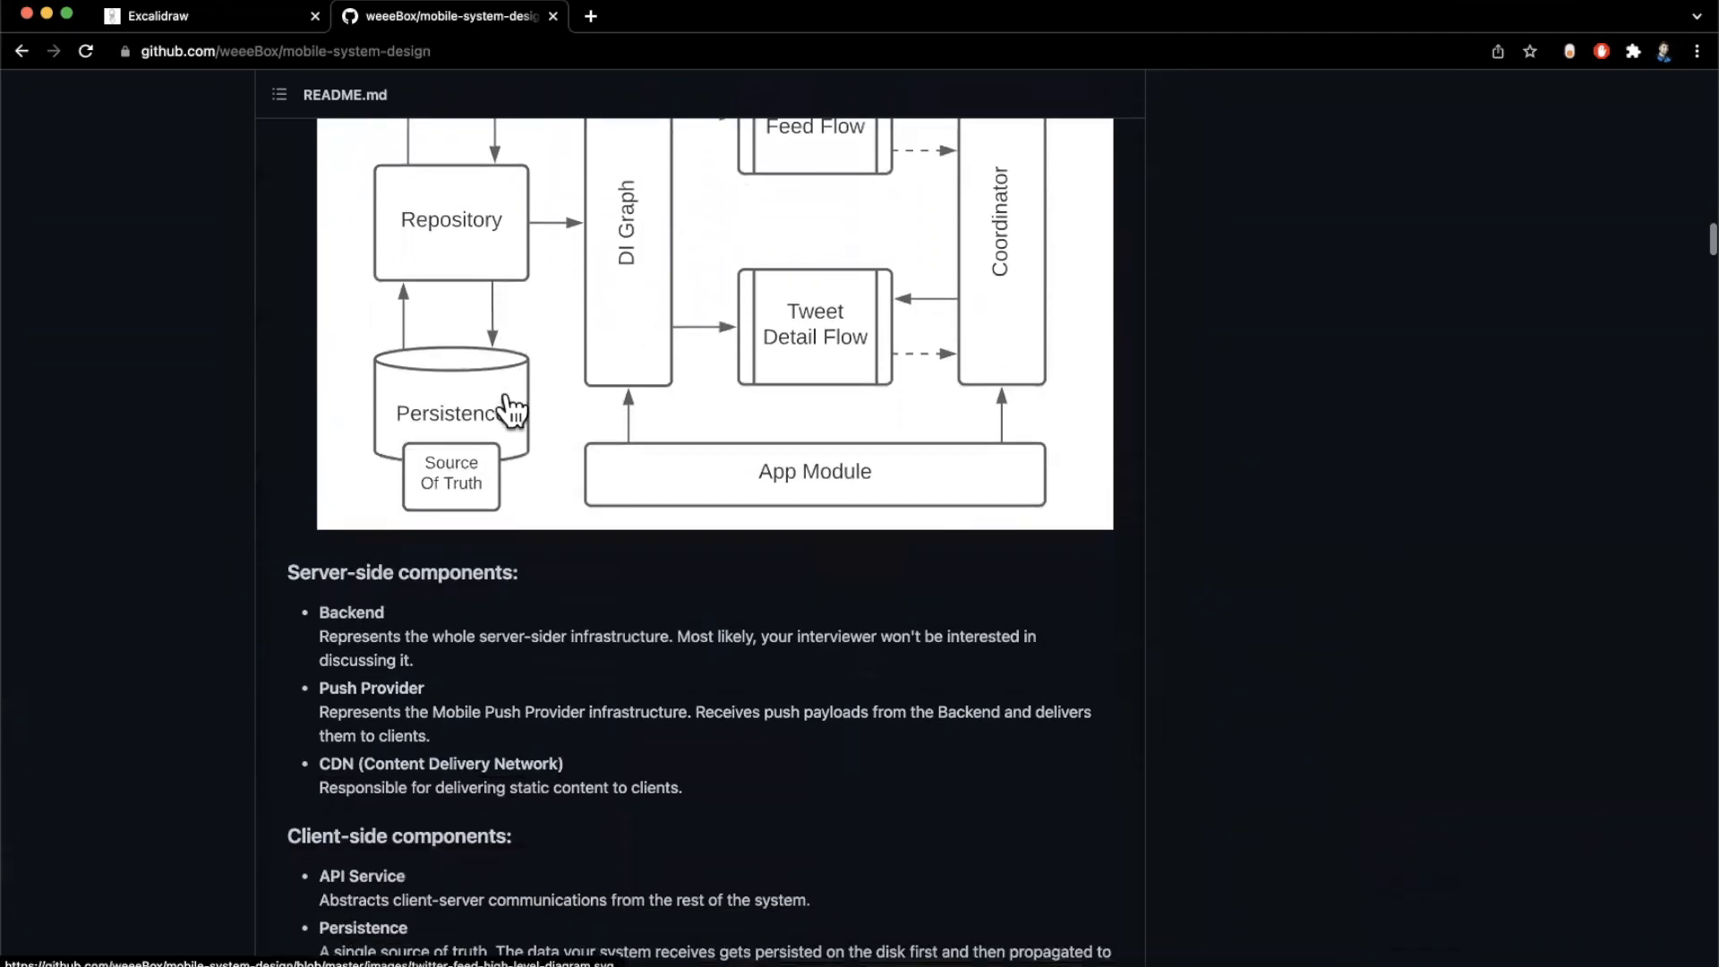
pyautogui.scroll(3)
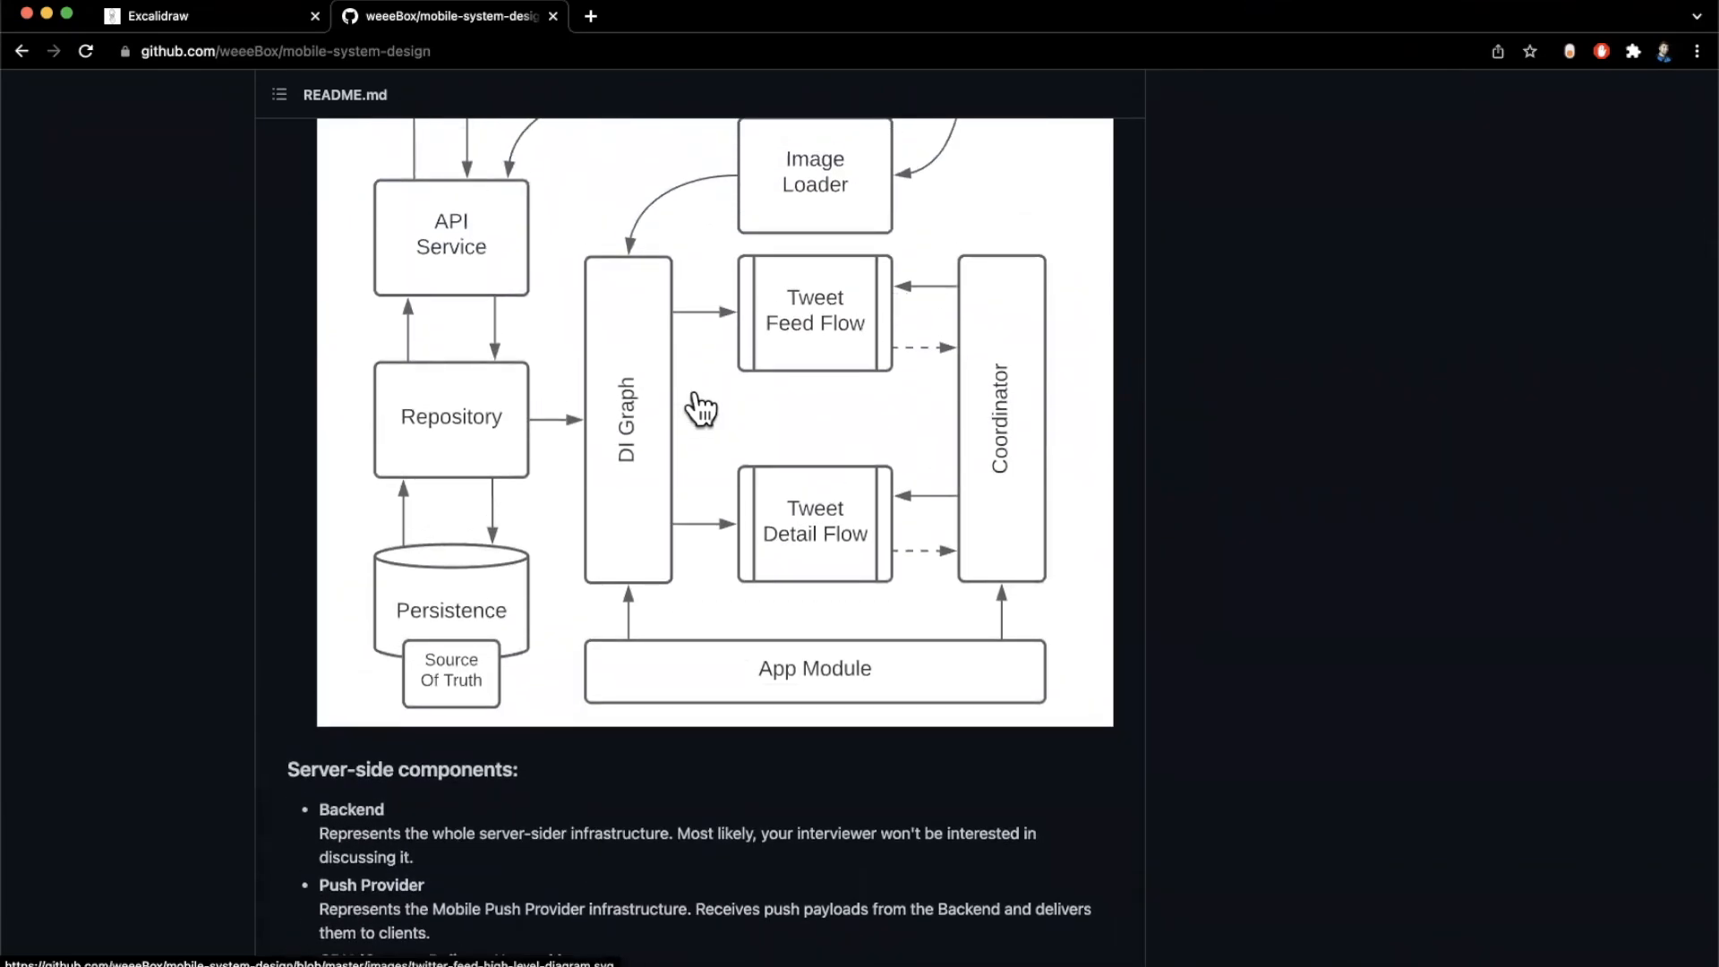
pyautogui.moveTo(419, 338)
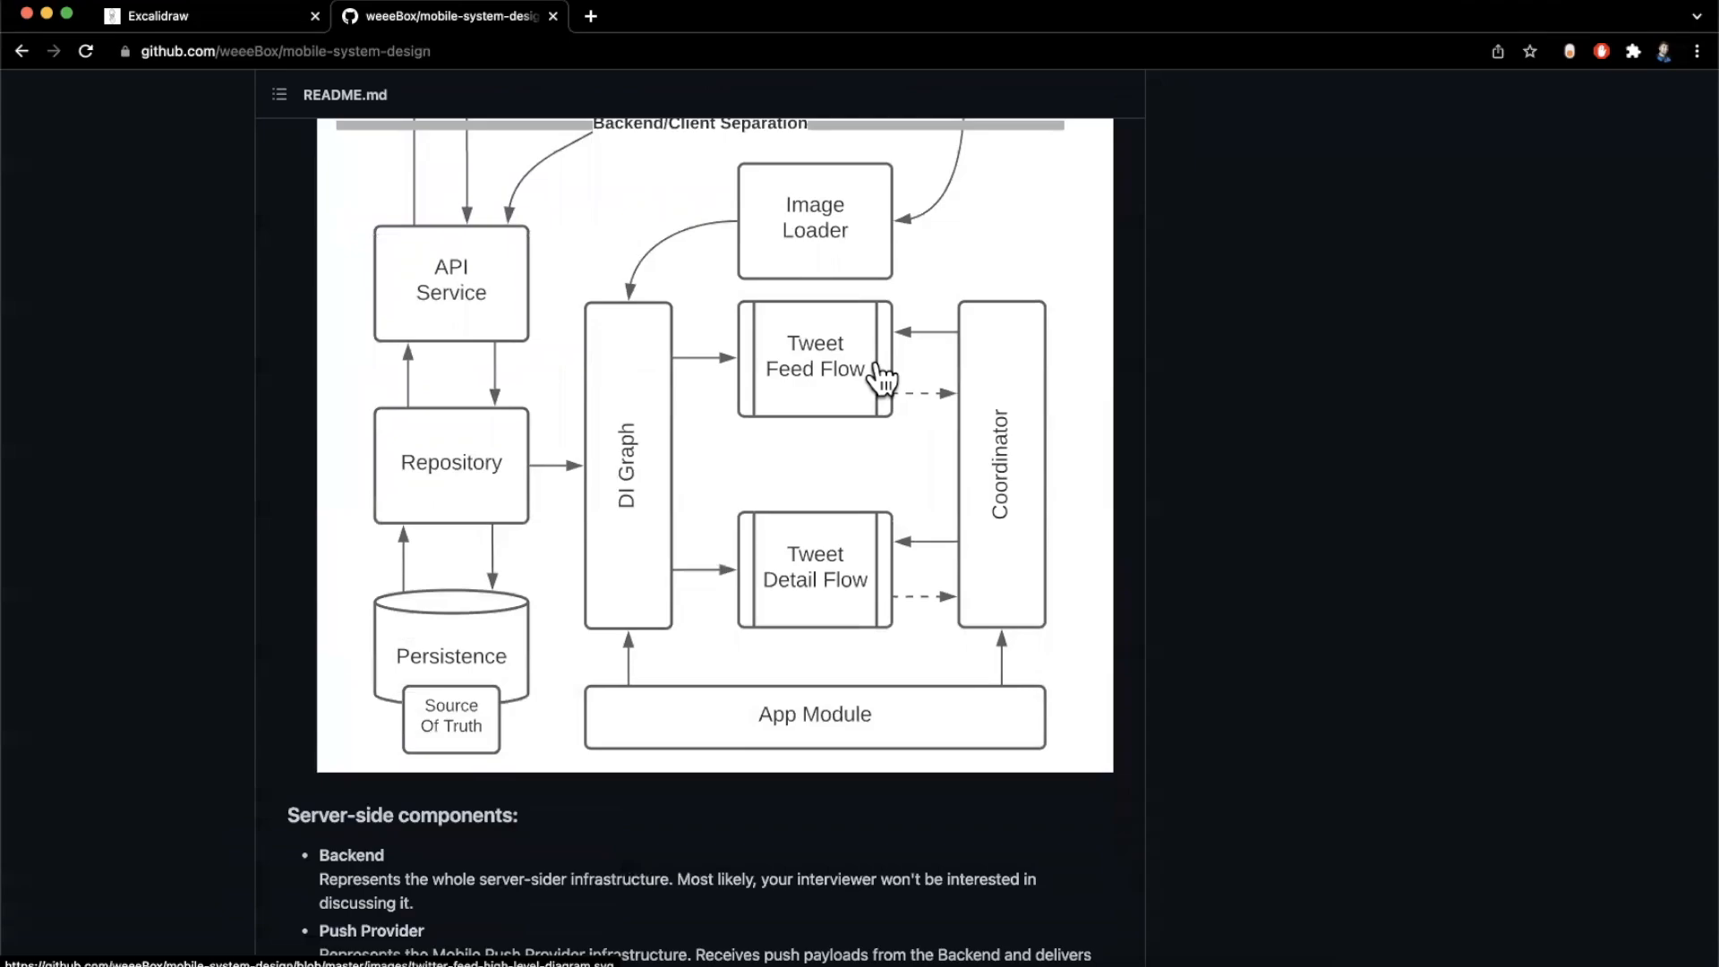
pyautogui.scroll(-3)
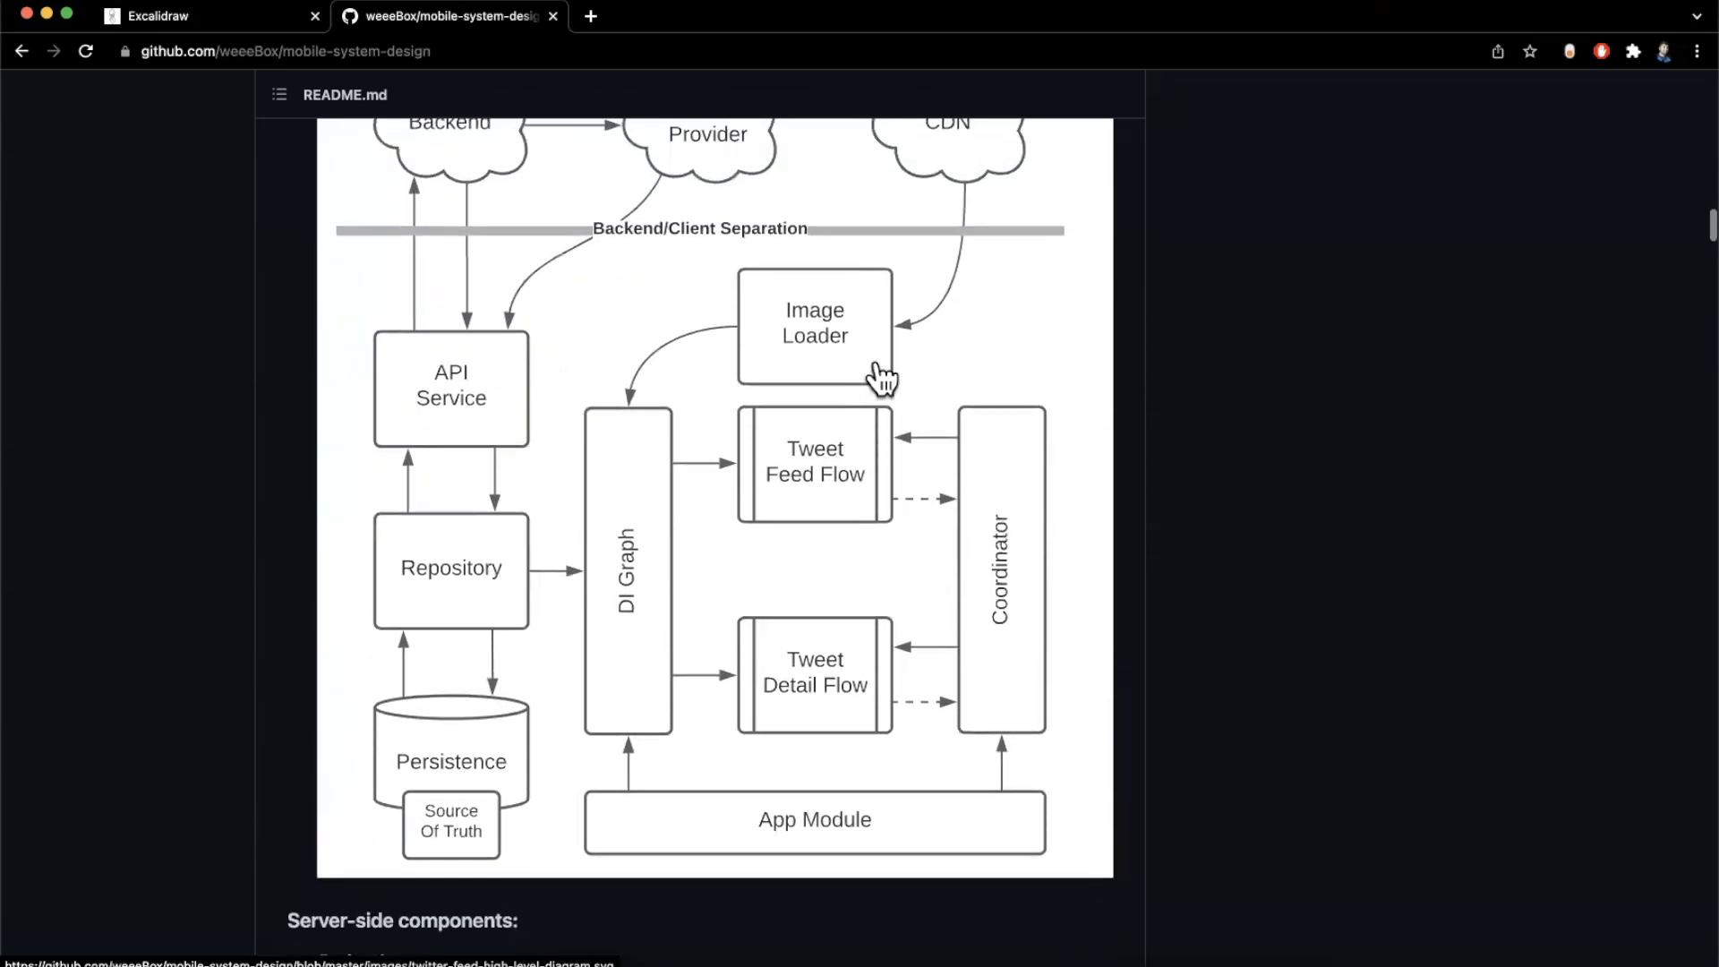
pyautogui.scroll(-3)
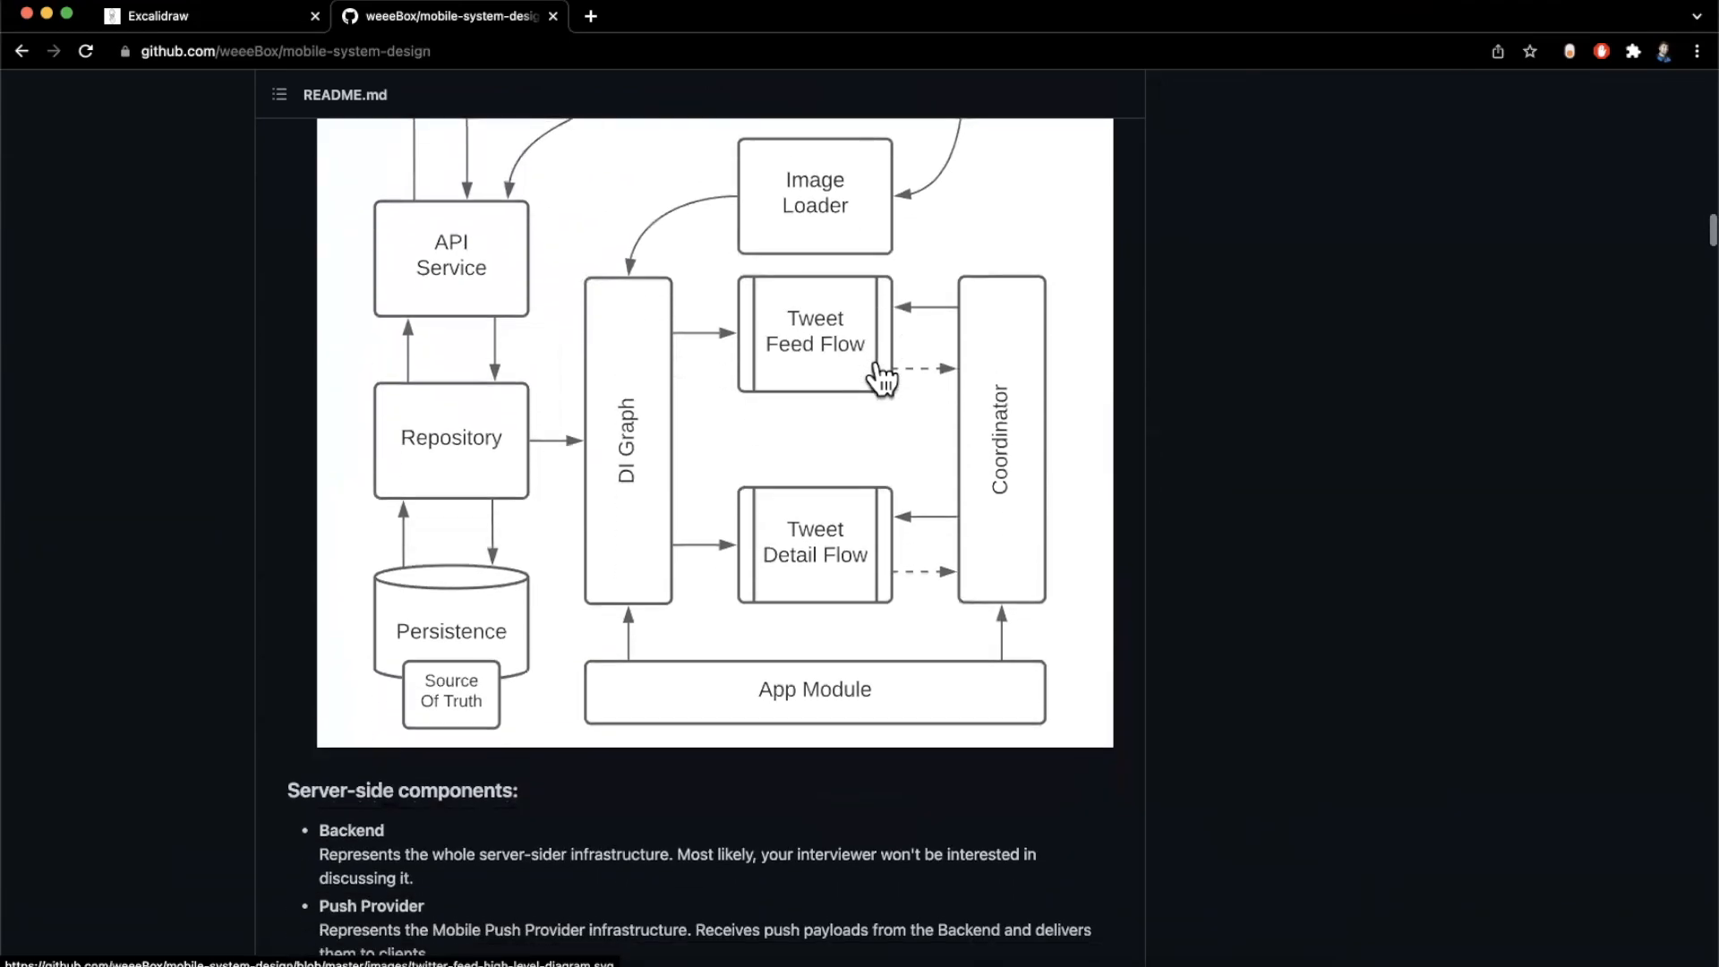
# Continue down through the signal section to Frequently Asked Questions
pyautogui.scroll(-3)
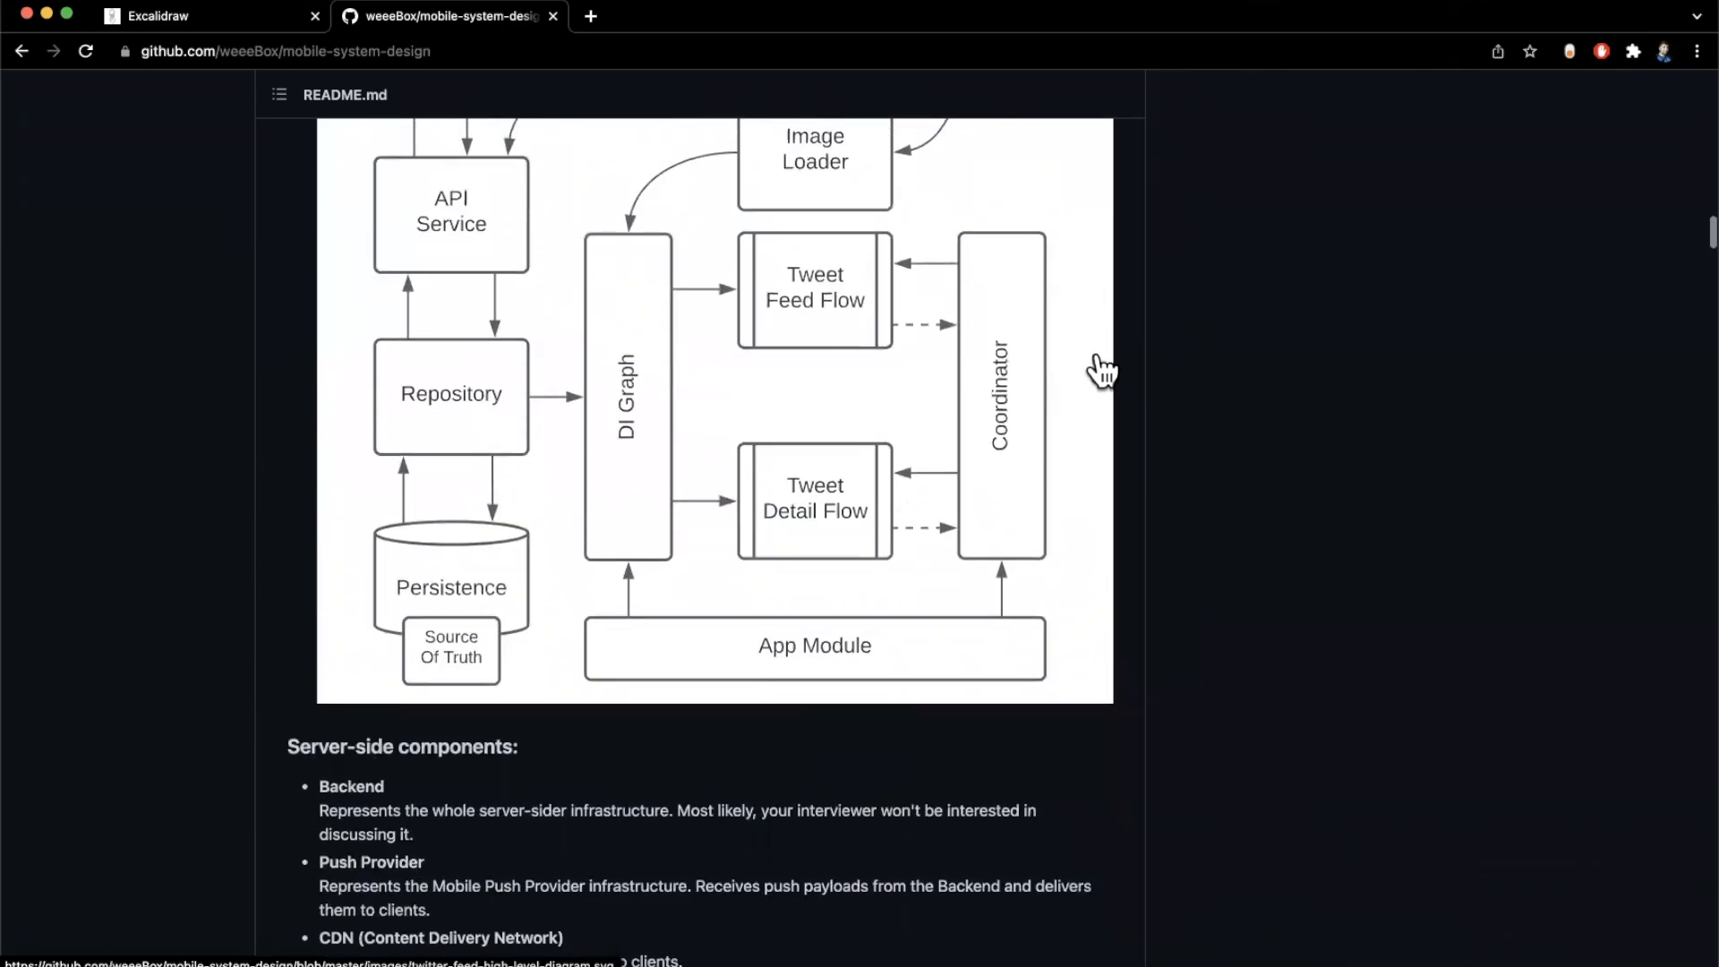
pyautogui.scroll(-3)
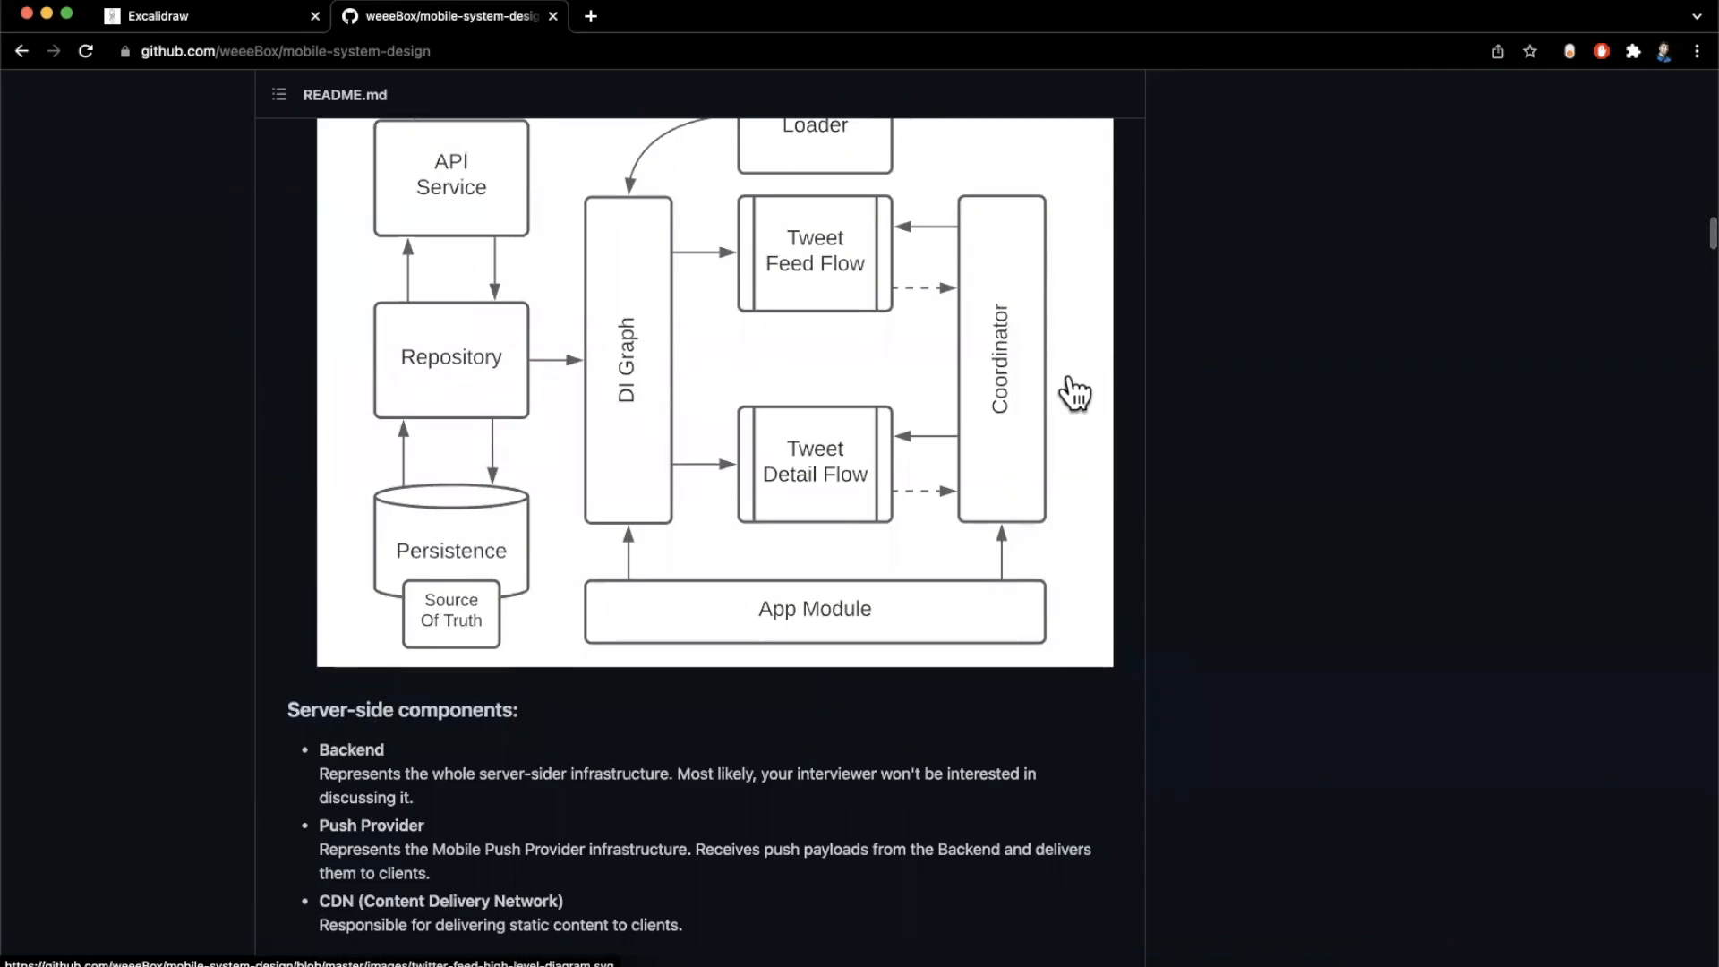
pyautogui.scroll(-3)
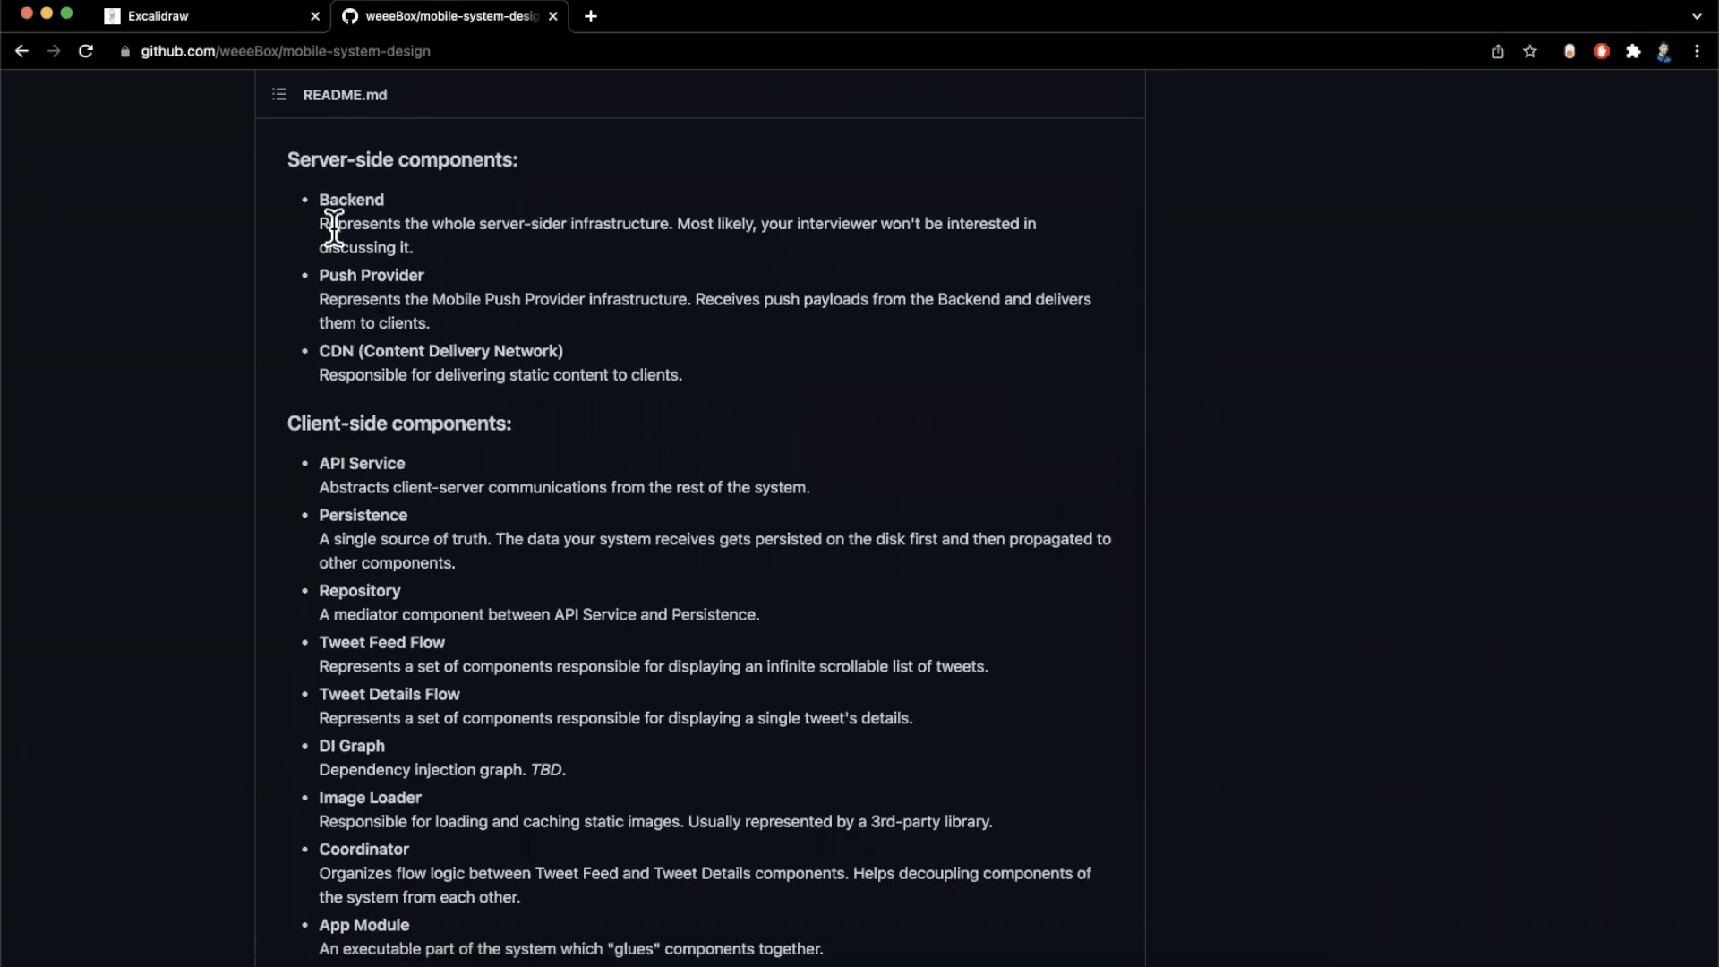
pyautogui.scroll(-3)
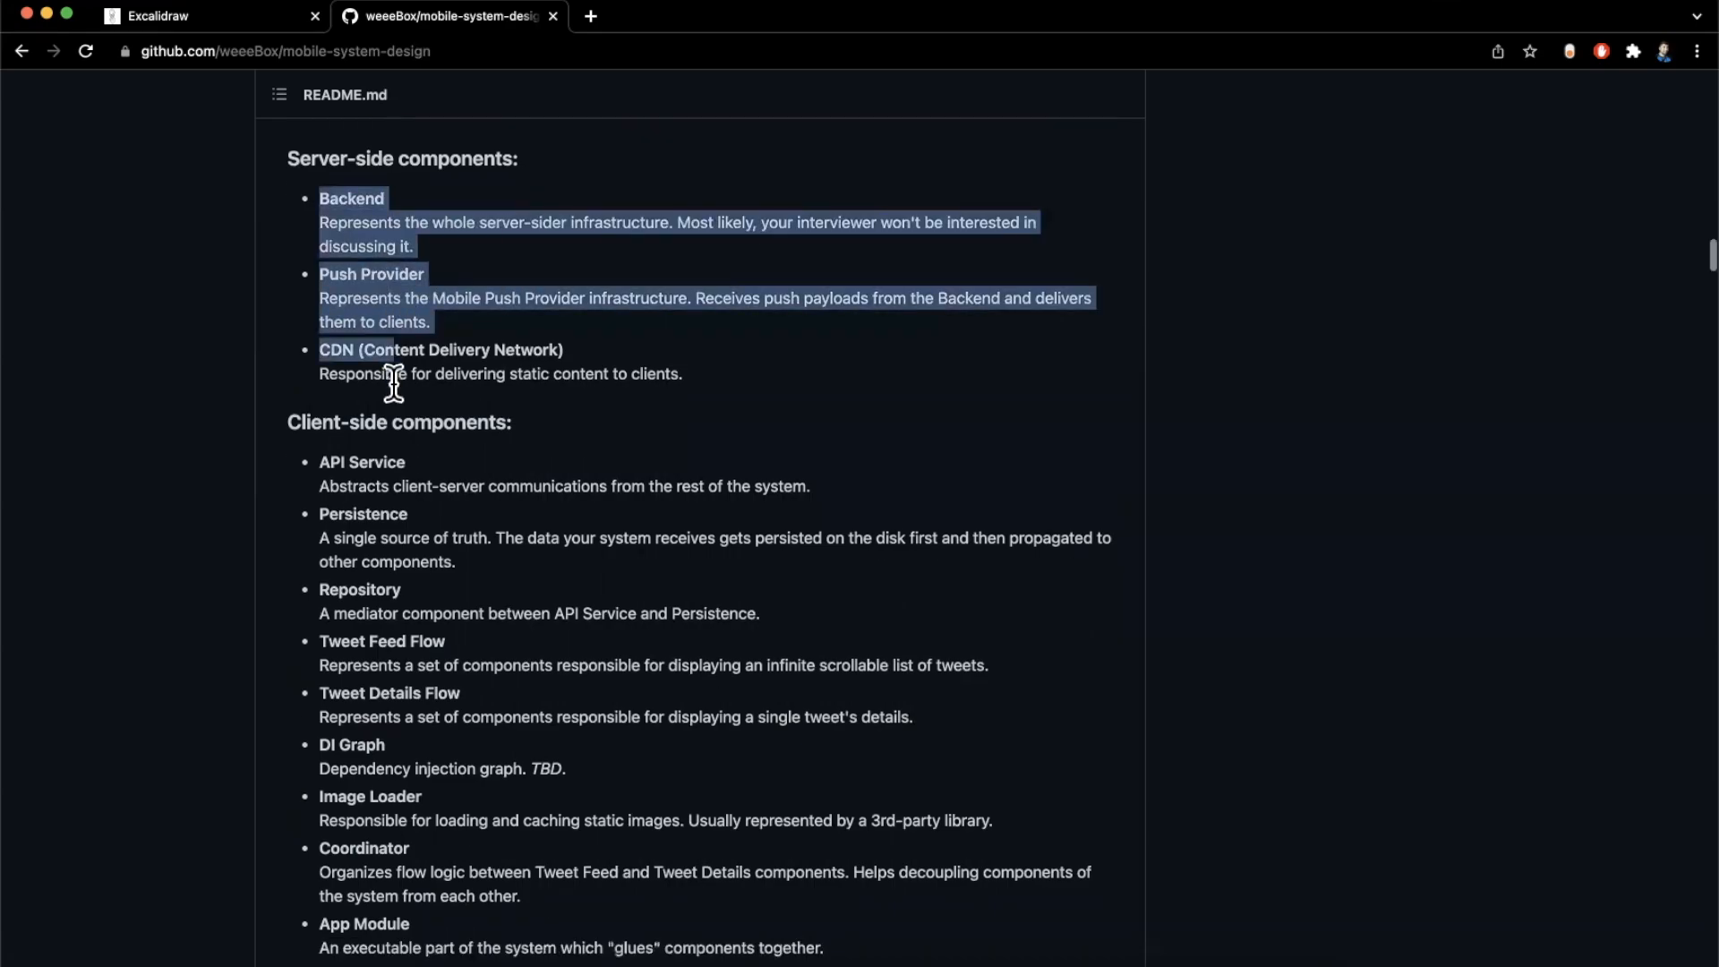
pyautogui.scroll(-3)
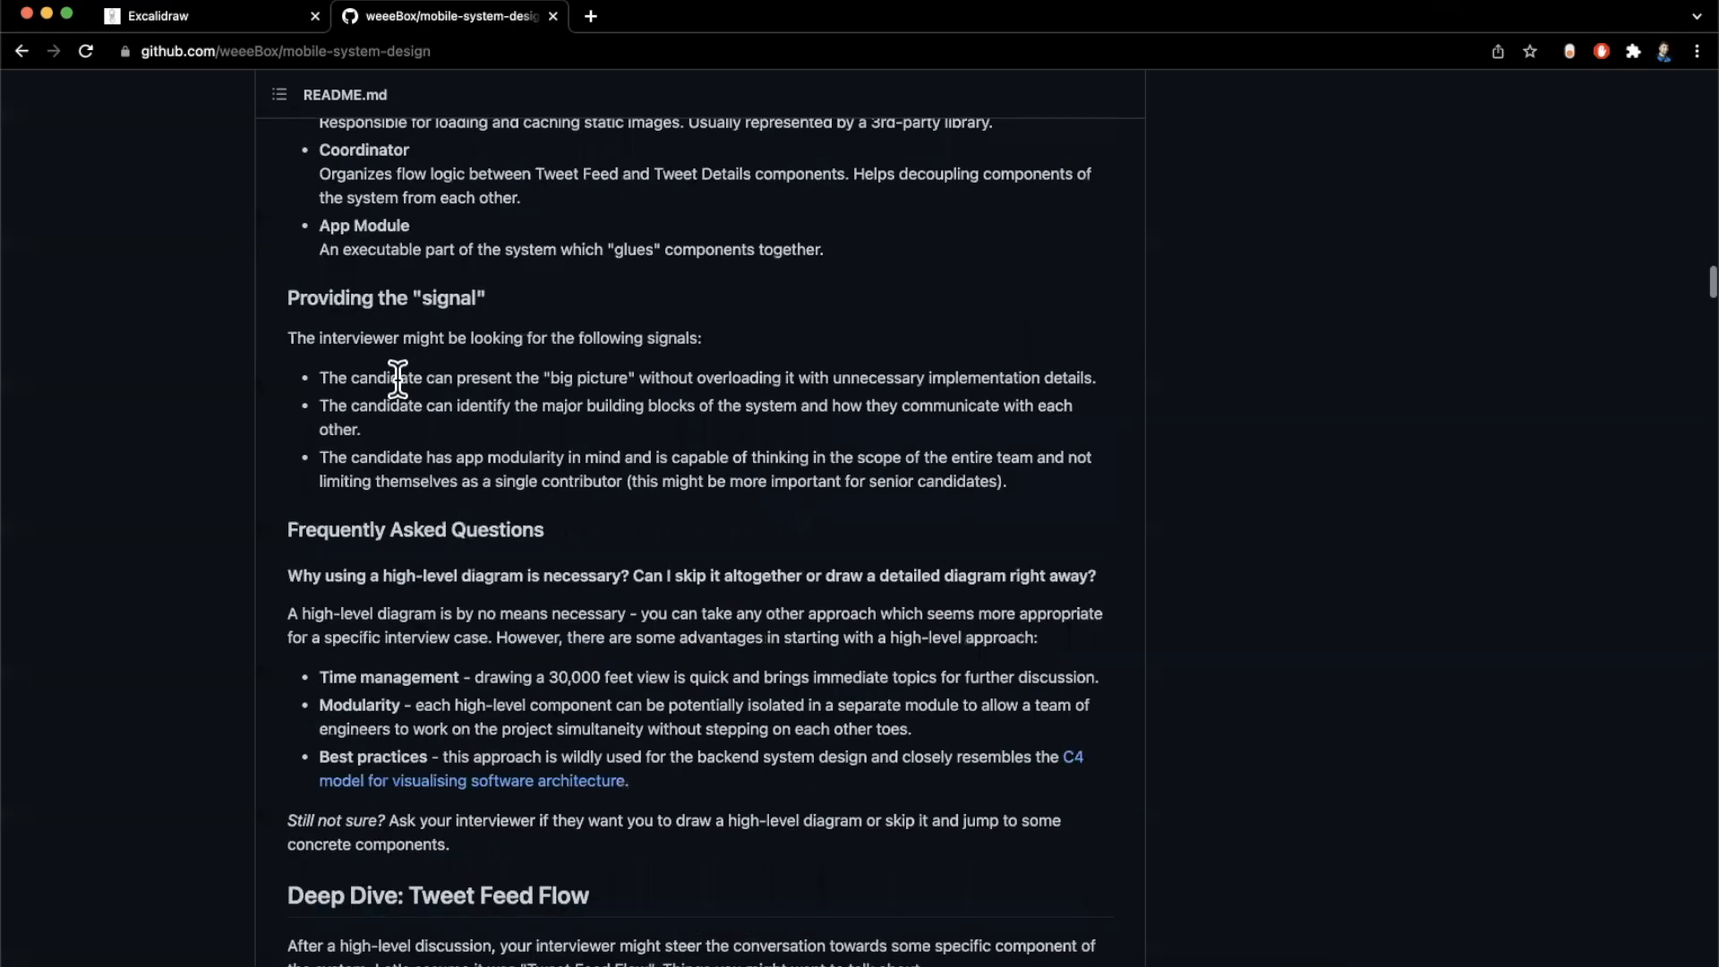
pyautogui.scroll(-3)
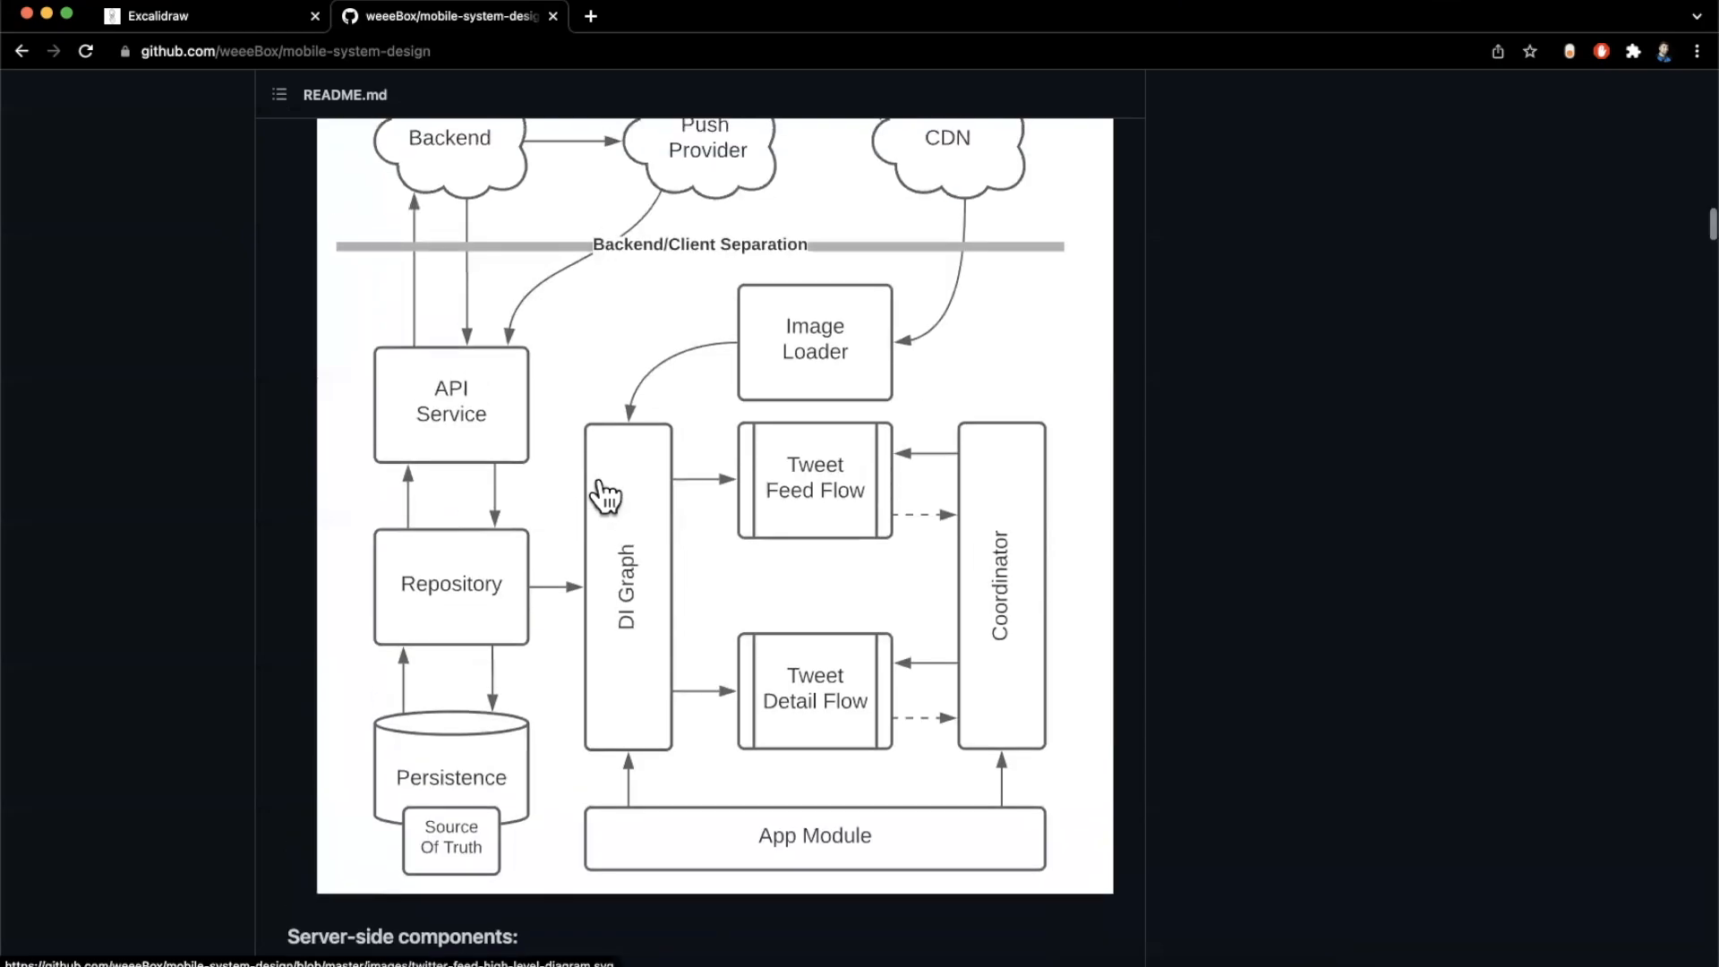
pyautogui.moveTo(886, 453)
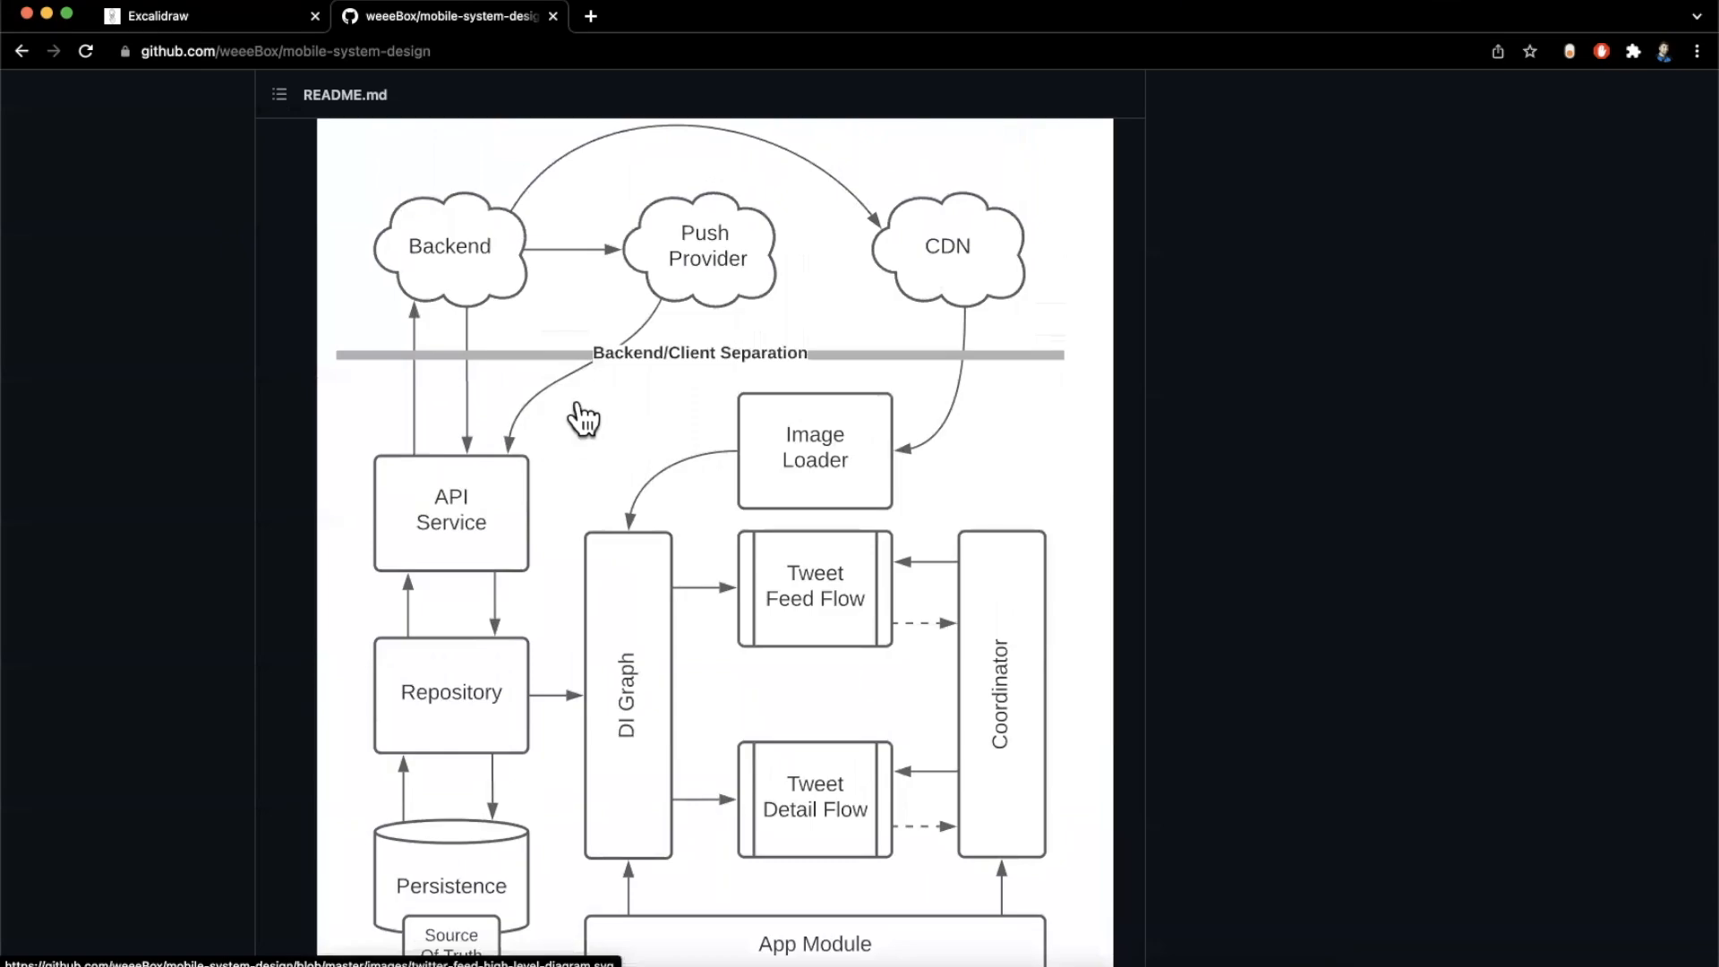
pyautogui.moveTo(413, 197)
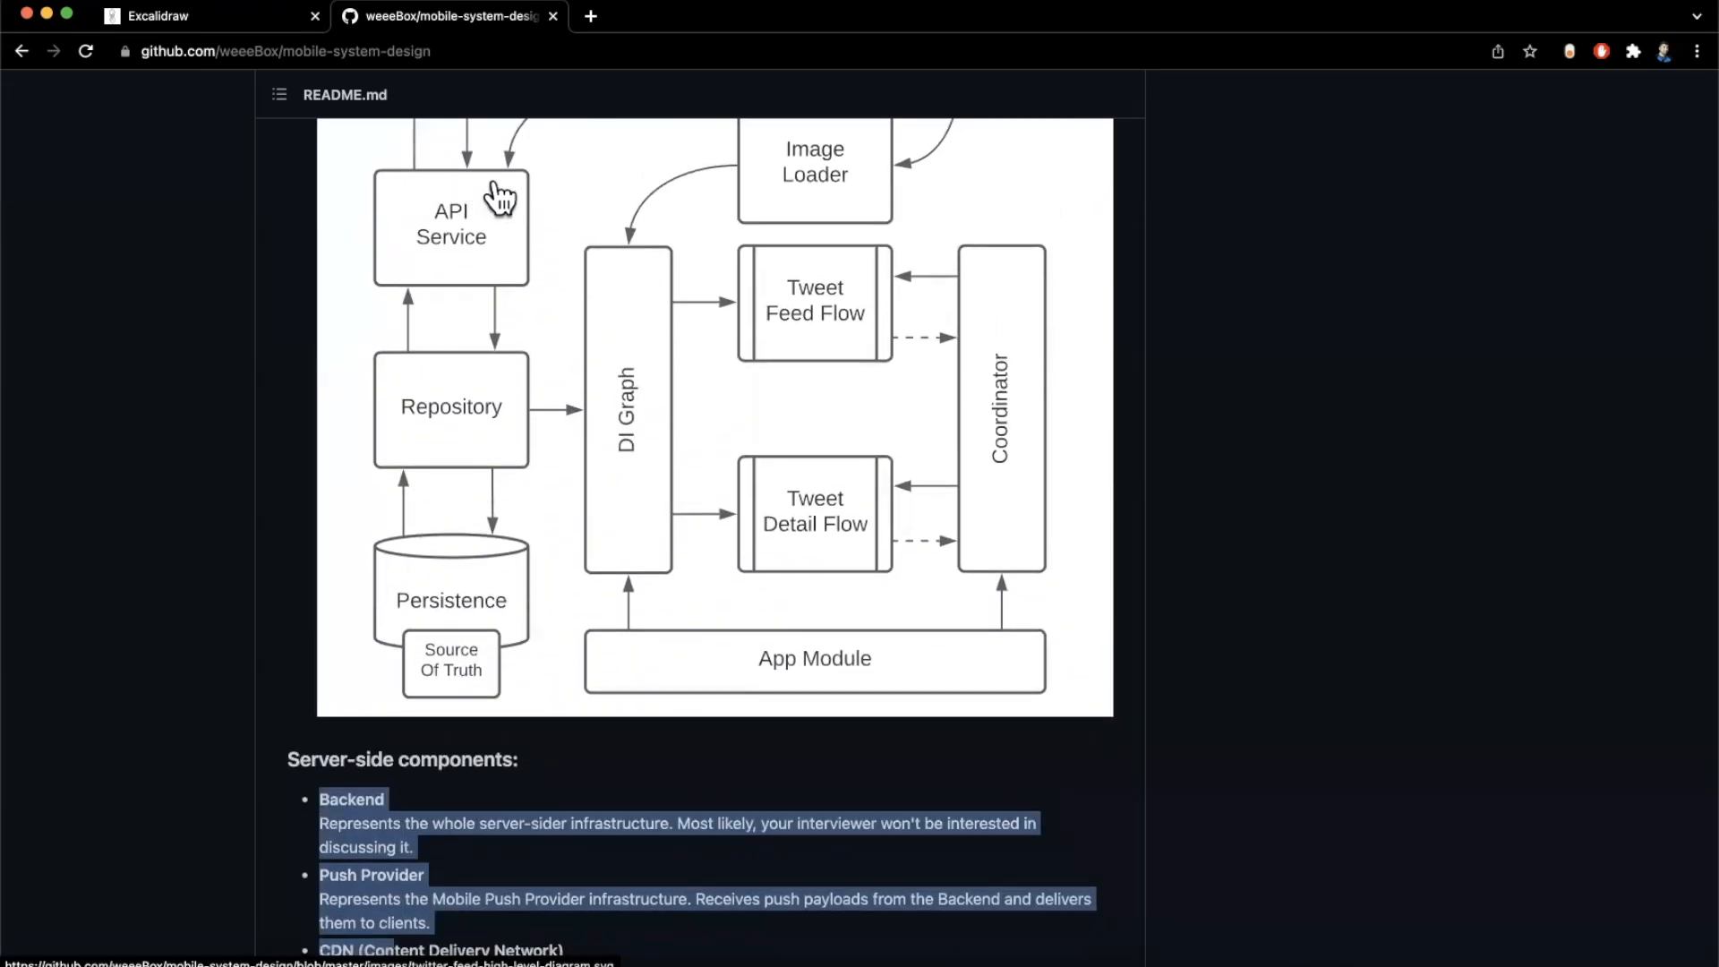
pyautogui.moveTo(564, 466)
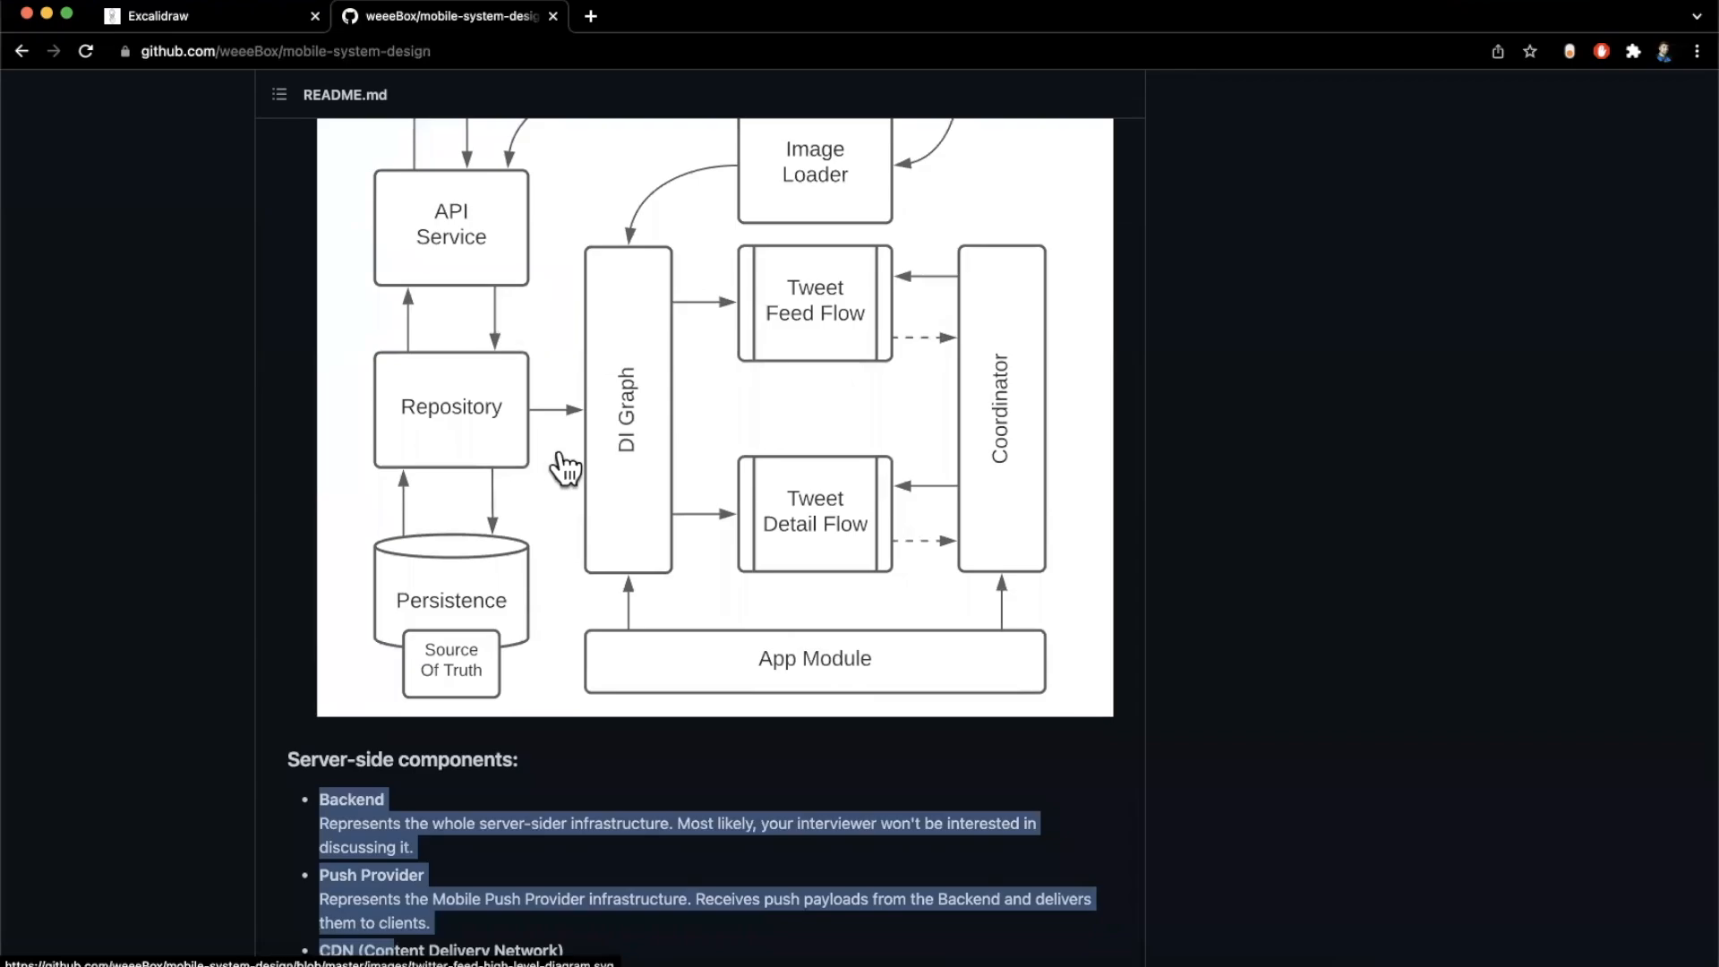
# Scroll back down from the diagram to the component lists, signal and FAQ sections
pyautogui.scroll(-3)
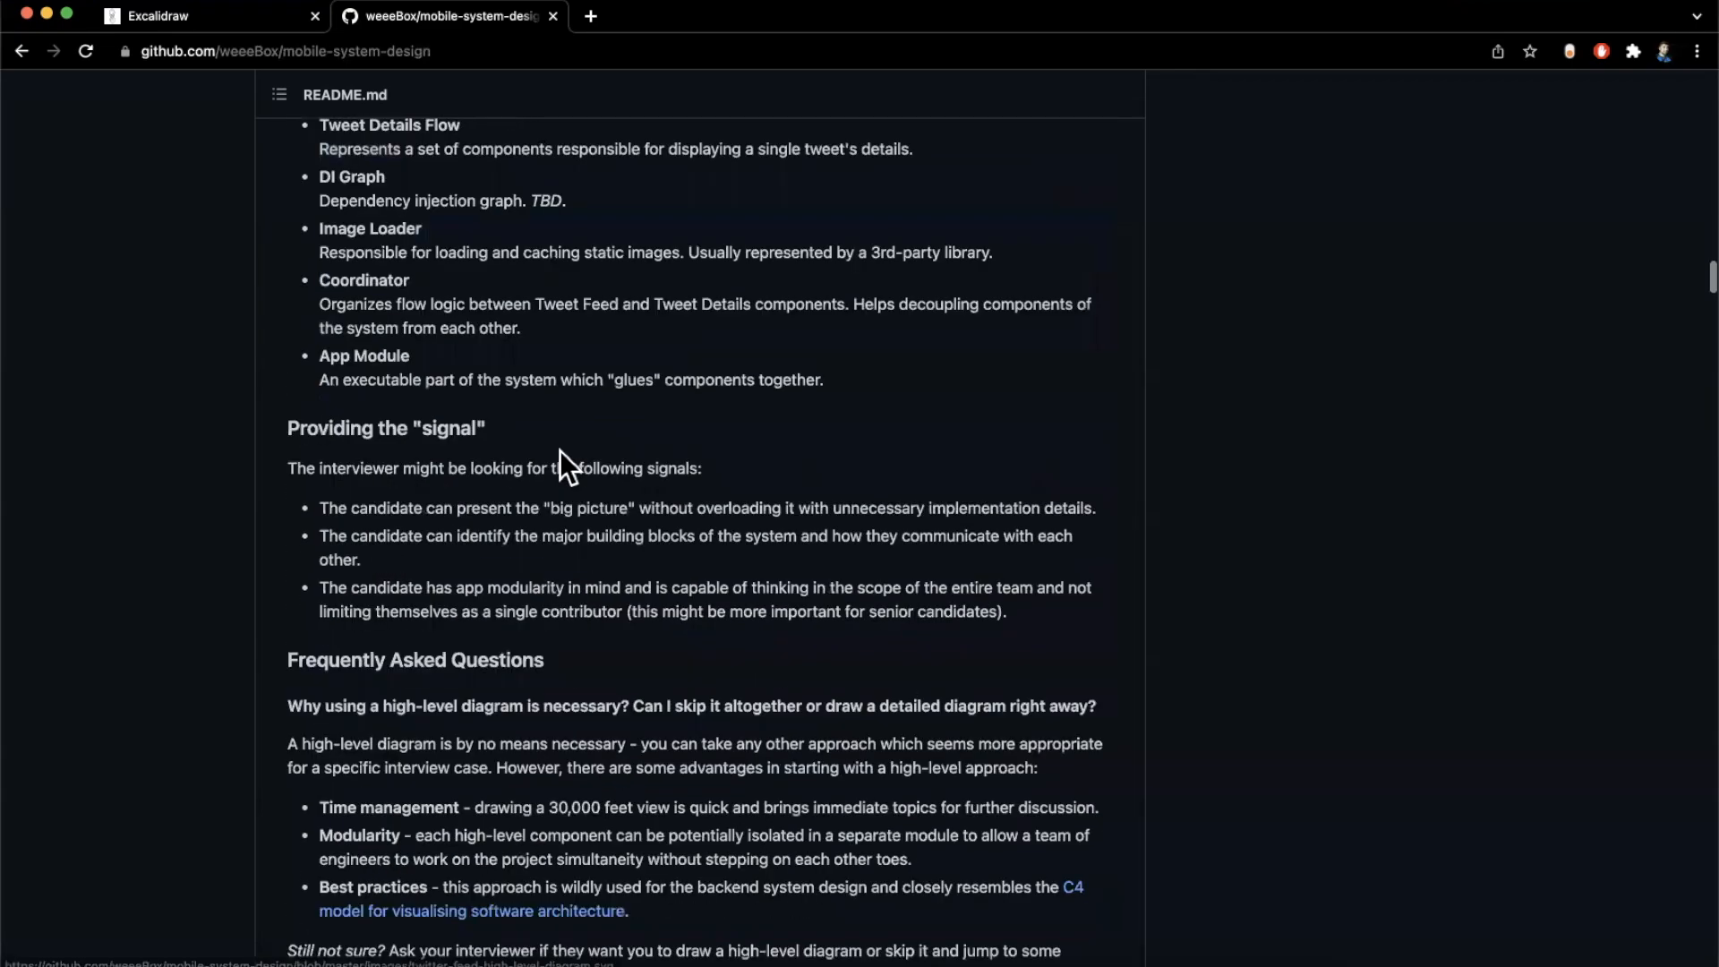
# Scroll the README down to the Deep Dive: Tweet Feed Flow heading and its Feed Repository / View Model / UI diagram
pyautogui.scroll(-3)
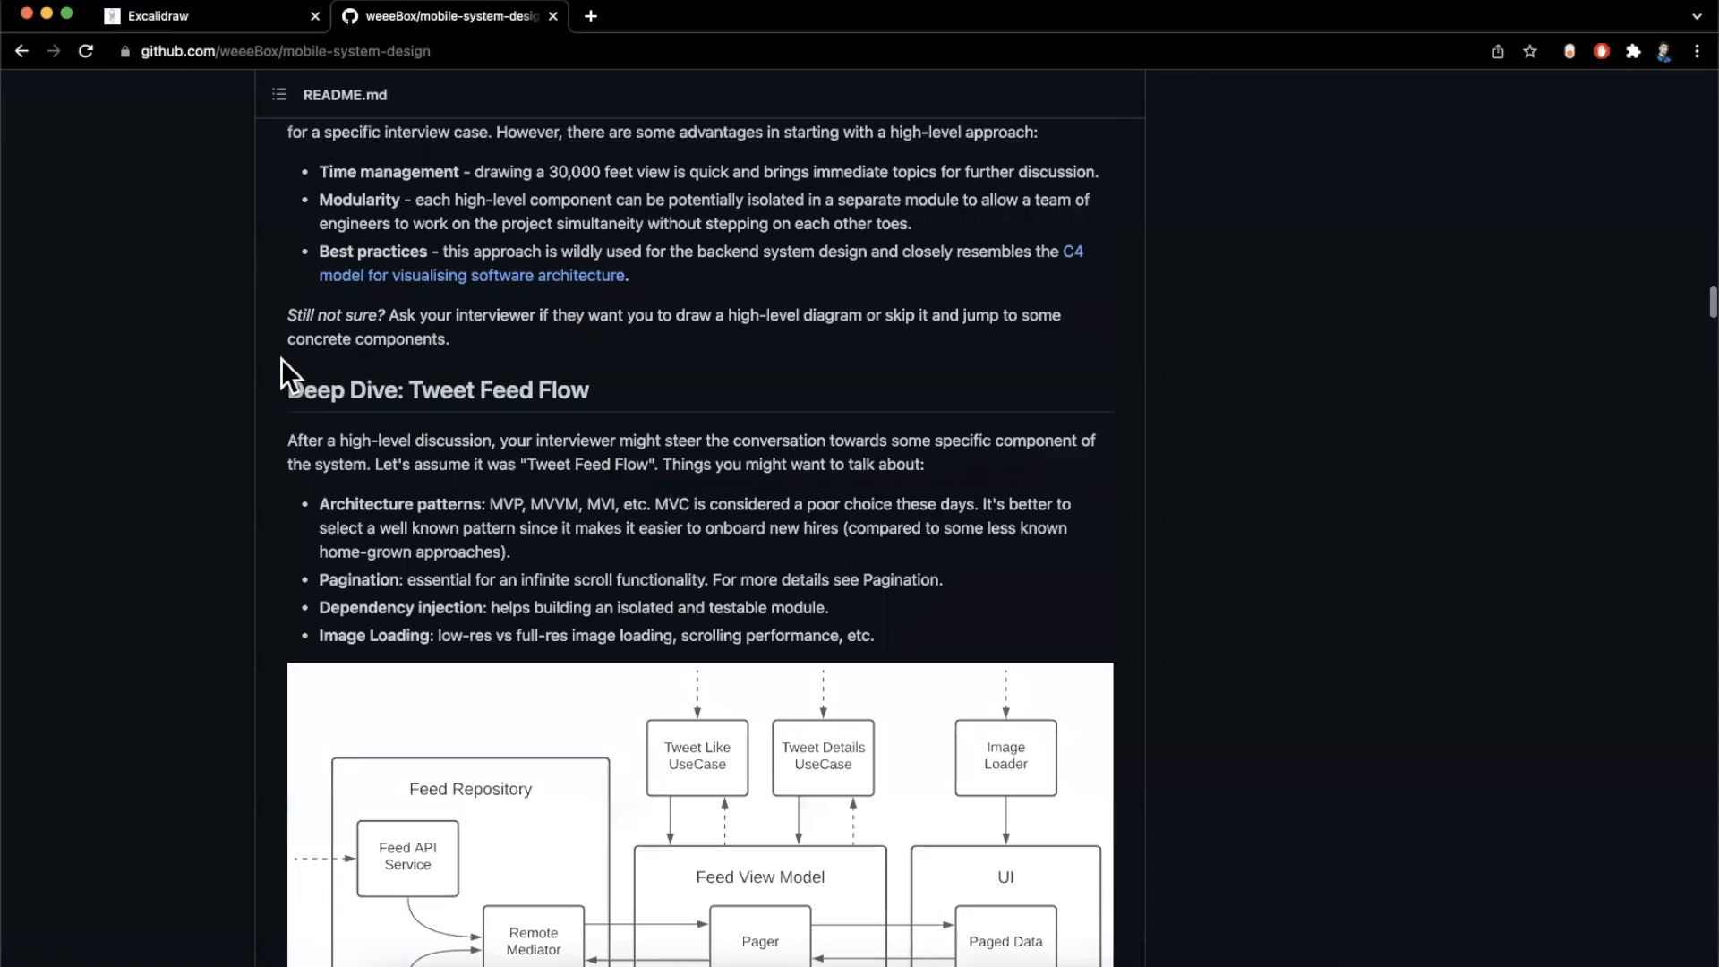
pyautogui.scroll(-3)
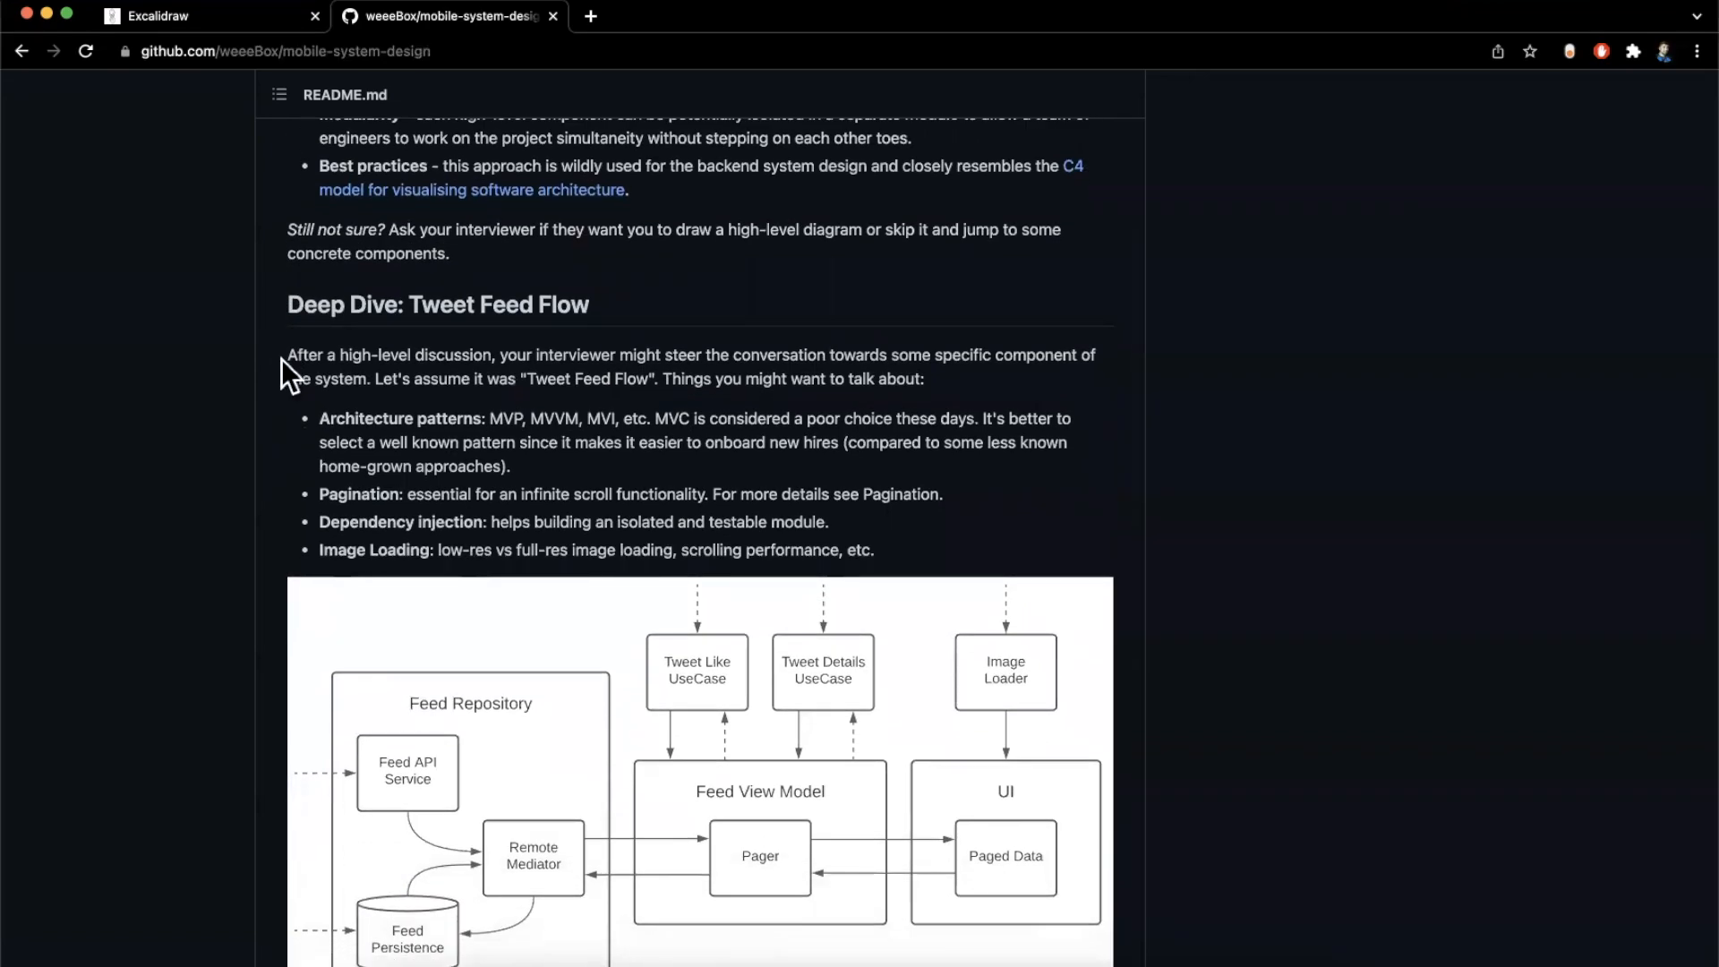
pyautogui.scroll(-3)
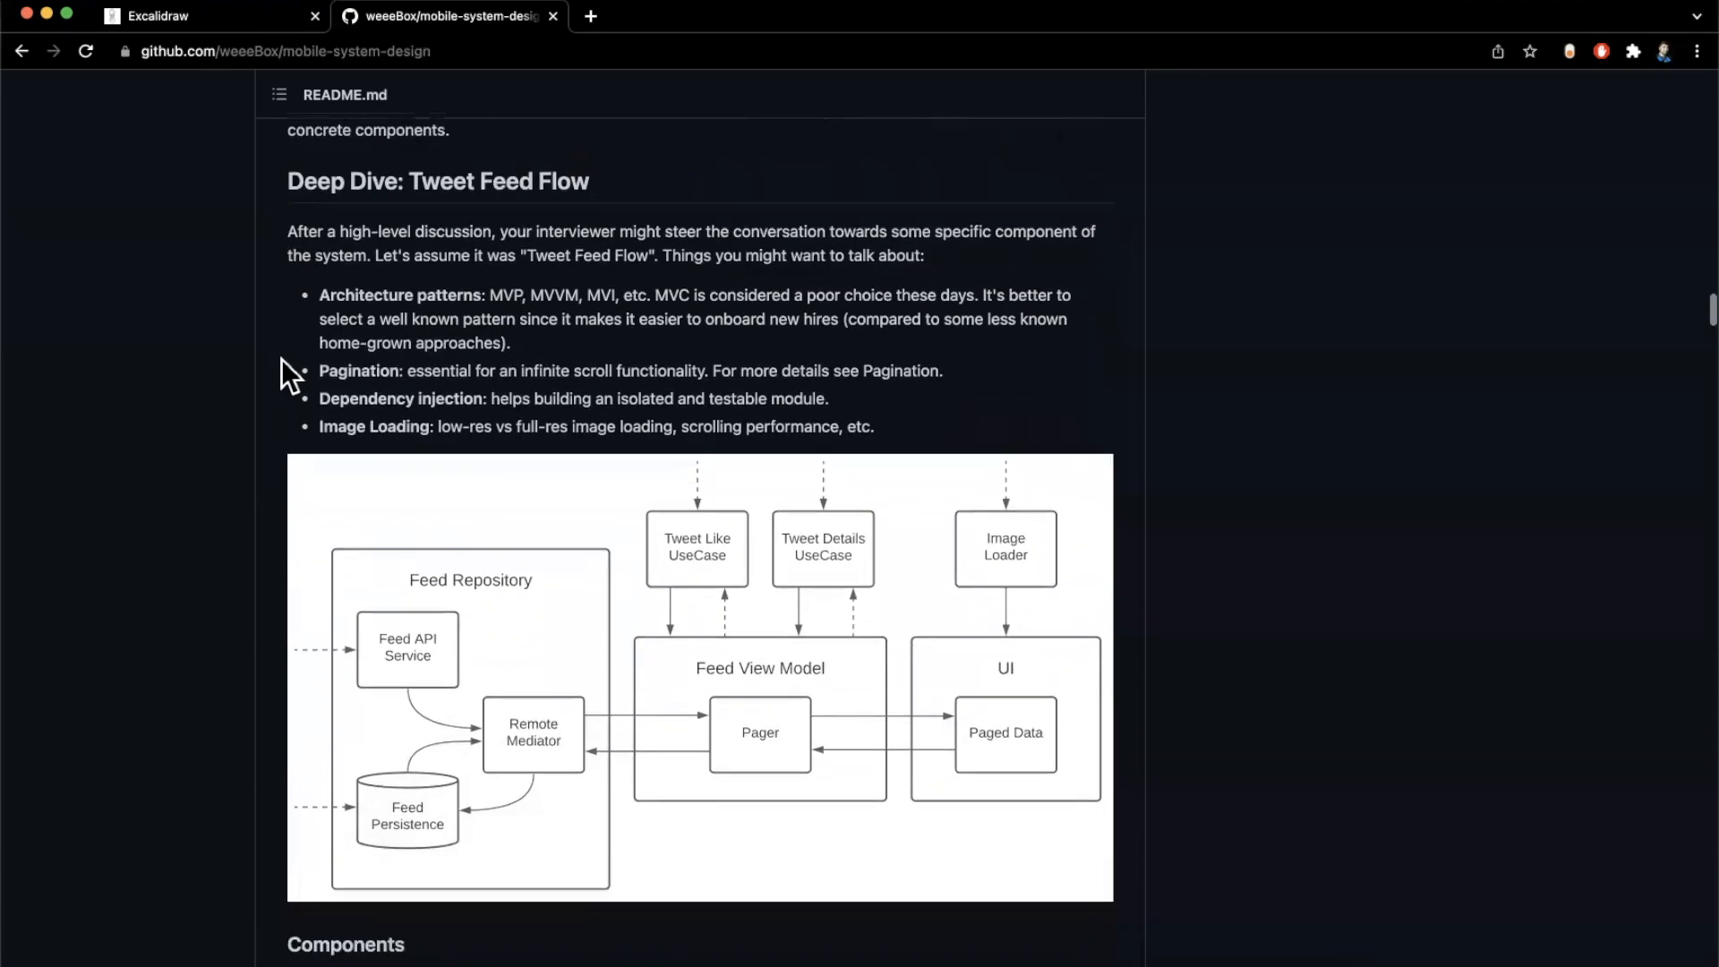
pyautogui.scroll(-3)
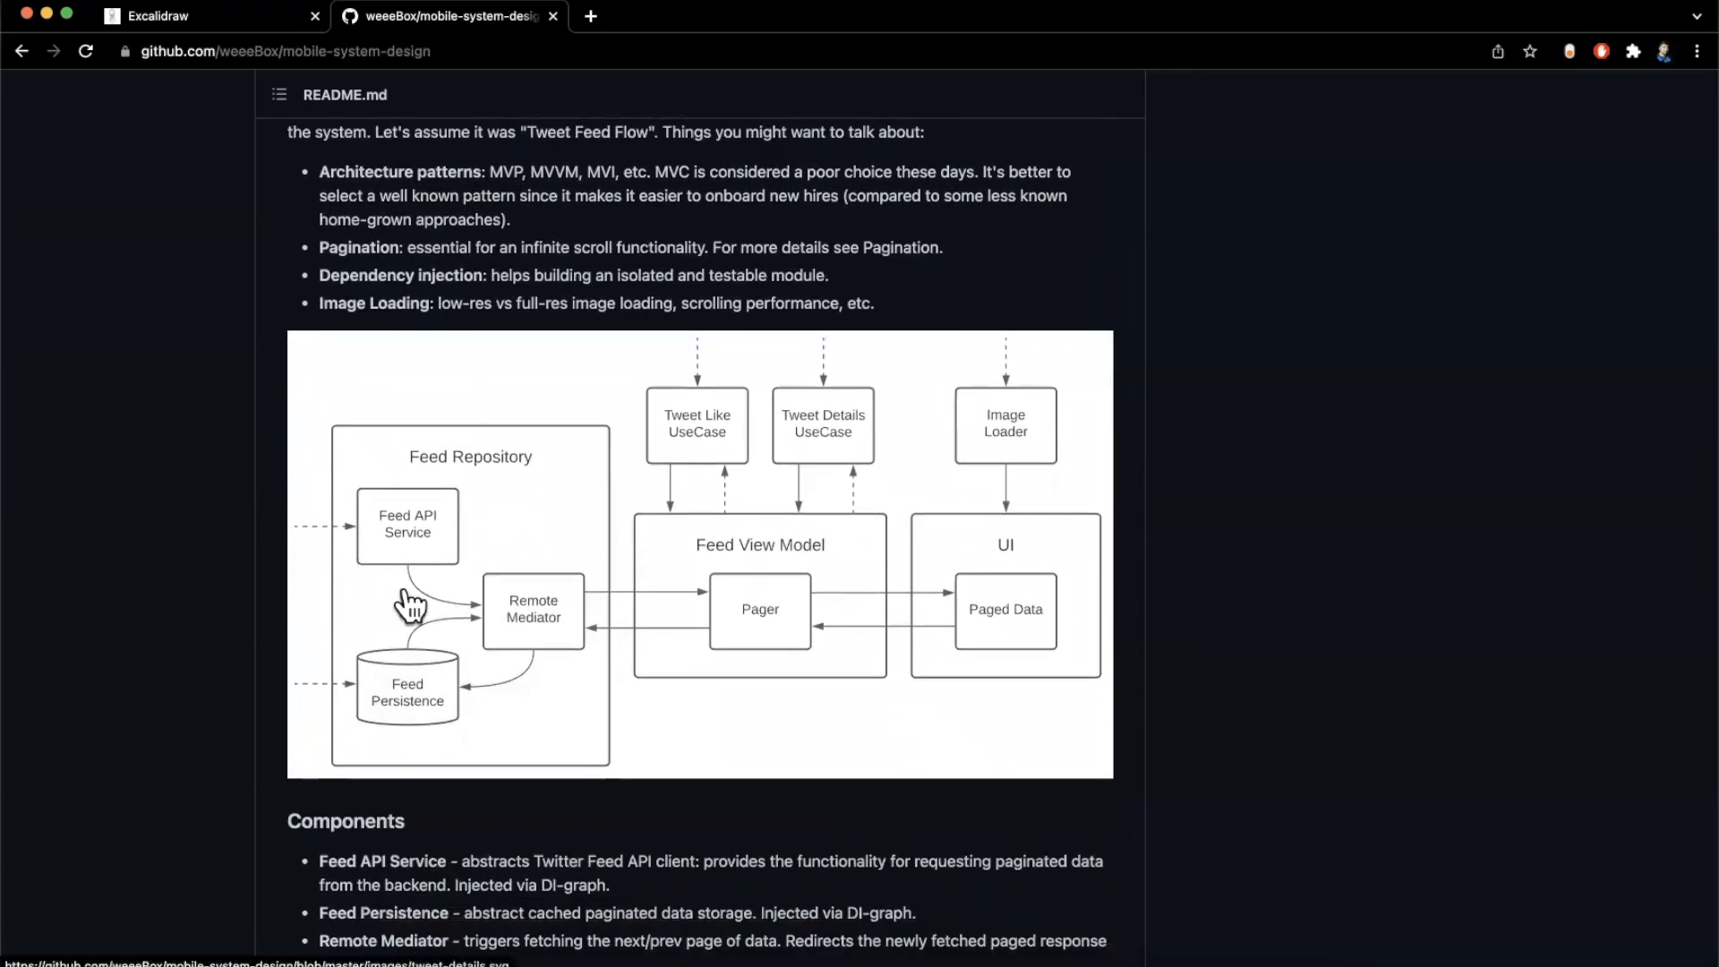
pyautogui.moveTo(534, 543)
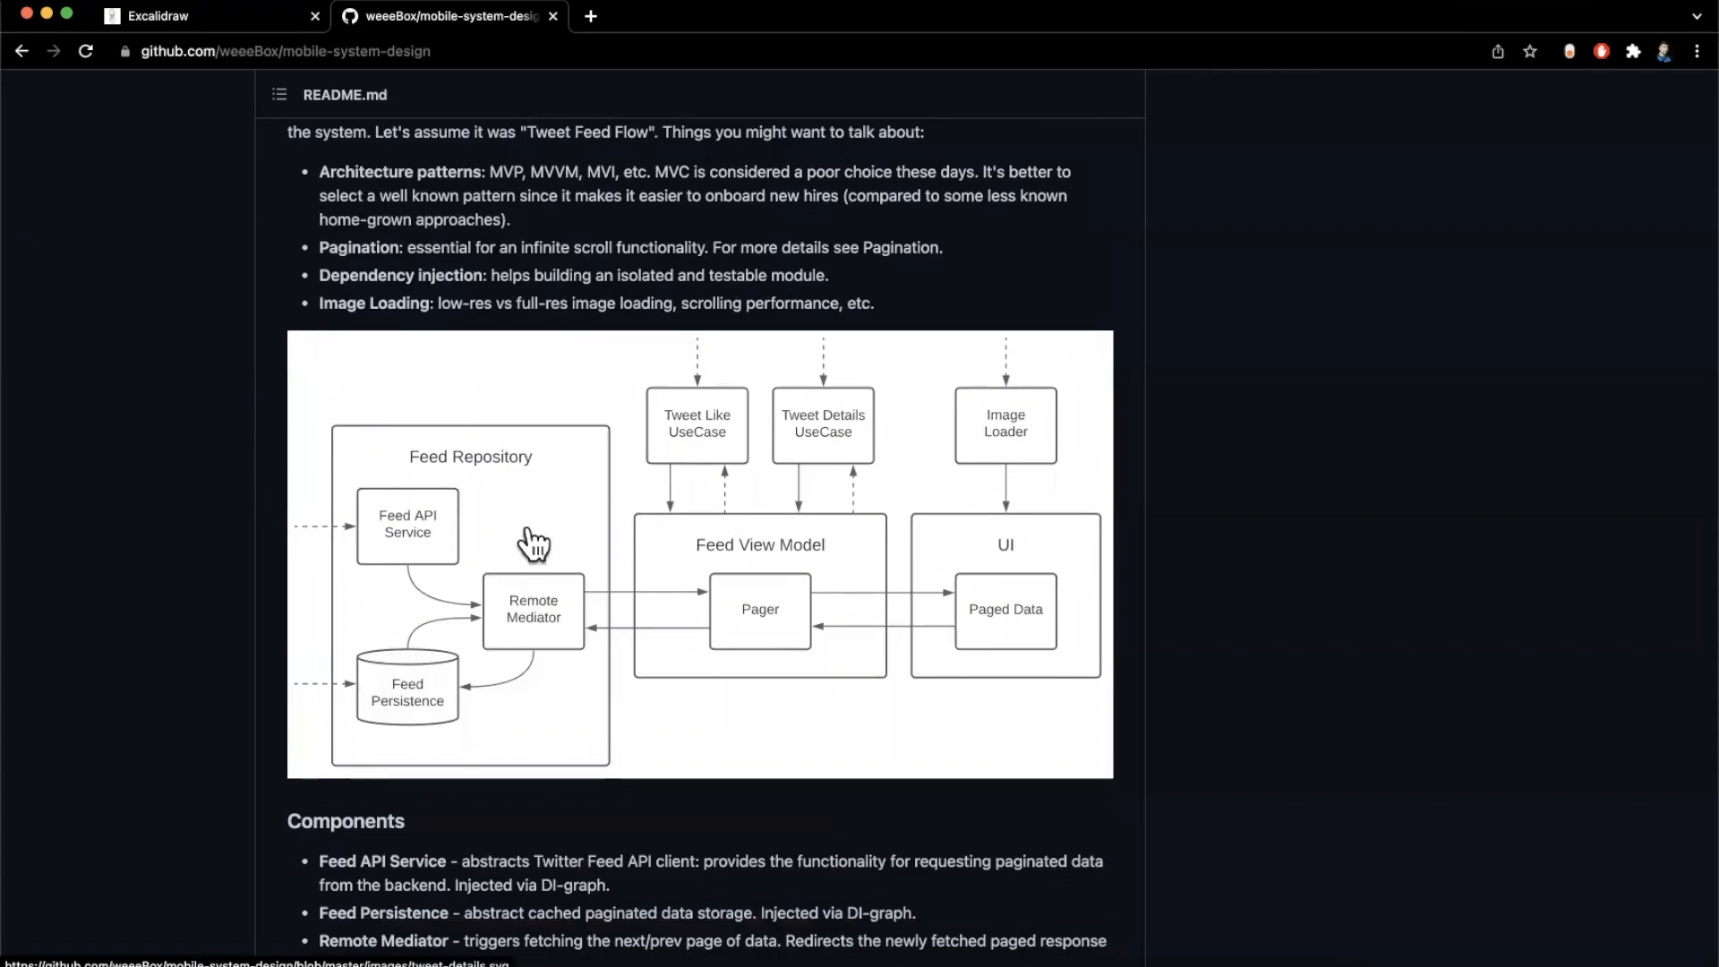
pyautogui.scroll(-3)
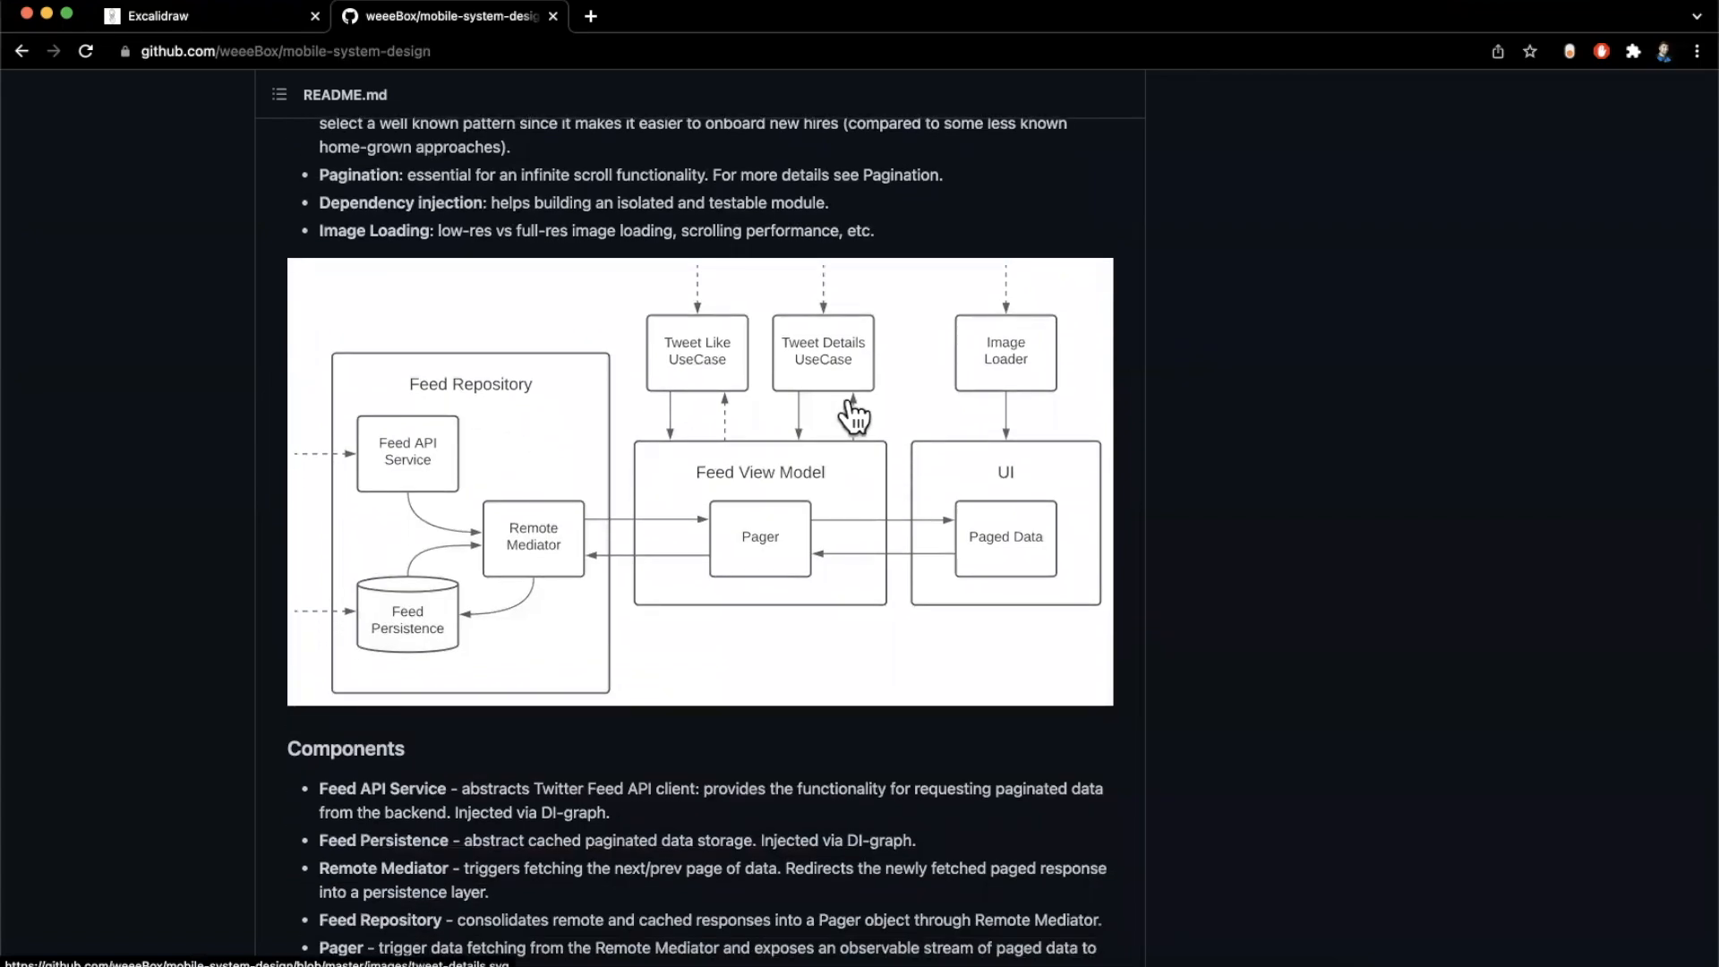
pyautogui.moveTo(757, 516)
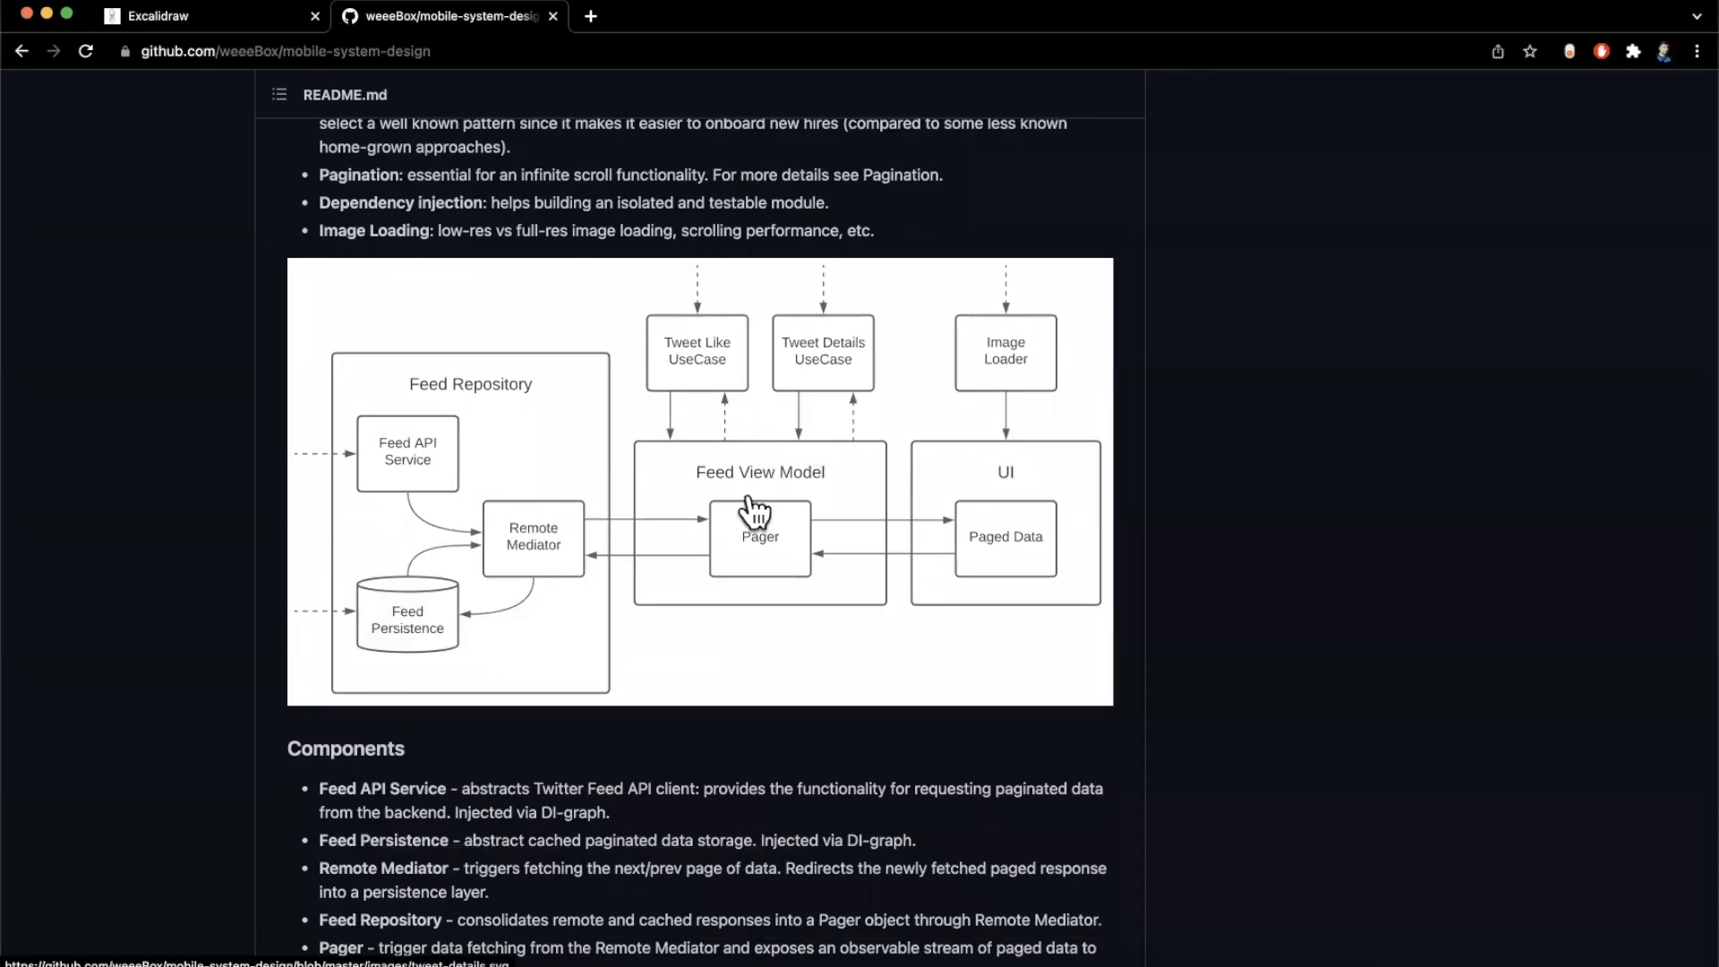
pyautogui.scroll(-3)
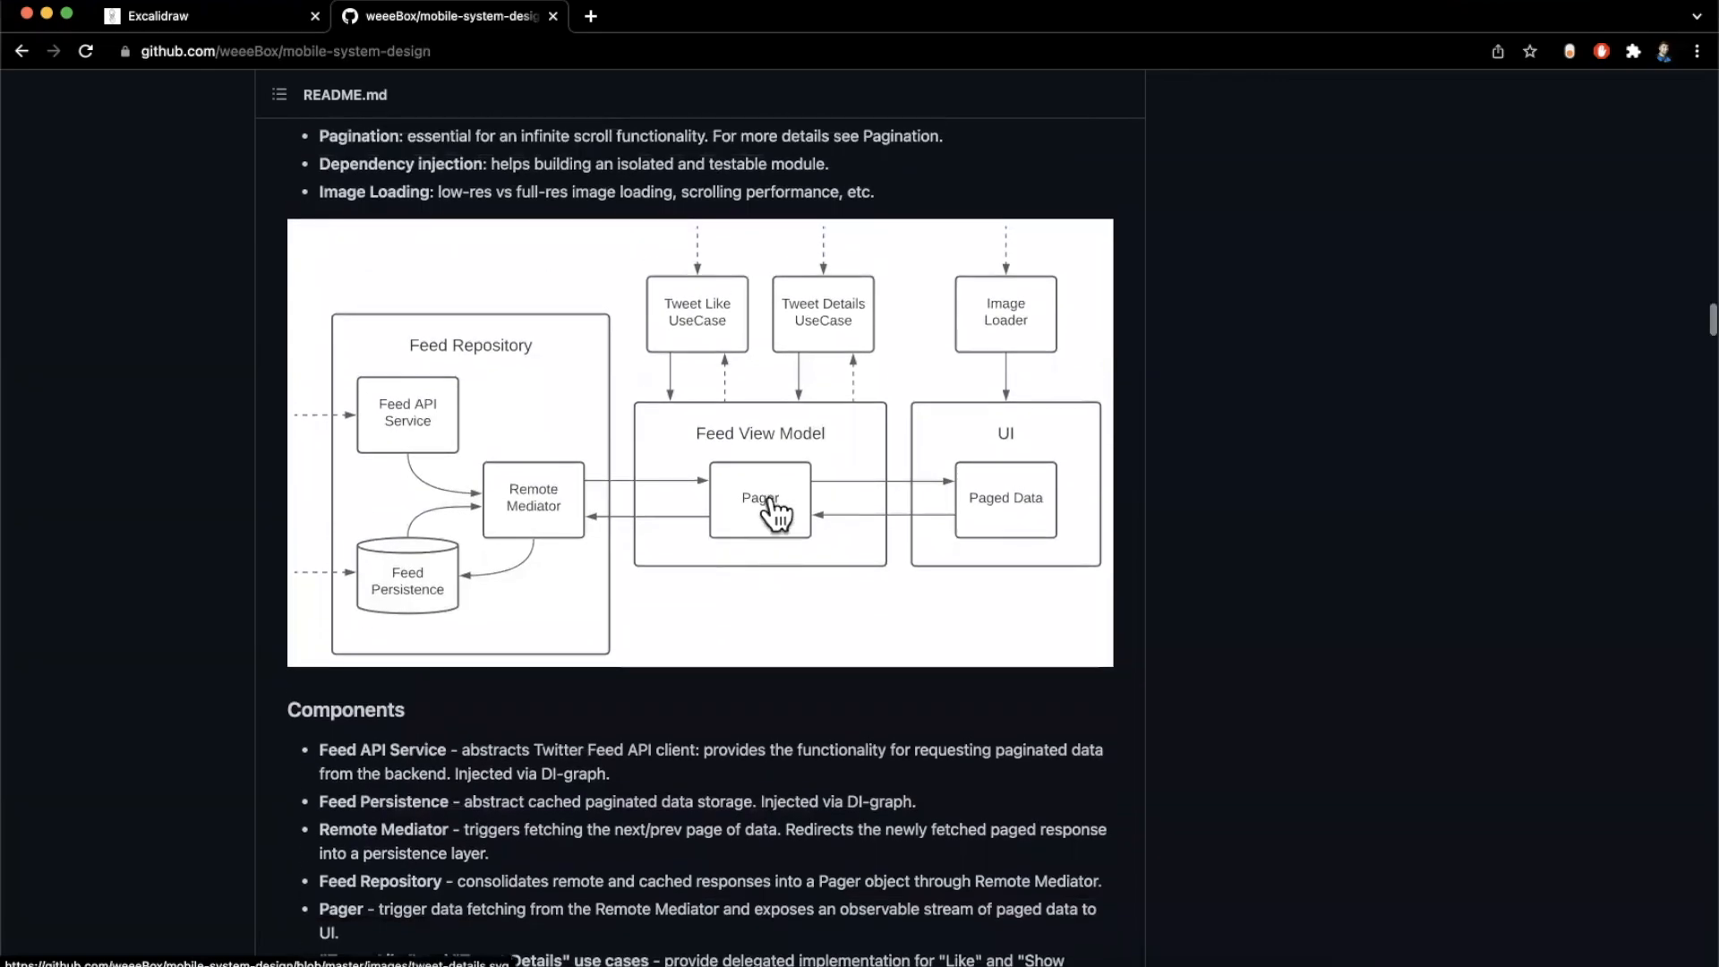
pyautogui.moveTo(831, 456)
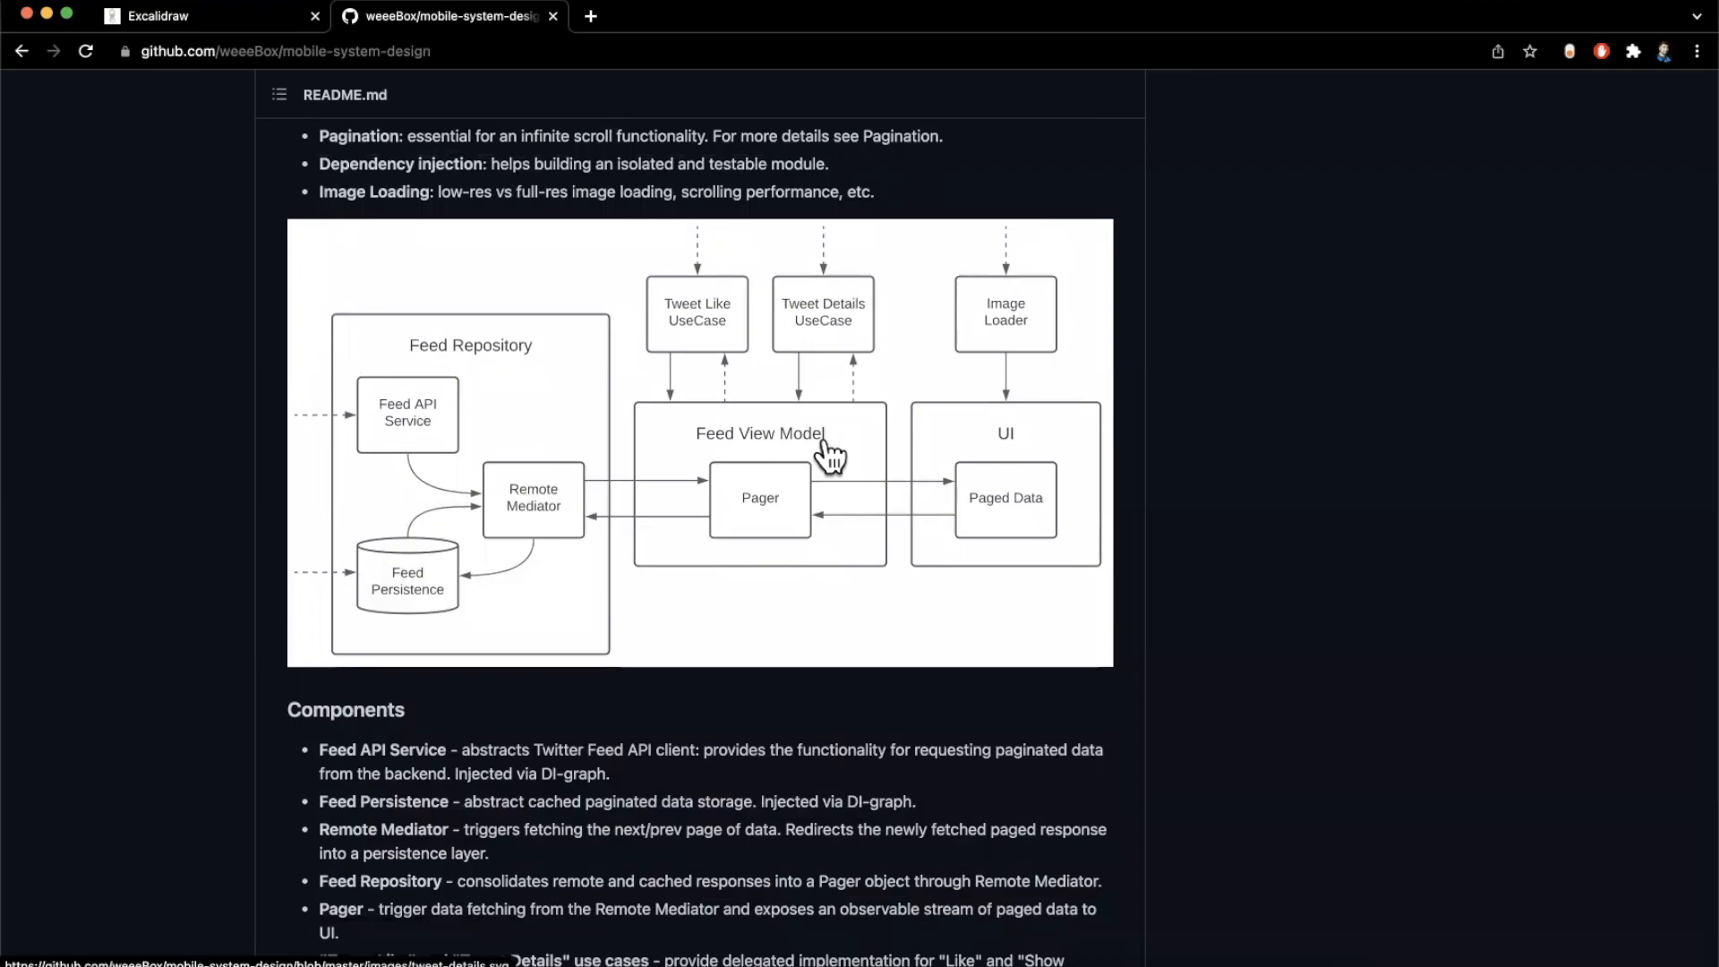
pyautogui.moveTo(817, 496)
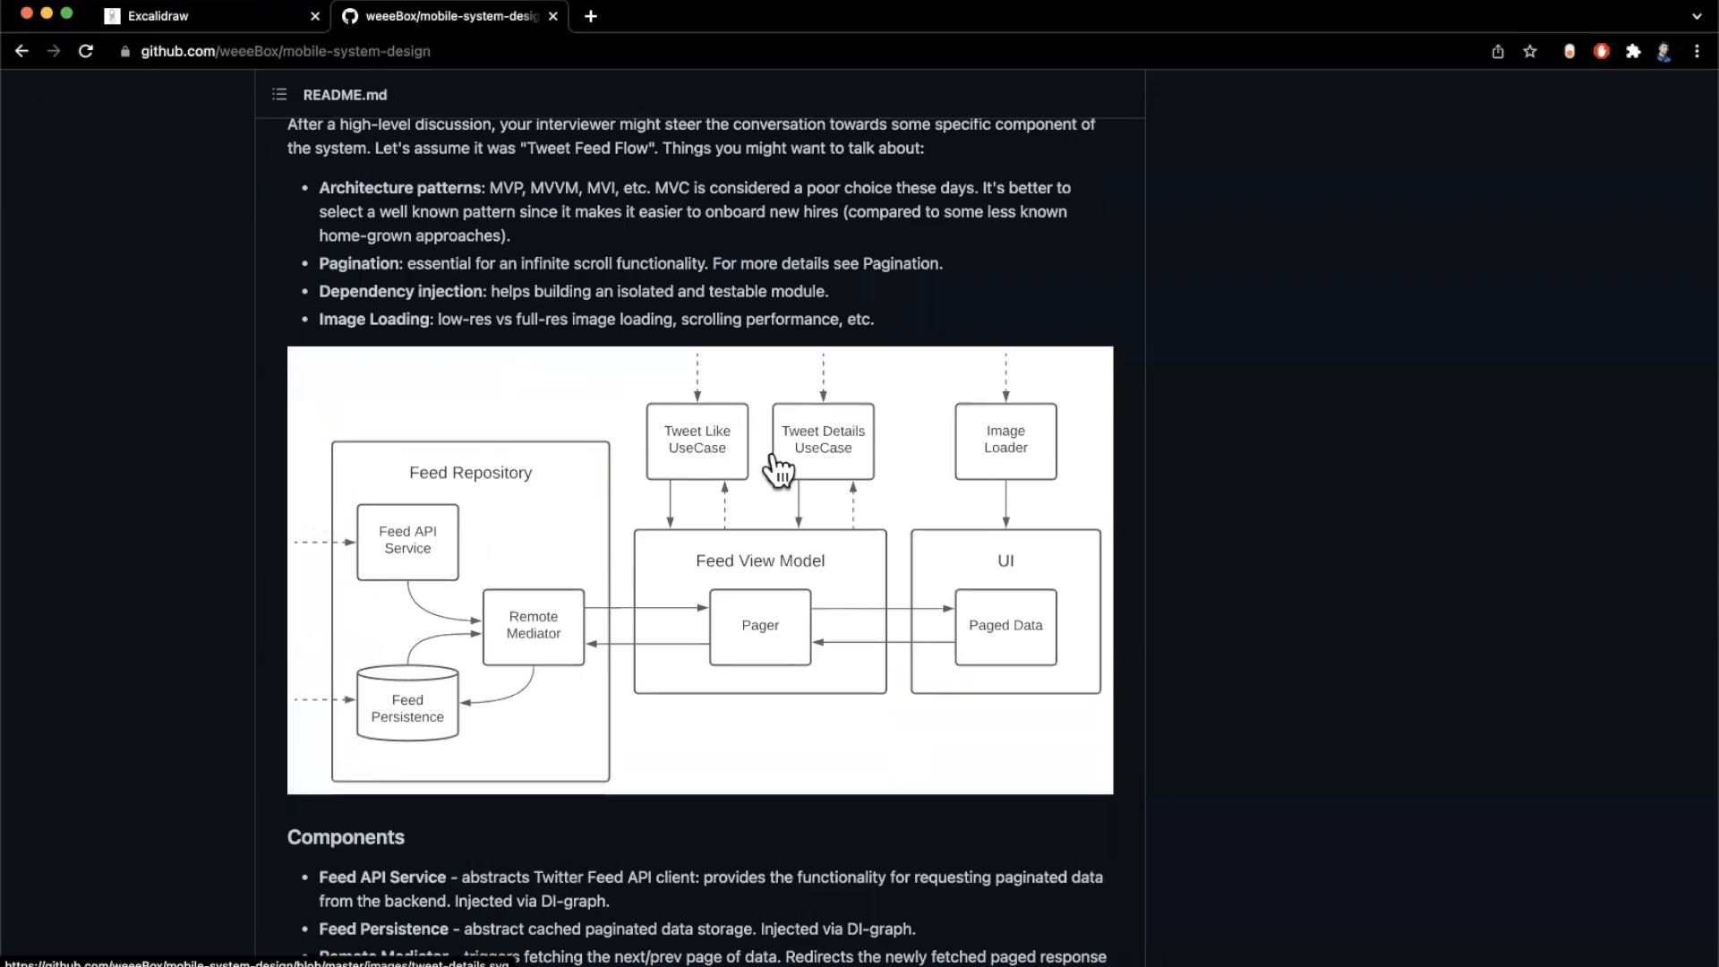
pyautogui.moveTo(909, 466)
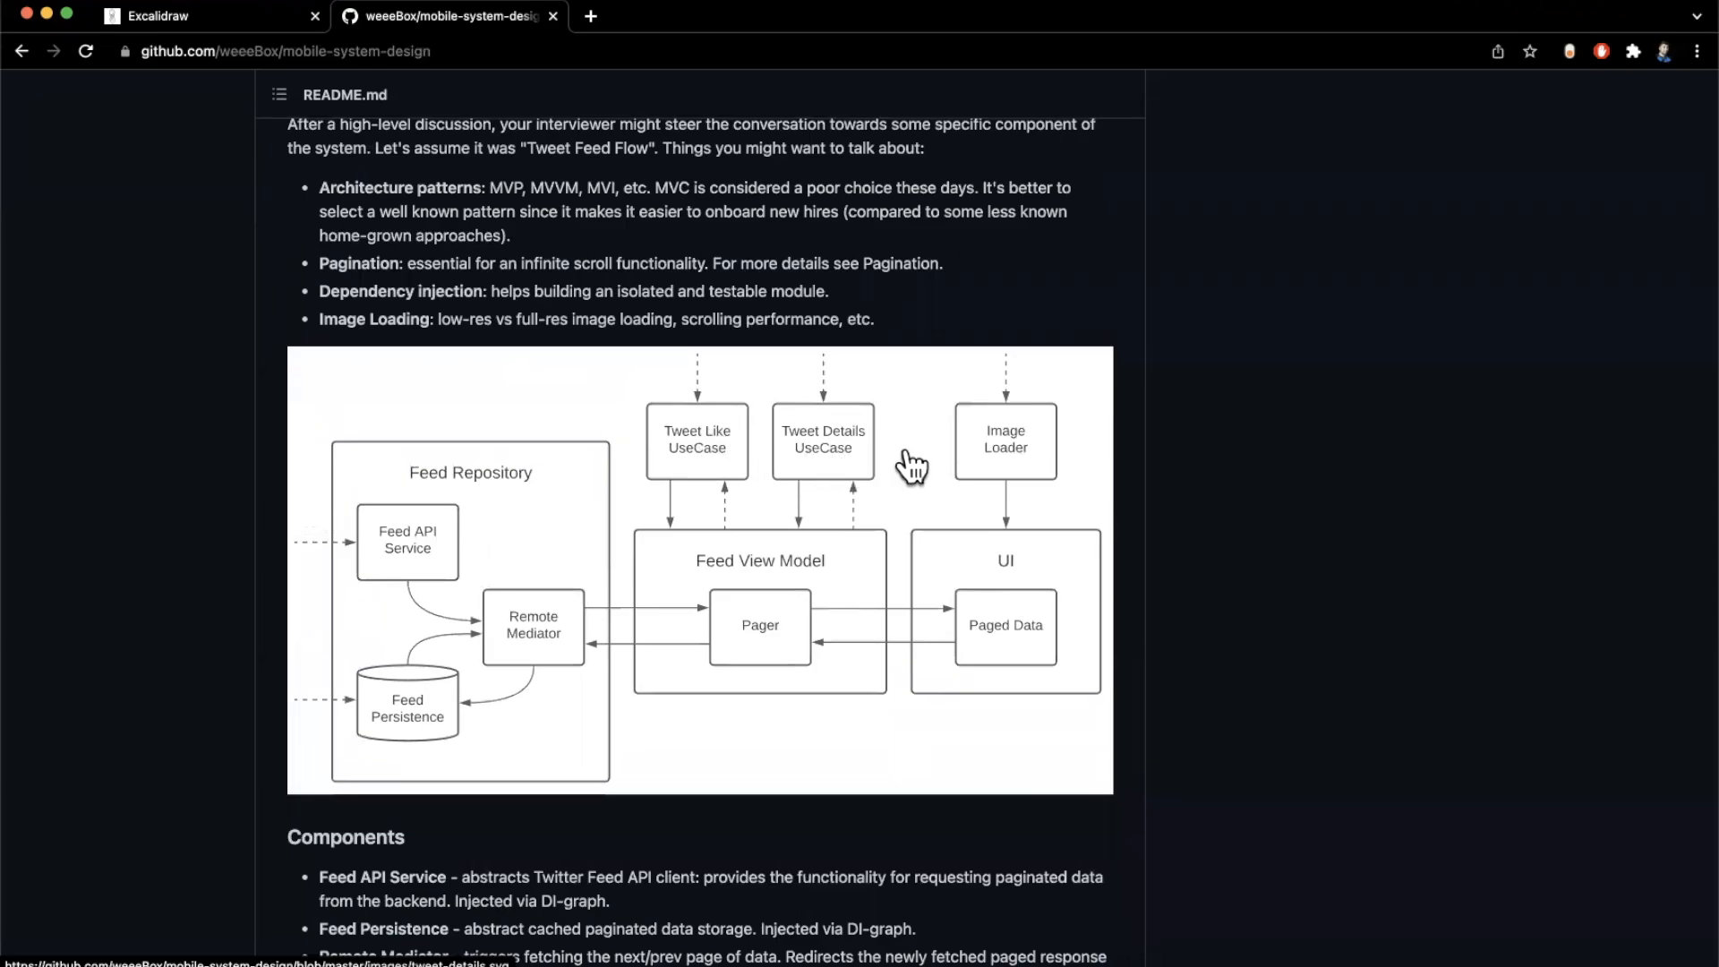
pyautogui.moveTo(1101, 460)
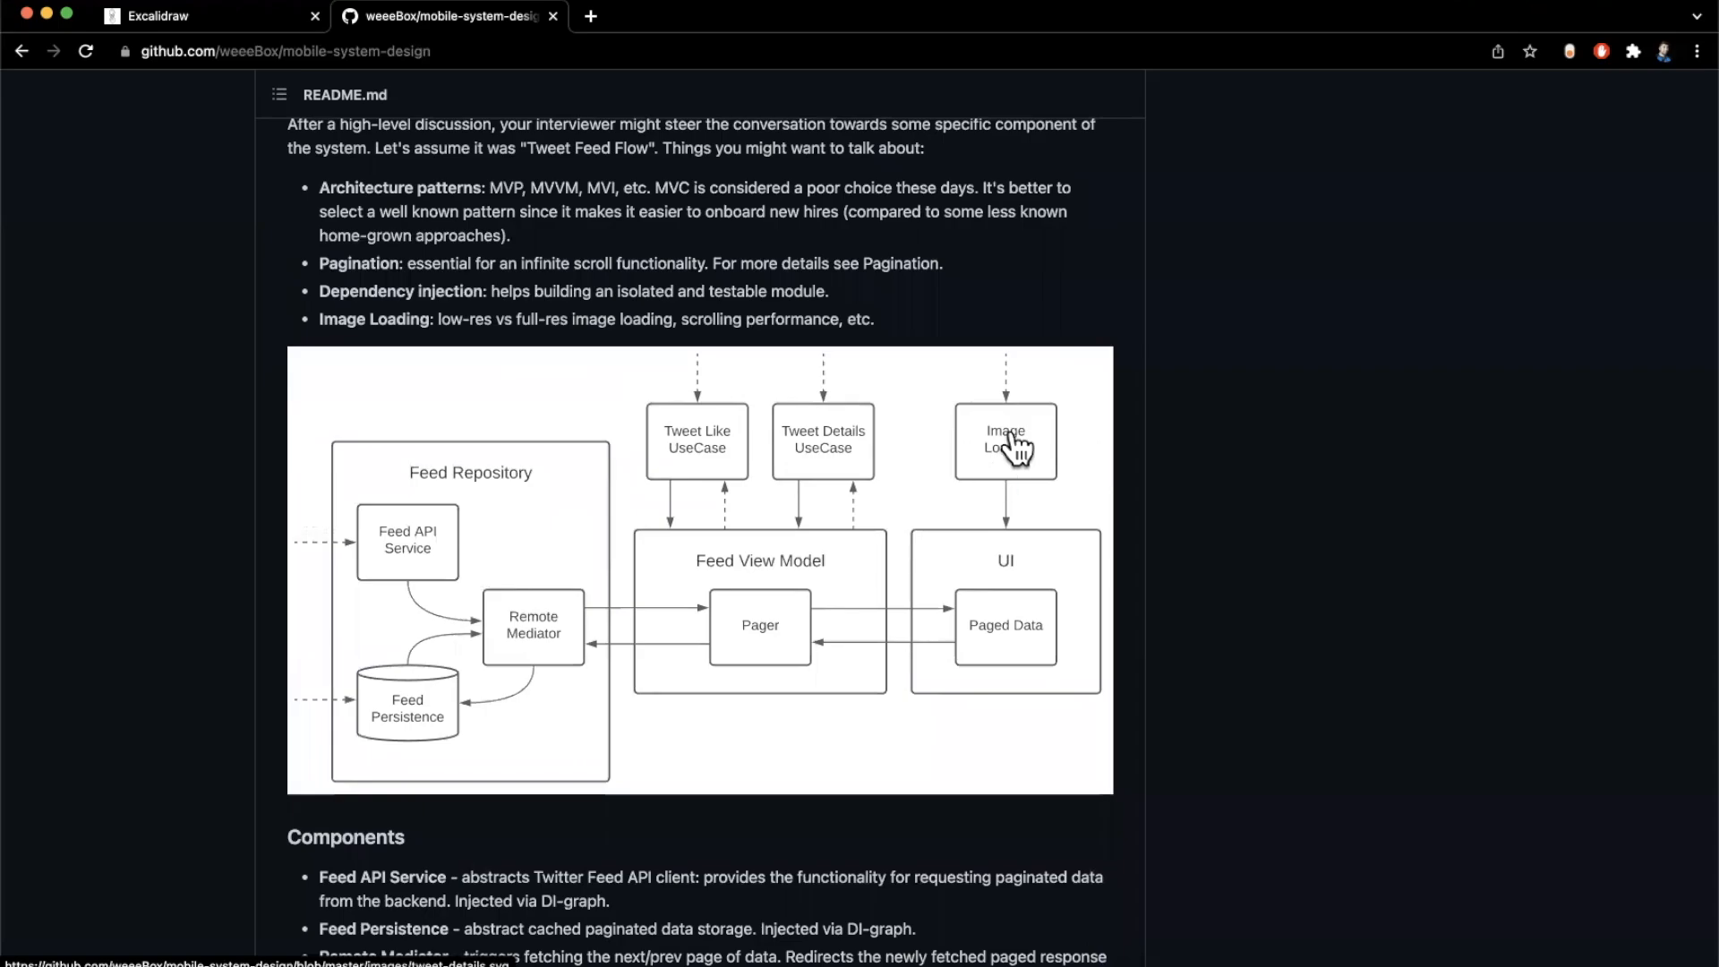
pyautogui.moveTo(991, 432)
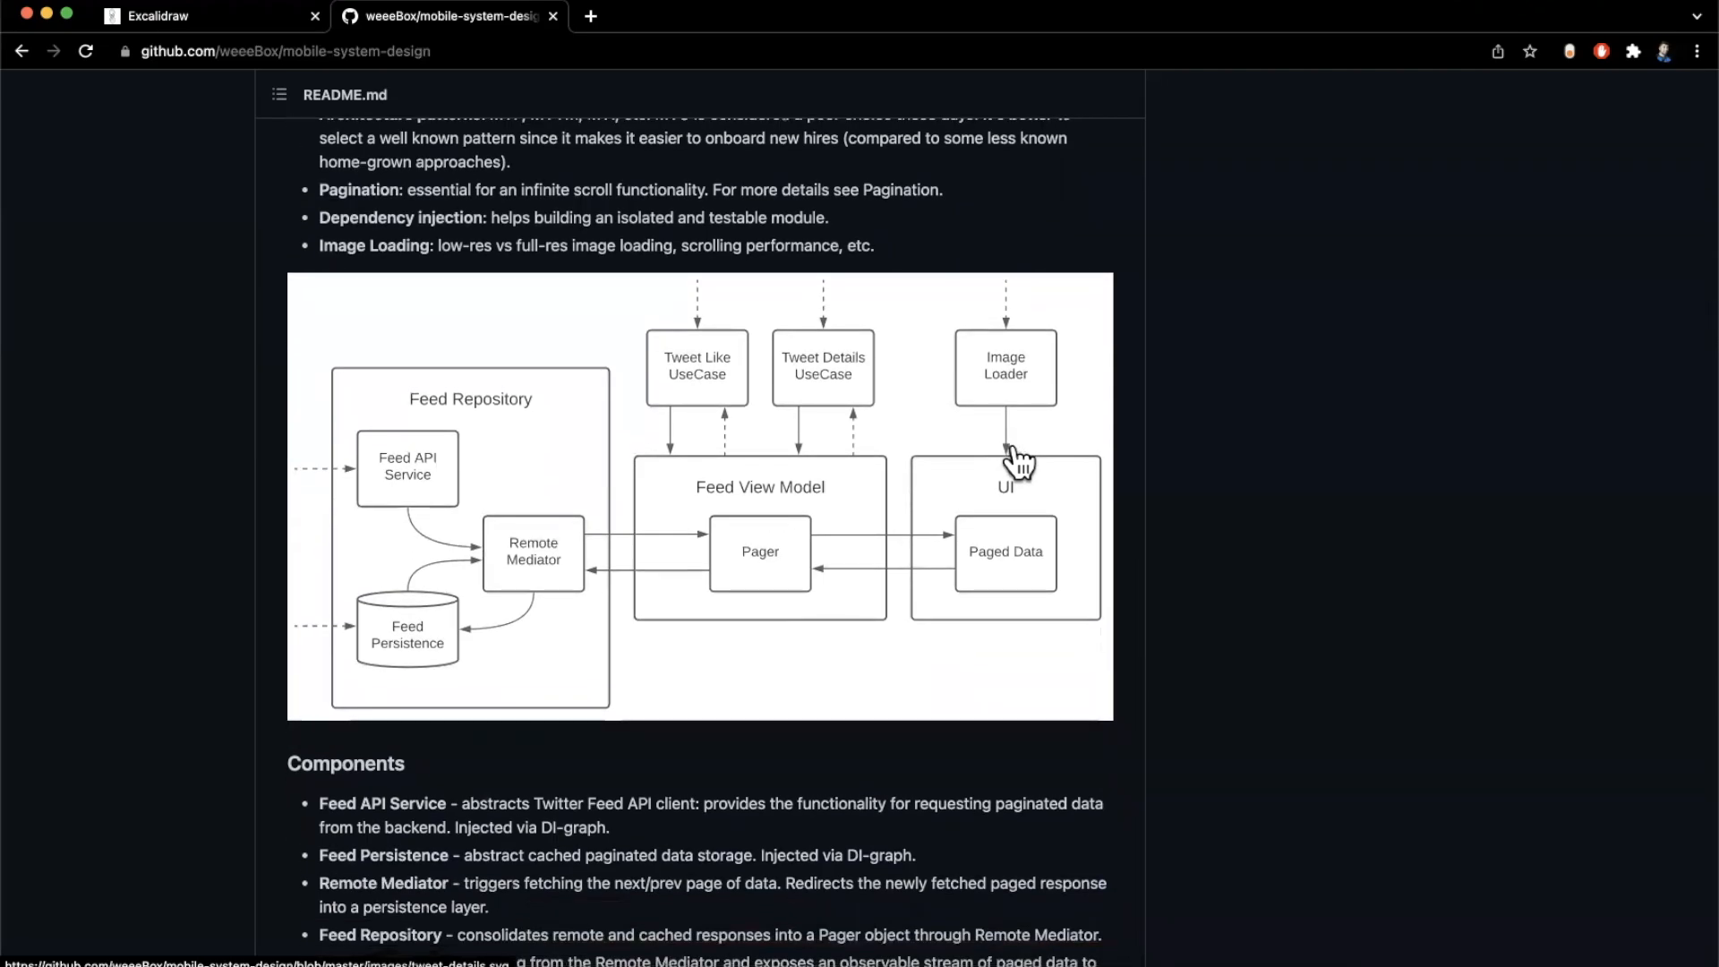
pyautogui.moveTo(1050, 414)
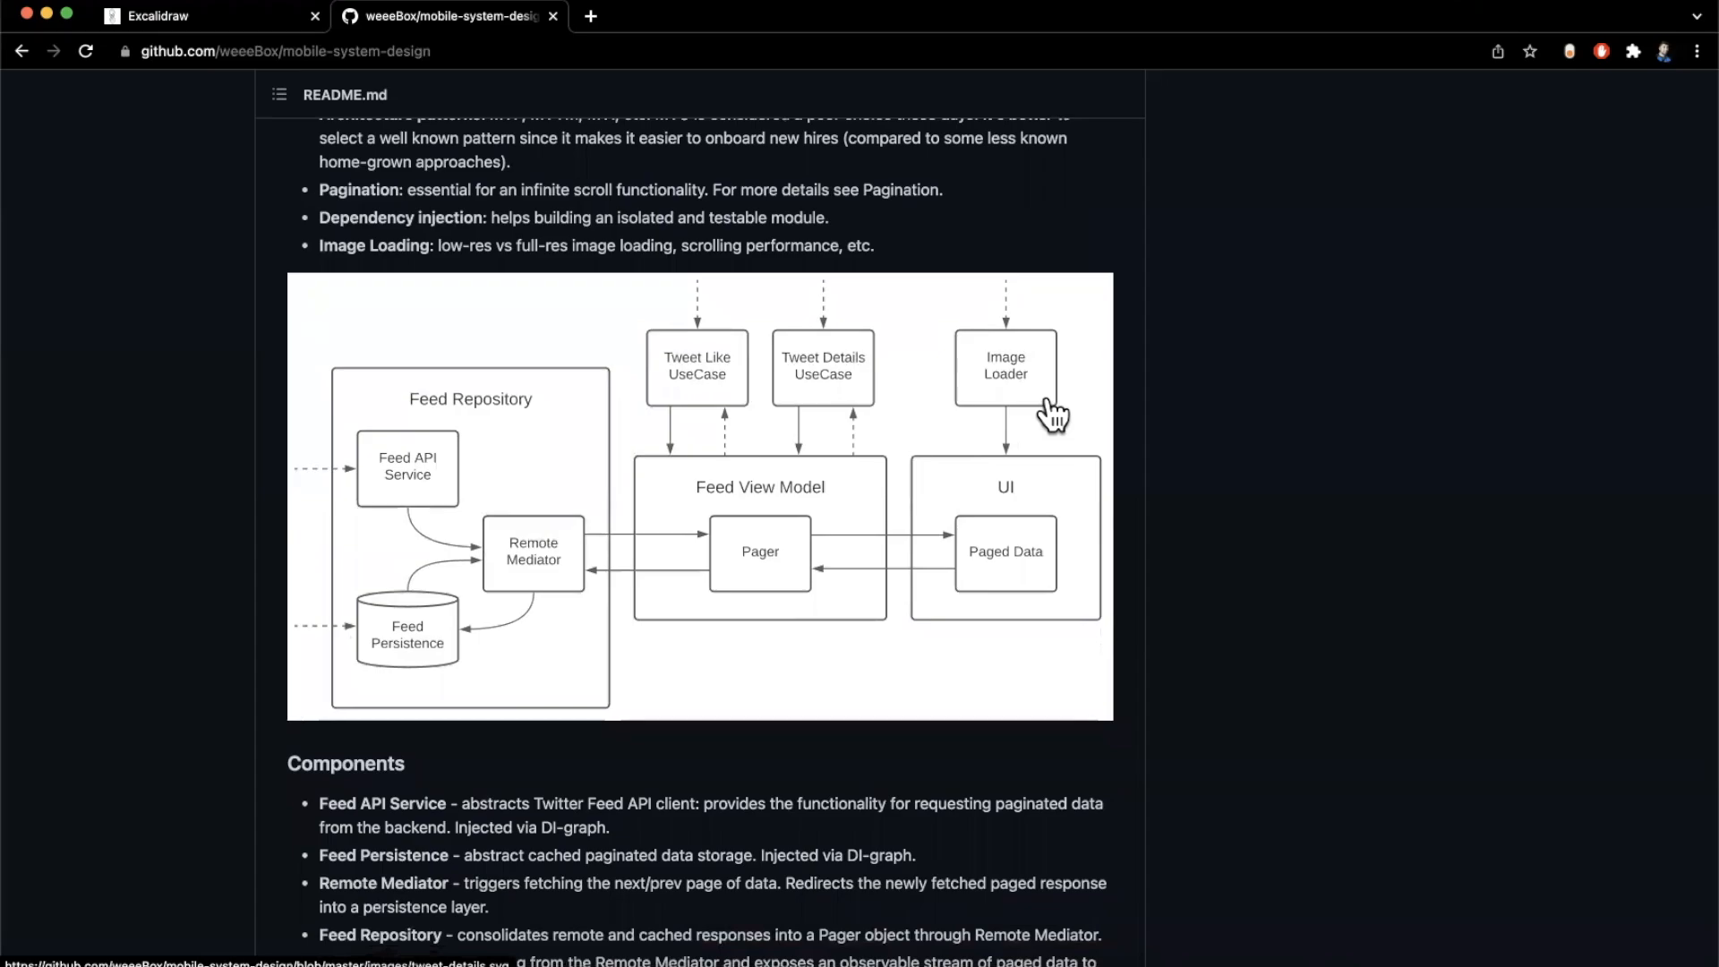
pyautogui.moveTo(1101, 414)
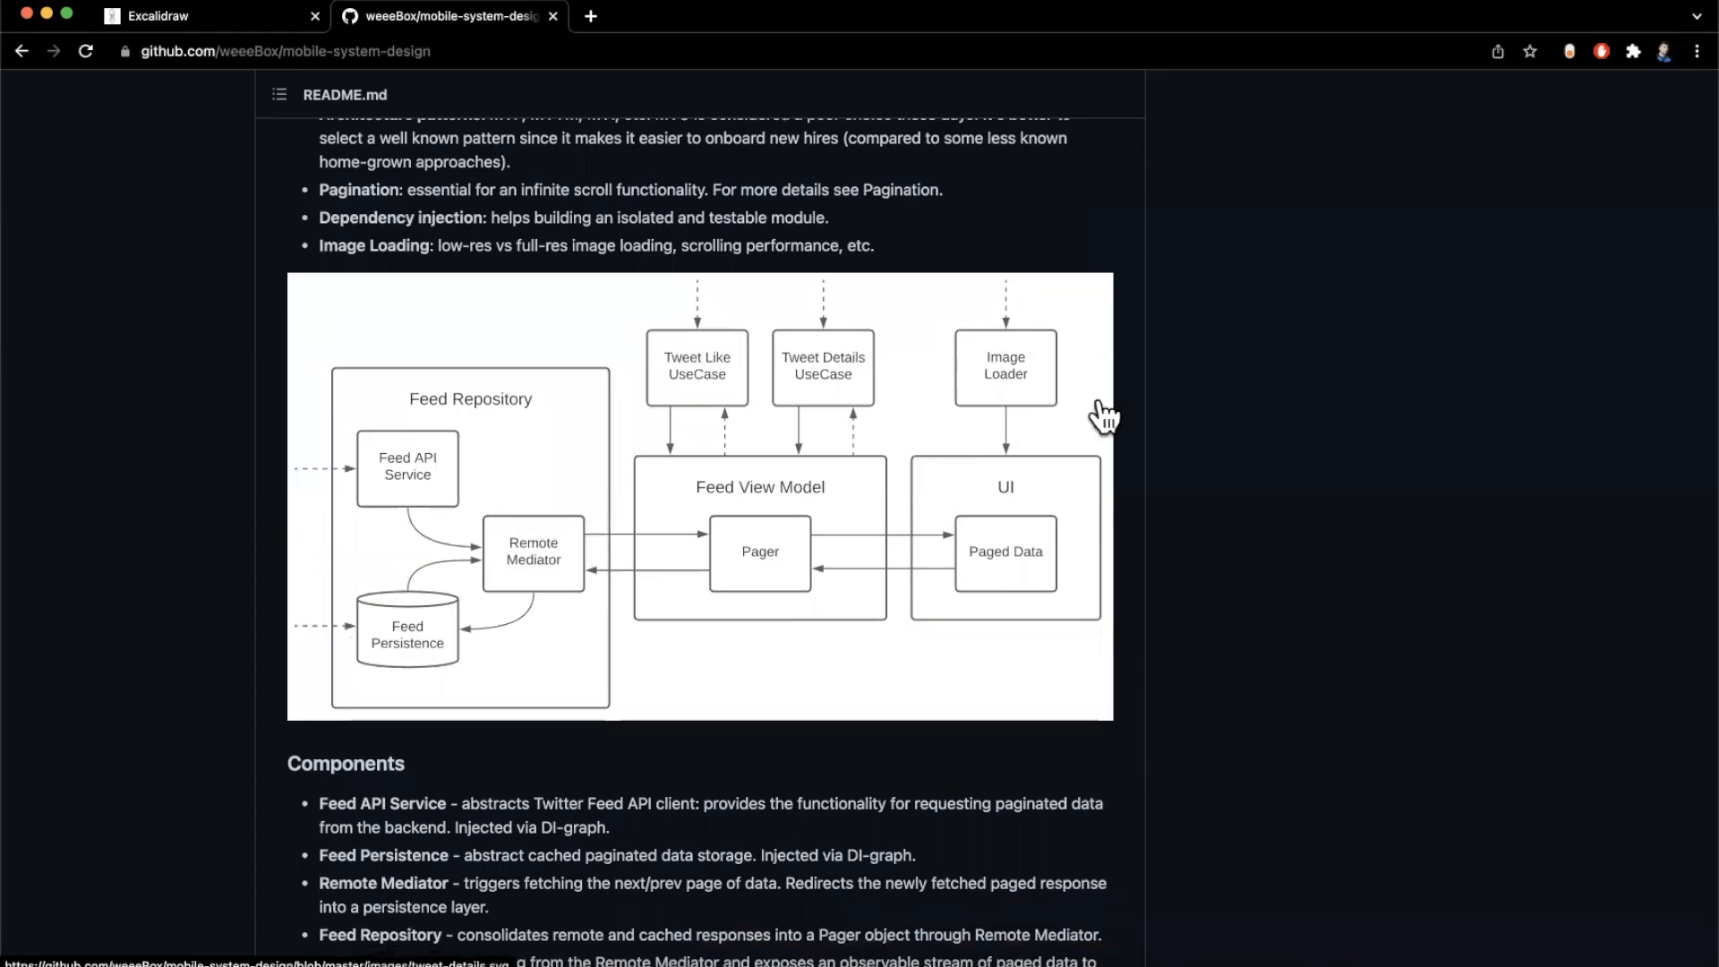
pyautogui.moveTo(1144, 423)
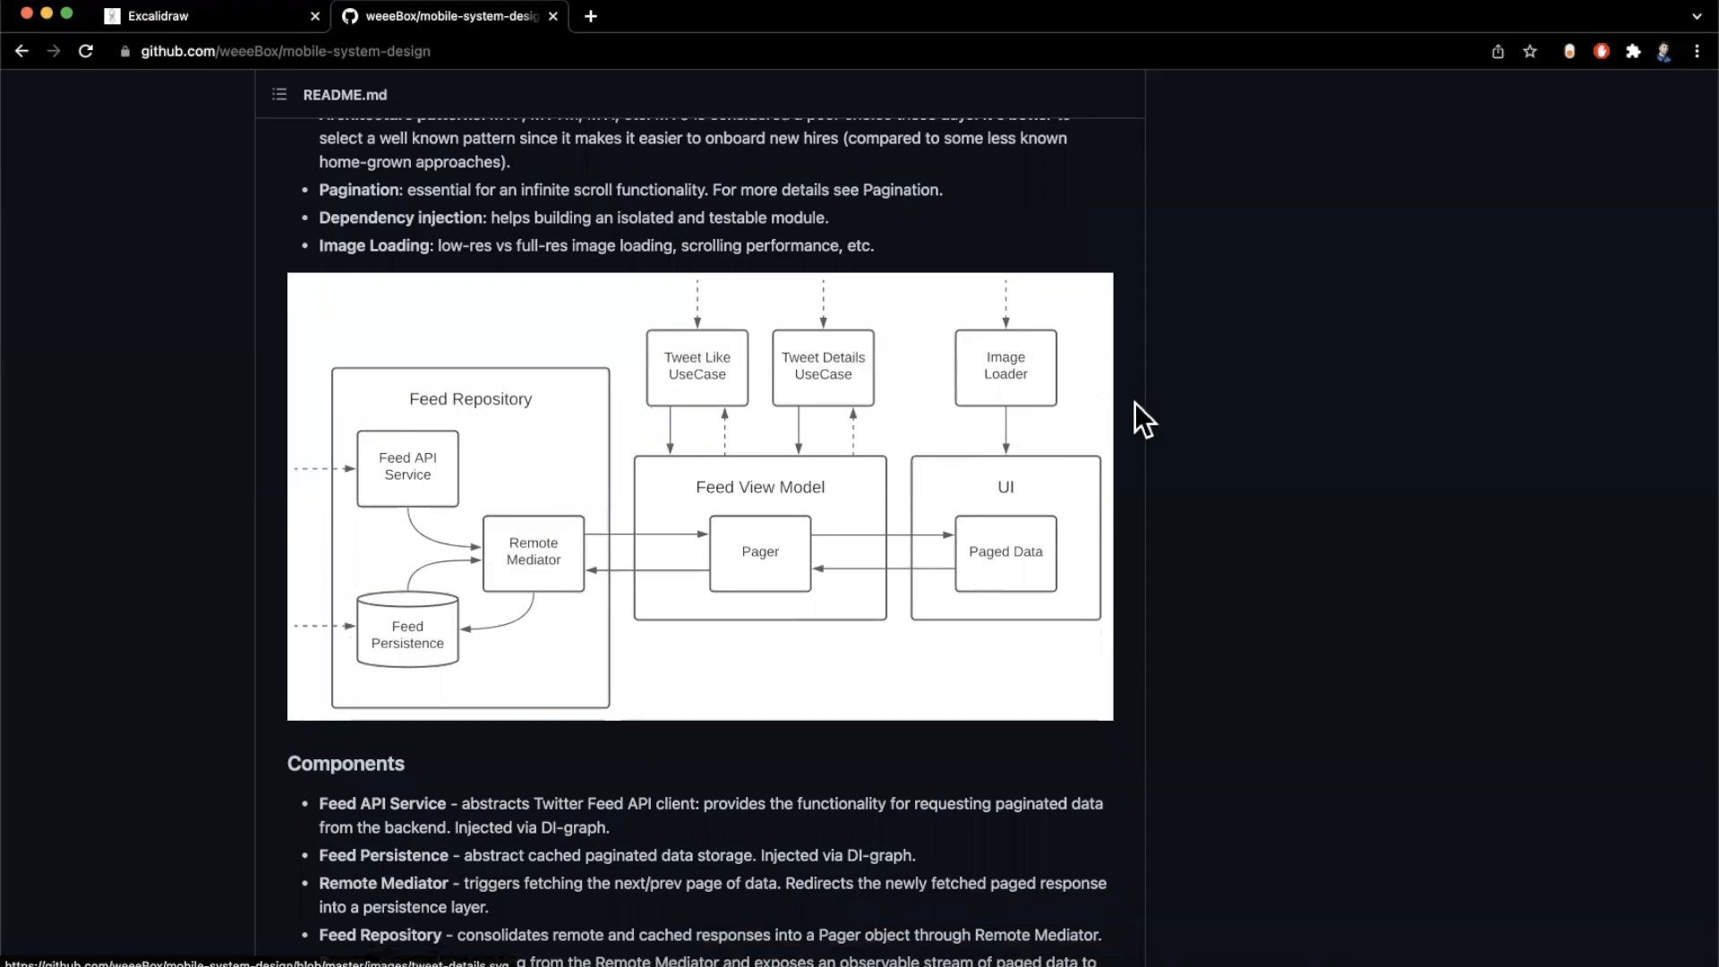
pyautogui.scroll(-3)
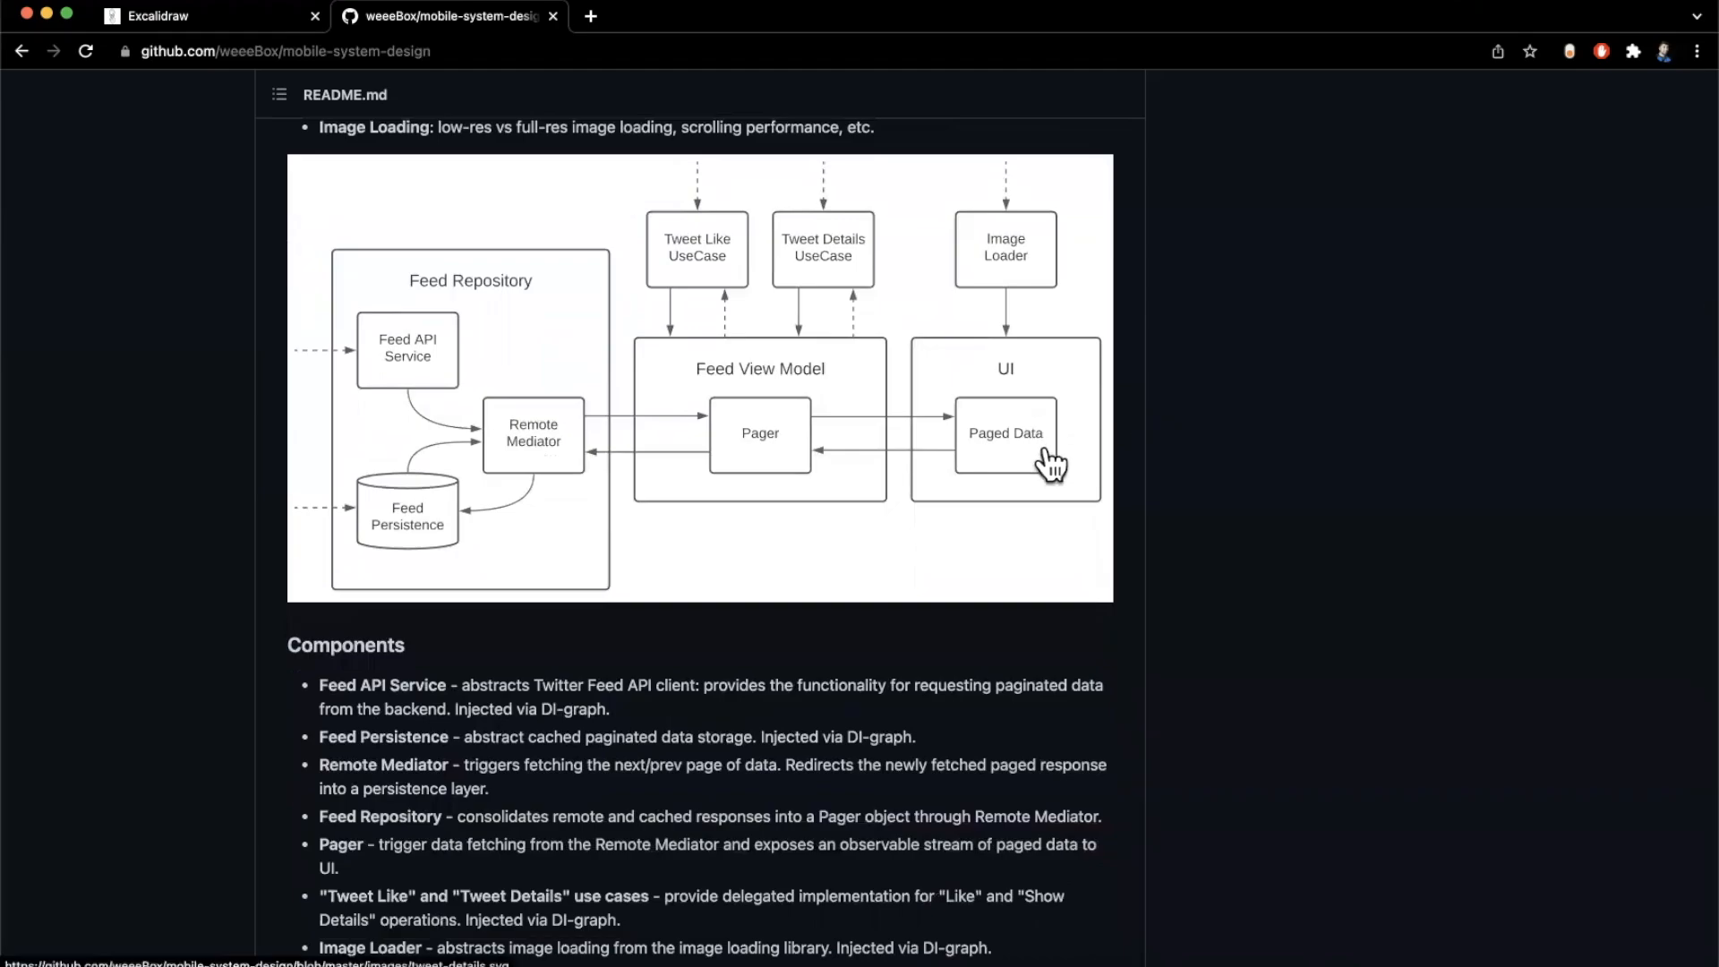
pyautogui.scroll(3)
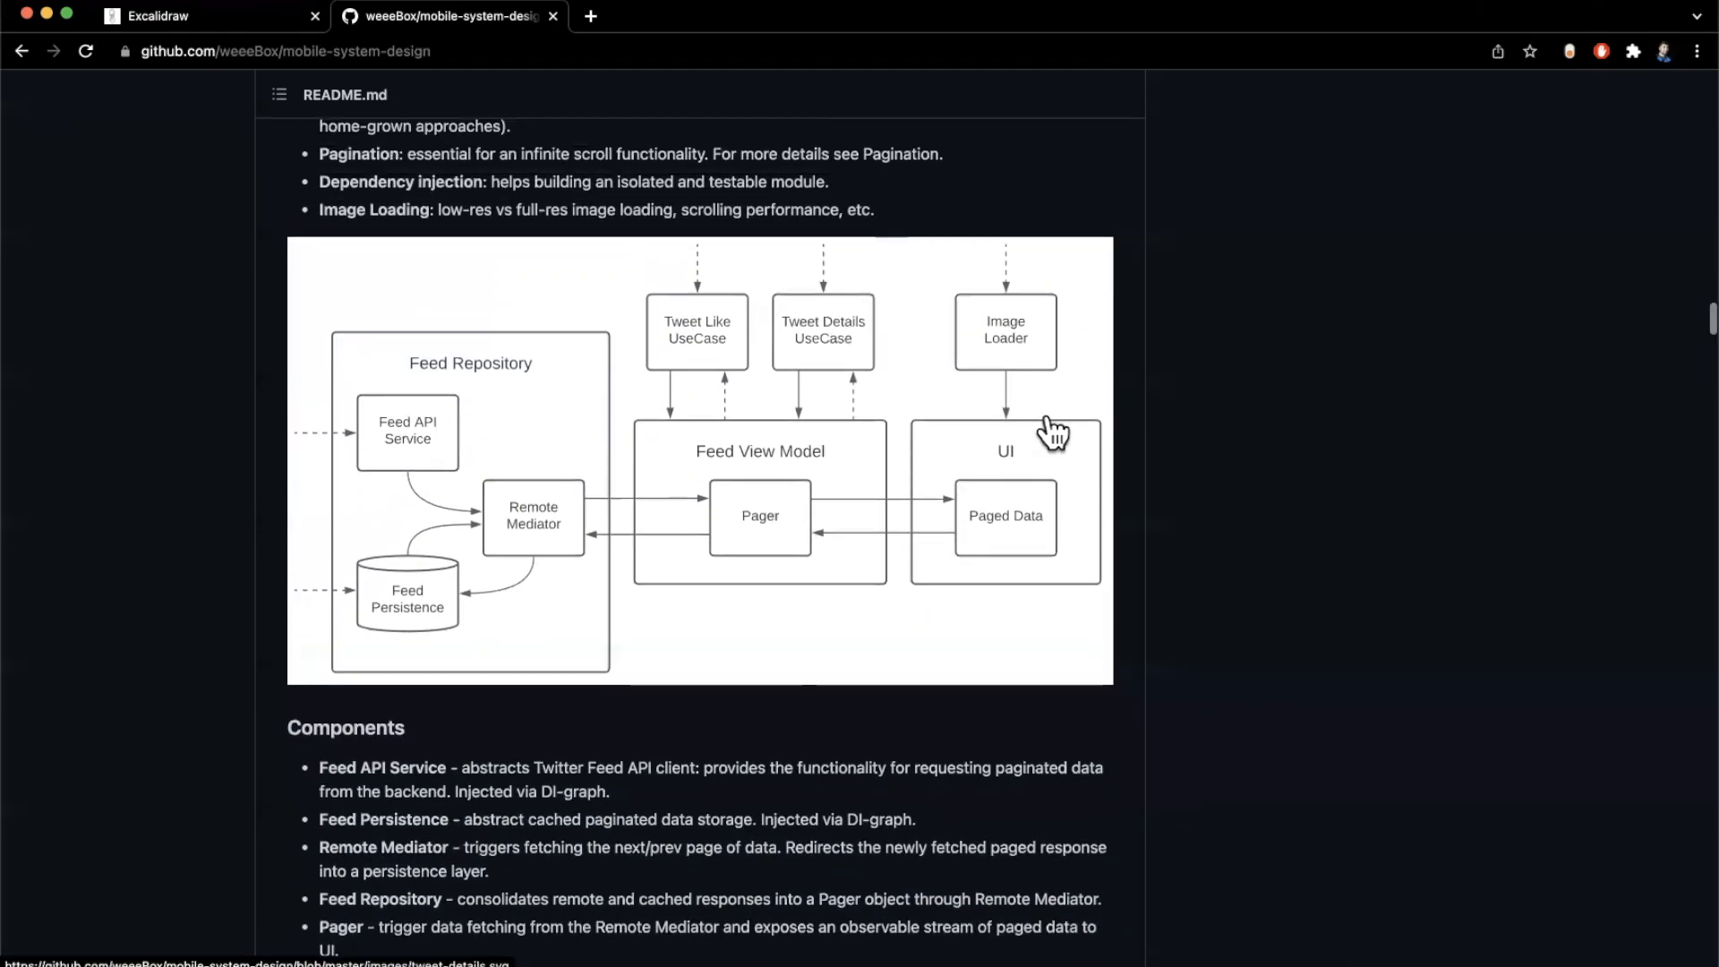
pyautogui.moveTo(1069, 356)
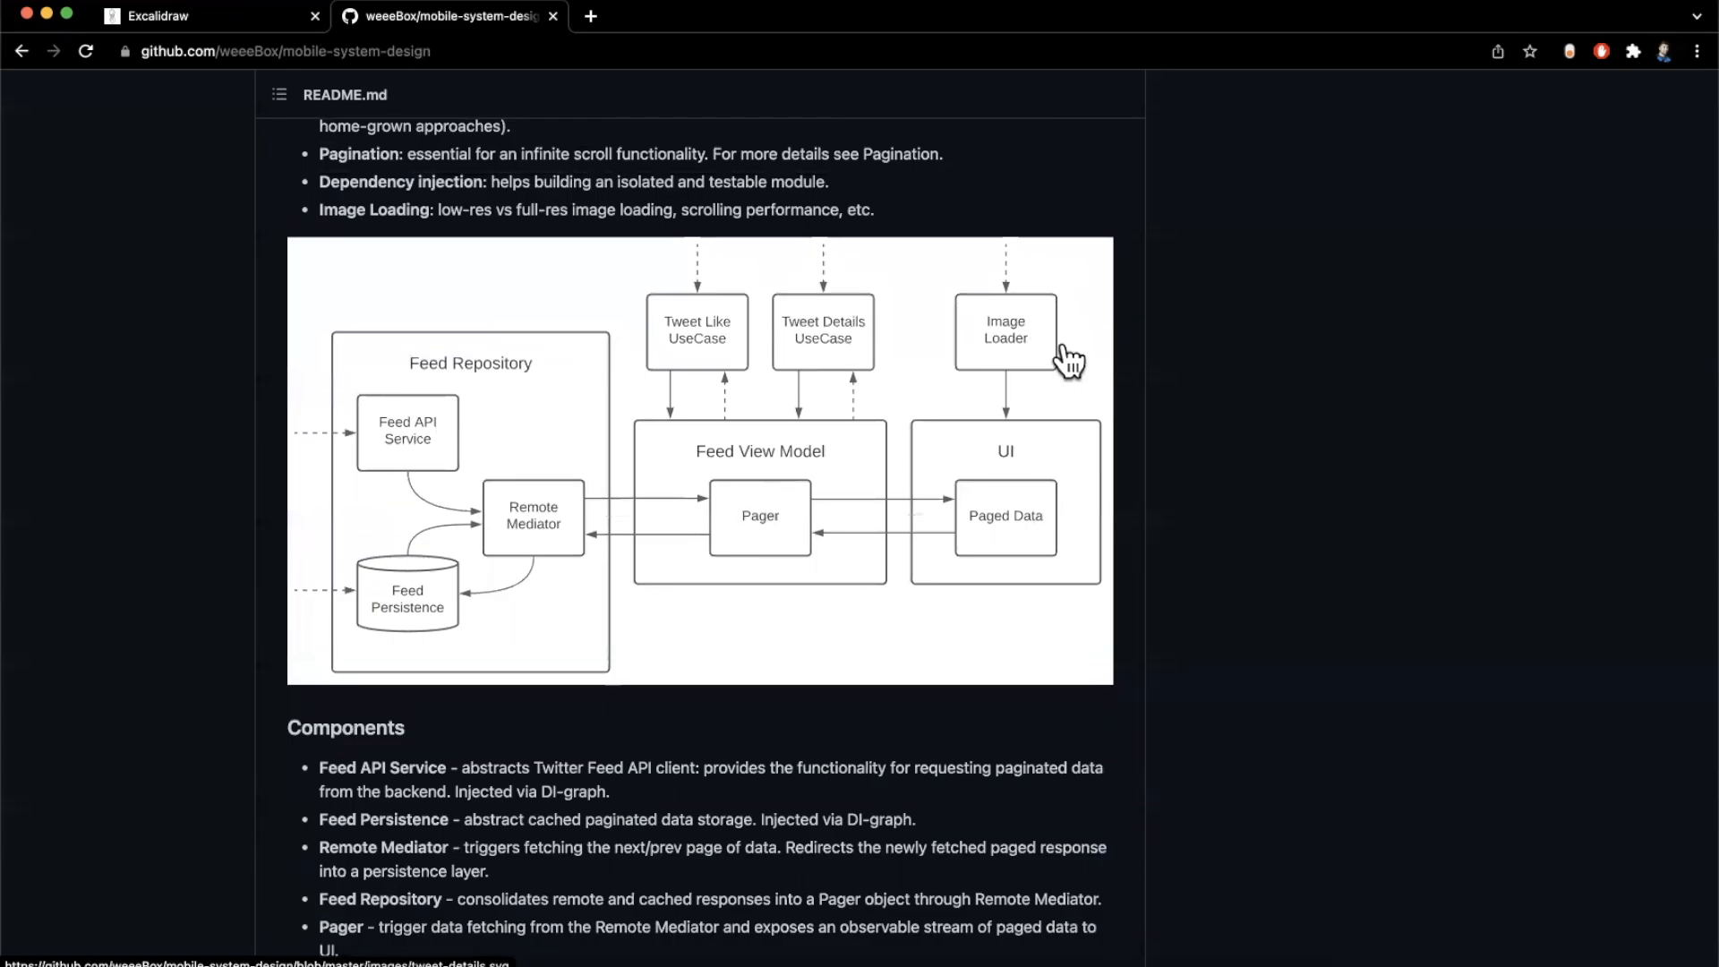
pyautogui.moveTo(1044, 356)
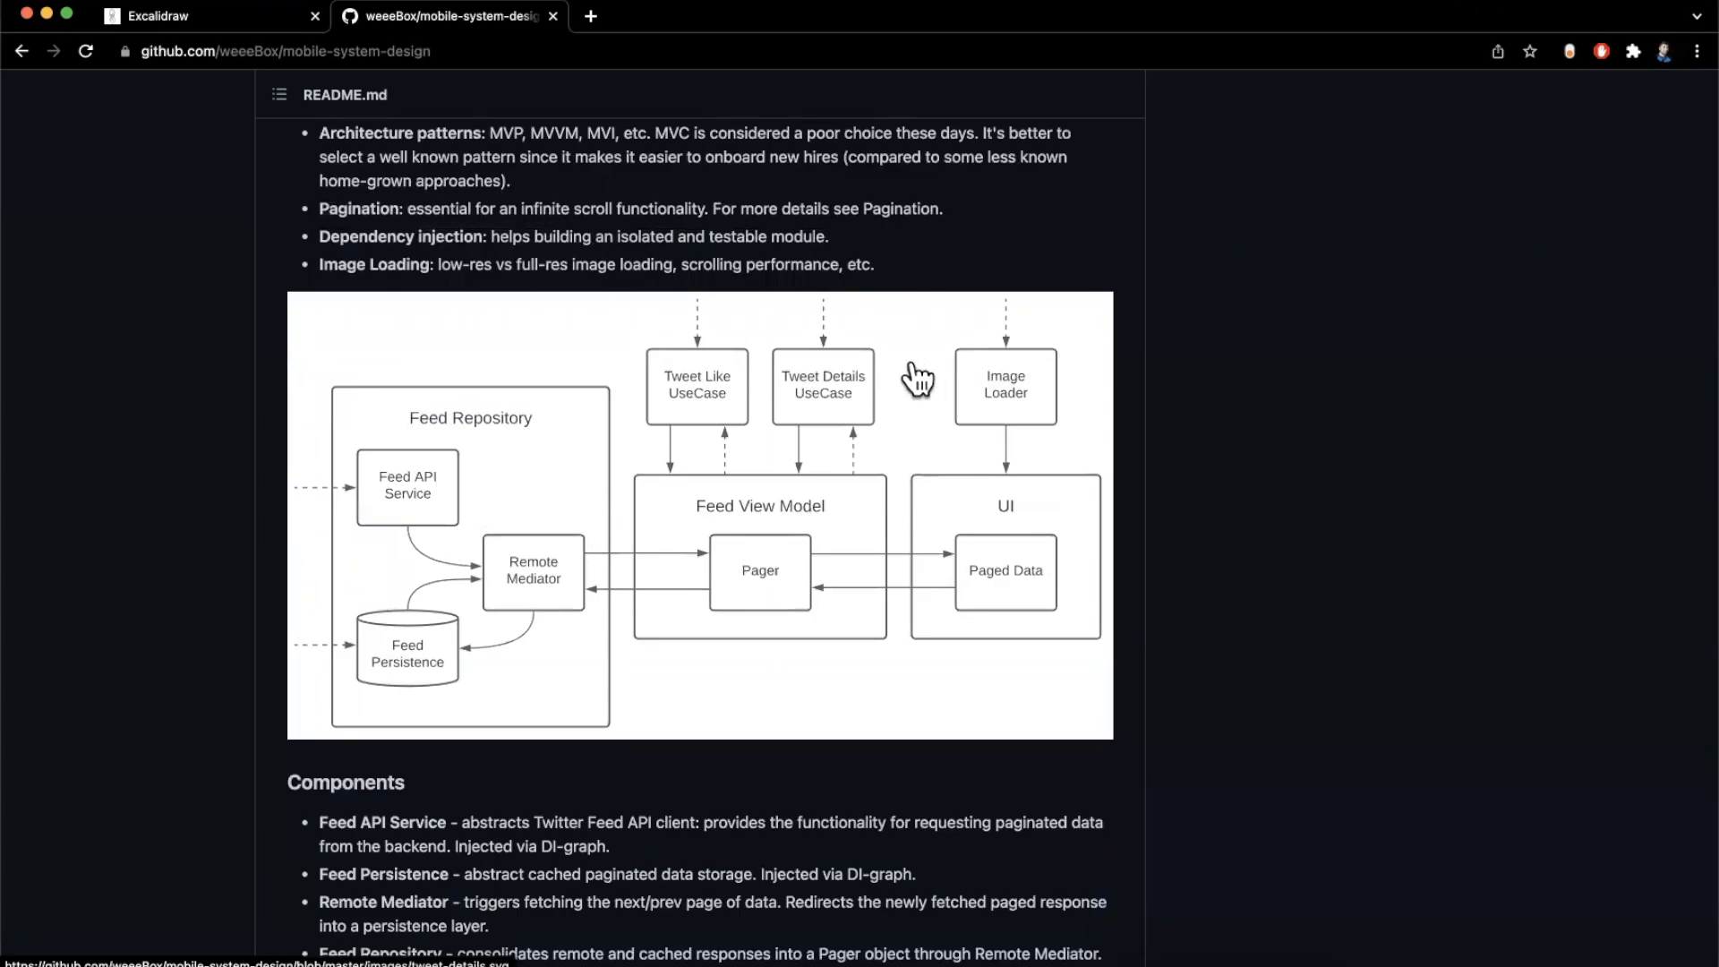
pyautogui.moveTo(272, 473)
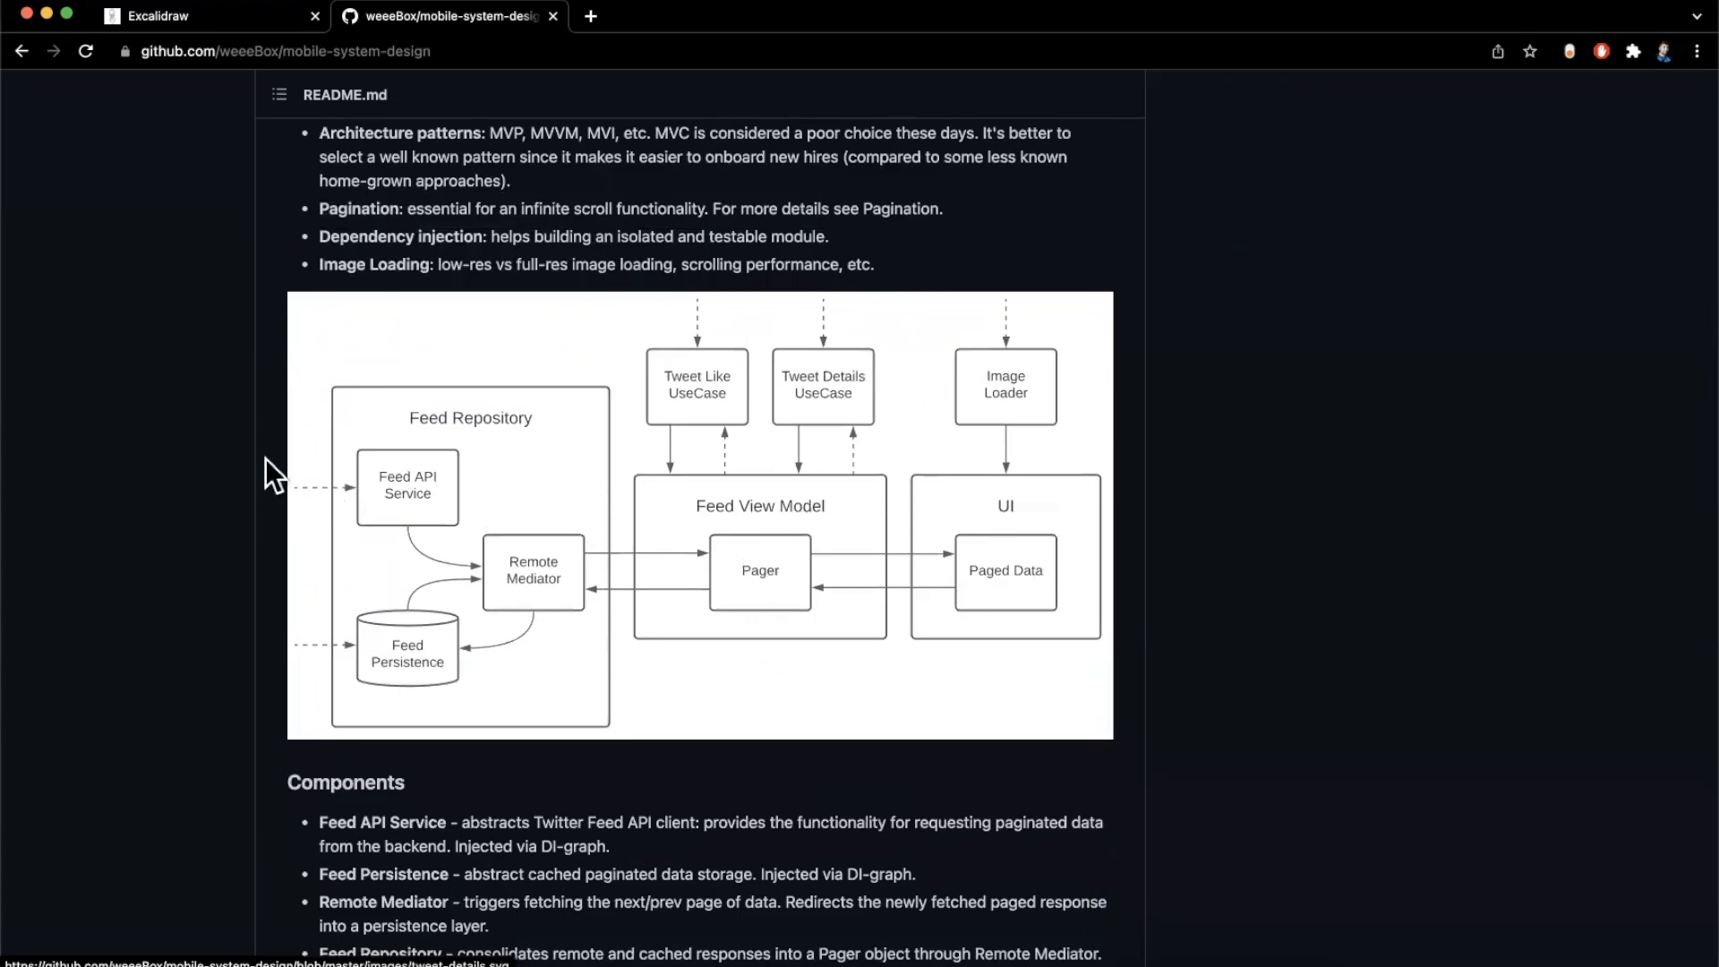
# Scroll below the feed diagram through the Components list and signal points into Frequently Asked Questions
pyautogui.scroll(-3)
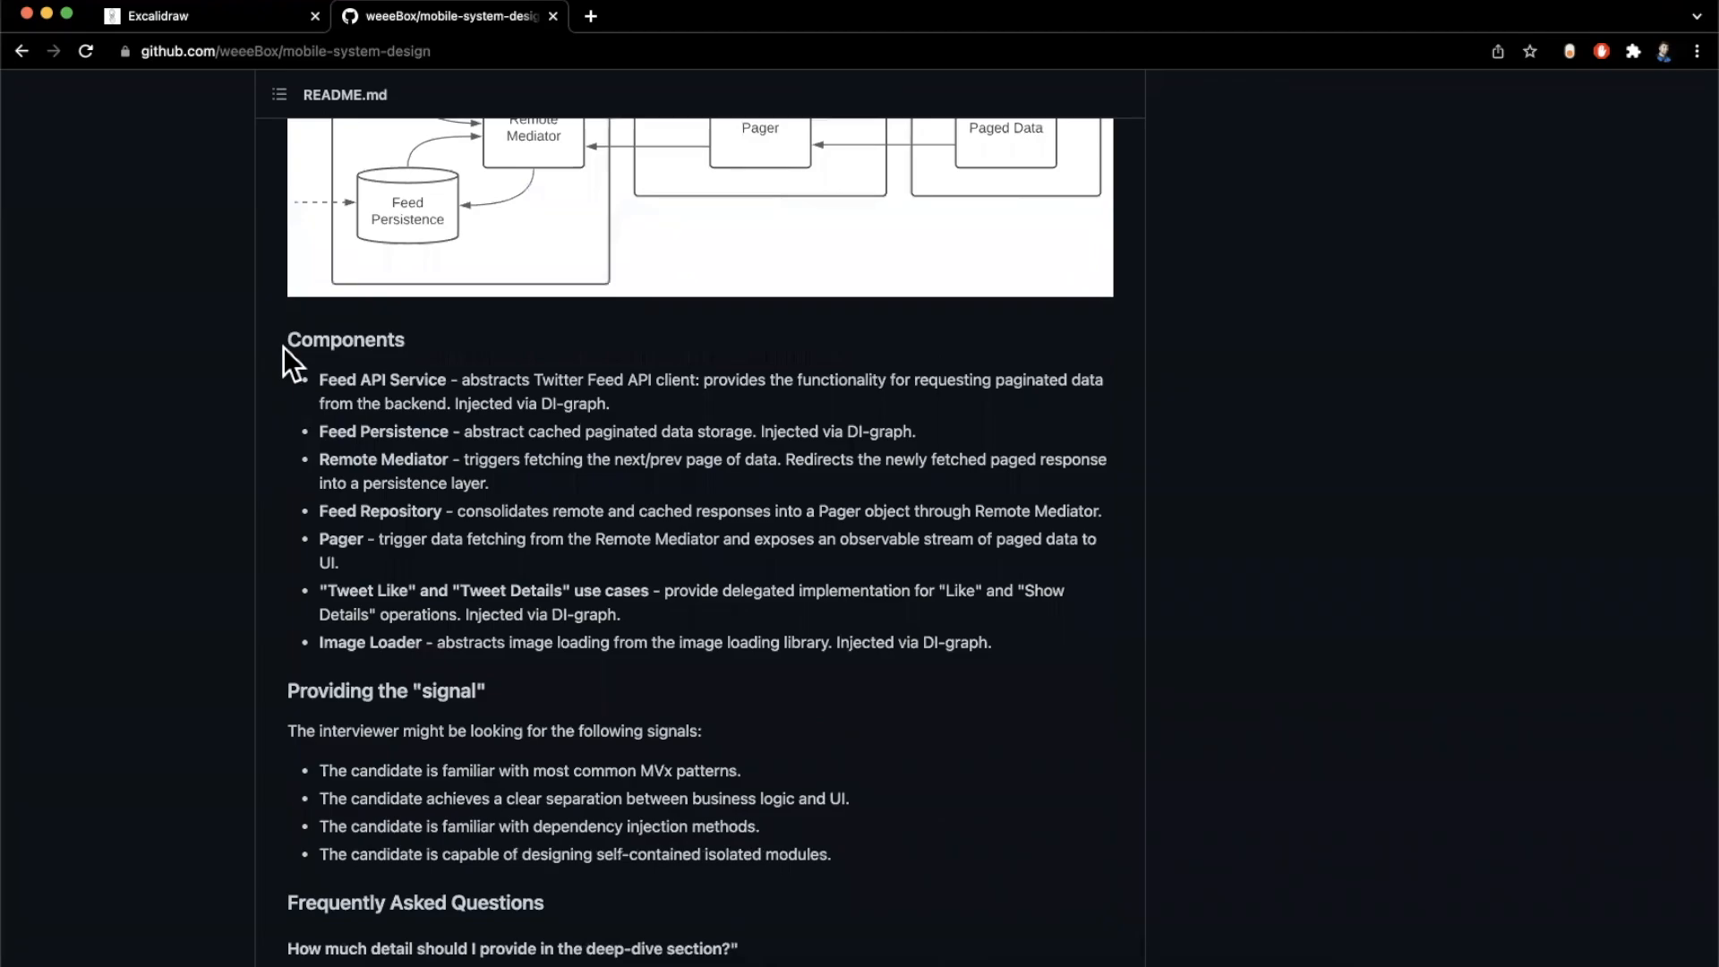
pyautogui.scroll(-3)
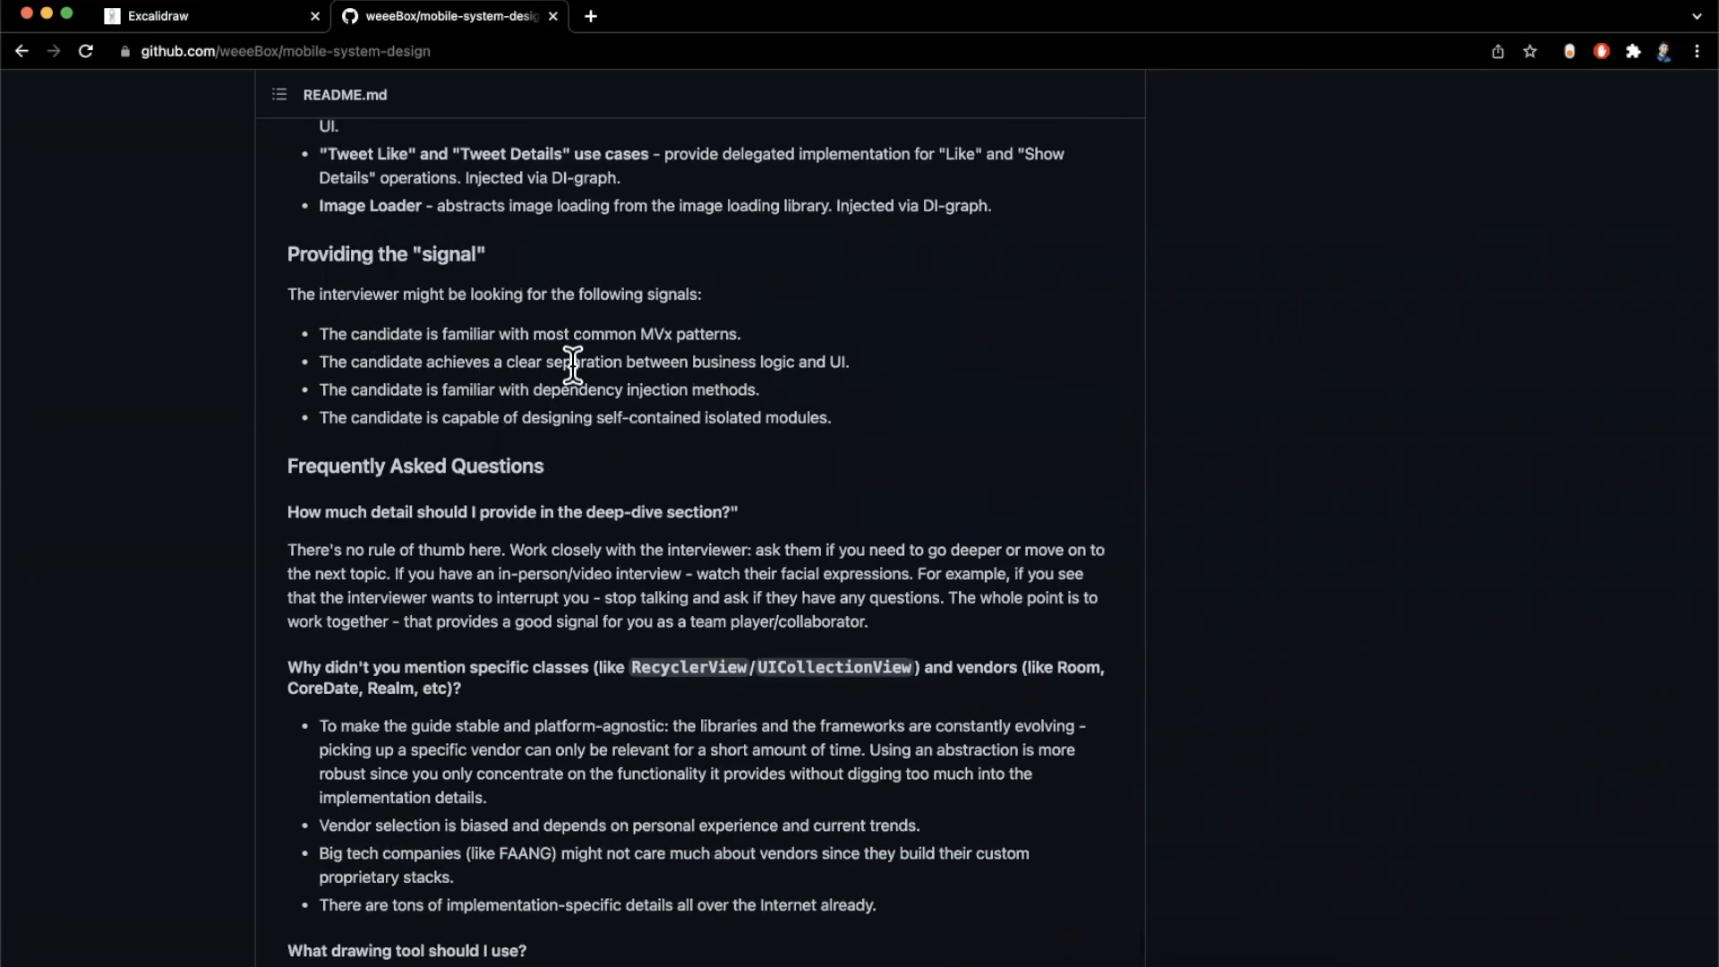
pyautogui.moveTo(756, 364)
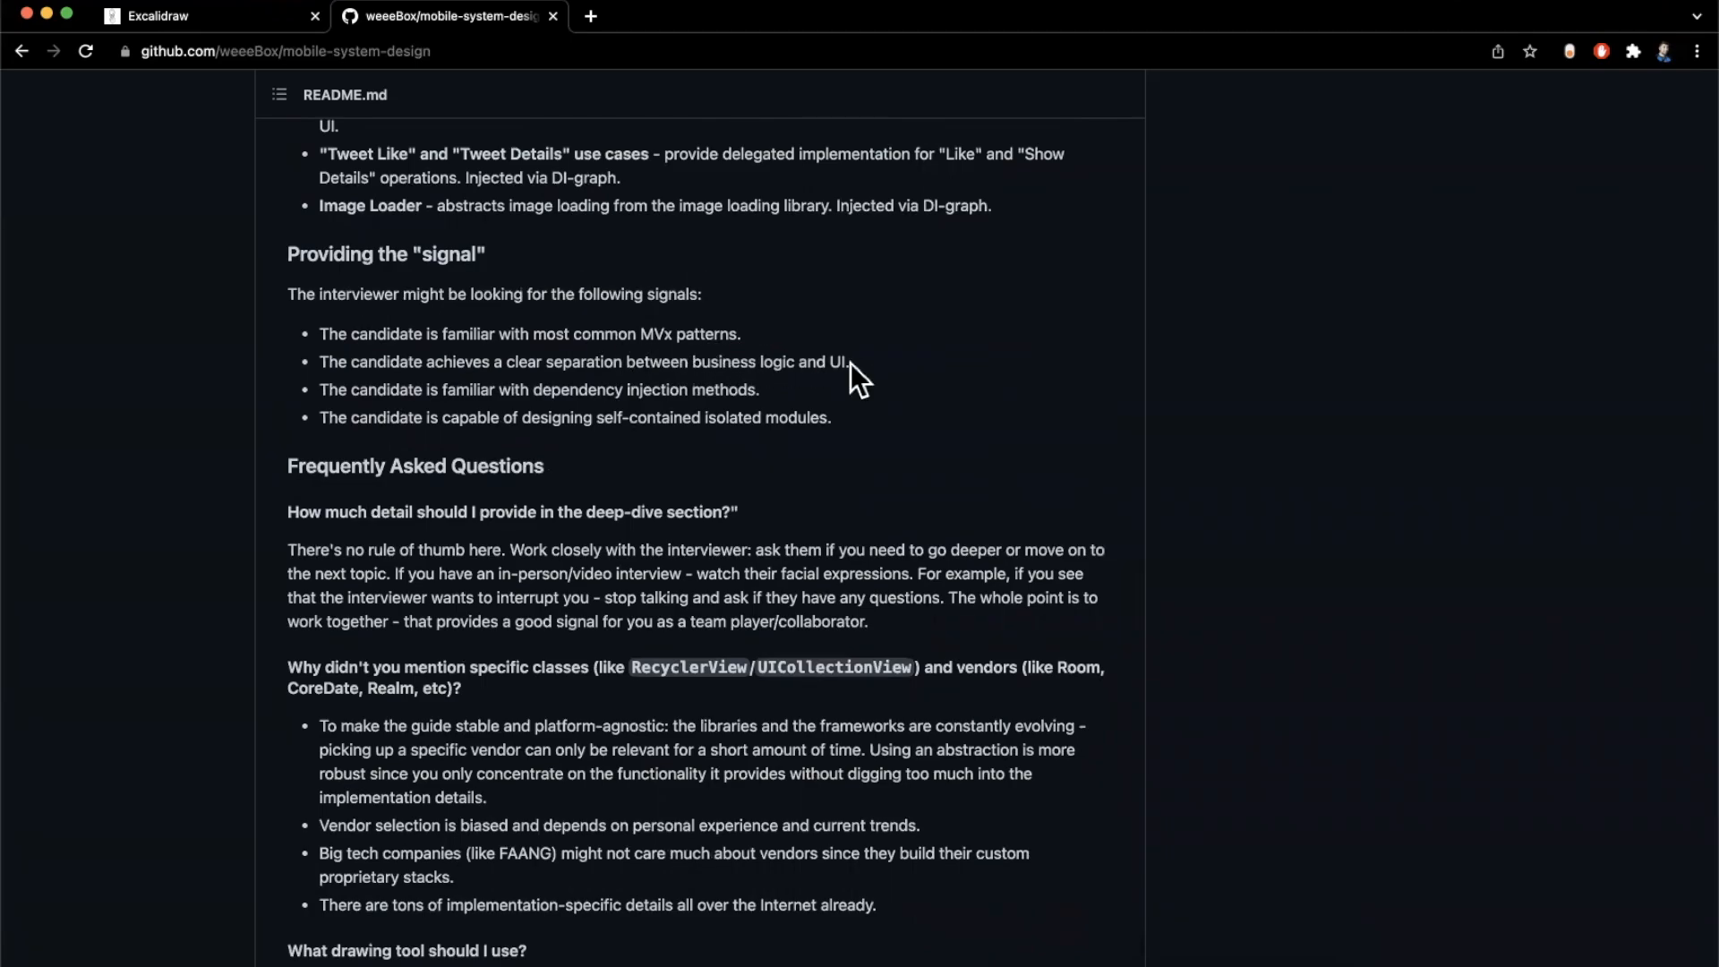
pyautogui.scroll(3)
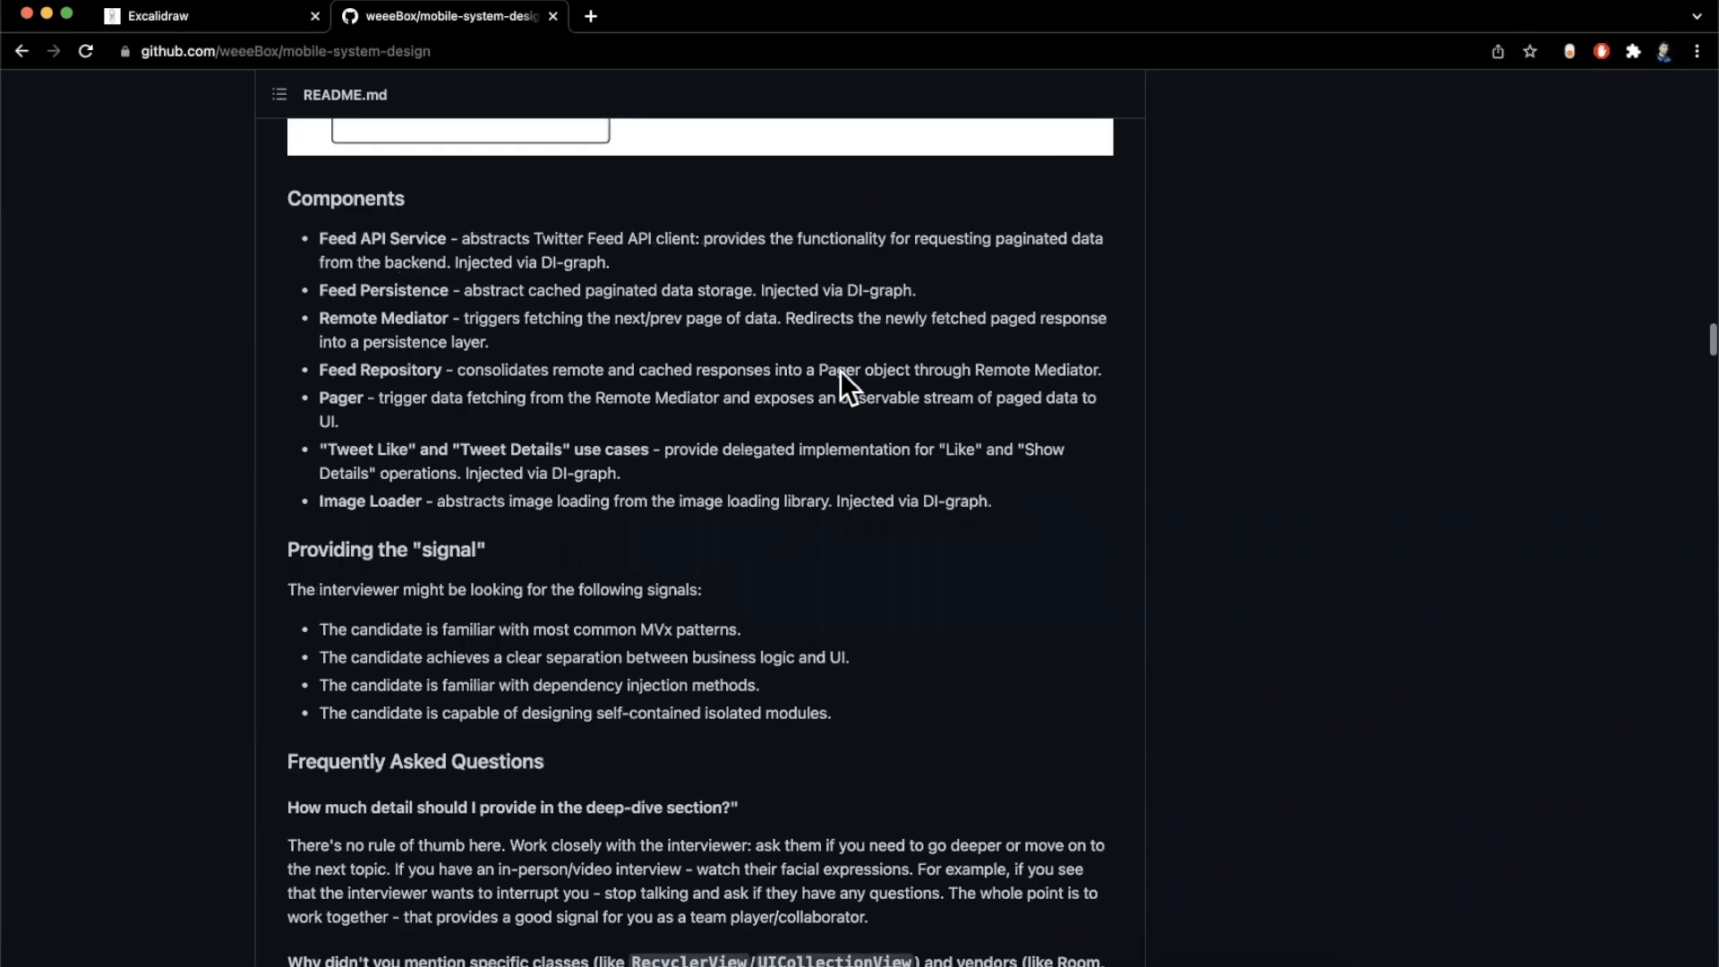
# Scroll back to the feed architecture diagram, then down to the Components descriptions and interviewer signals
pyautogui.scroll(3)
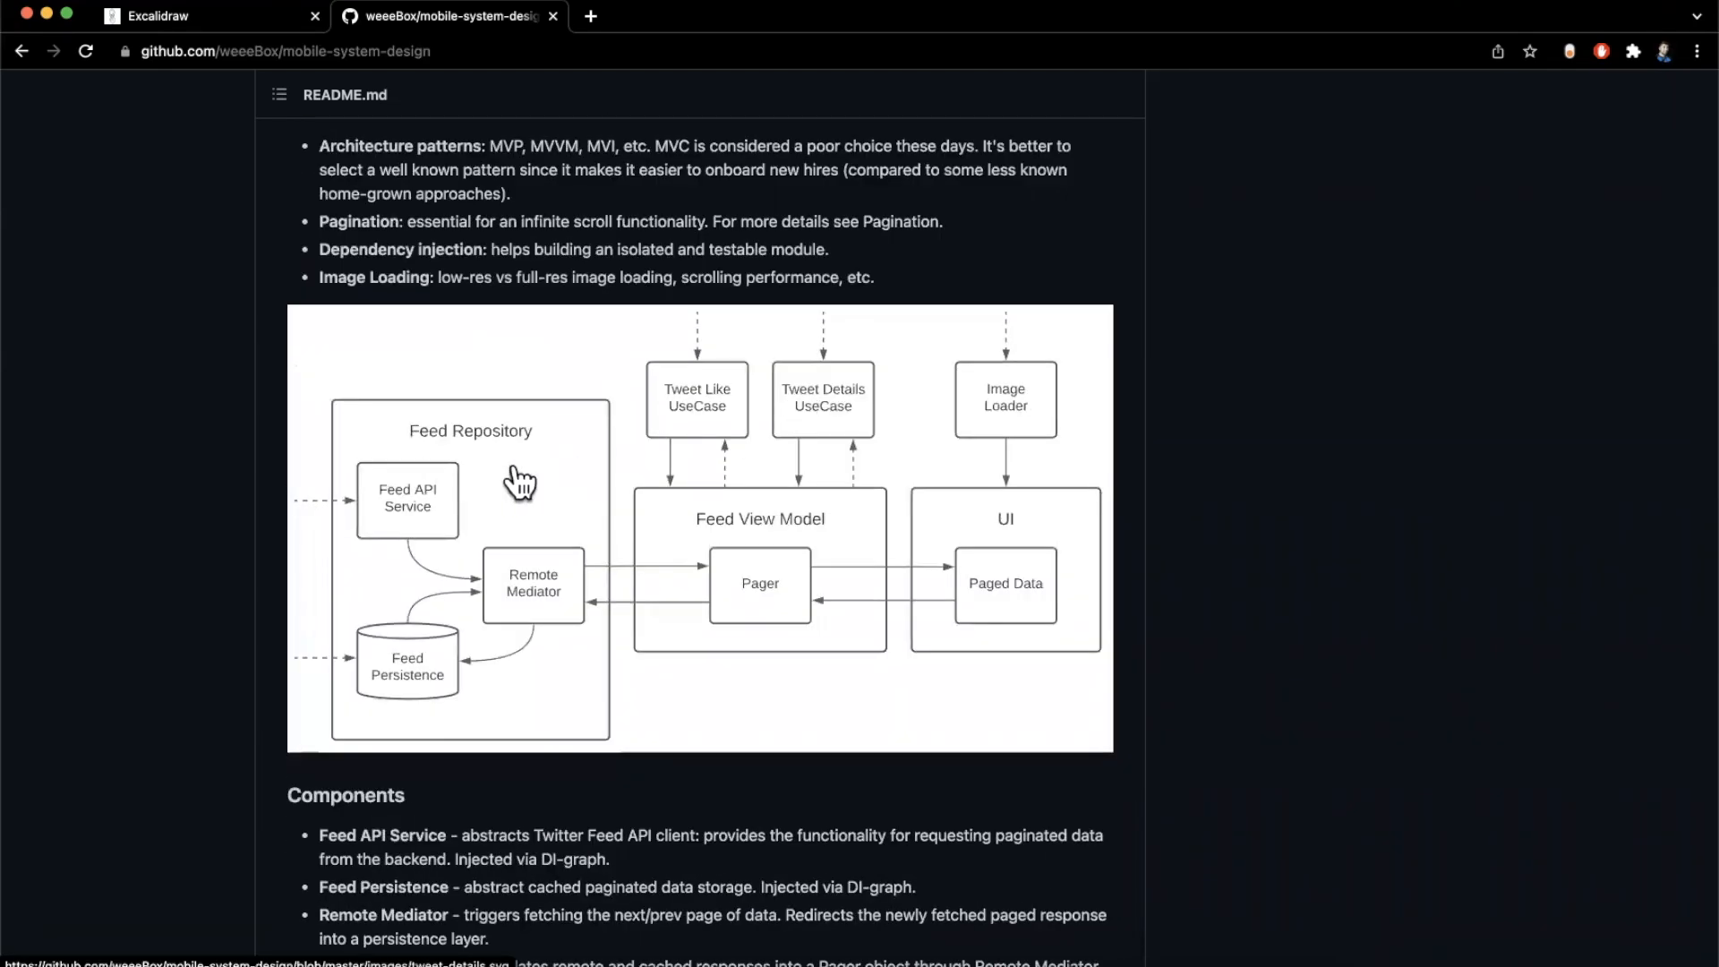
pyautogui.moveTo(842, 824)
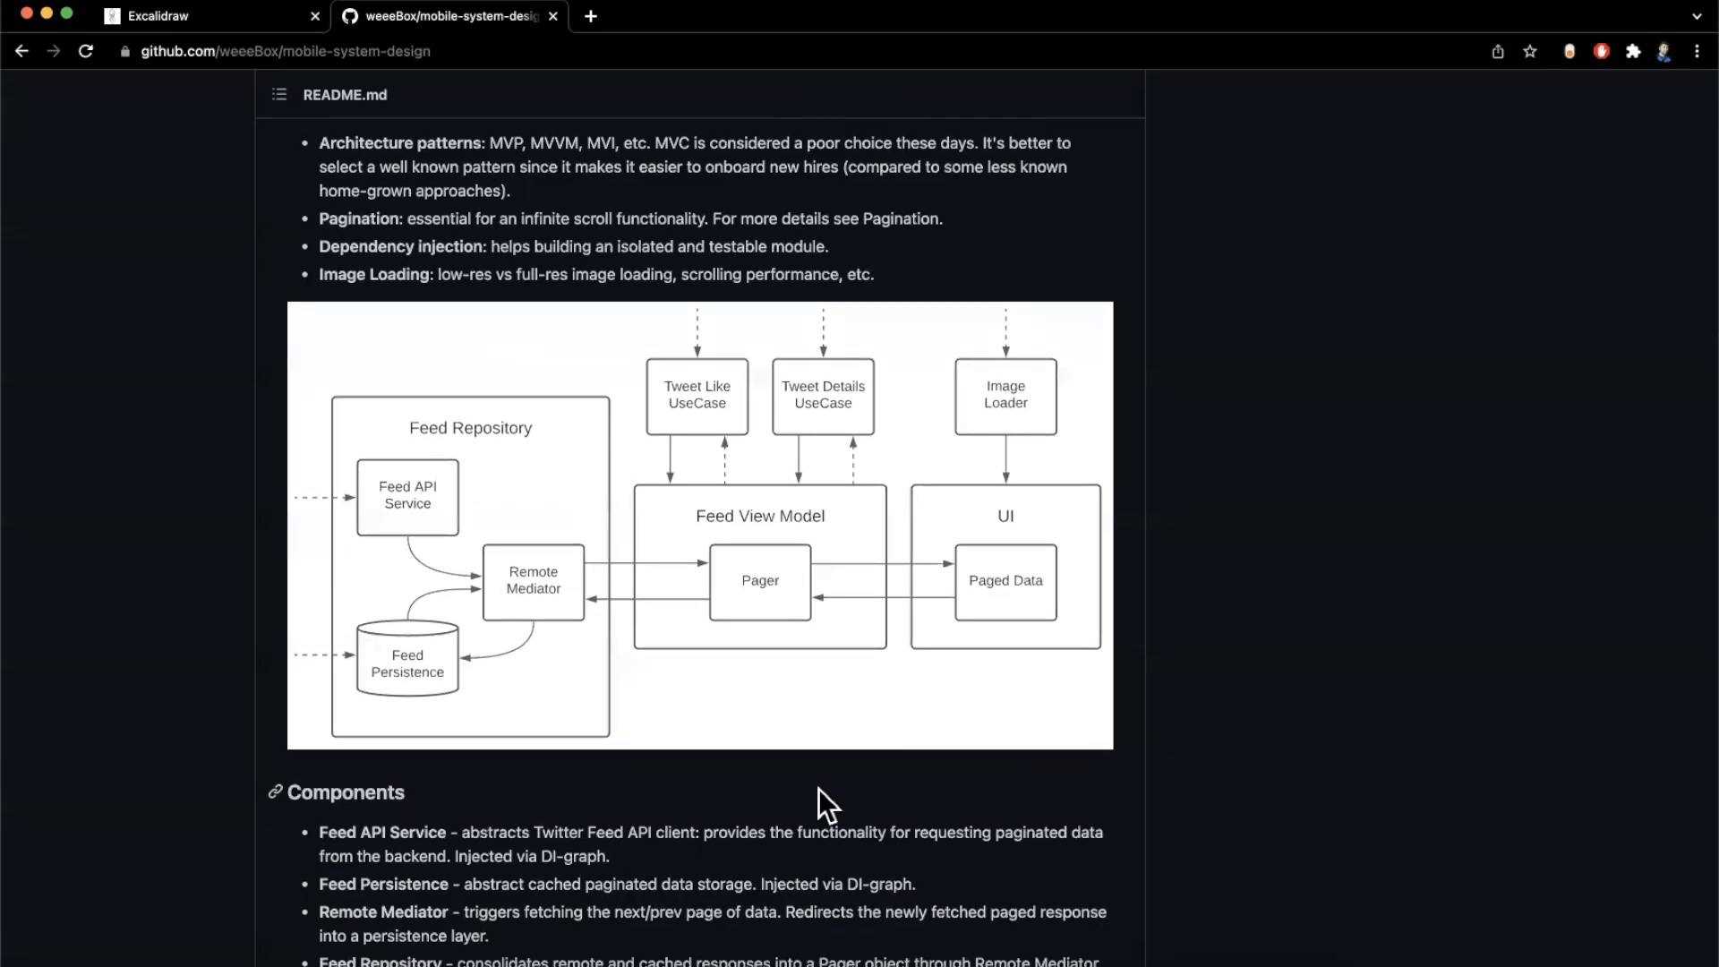
pyautogui.scroll(-3)
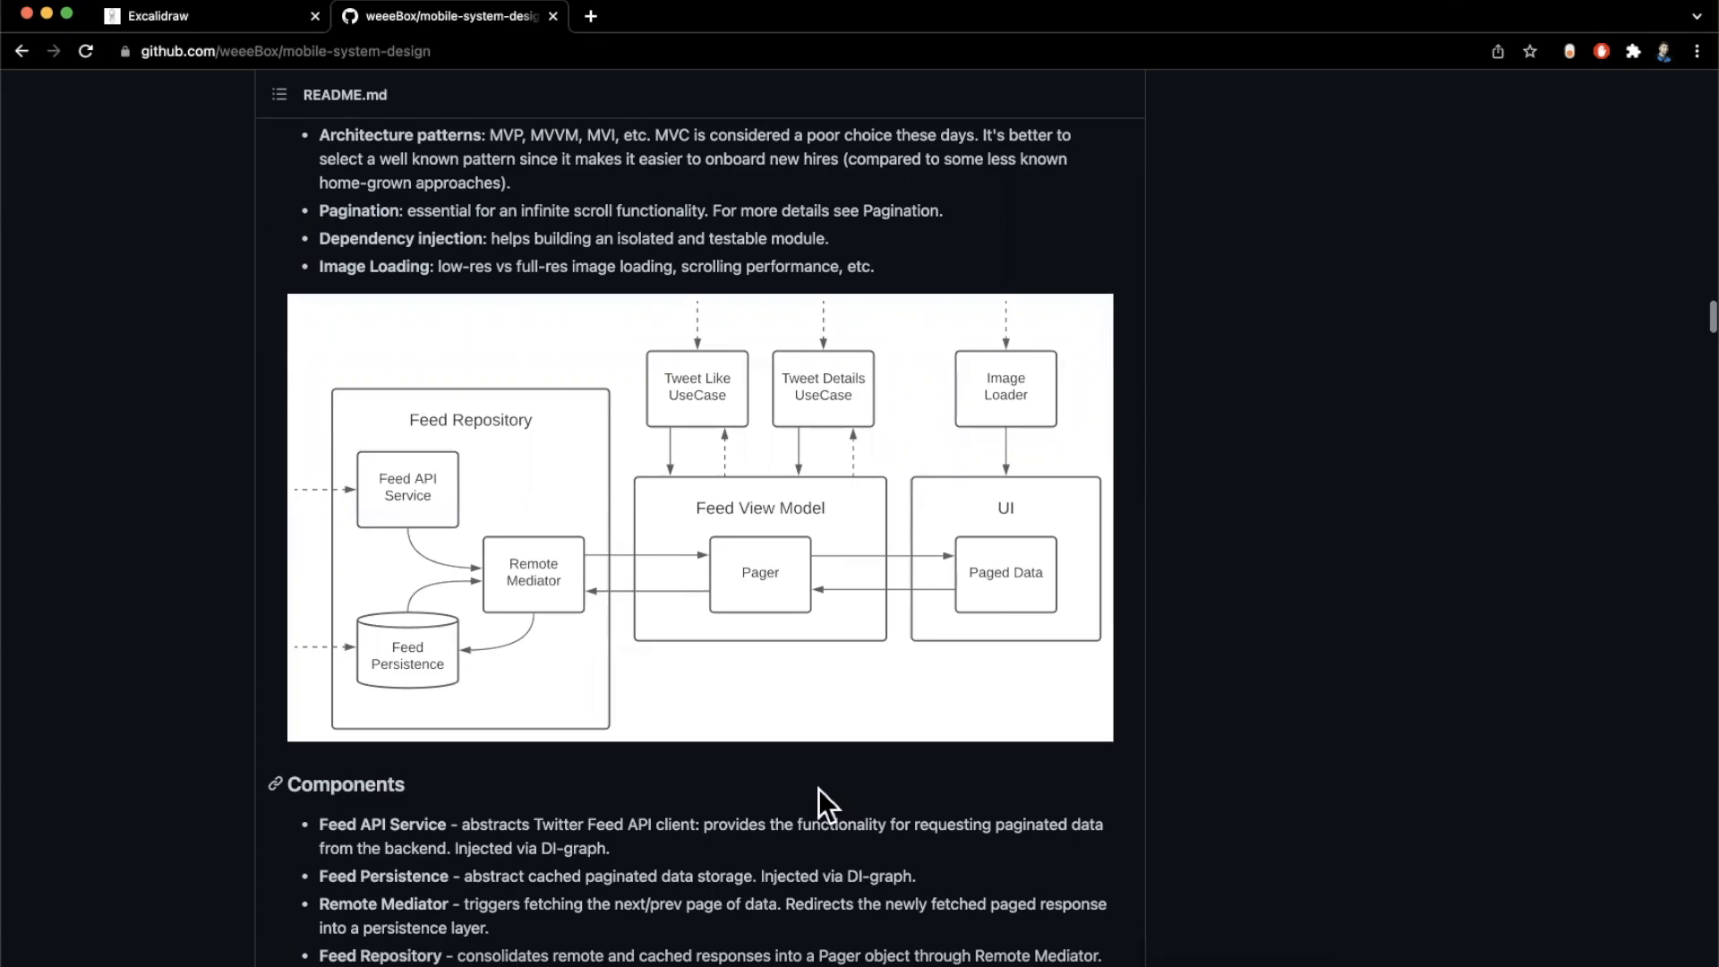
pyautogui.moveTo(833, 795)
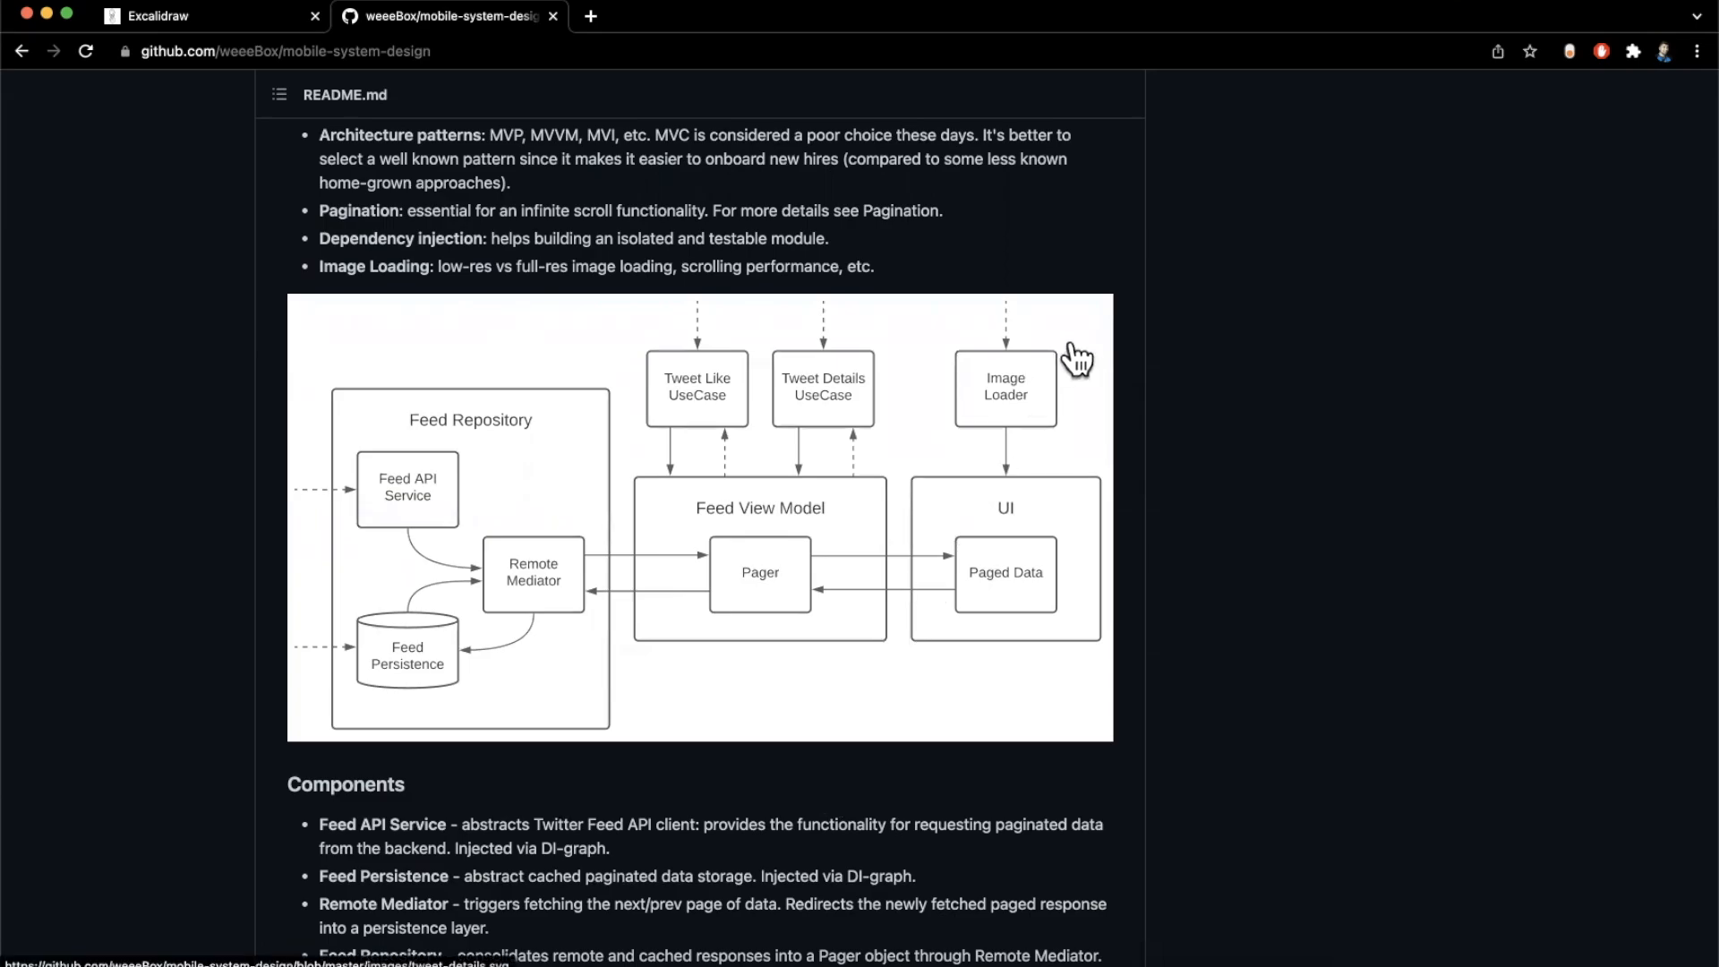
pyautogui.scroll(-3)
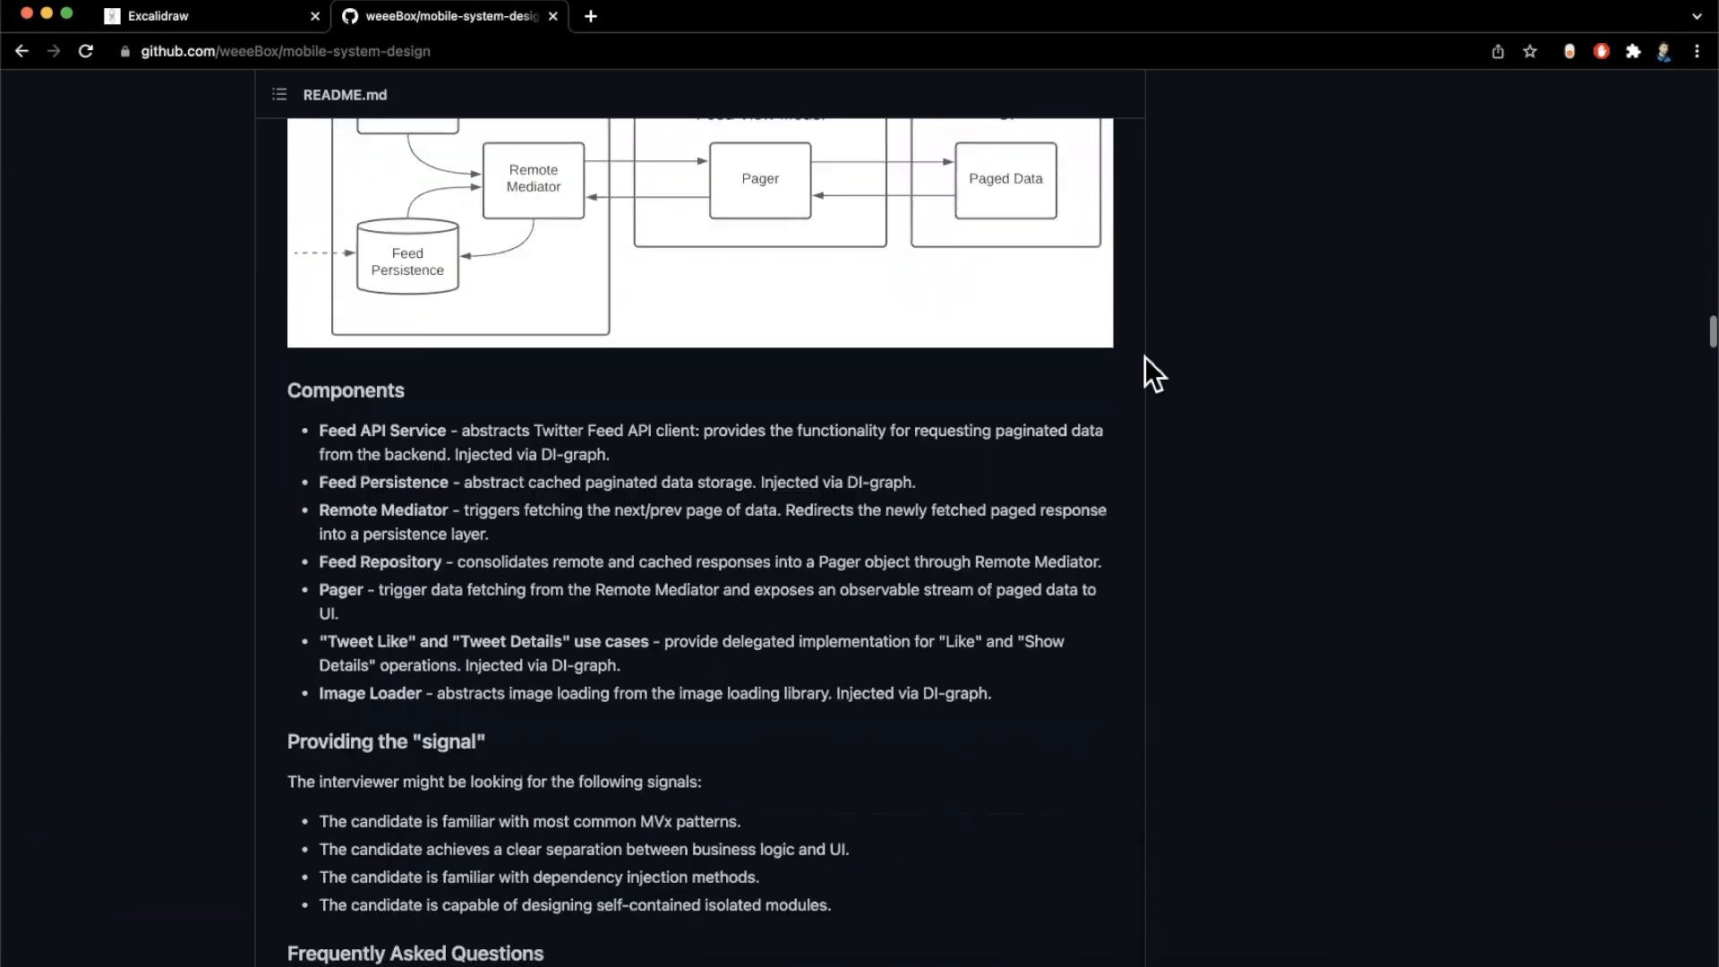
# Scroll through the FAQ into API Design and highlight the Push Notifications approach
pyautogui.scroll(-3)
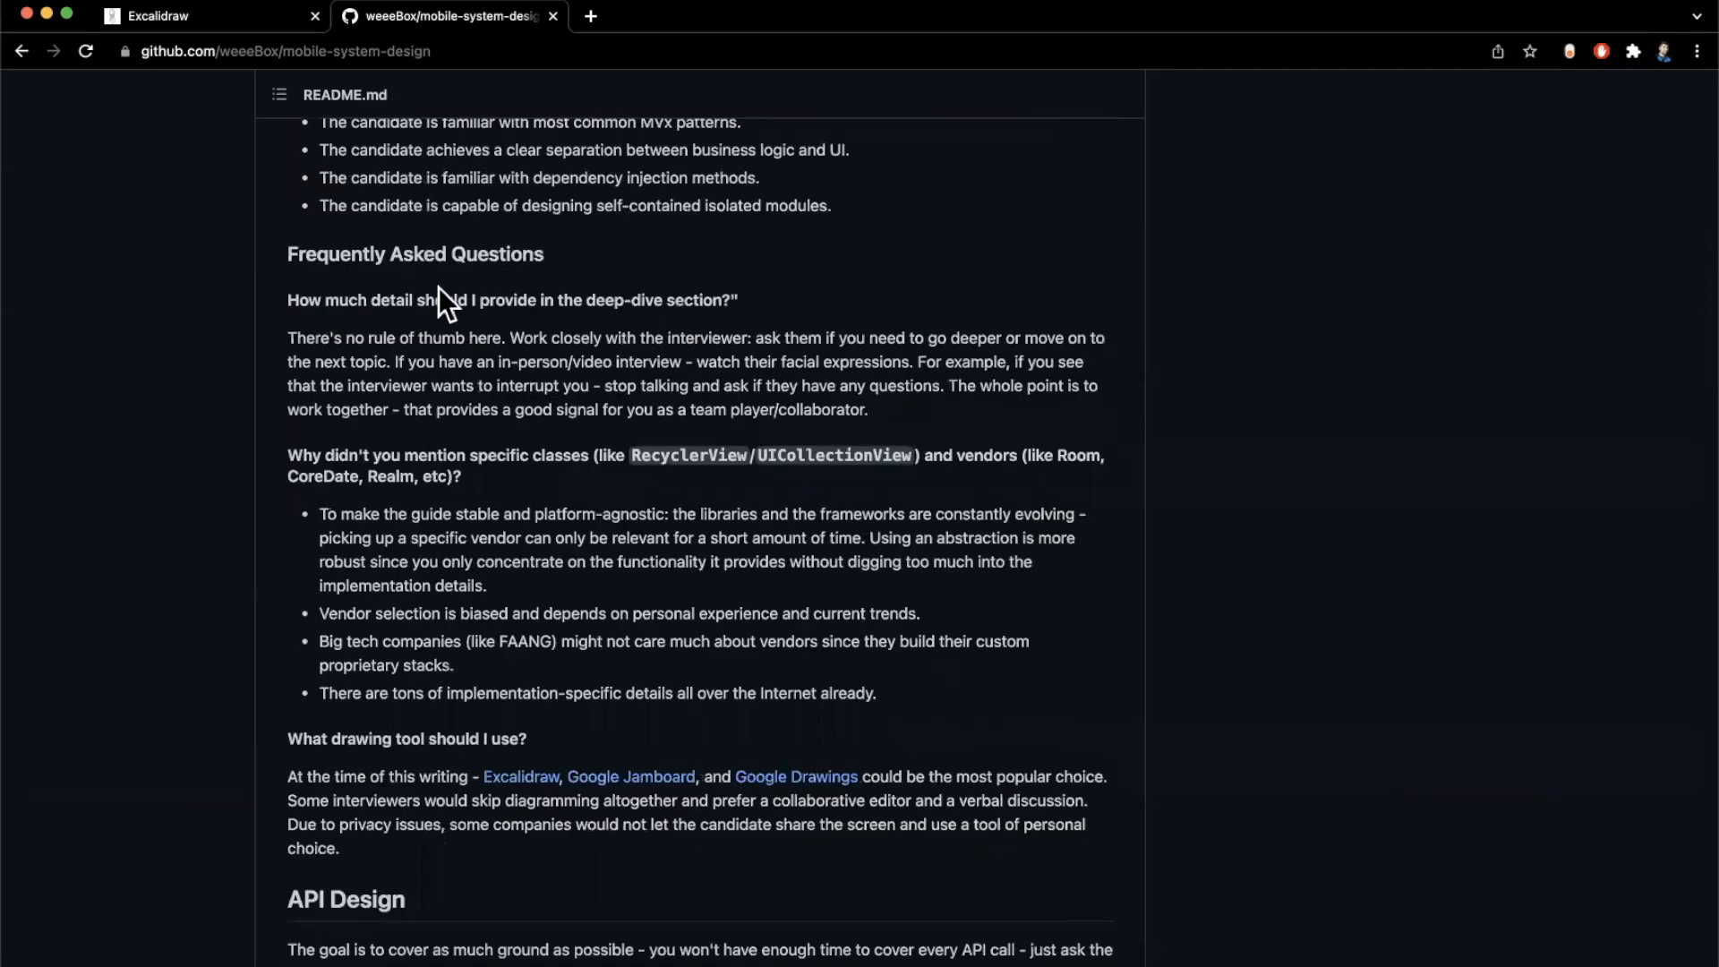
pyautogui.scroll(-3)
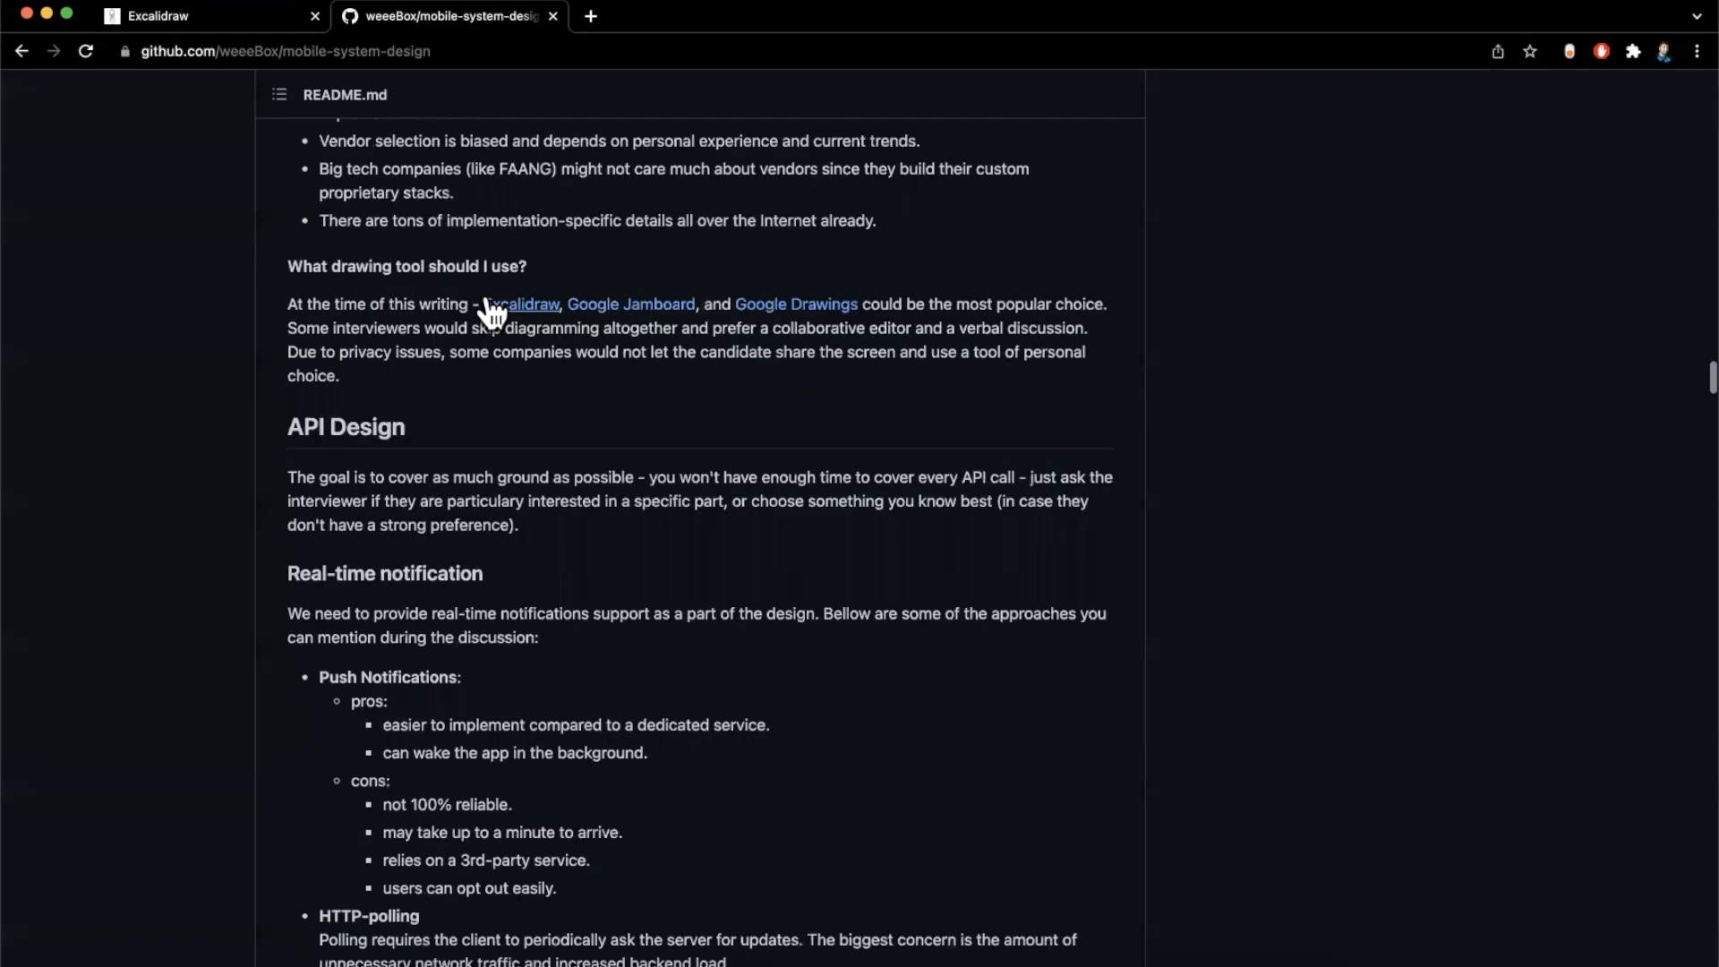
pyautogui.scroll(-3)
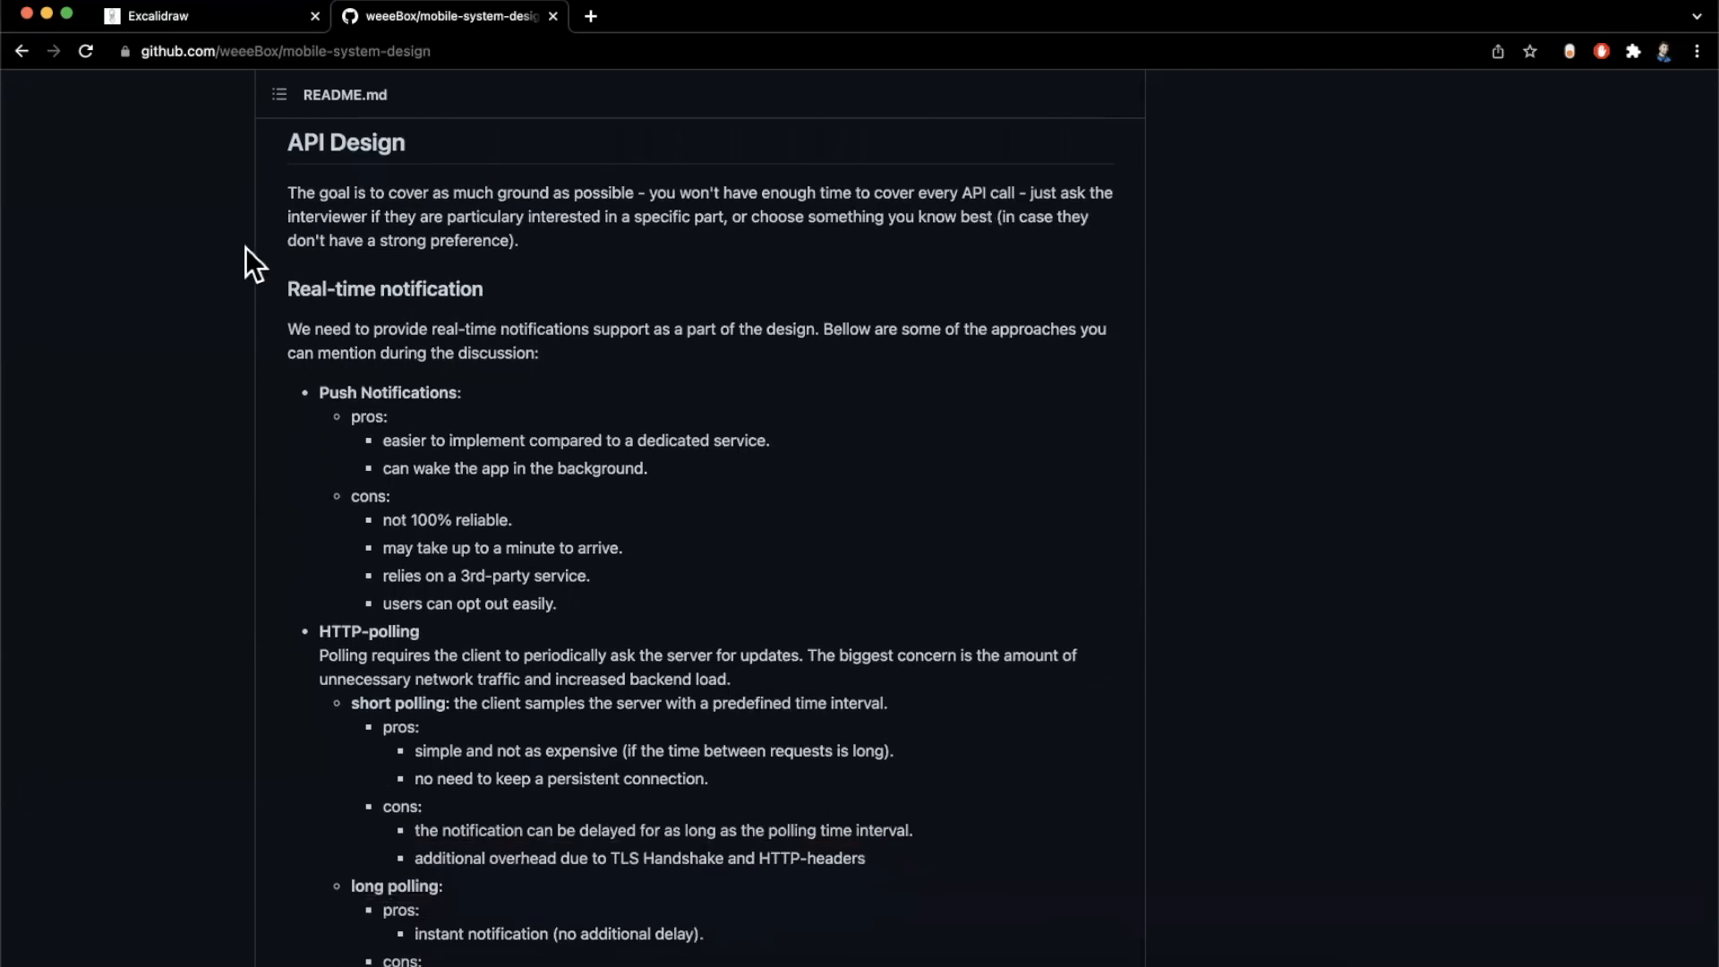
pyautogui.moveTo(362, 448)
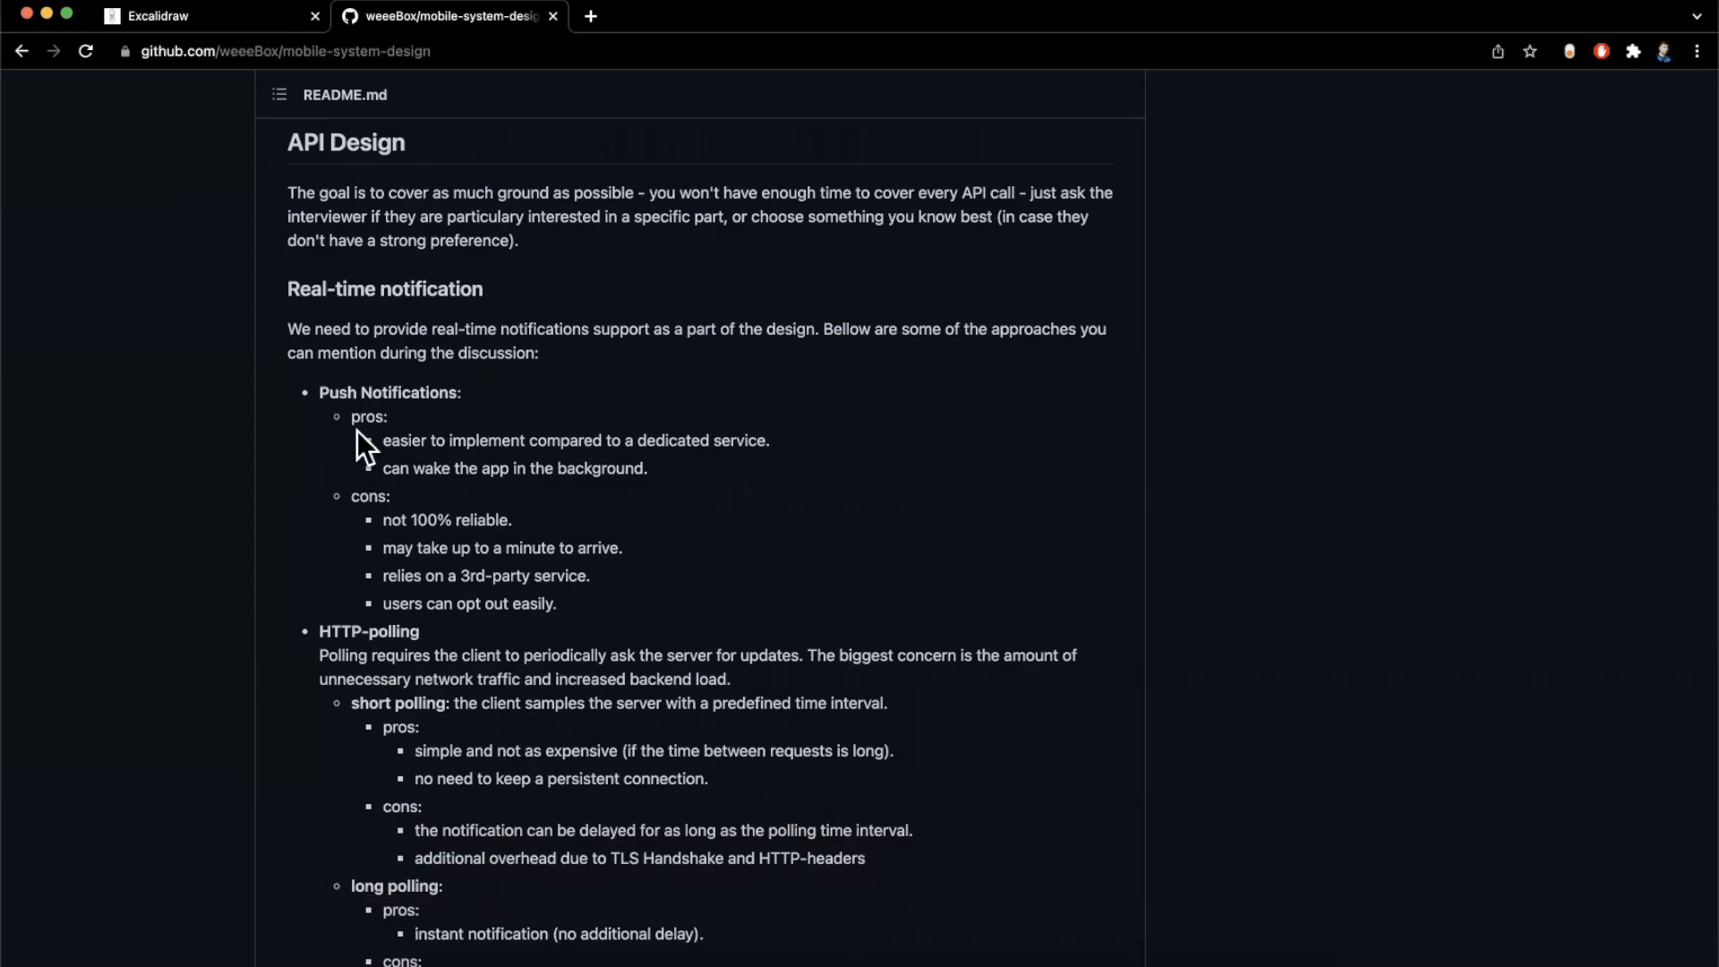
pyautogui.moveTo(286, 472)
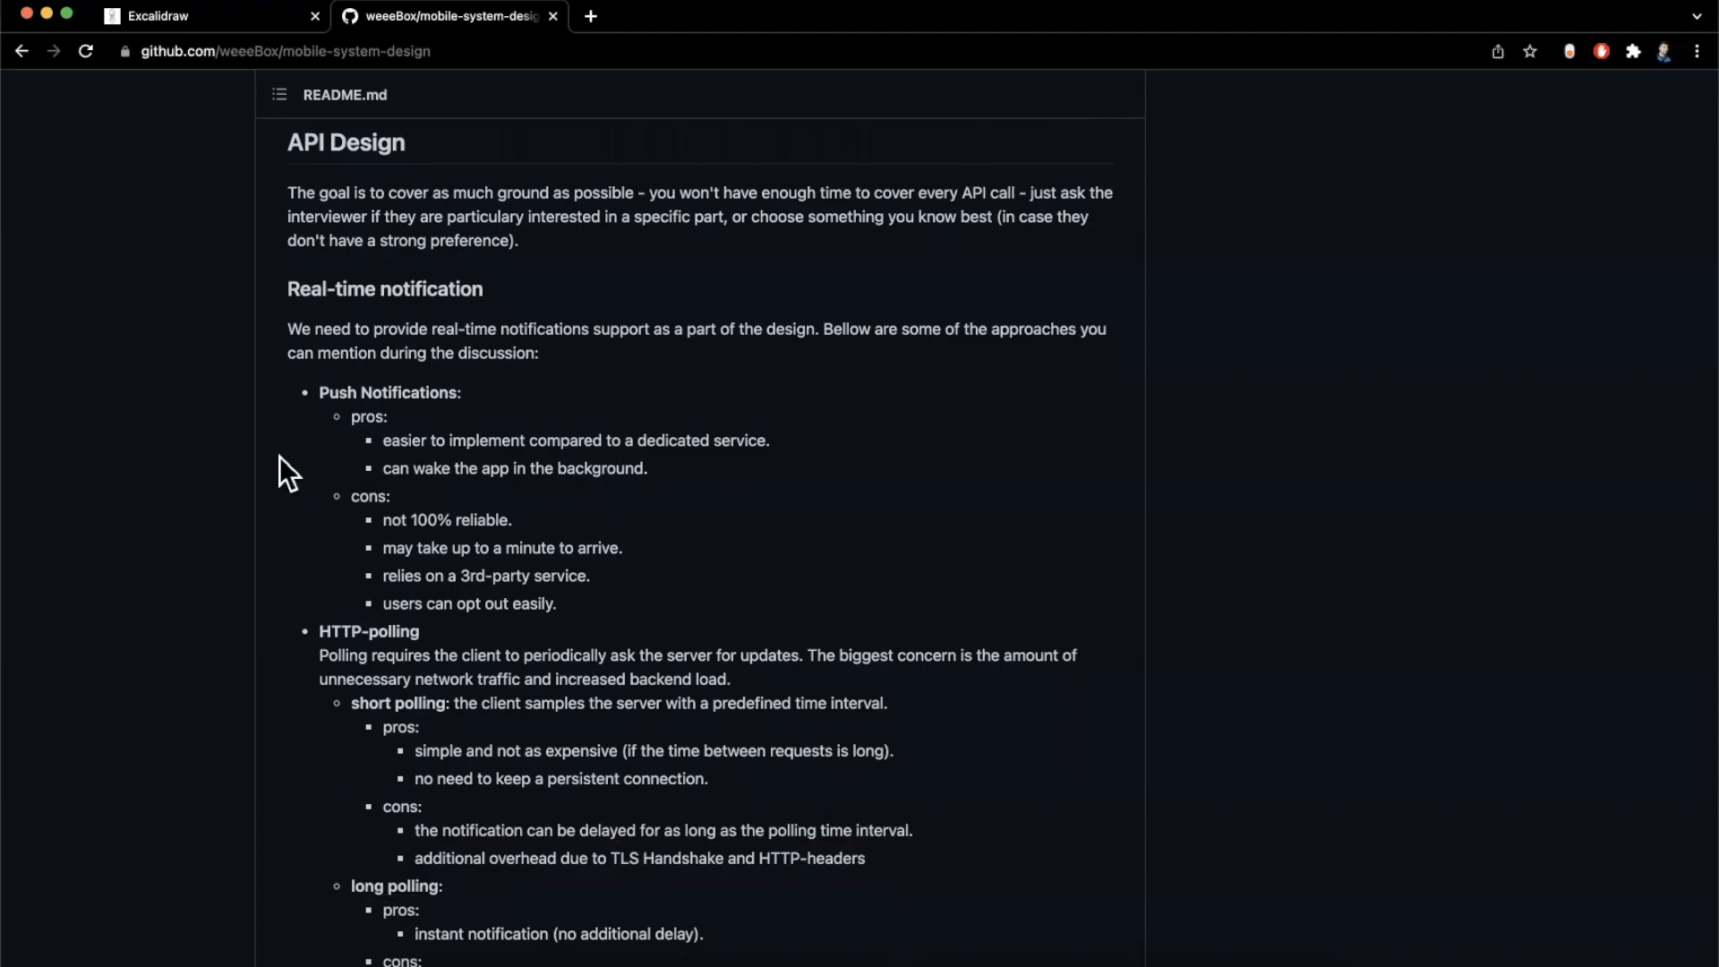
pyautogui.scroll(3)
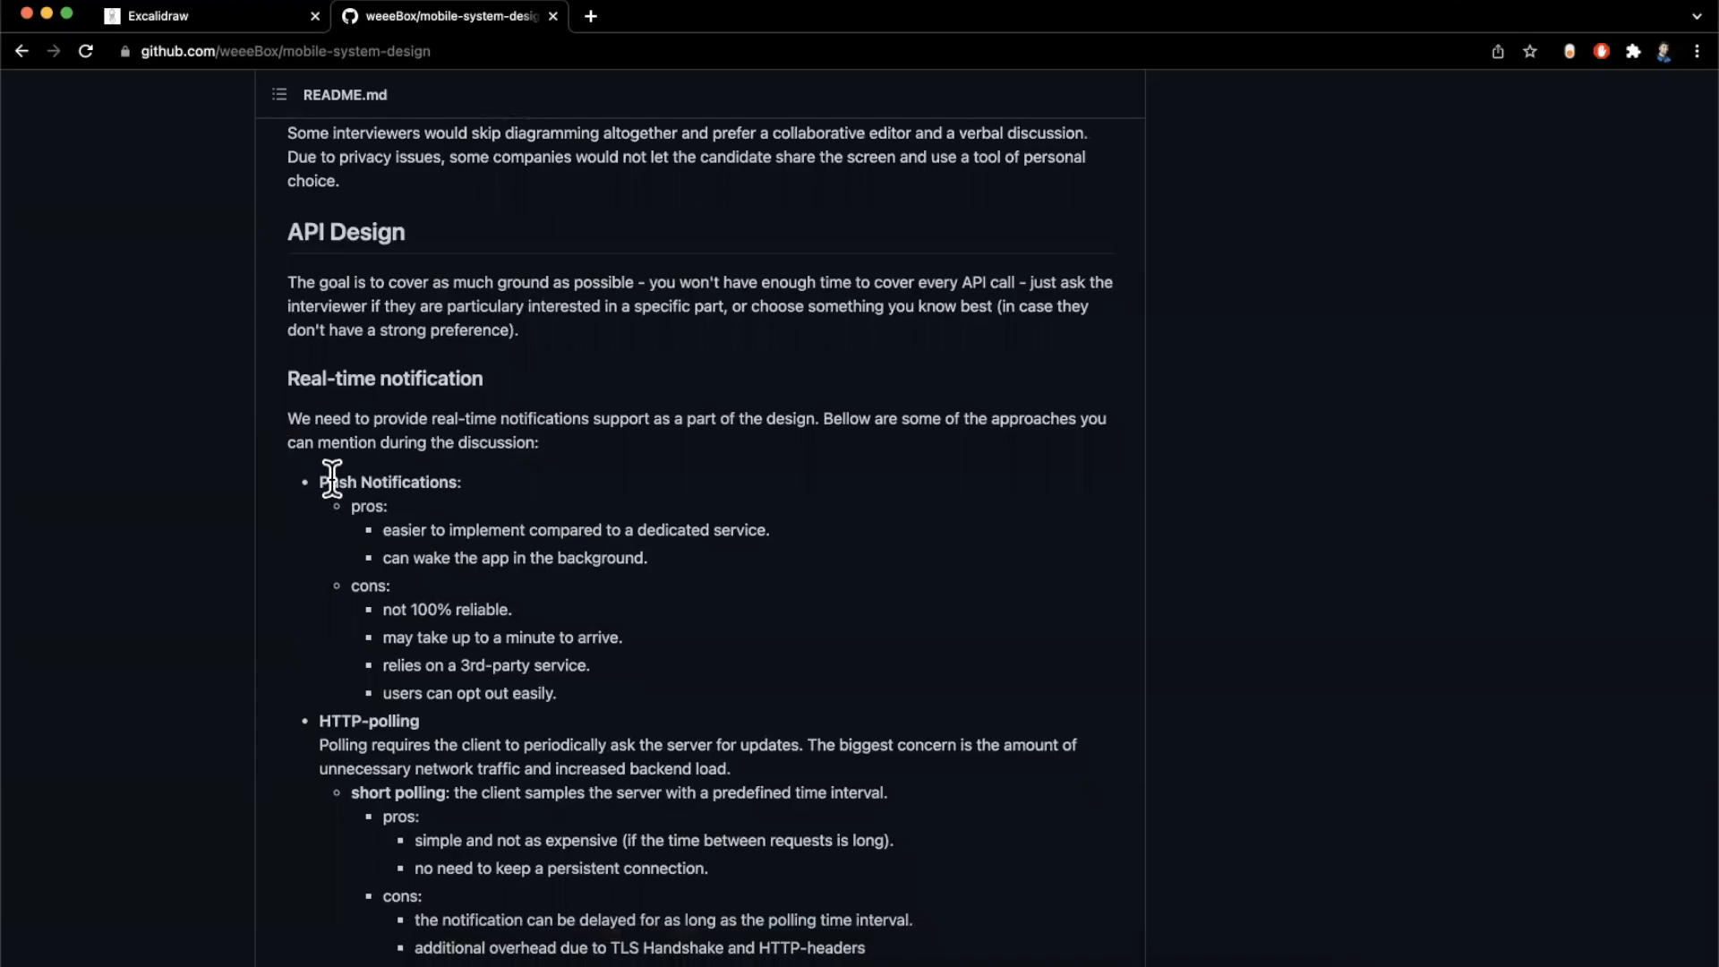
pyautogui.doubleClick(389, 481)
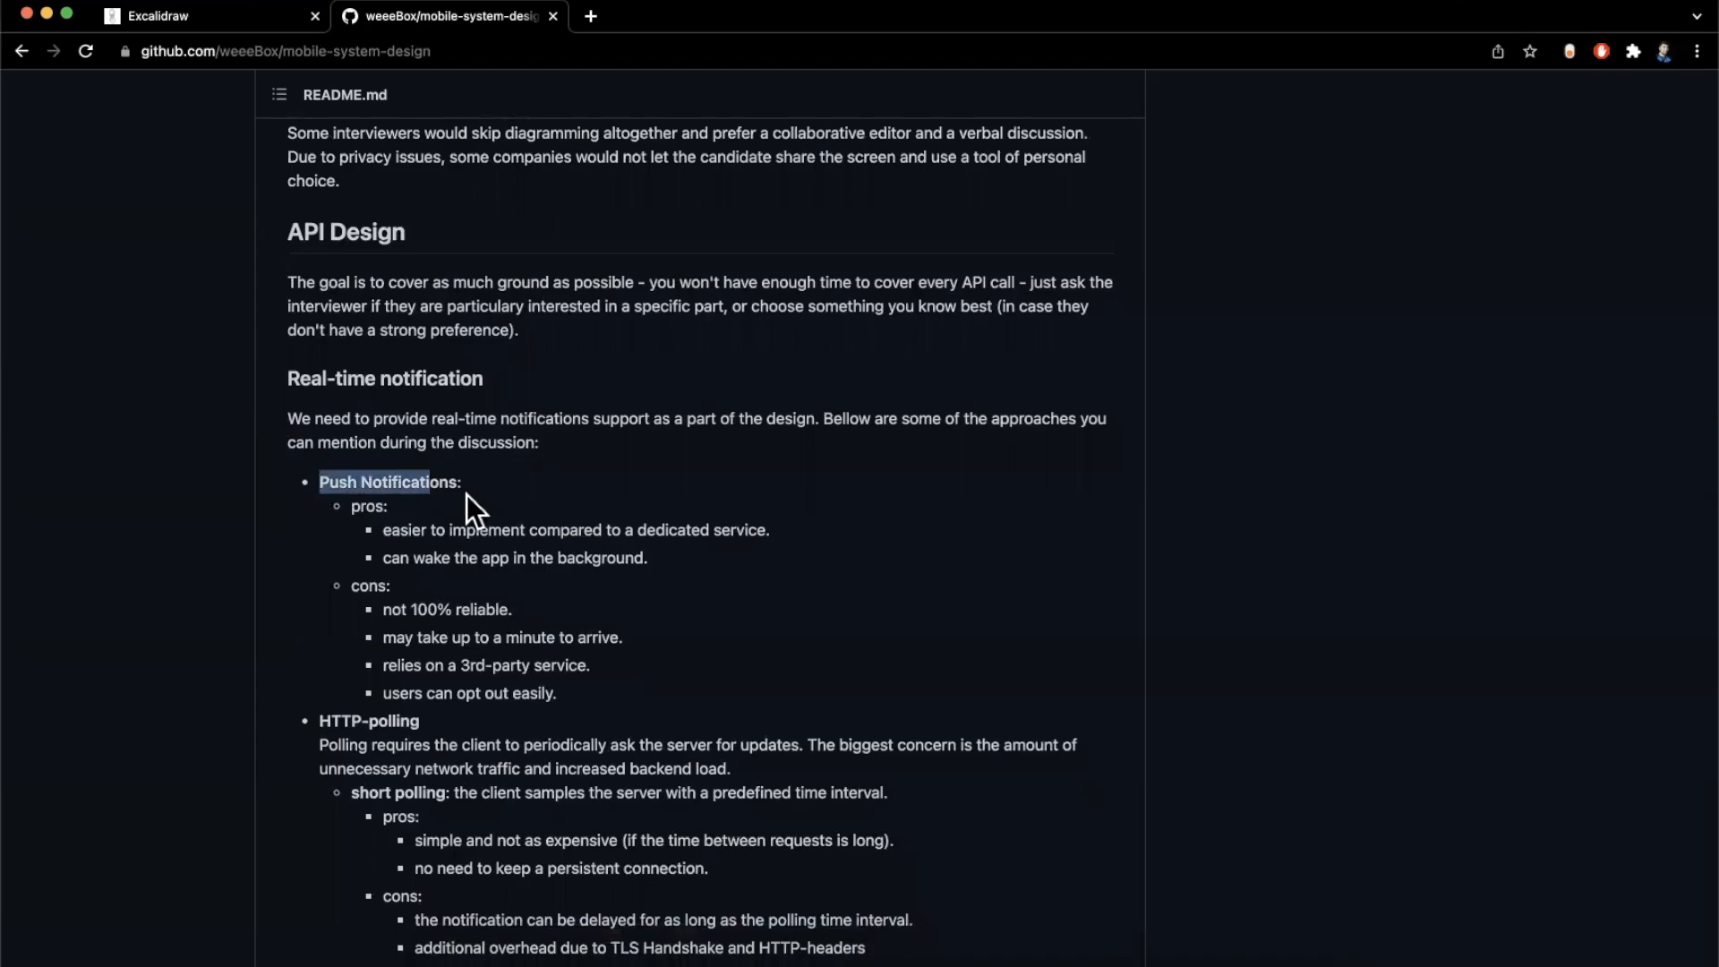
# Continue past the real-time notification approaches down to the Protocols section on REST and GraphQL
pyautogui.scroll(-3)
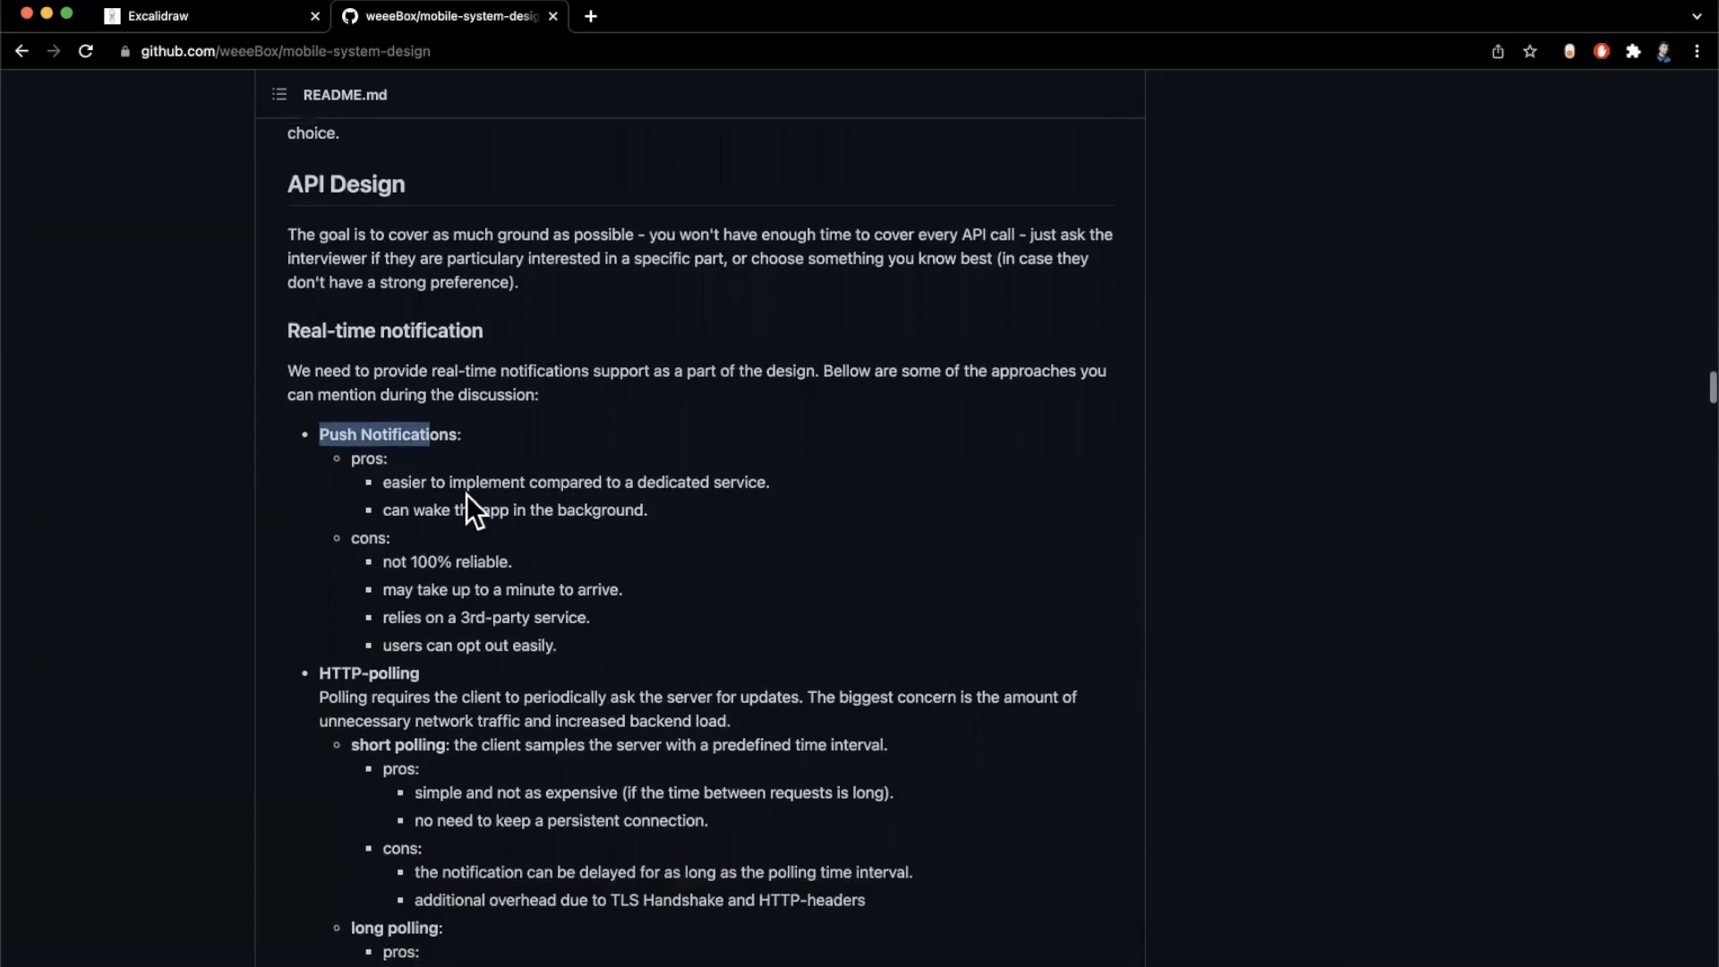
pyautogui.scroll(-3)
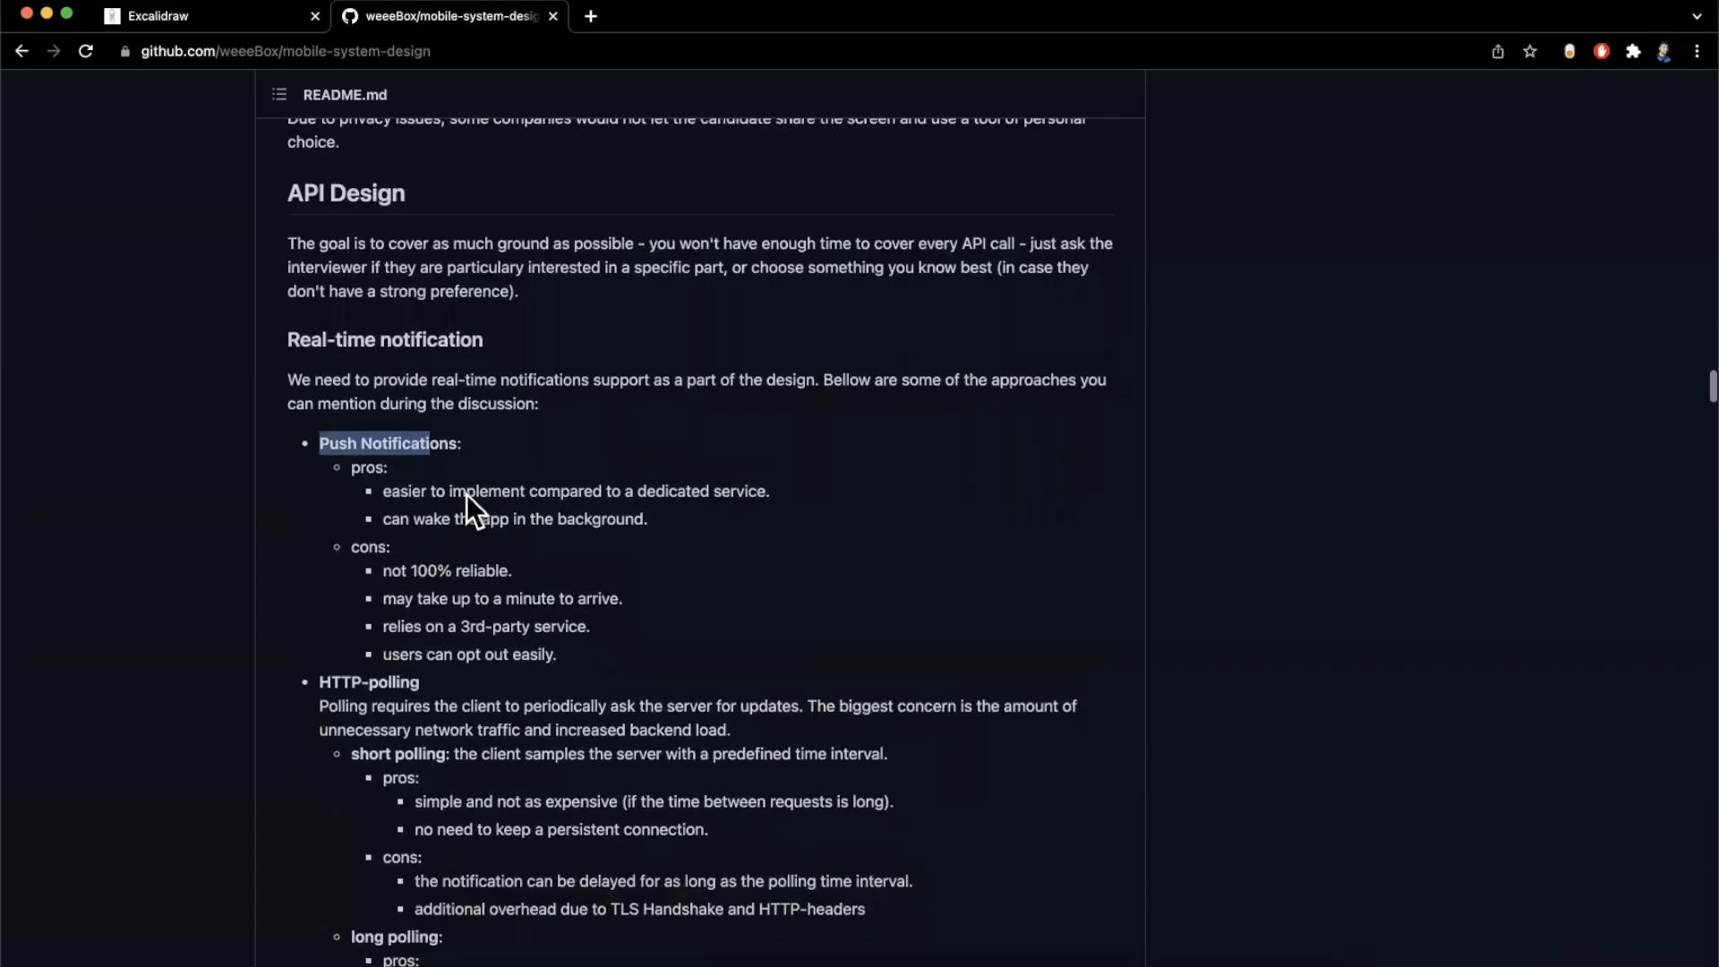
pyautogui.scroll(-3)
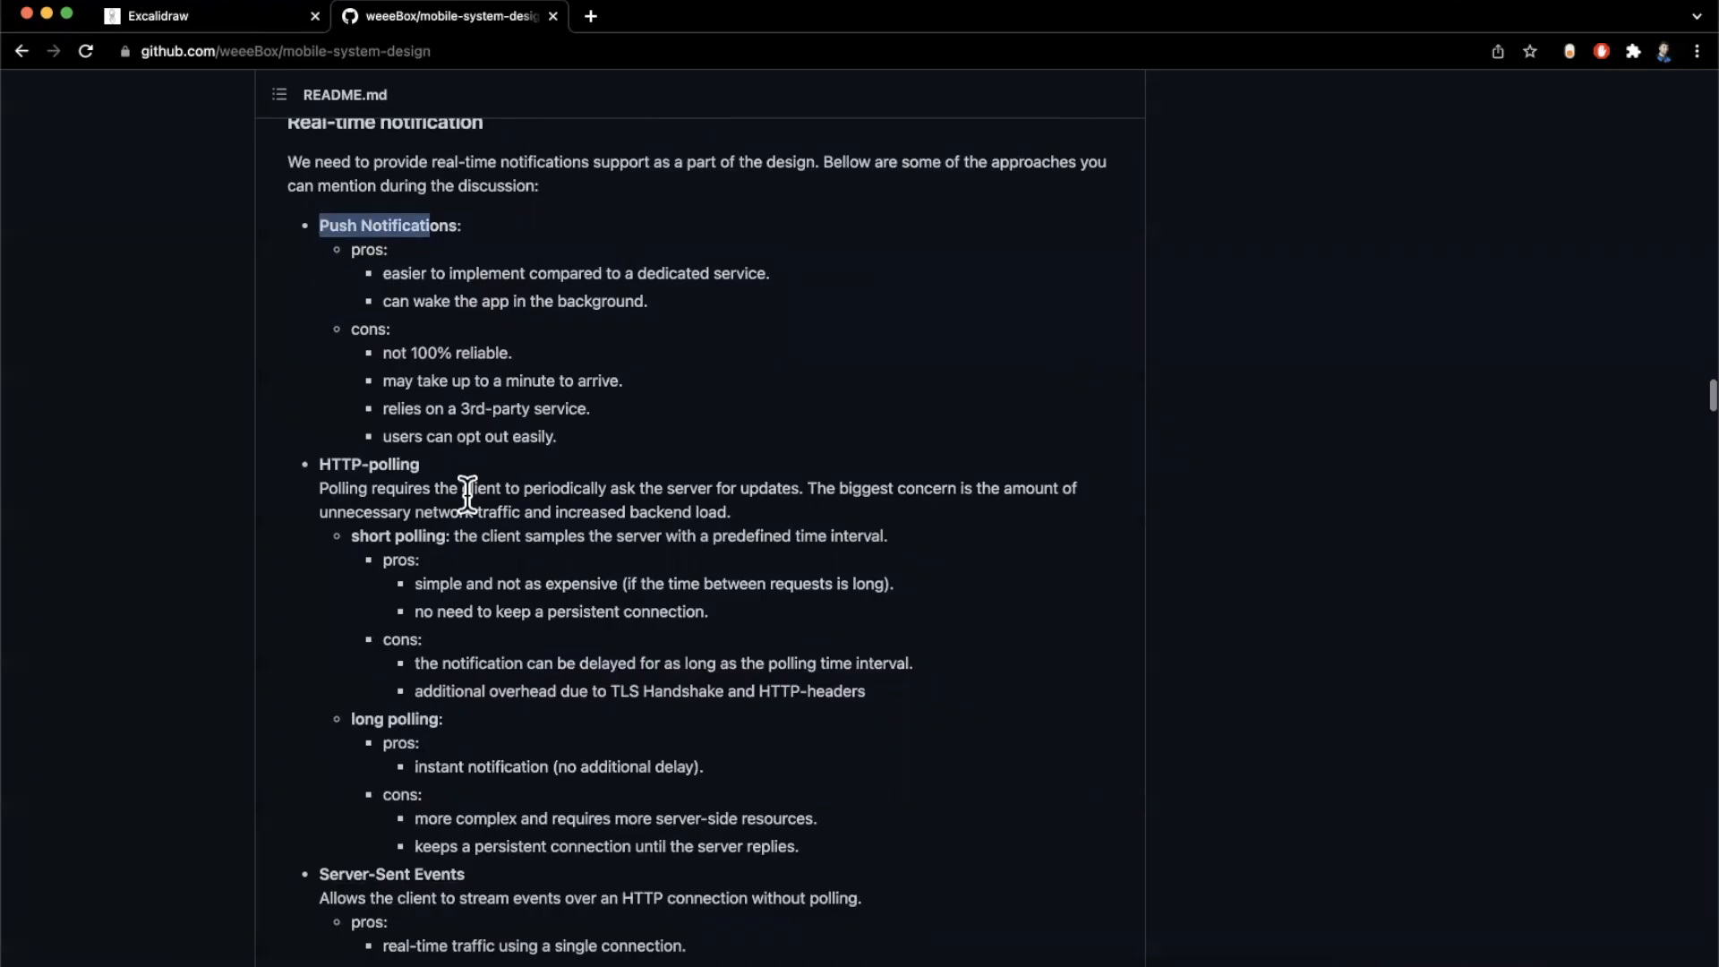
pyautogui.scroll(-3)
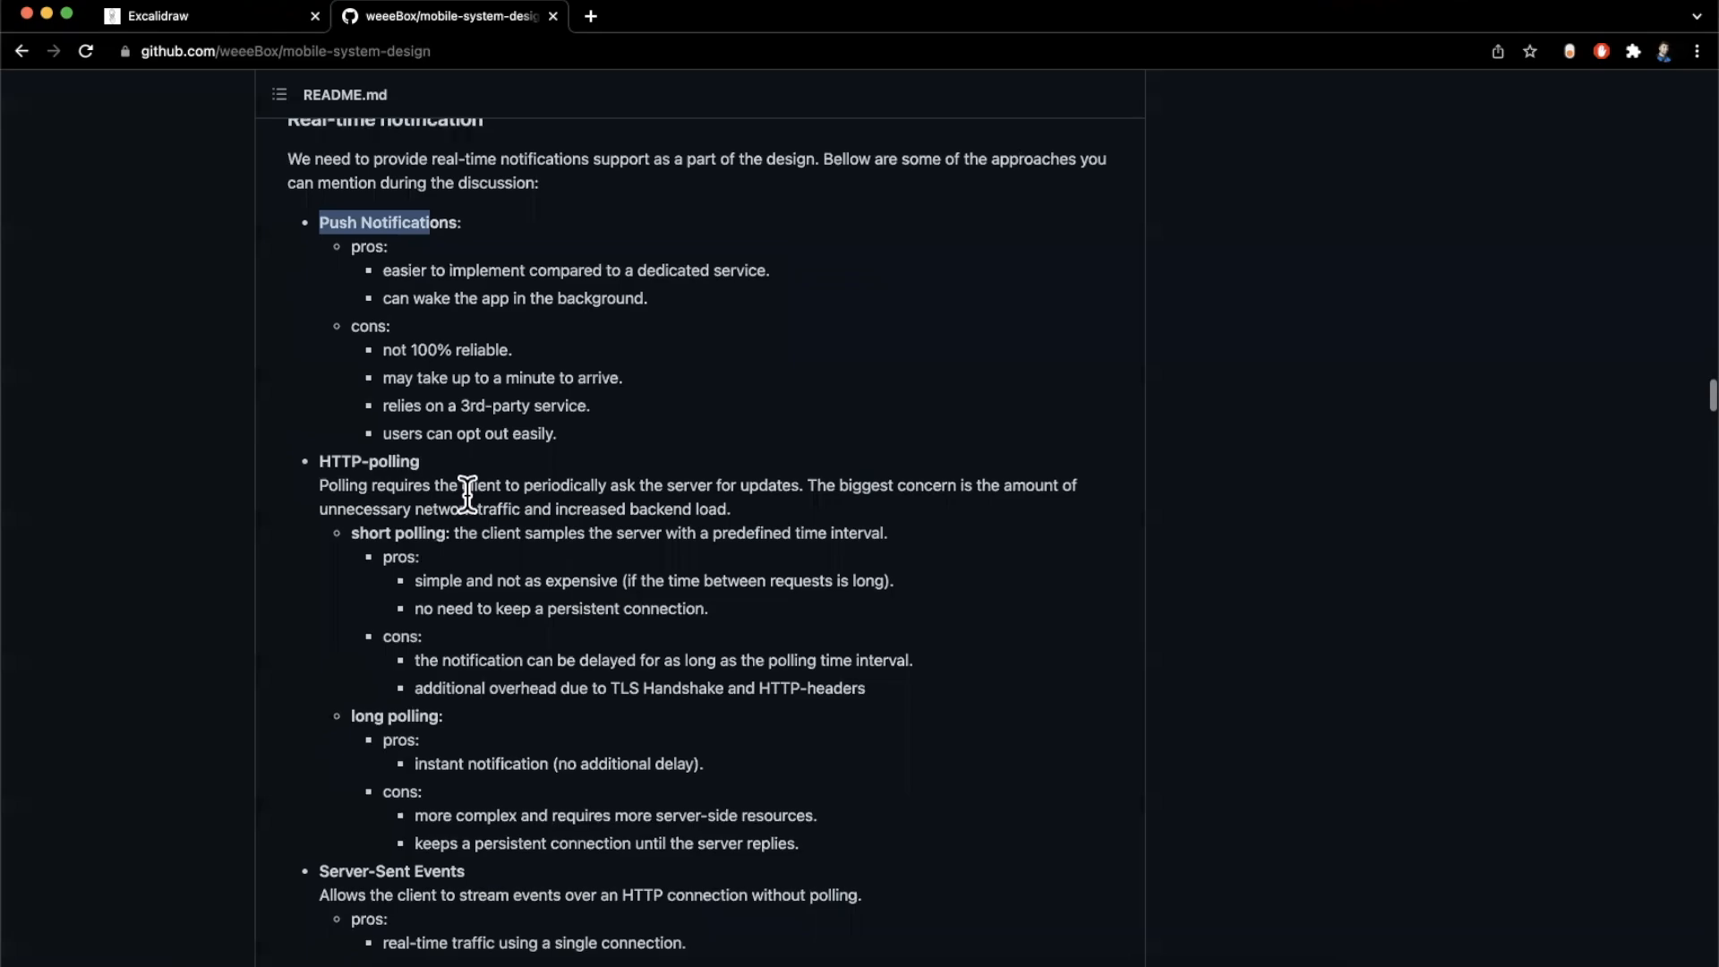
pyautogui.scroll(-3)
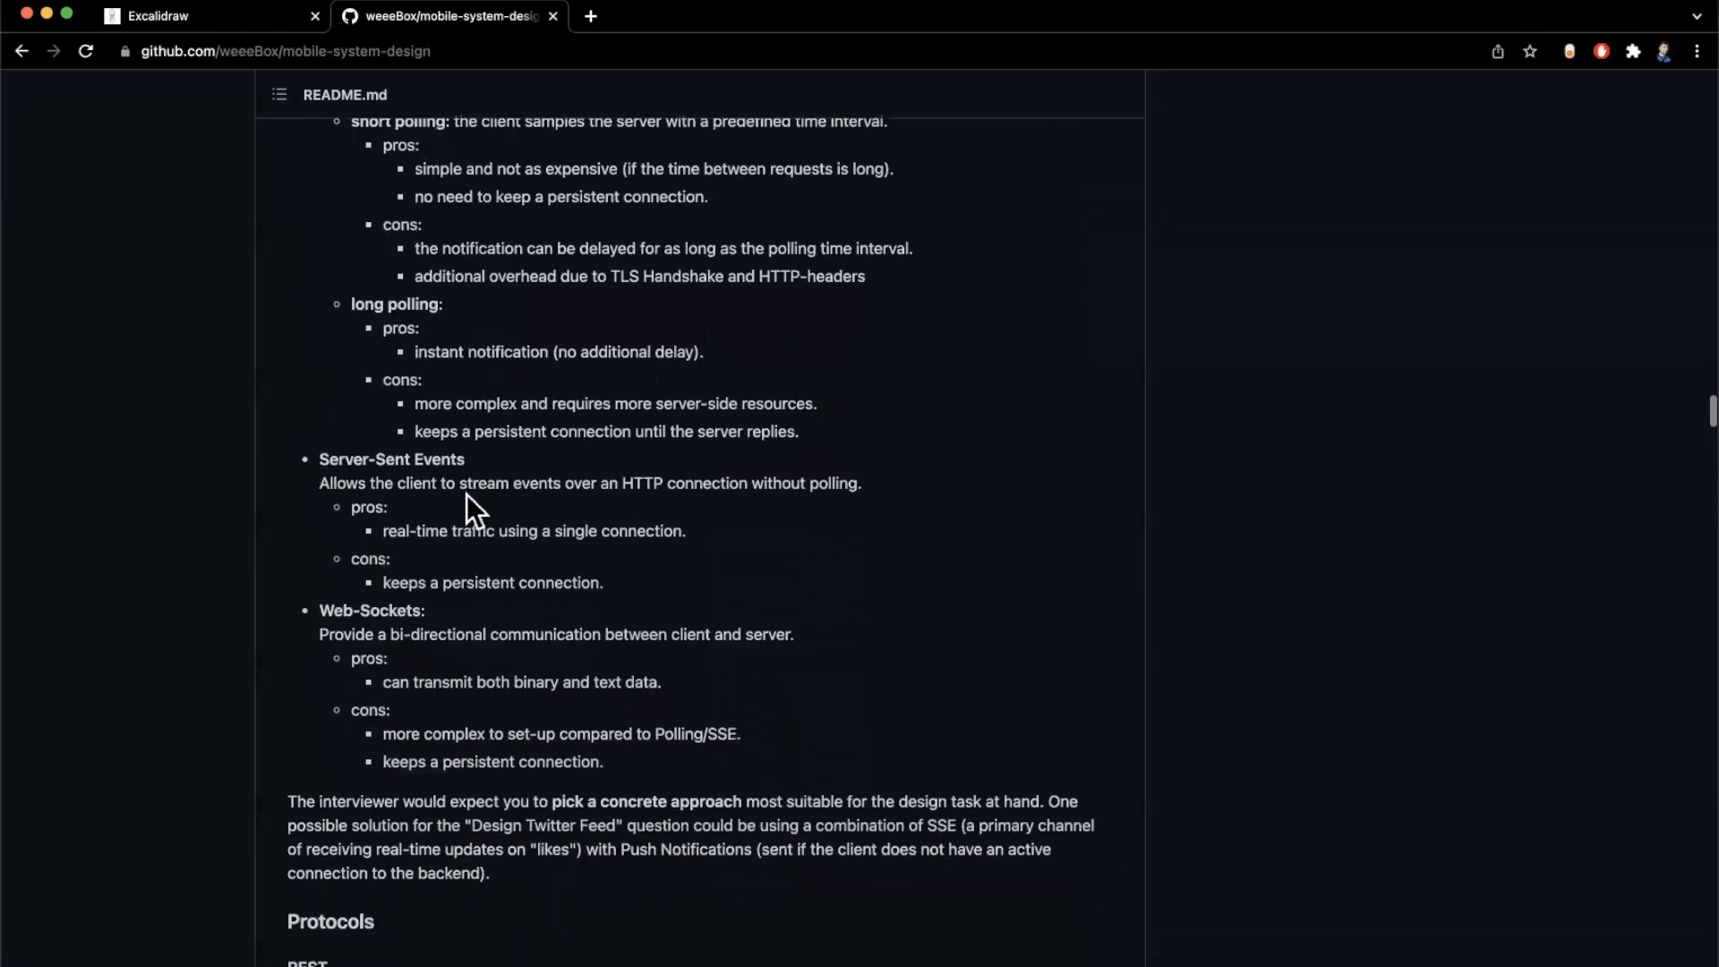
pyautogui.scroll(-3)
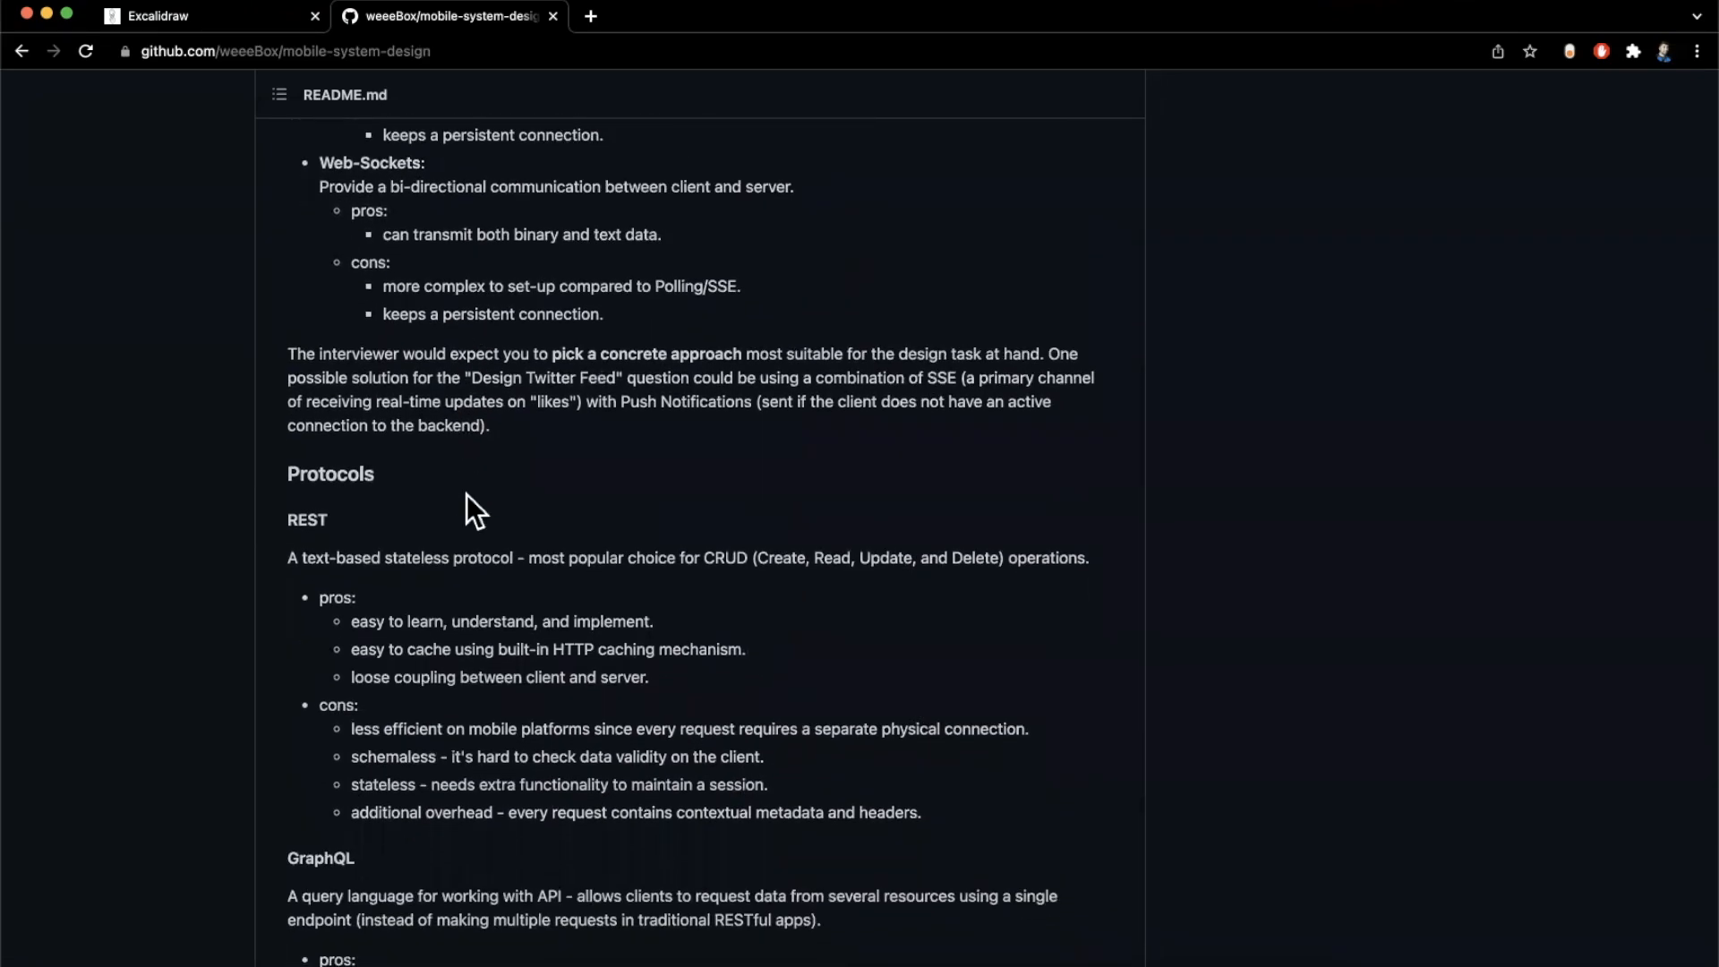
# Scroll through the REST, GraphQL, WebSocket and gRPC comparisons down to the Pagination section and its types
pyautogui.scroll(-3)
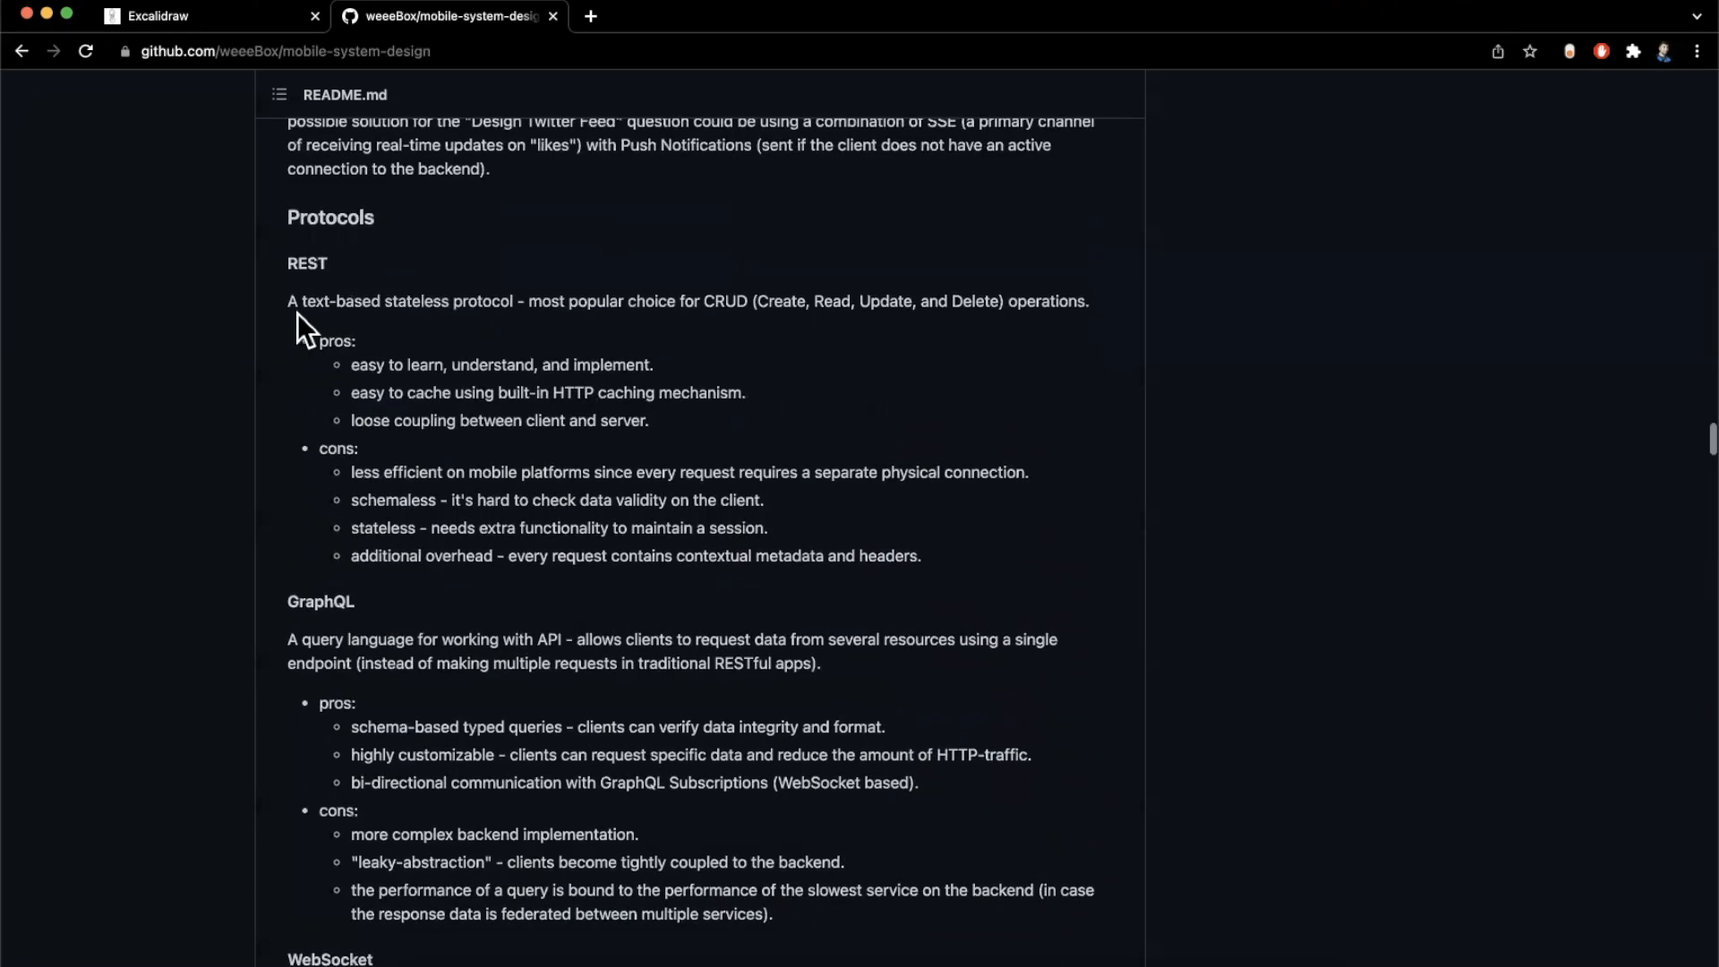
pyautogui.scroll(3)
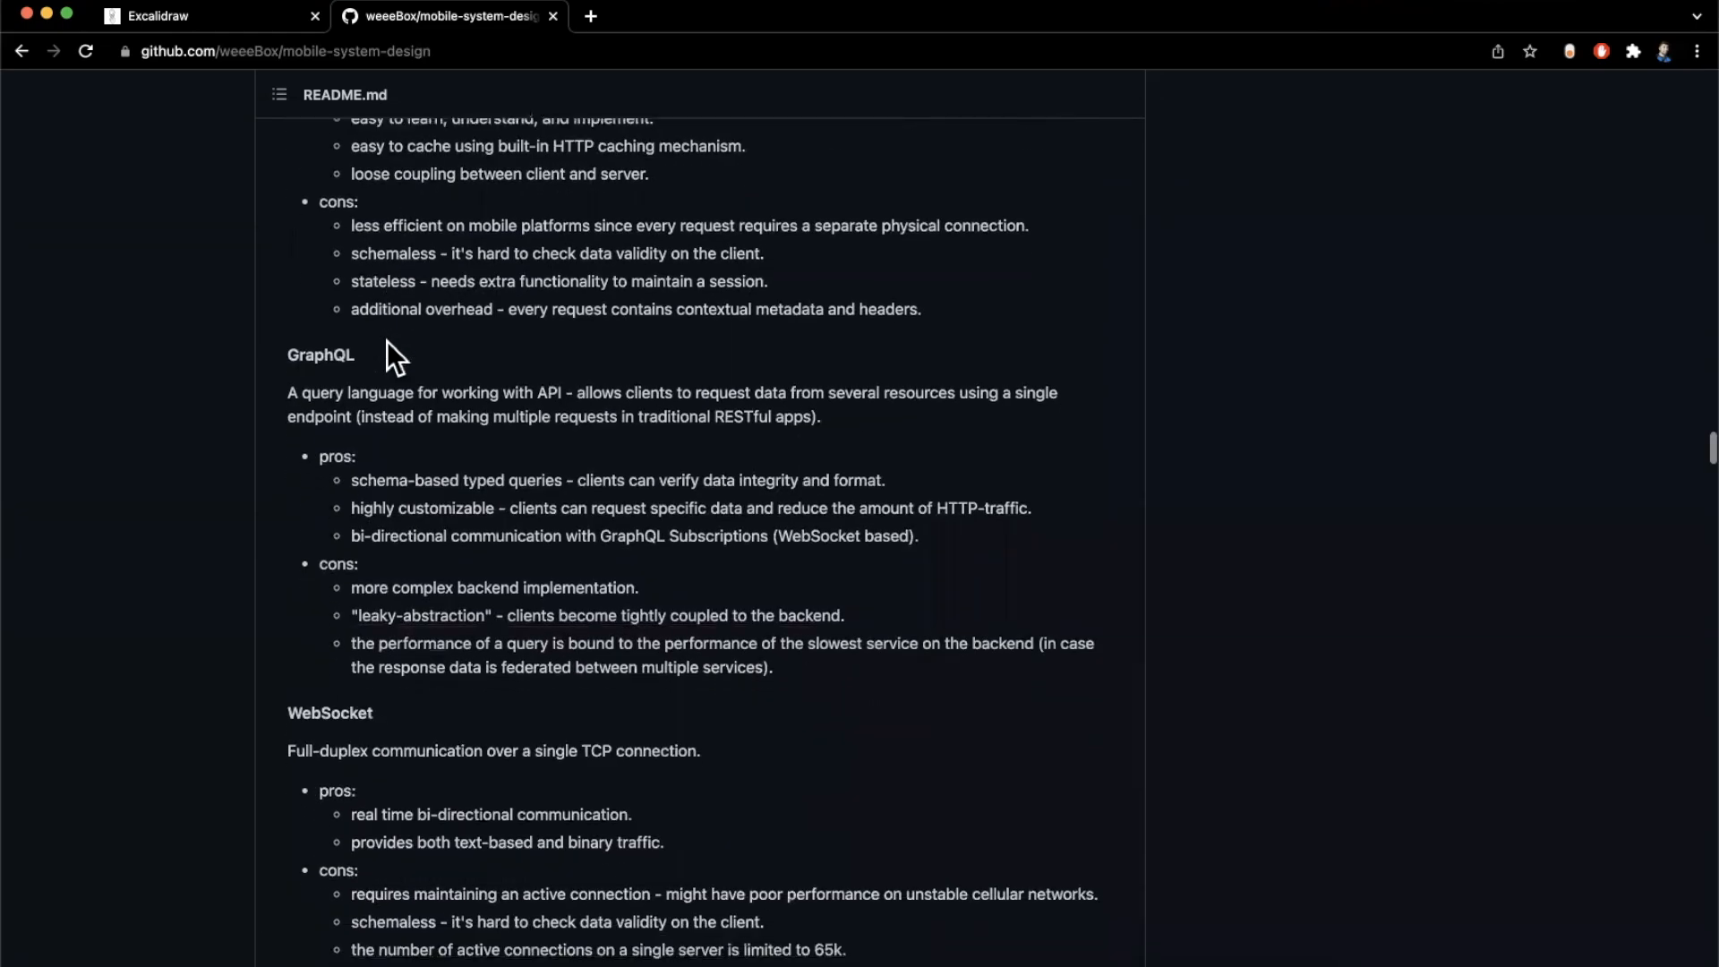
pyautogui.scroll(-3)
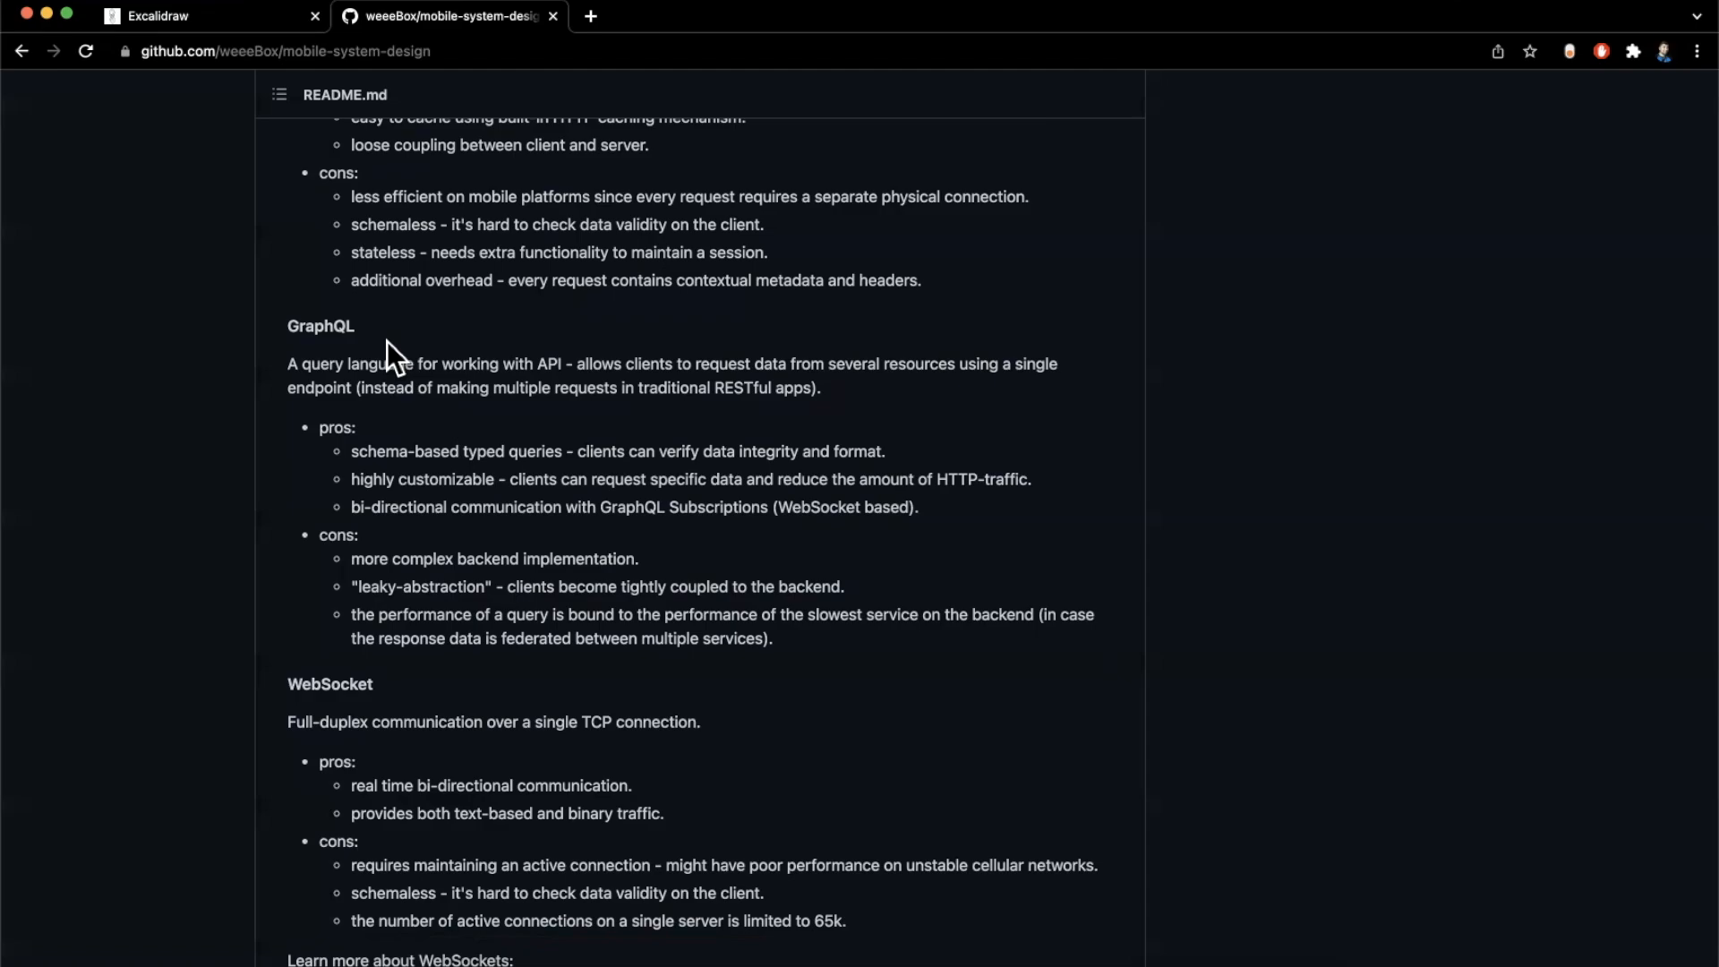
pyautogui.scroll(-3)
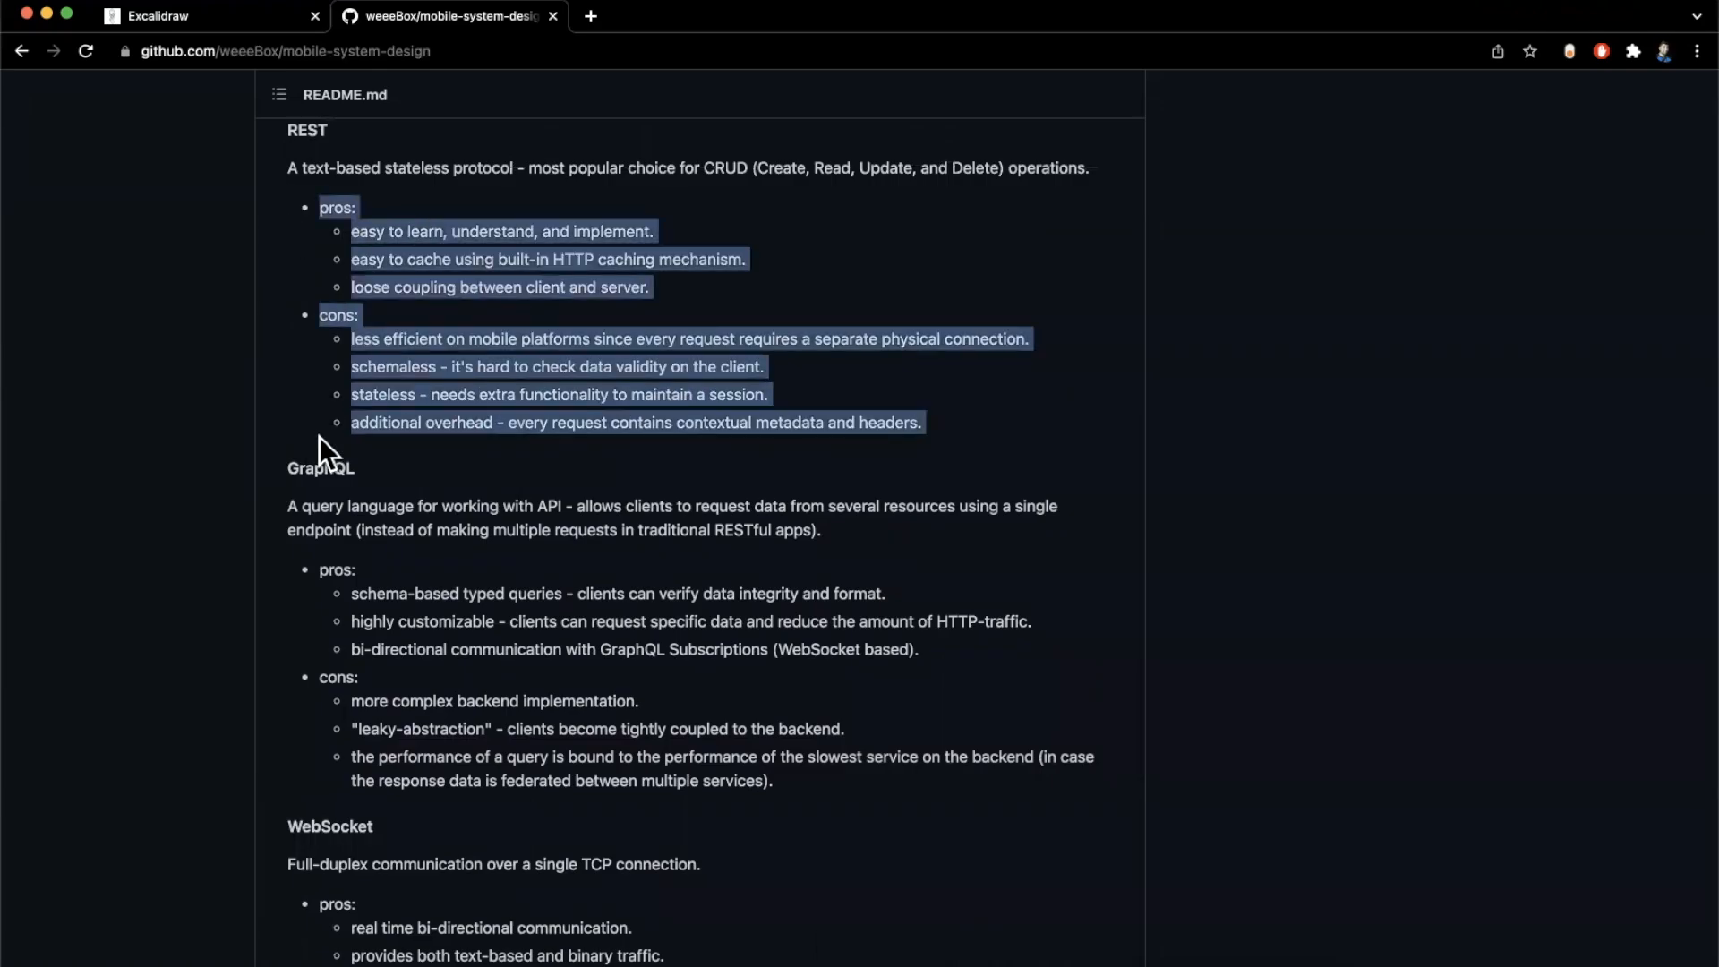
pyautogui.scroll(-3)
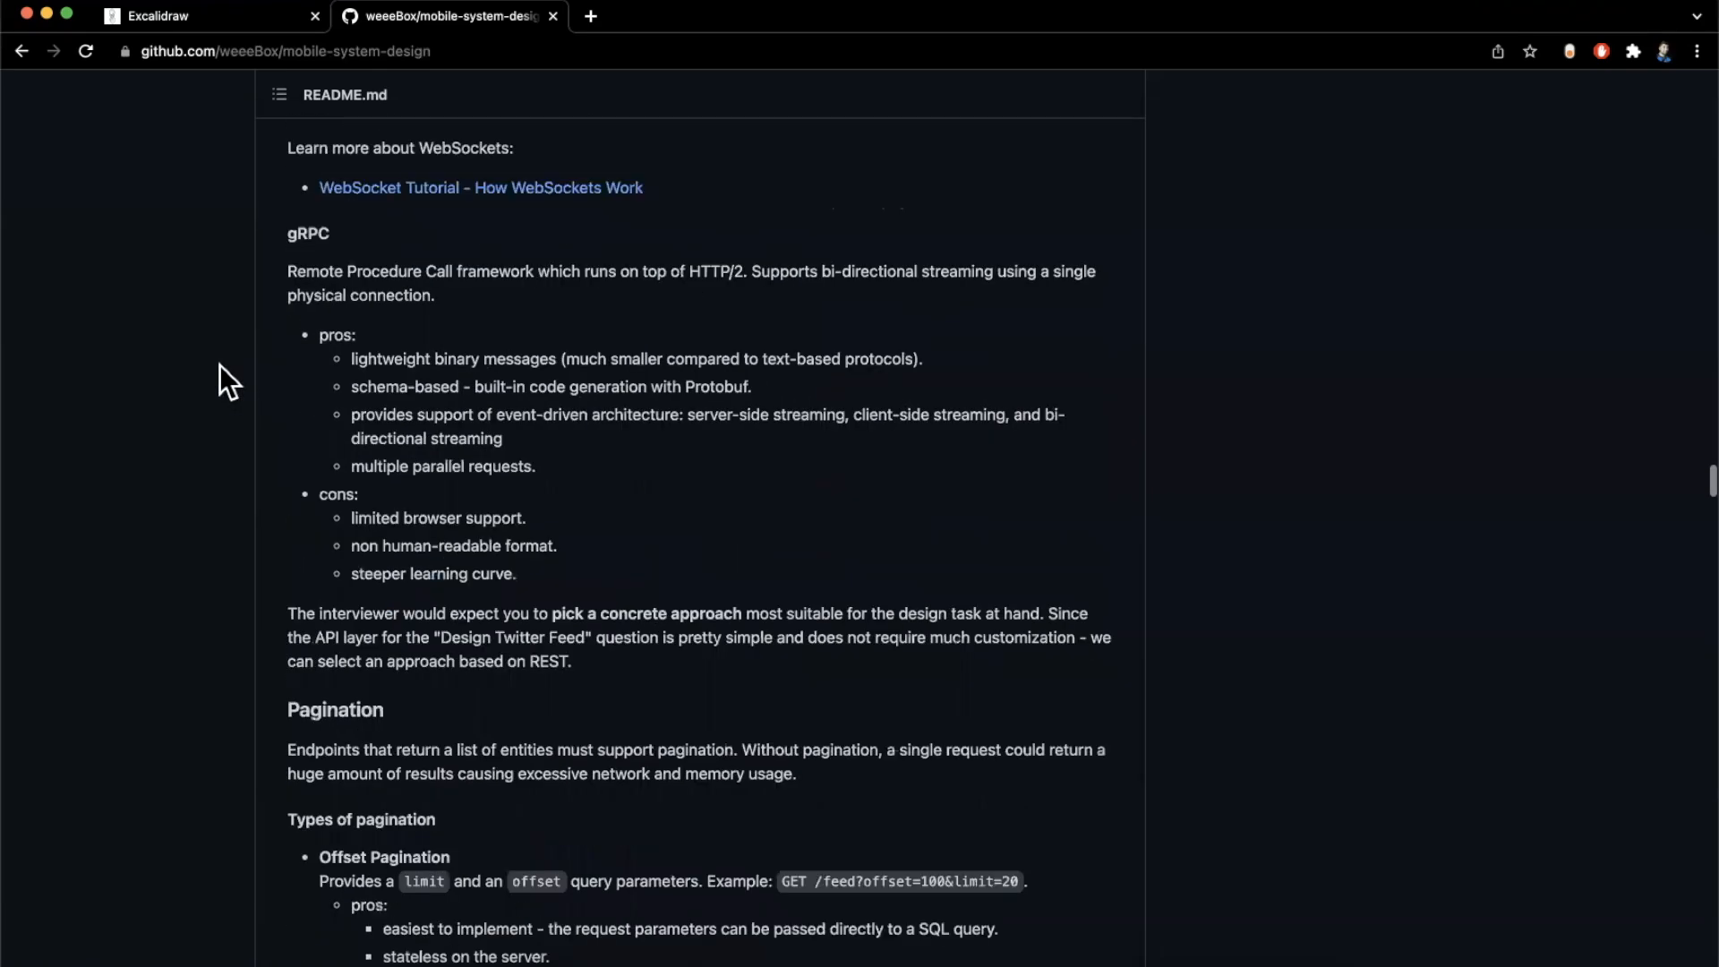
pyautogui.scroll(-3)
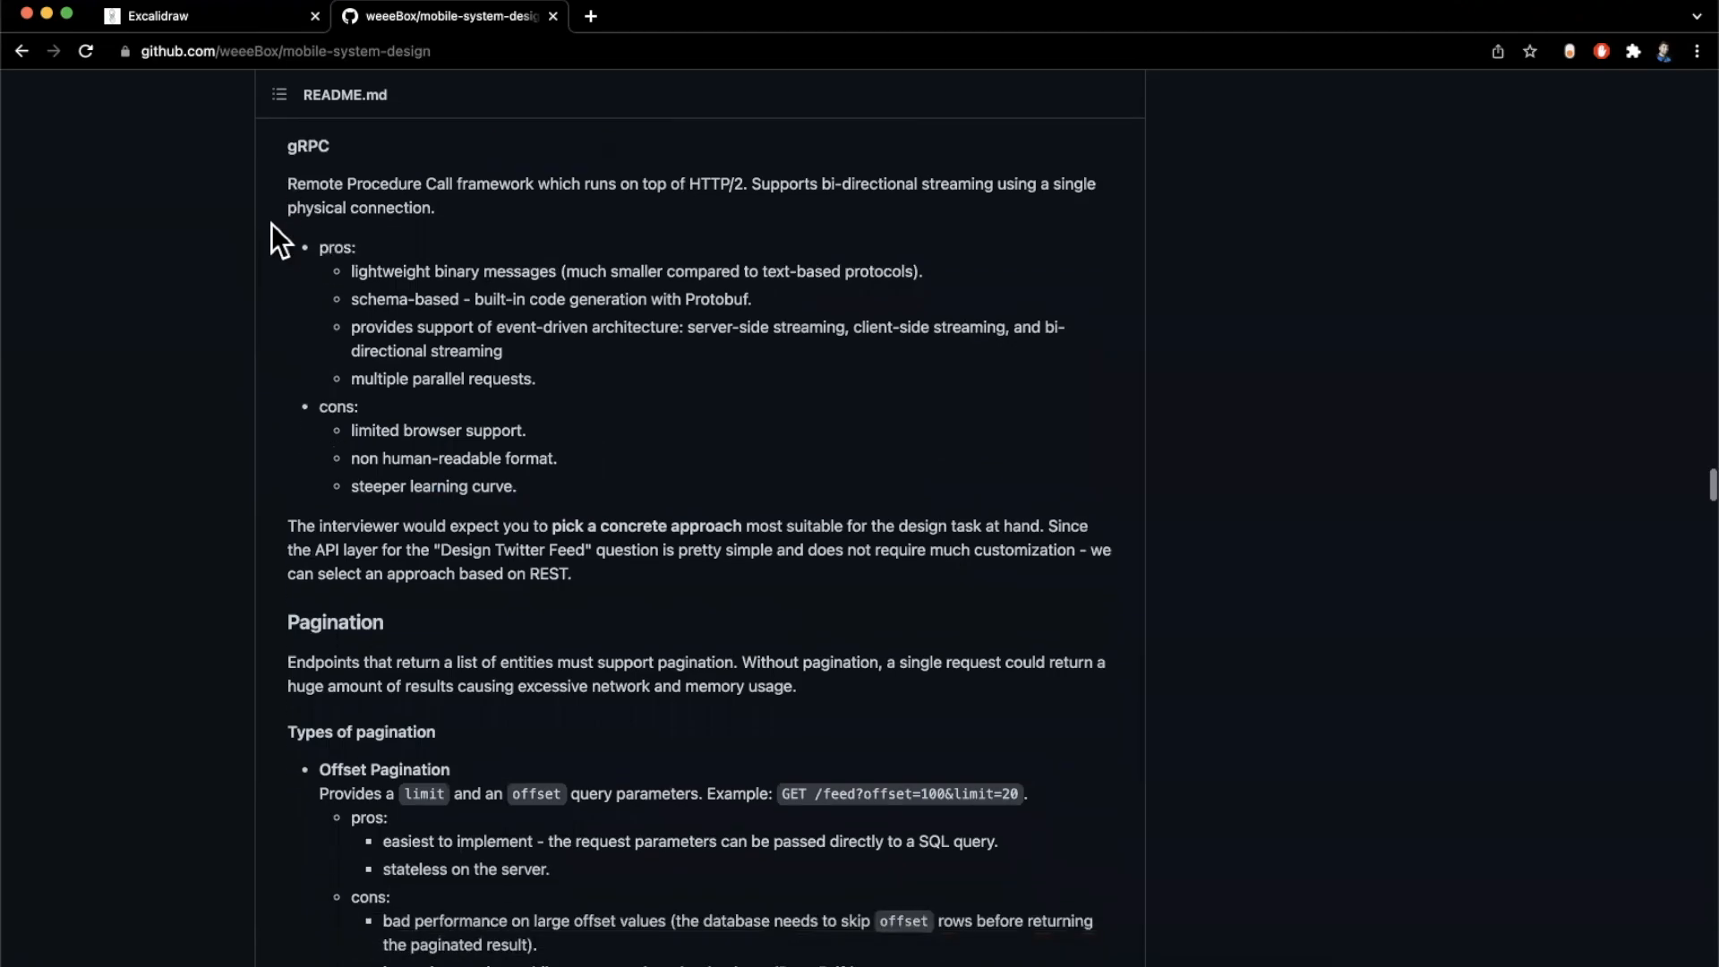
pyautogui.scroll(-3)
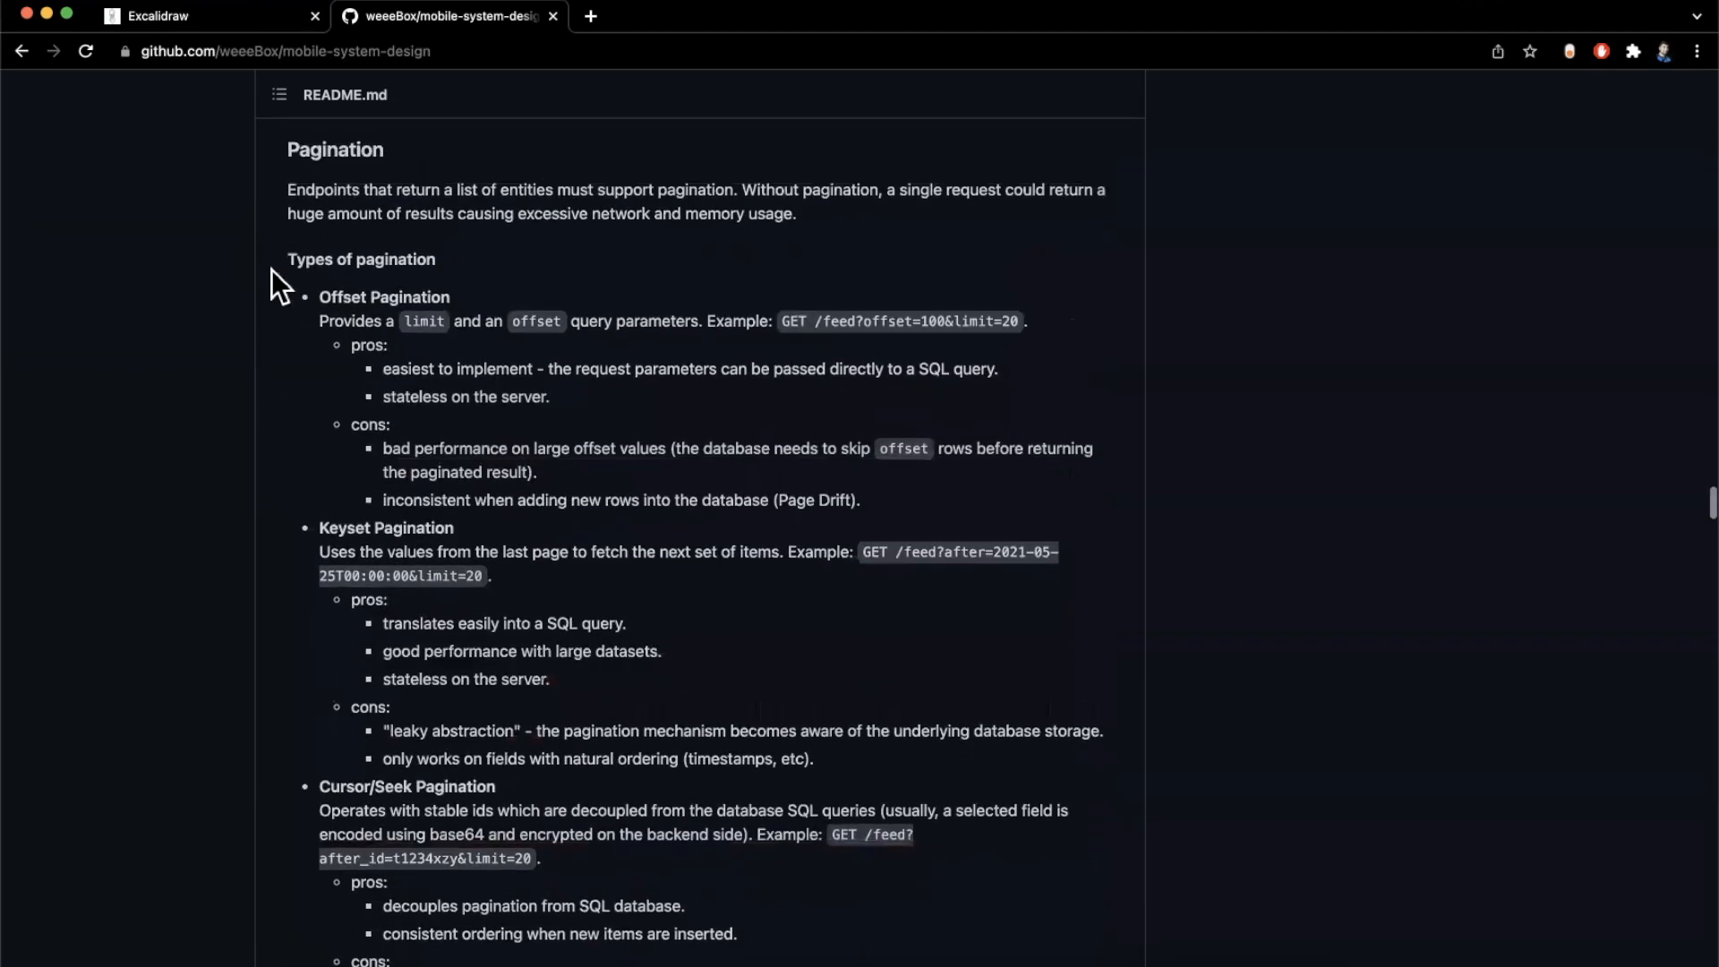
# Scroll past Offset, Keyset and Cursor pagination and the sample JSON response to Additional Information
pyautogui.scroll(3)
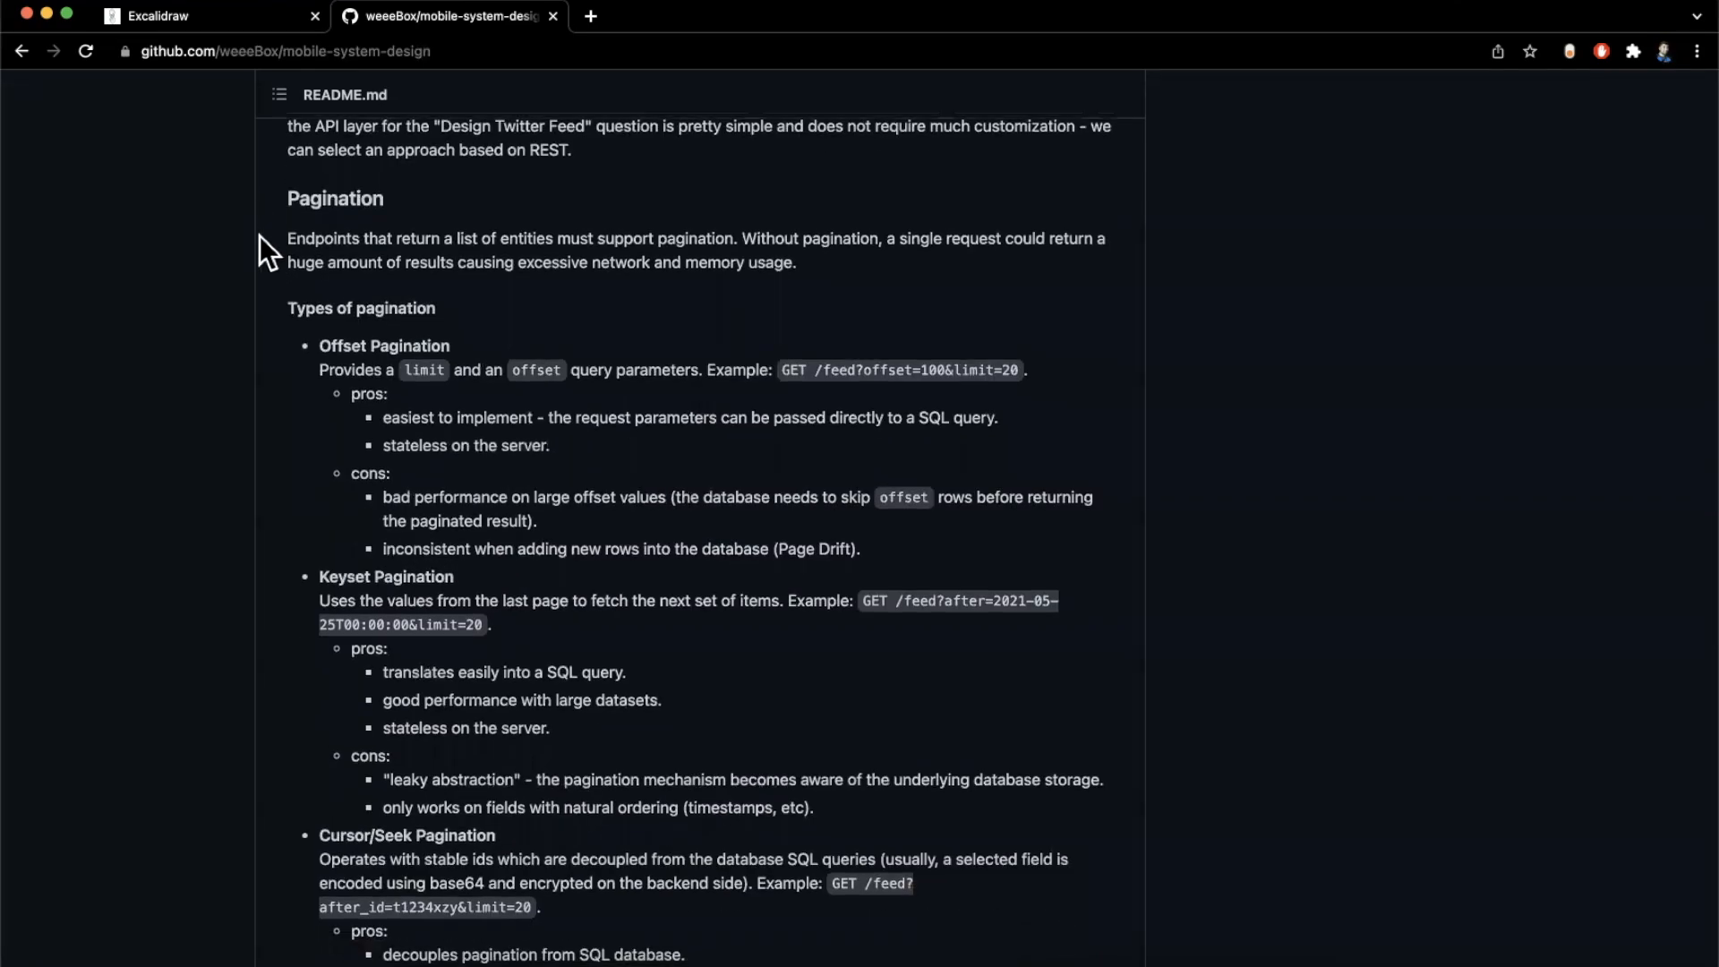
pyautogui.scroll(-3)
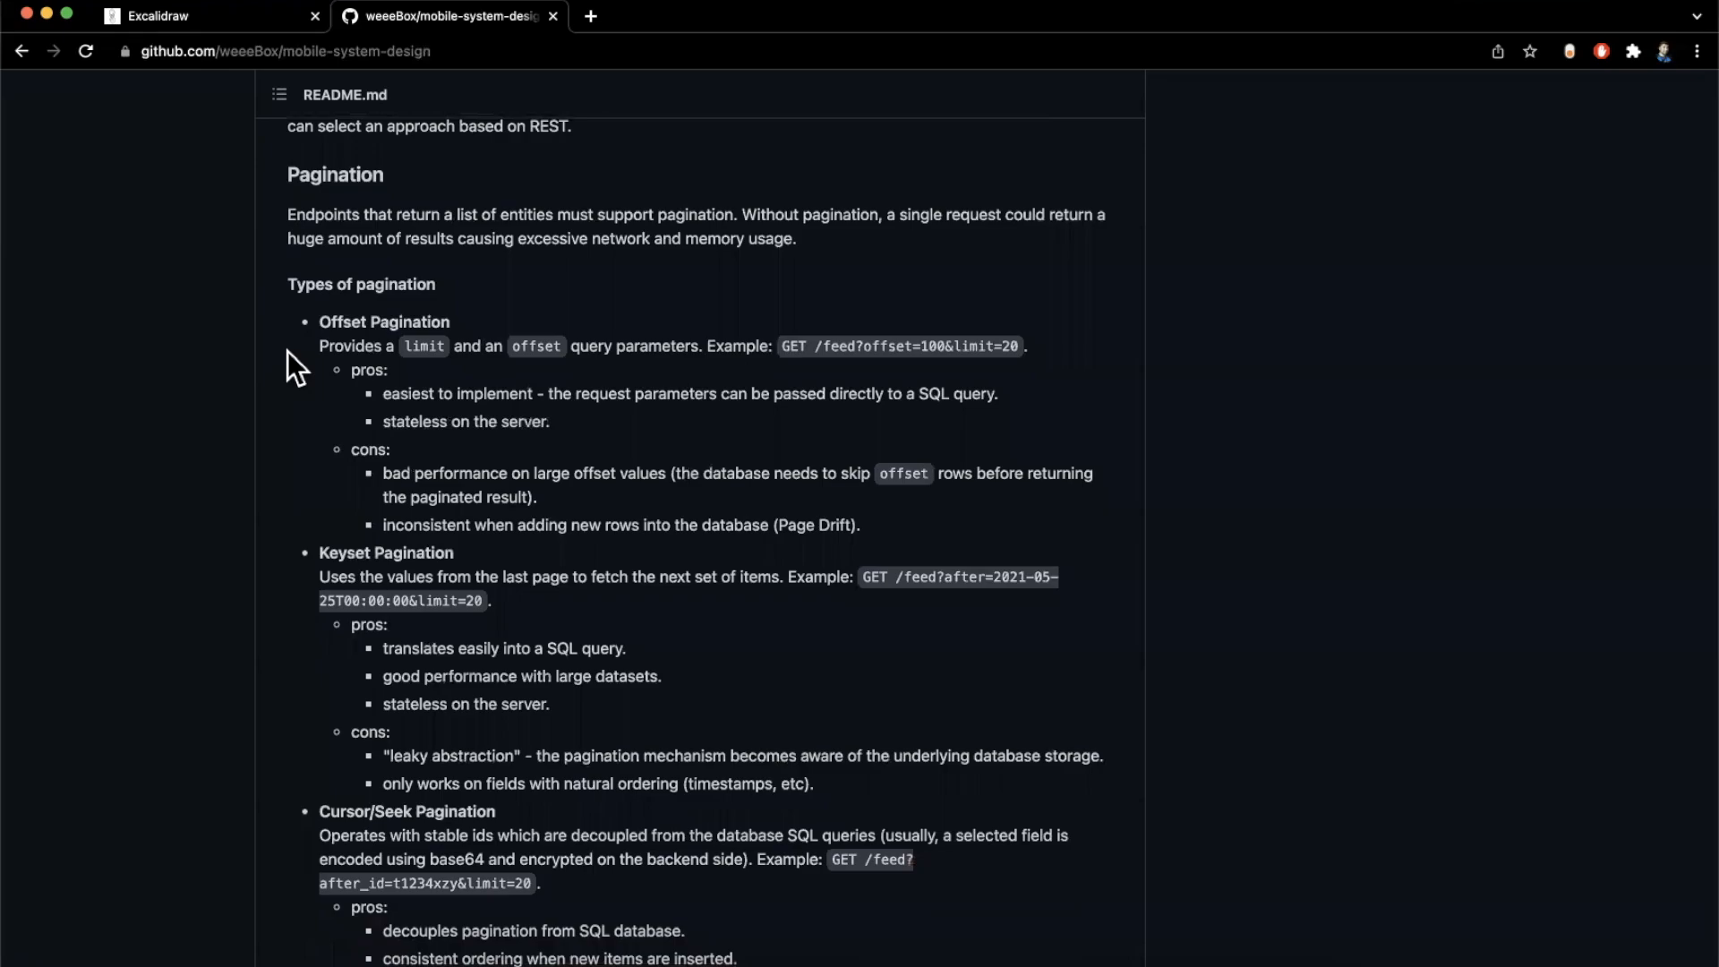
pyautogui.scroll(-3)
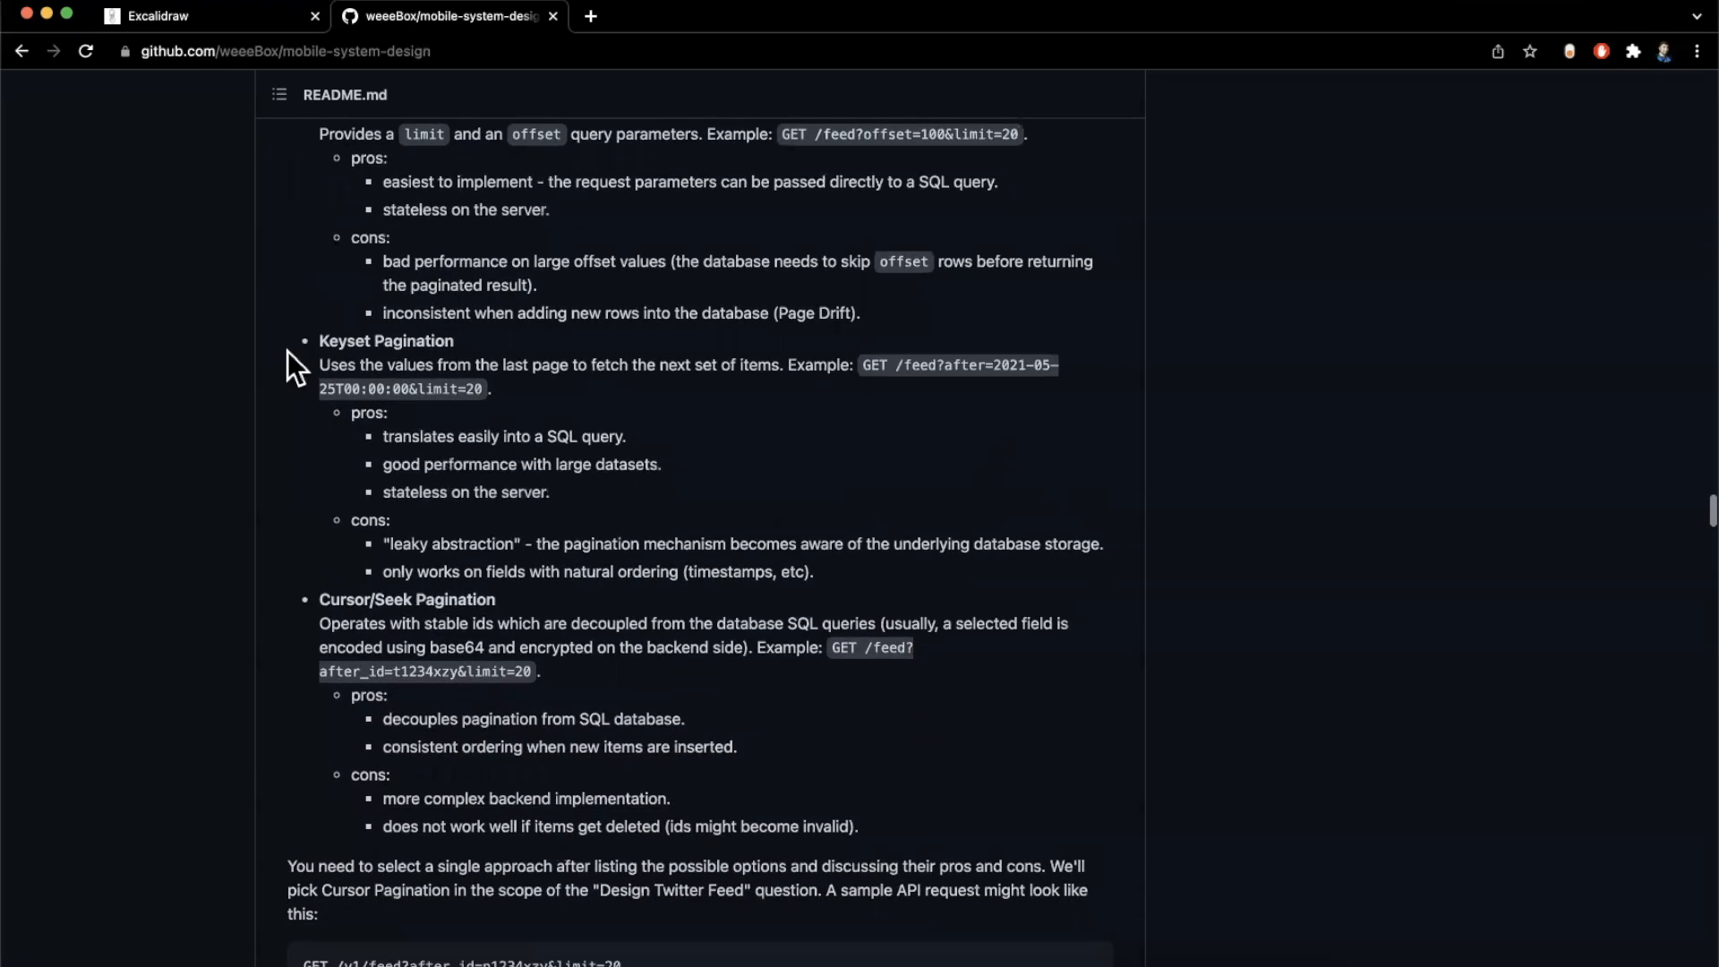
pyautogui.scroll(-3)
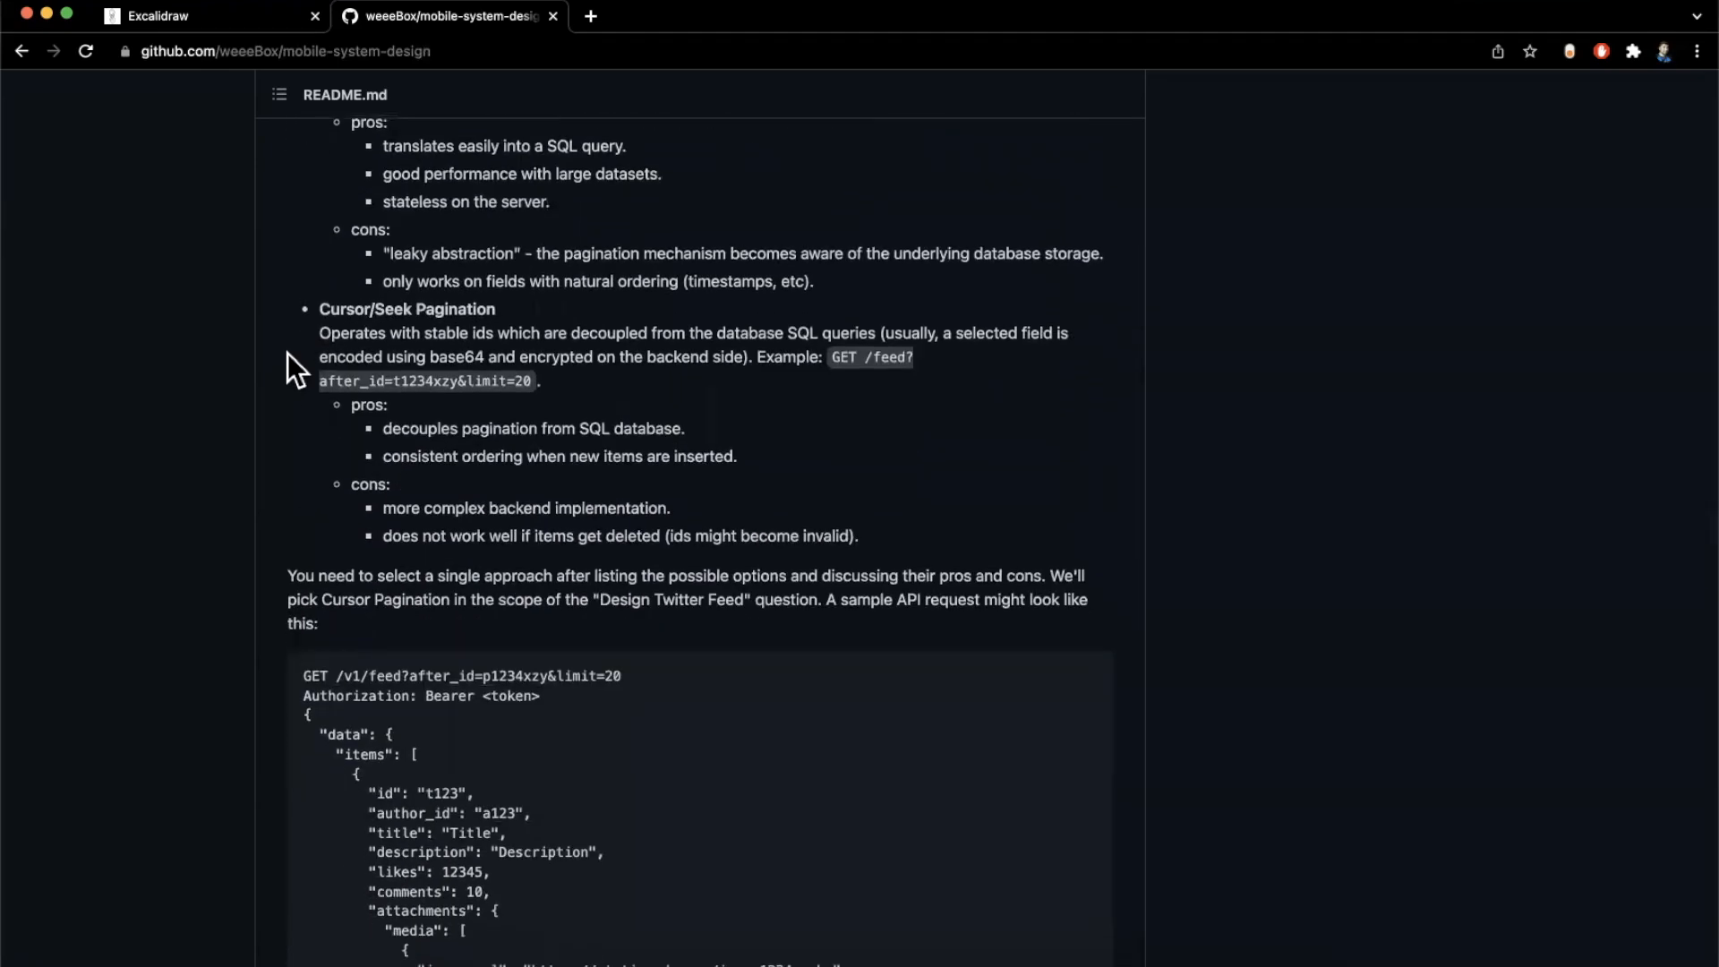
pyautogui.scroll(-3)
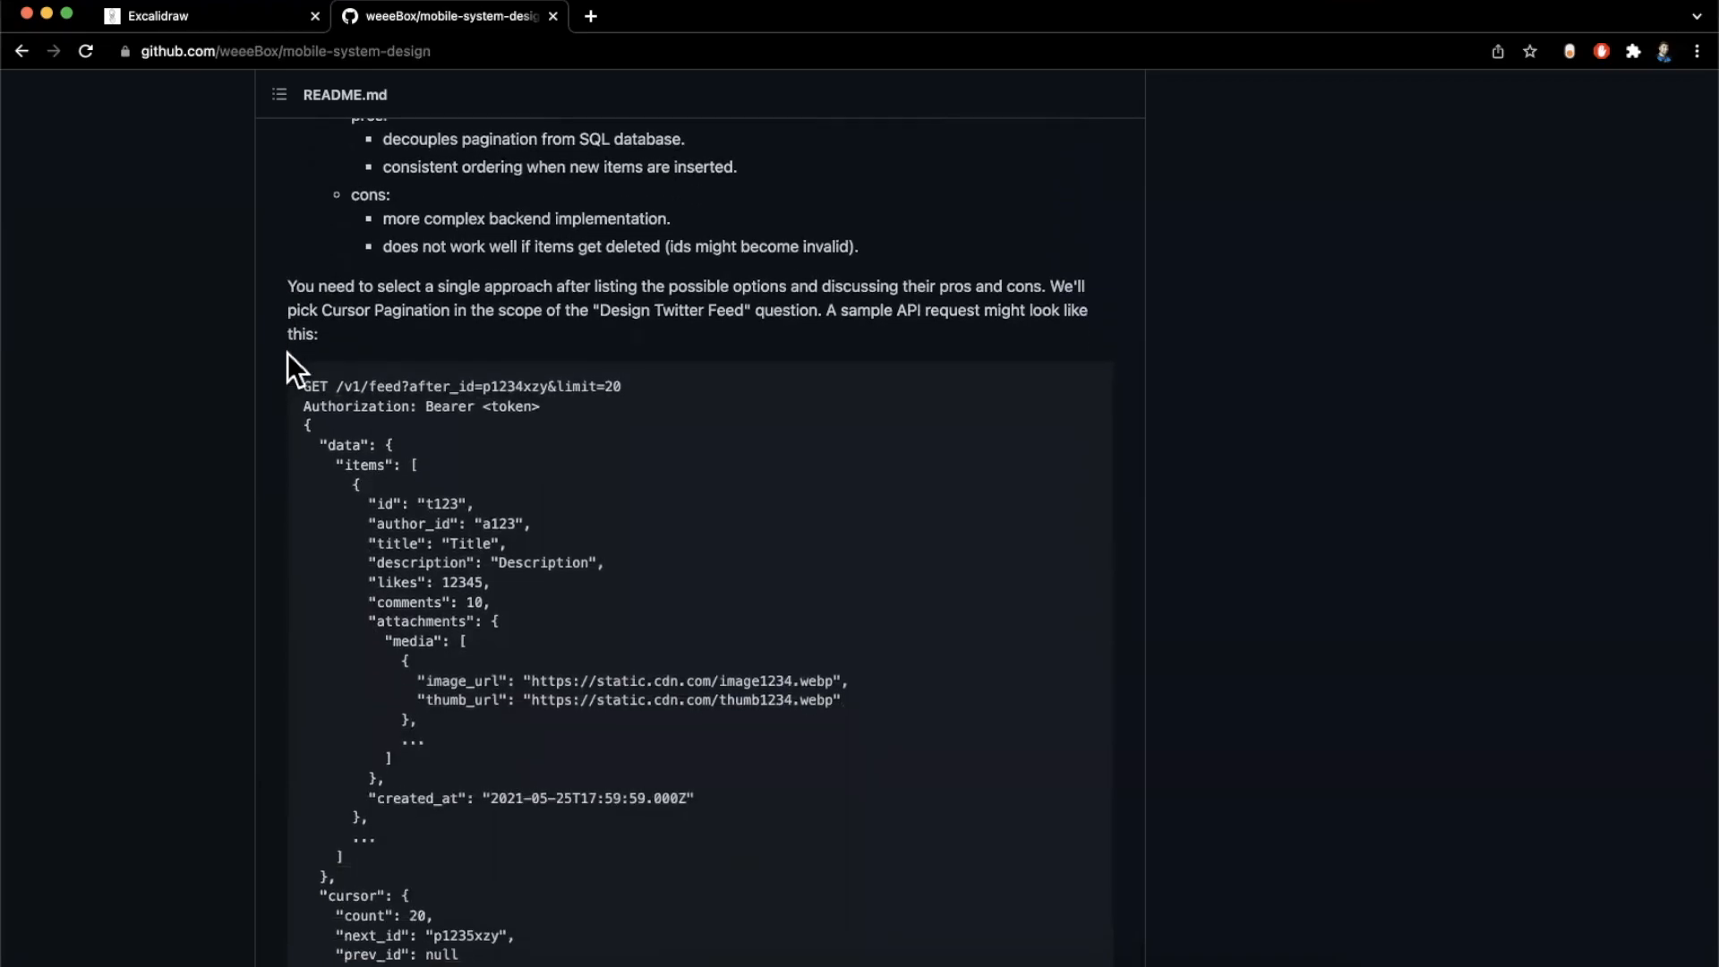
pyautogui.moveTo(252, 476)
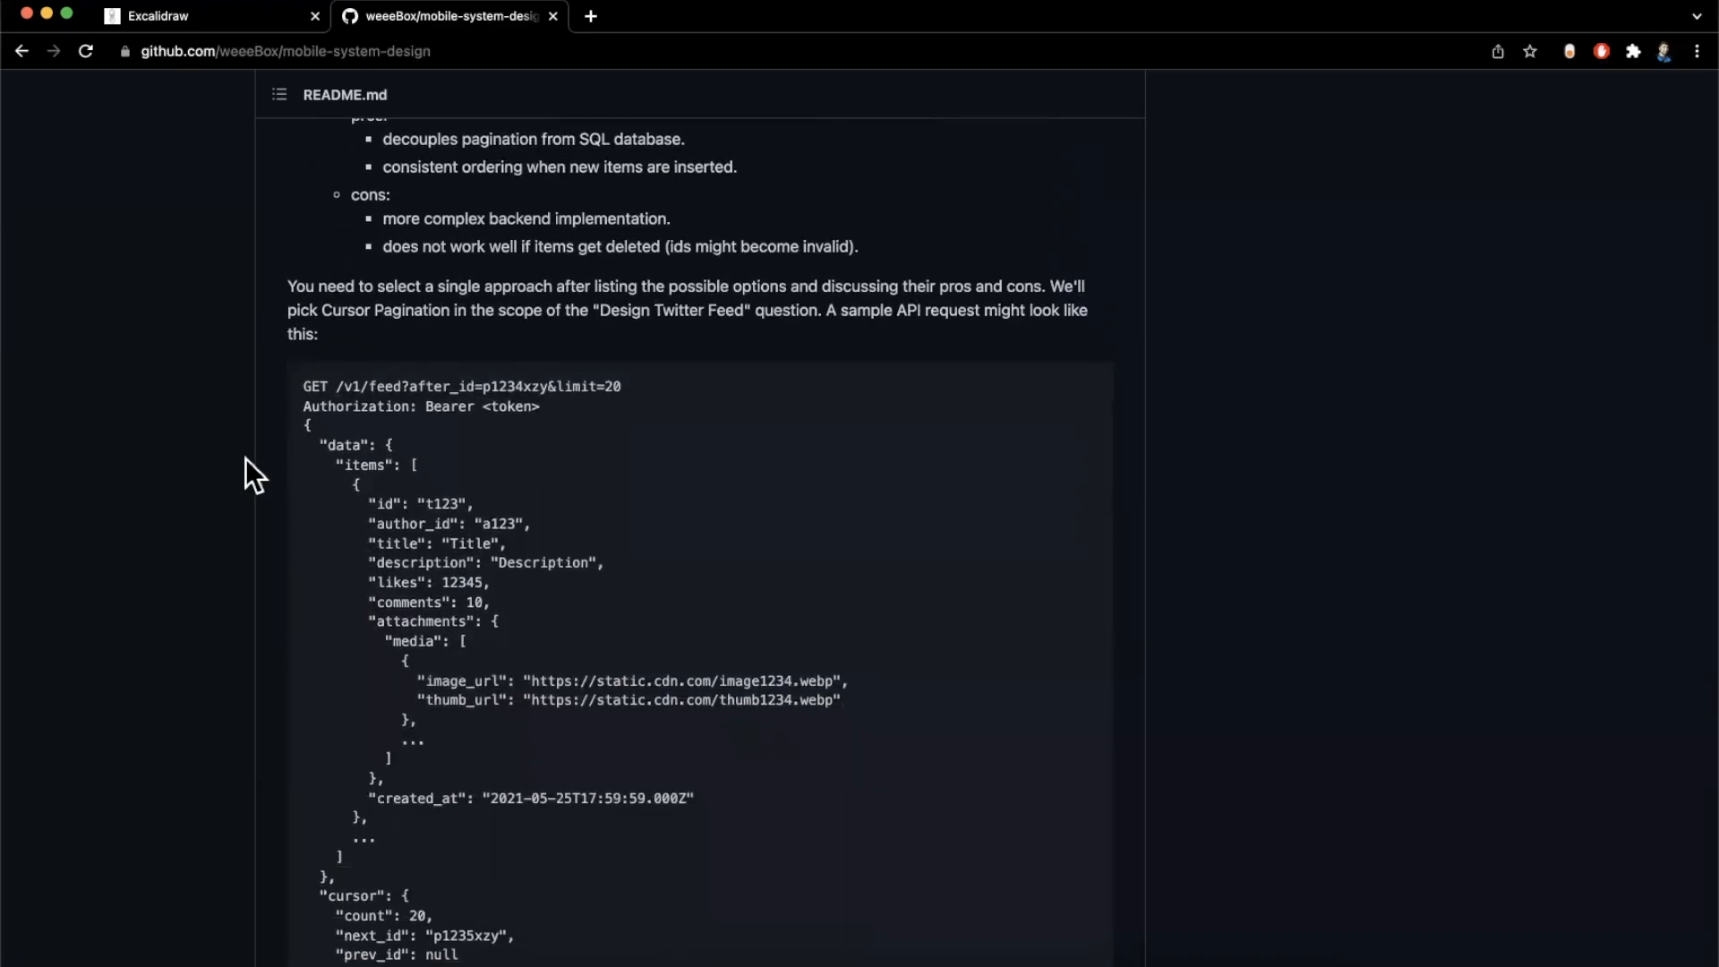
pyautogui.scroll(-3)
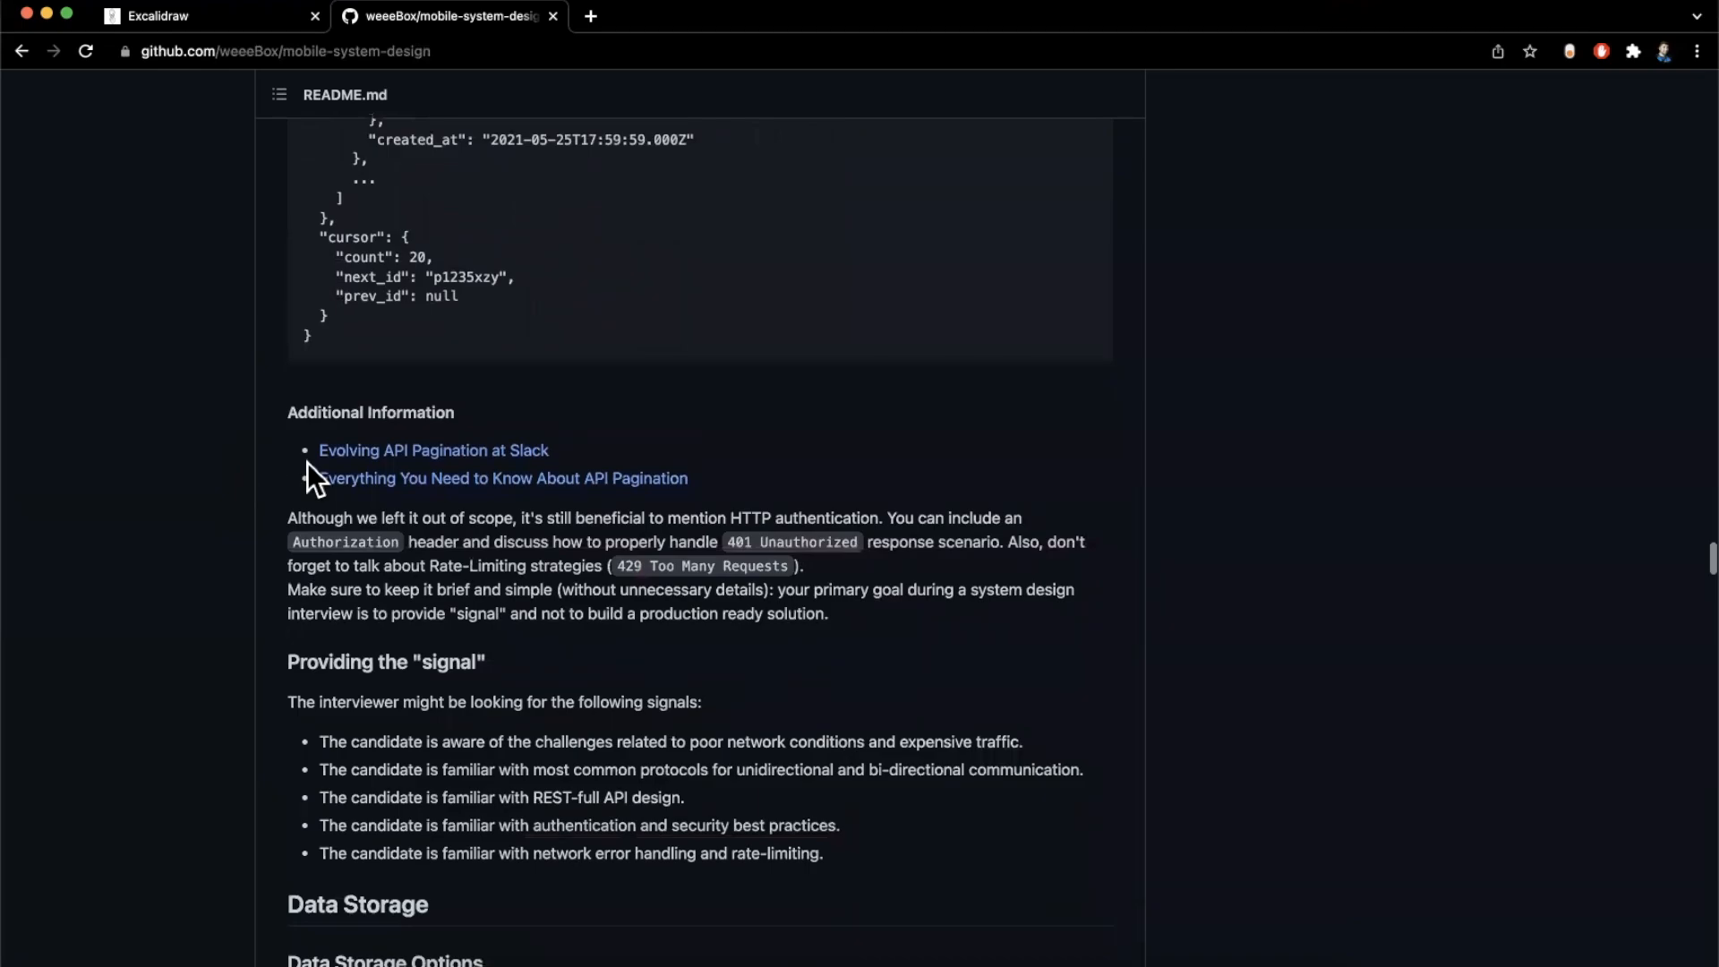
pyautogui.scroll(-3)
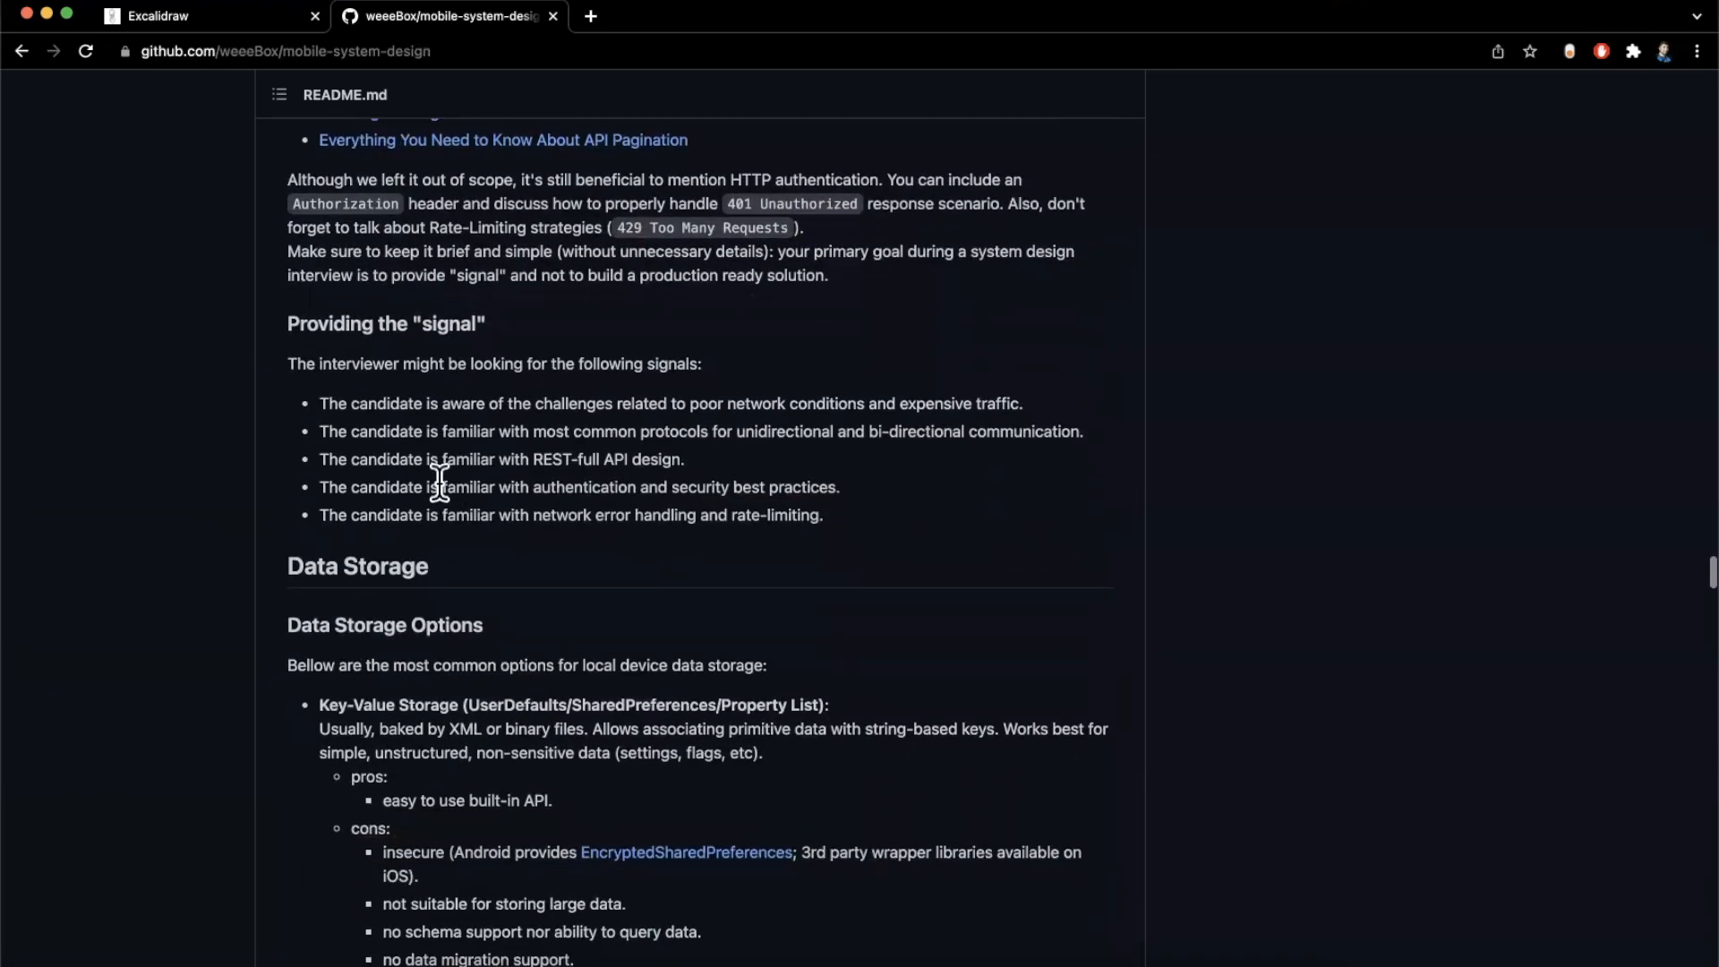
pyautogui.moveTo(526, 431)
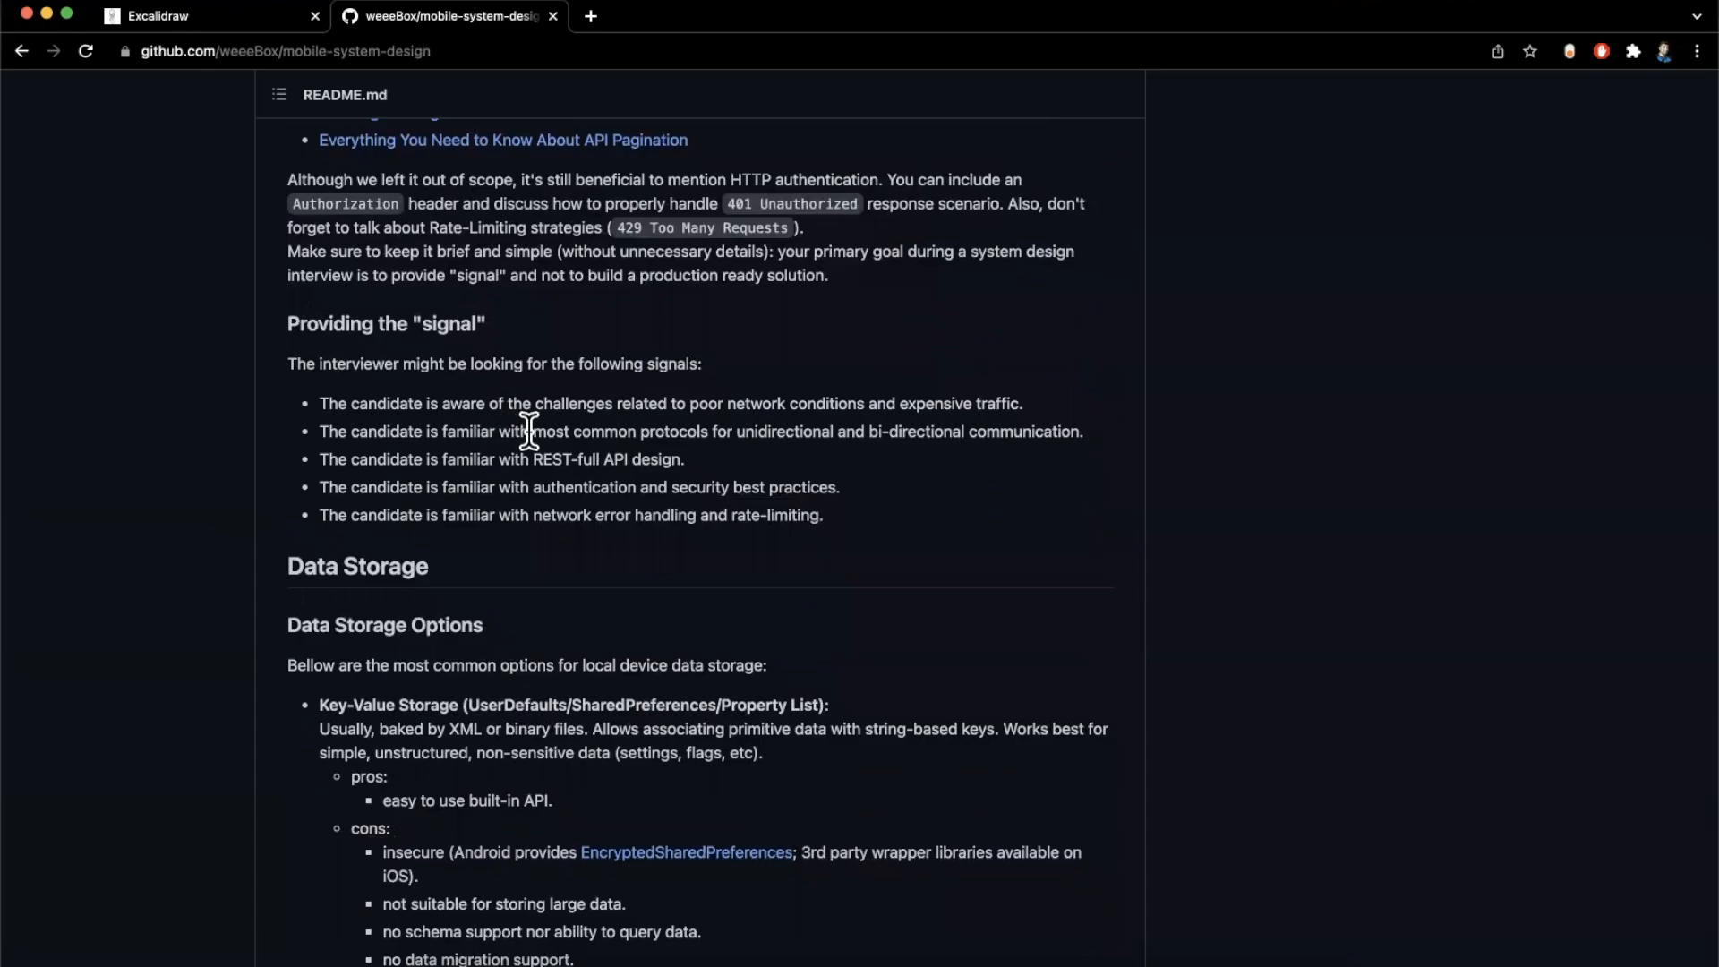
pyautogui.moveTo(925, 426)
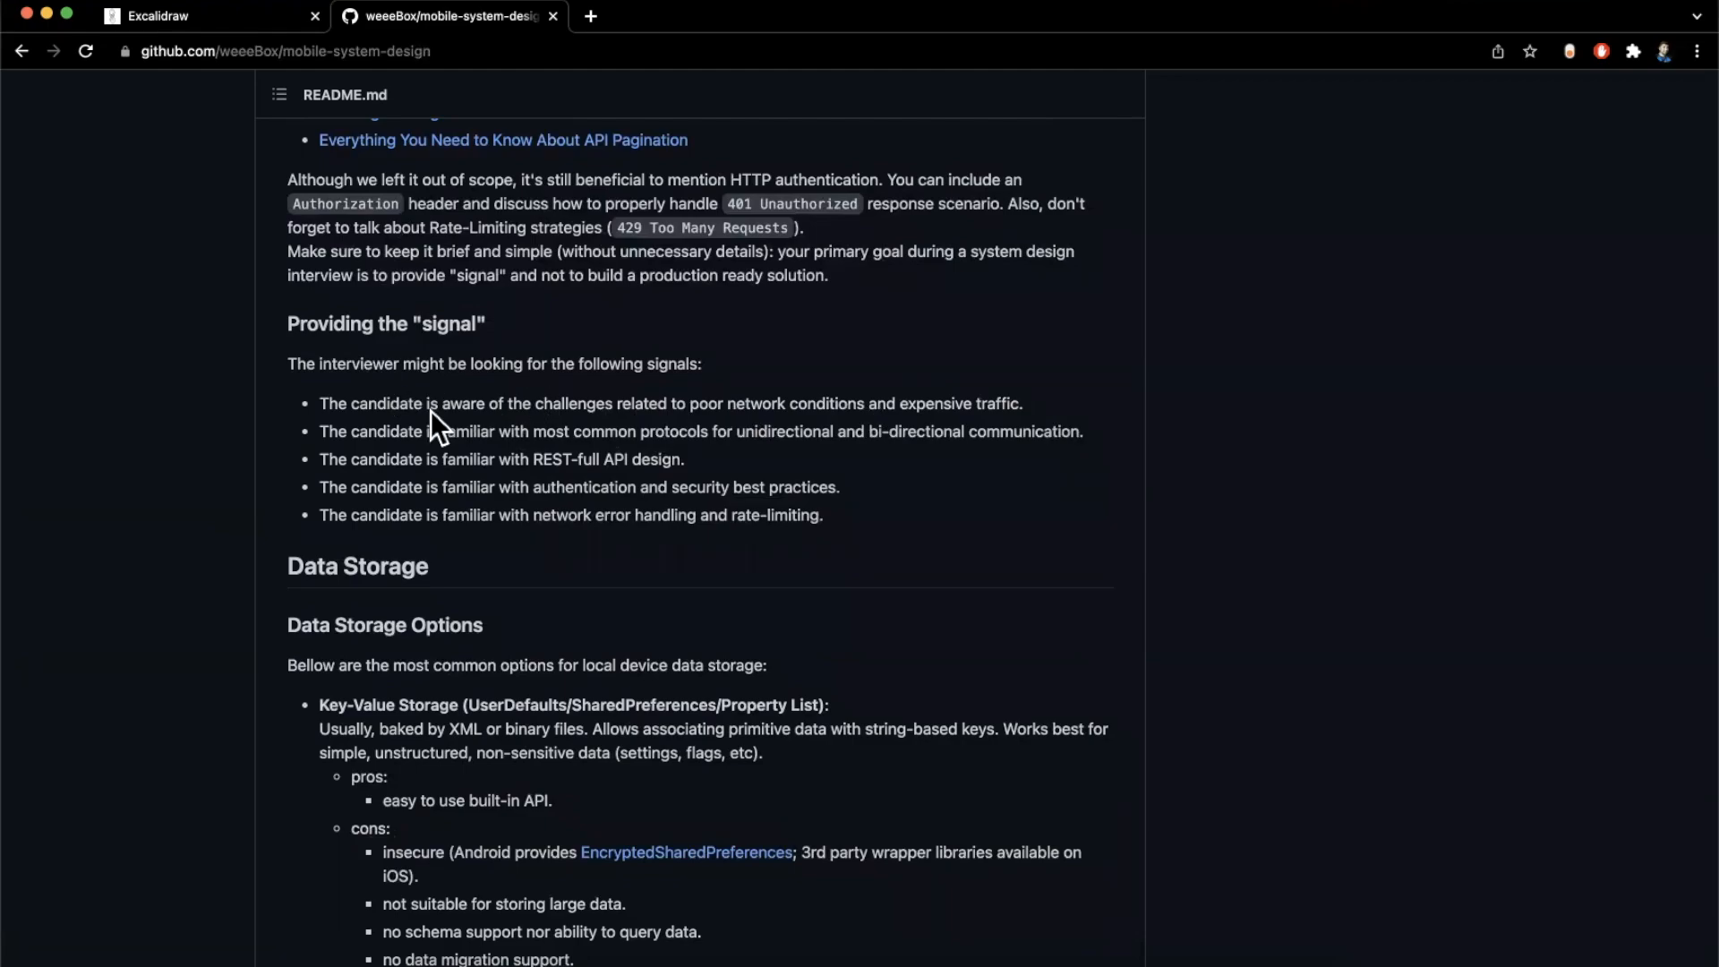
pyautogui.moveTo(428, 403); pyautogui.dragTo(657, 403)
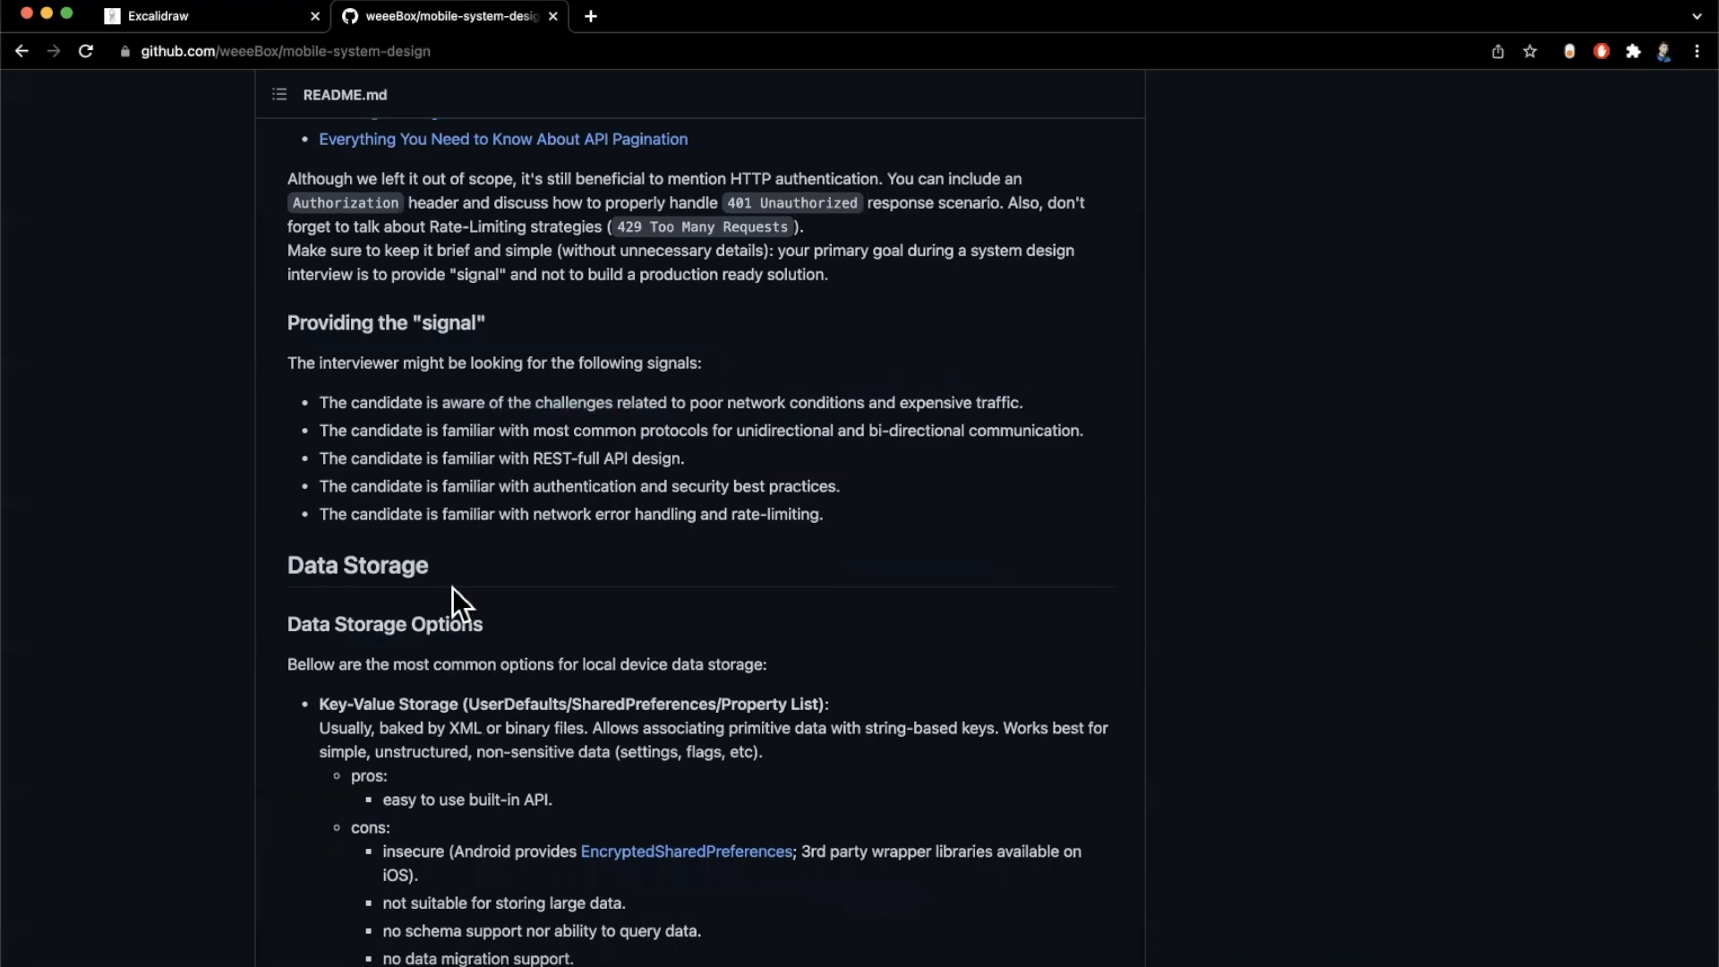
# Scroll through the Data Storage Options and Storage Location parts of the README, rereading a portion
pyautogui.scroll(-3)
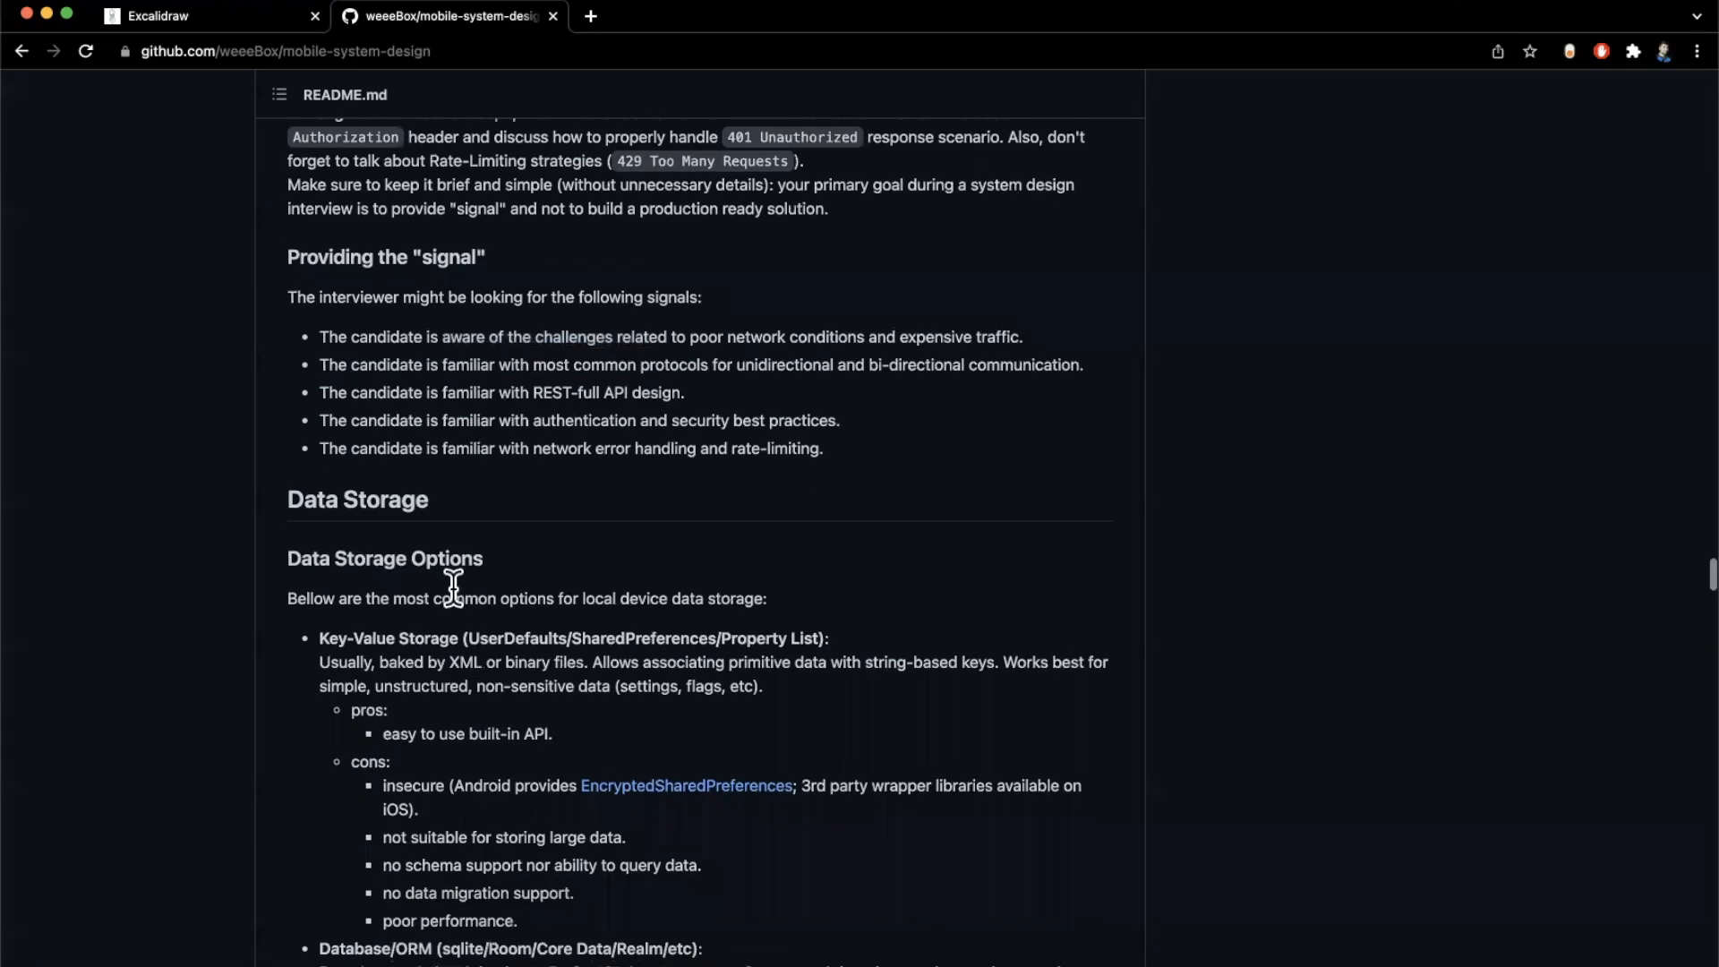
pyautogui.scroll(-3)
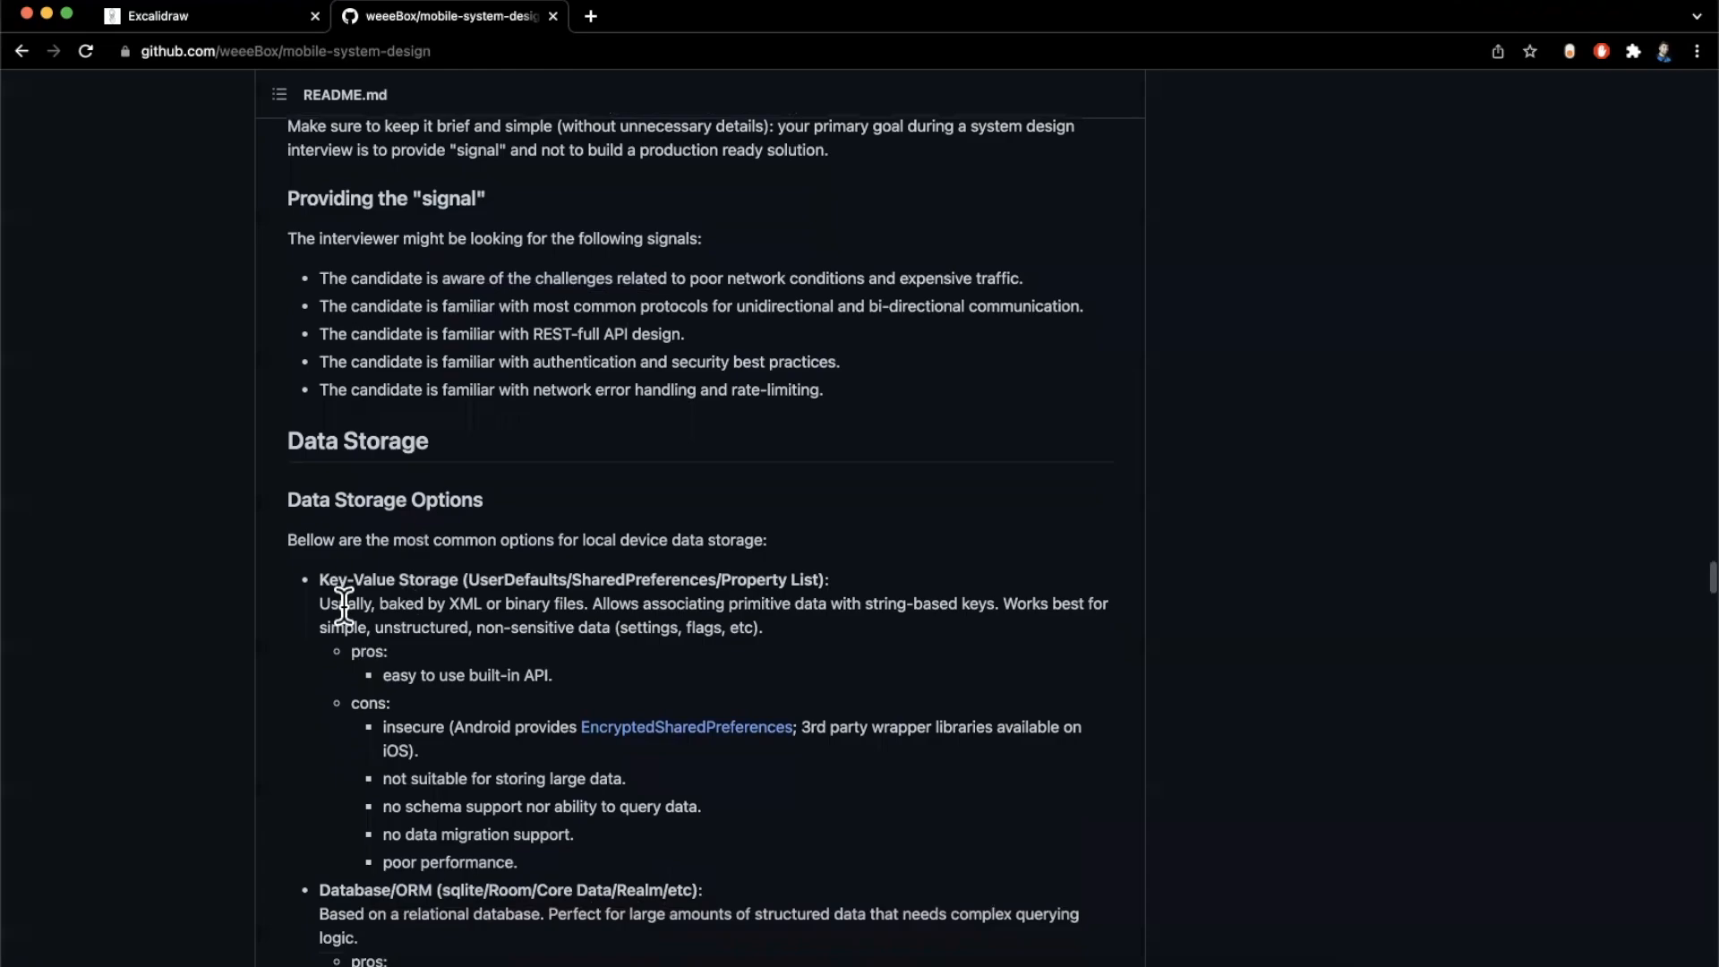
pyautogui.scroll(-3)
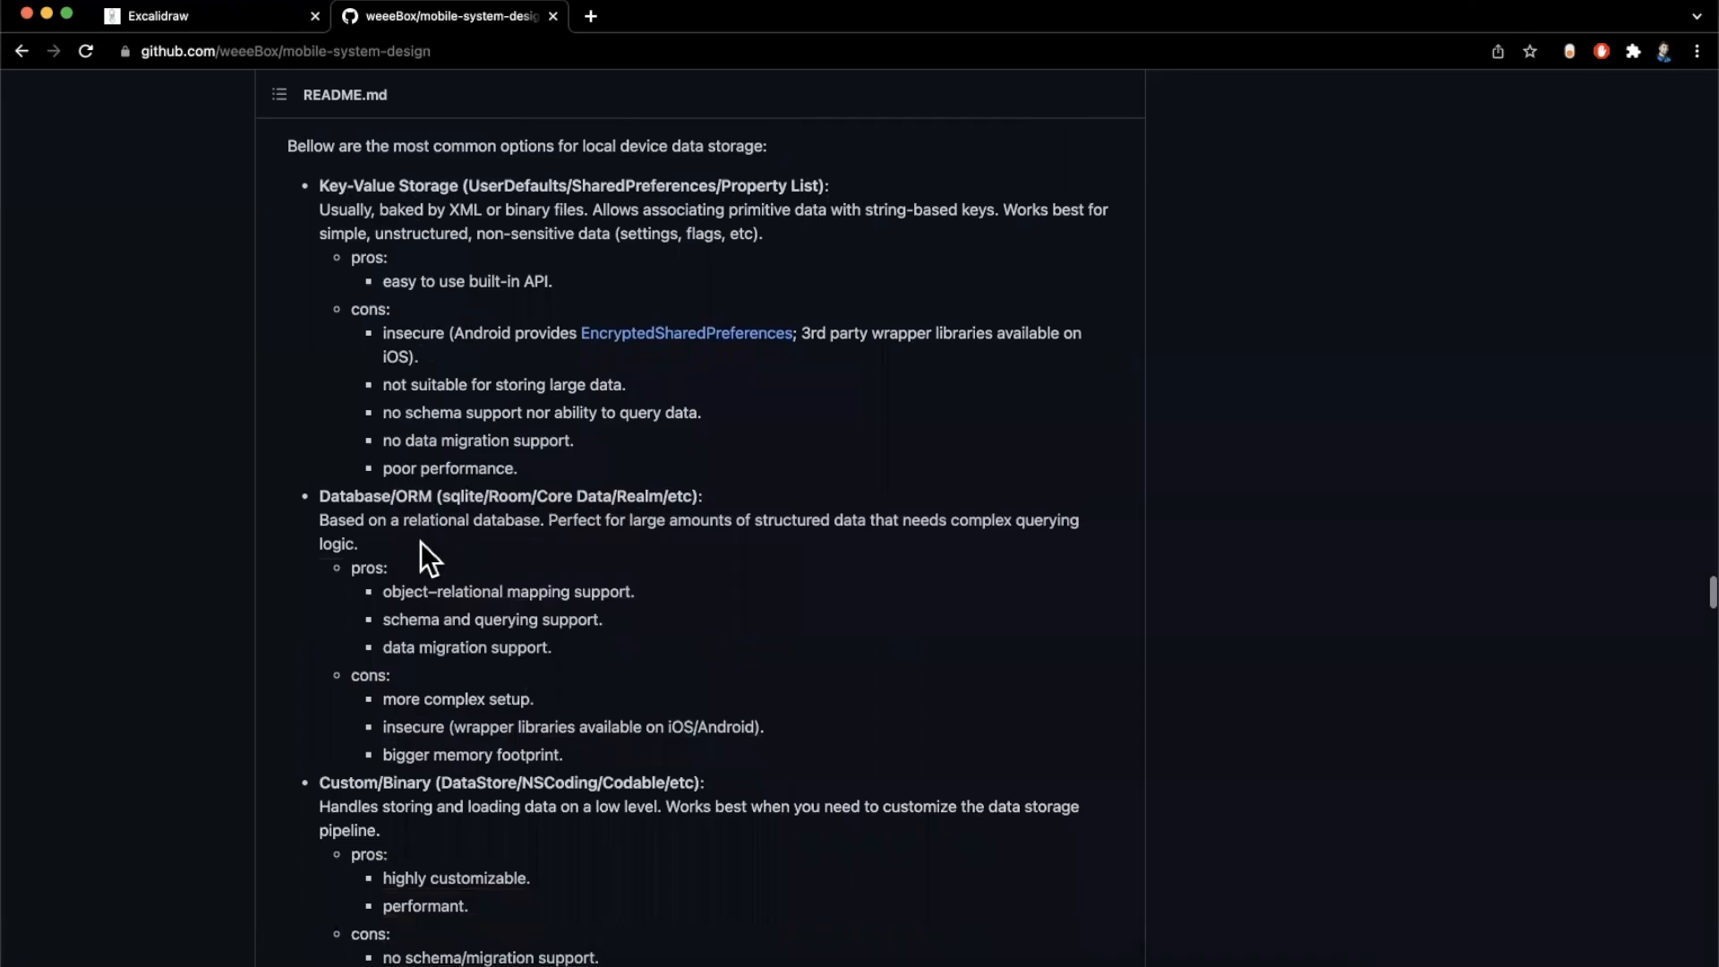
pyautogui.scroll(-3)
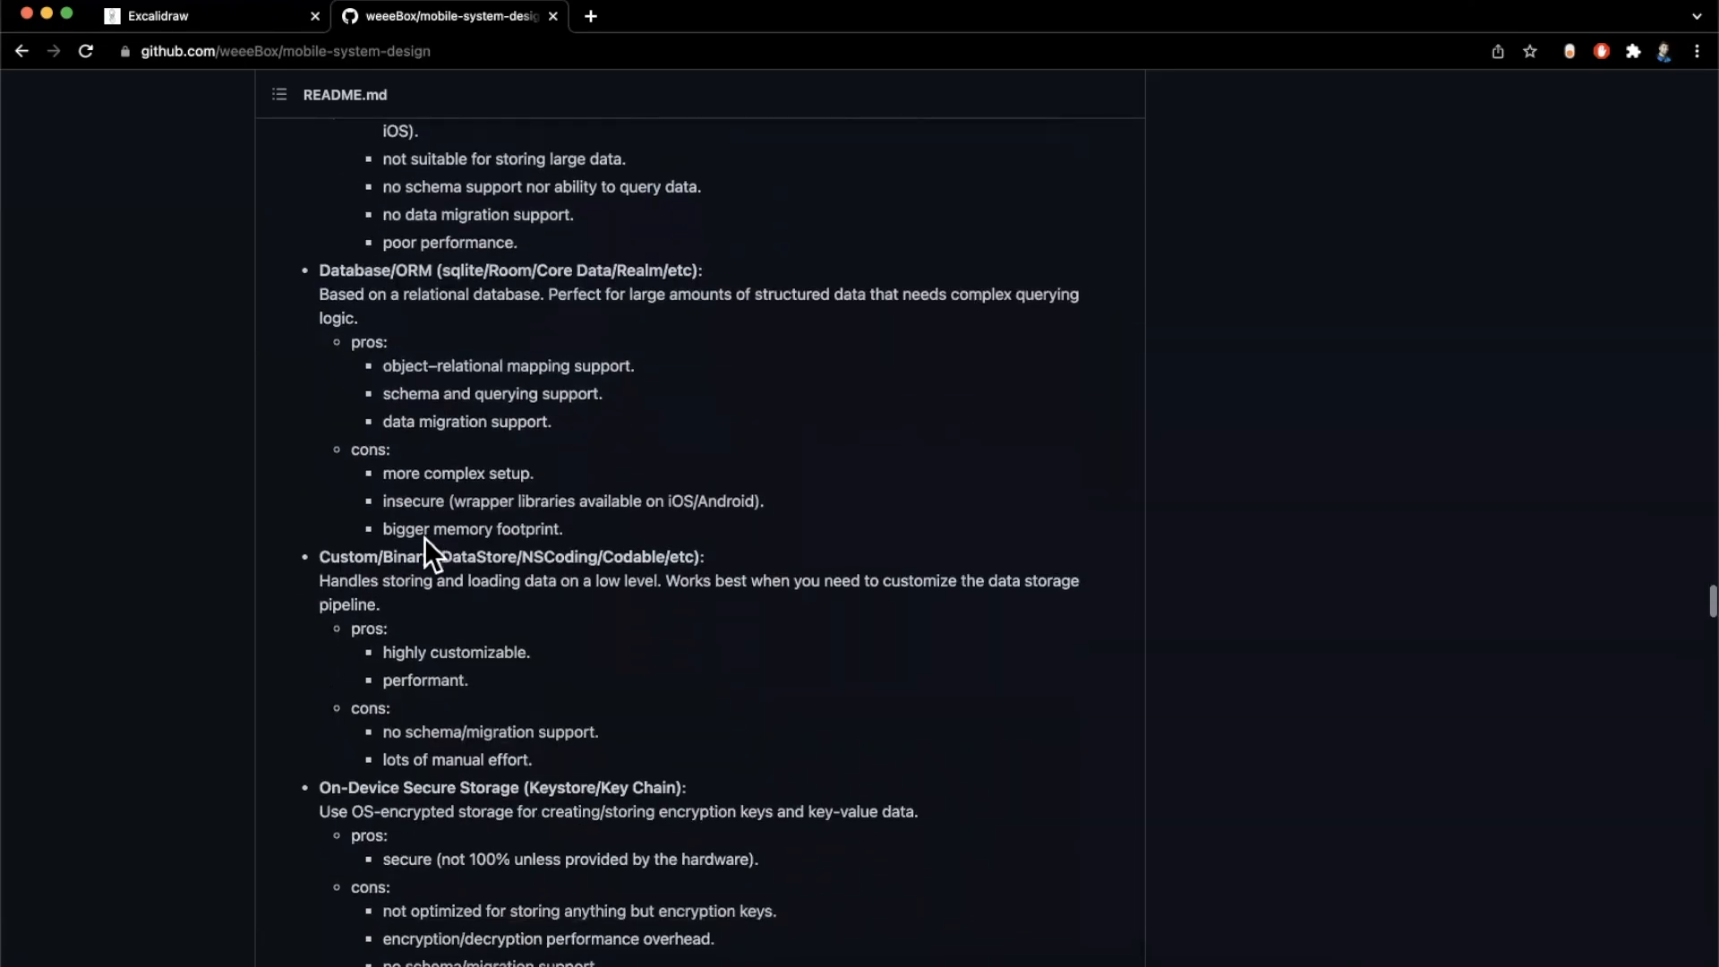
pyautogui.scroll(-3)
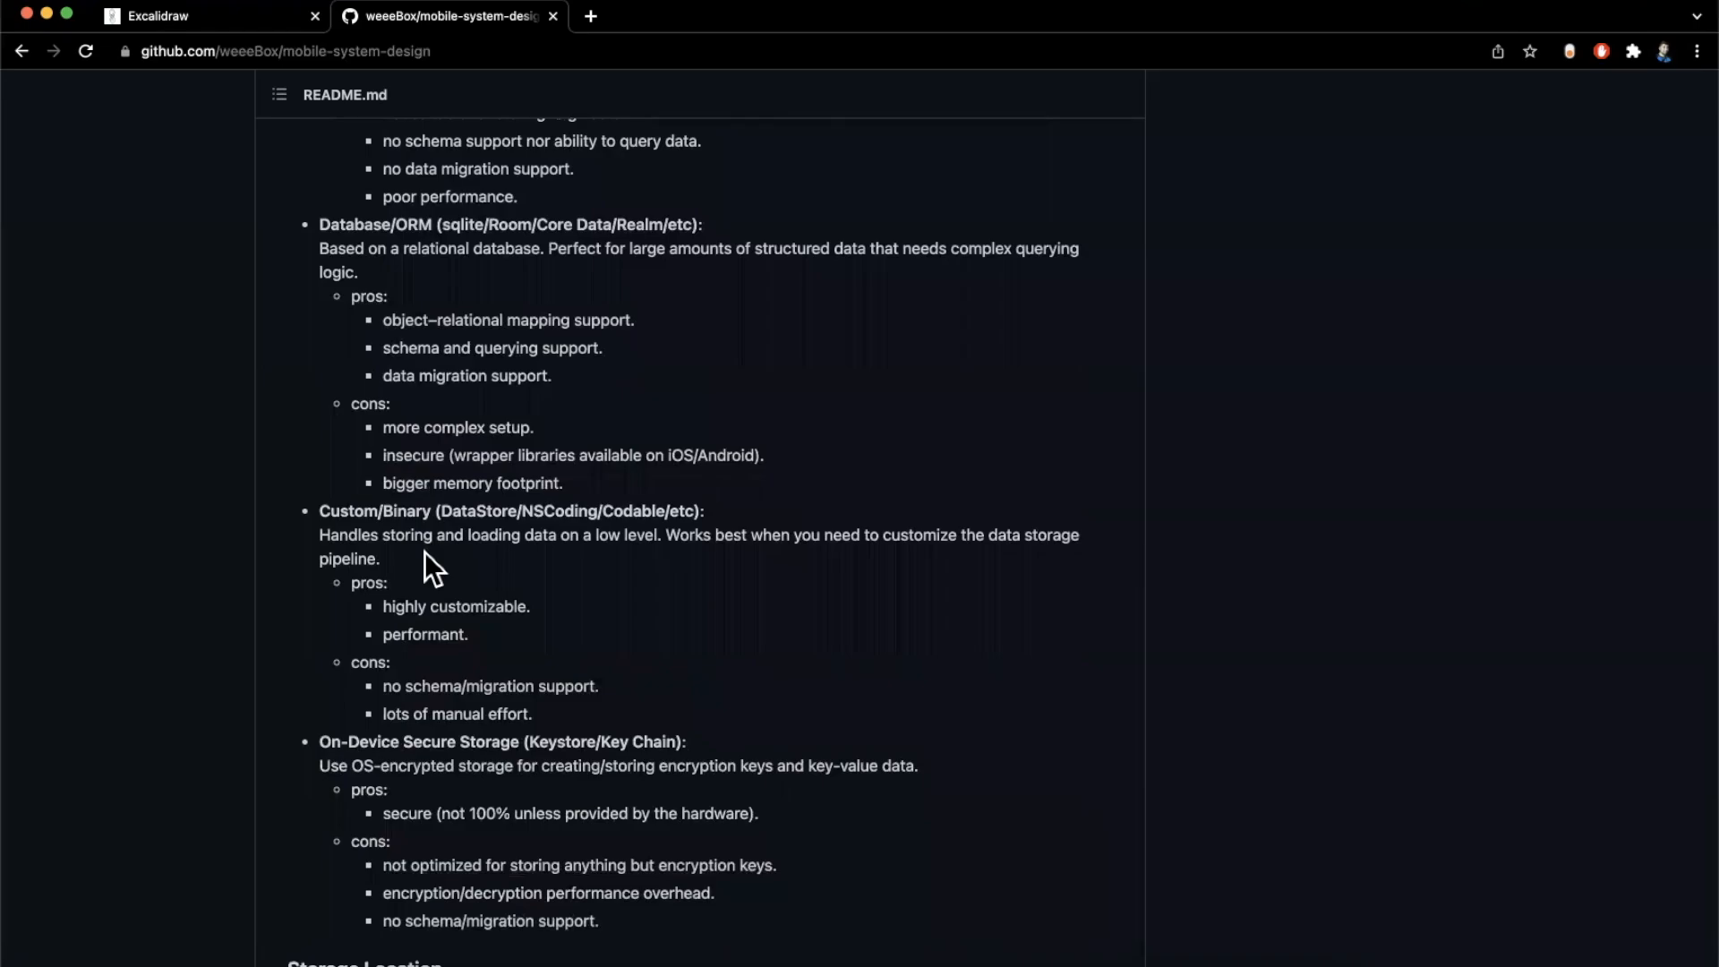
pyautogui.moveTo(562, 578)
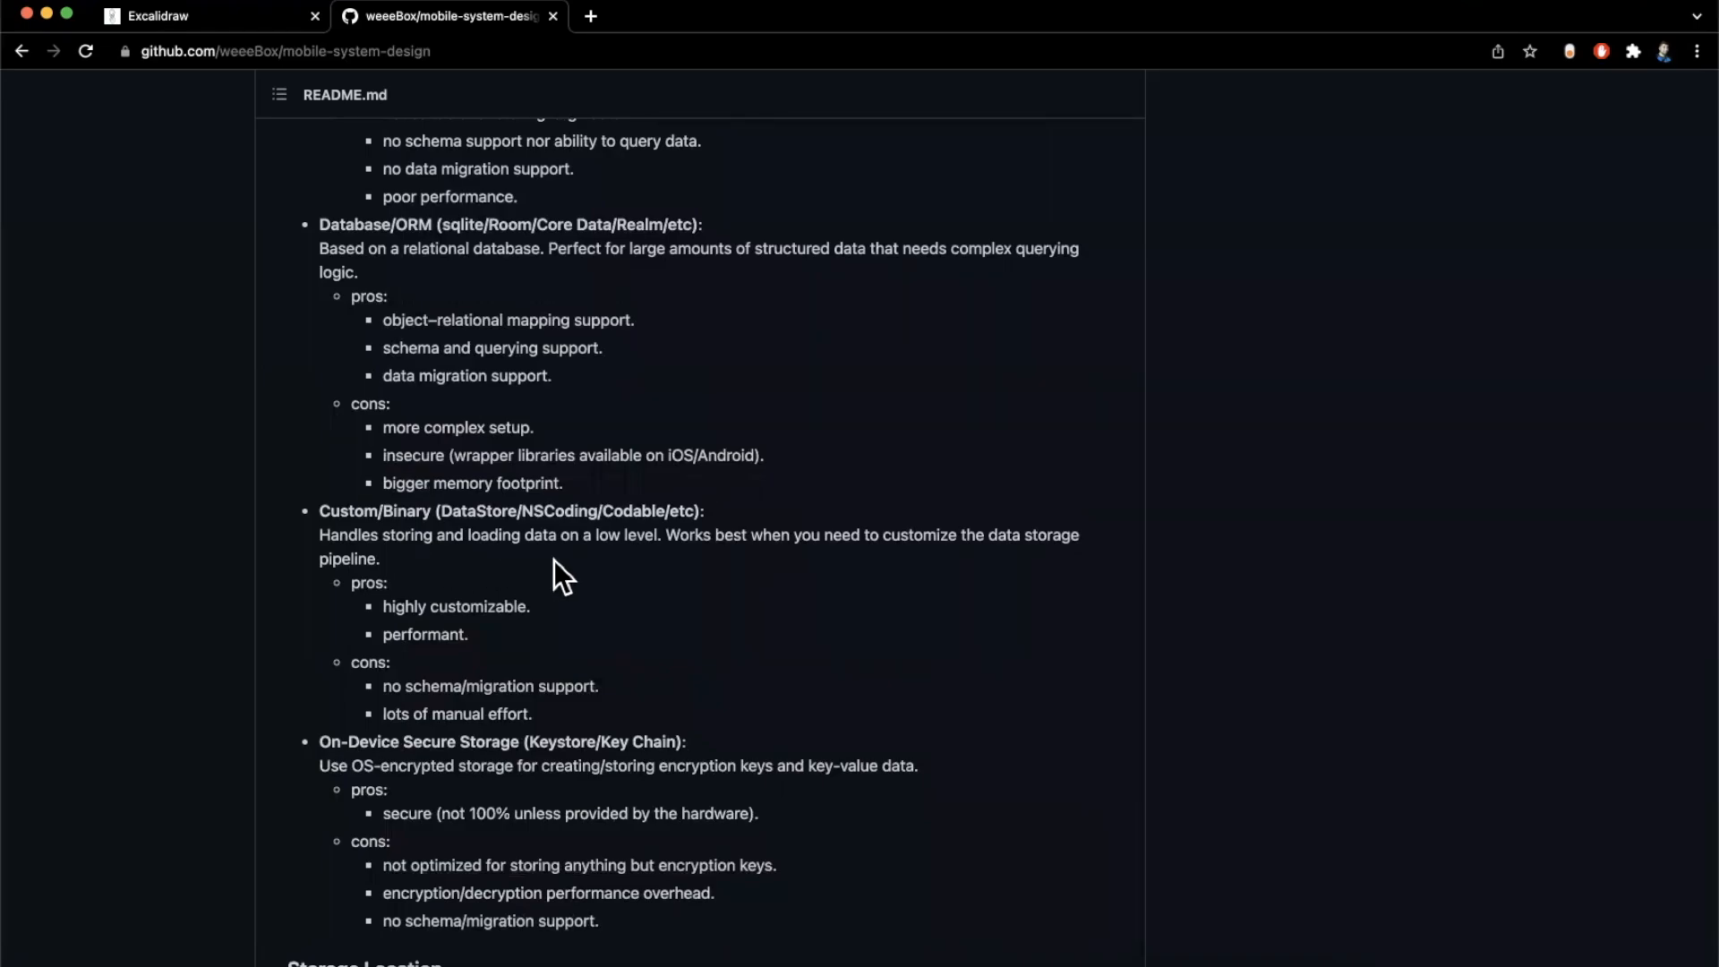
pyautogui.scroll(-3)
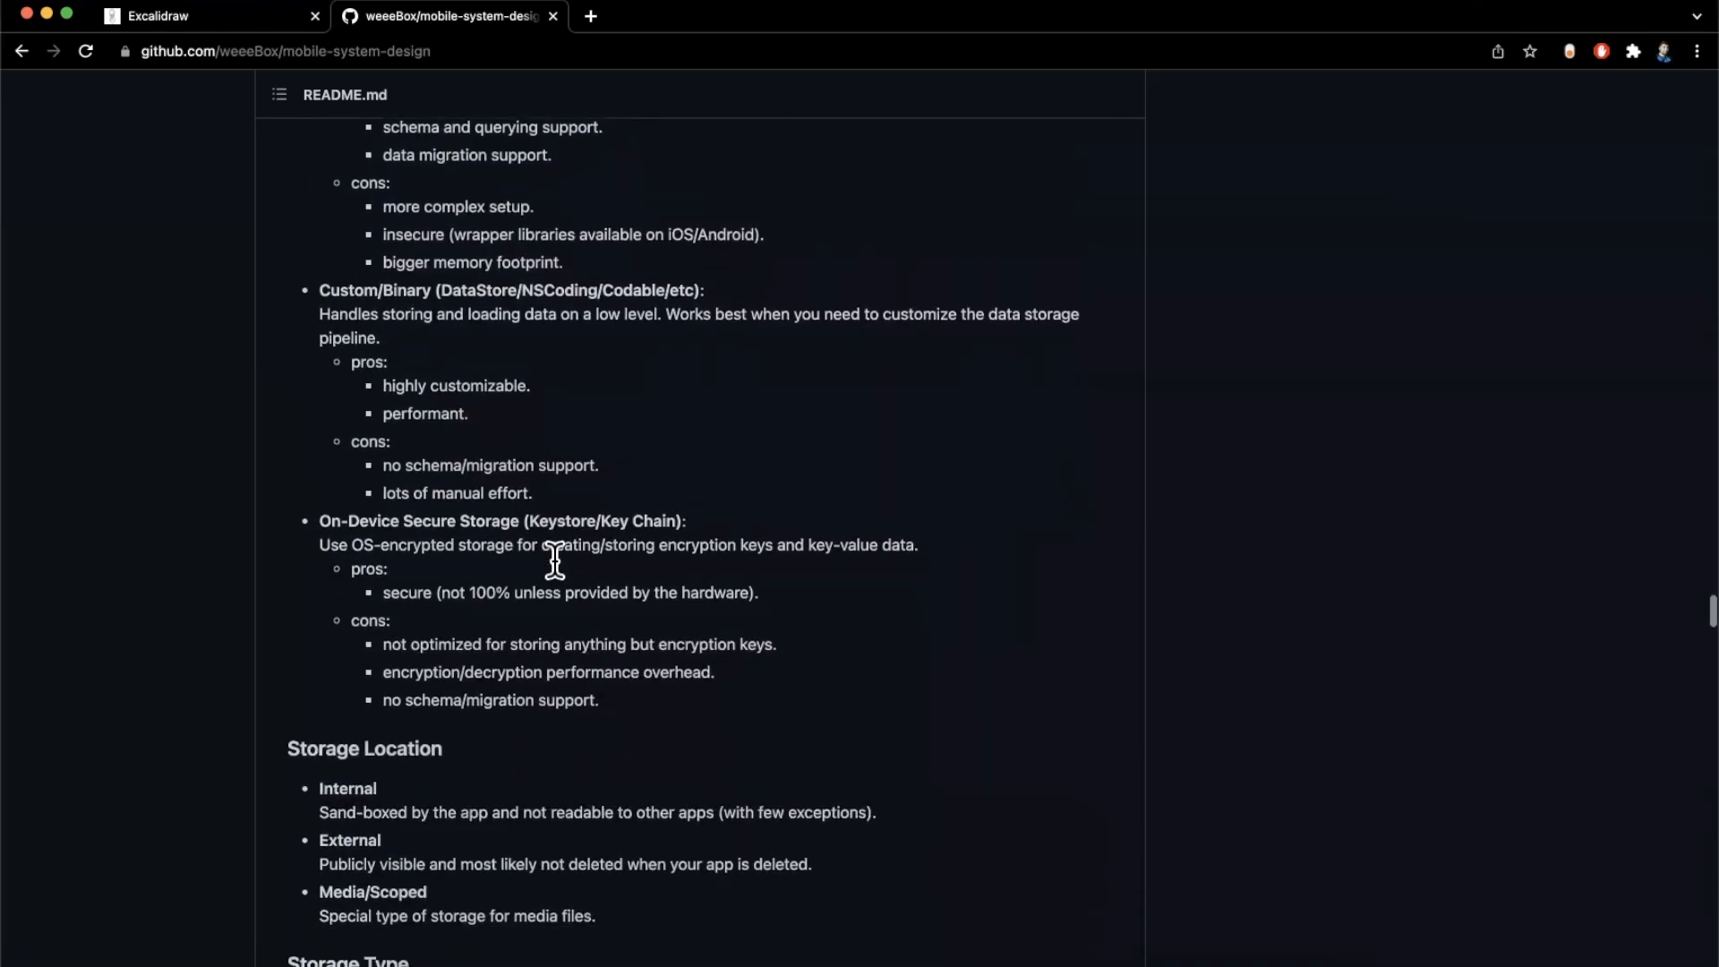
pyautogui.scroll(-3)
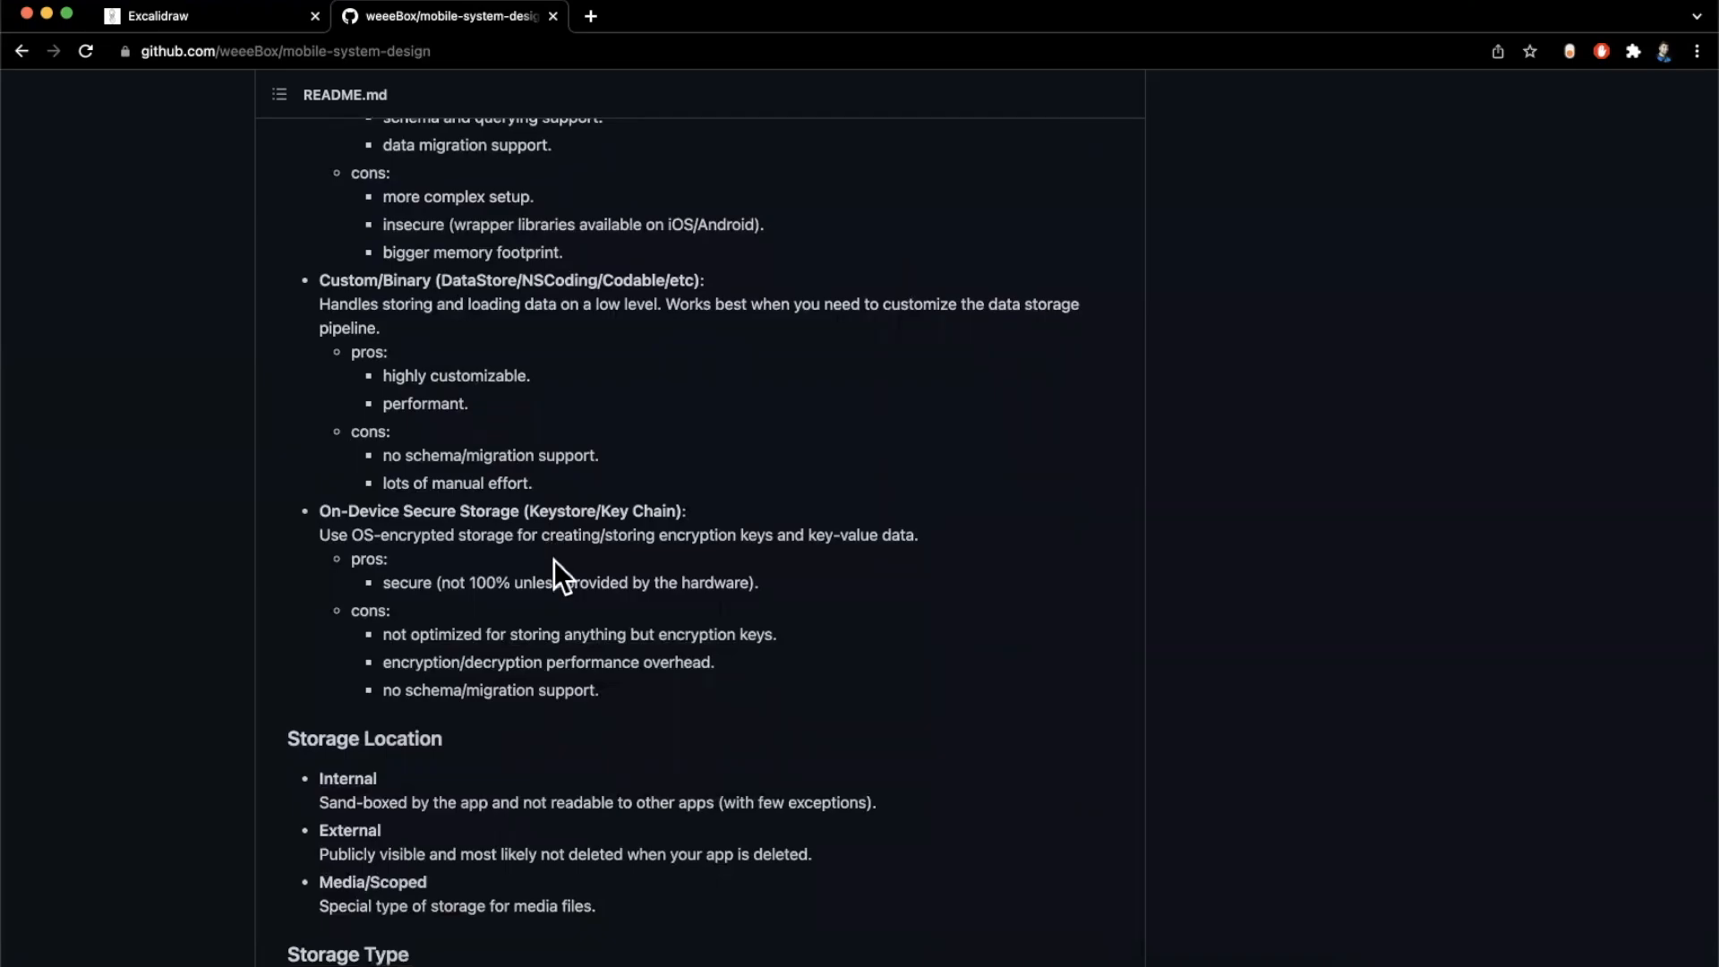
pyautogui.scroll(-3)
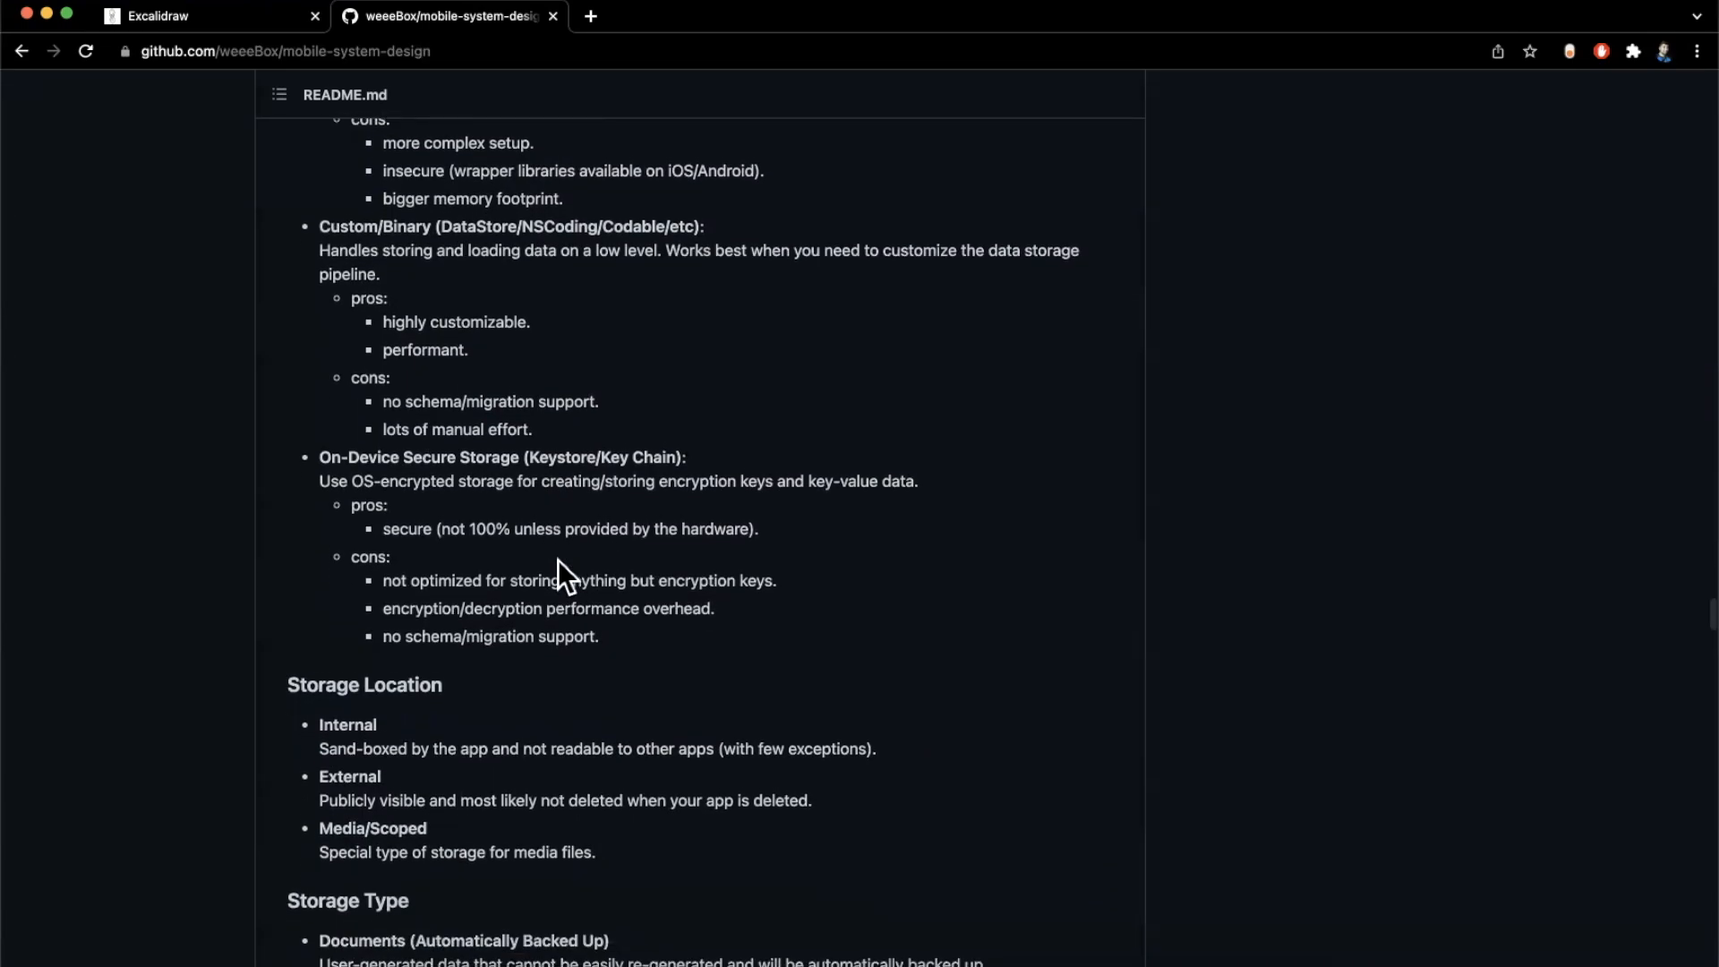
pyautogui.scroll(3)
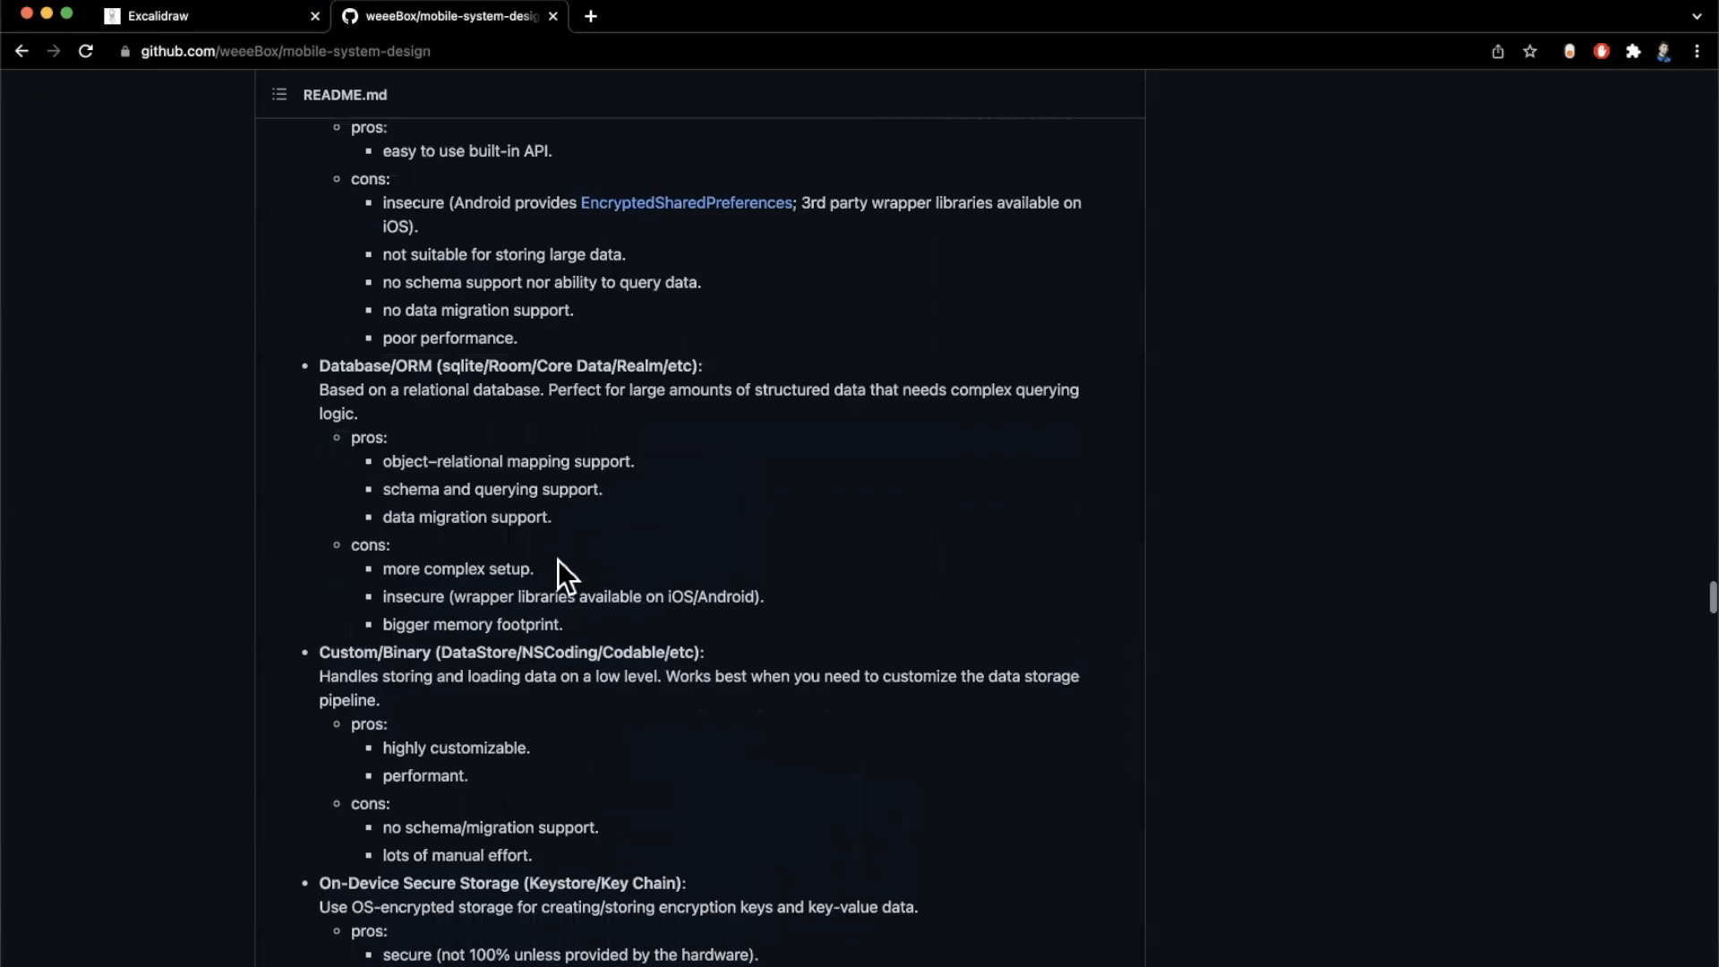
pyautogui.scroll(3)
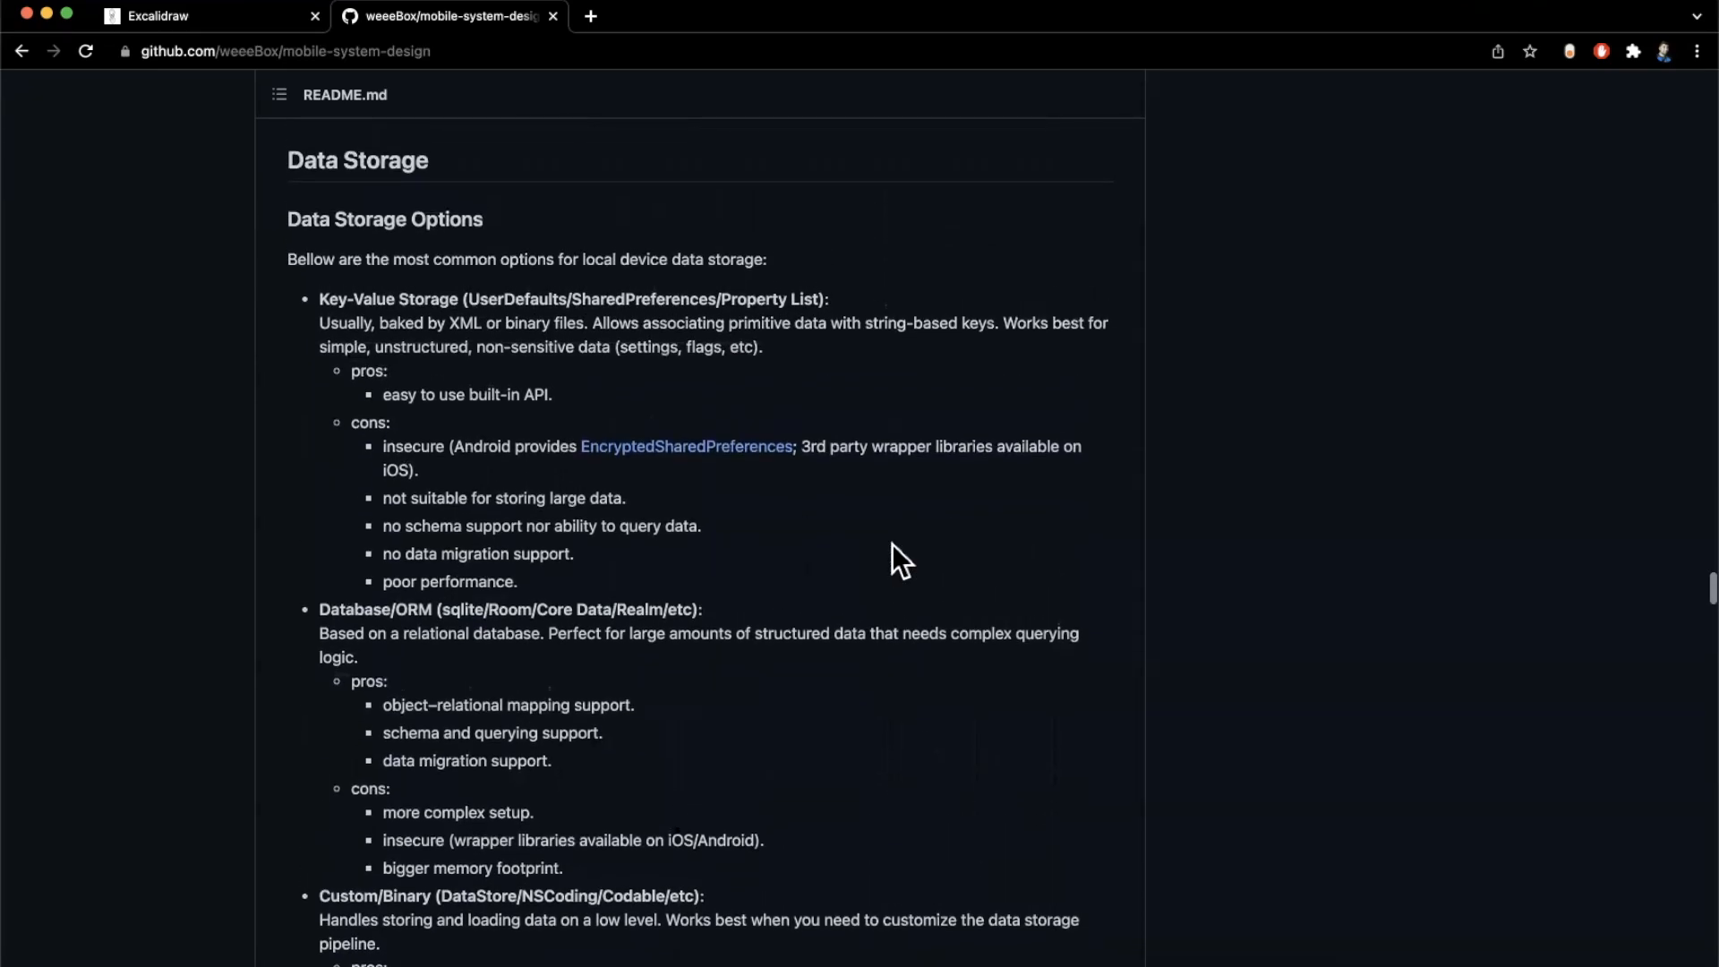
# Continue through Storage Type and Best Practices to the Approach section's Feed Pagination Table
pyautogui.scroll(-3)
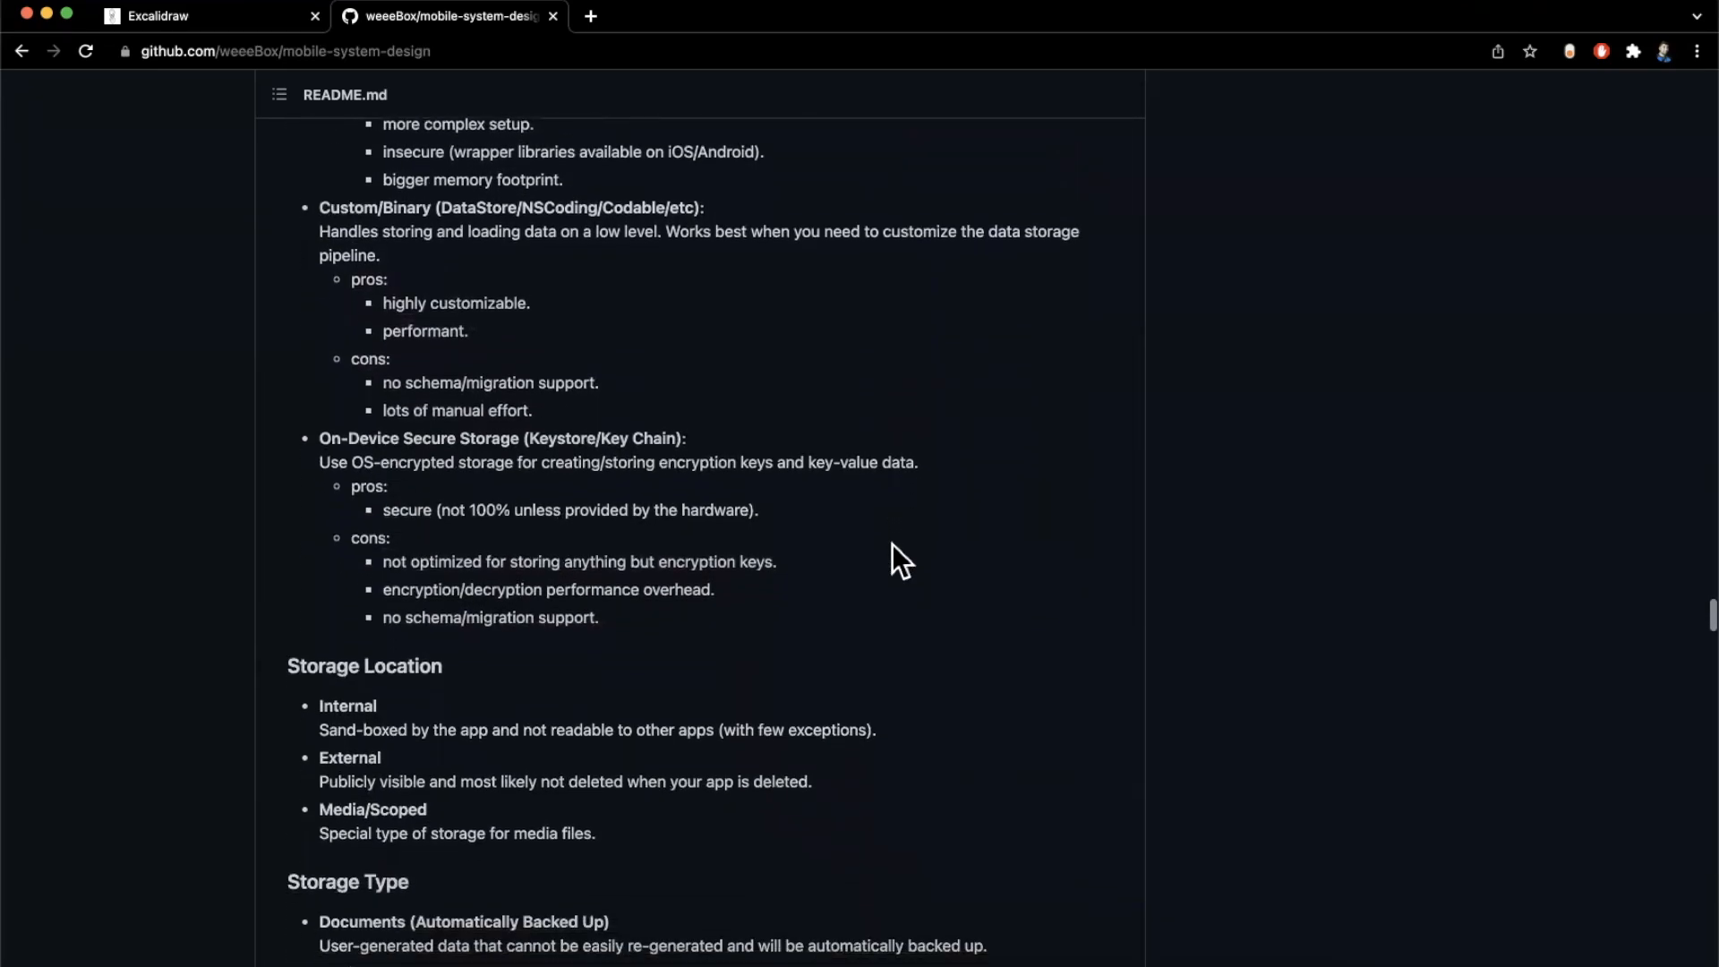
pyautogui.scroll(-3)
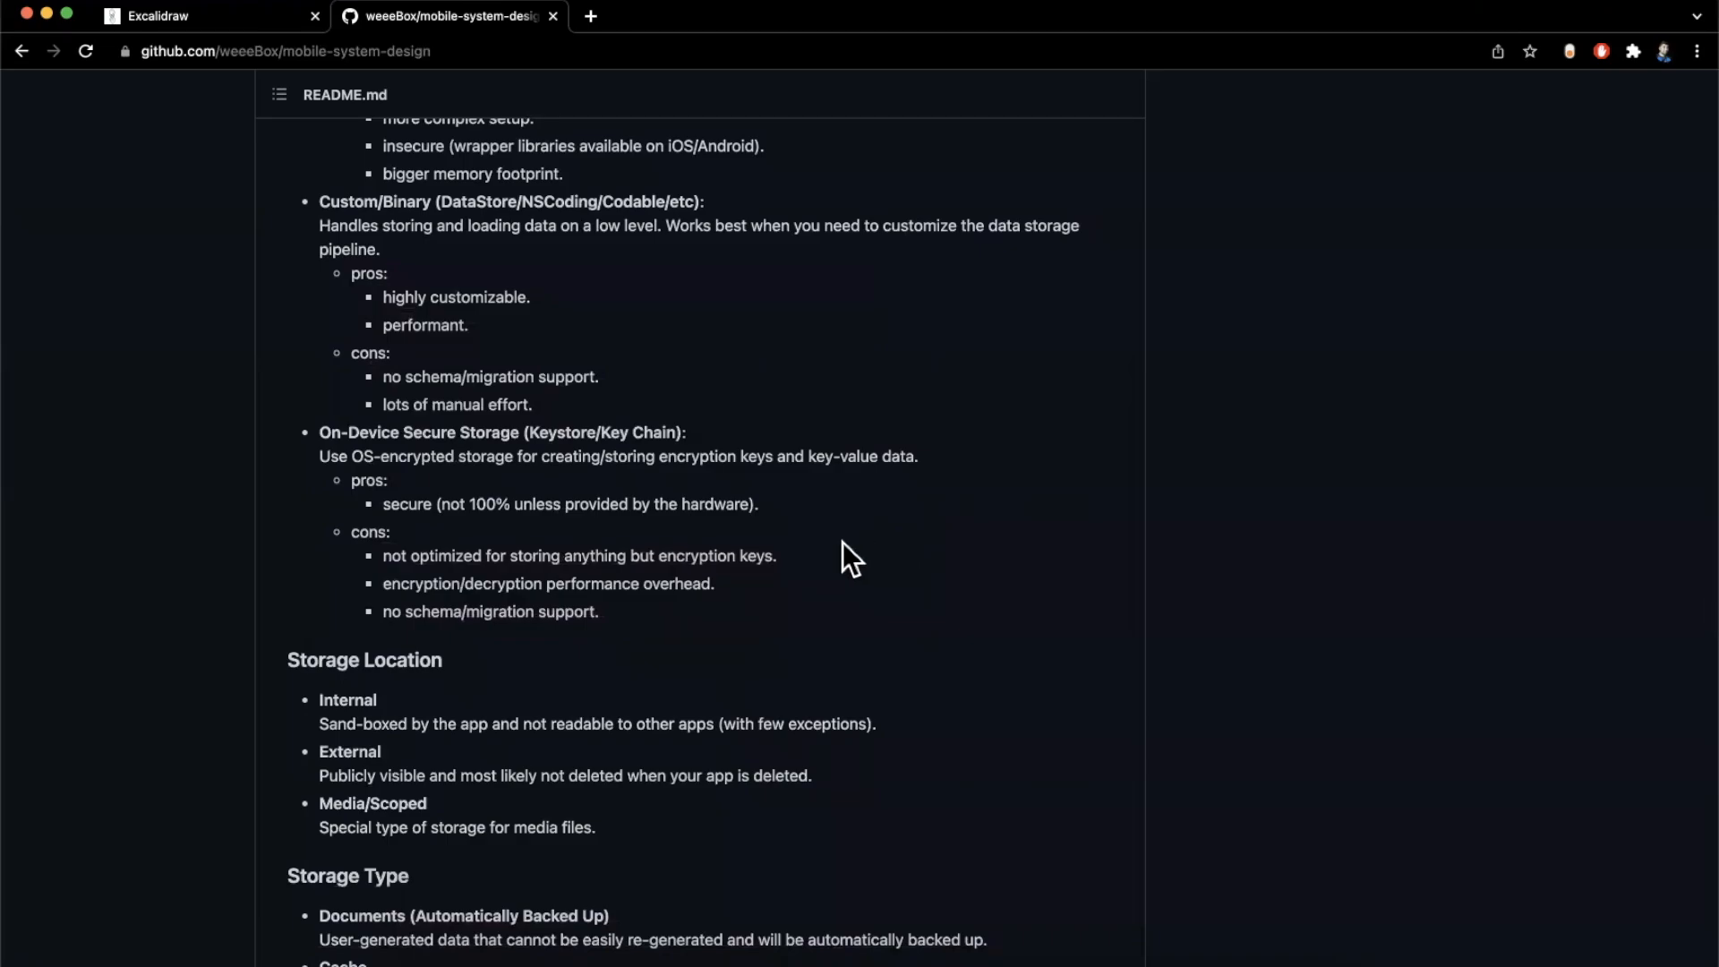
pyautogui.moveTo(352, 647)
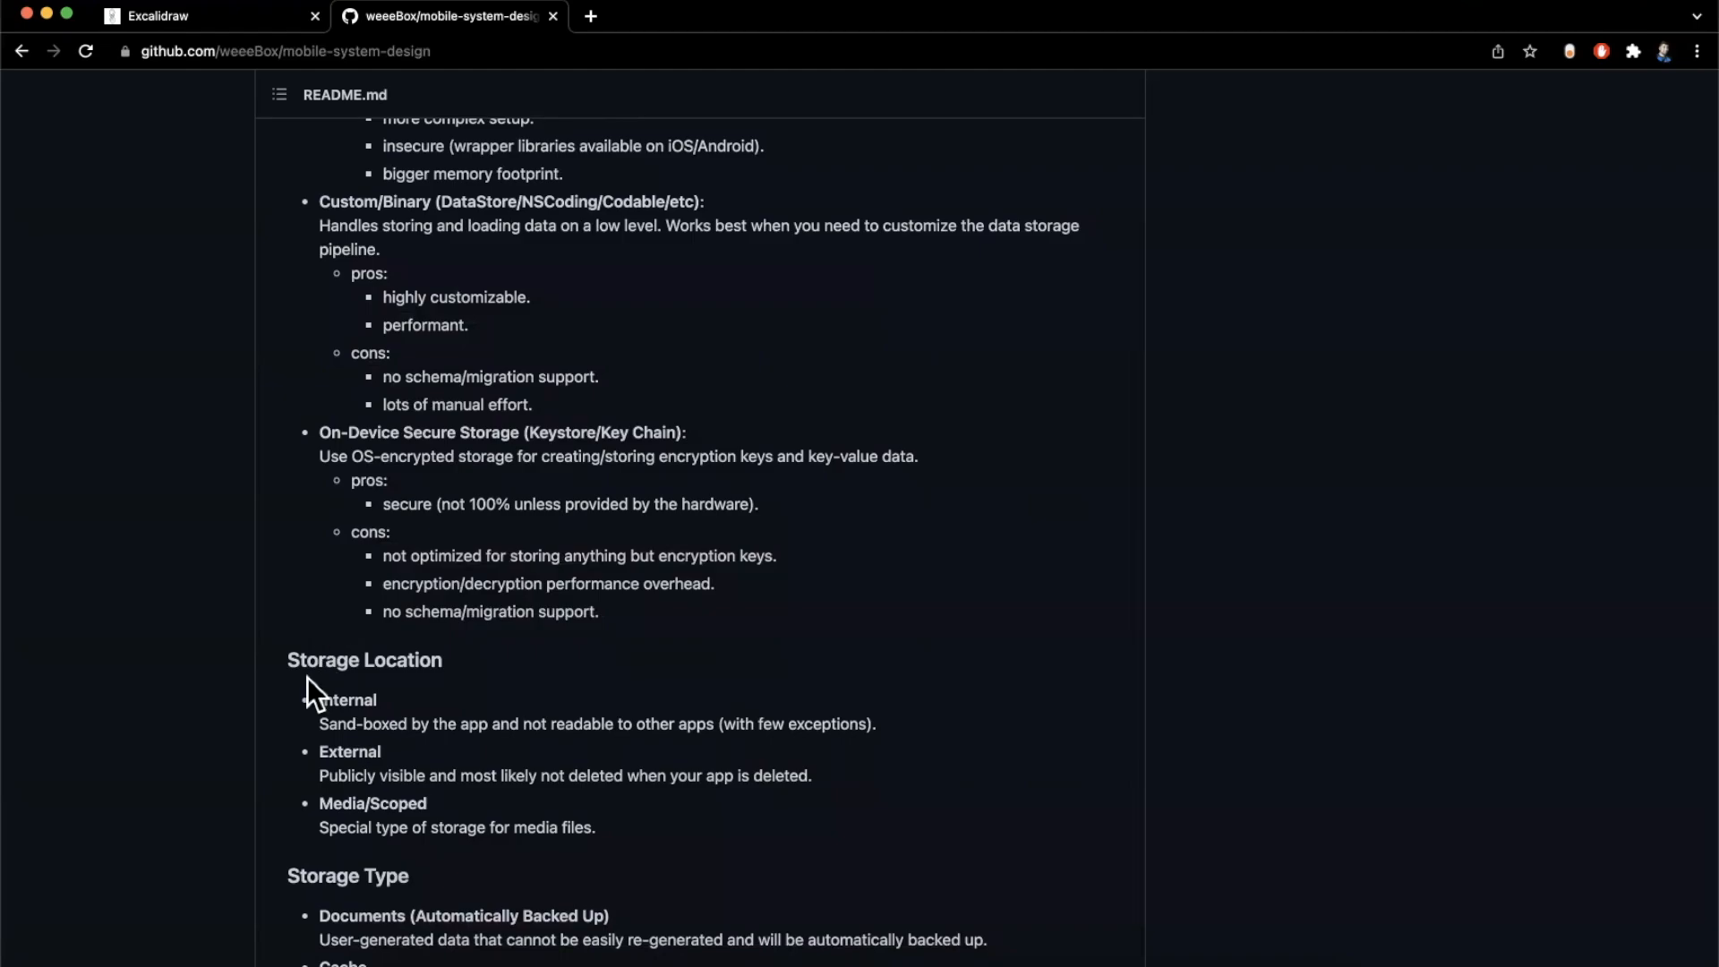
pyautogui.scroll(-3)
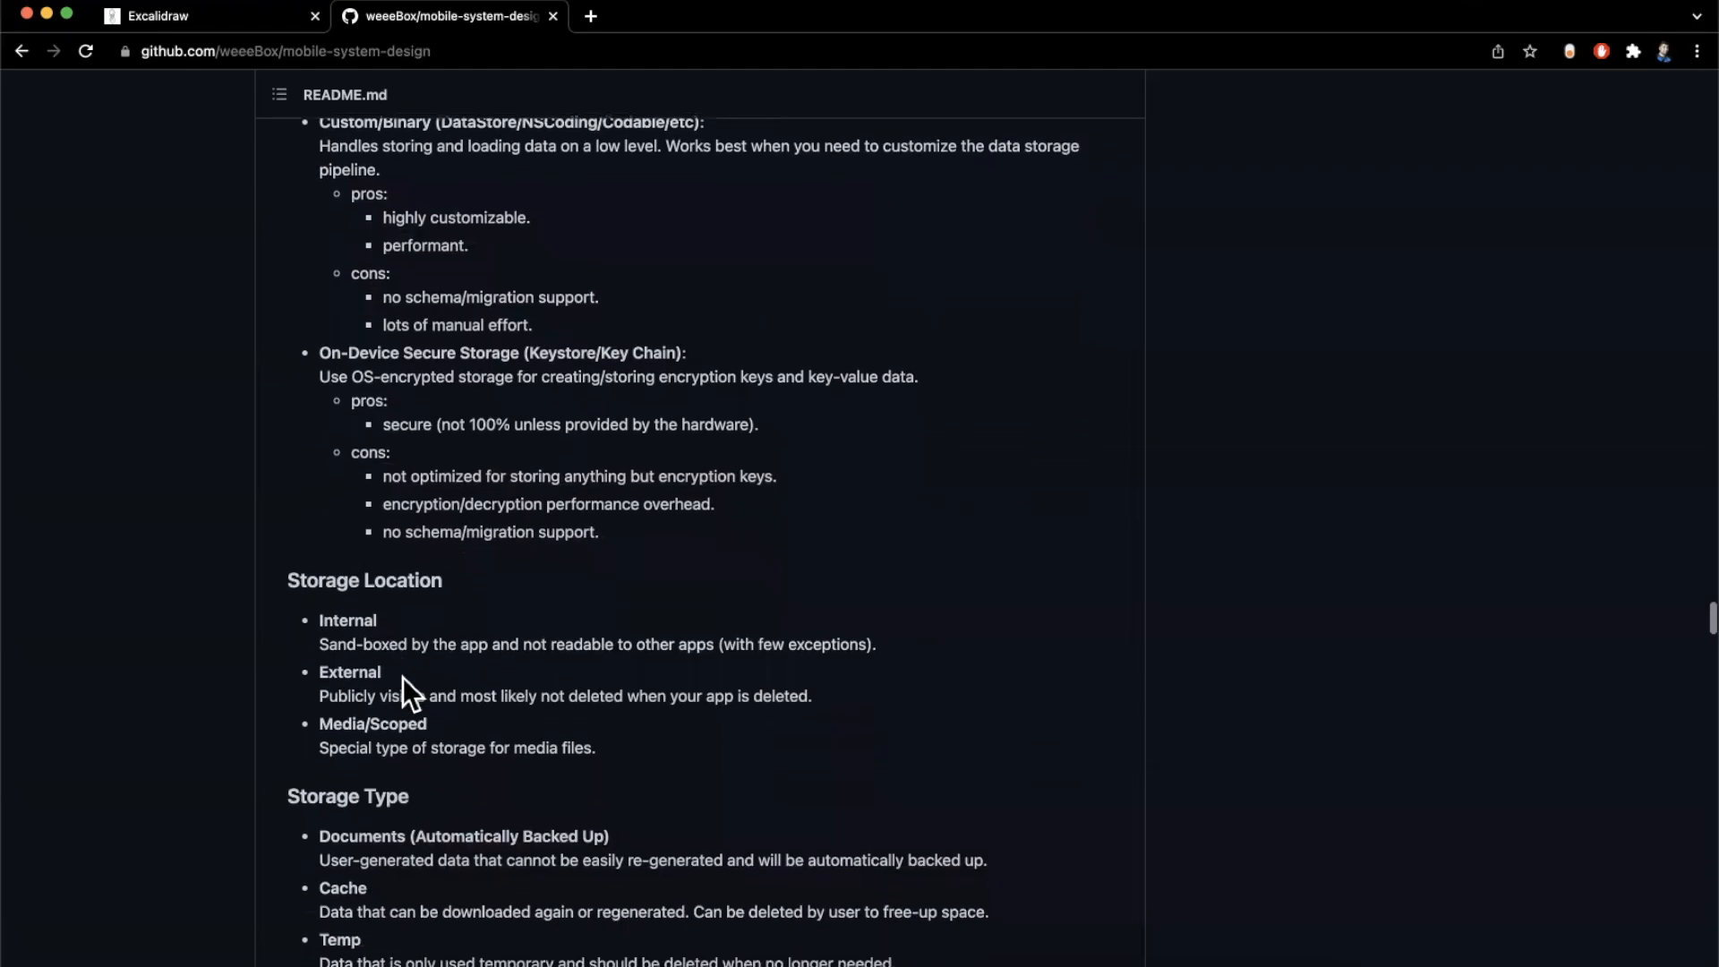
pyautogui.scroll(-3)
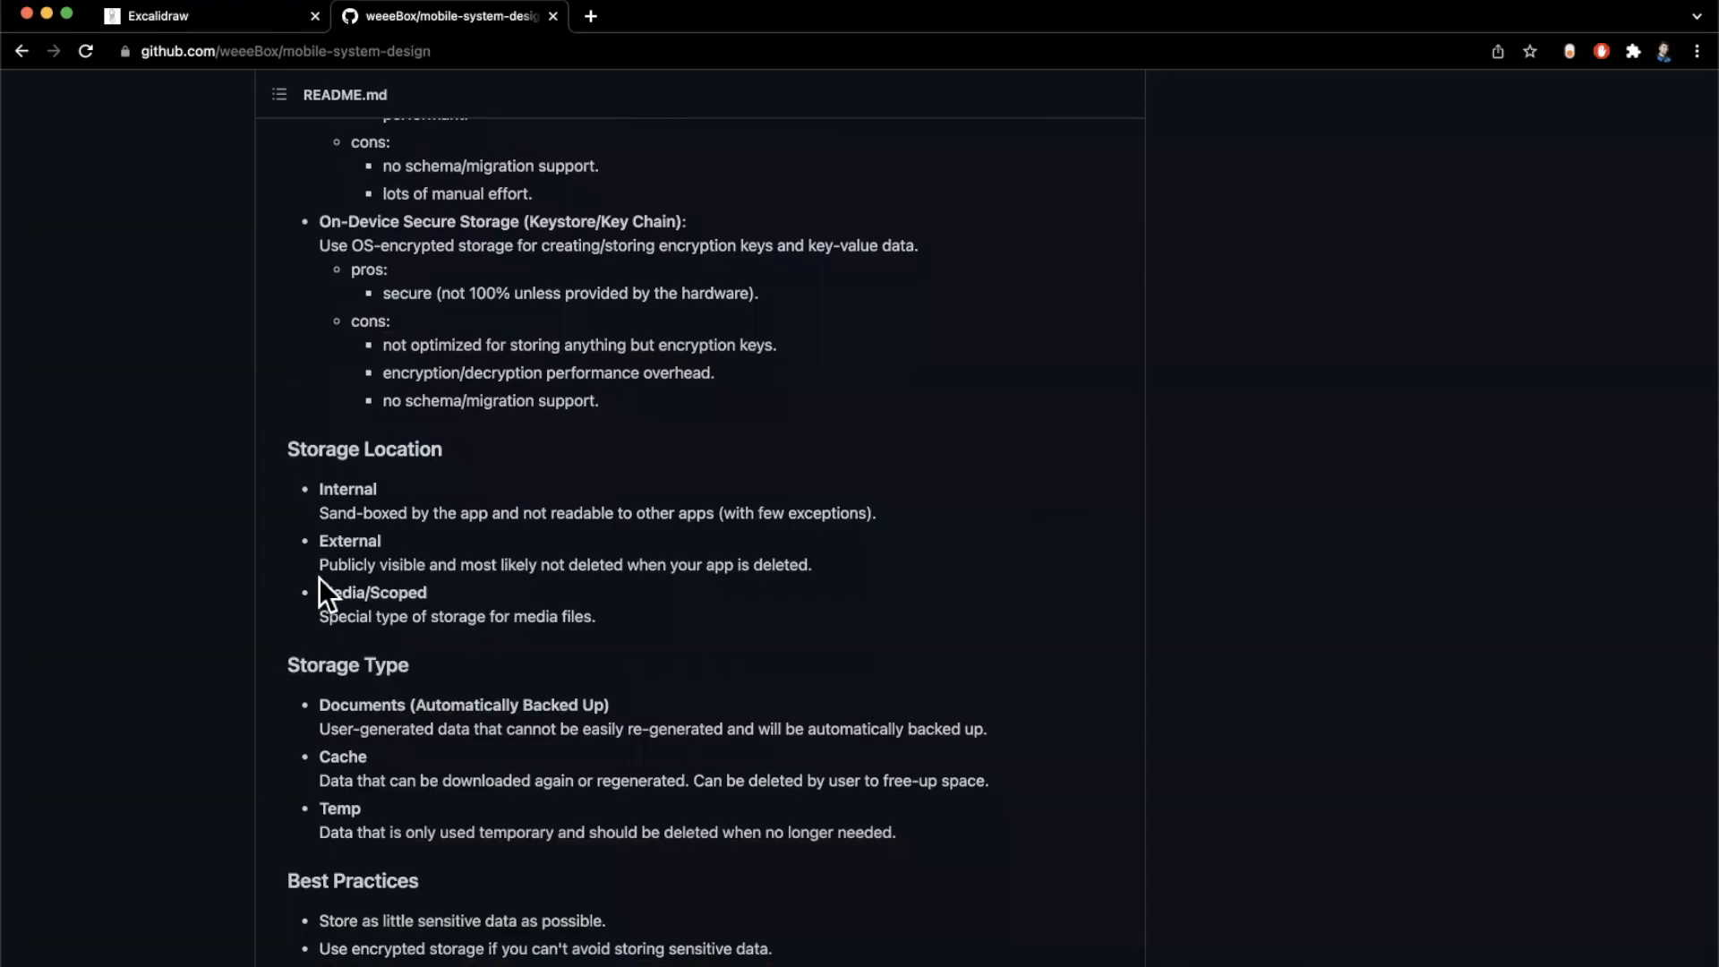
pyautogui.moveTo(628, 624)
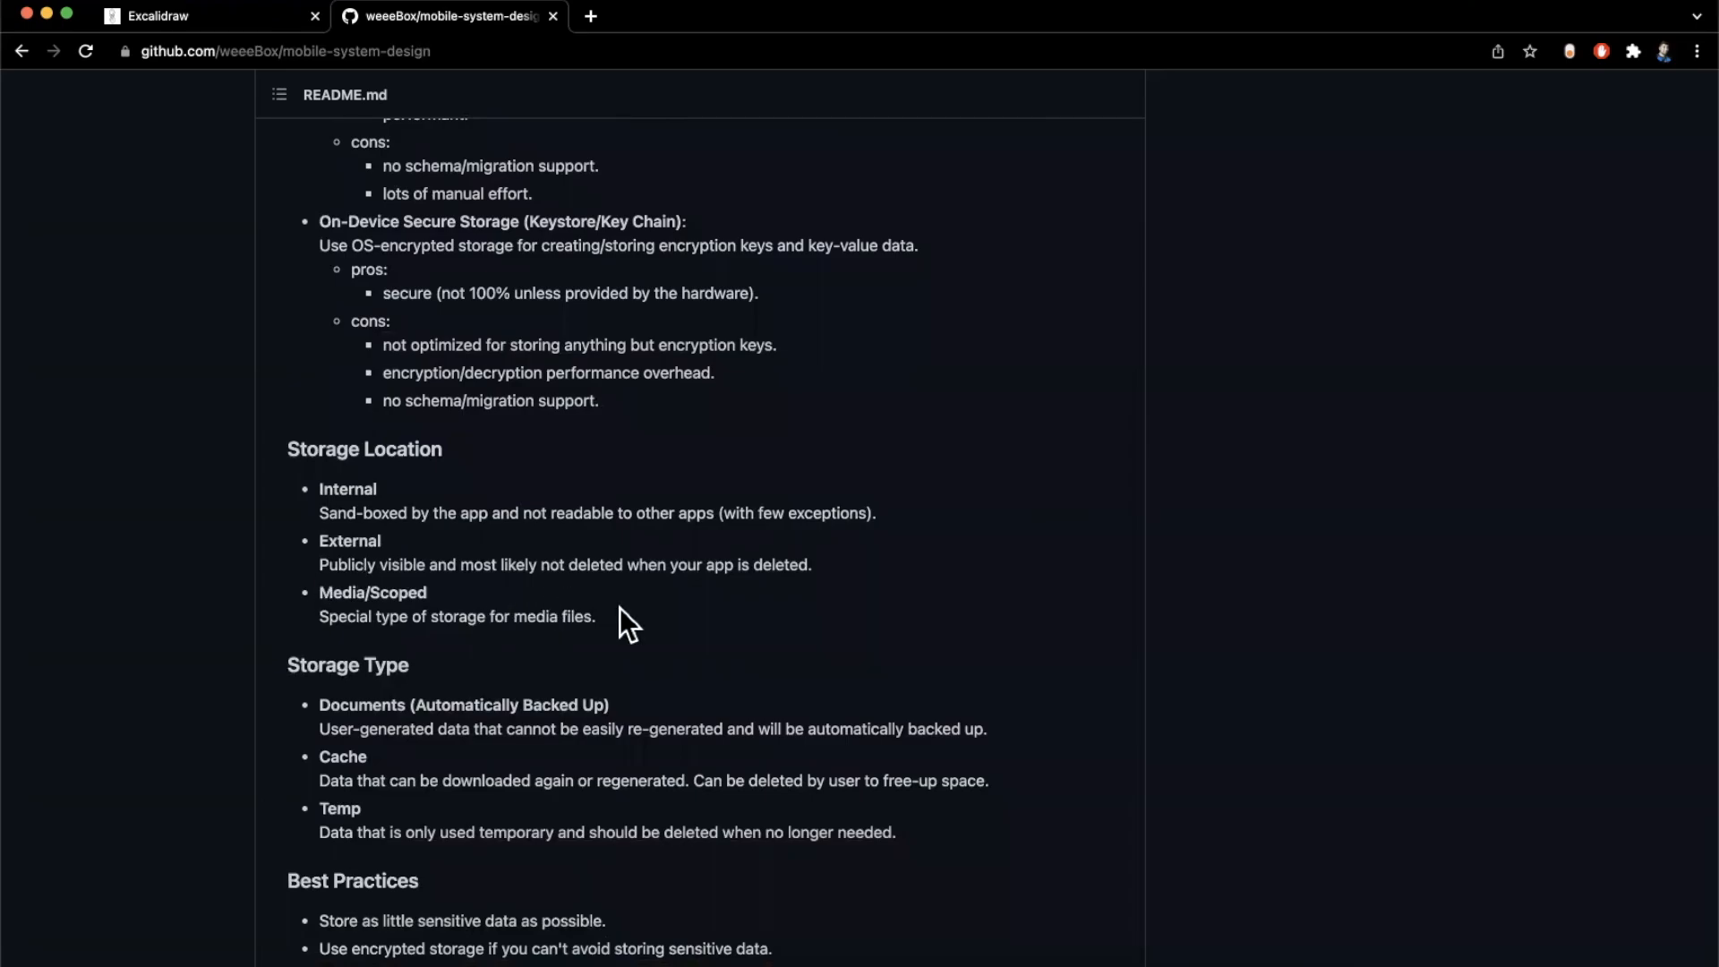
pyautogui.scroll(-3)
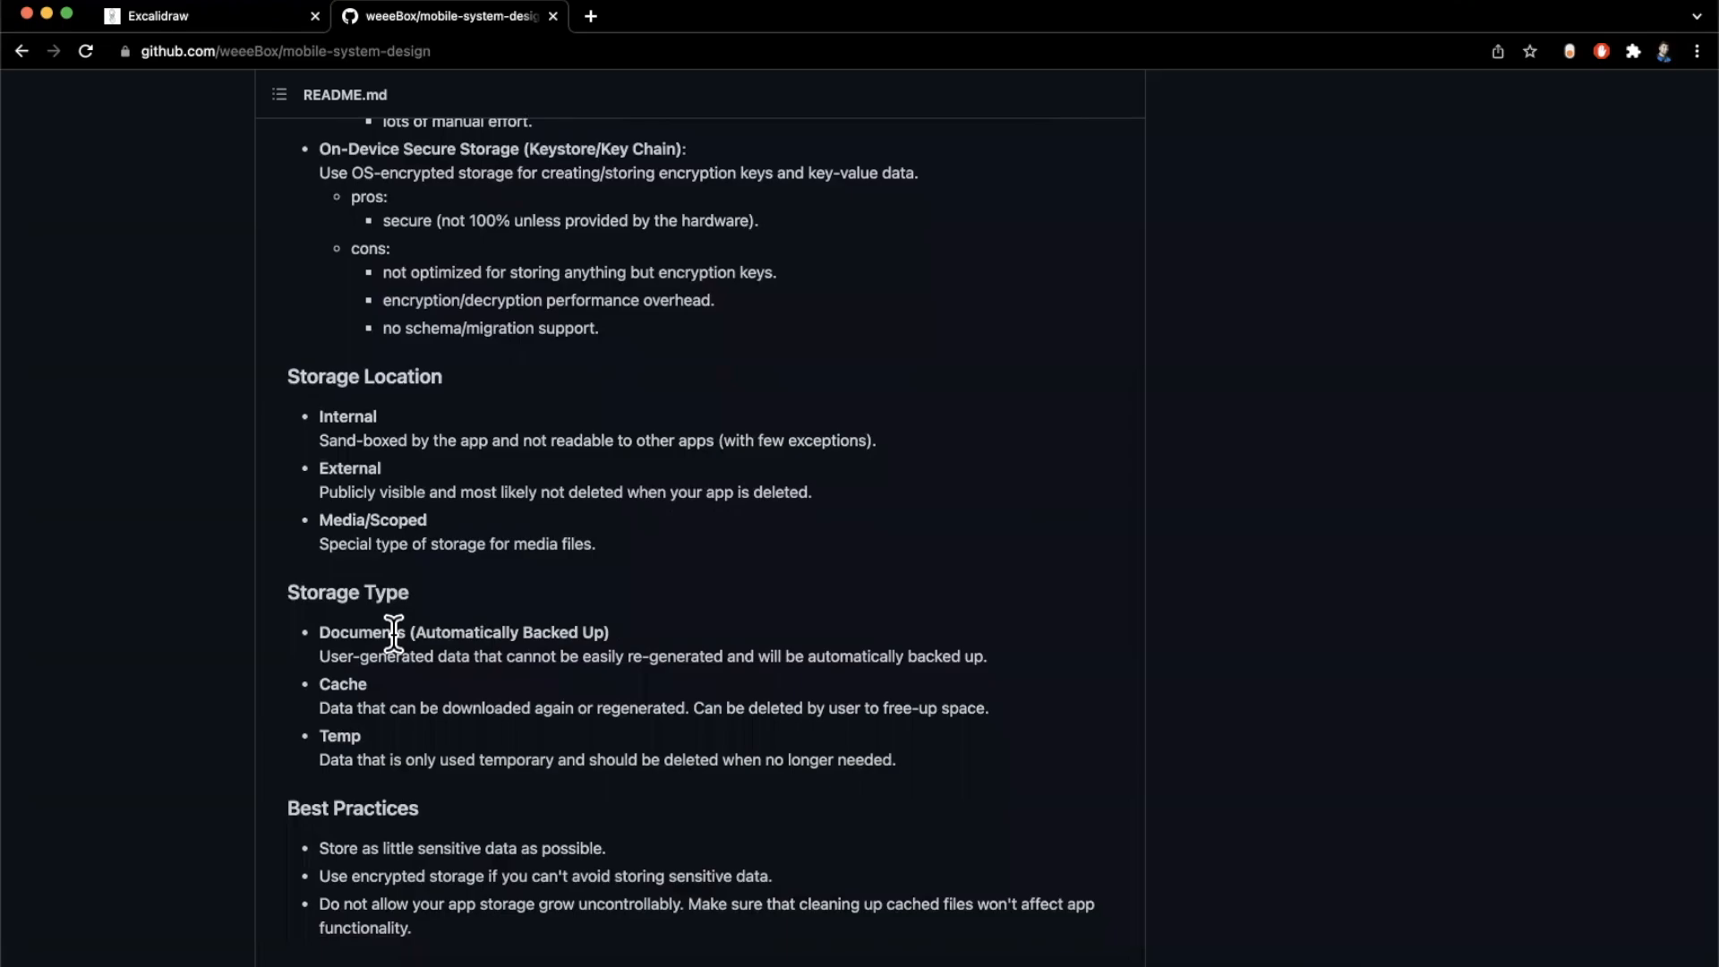
pyautogui.scroll(3)
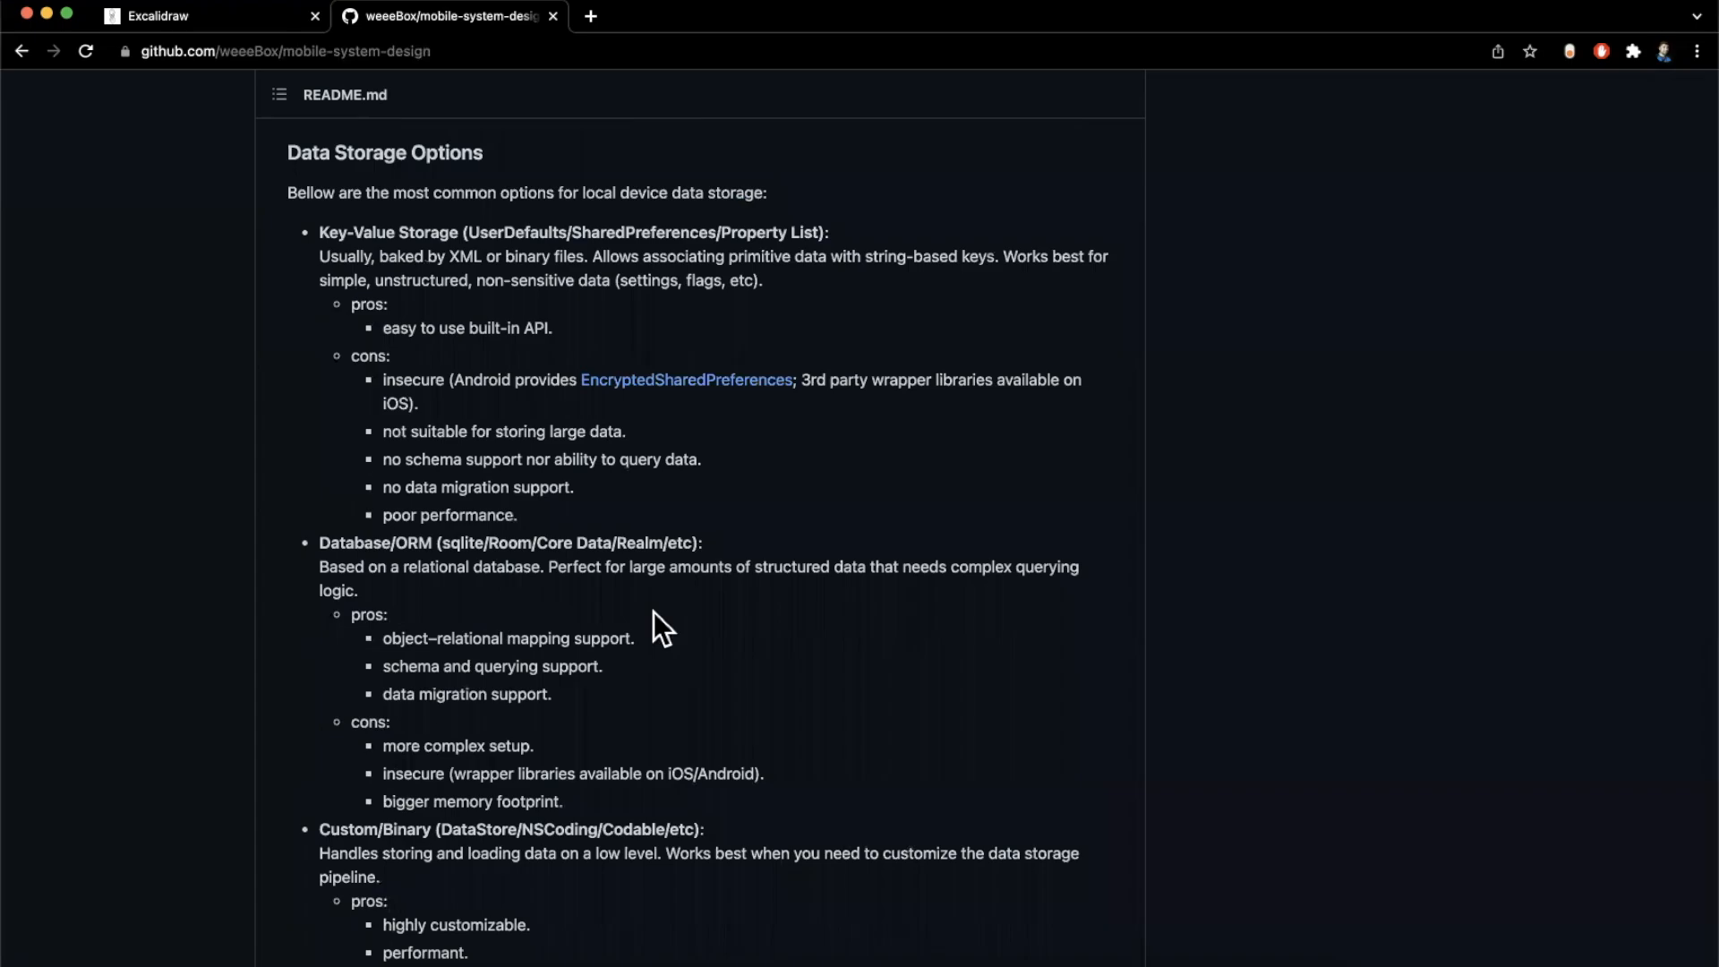
pyautogui.scroll(-3)
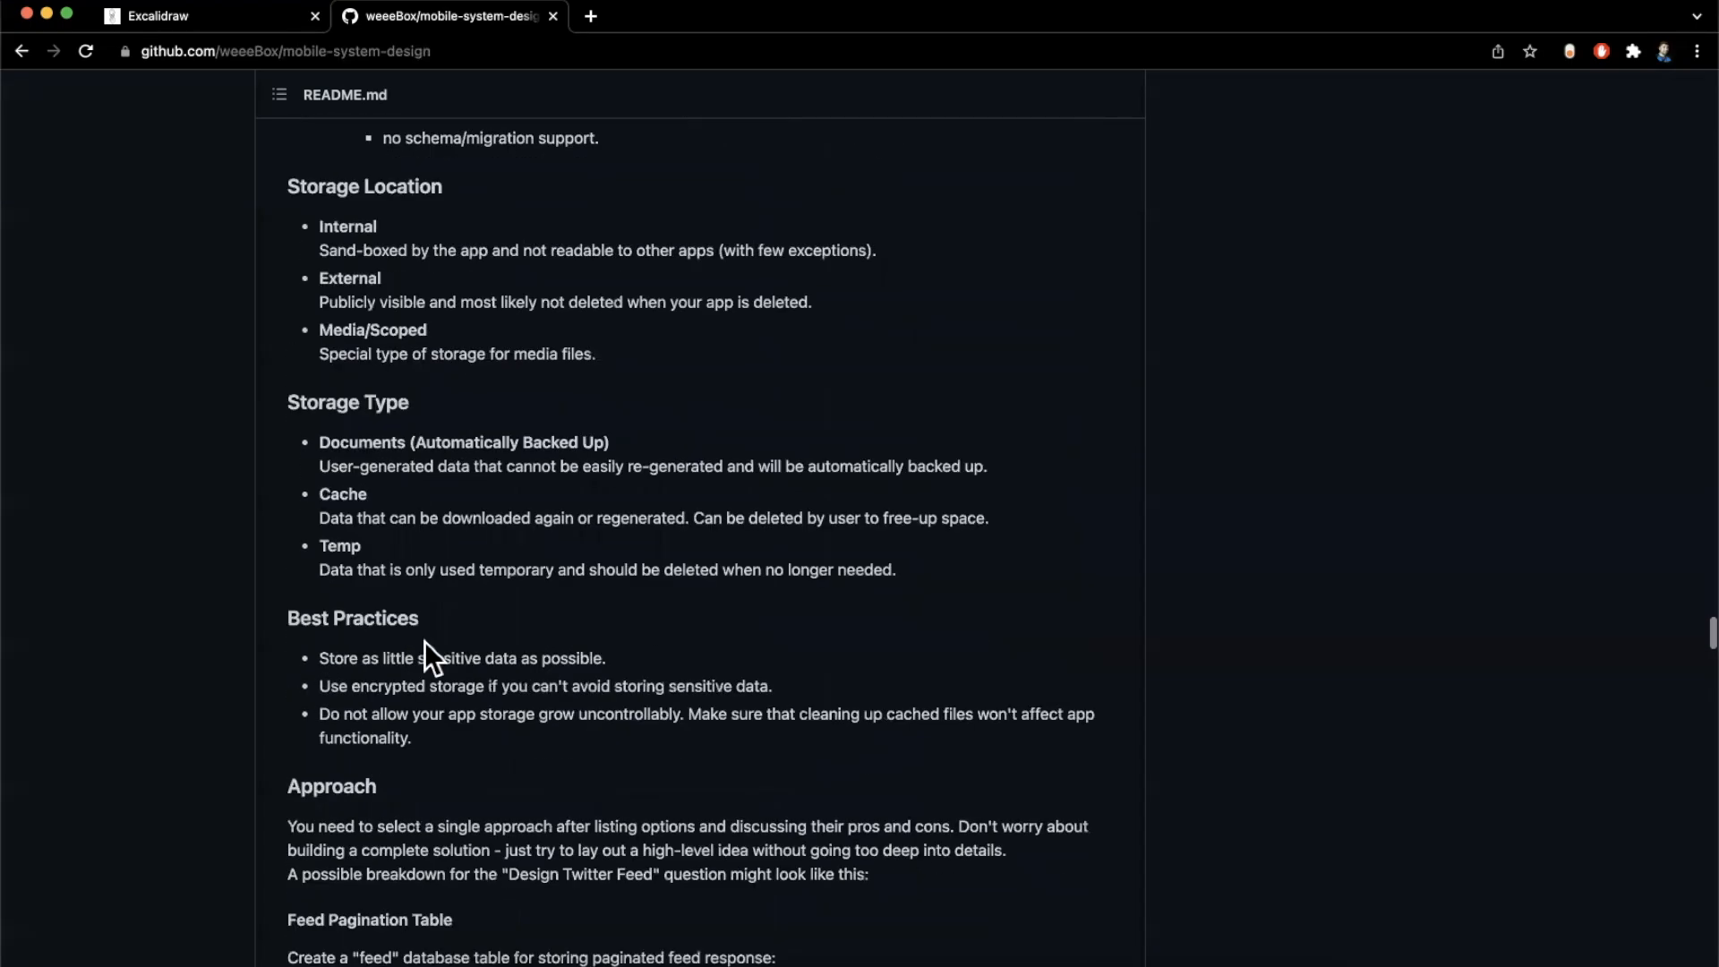
pyautogui.scroll(-3)
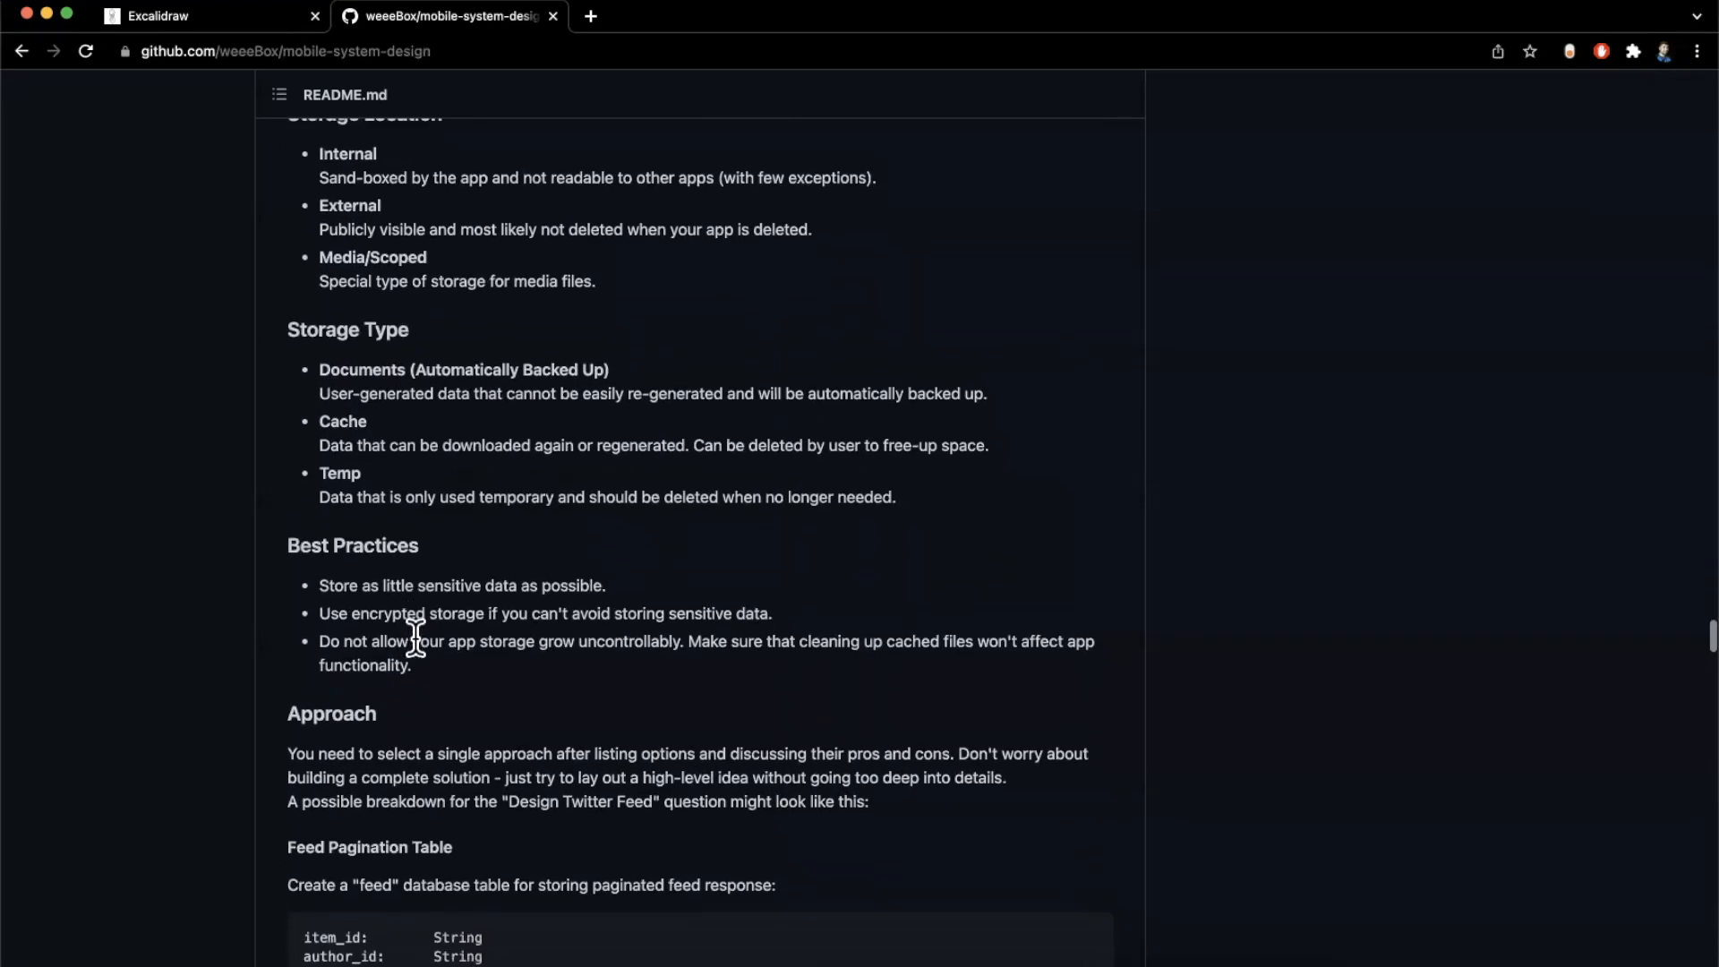
pyautogui.scroll(-3)
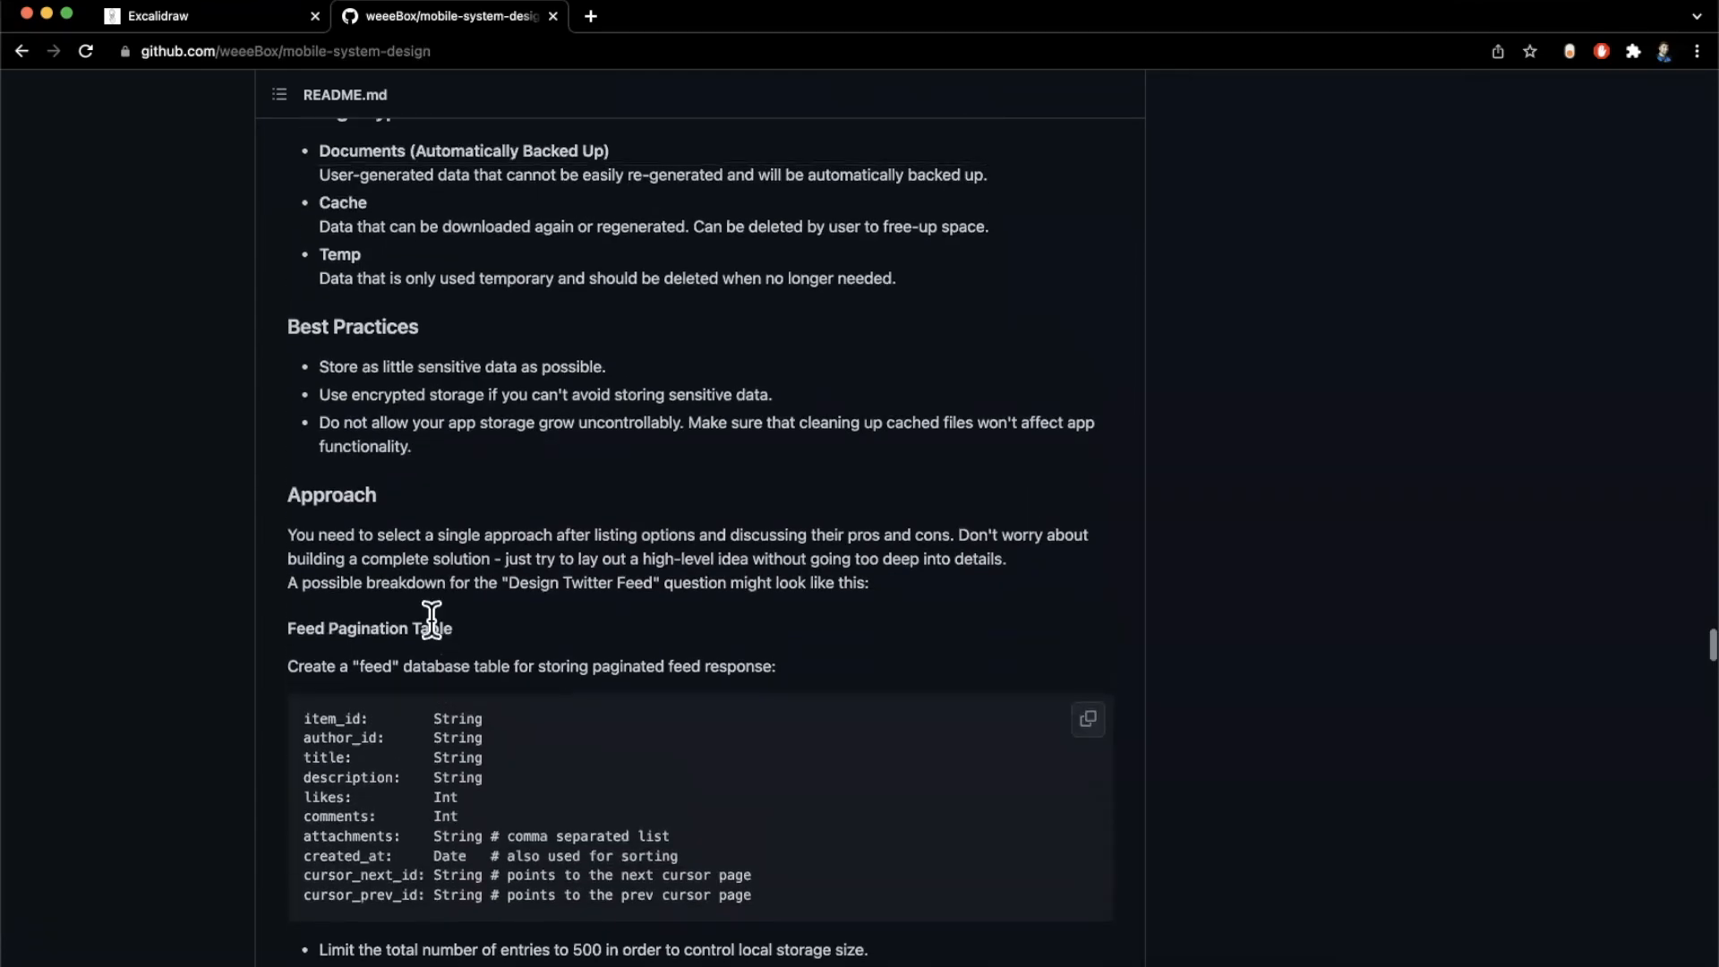
# Scroll past attachments storage and data storage signals to Additional topics' Major Concerns For Mobile Development
pyautogui.scroll(-3)
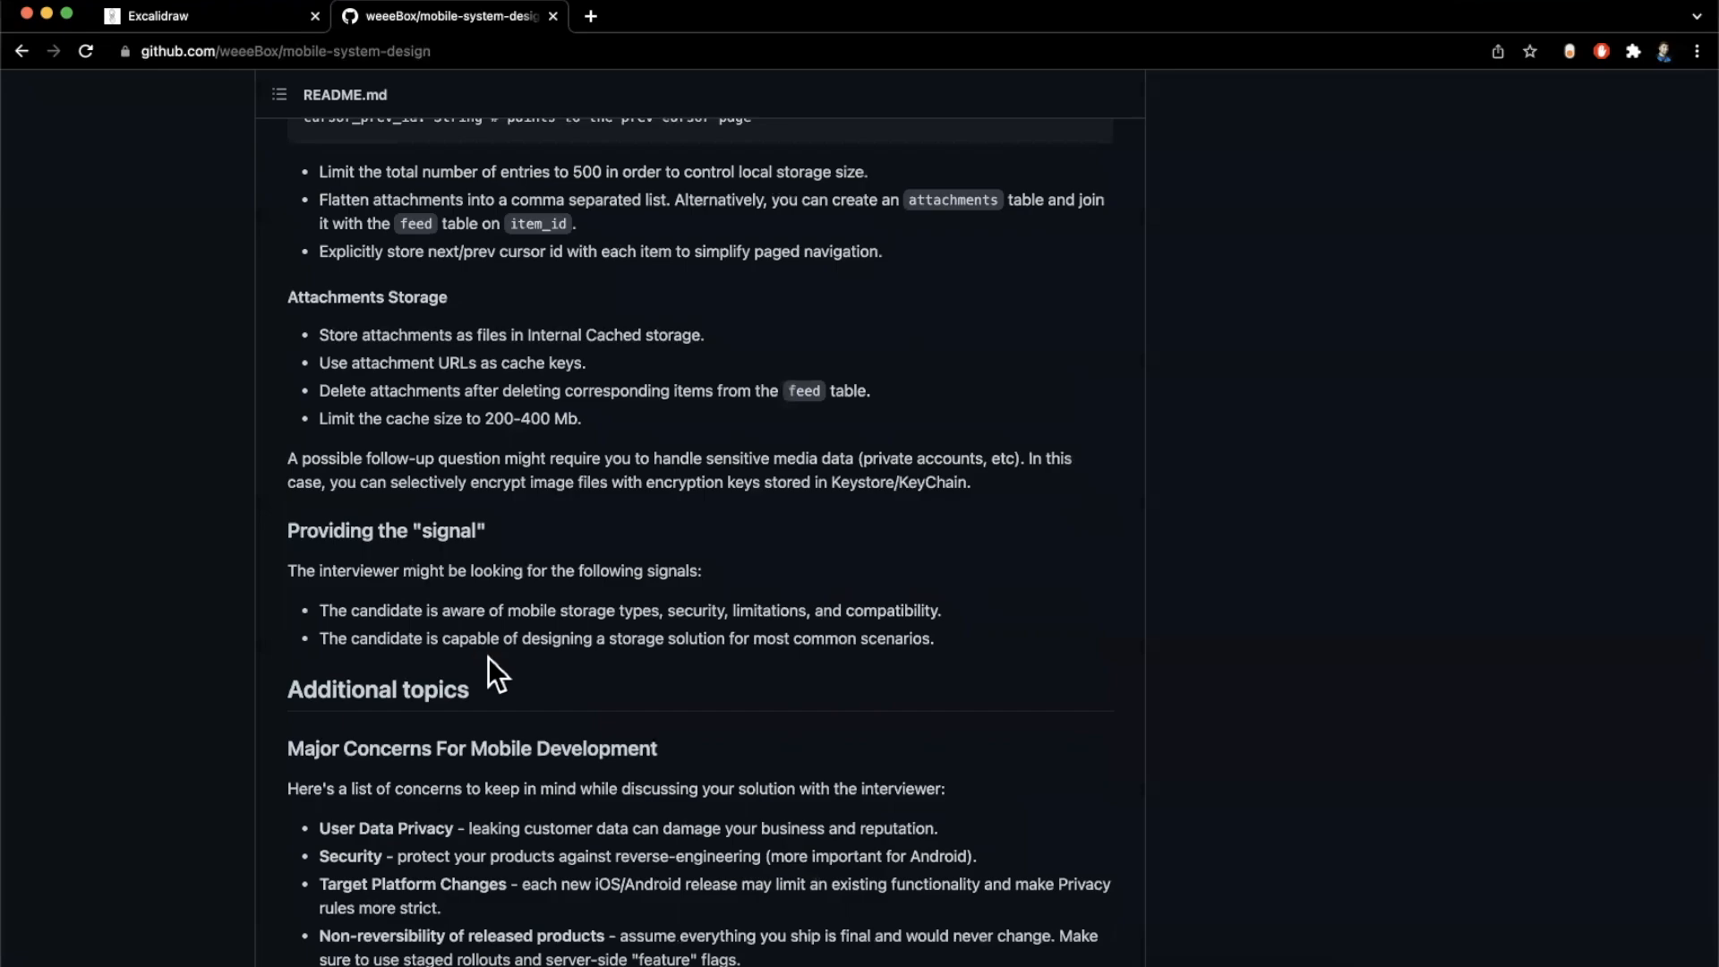
pyautogui.moveTo(841, 666)
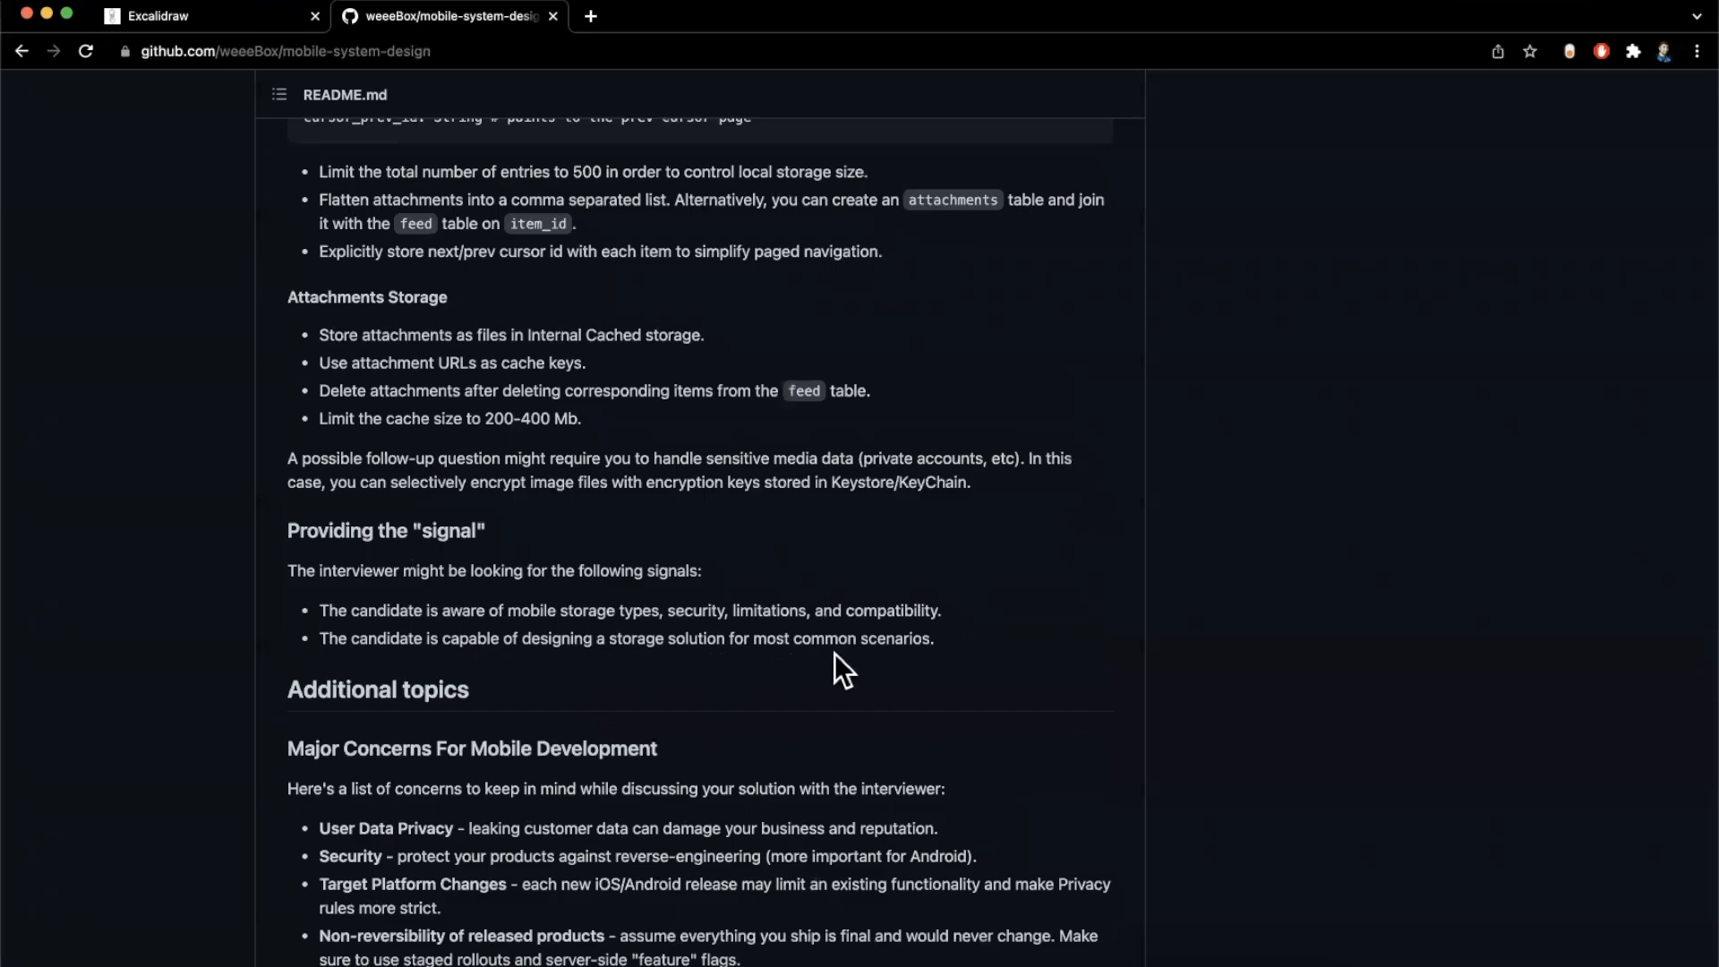
pyautogui.moveTo(974, 668)
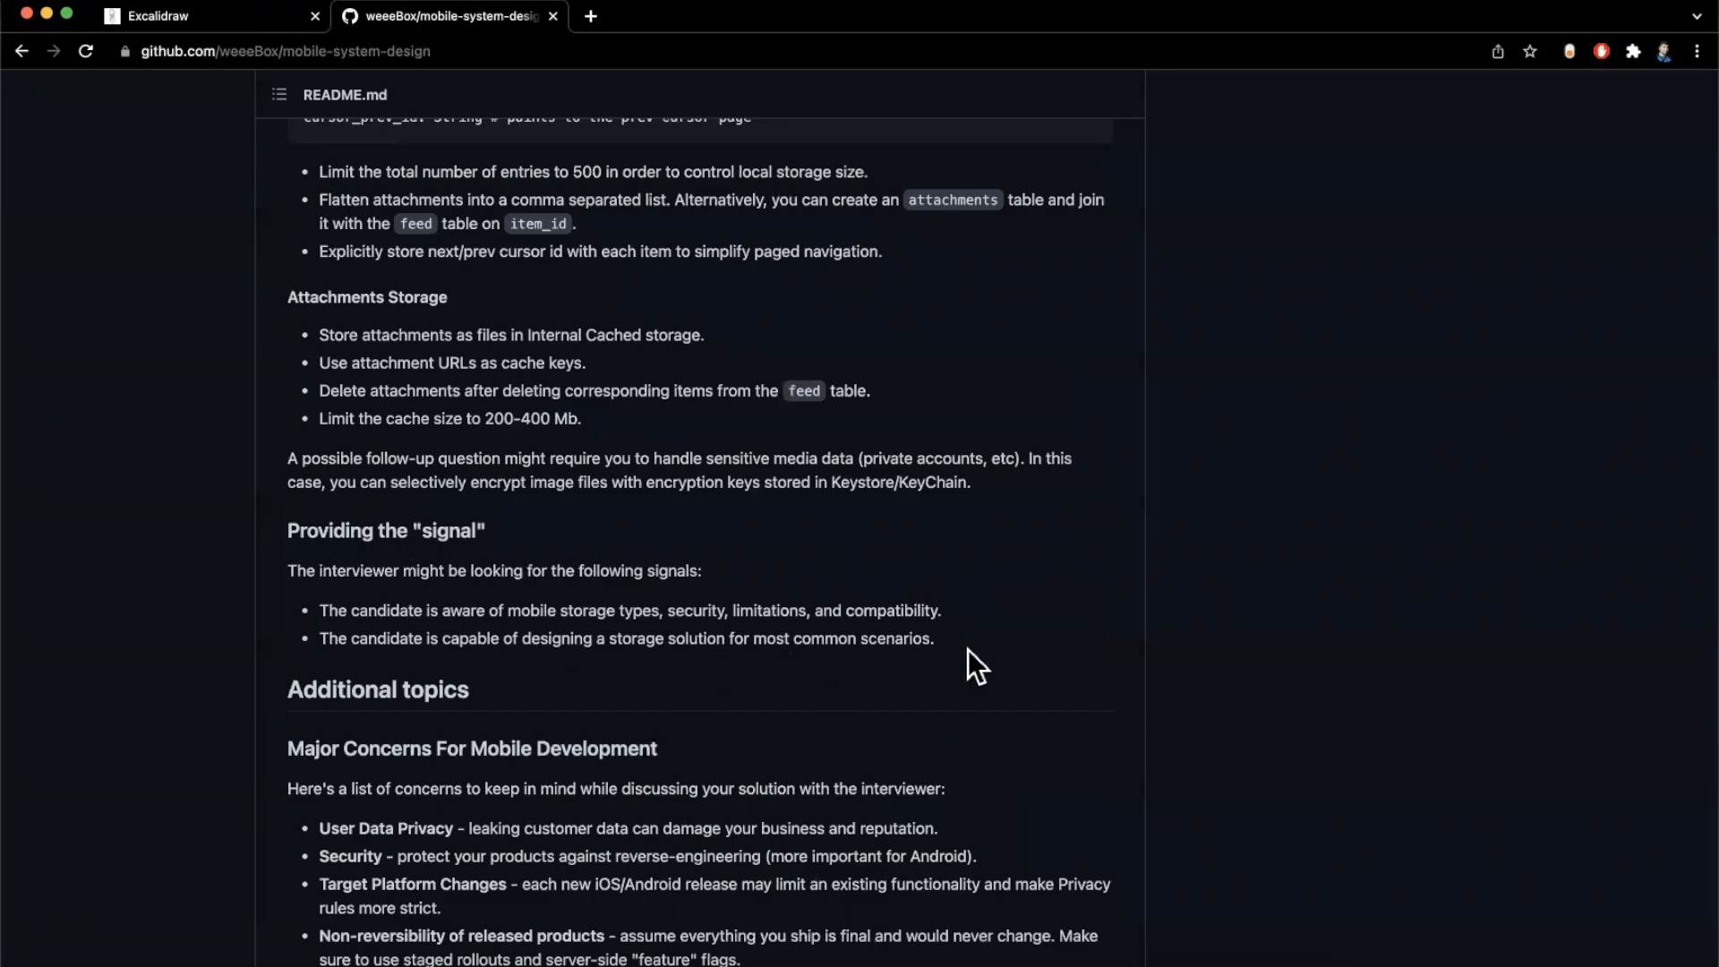
pyautogui.moveTo(492, 705)
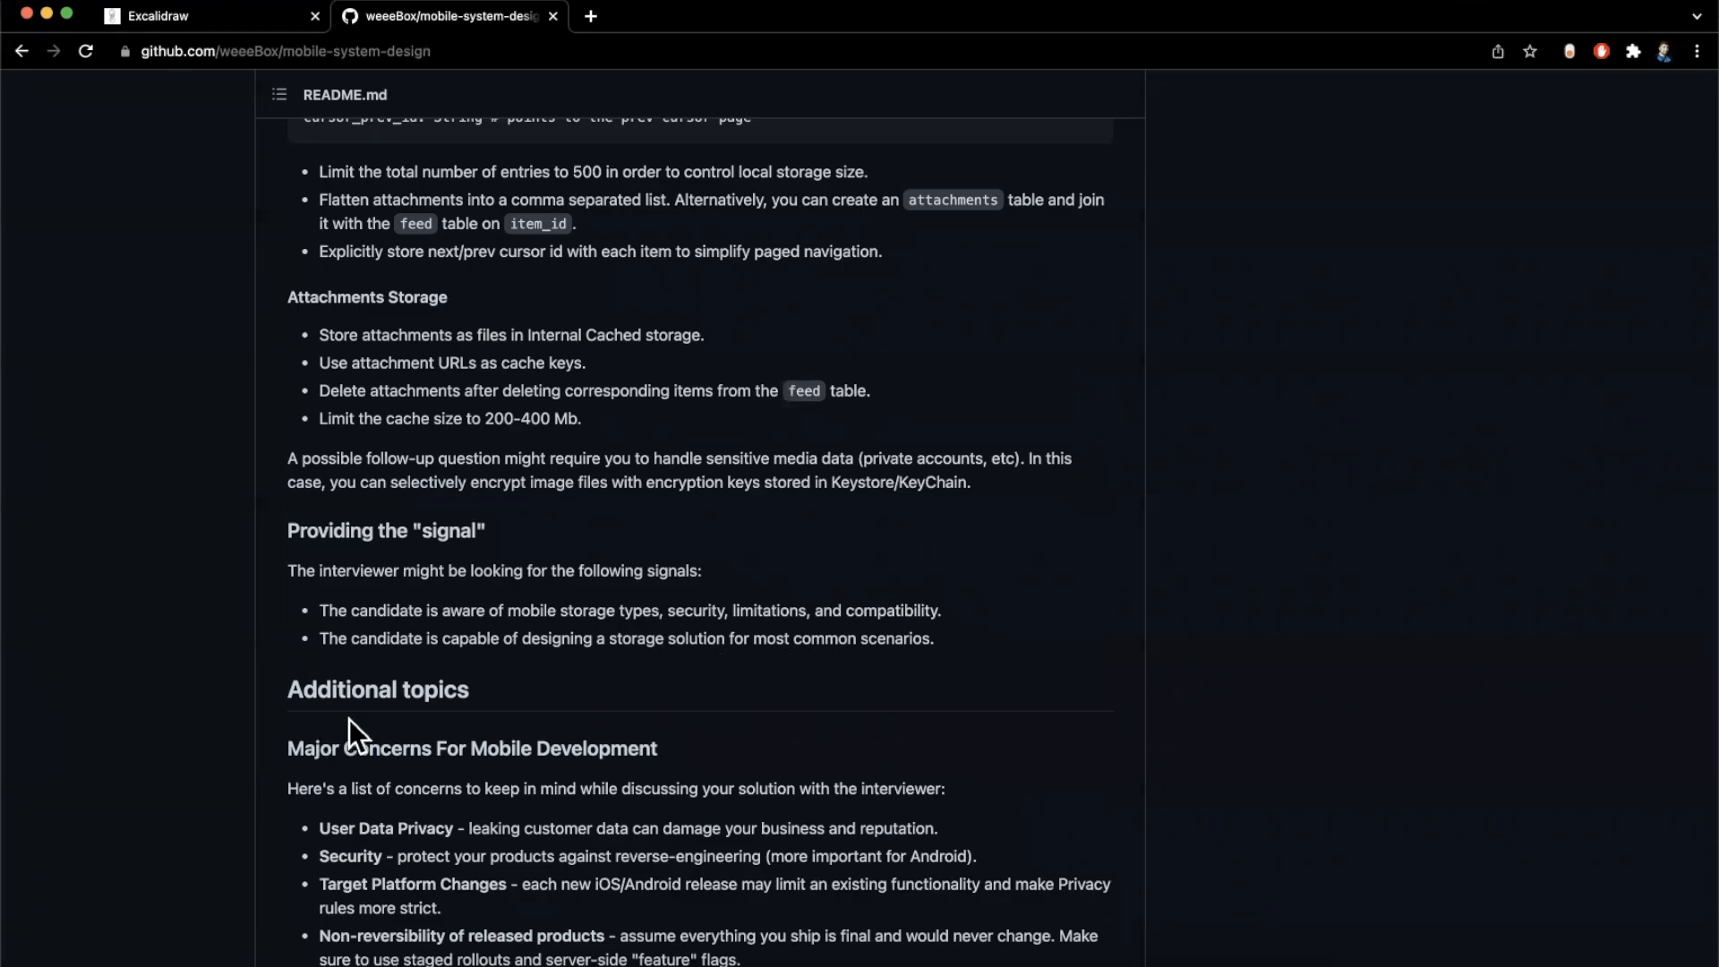
pyautogui.scroll(3)
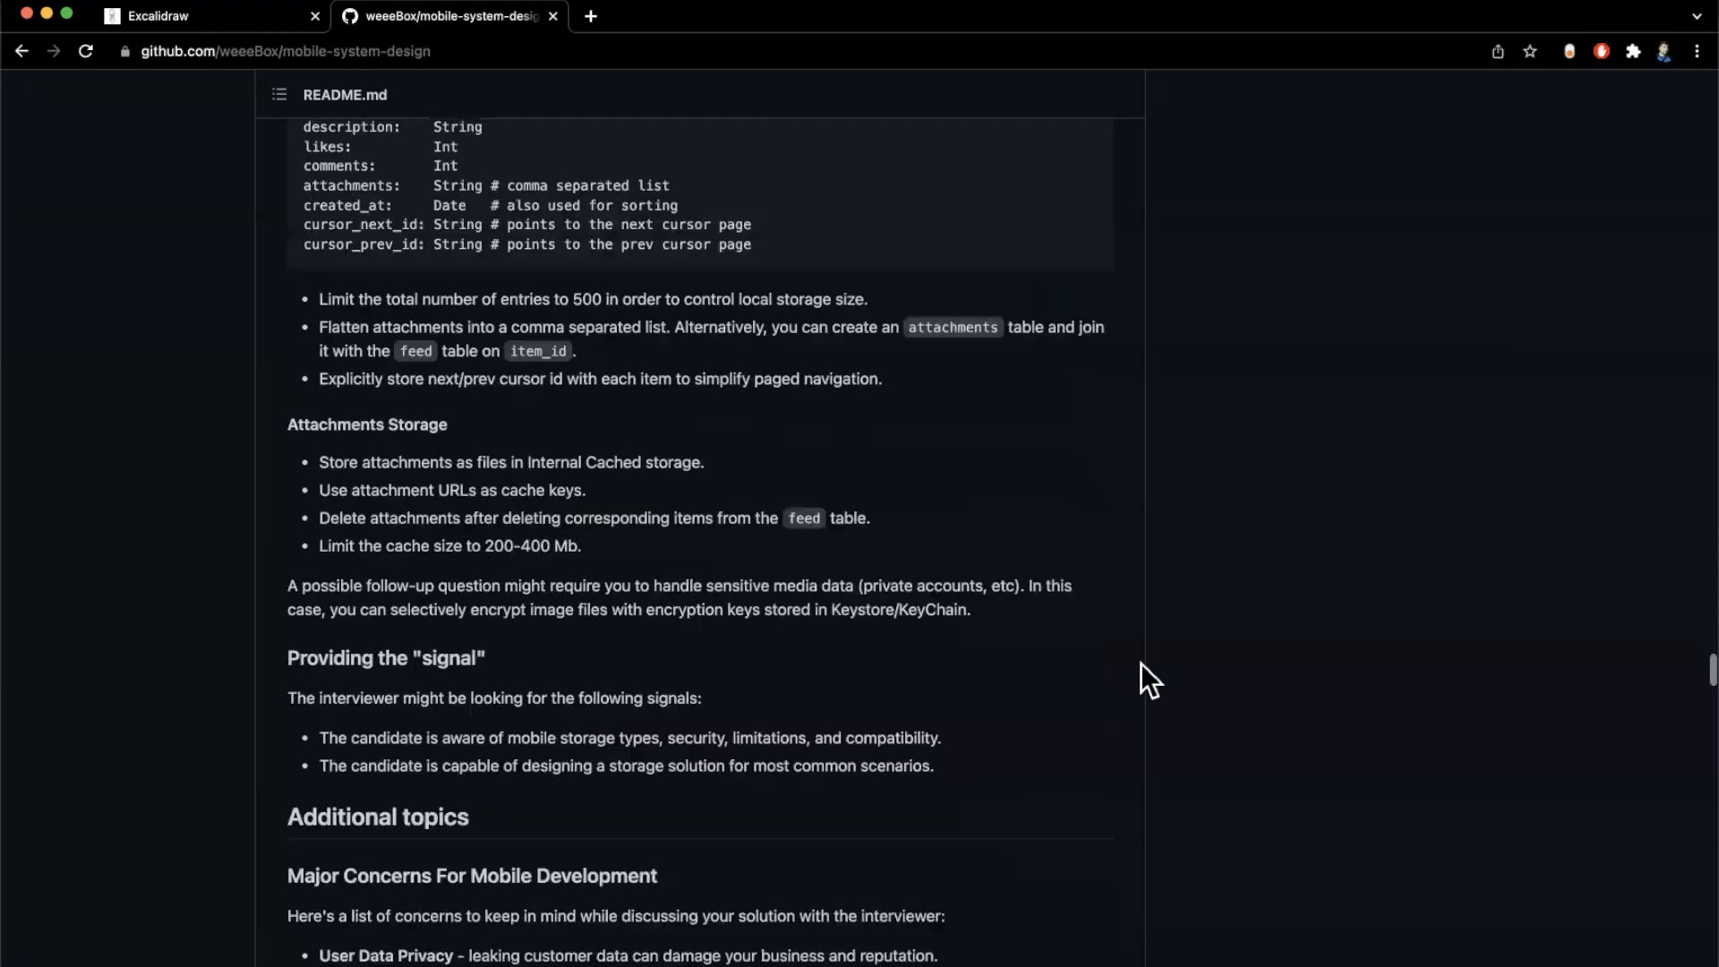
pyautogui.scroll(3)
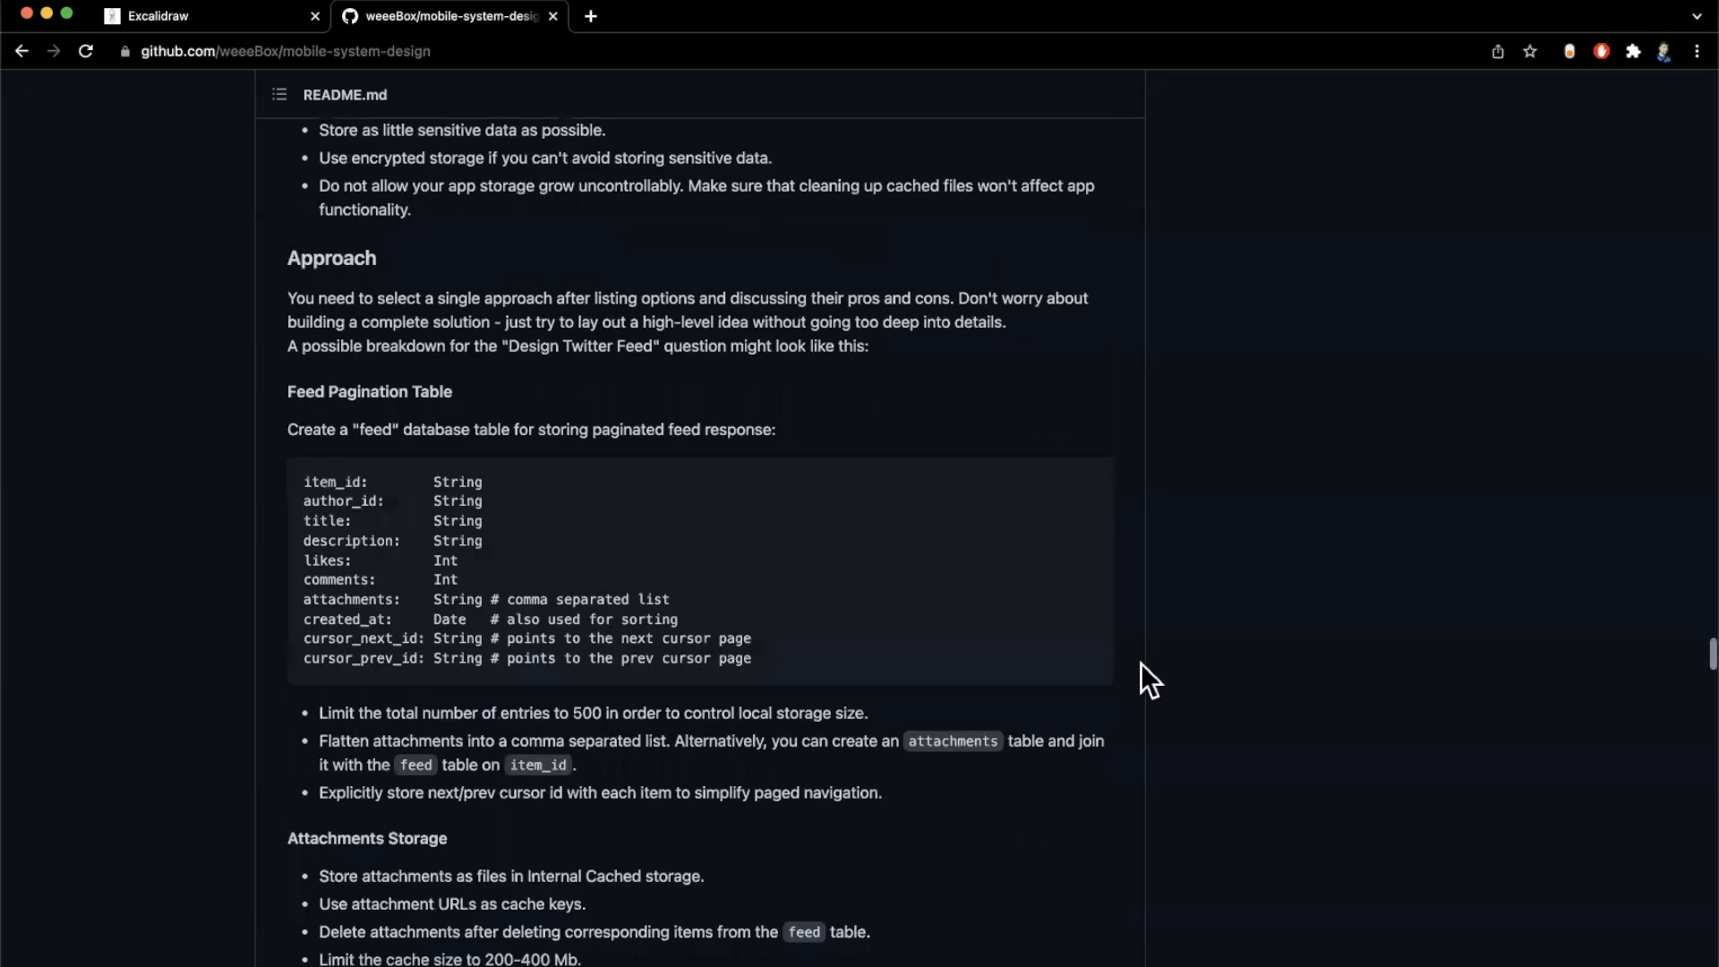
pyautogui.scroll(-3)
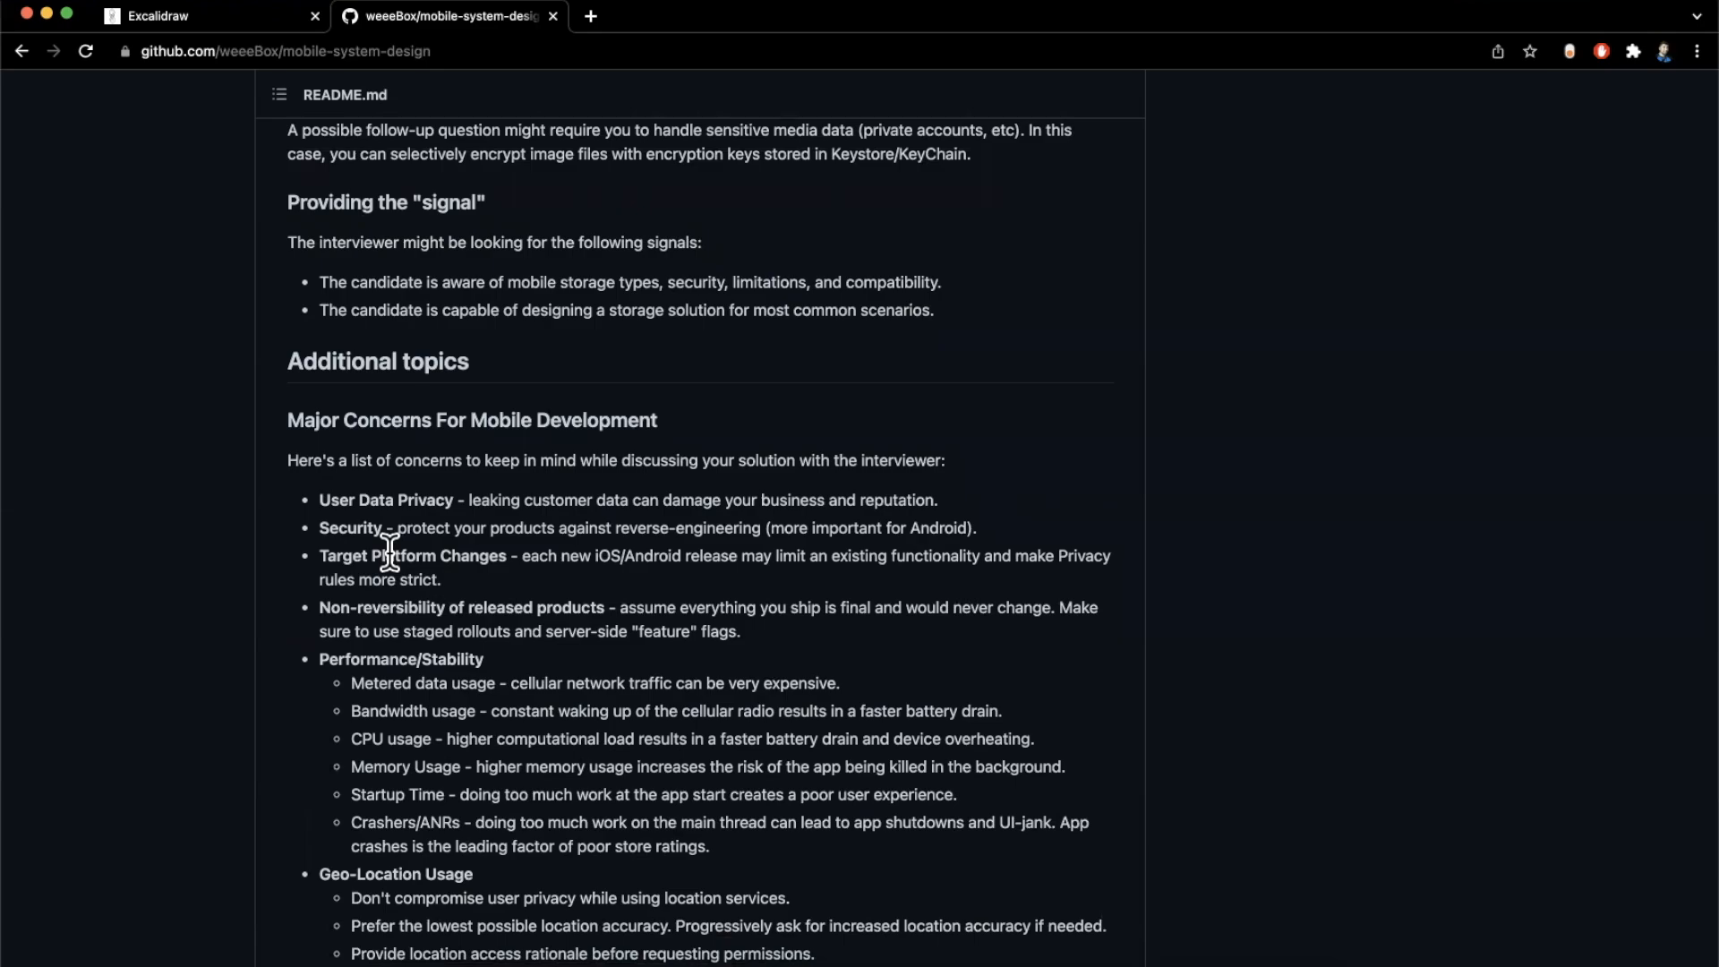
pyautogui.scroll(-3)
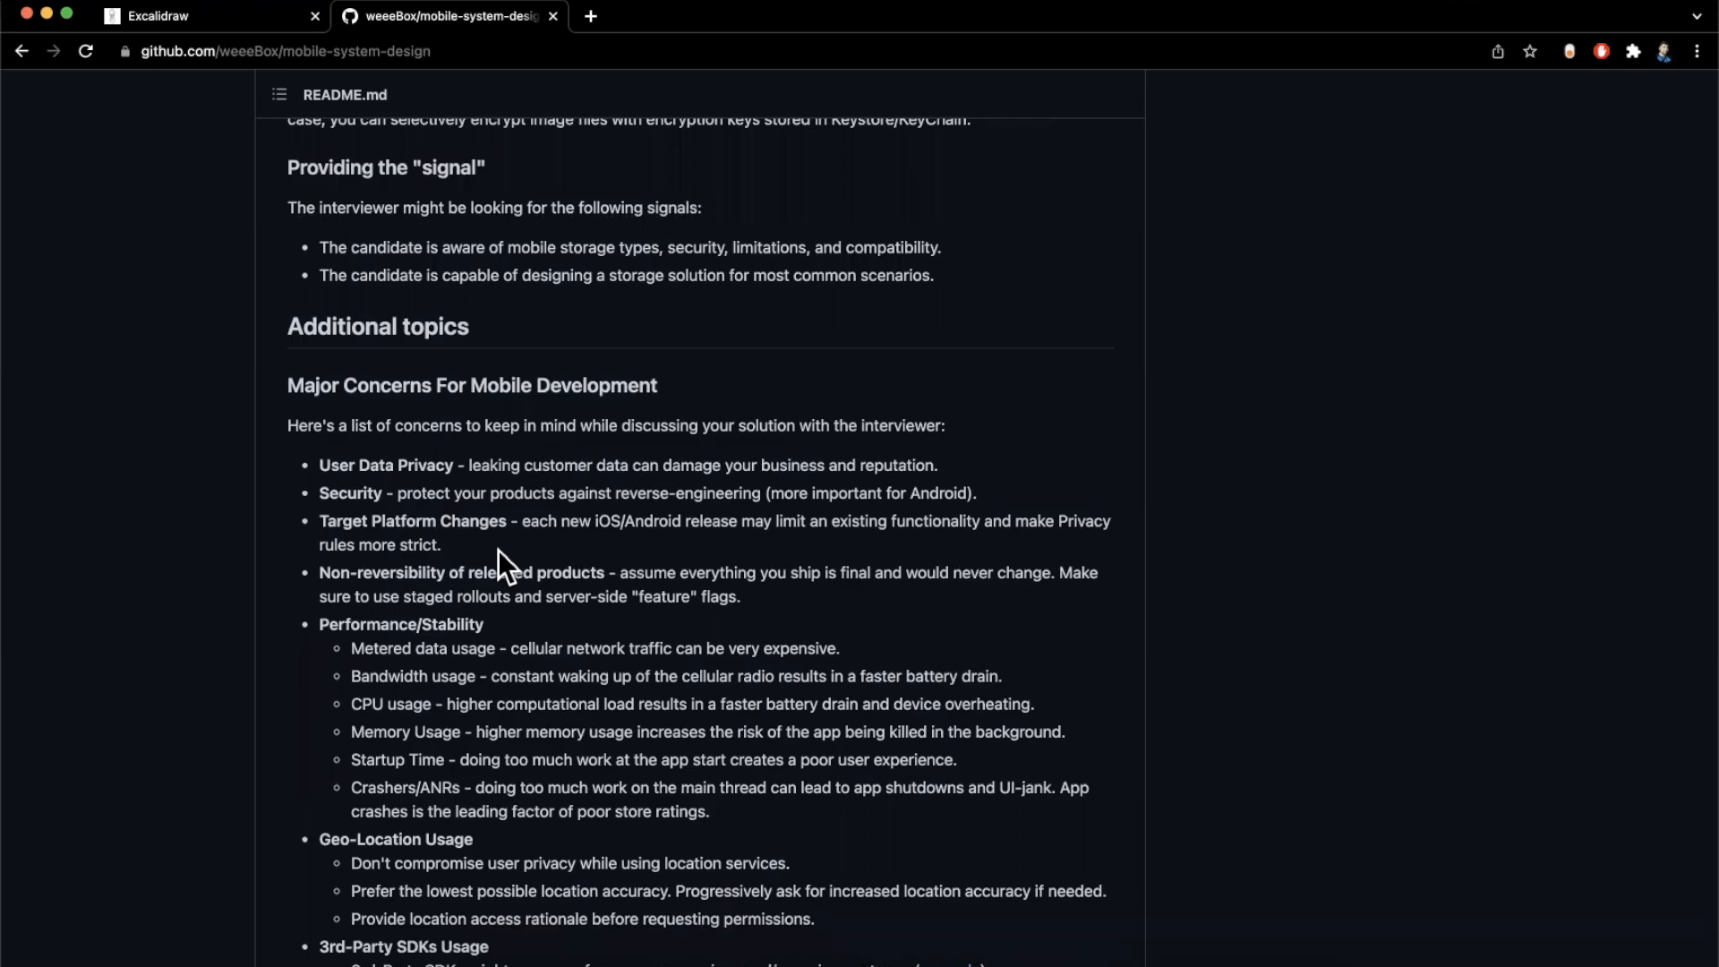
pyautogui.scroll(-3)
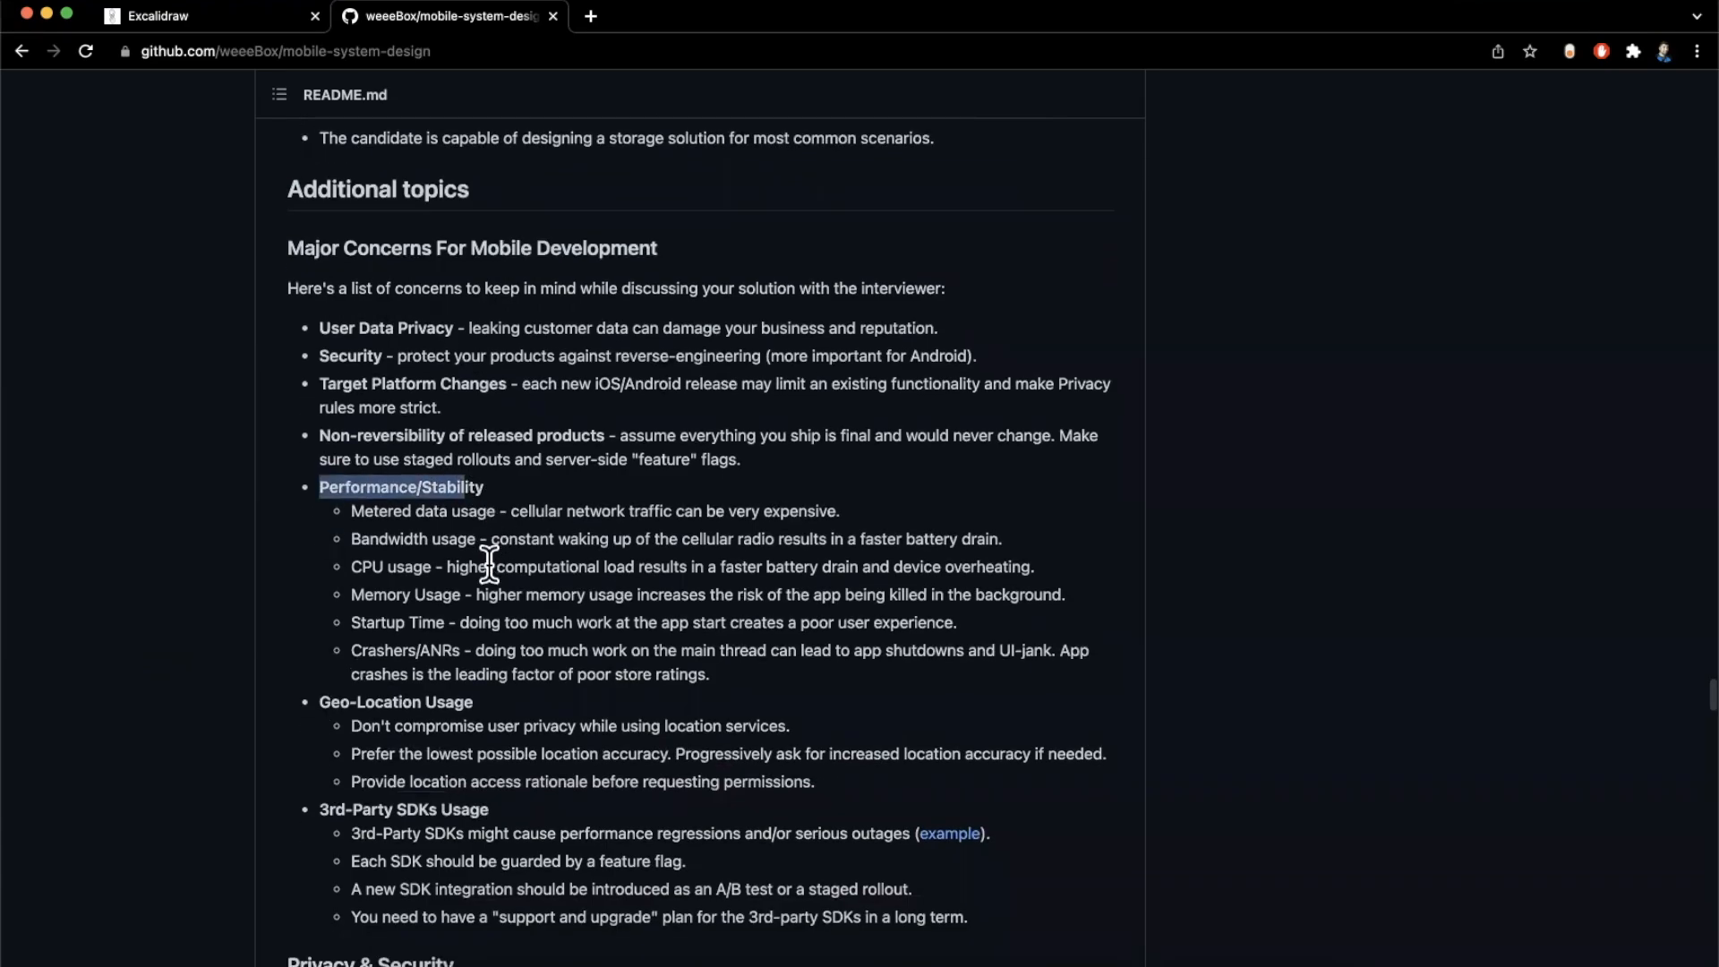
pyautogui.scroll(-3)
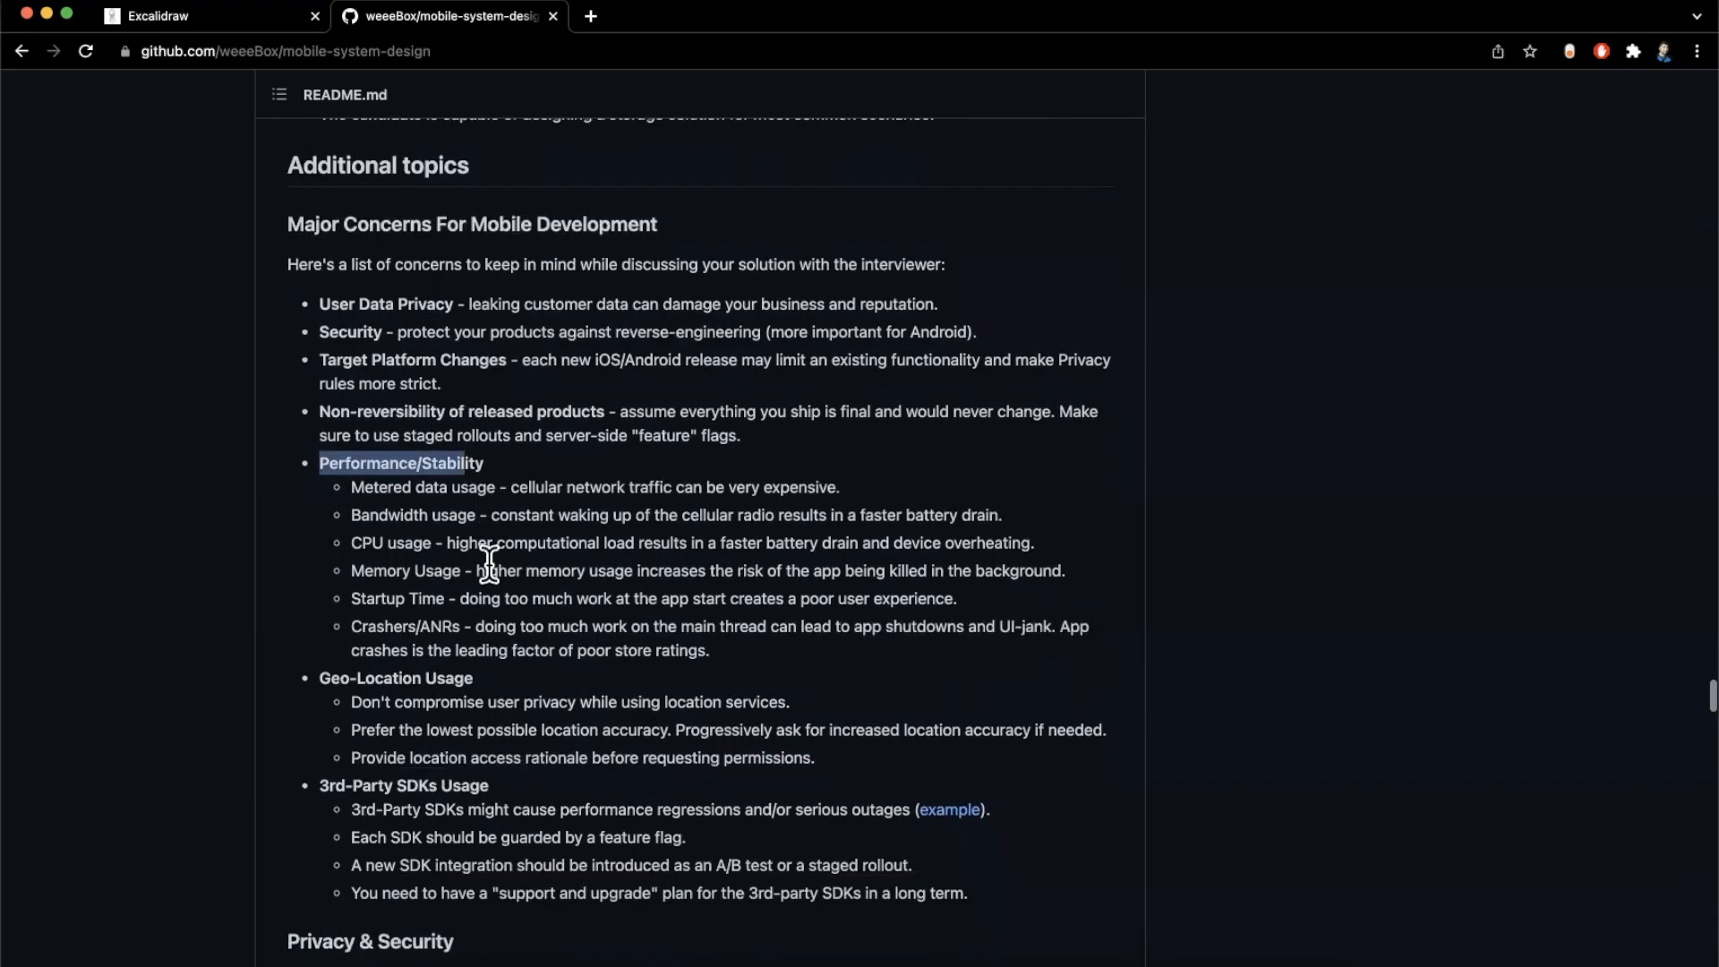
pyautogui.scroll(-3)
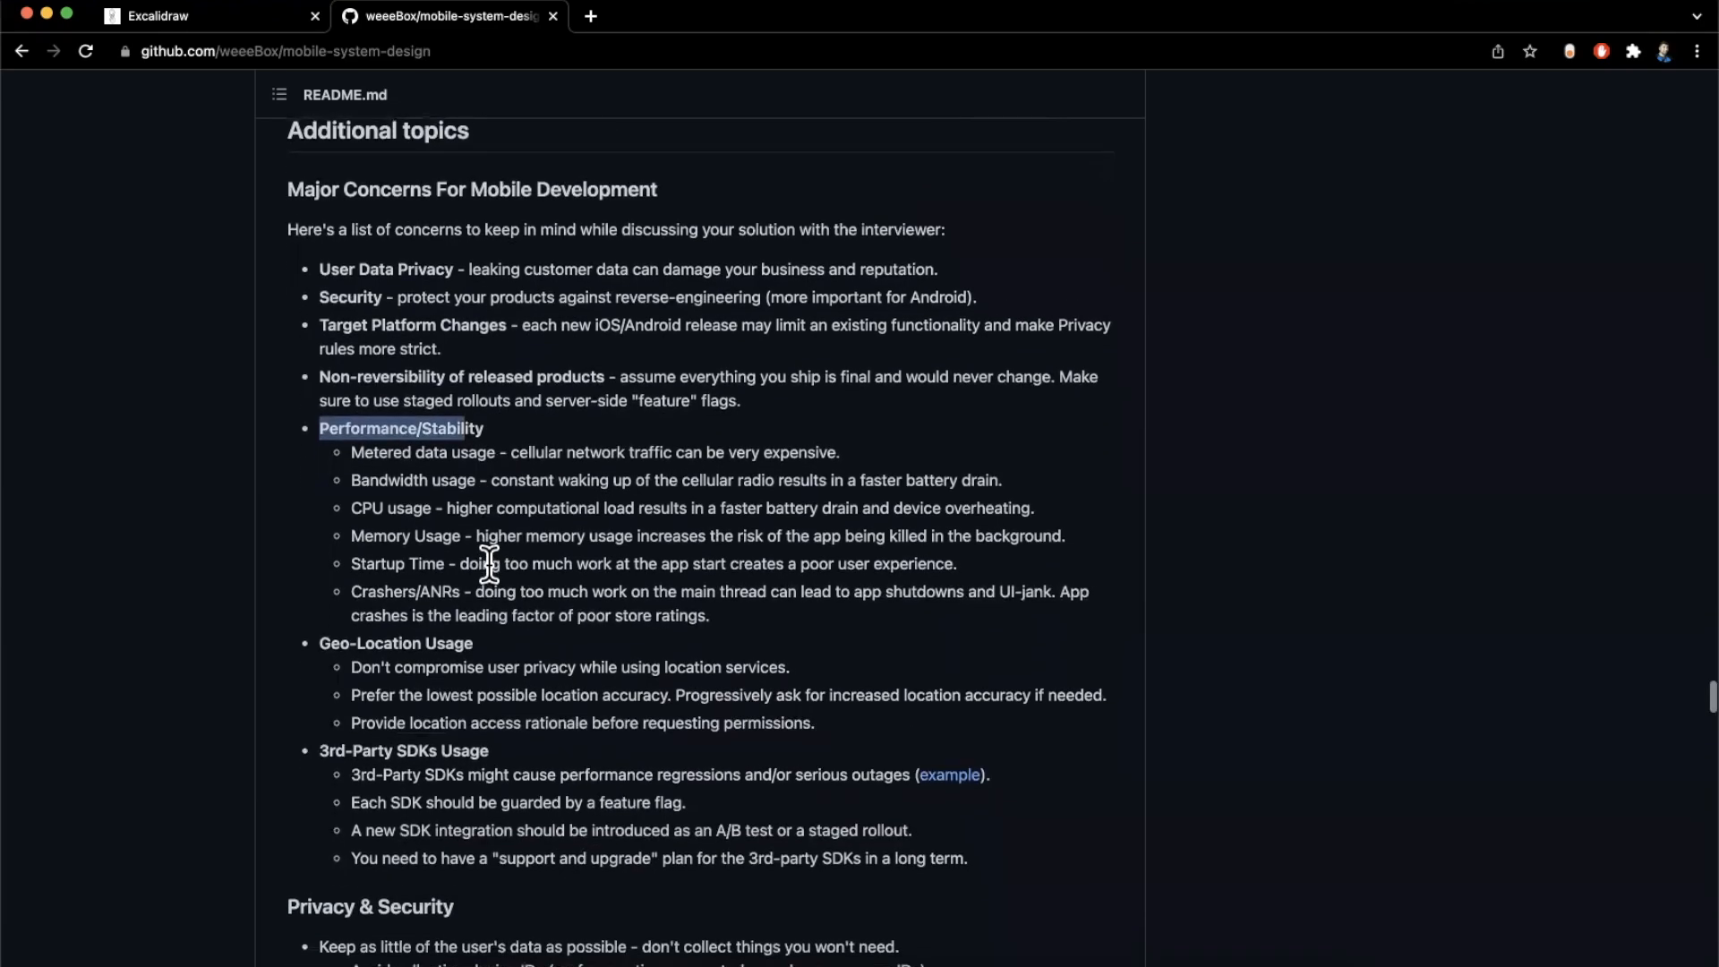
pyautogui.moveTo(439, 564)
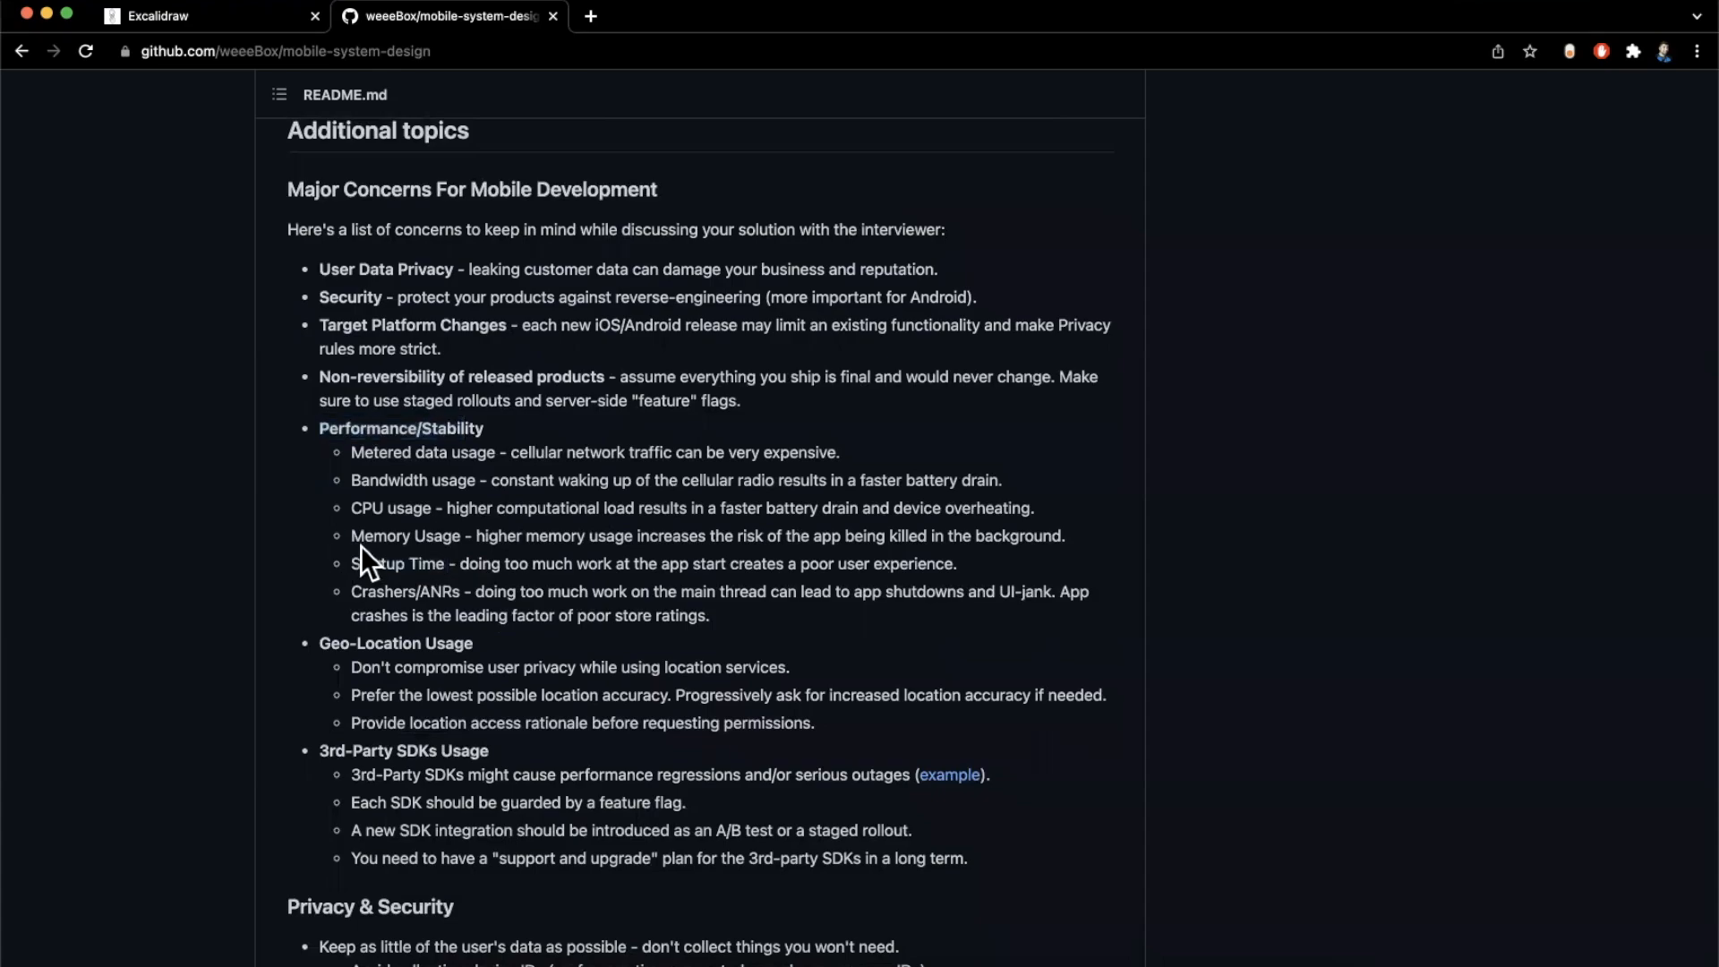
pyautogui.doubleClick(405, 535)
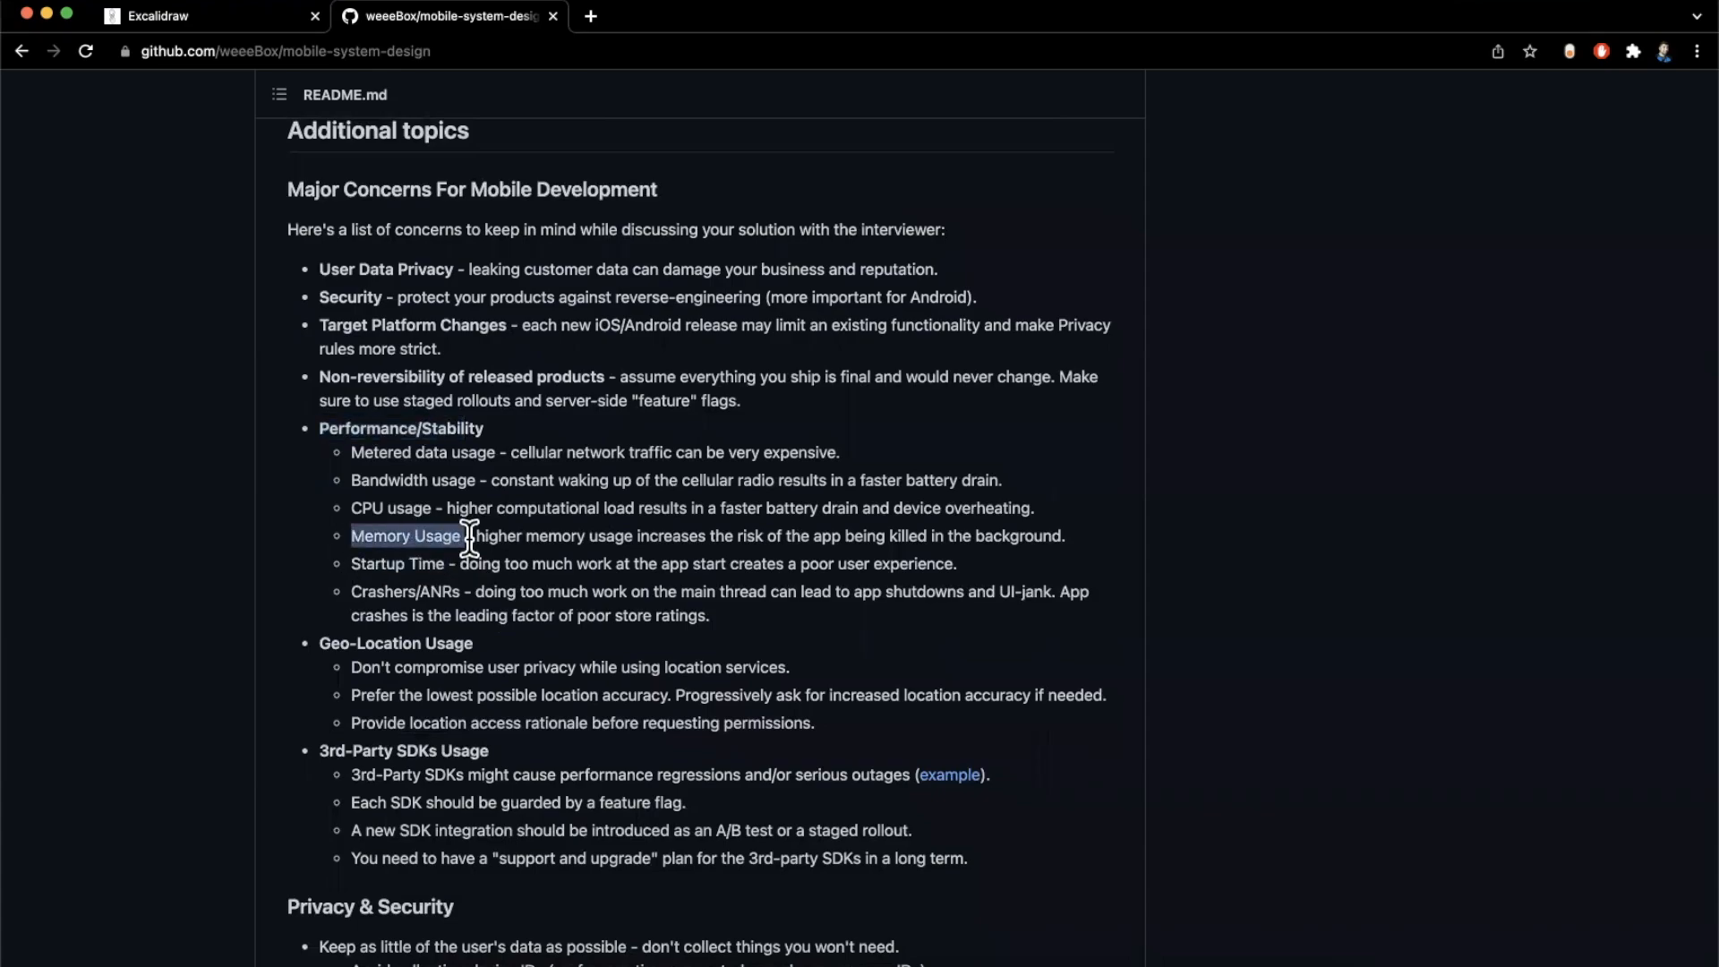
pyautogui.moveTo(462, 535)
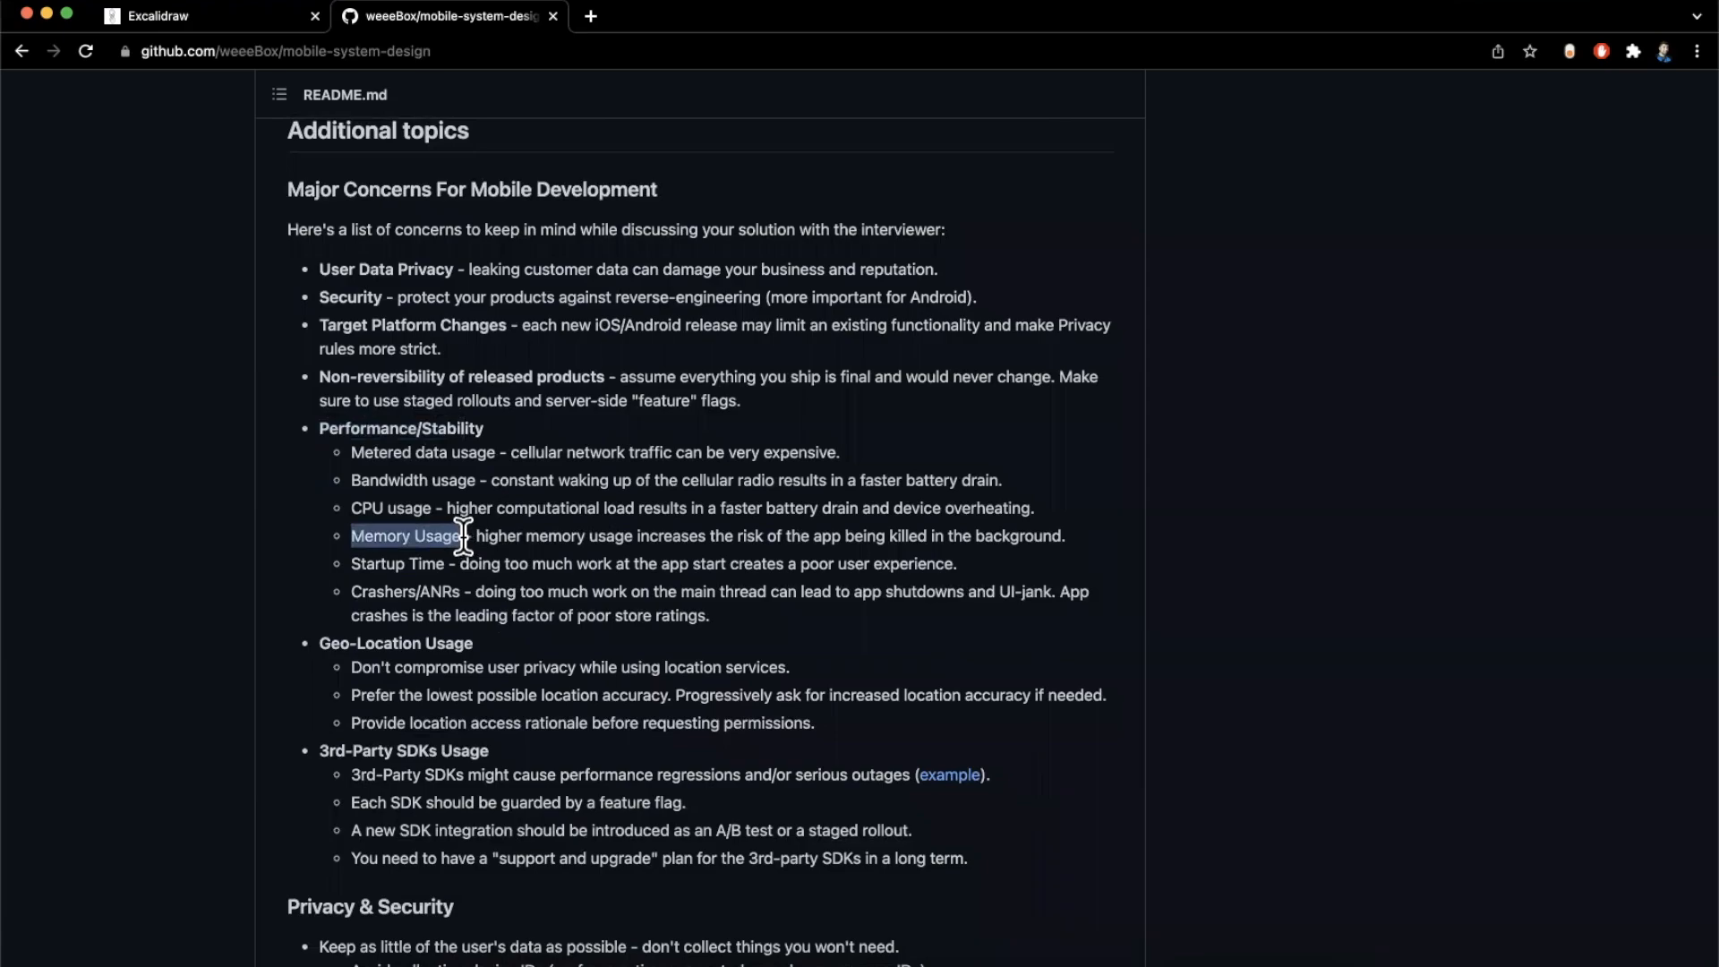
pyautogui.moveTo(460, 535); pyautogui.dragTo(439, 615)
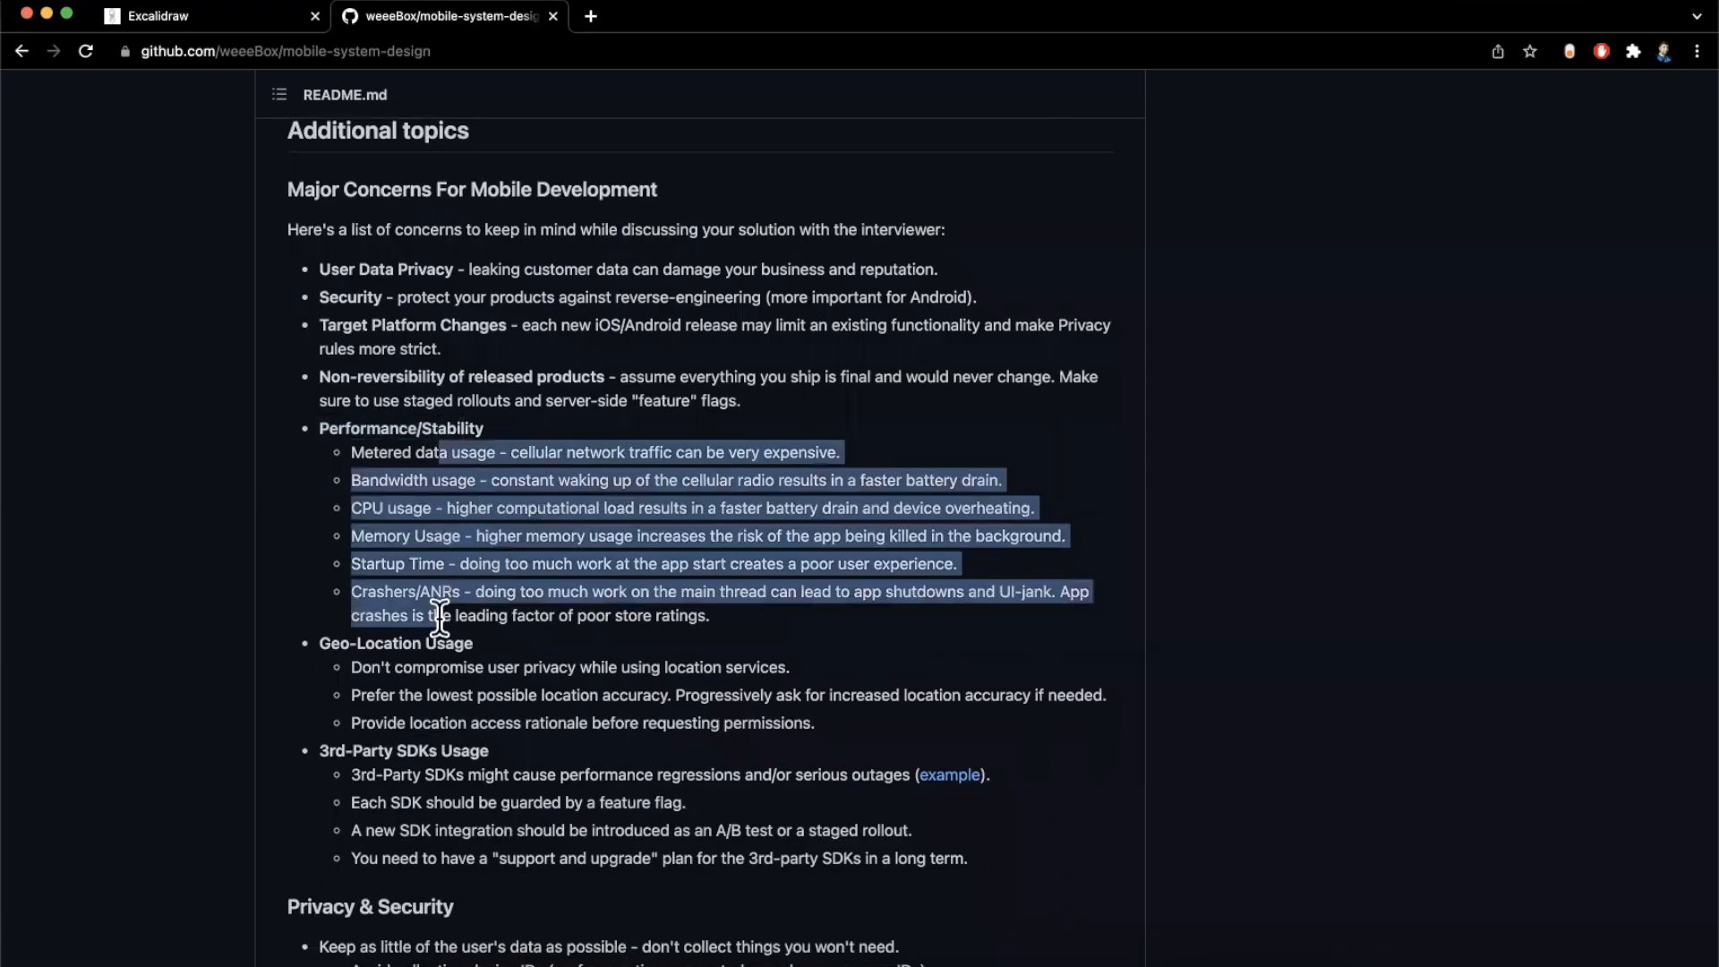
pyautogui.click(797, 611)
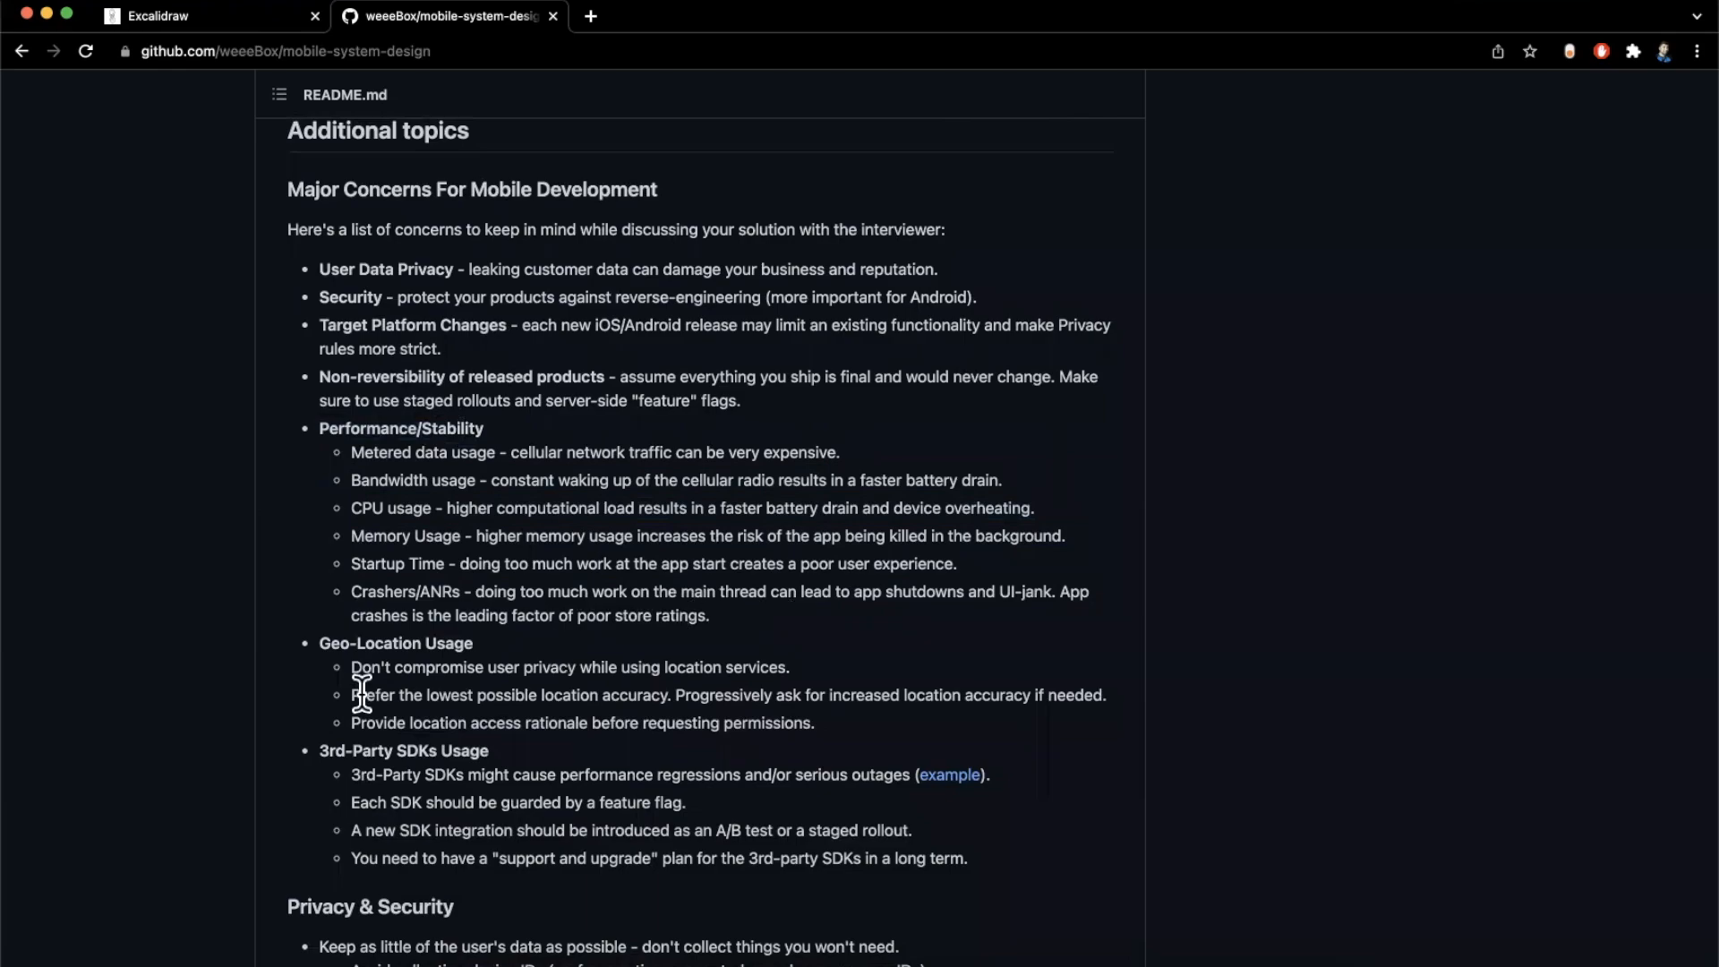
# Skim down through Privacy & Security, Quality Of Service and Conclusion, returning to the High-Level Diagram
pyautogui.scroll(-3)
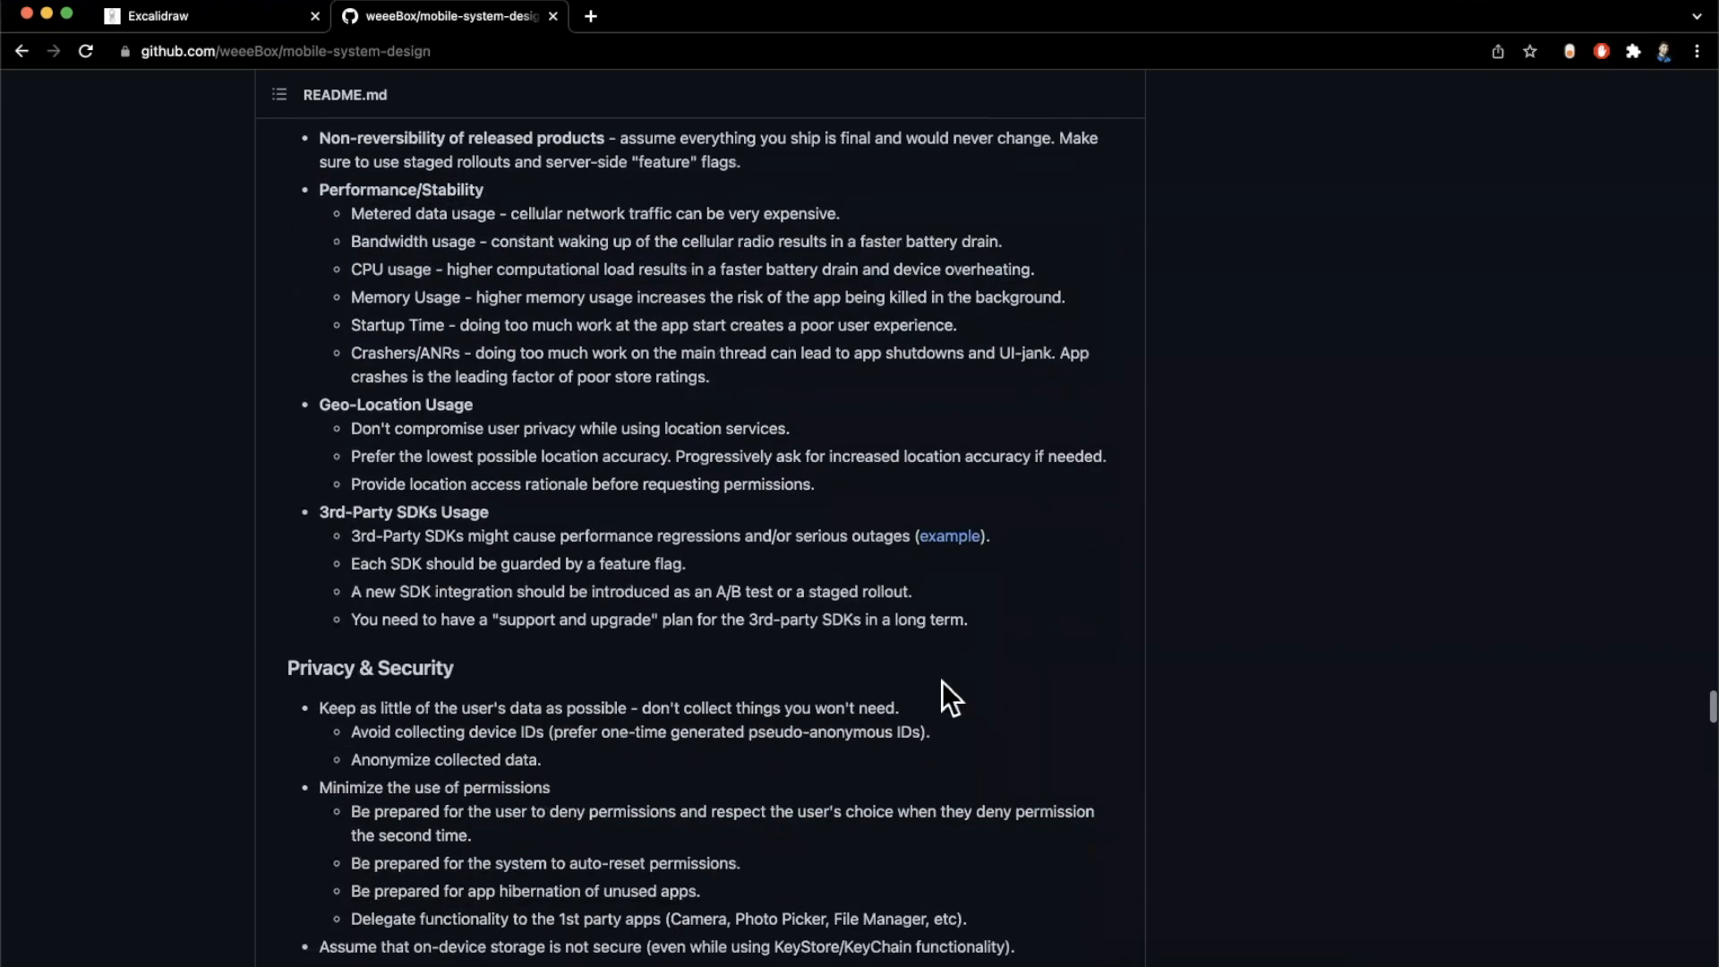
pyautogui.scroll(-3)
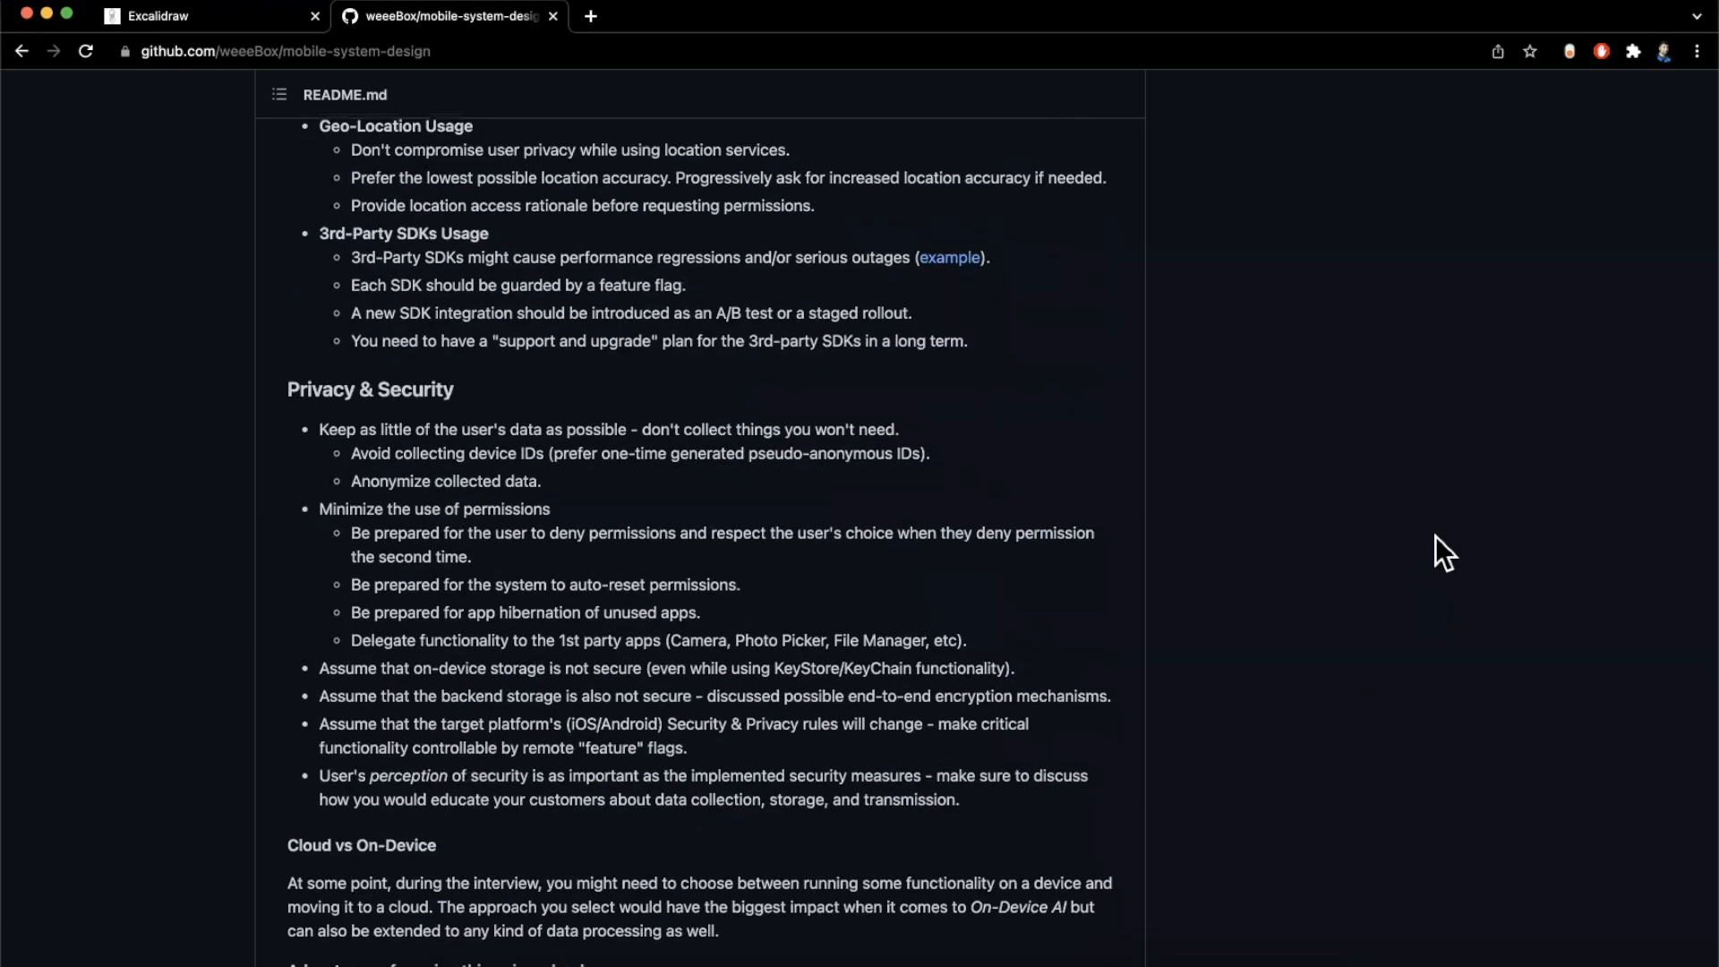
pyautogui.scroll(-3)
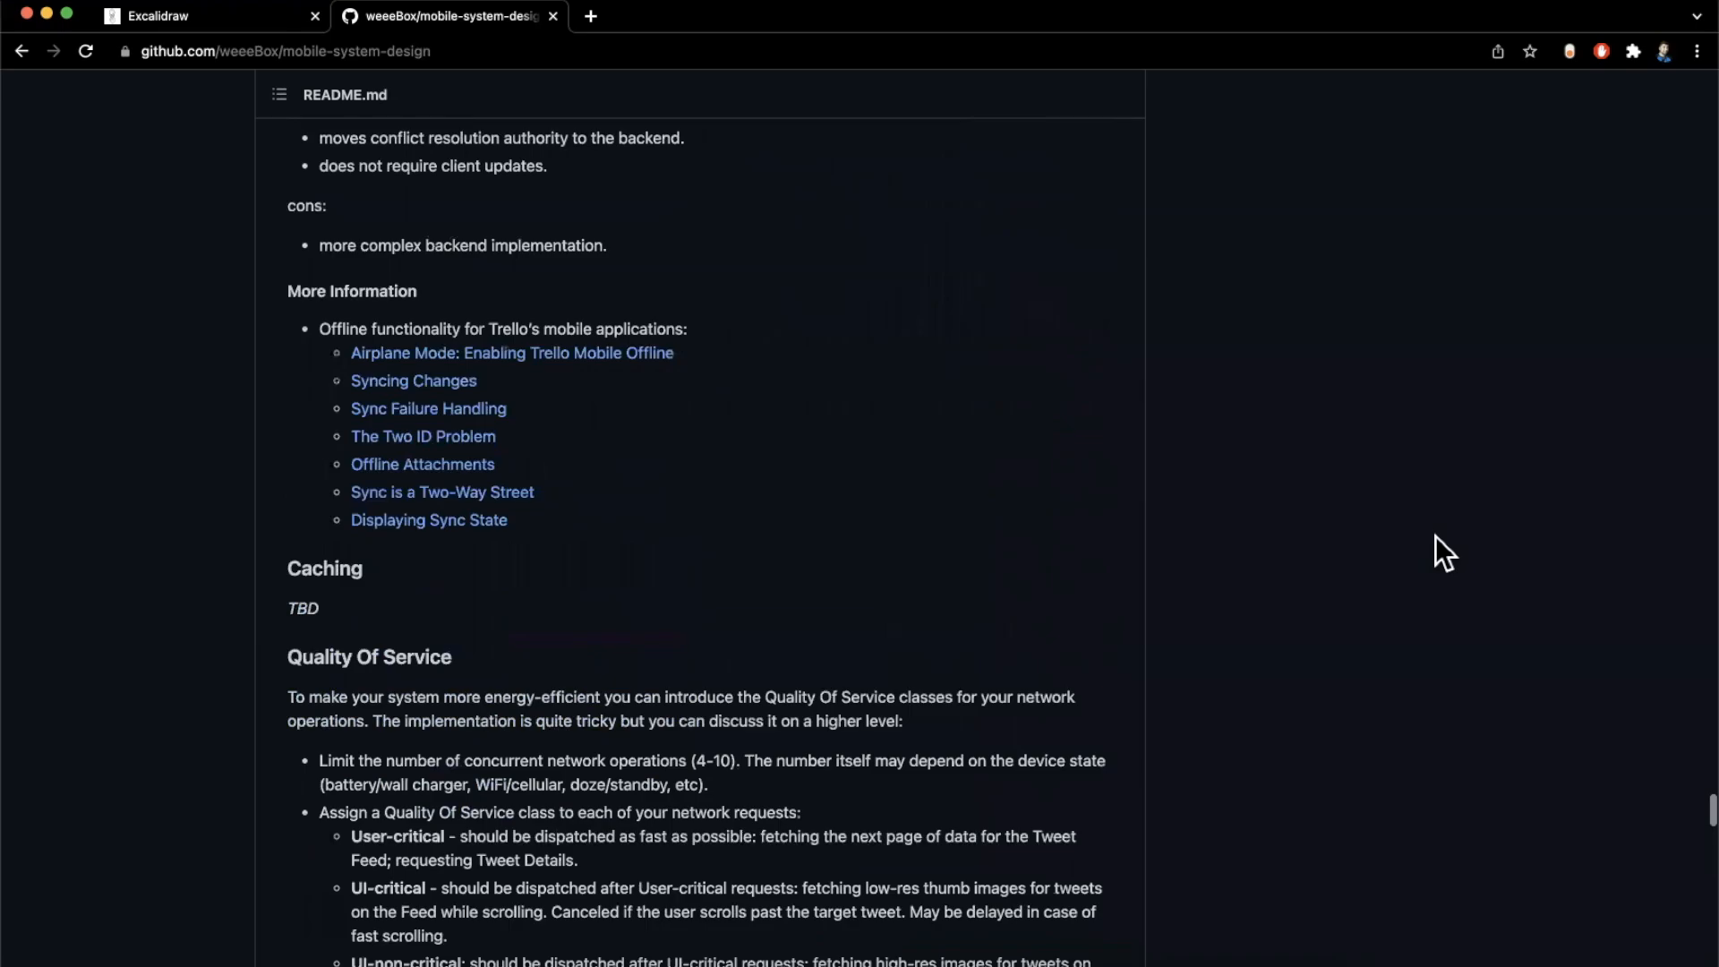
pyautogui.scroll(-3)
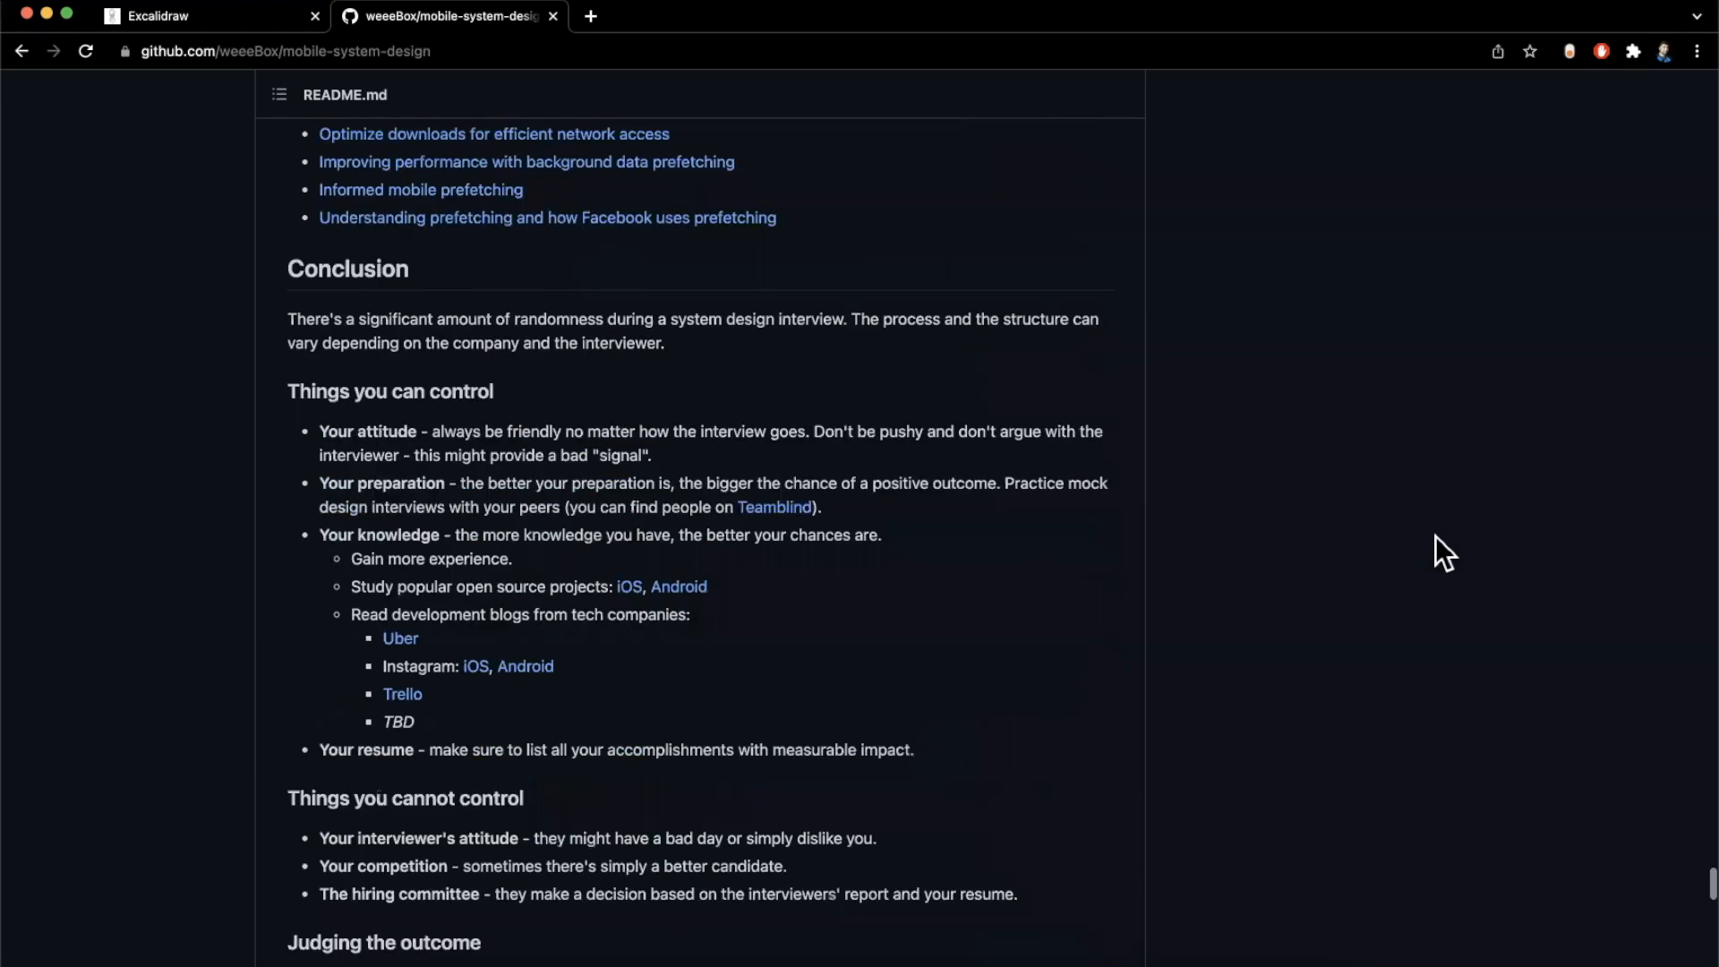
pyautogui.scroll(-3)
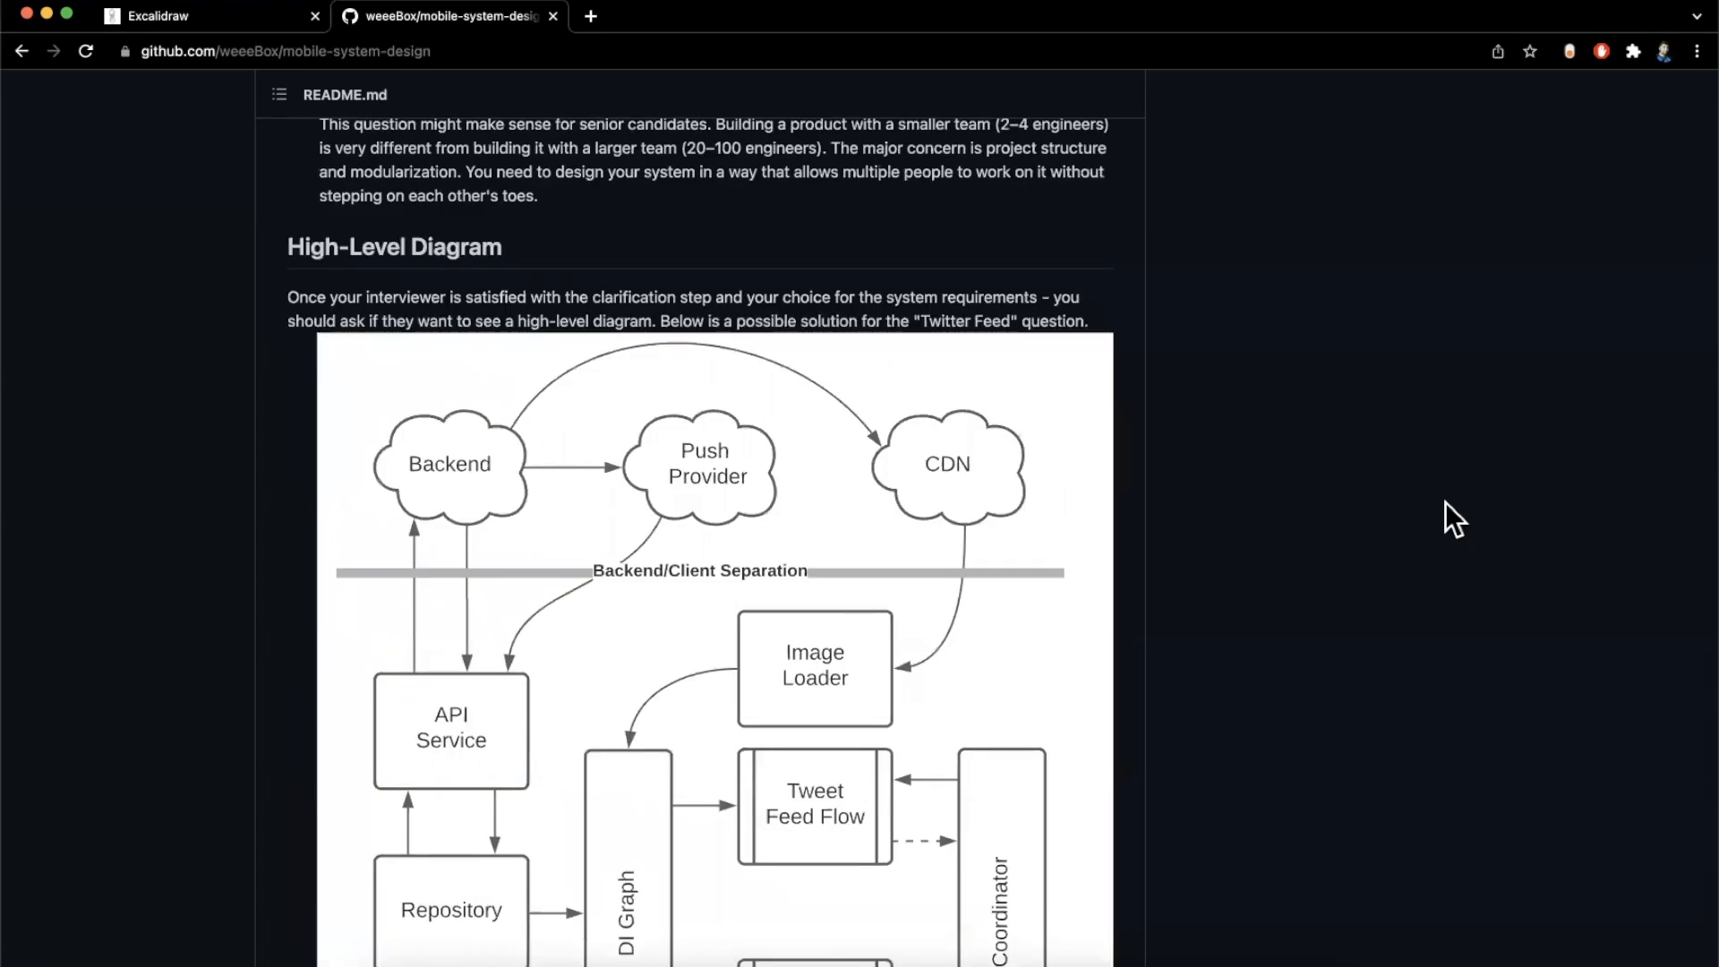
# Open the high-level diagram SVG in its own tab, return to the README and scroll to Deep Dive: Tweet Feed Flow
pyautogui.scroll(-3)
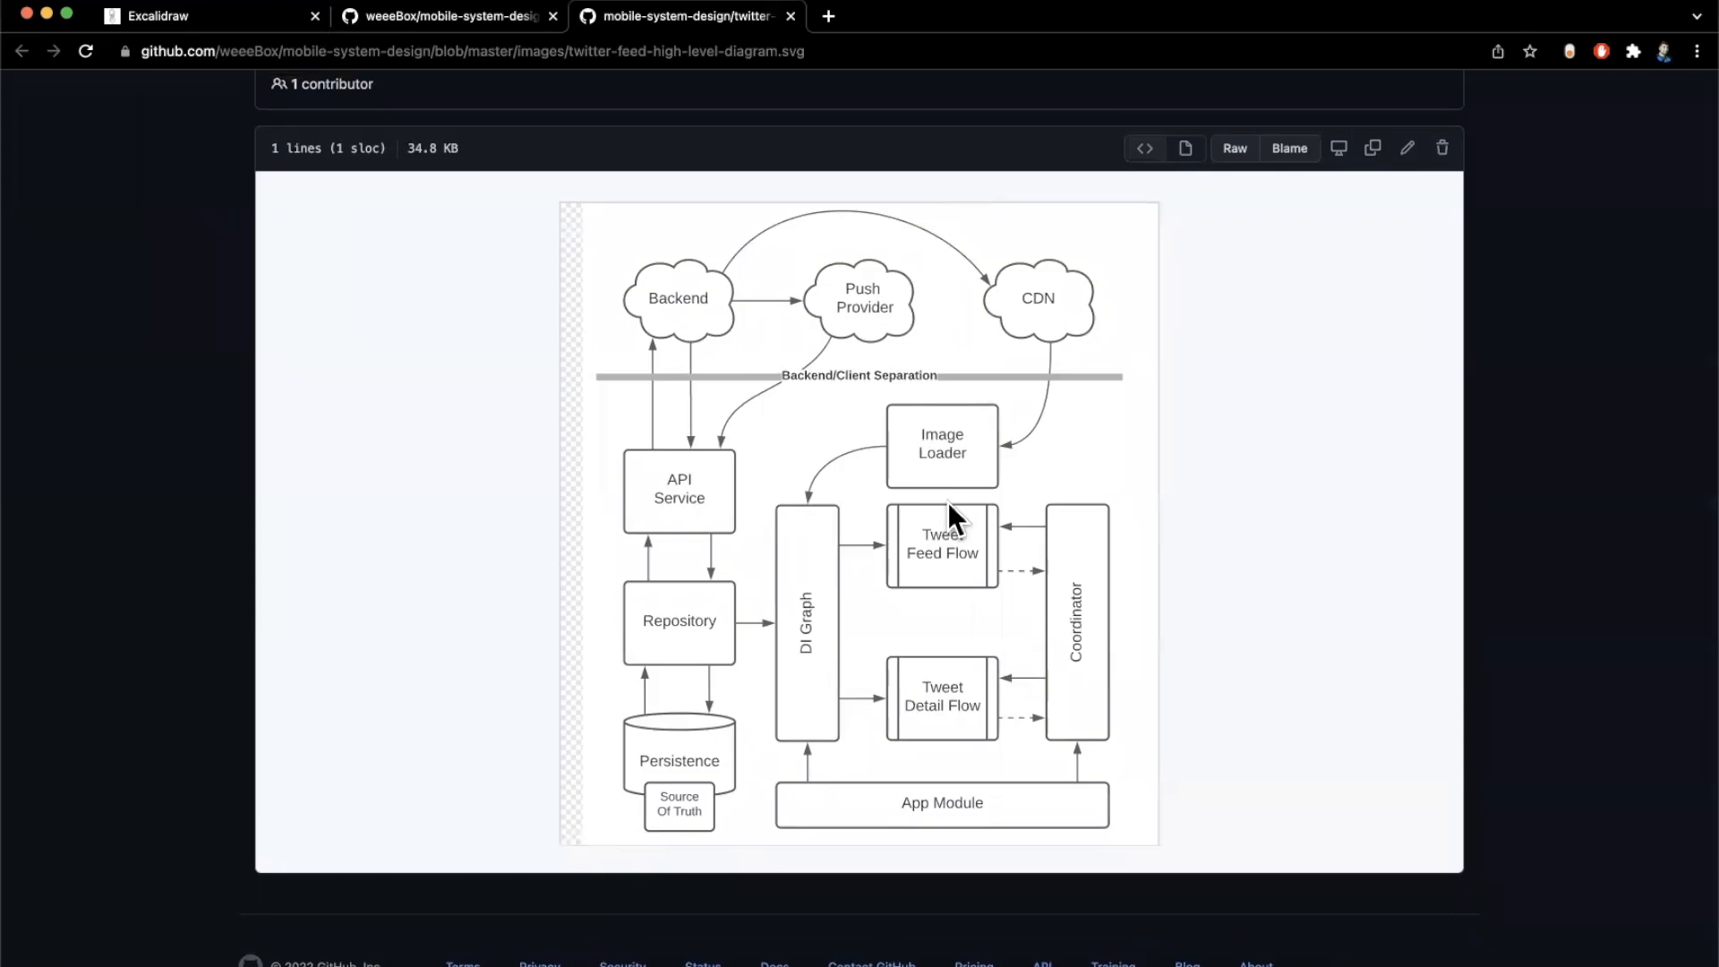
pyautogui.click(447, 17)
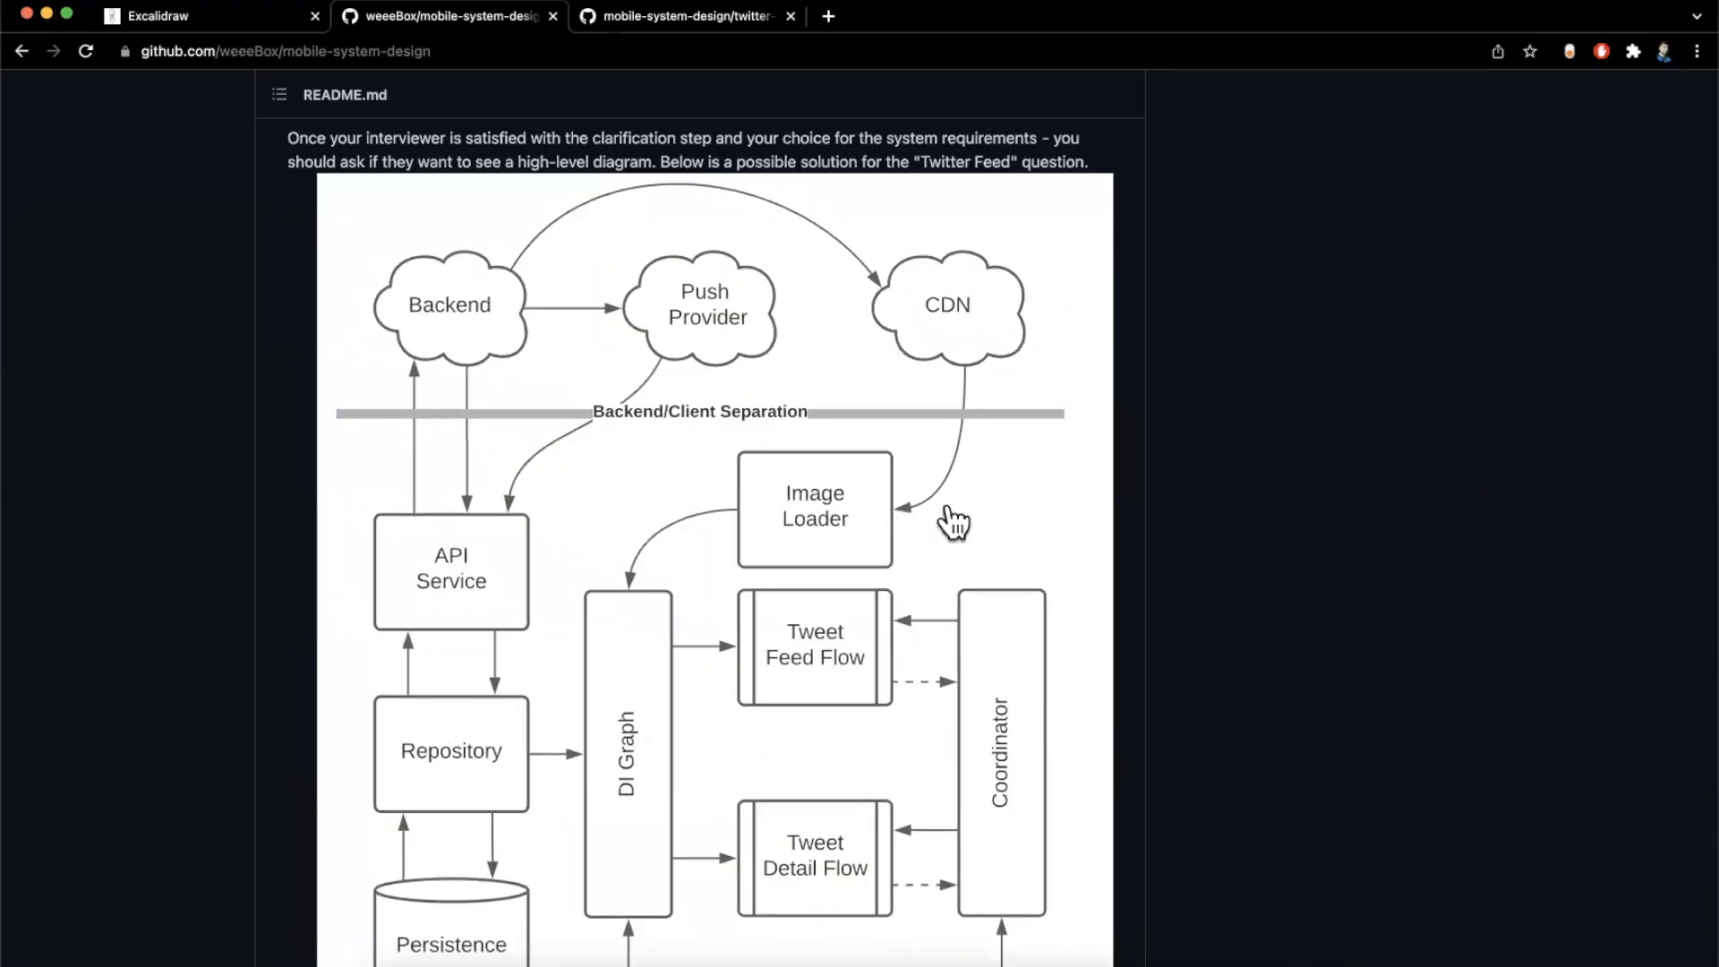
pyautogui.scroll(-3)
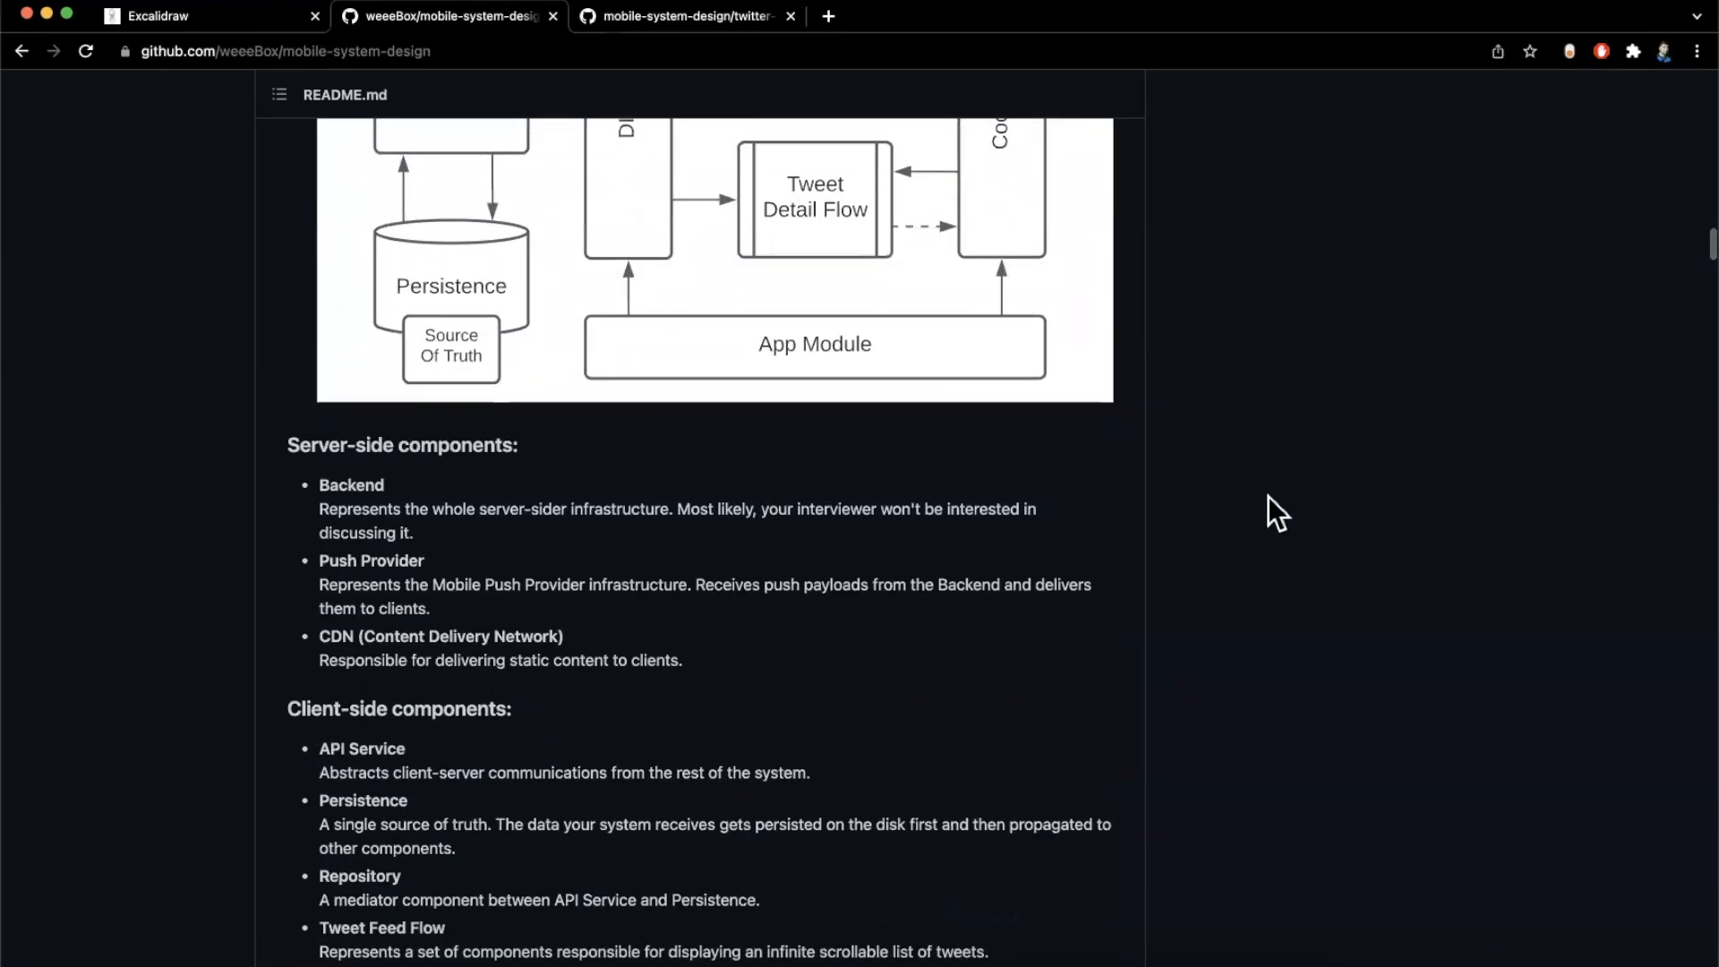
pyautogui.scroll(-3)
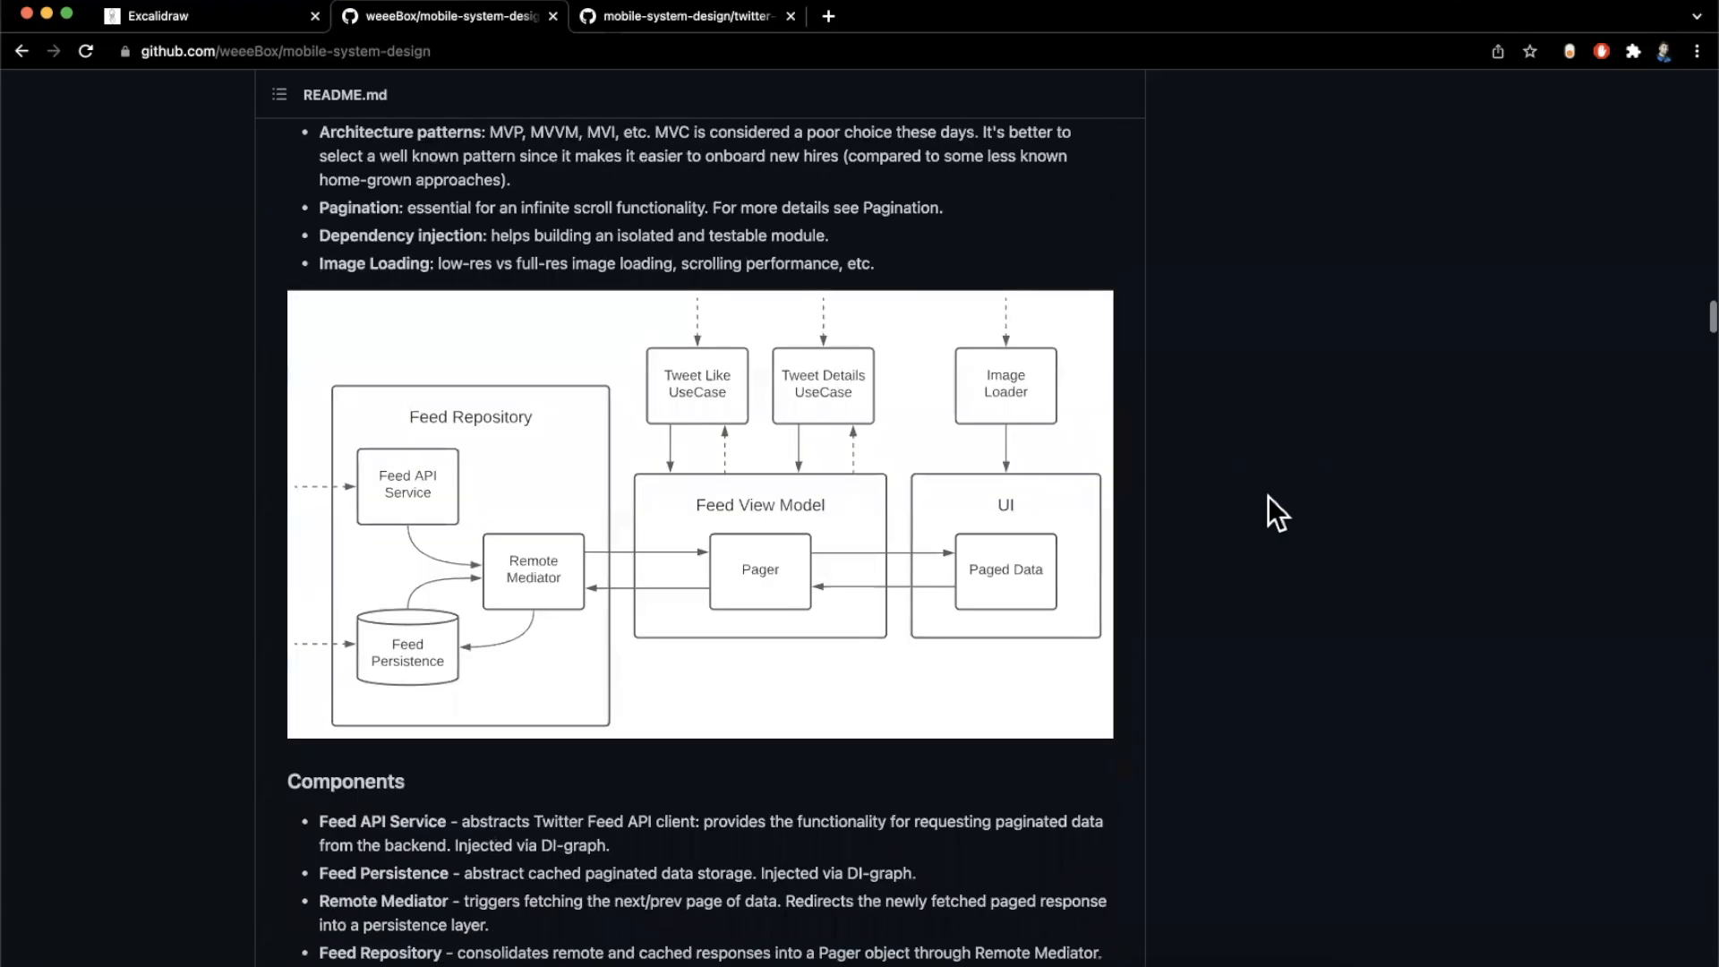
pyautogui.scroll(-3)
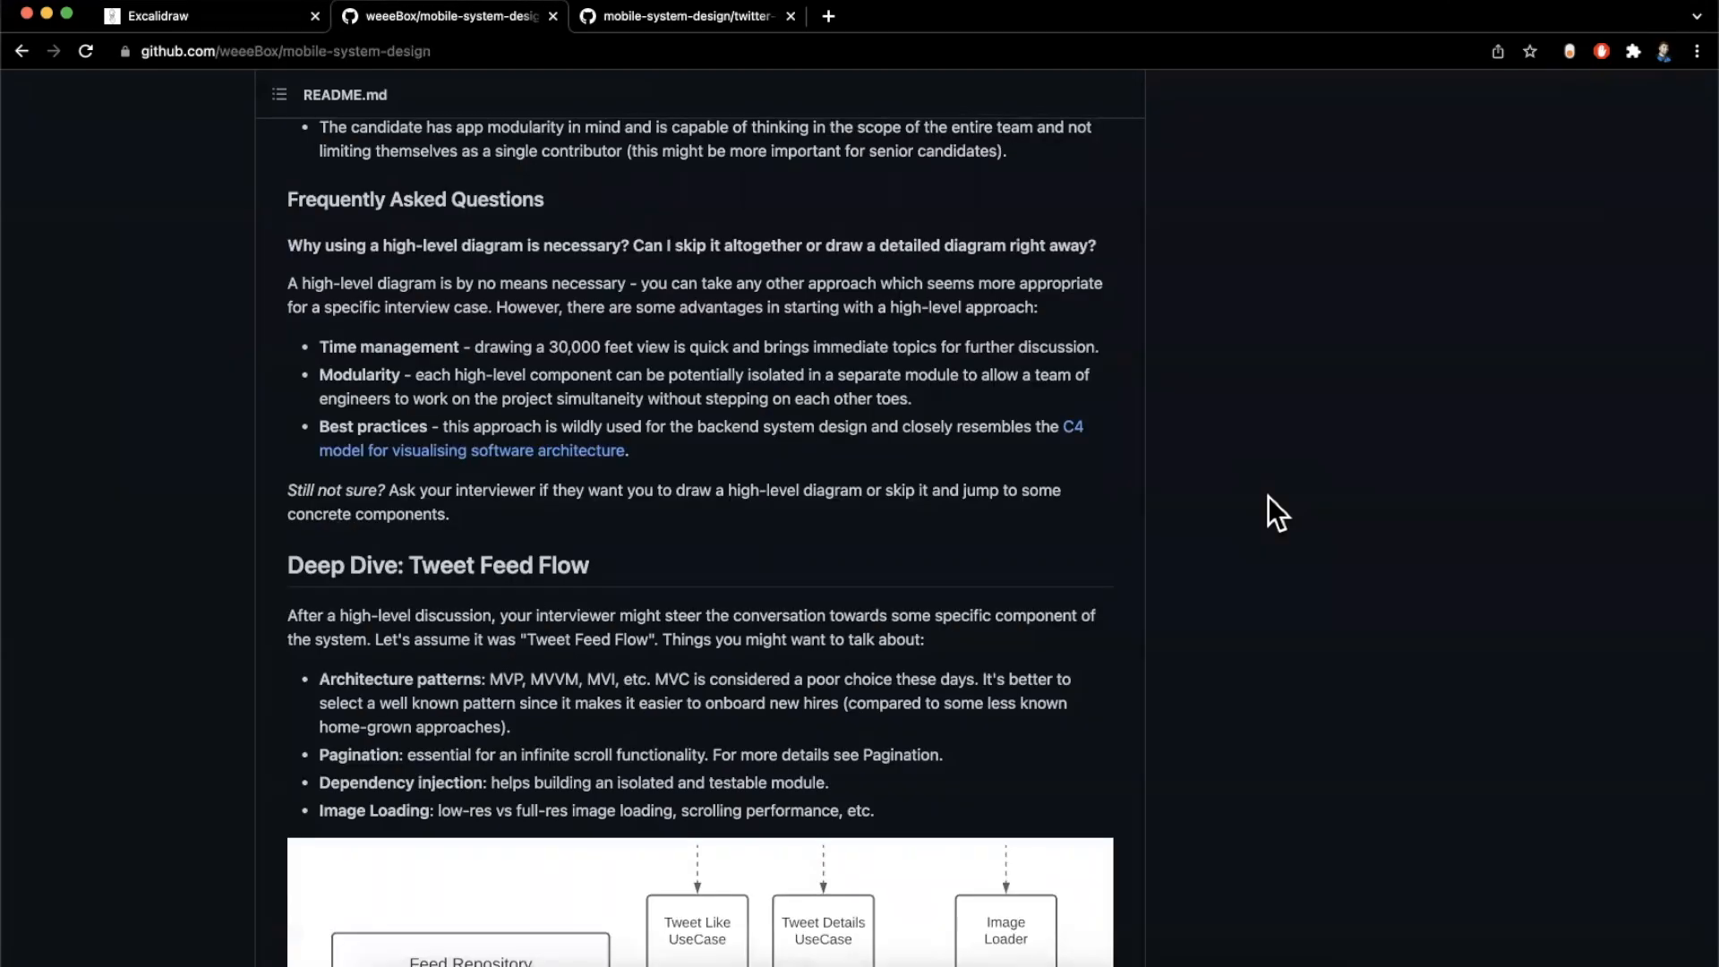
# Switch to the Excalidraw tab showing the View, ViewModel and Controller boxes with the upward arrow
pyautogui.click(208, 16)
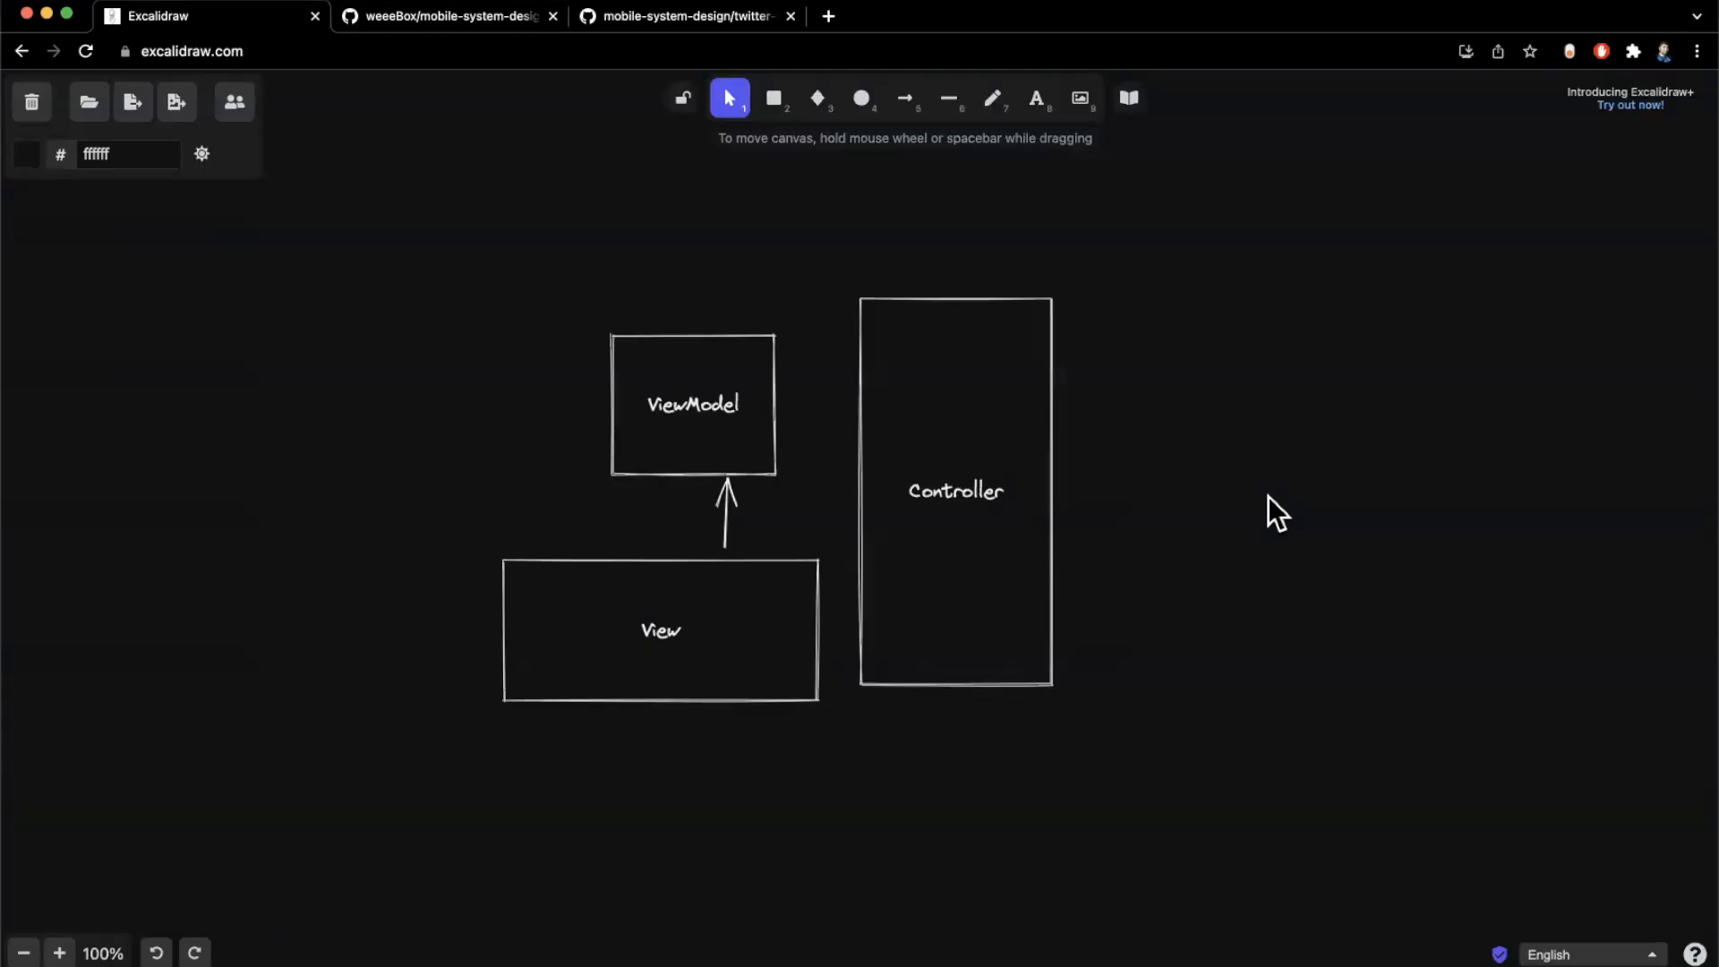
pyautogui.moveTo(1112, 422)
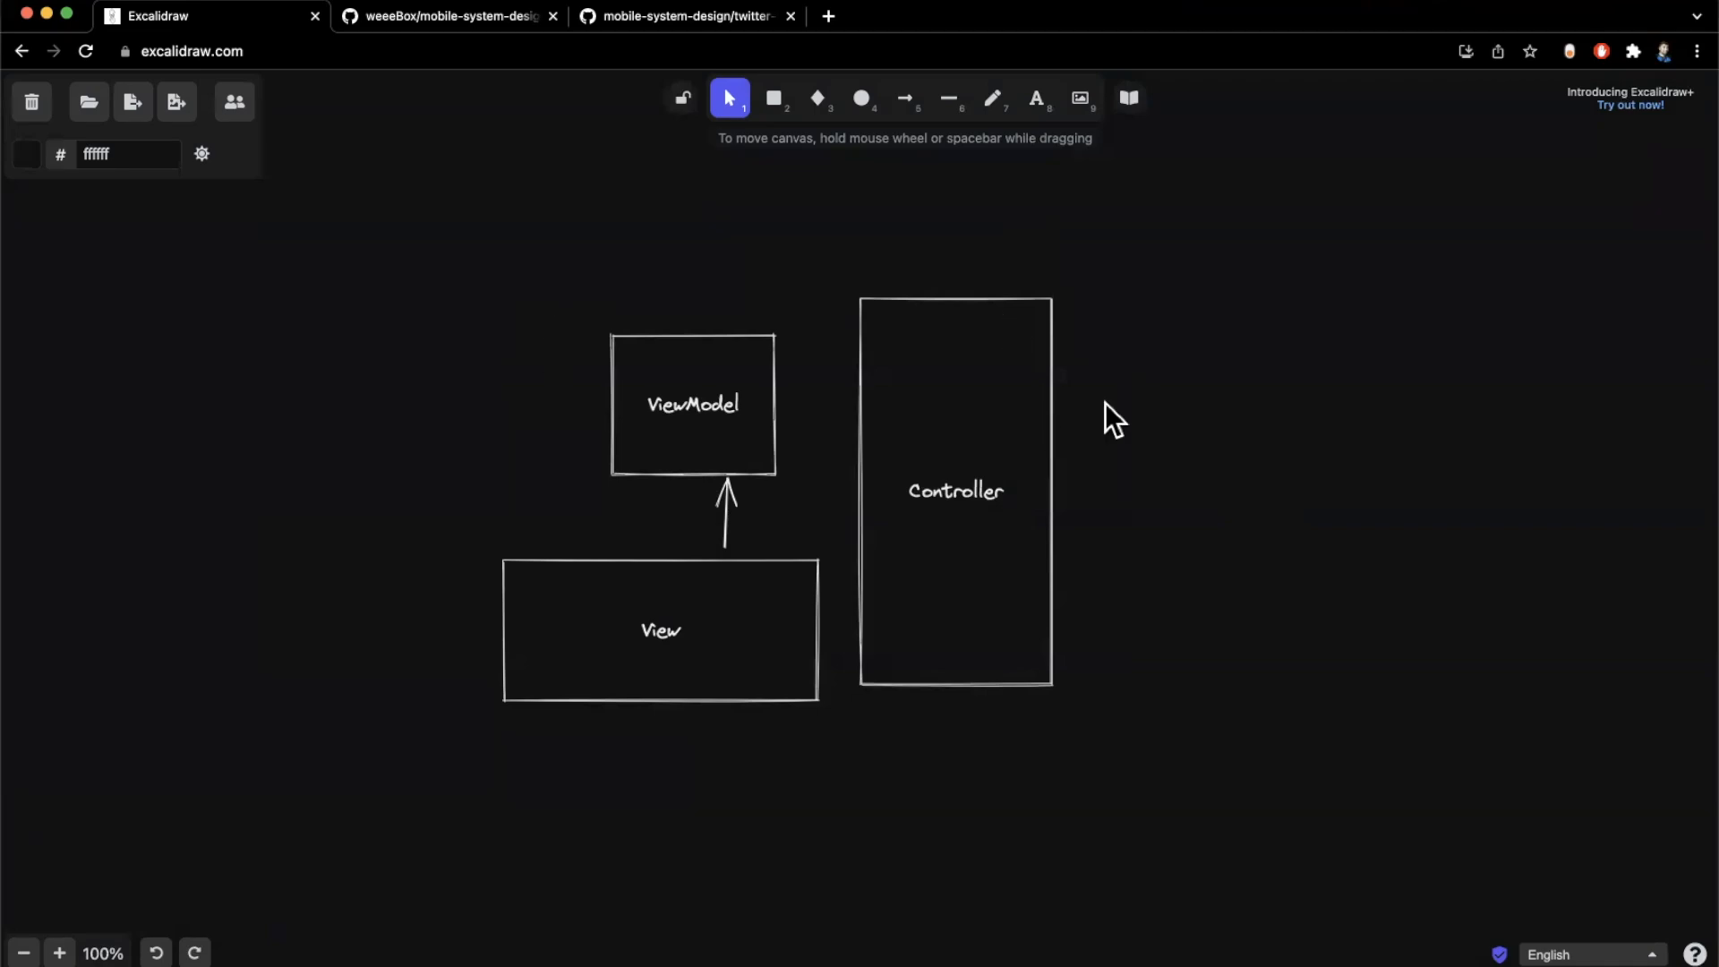
pyautogui.moveTo(1332, 392)
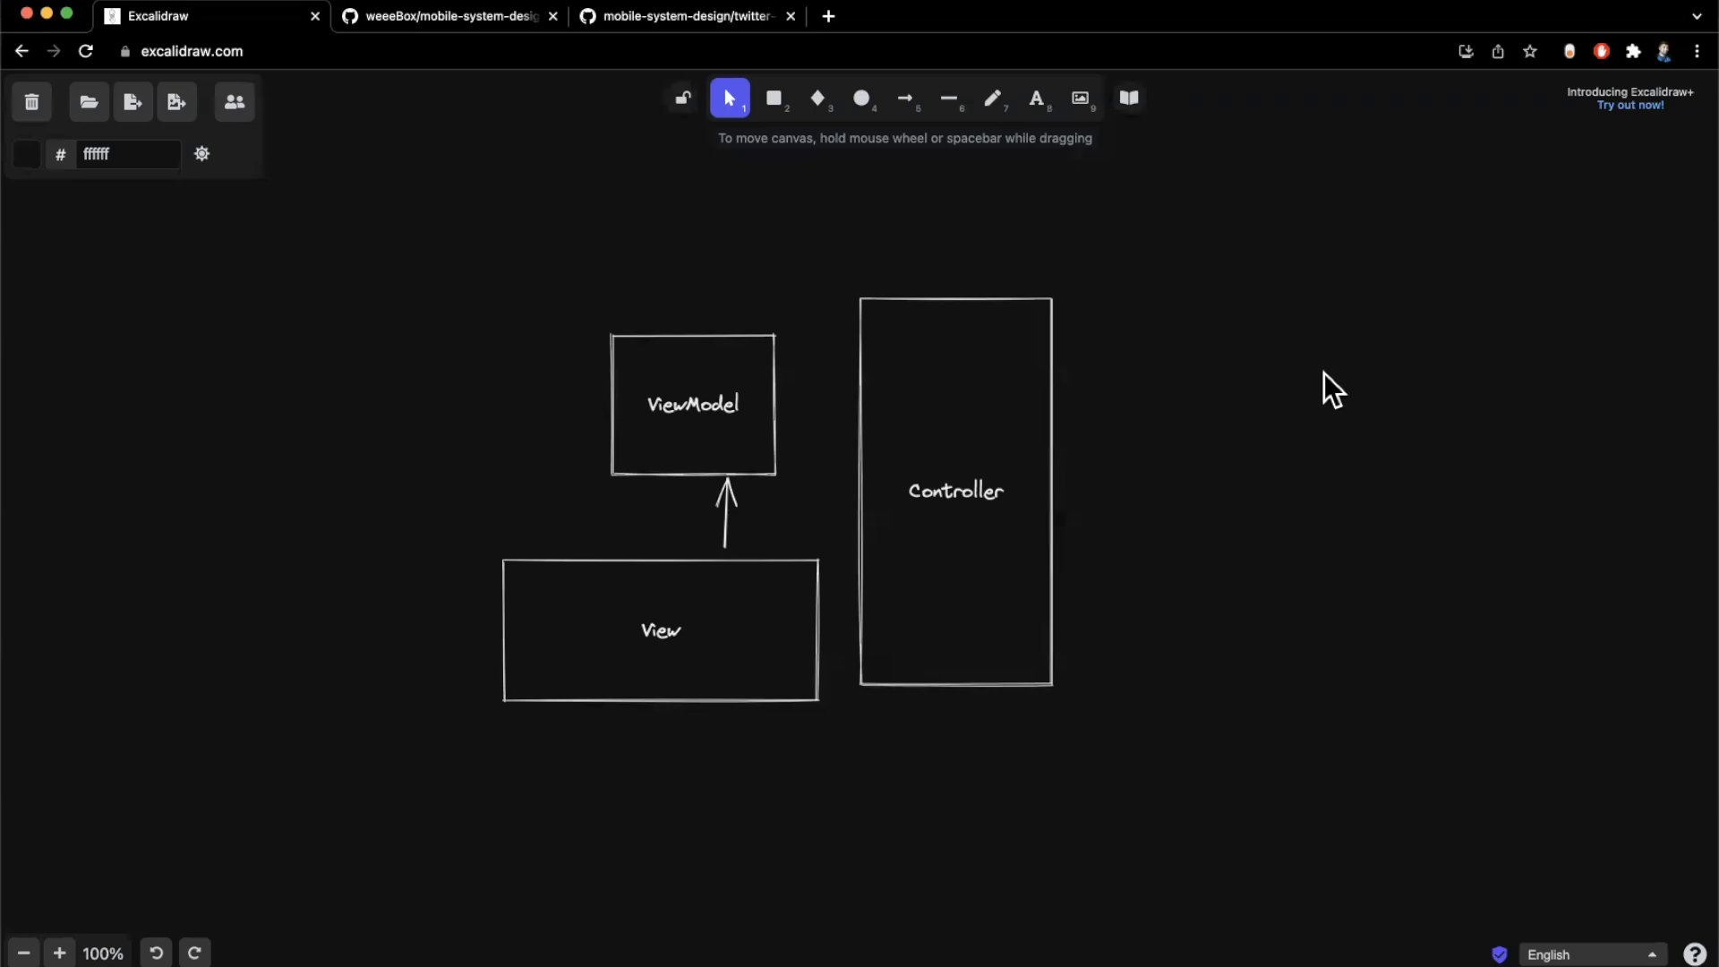
pyautogui.moveTo(1130, 217)
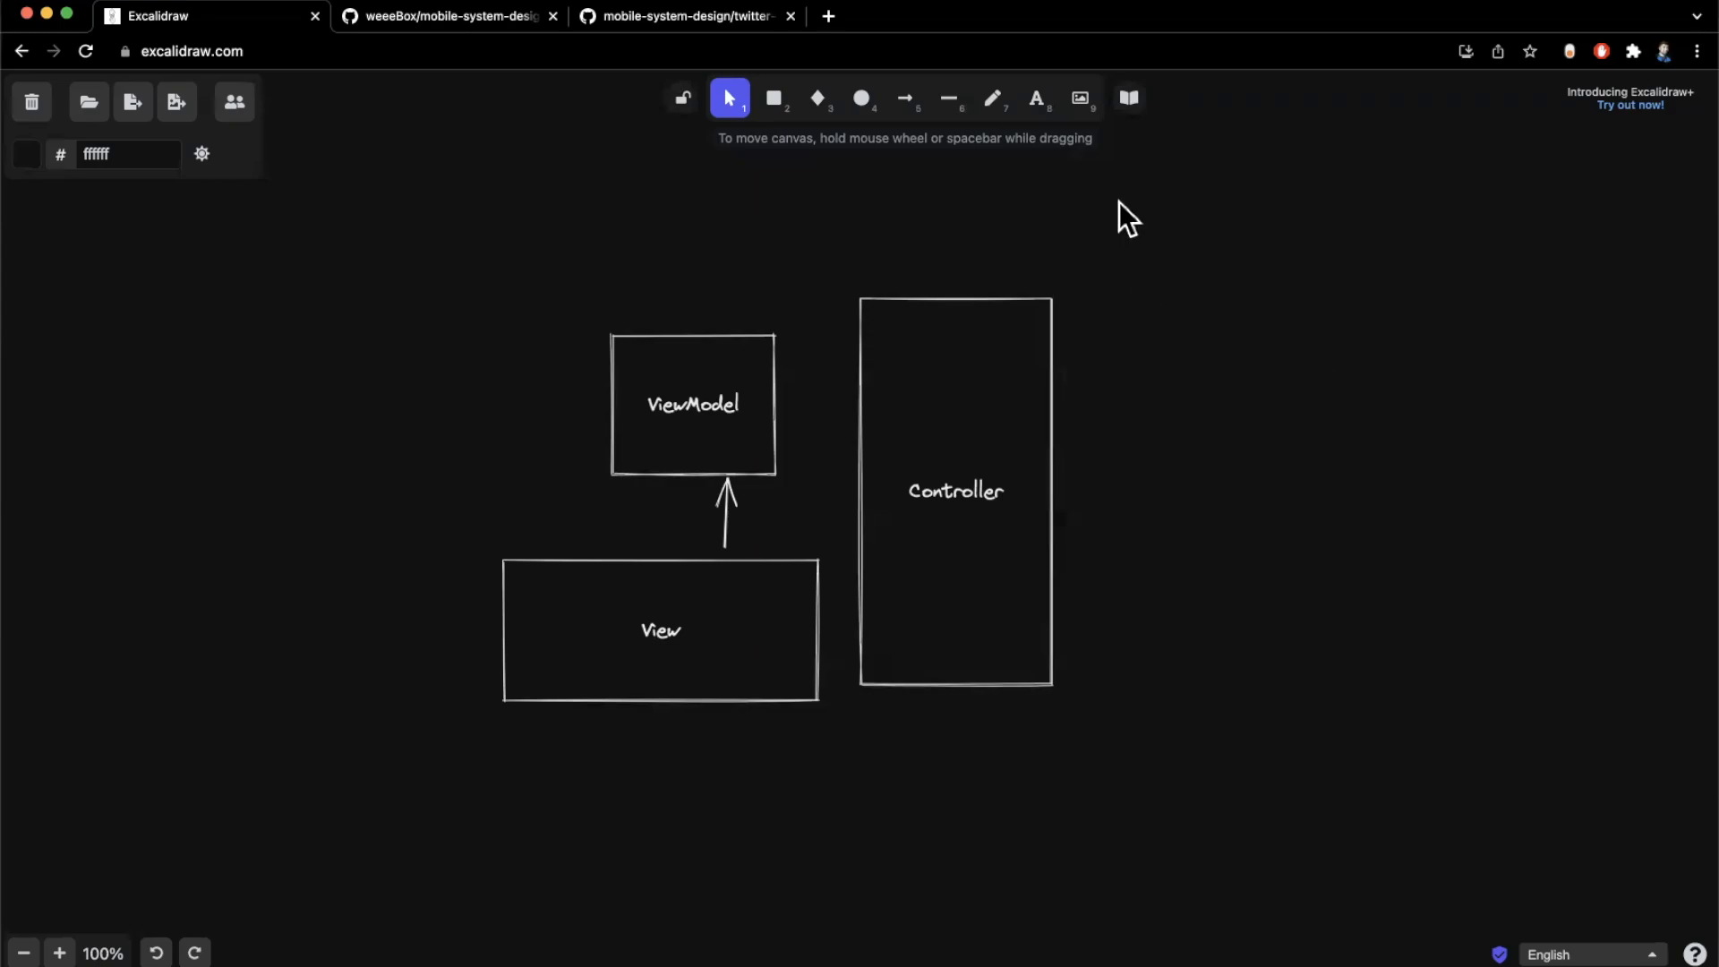